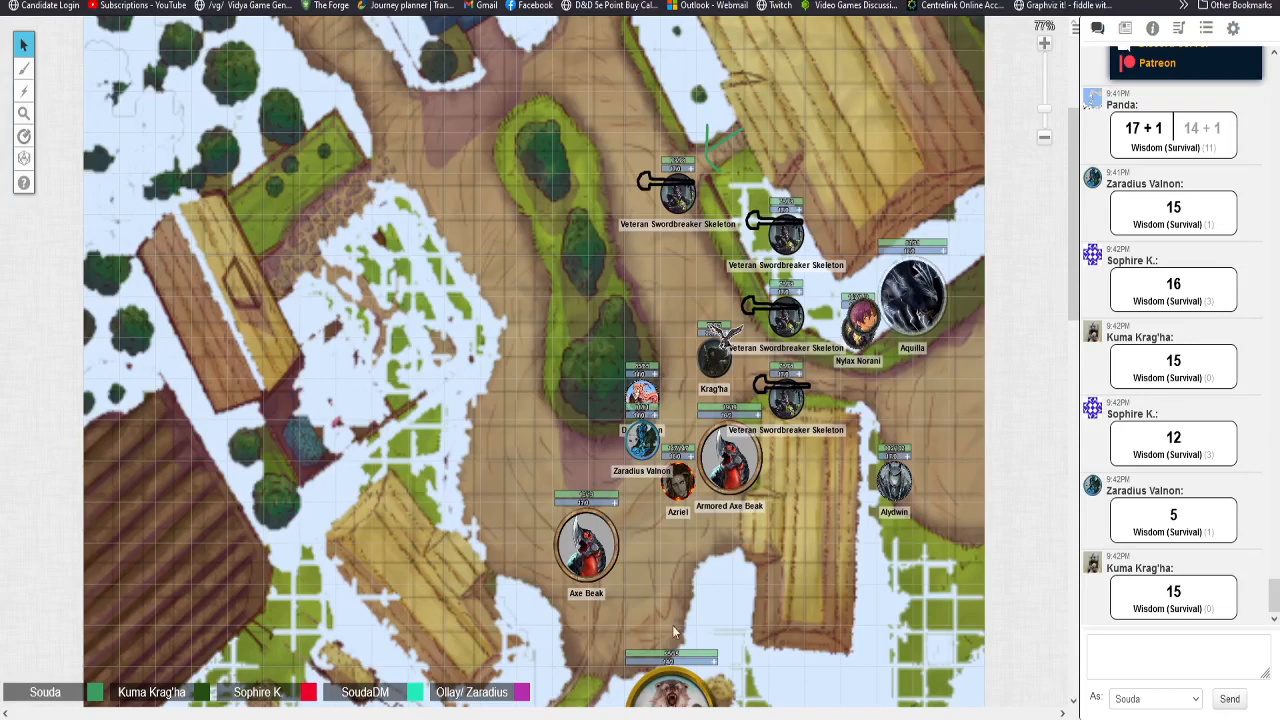
{"action": "mouse_move", "coordinate": [682, 596]}
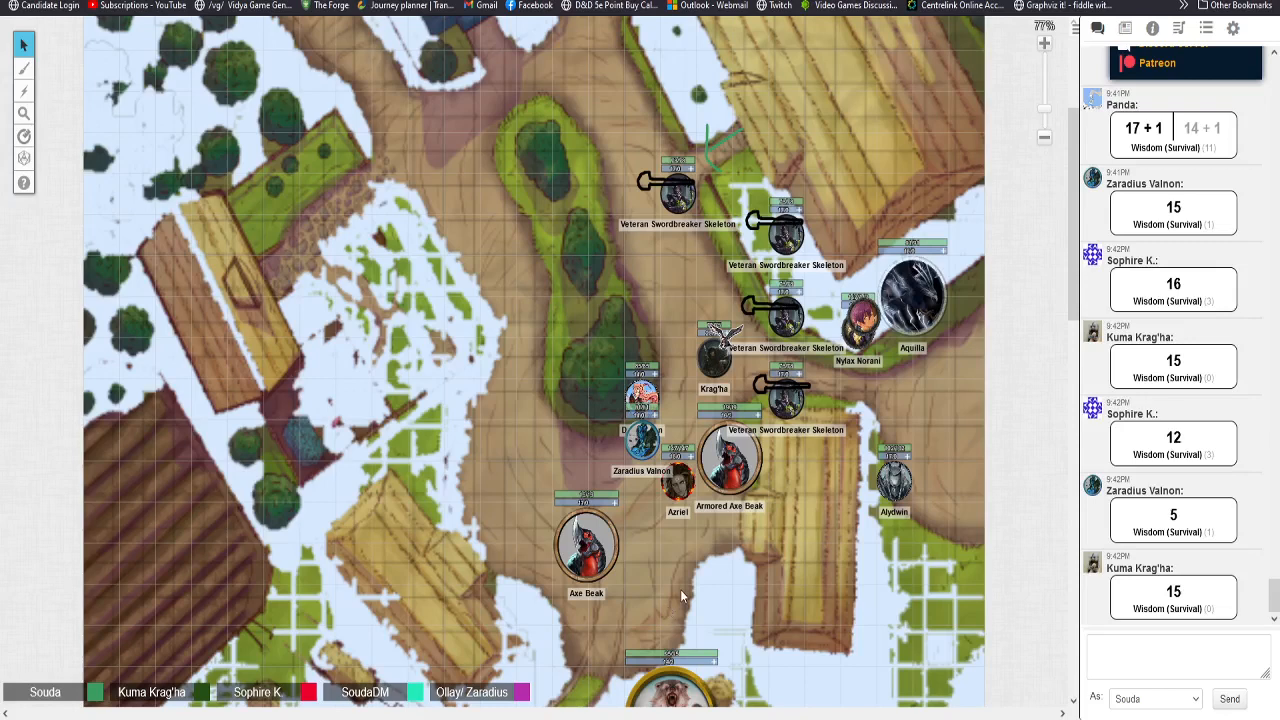
{"action": "mouse_move", "coordinate": [1132, 514]}
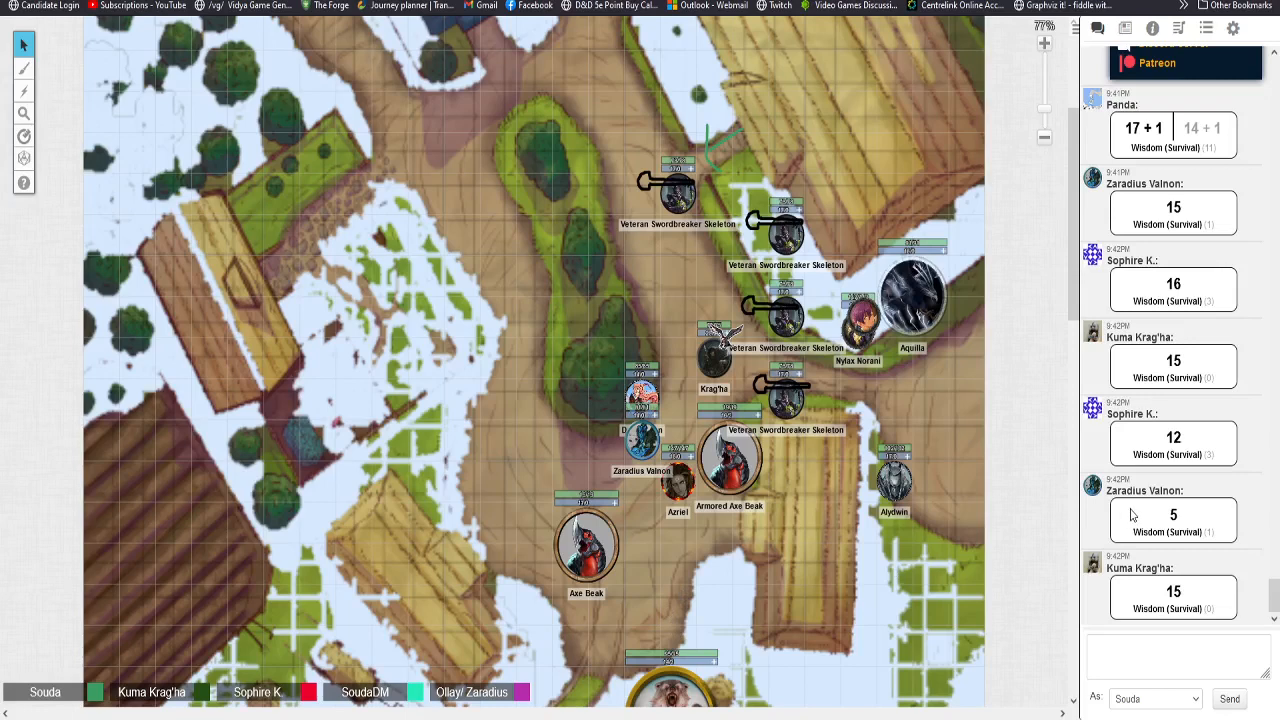
{"action": "mouse_move", "coordinate": [1048, 428]}
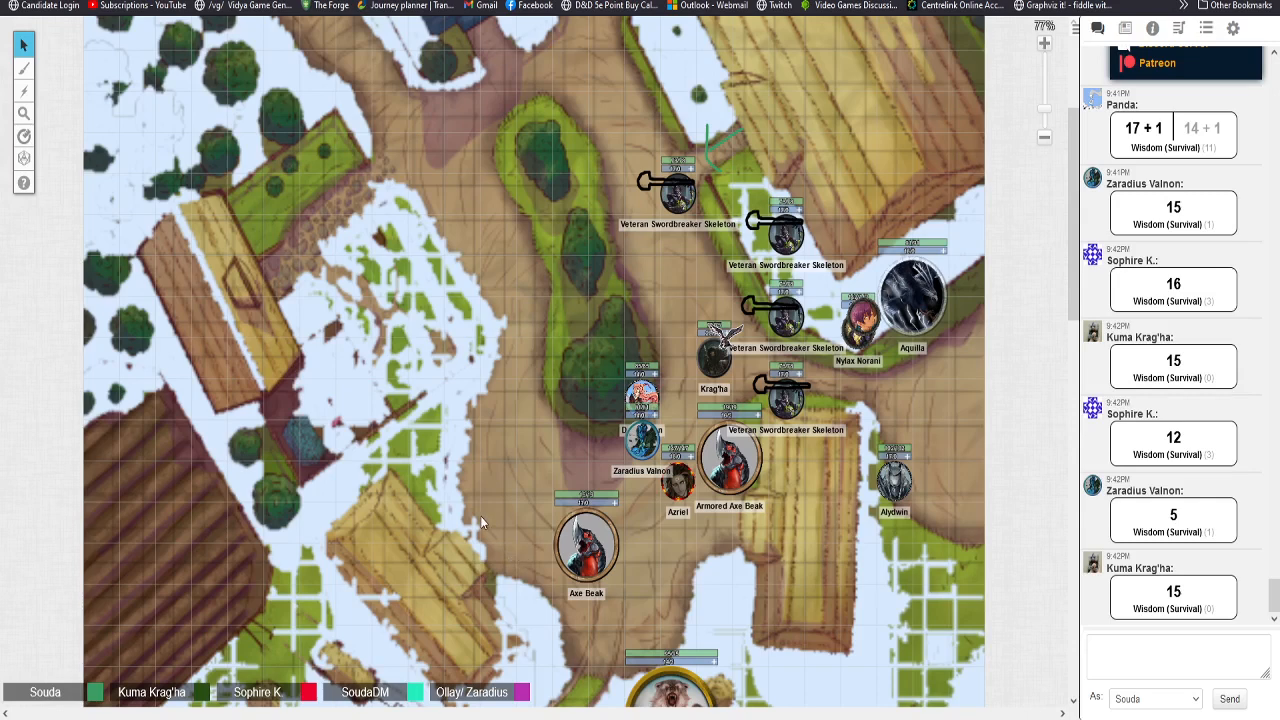
{"action": "mouse_move", "coordinate": [501, 544]}
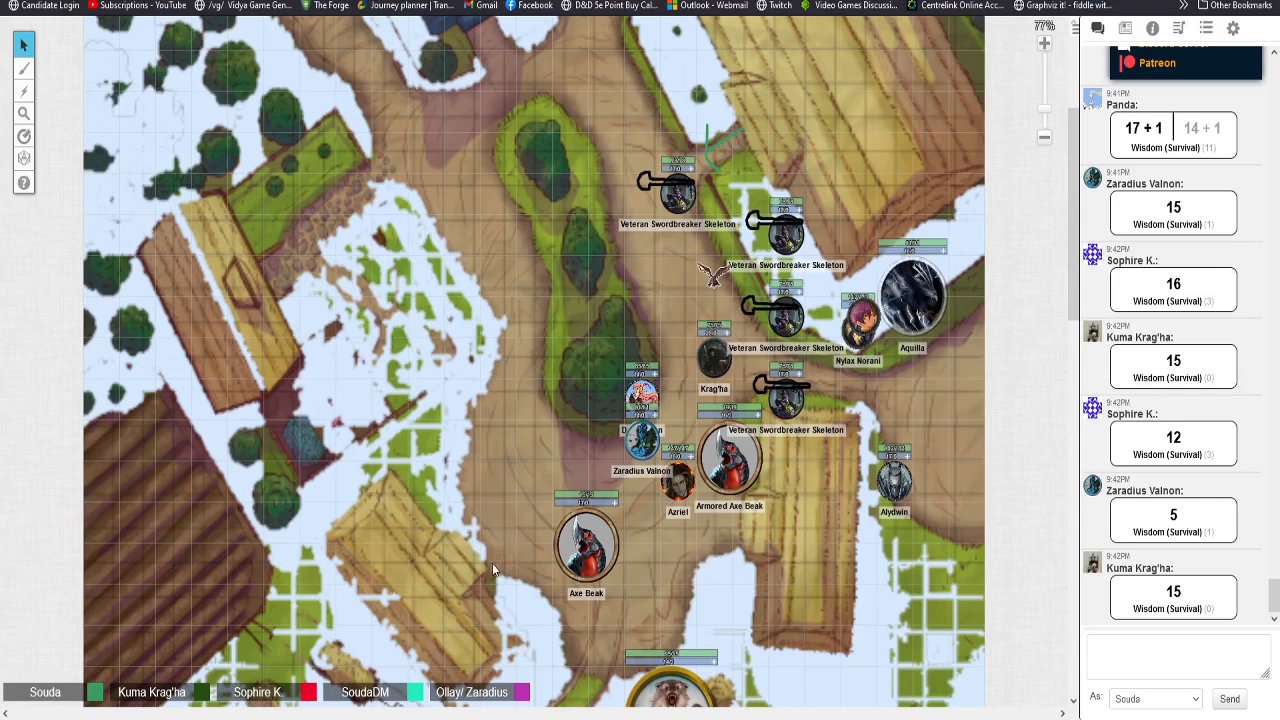
{"action": "mouse_move", "coordinate": [487, 535]}
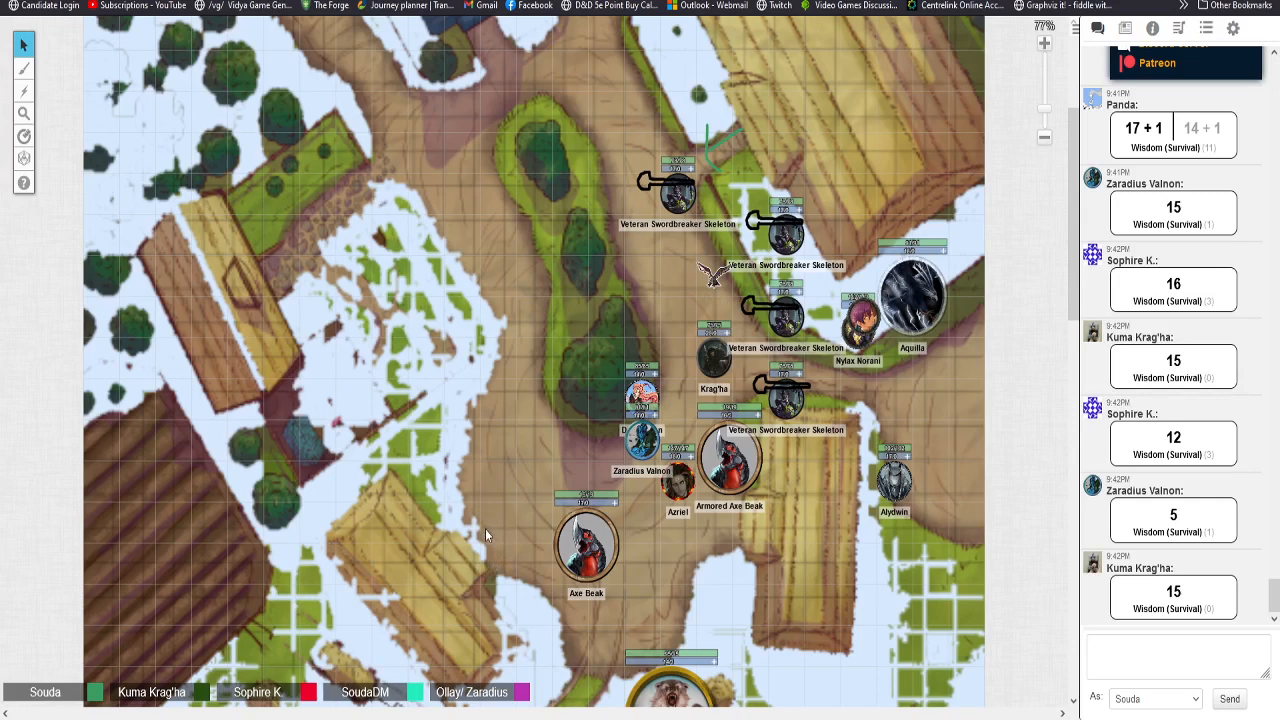
{"action": "mouse_move", "coordinate": [895, 400]}
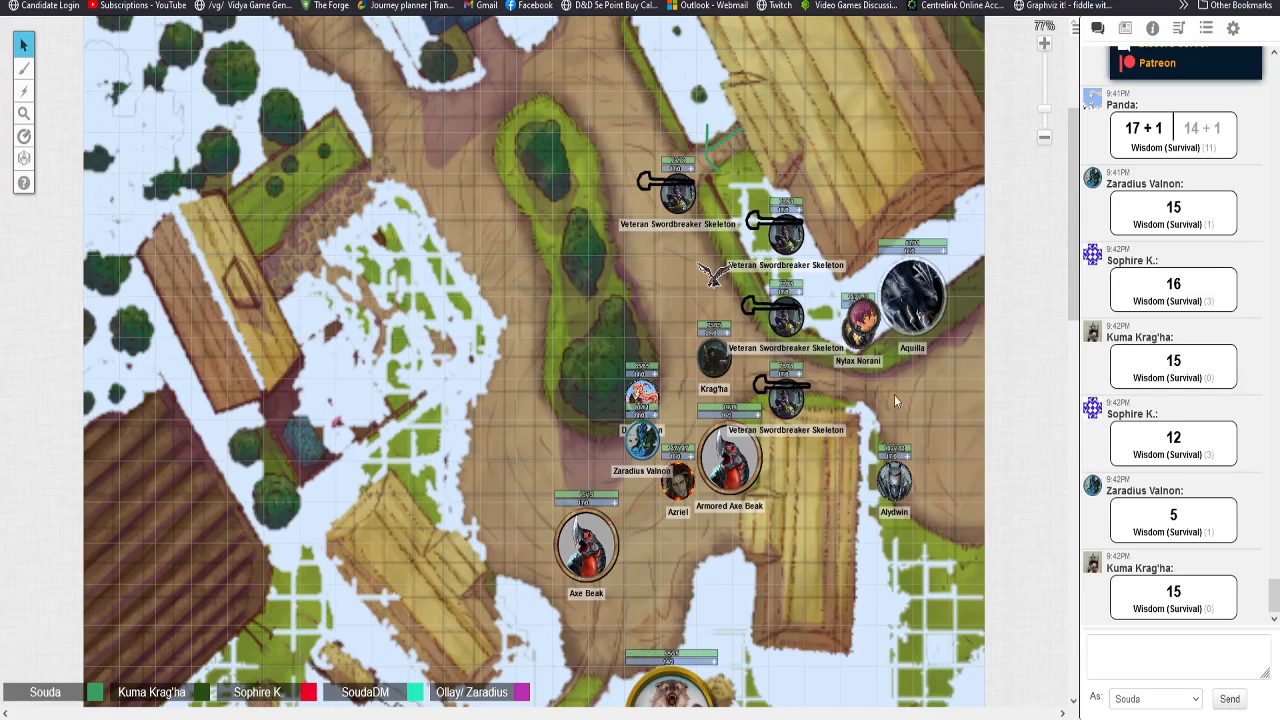
{"action": "mouse_move", "coordinate": [815, 434]}
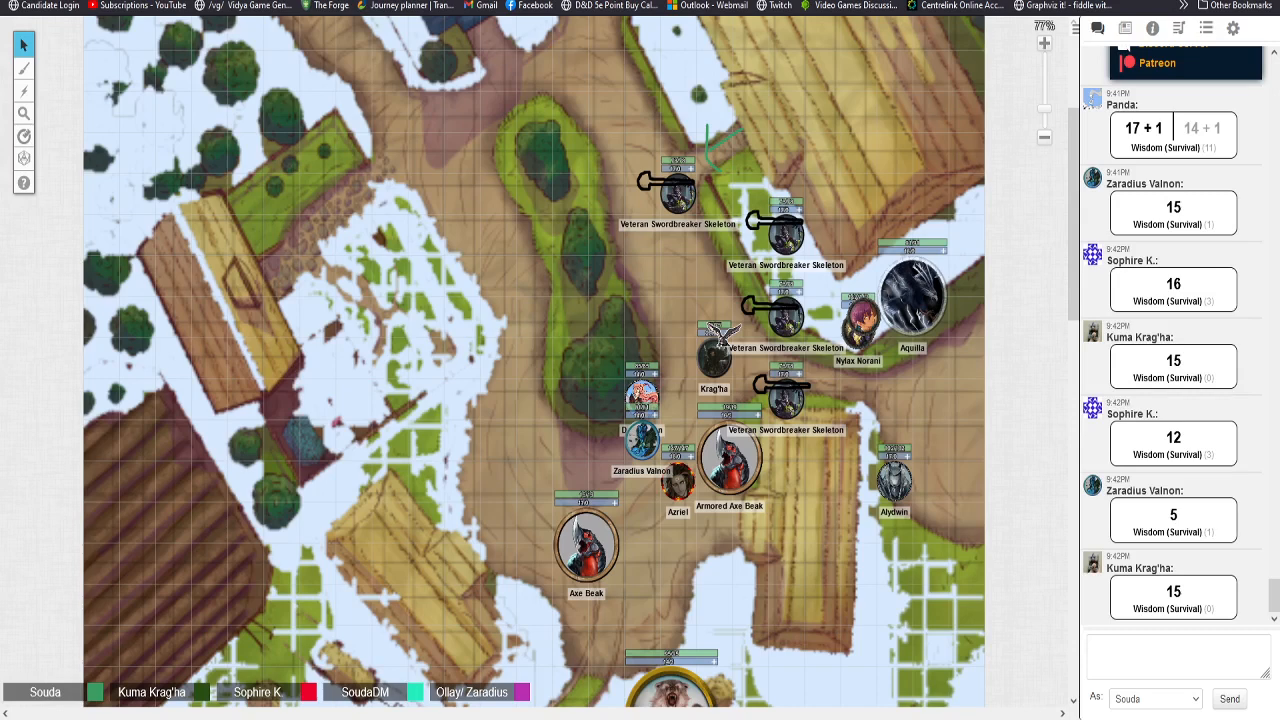
Step: Scroll the chat to show the 2d20 total of 22, the 1d20 of 20 and the d100 of 30
{"action": "scroll", "scroll_direction": "down", "scroll_amount": 3}
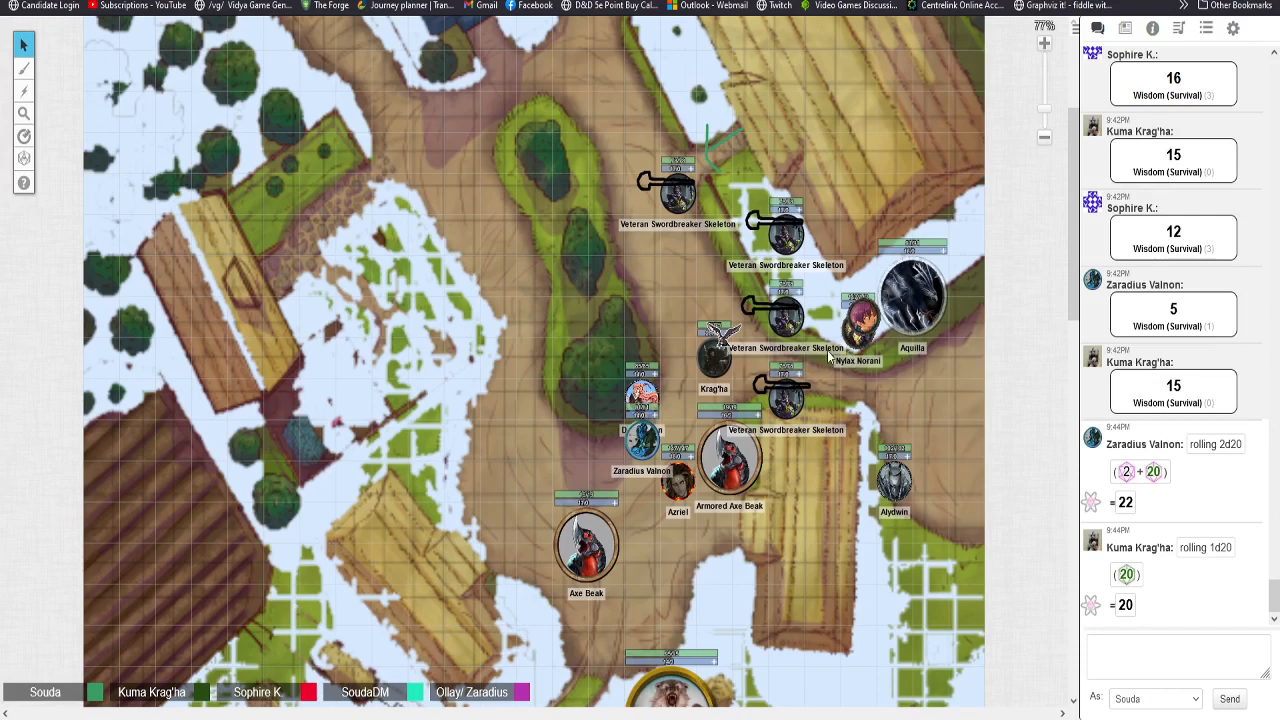
{"action": "mouse_move", "coordinate": [828, 357]}
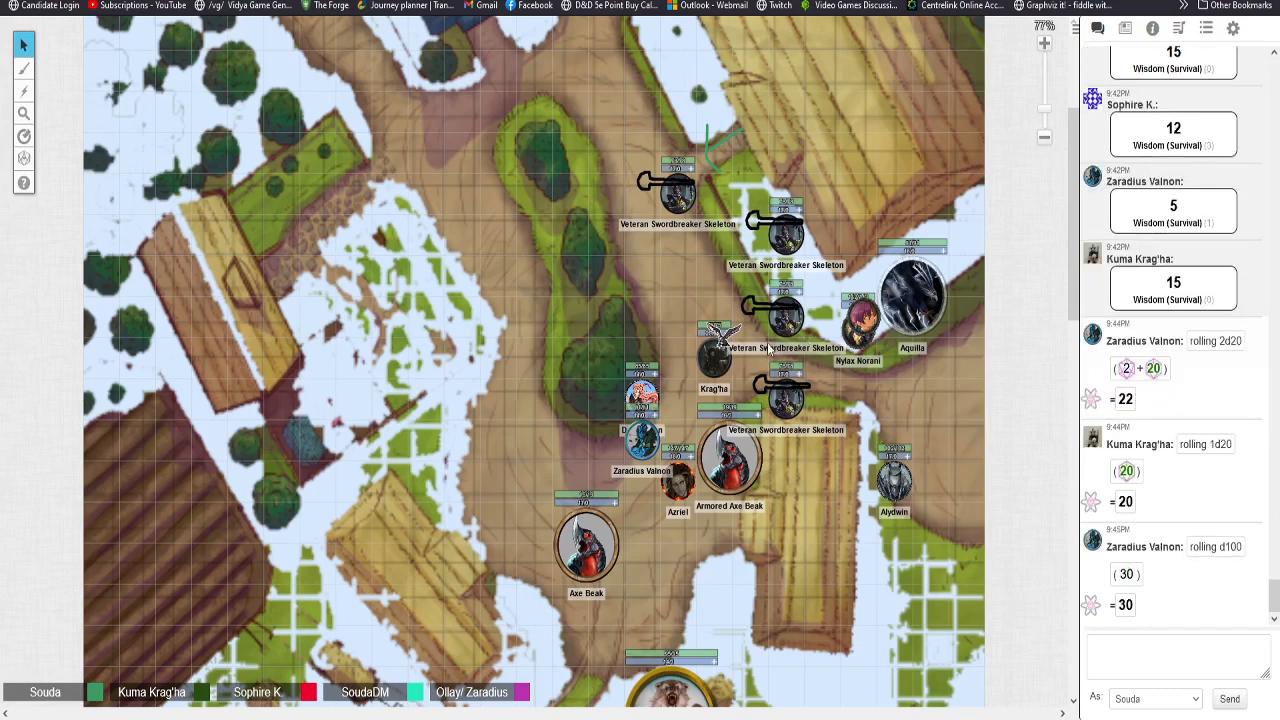
{"action": "mouse_move", "coordinate": [768, 350]}
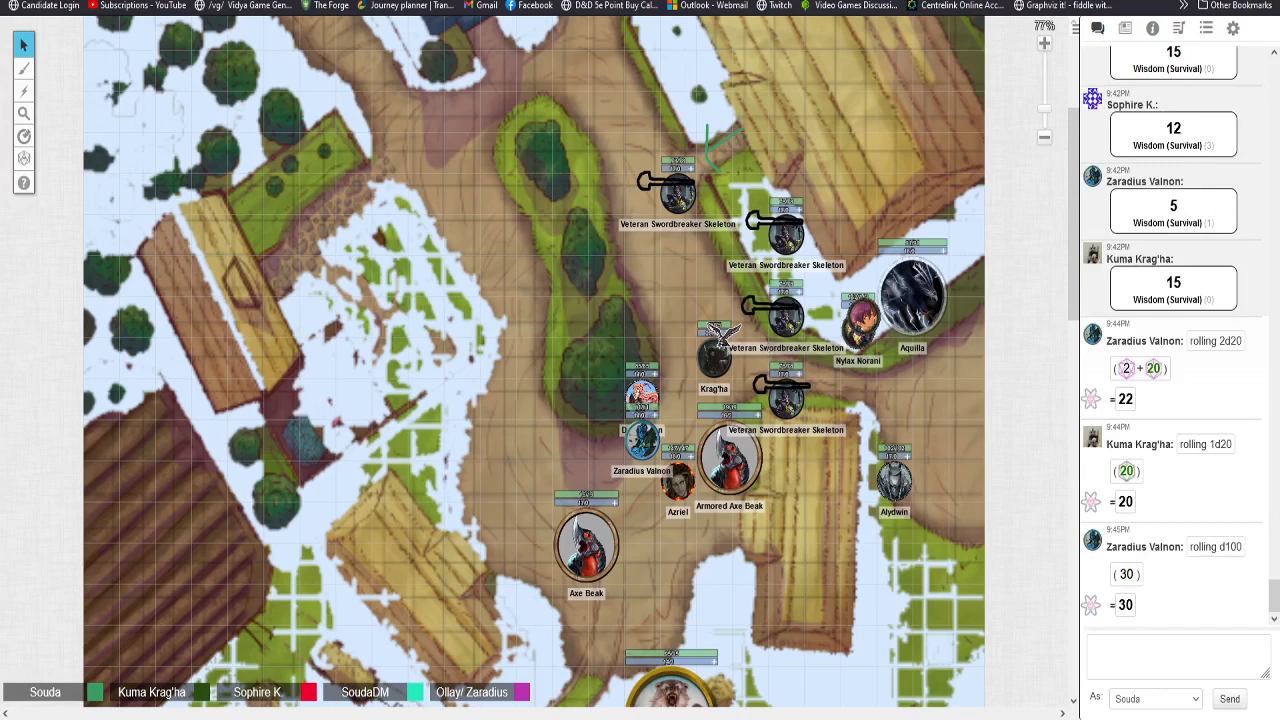
{"action": "mouse_move", "coordinate": [169, 110]}
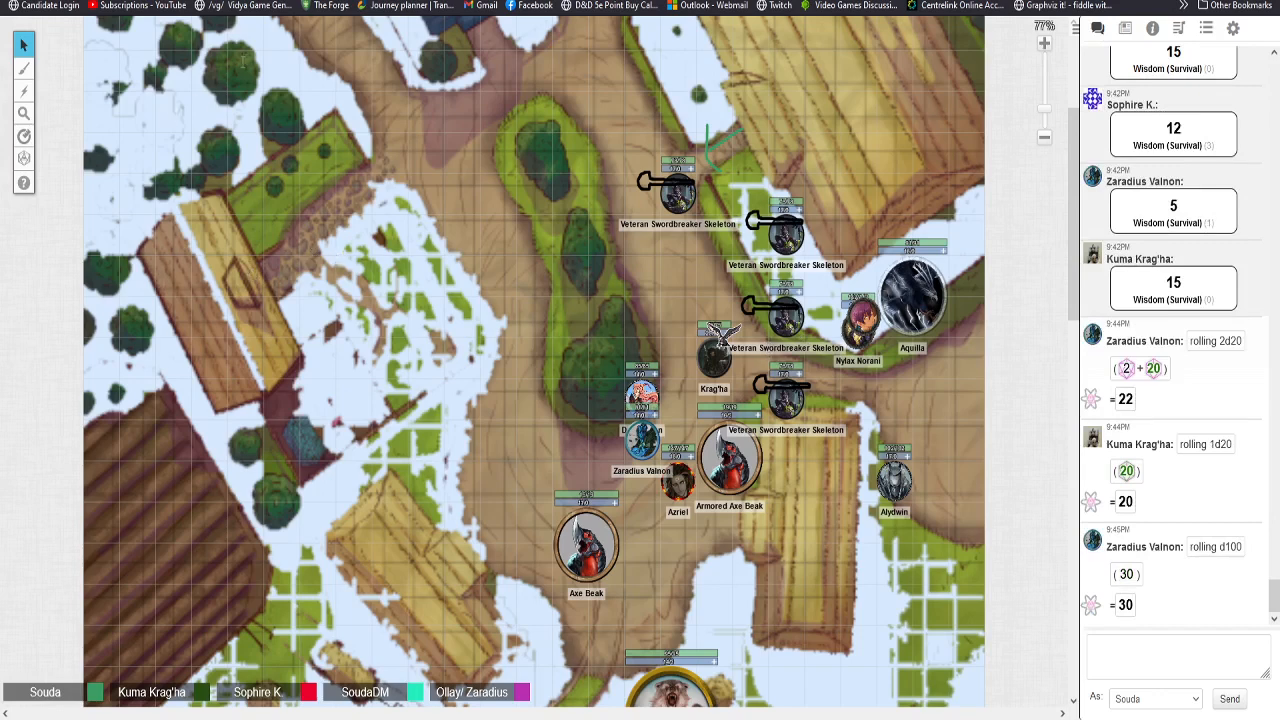
{"action": "mouse_move", "coordinate": [230, 118]}
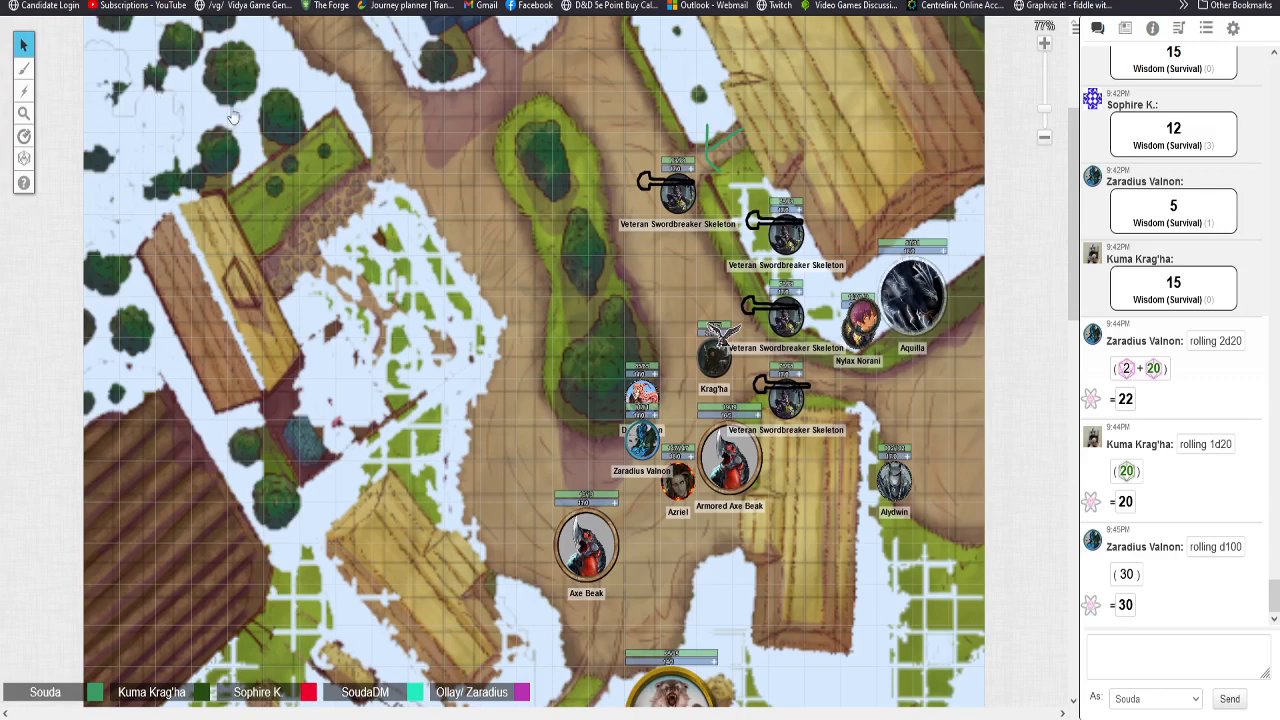
{"action": "mouse_move", "coordinate": [309, 231]}
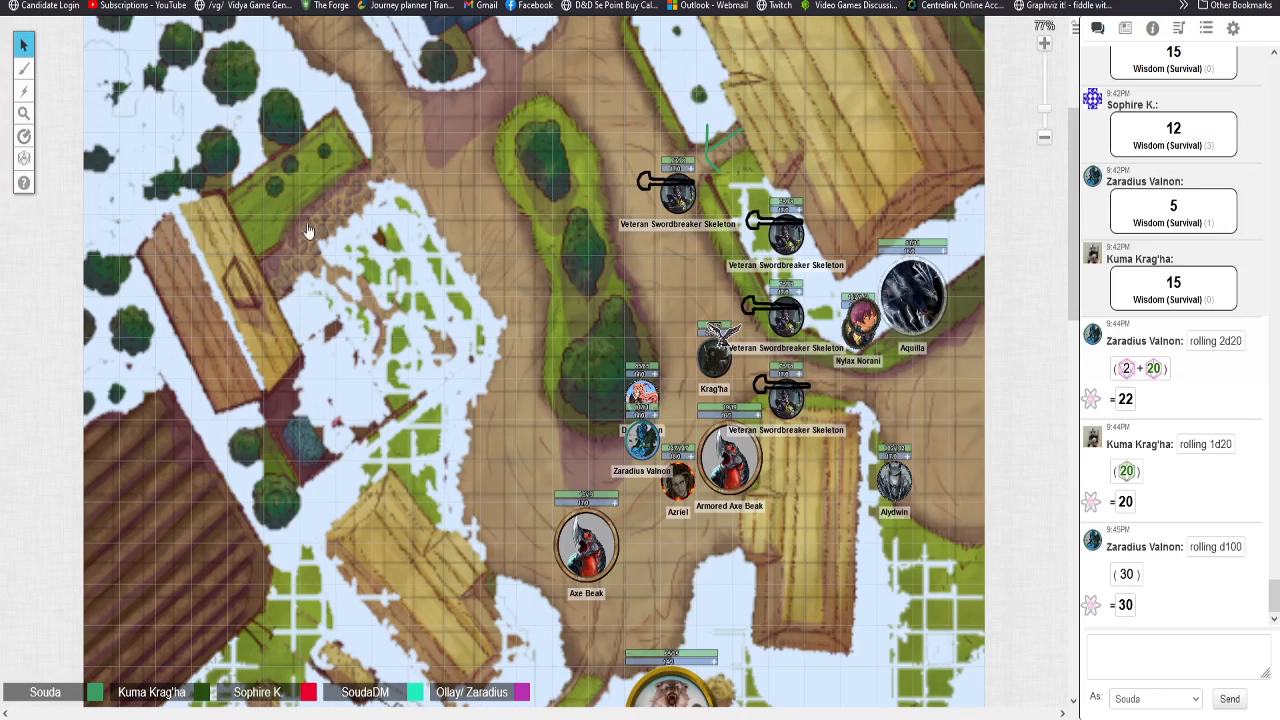
{"action": "mouse_move", "coordinate": [404, 150]}
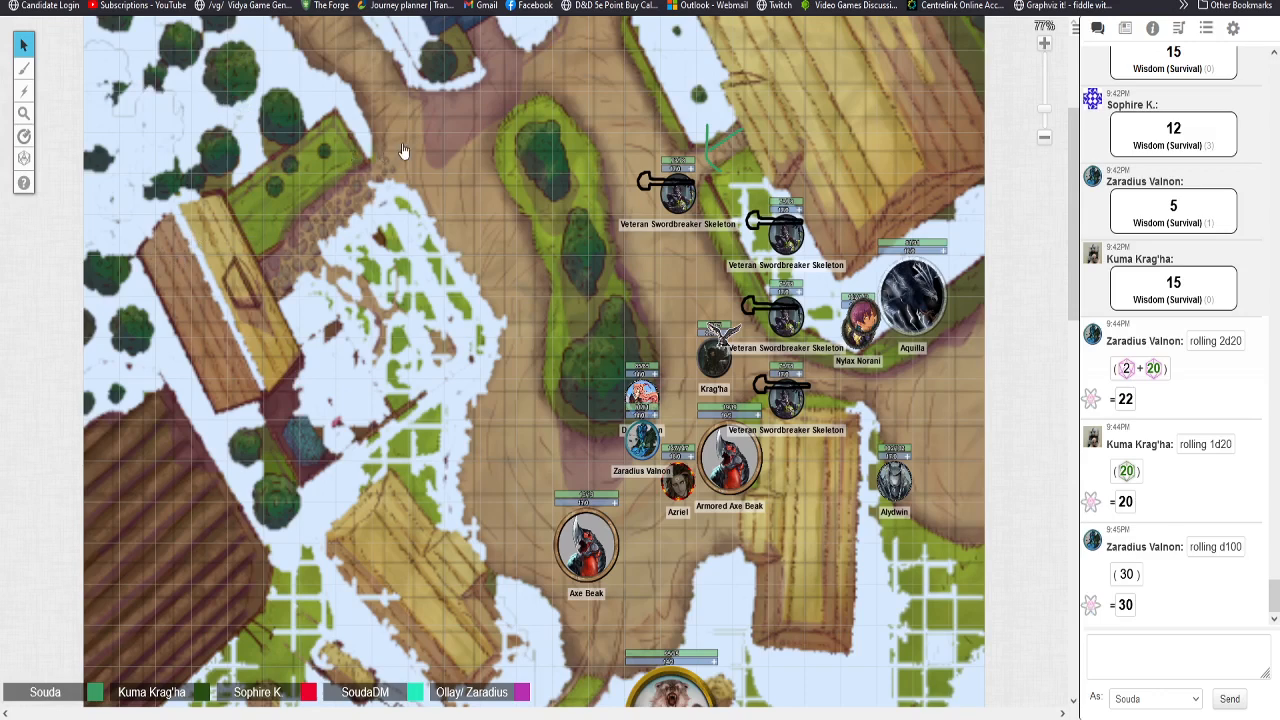
{"action": "mouse_move", "coordinate": [395, 148]}
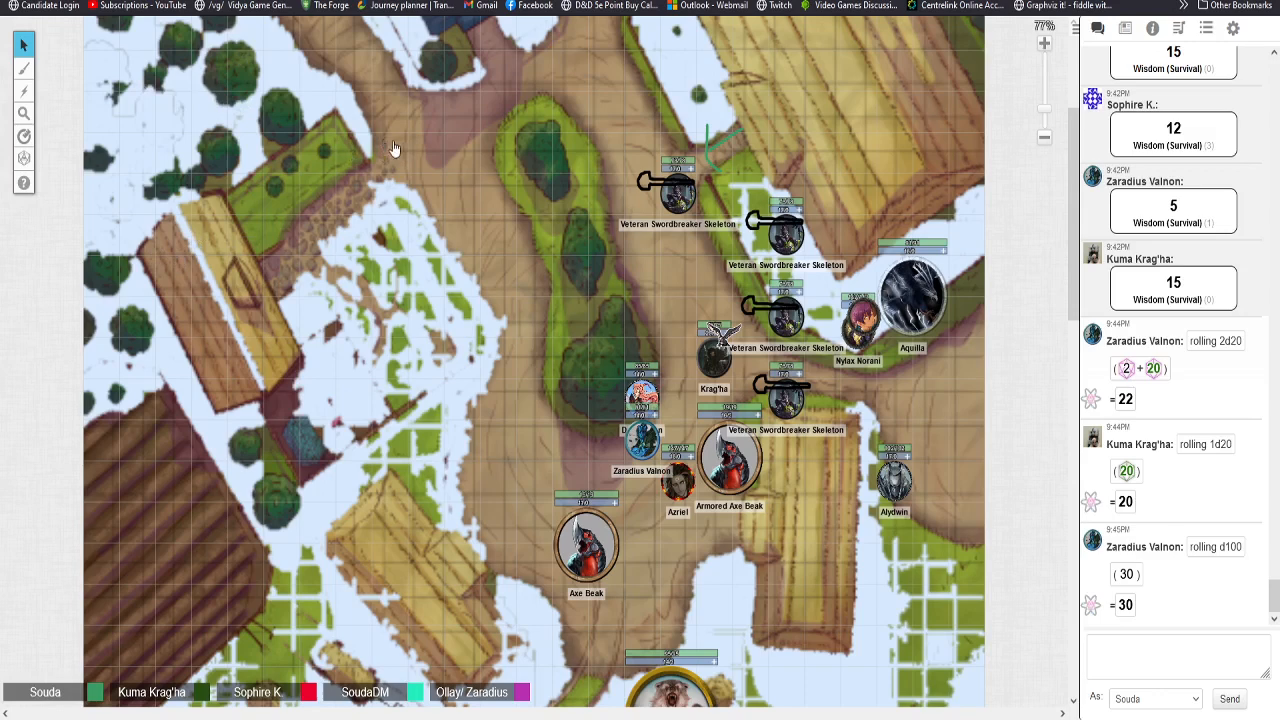
{"action": "mouse_move", "coordinate": [998, 556]}
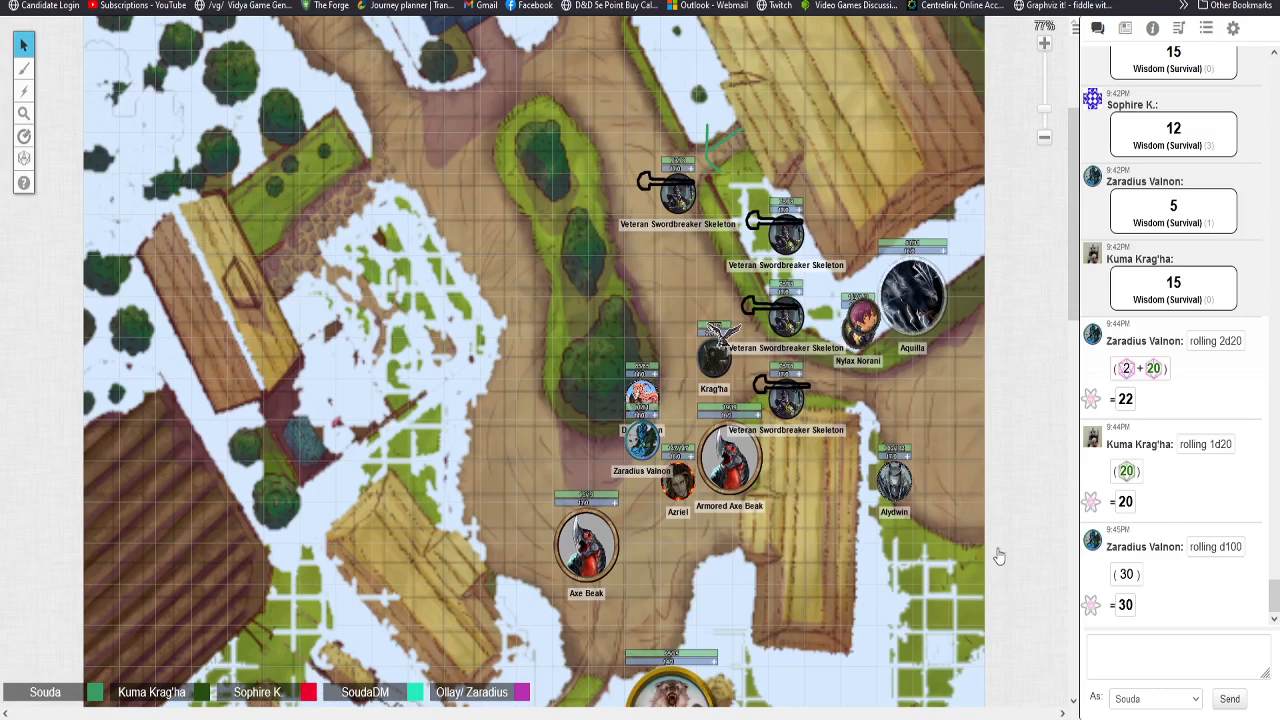
{"action": "mouse_move", "coordinate": [860, 497]}
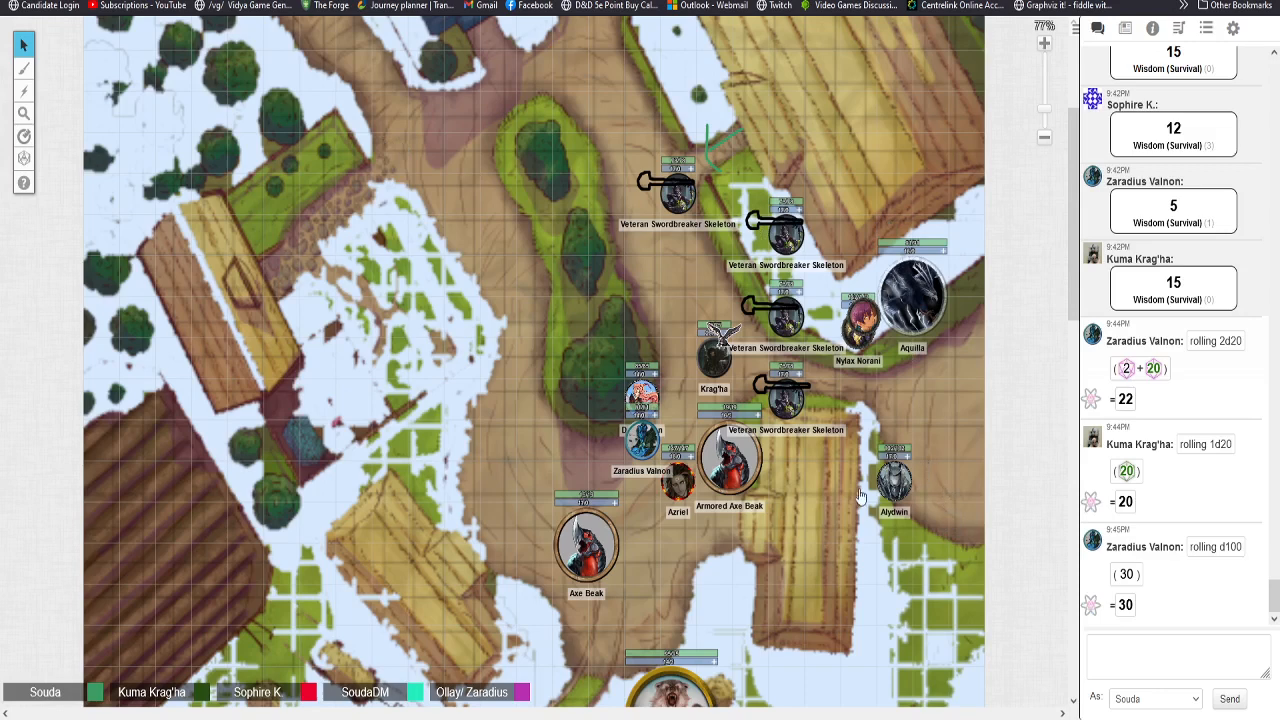
{"action": "mouse_move", "coordinate": [965, 270]}
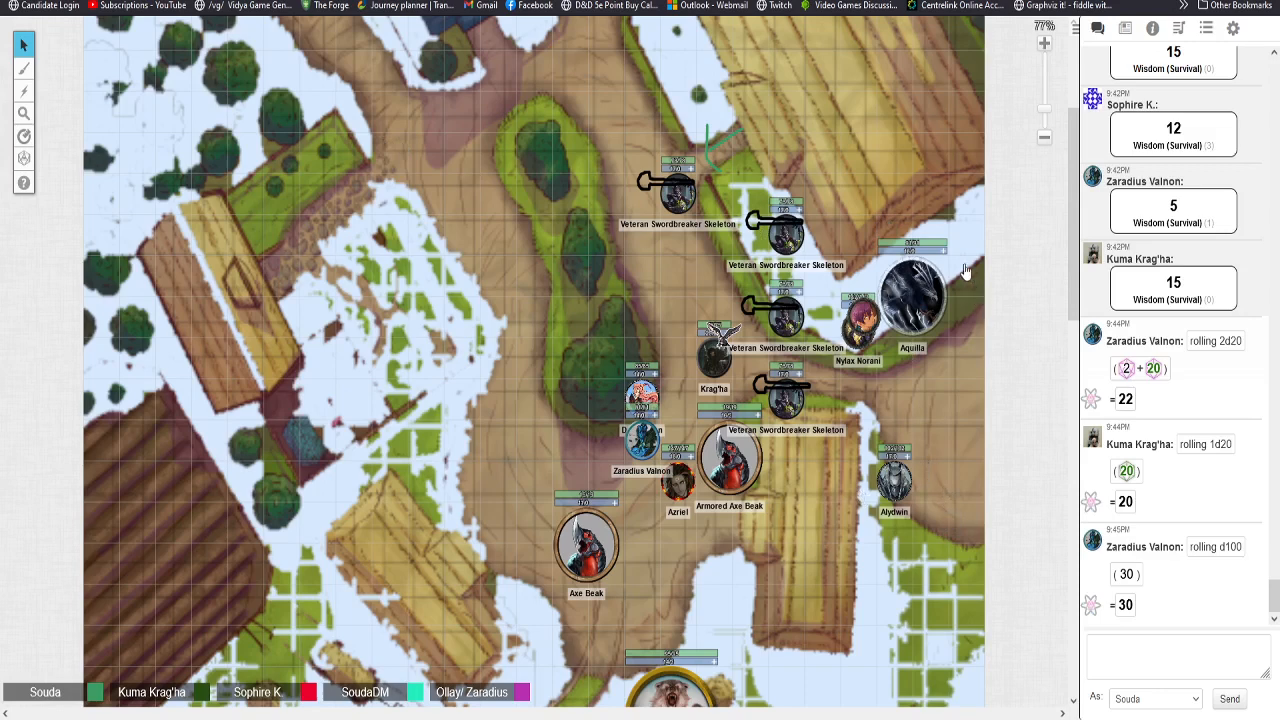
{"action": "mouse_move", "coordinate": [1024, 539]}
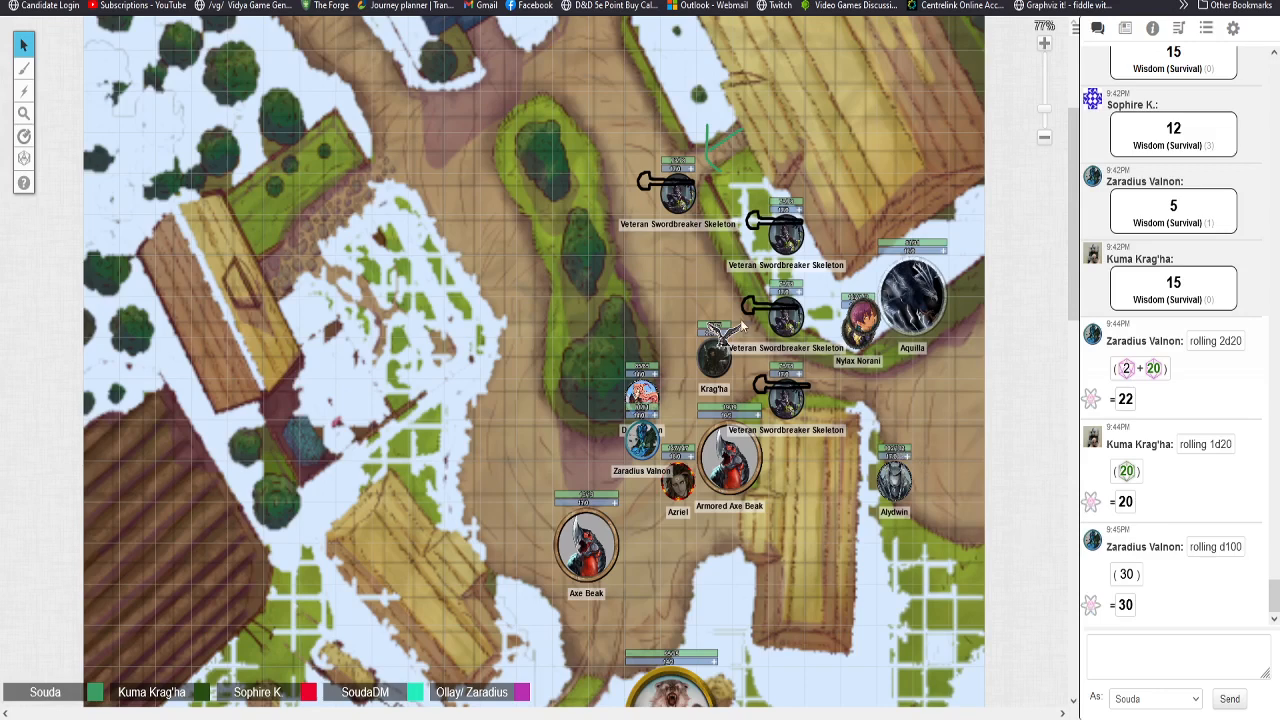
{"action": "mouse_move", "coordinate": [519, 294]}
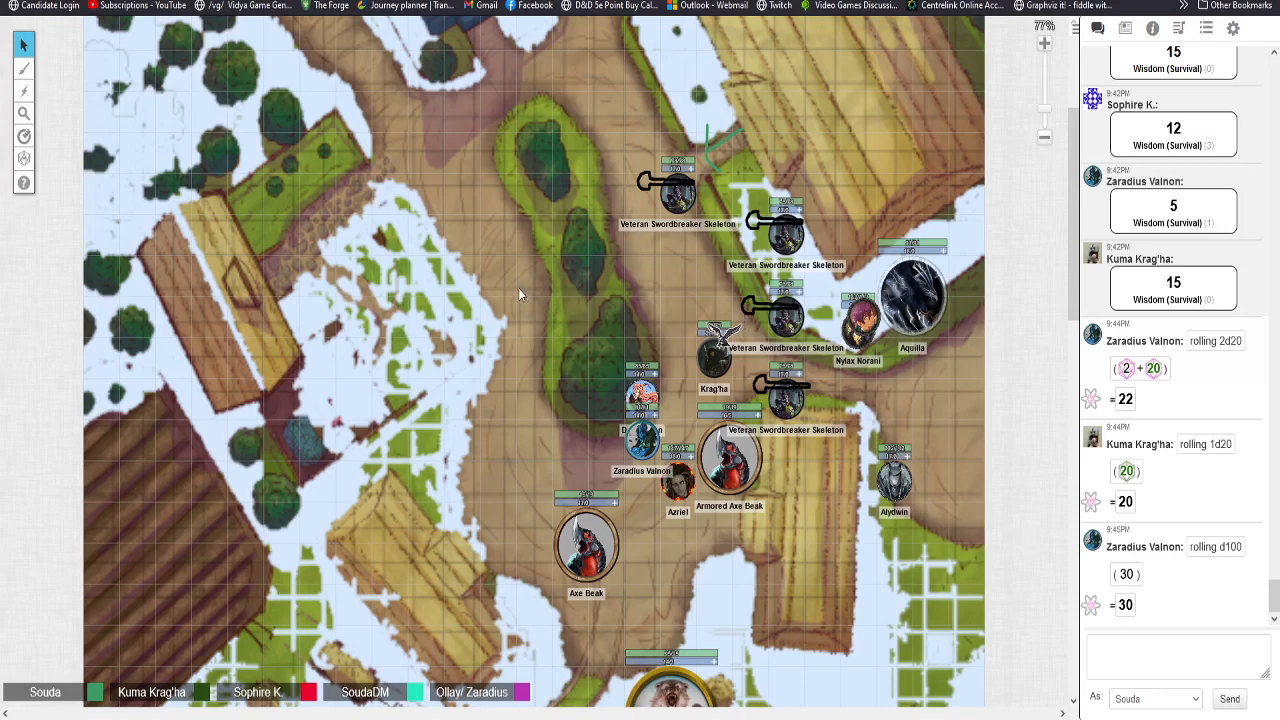
{"action": "mouse_move", "coordinate": [335, 617]}
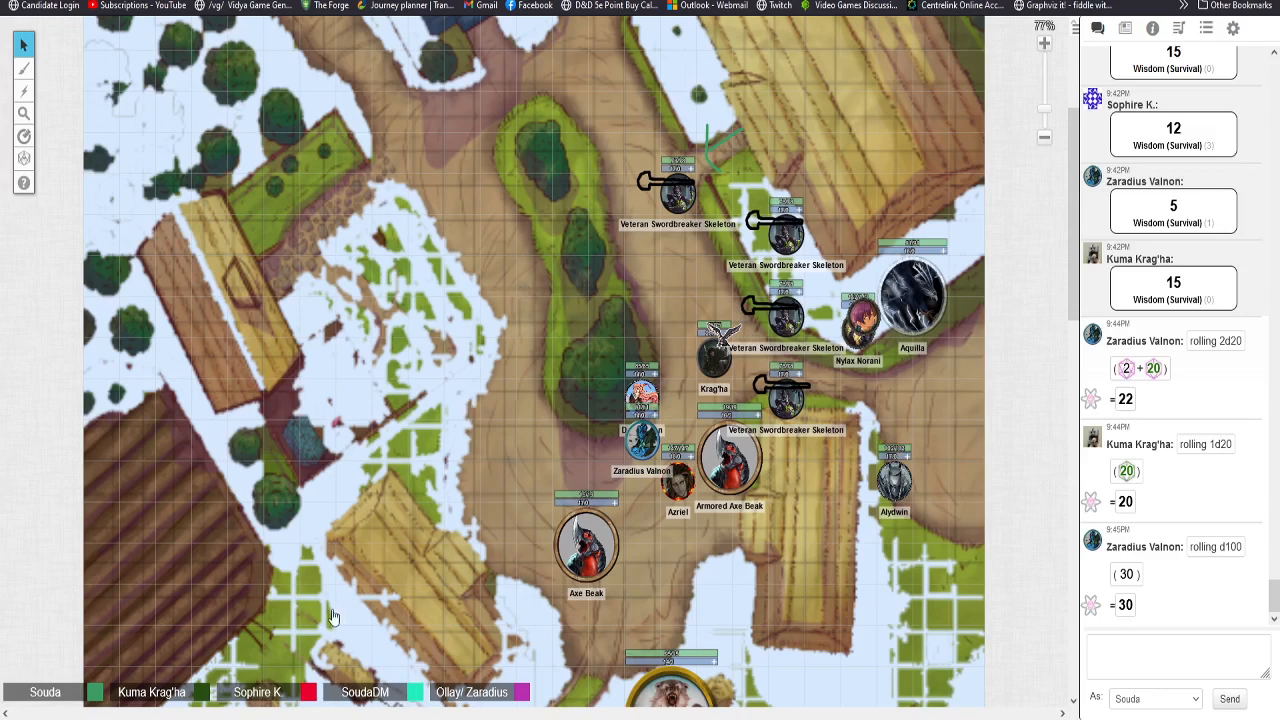
{"action": "mouse_move", "coordinate": [406, 432]}
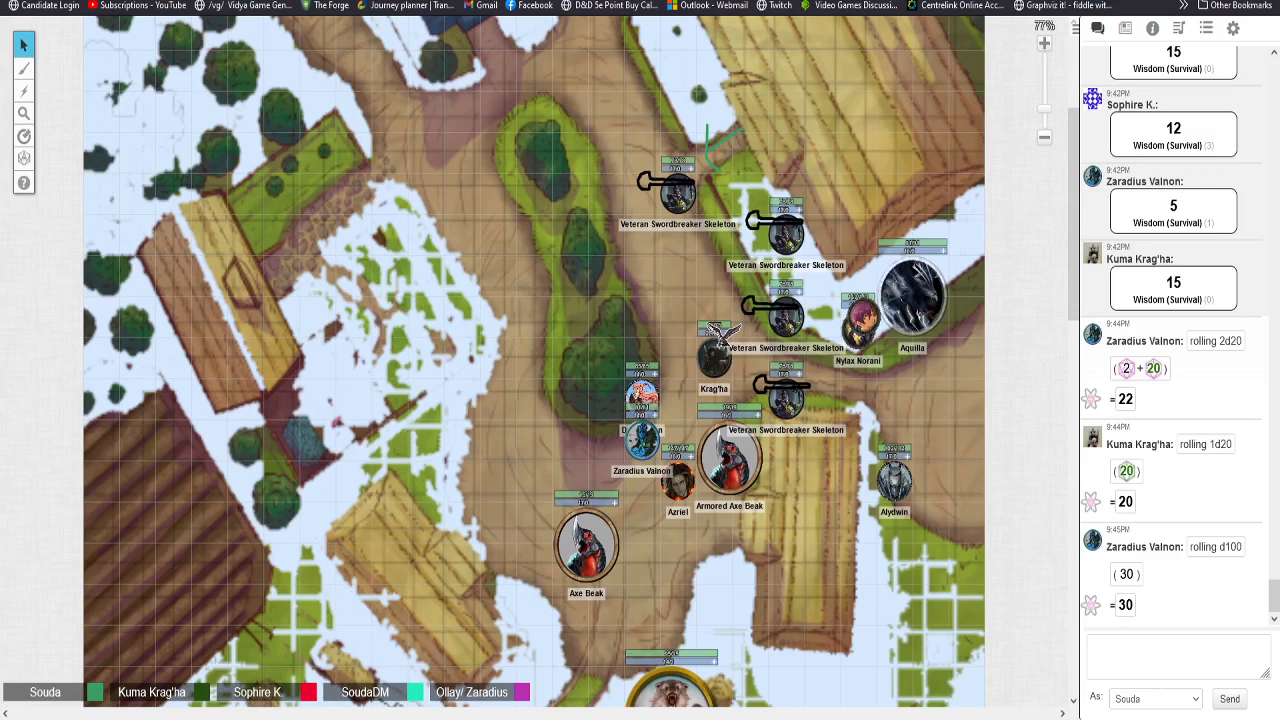
{"action": "mouse_move", "coordinate": [575, 432]}
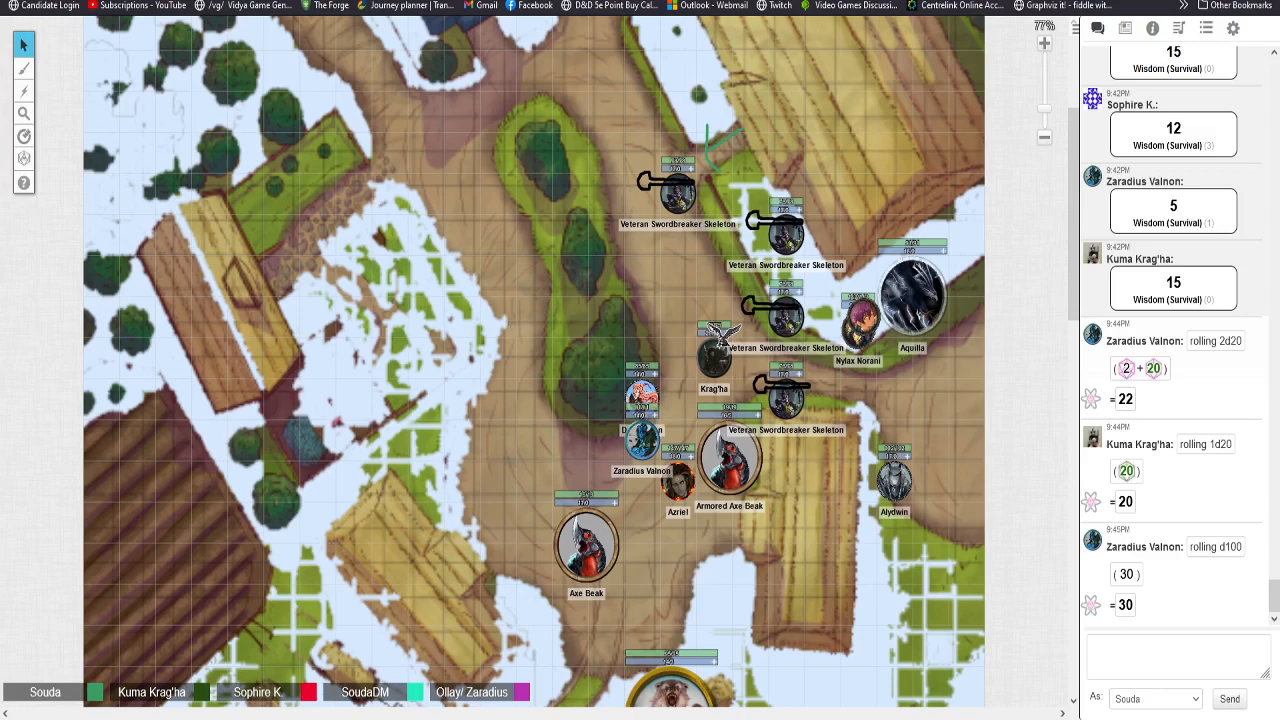
{"action": "mouse_move", "coordinate": [952, 162]}
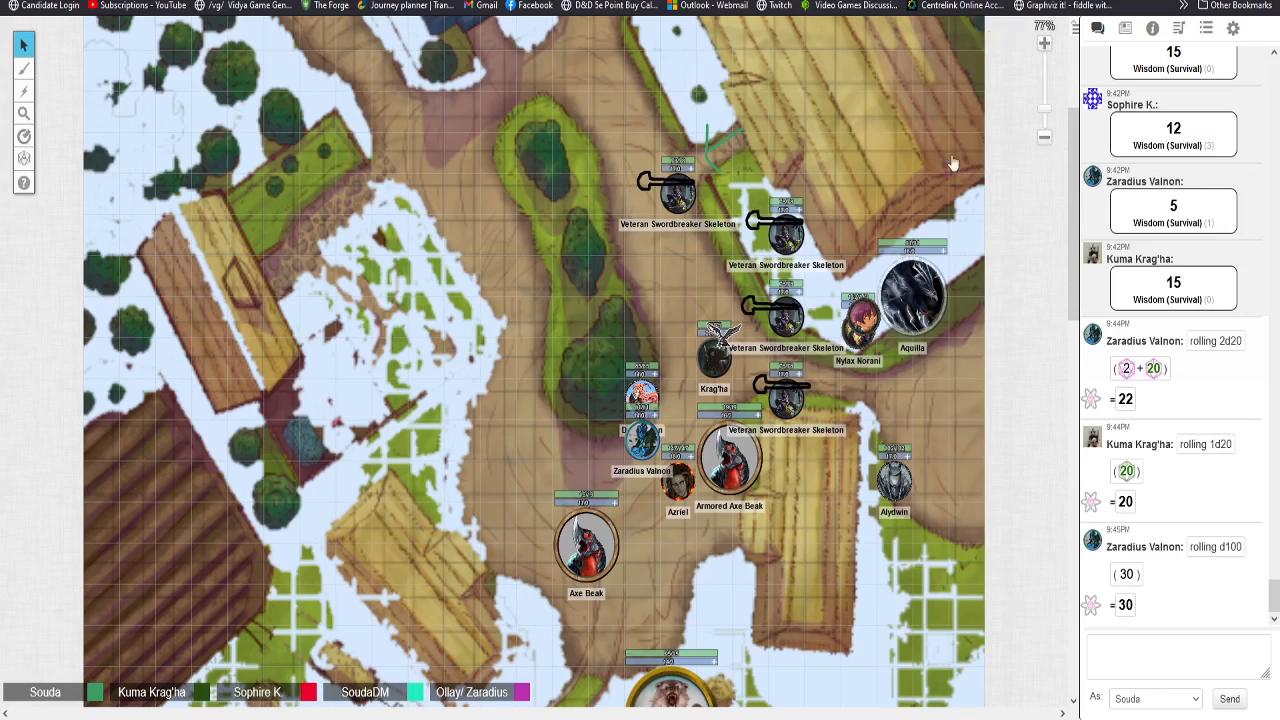
{"action": "mouse_move", "coordinate": [555, 153]}
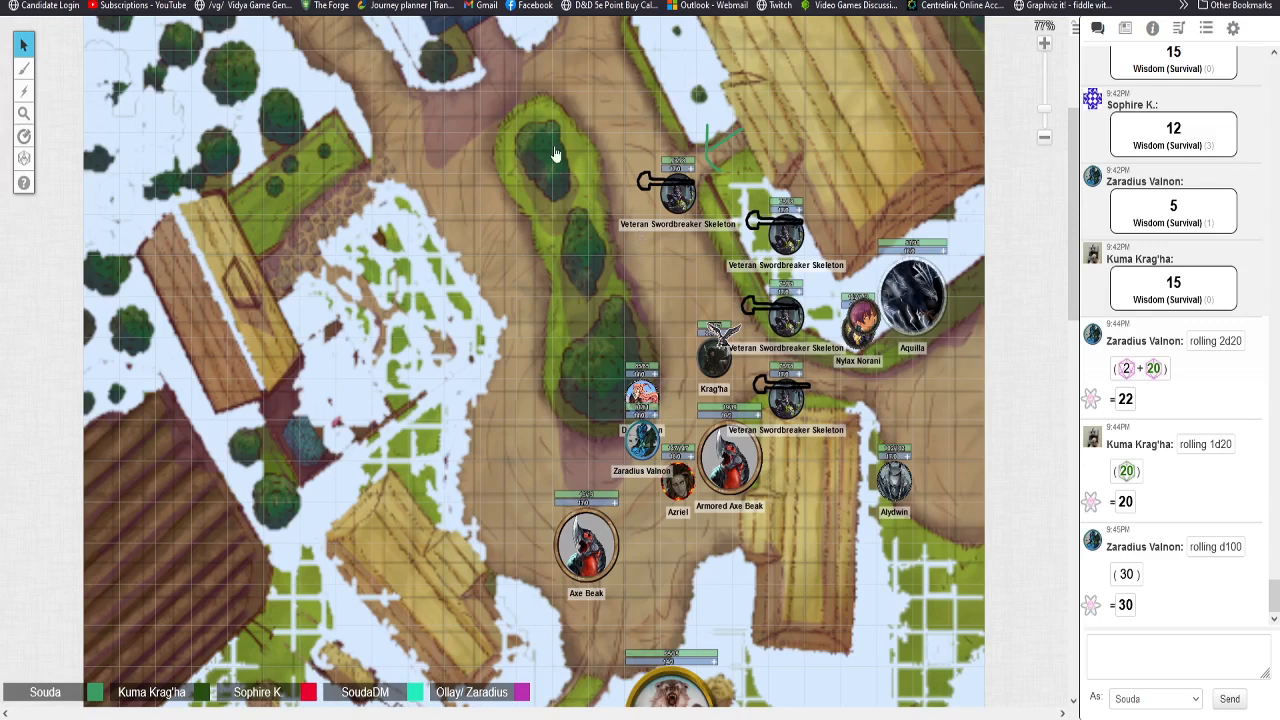
{"action": "mouse_move", "coordinate": [1072, 40]}
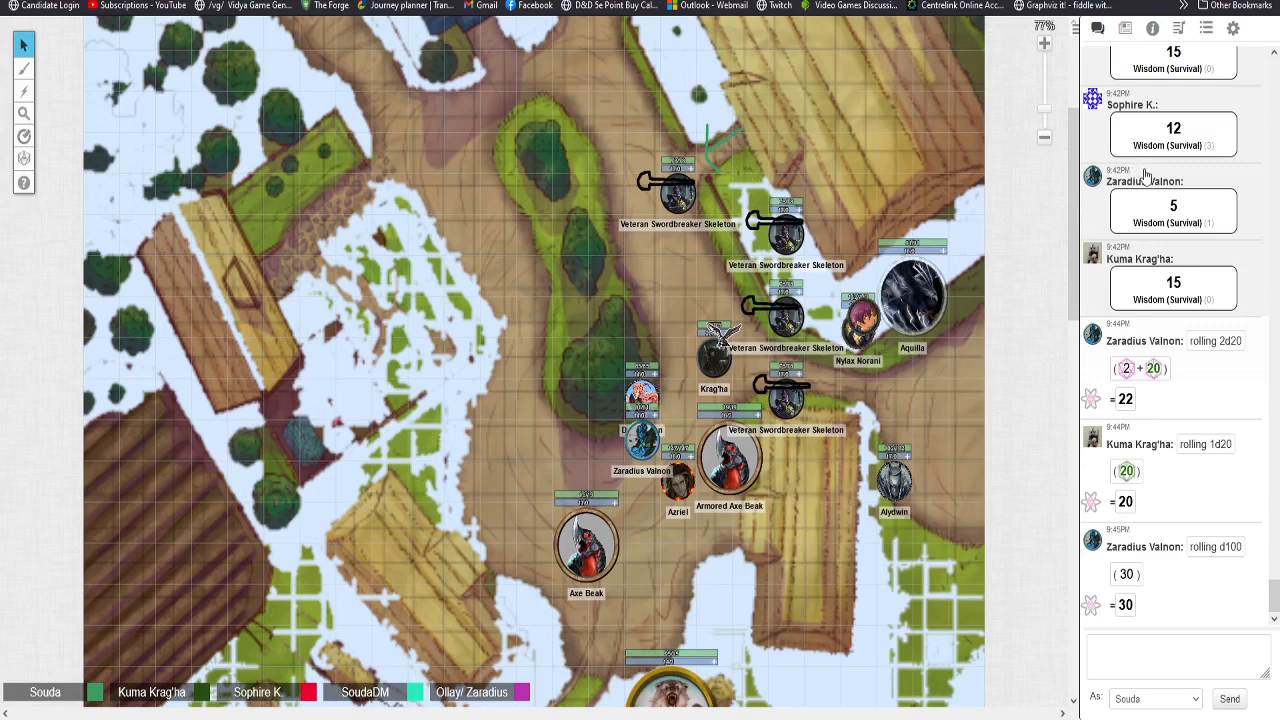
{"action": "mouse_move", "coordinate": [1136, 246]}
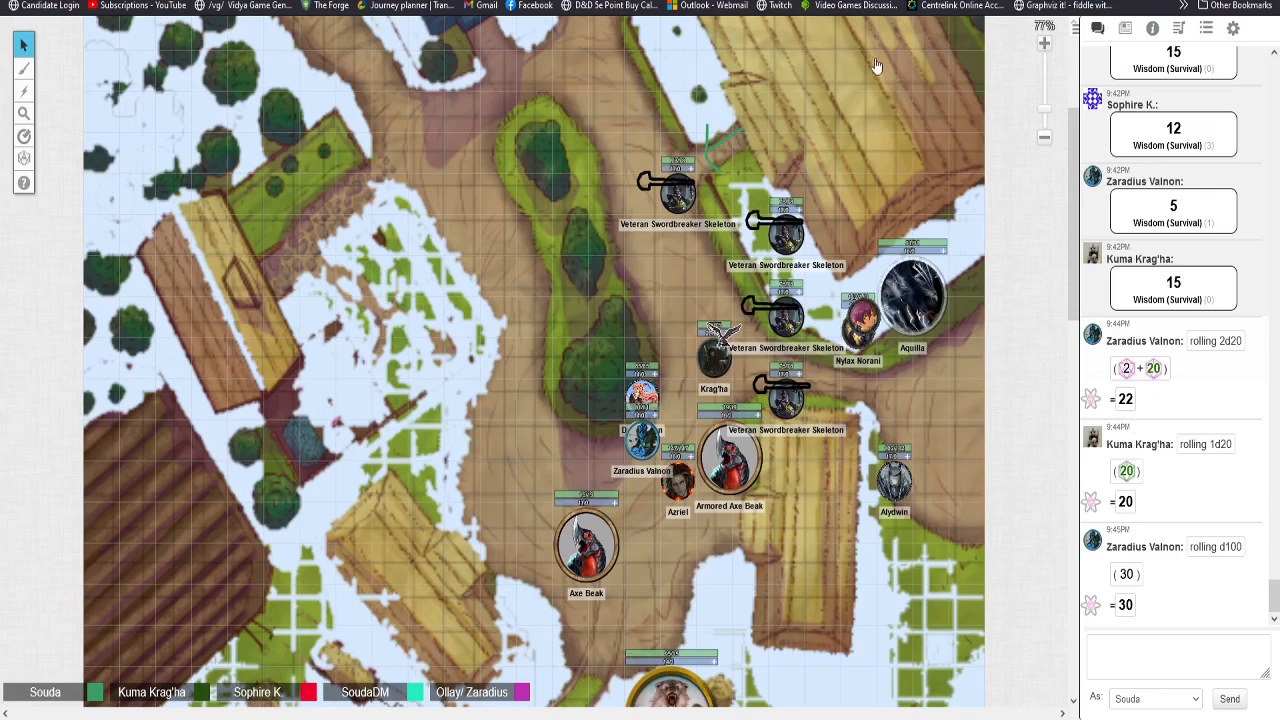
{"action": "mouse_move", "coordinate": [712, 425]}
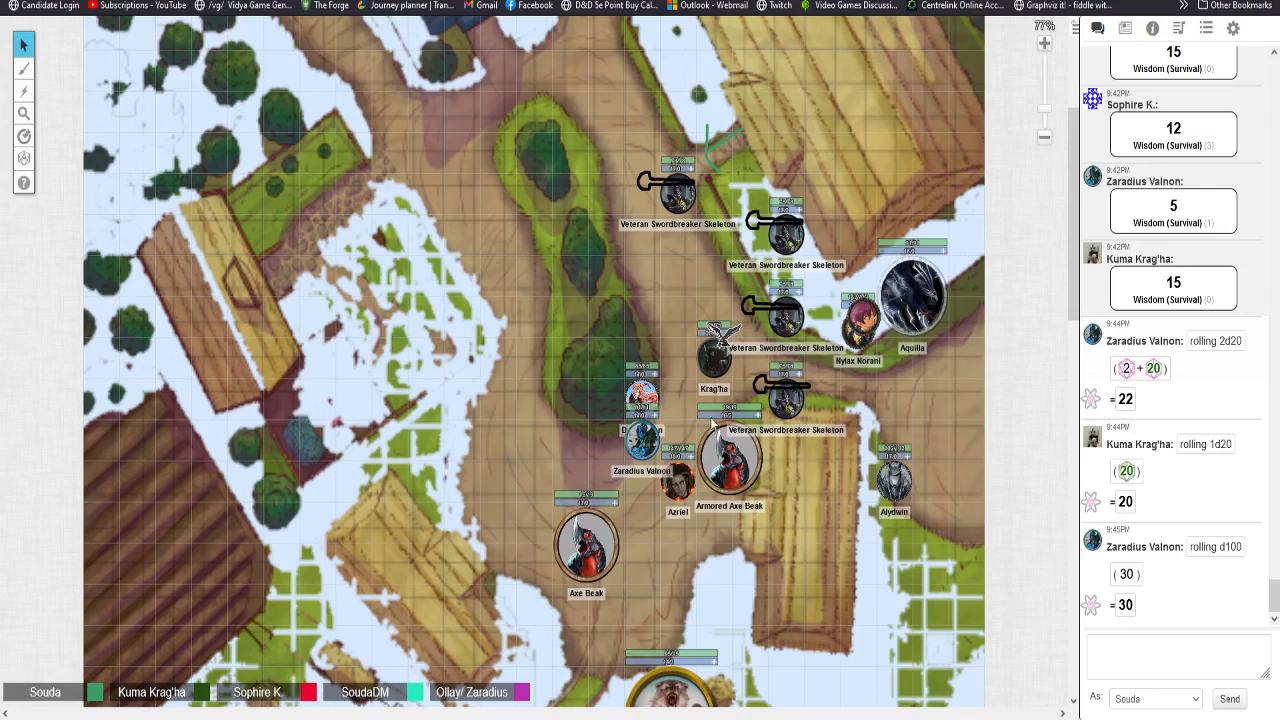
{"action": "mouse_move", "coordinate": [762, 608]}
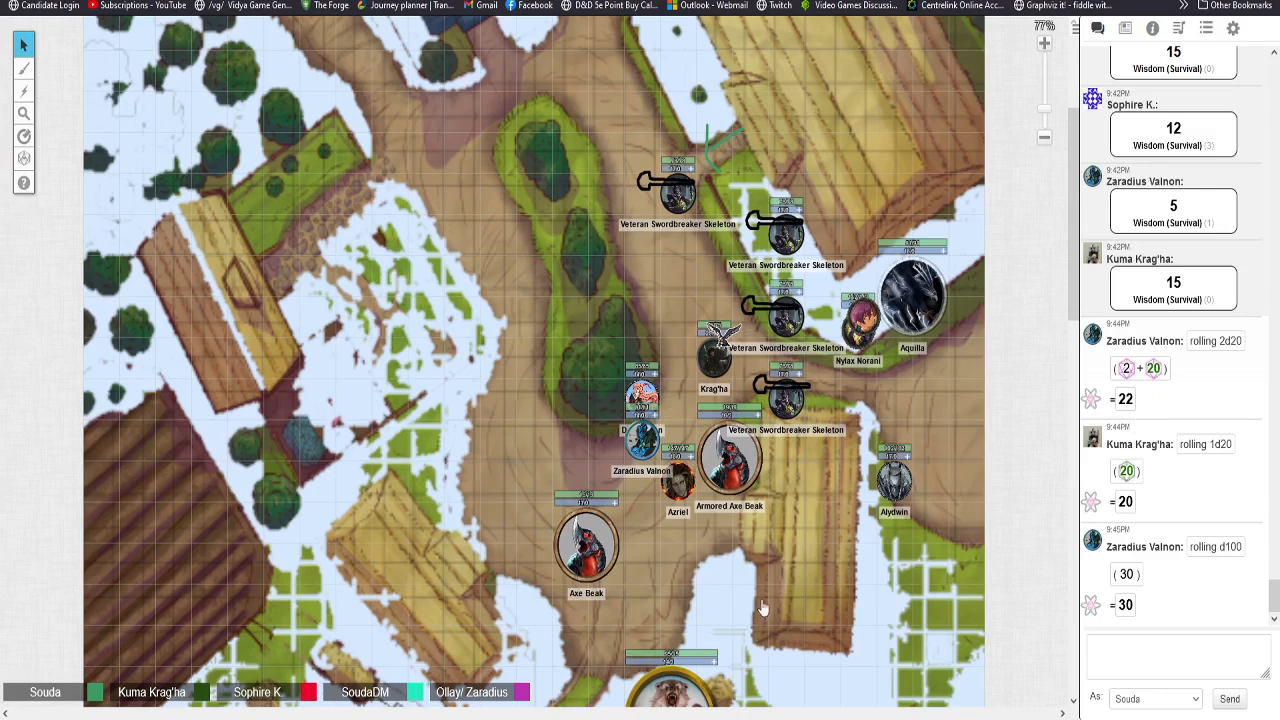
{"action": "mouse_move", "coordinate": [77, 78]}
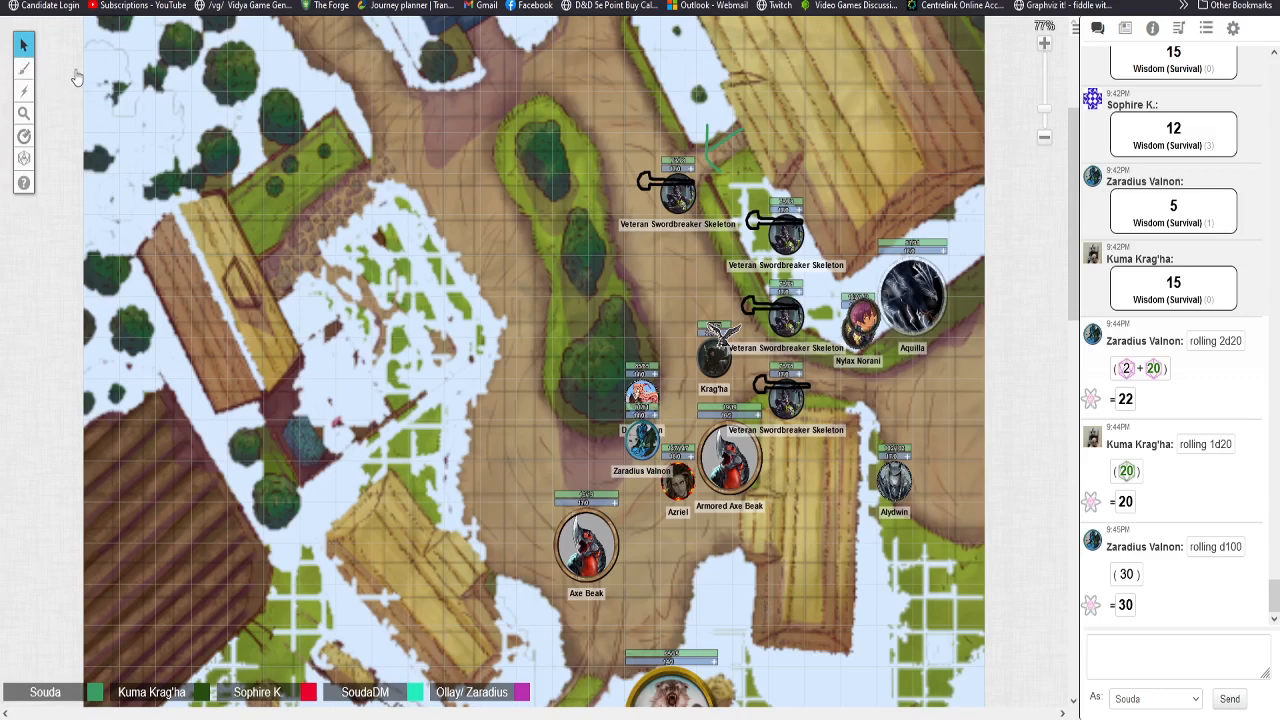
{"action": "mouse_move", "coordinate": [940, 70]}
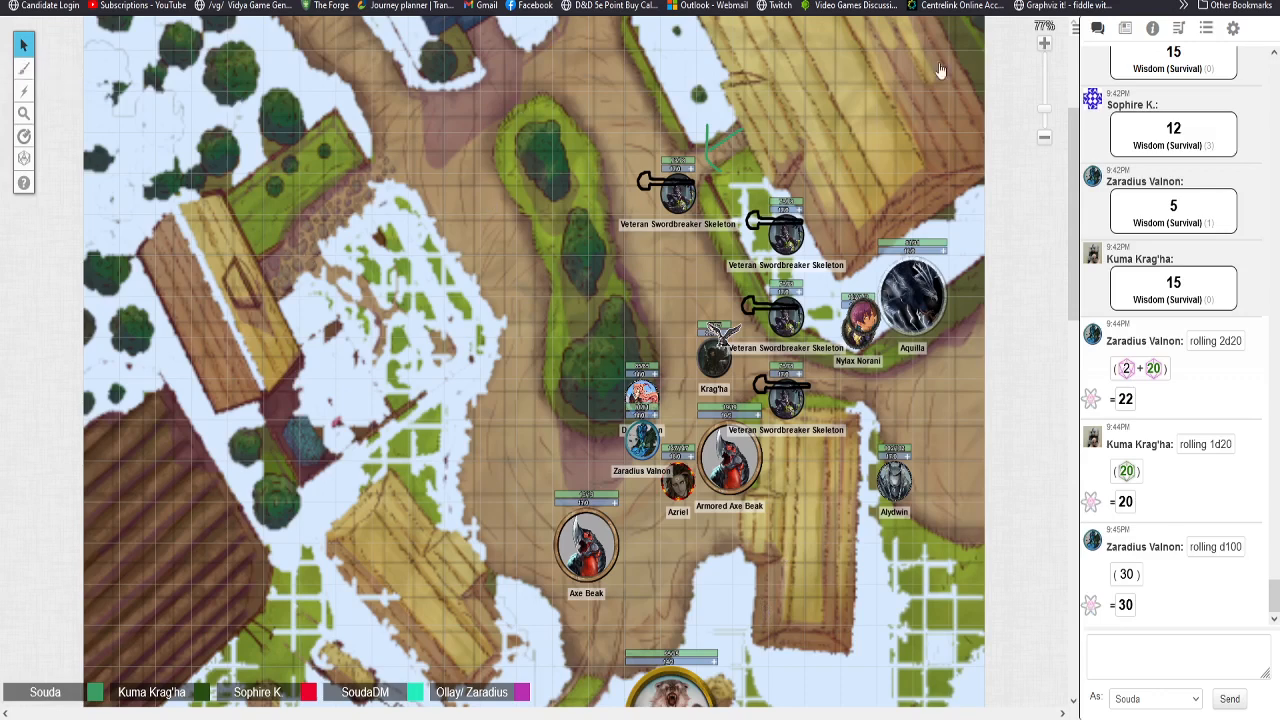
{"action": "mouse_move", "coordinate": [218, 212]}
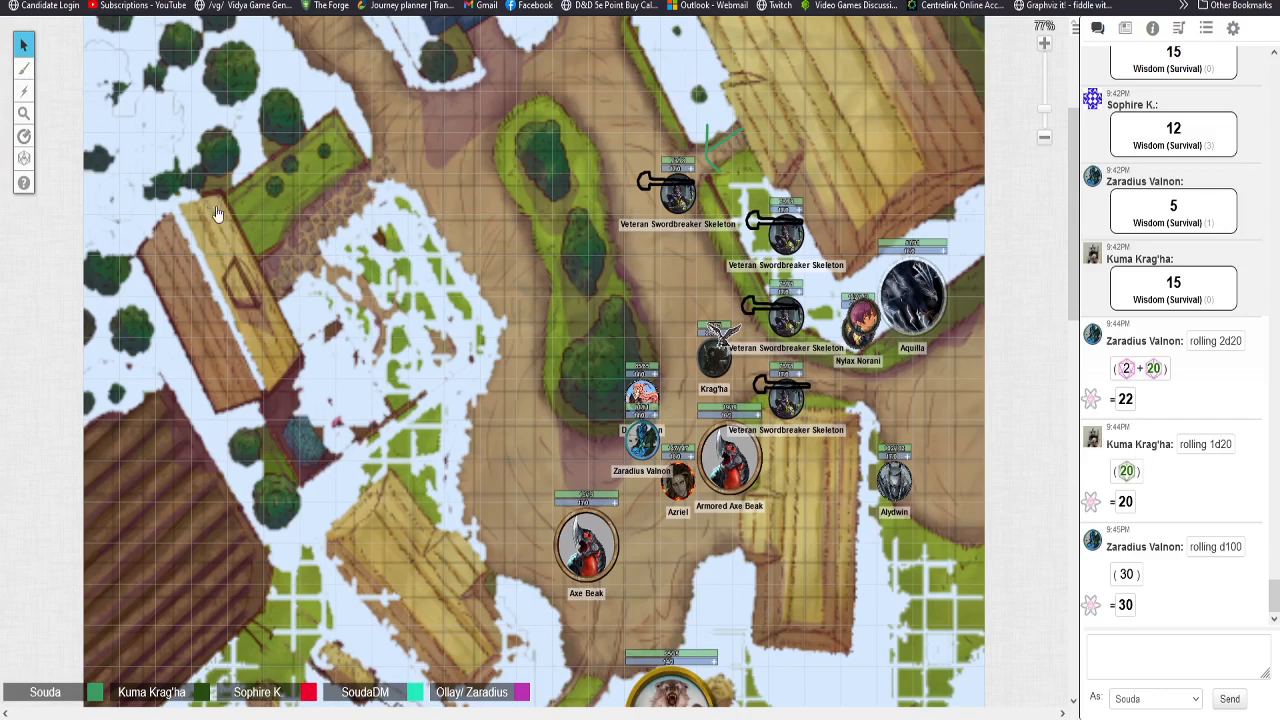
{"action": "mouse_move", "coordinate": [231, 224]}
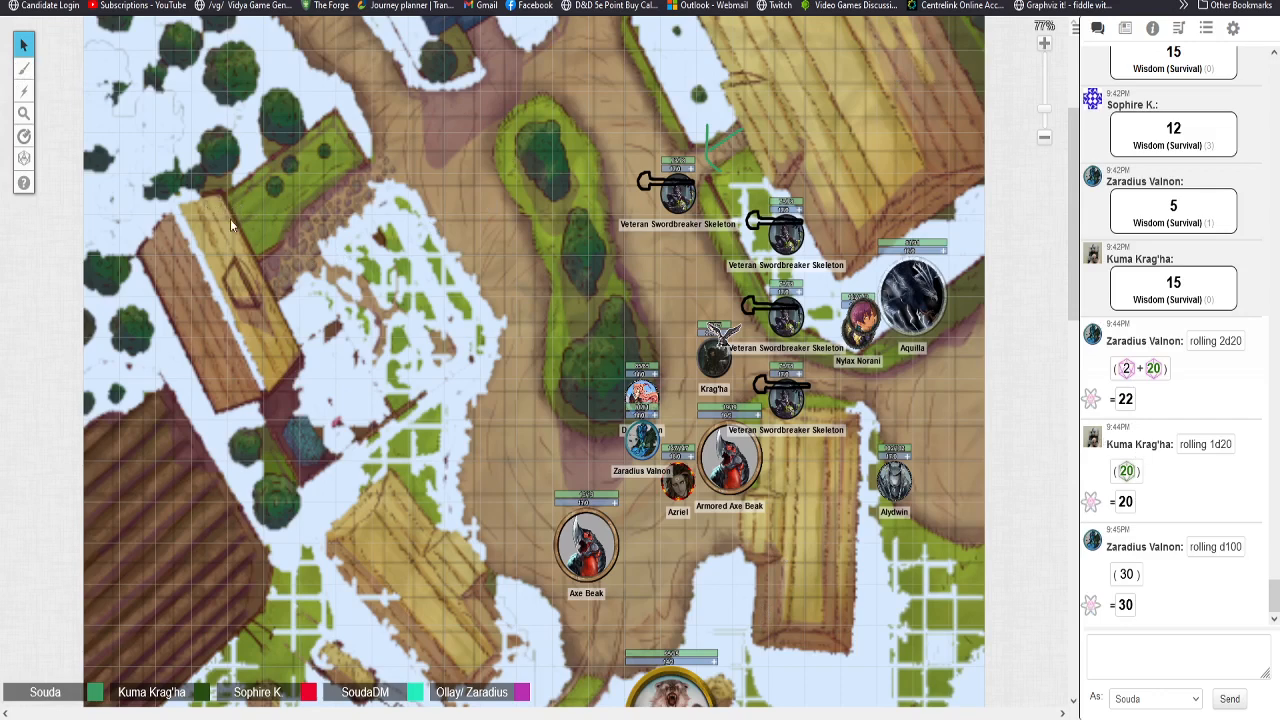
{"action": "mouse_move", "coordinate": [213, 207]}
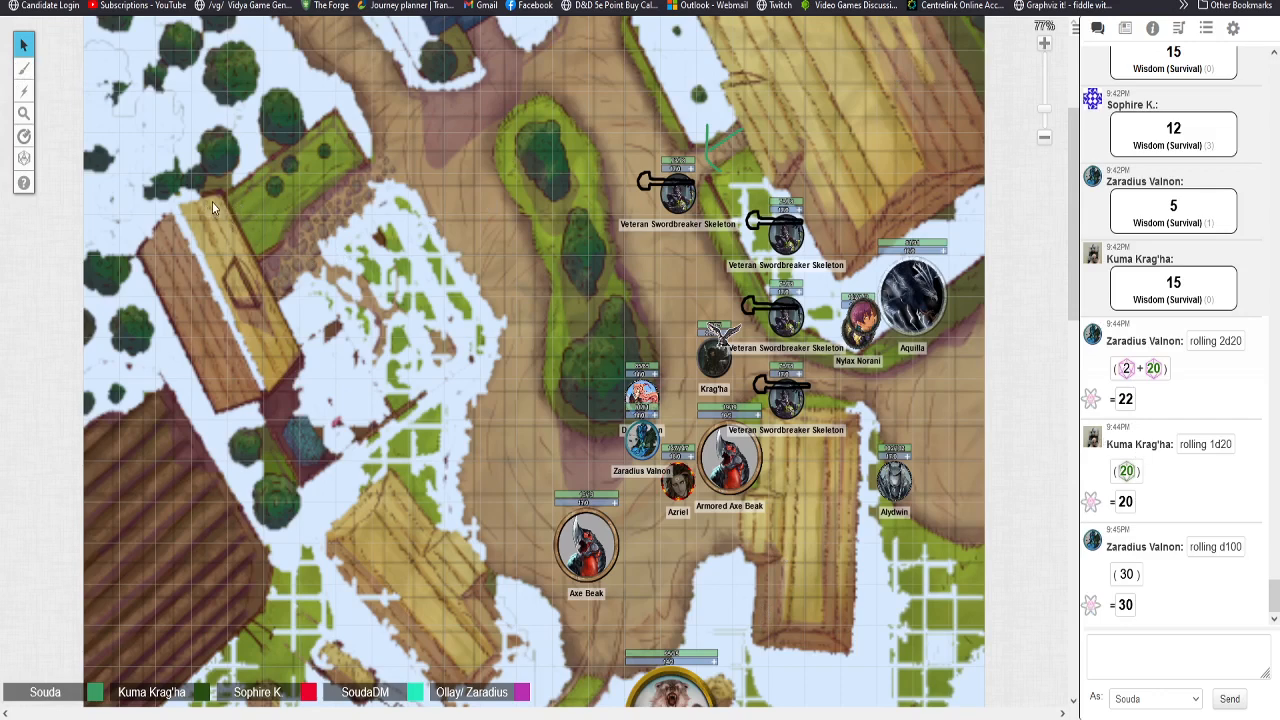
{"action": "mouse_move", "coordinate": [207, 201]}
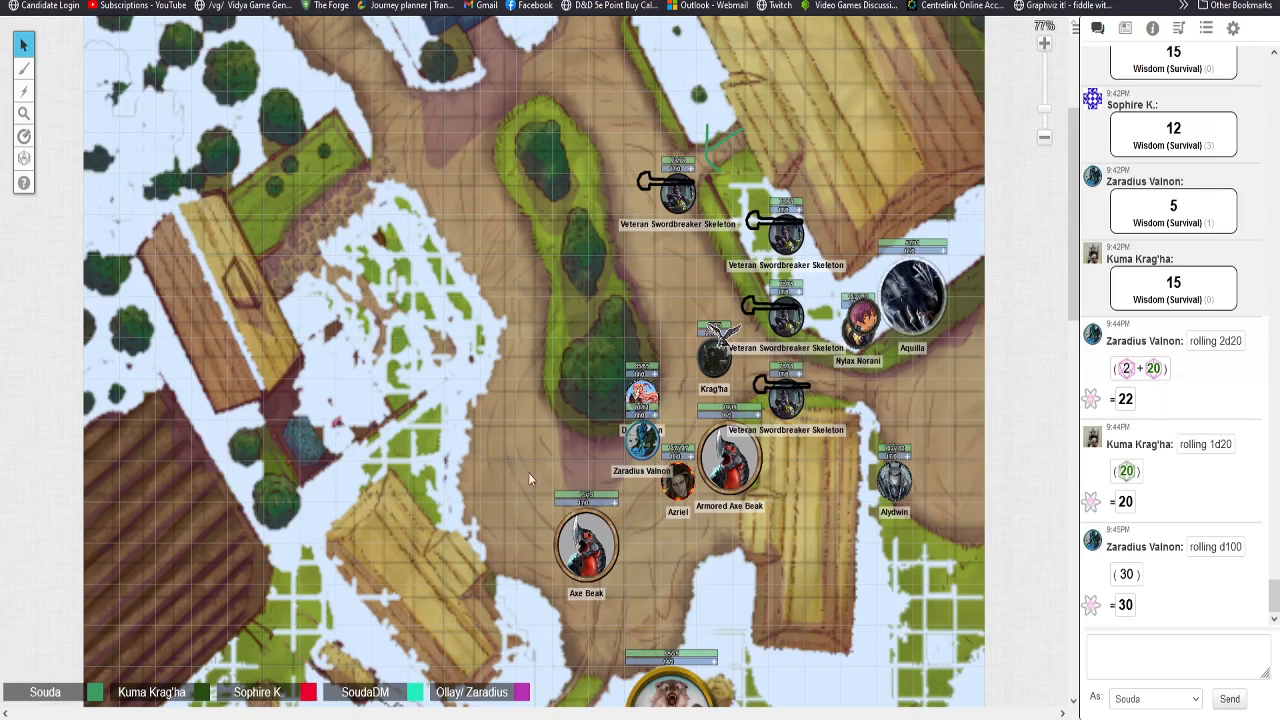
{"action": "mouse_move", "coordinate": [787, 142]}
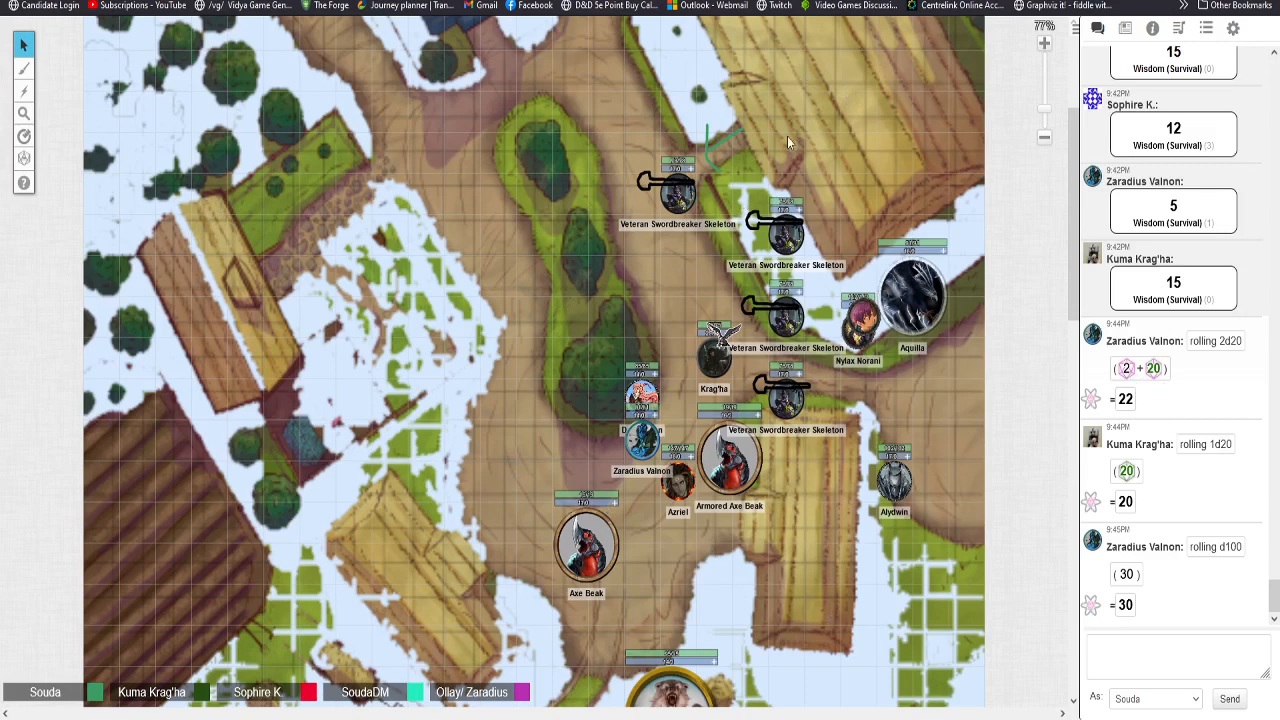
{"action": "mouse_move", "coordinate": [562, 390]}
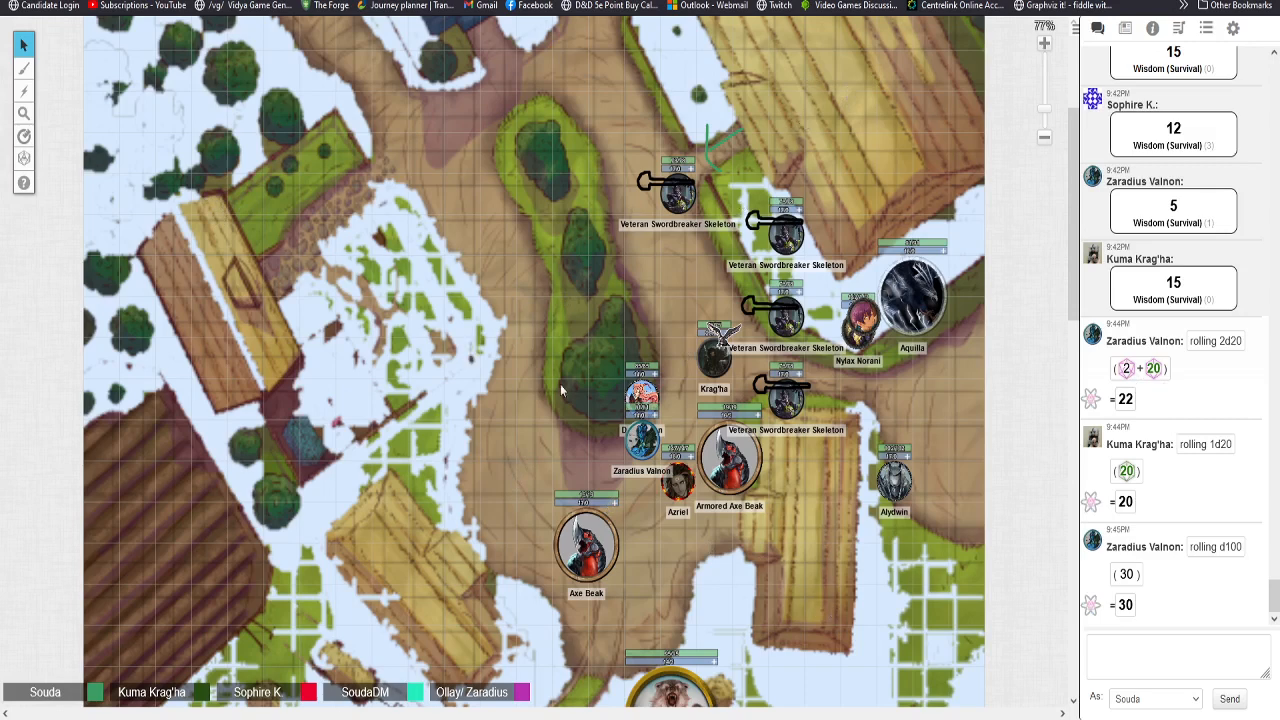
{"action": "mouse_move", "coordinate": [767, 563]}
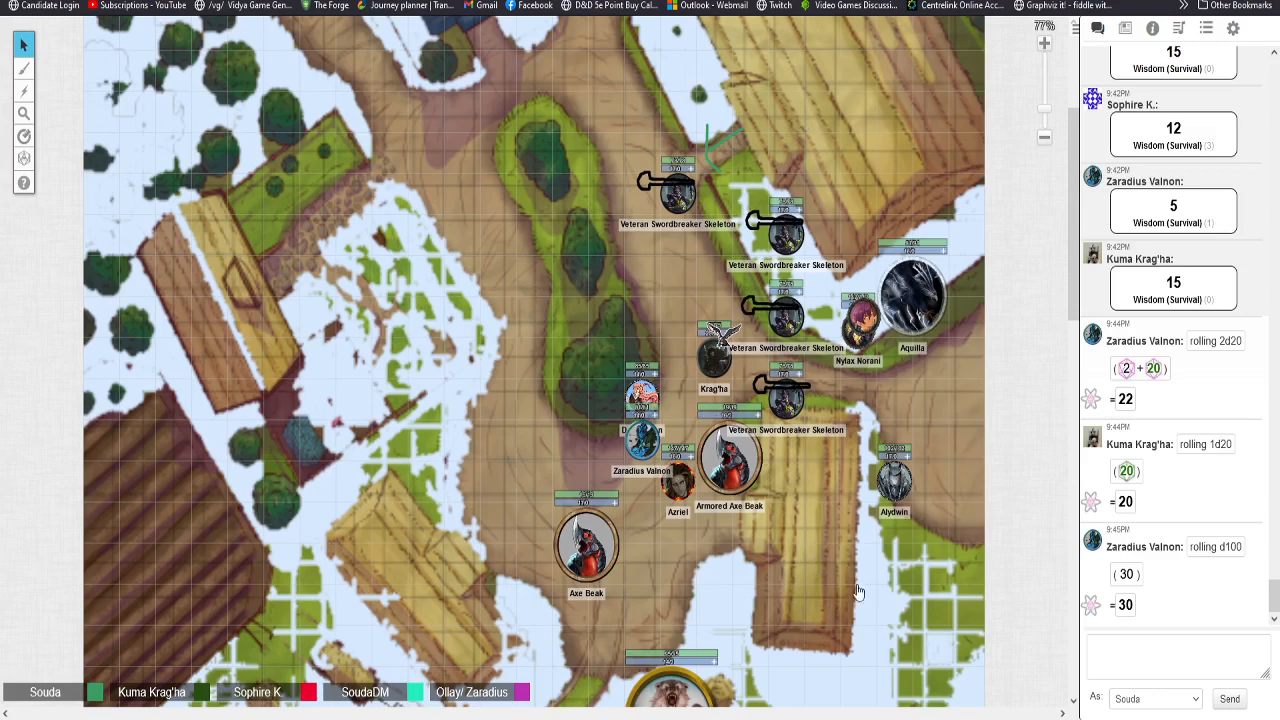
{"action": "mouse_move", "coordinate": [568, 279]}
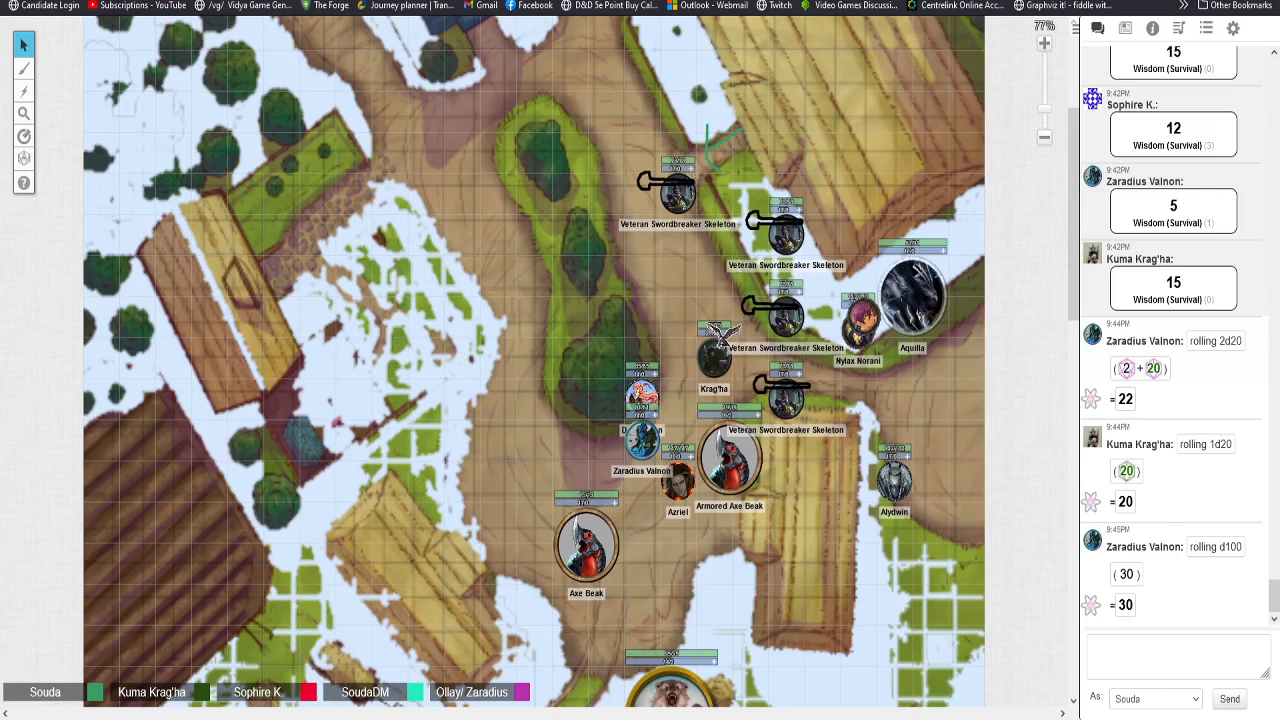
{"action": "mouse_move", "coordinate": [558, 248]}
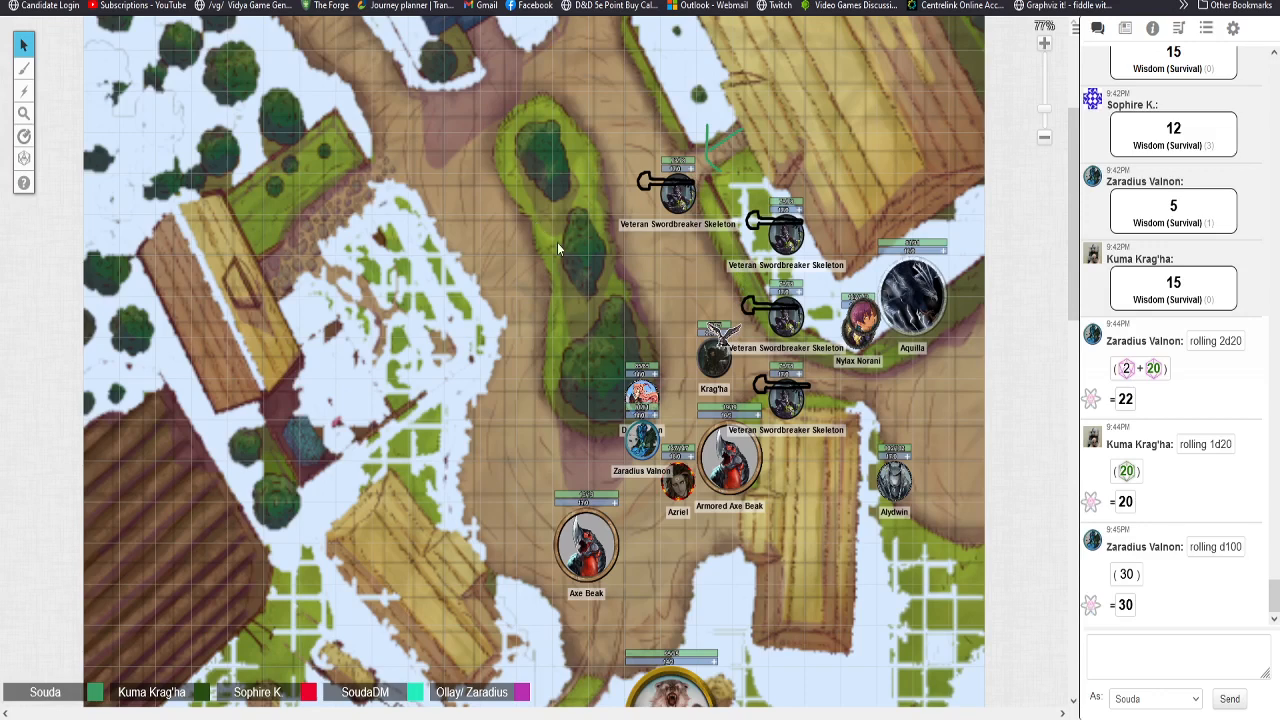
{"action": "mouse_move", "coordinate": [570, 281]}
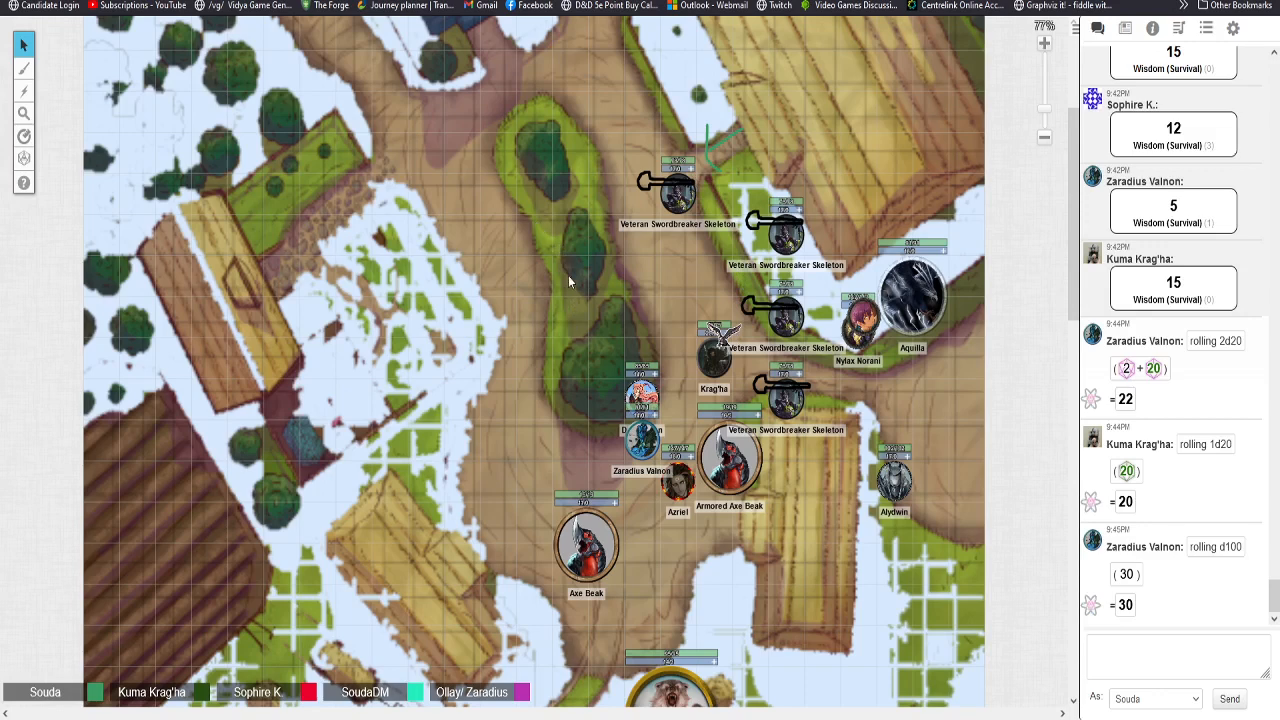
{"action": "mouse_move", "coordinate": [563, 297]}
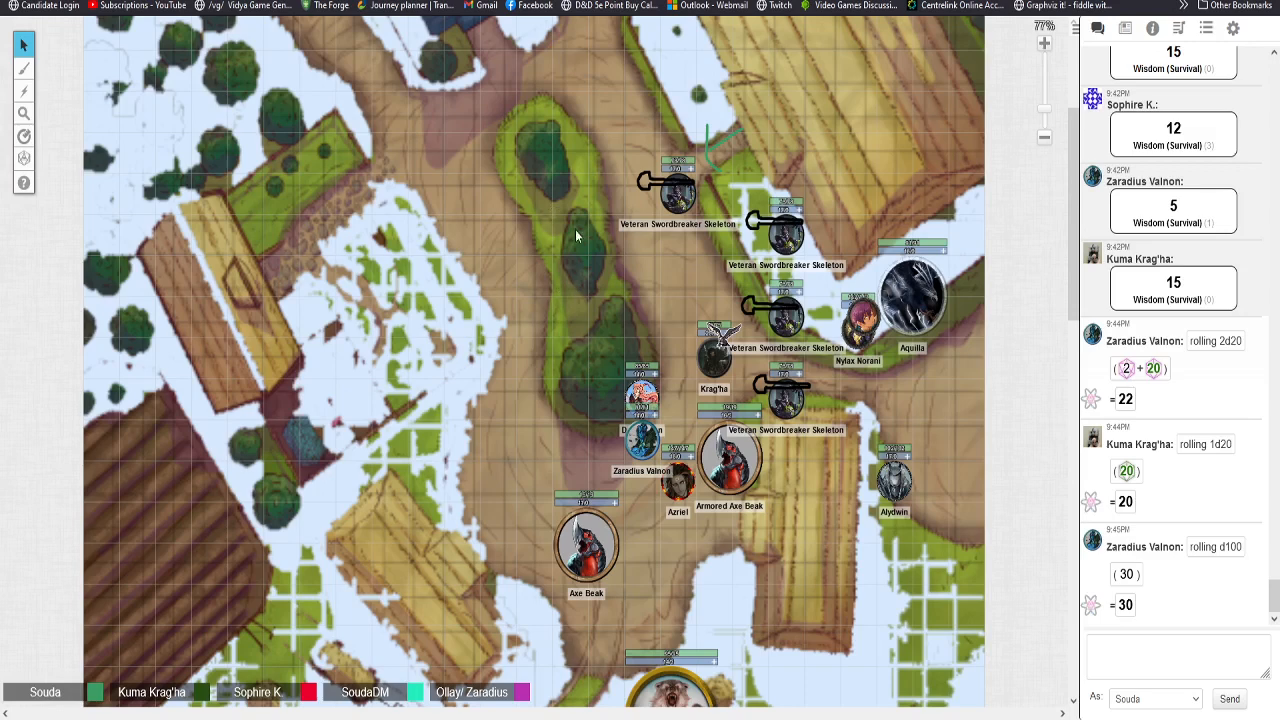
{"action": "mouse_move", "coordinate": [583, 290]}
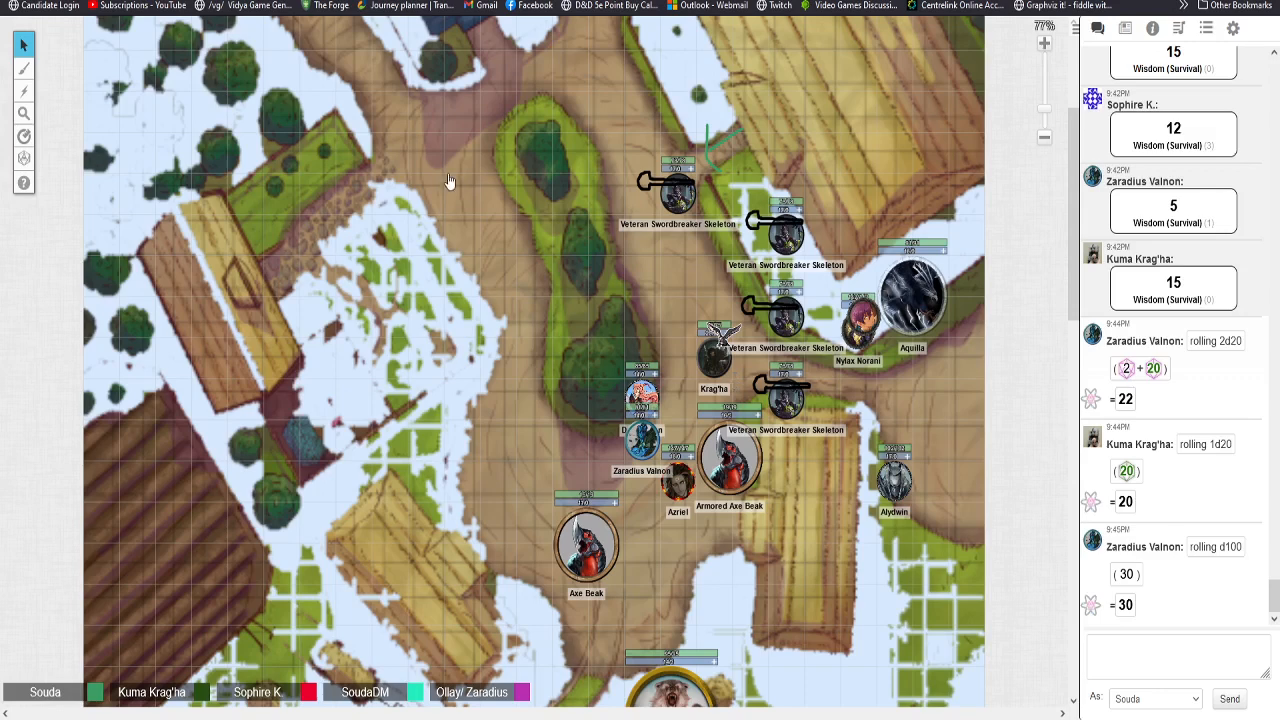
{"action": "mouse_move", "coordinate": [697, 165]}
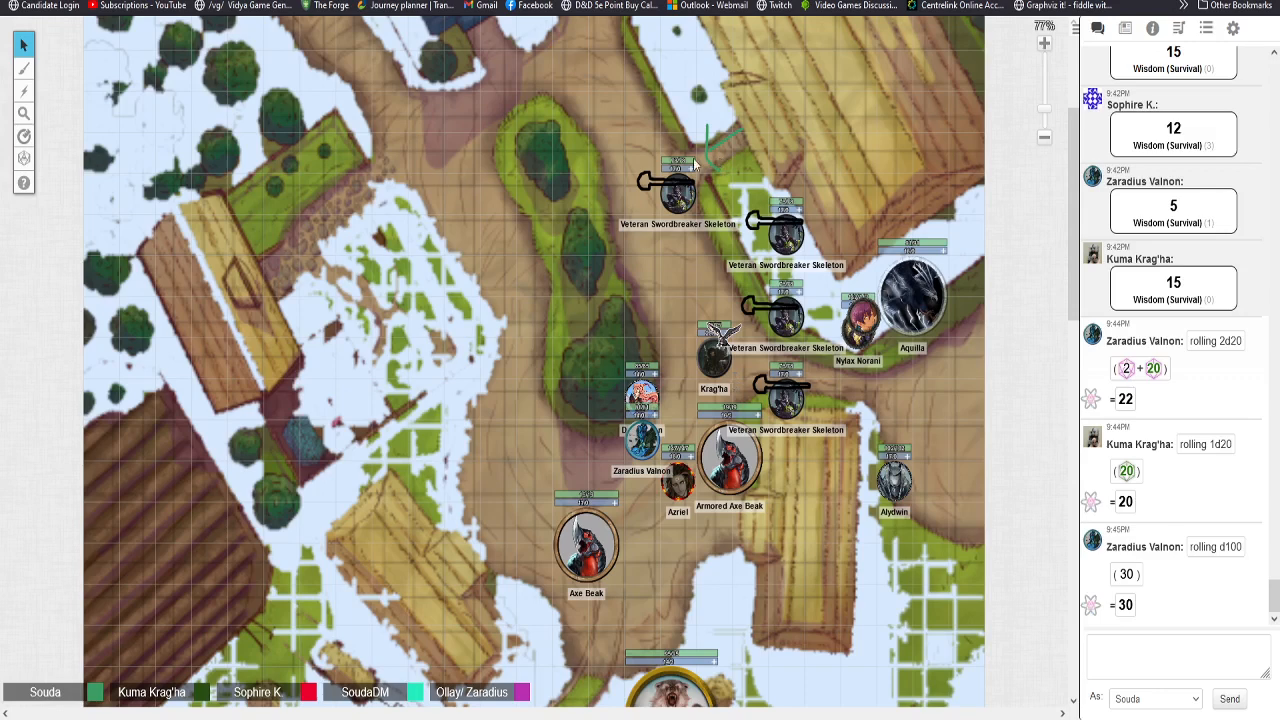
{"action": "mouse_move", "coordinate": [690, 252]}
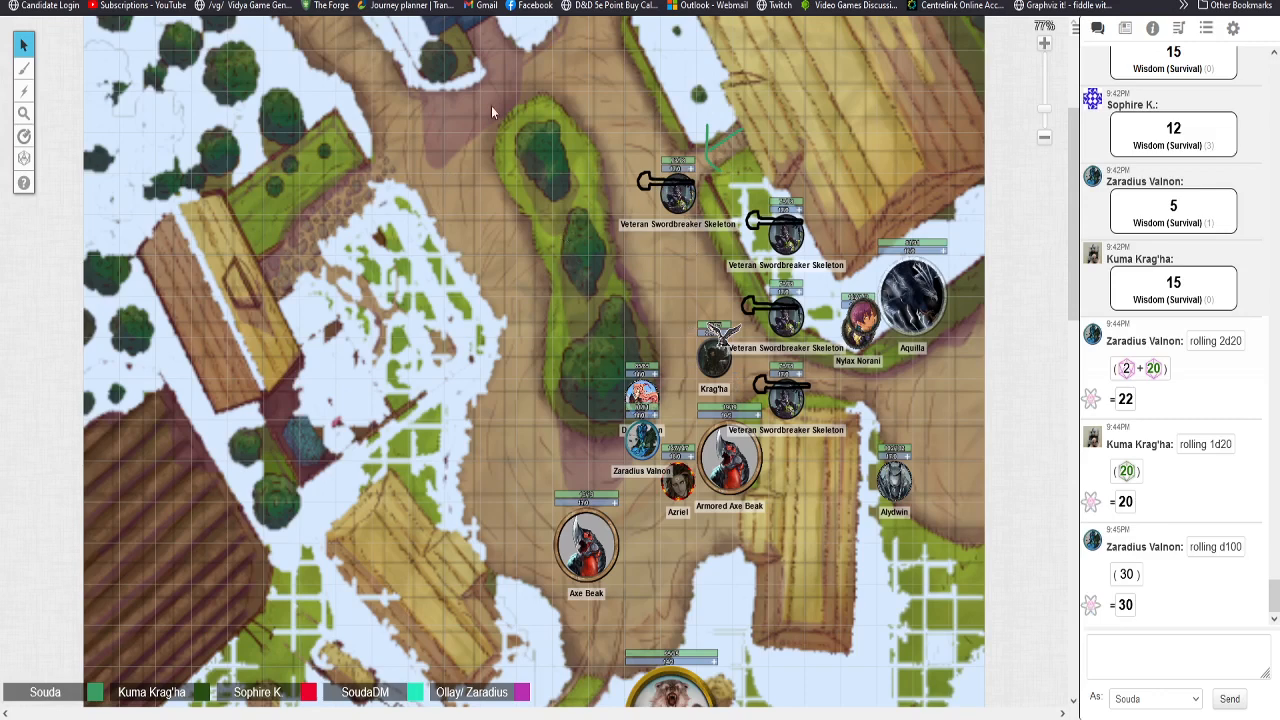
{"action": "mouse_move", "coordinate": [490, 237]}
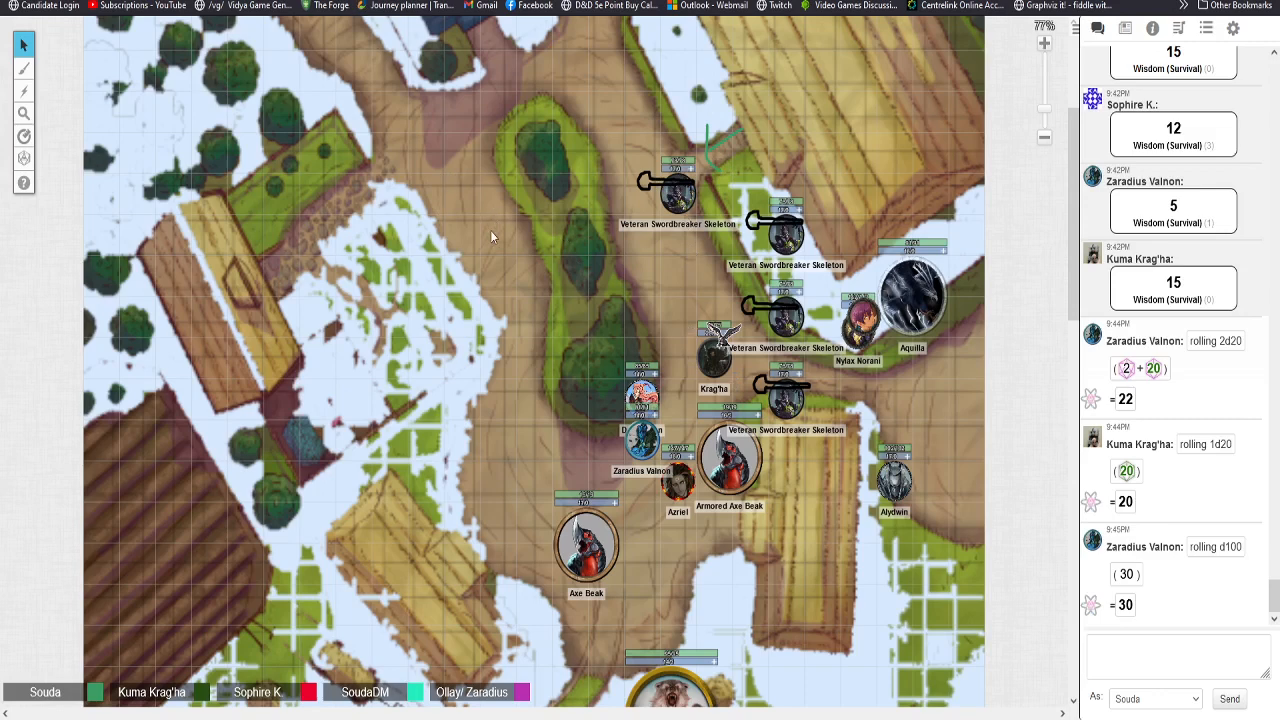
{"action": "mouse_move", "coordinate": [957, 77]}
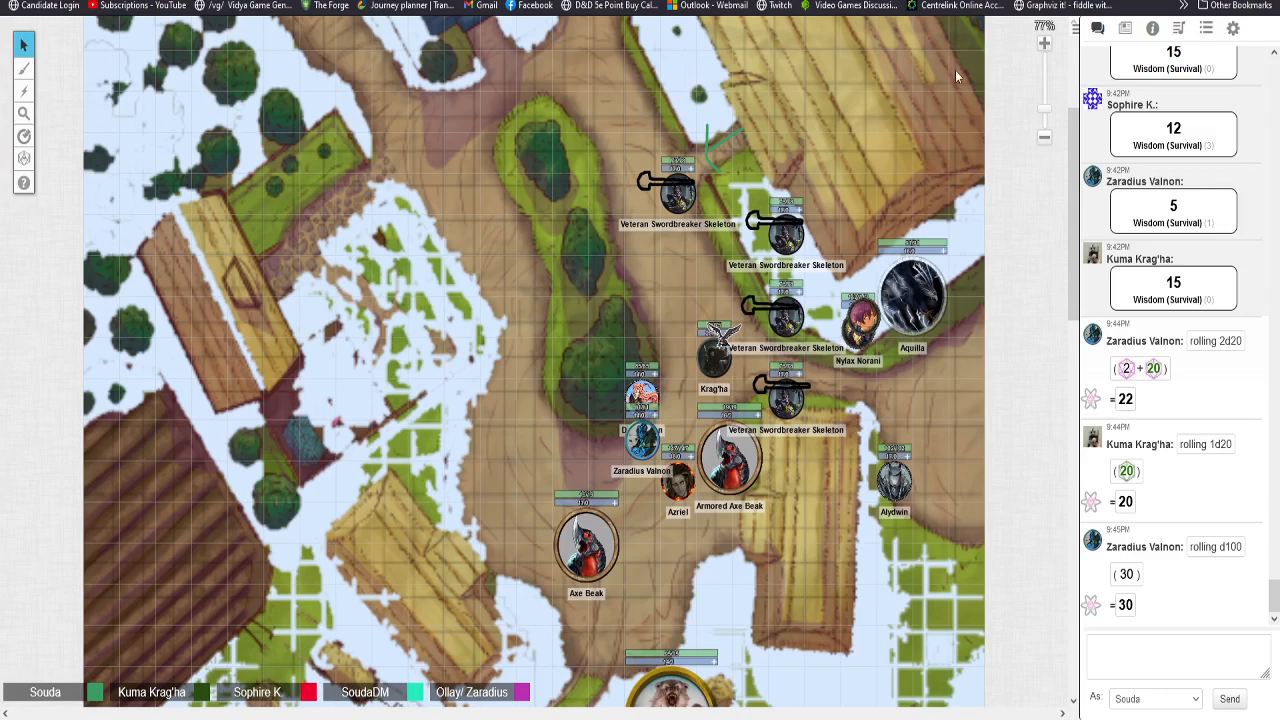
{"action": "mouse_move", "coordinate": [396, 395]}
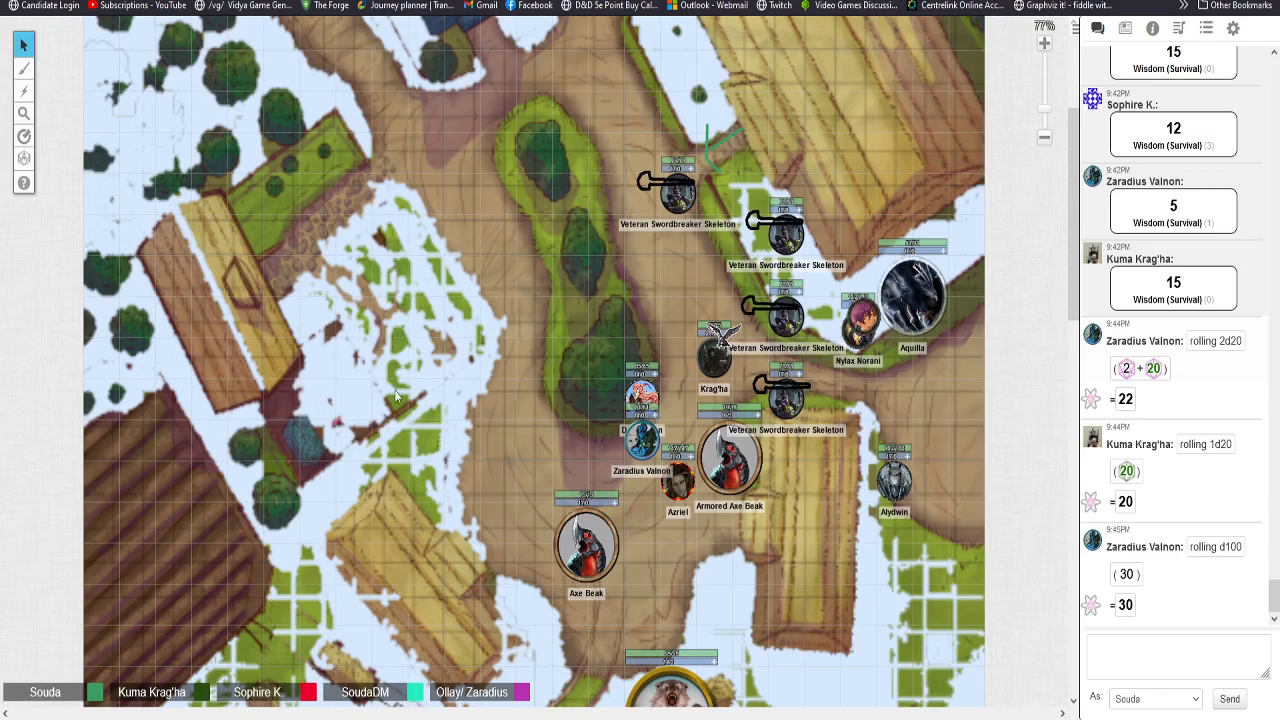
{"action": "mouse_move", "coordinate": [190, 145]}
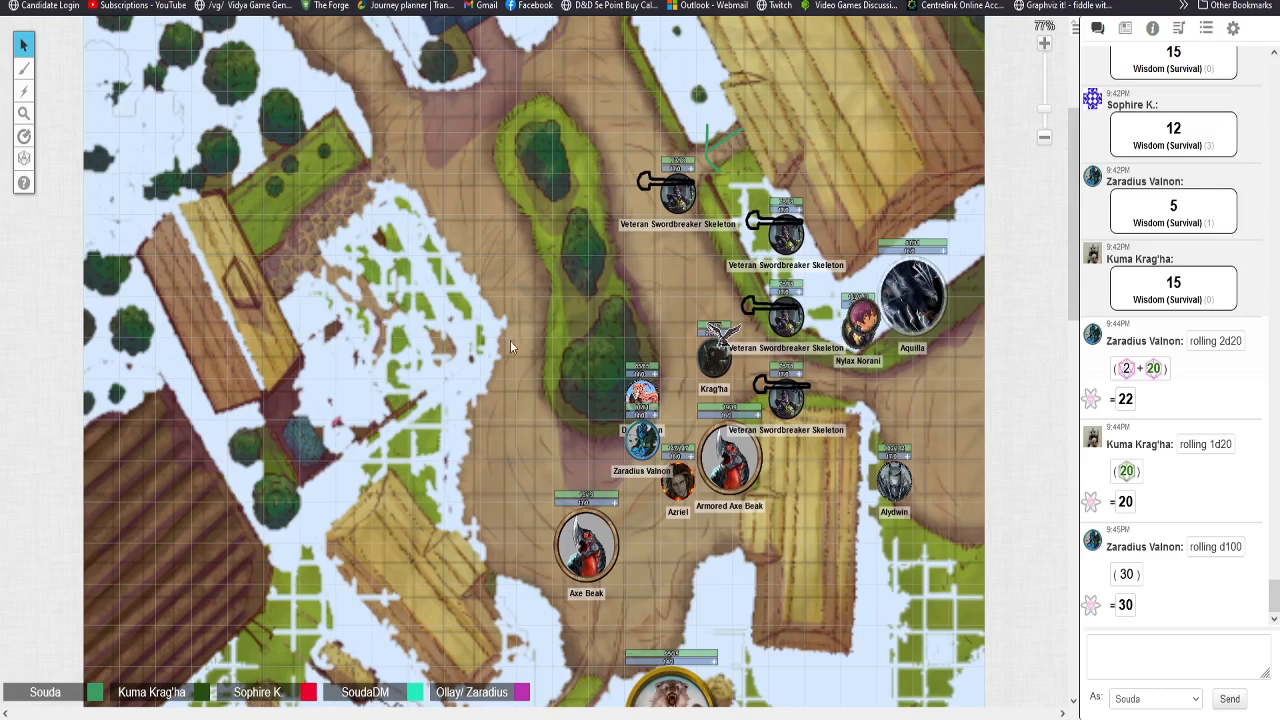
{"action": "mouse_move", "coordinate": [515, 381]}
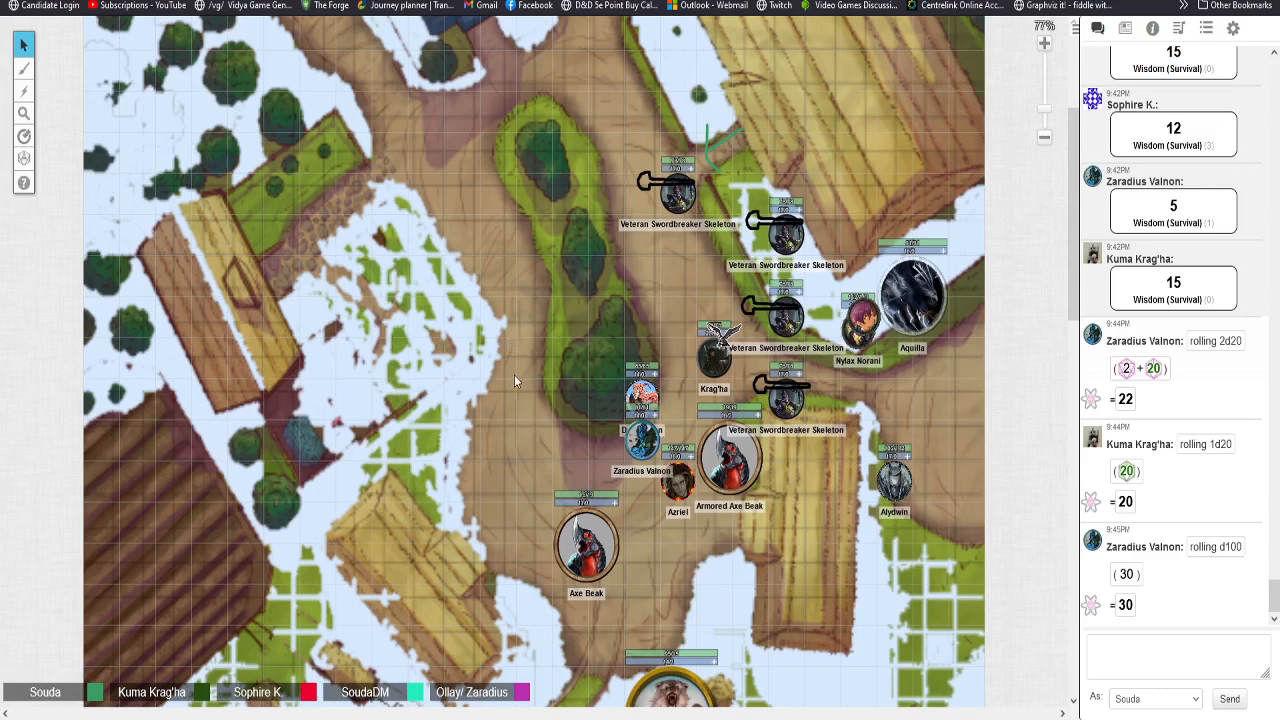
{"action": "mouse_move", "coordinate": [473, 335]}
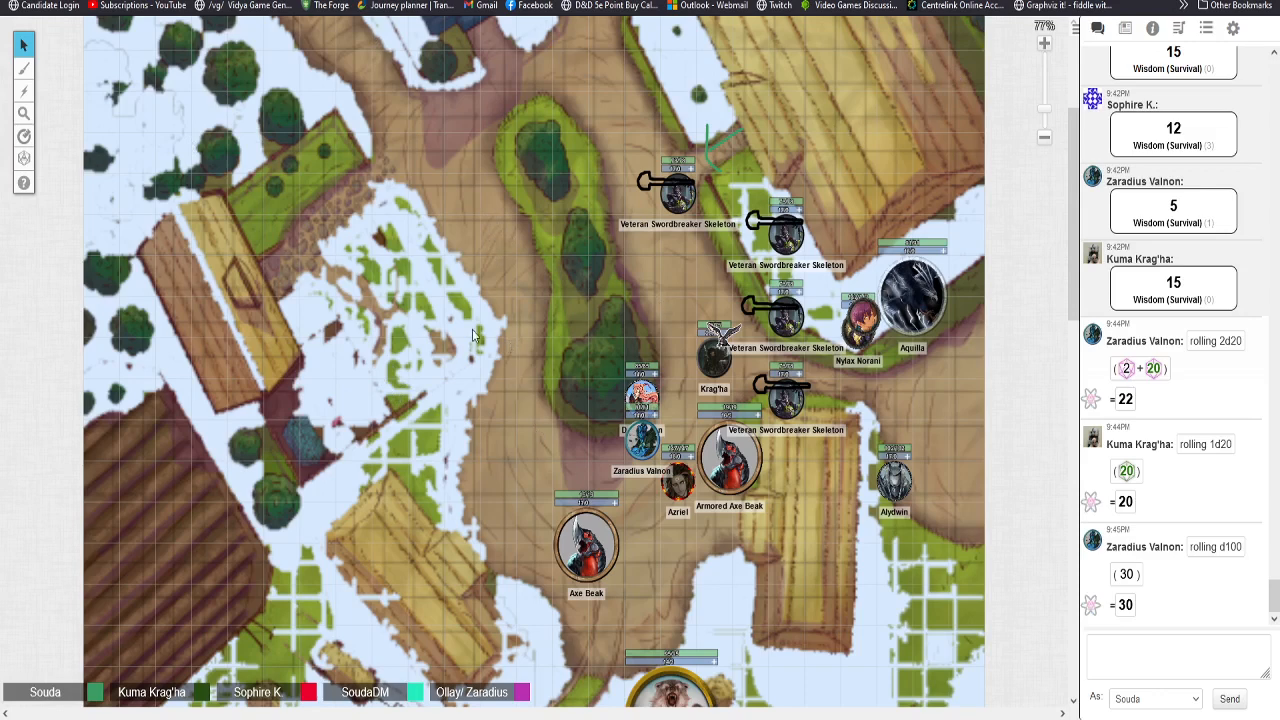
{"action": "mouse_move", "coordinate": [480, 375]}
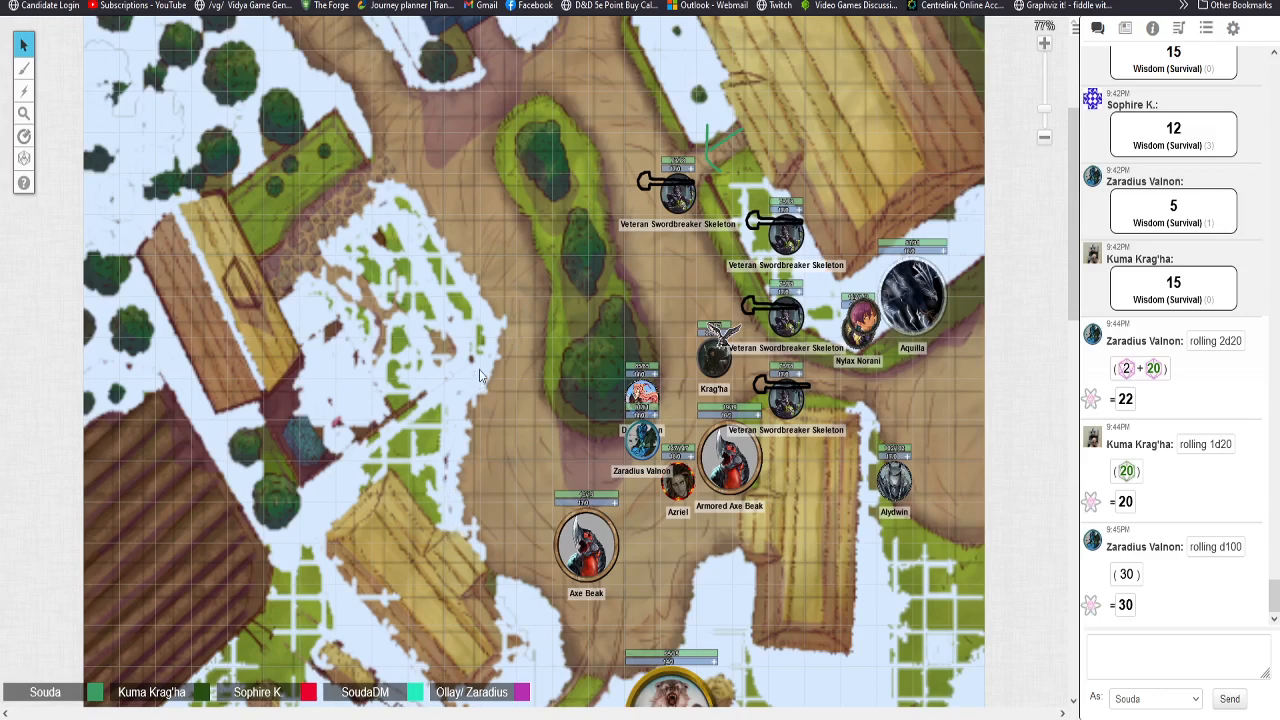
{"action": "mouse_move", "coordinate": [402, 506]}
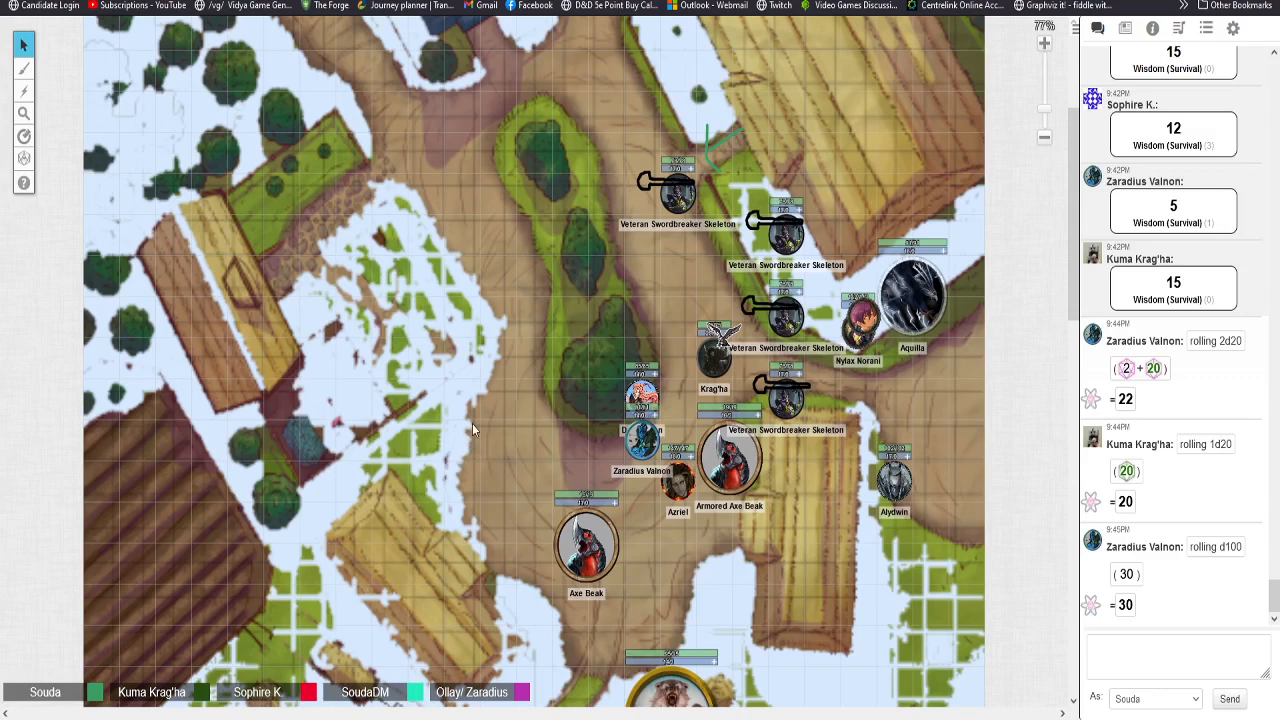
{"action": "mouse_move", "coordinate": [314, 285]}
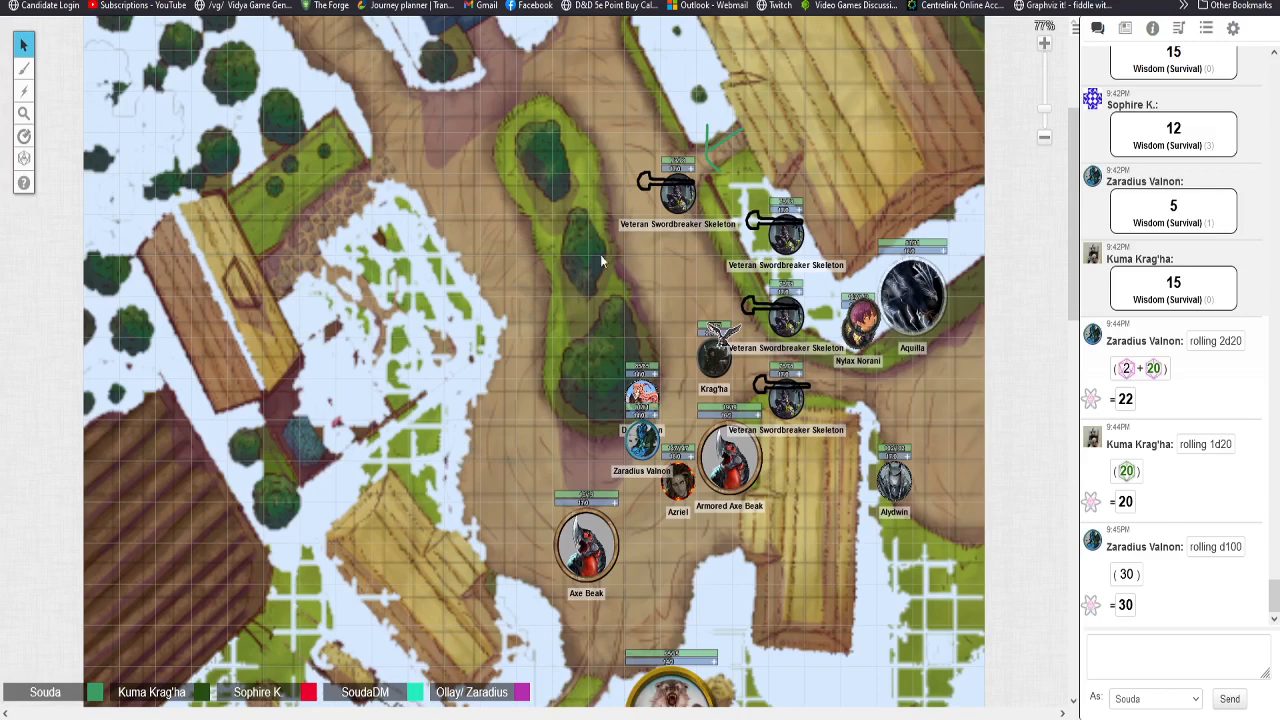
{"action": "mouse_move", "coordinate": [956, 99]}
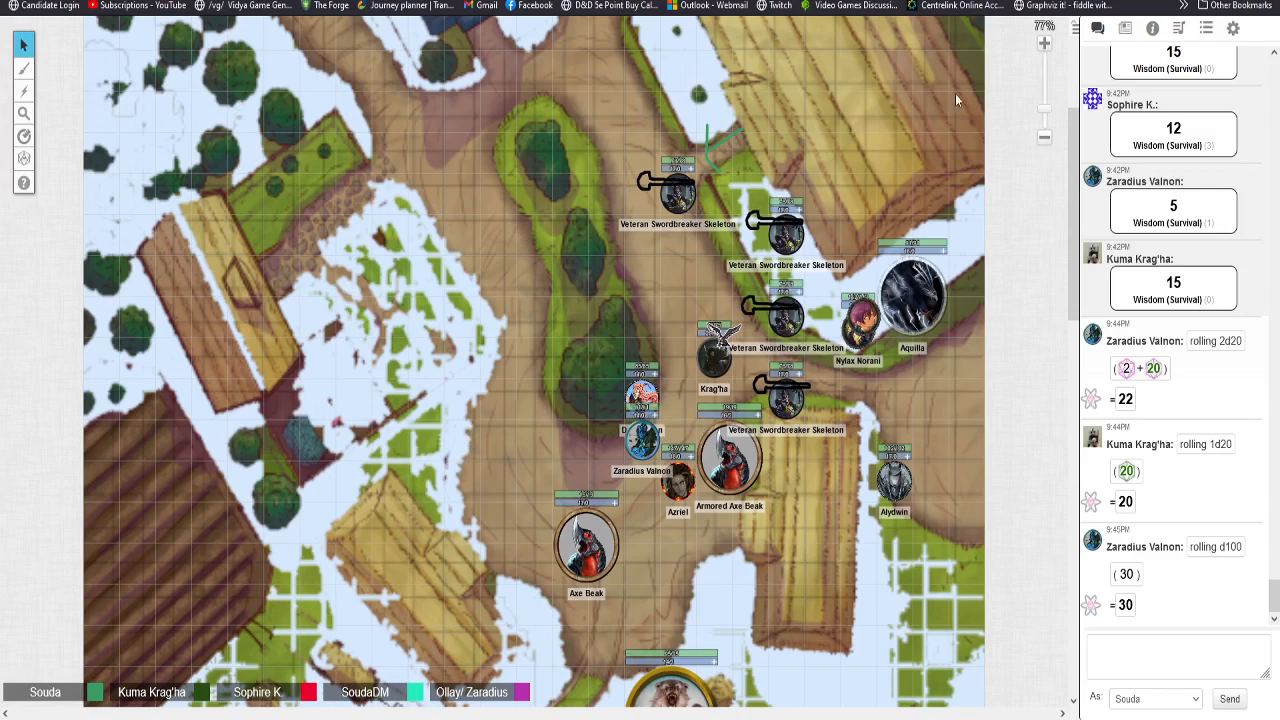
{"action": "mouse_move", "coordinate": [282, 218]}
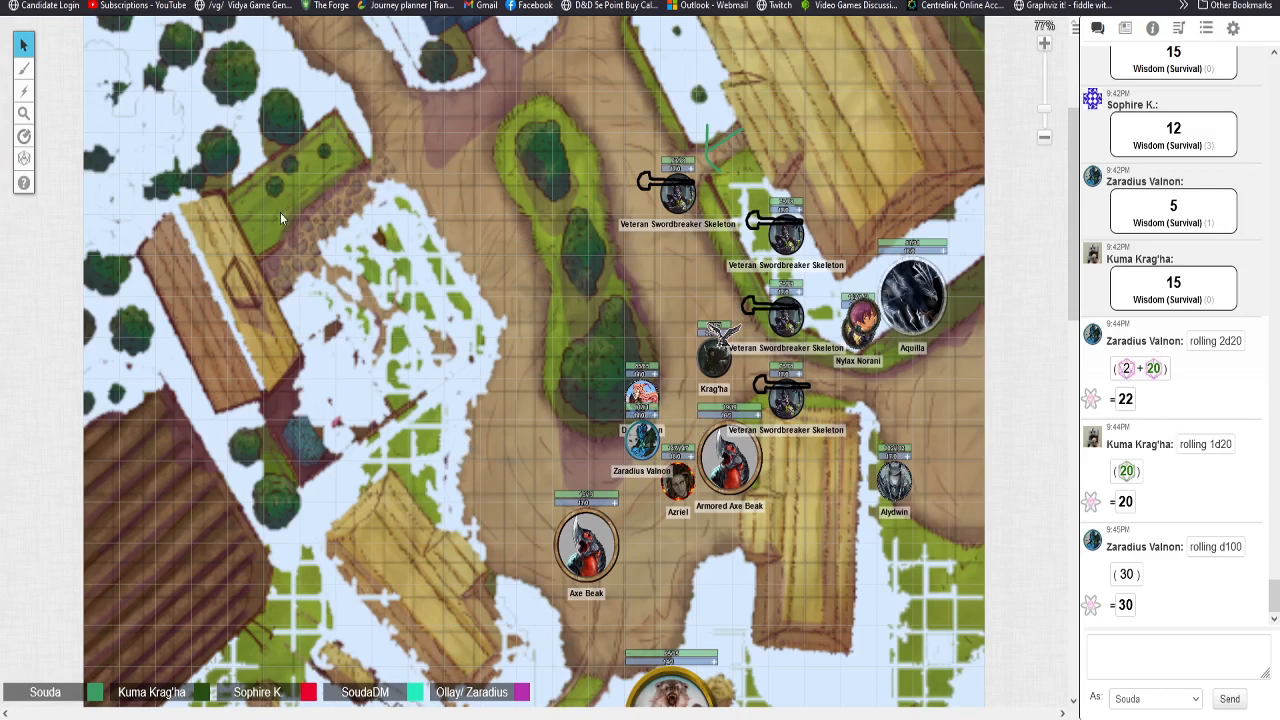
{"action": "mouse_move", "coordinate": [910, 70]}
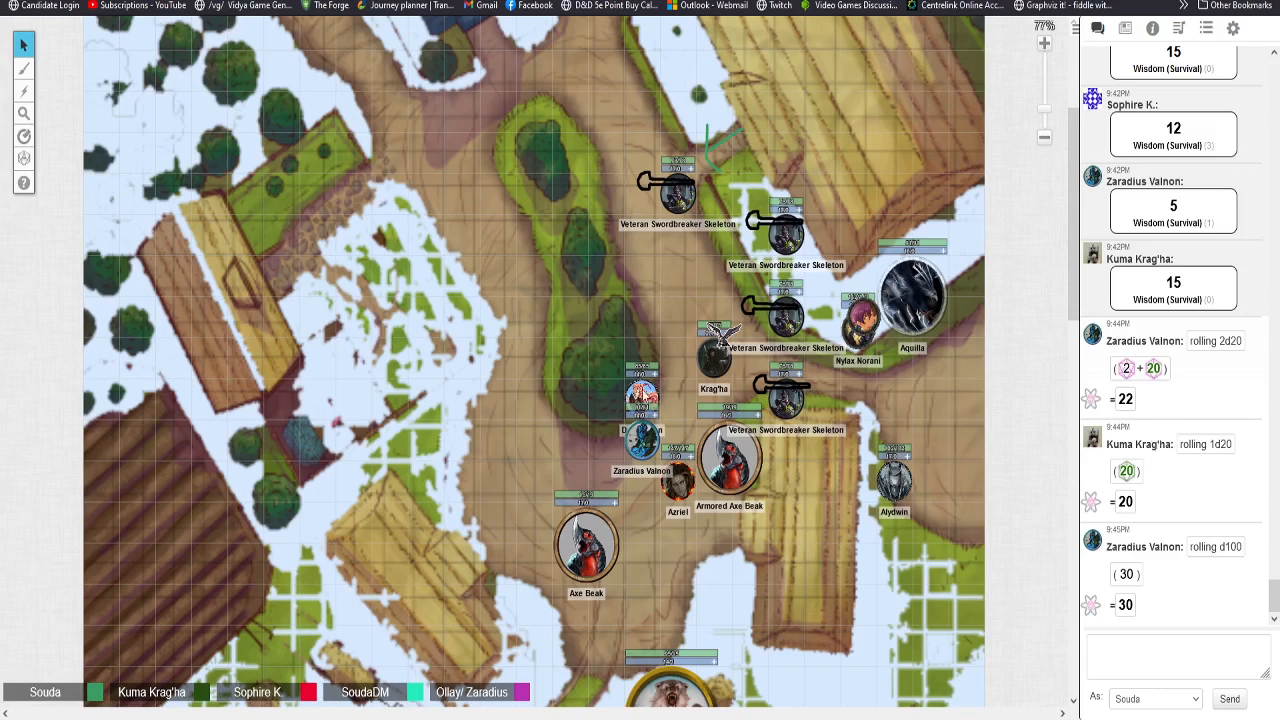
{"action": "mouse_move", "coordinate": [752, 620]}
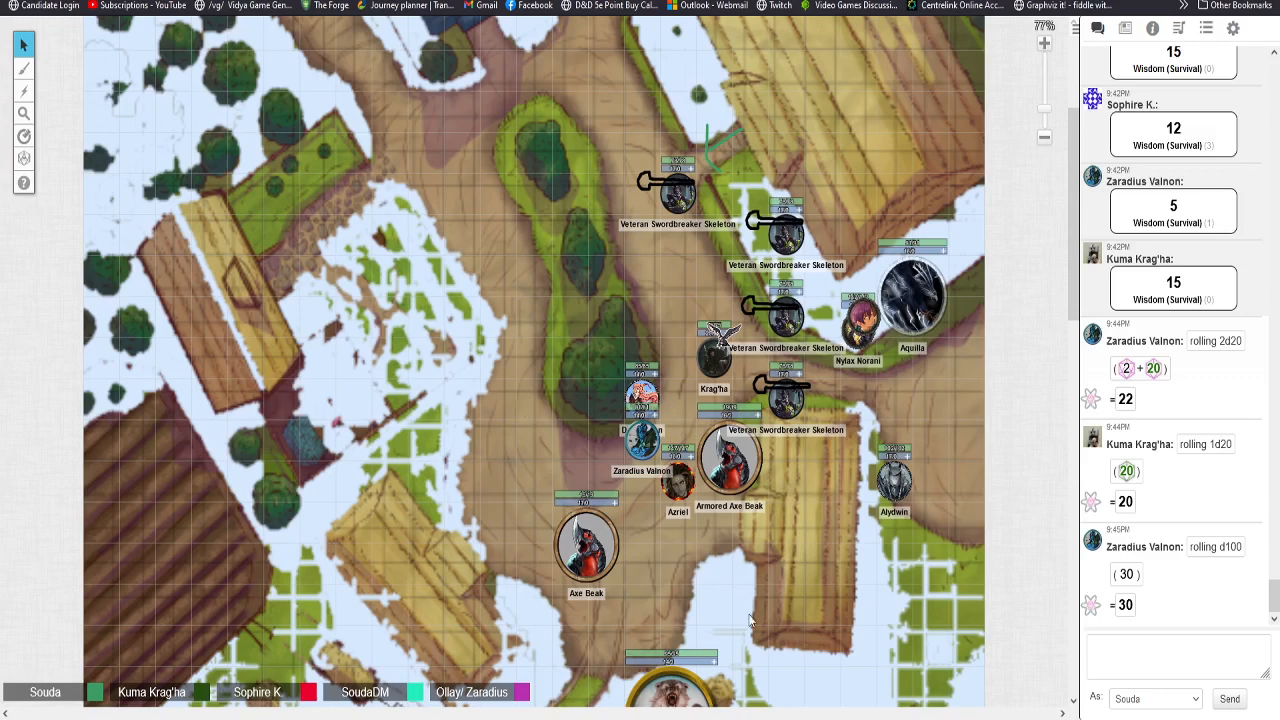
{"action": "mouse_move", "coordinate": [751, 169]}
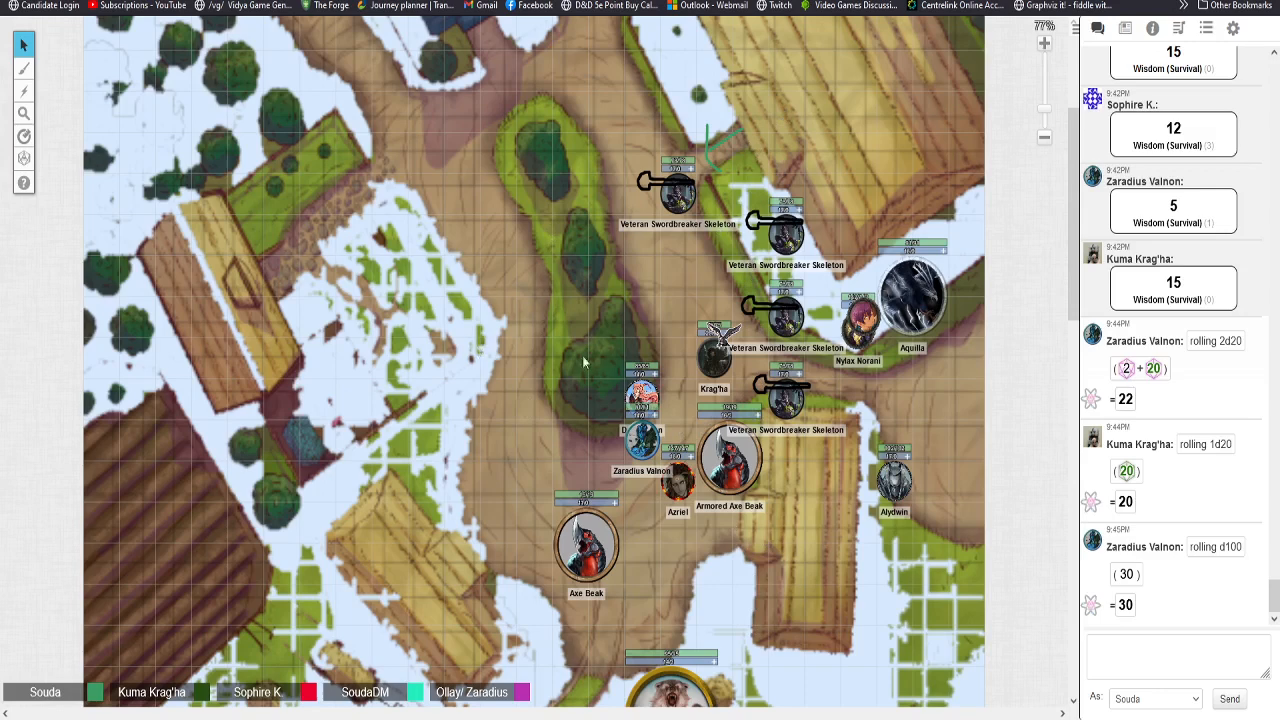
{"action": "mouse_move", "coordinate": [728, 418]}
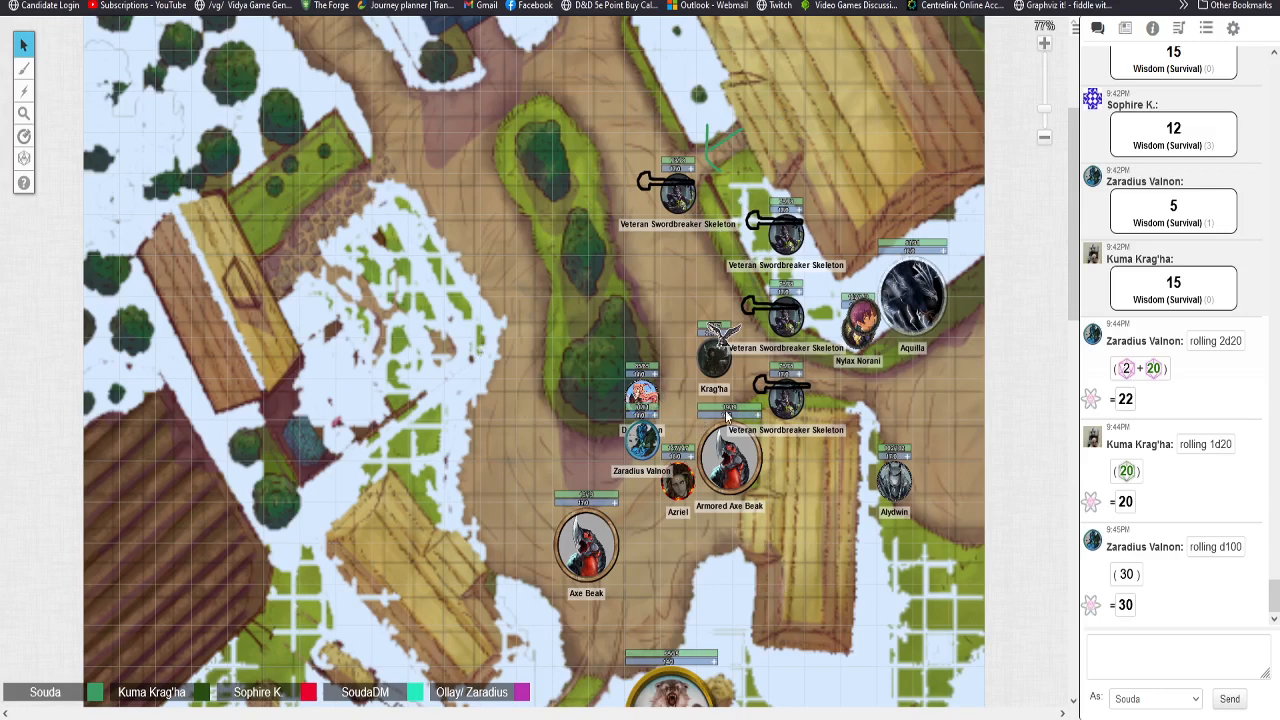
{"action": "mouse_move", "coordinate": [927, 57]}
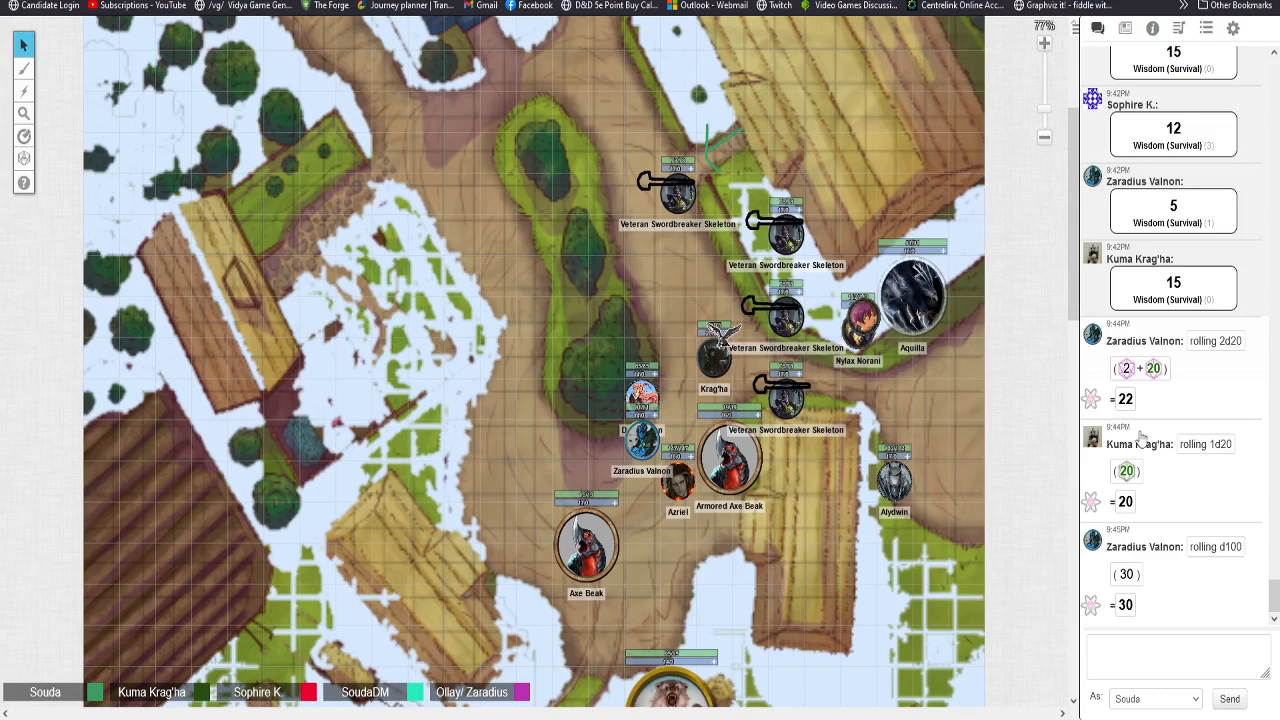
{"action": "mouse_move", "coordinate": [252, 297]}
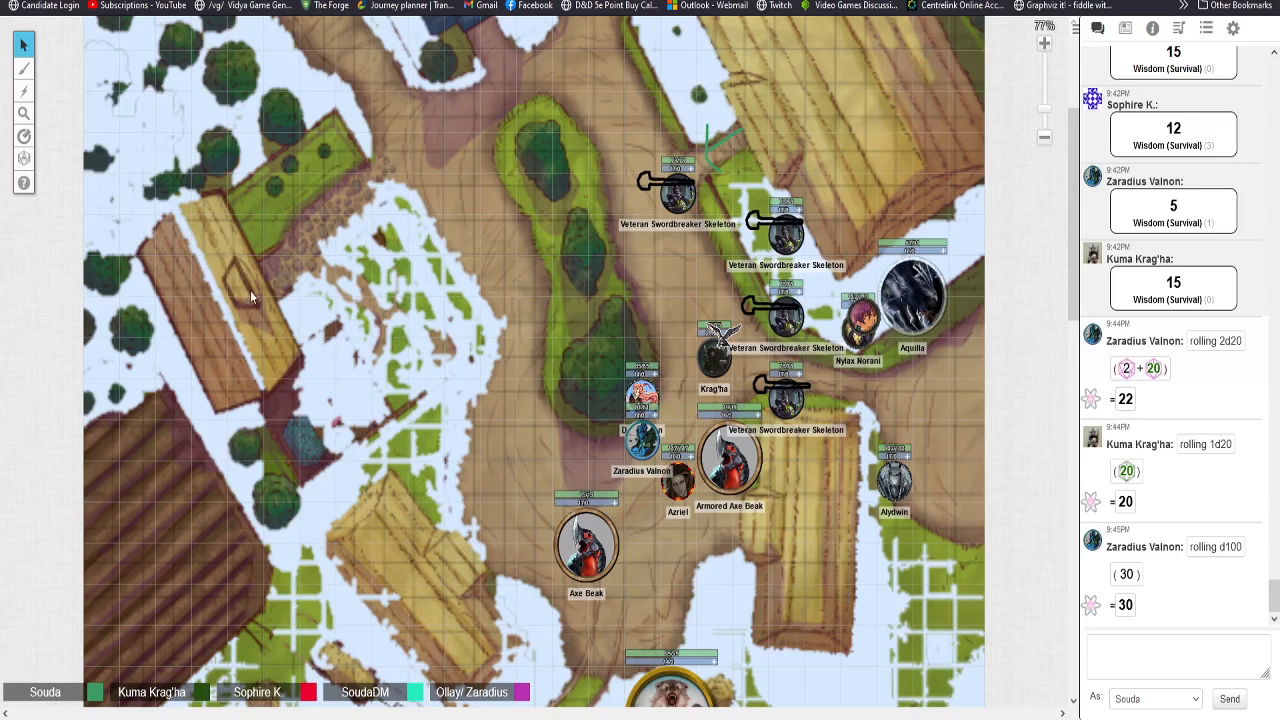
{"action": "mouse_move", "coordinate": [143, 190]}
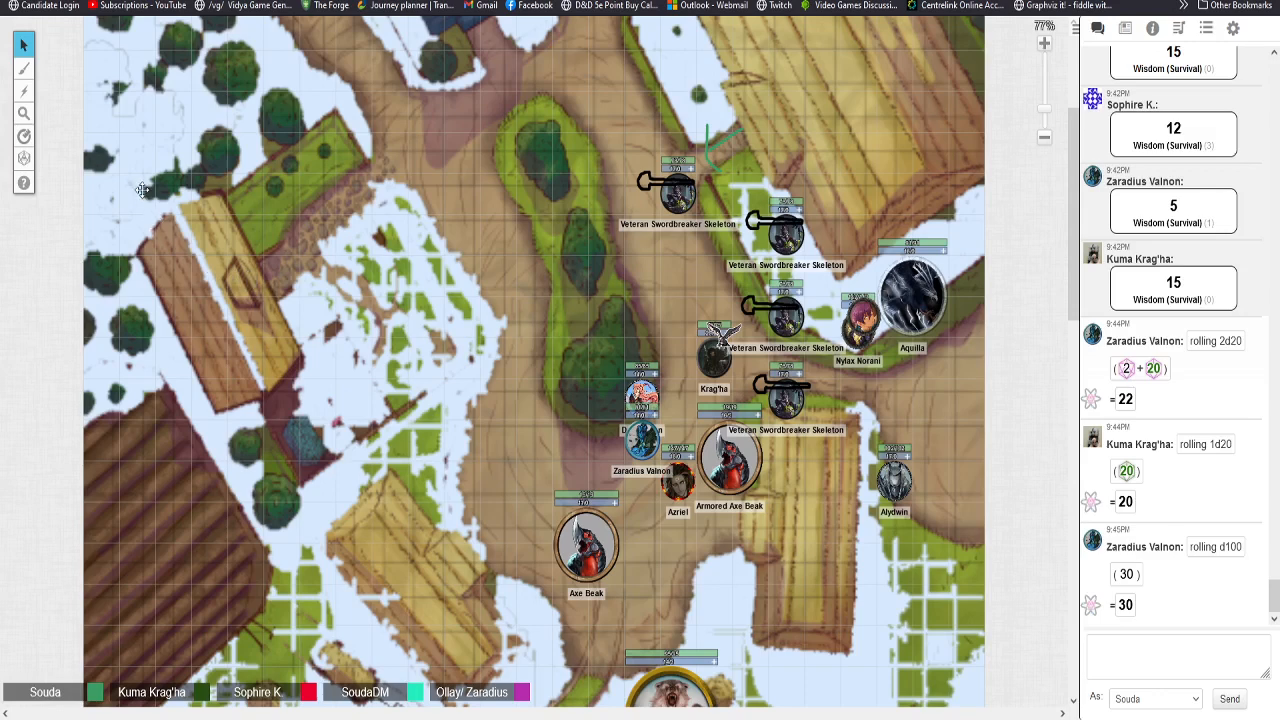
{"action": "mouse_move", "coordinate": [596, 632]}
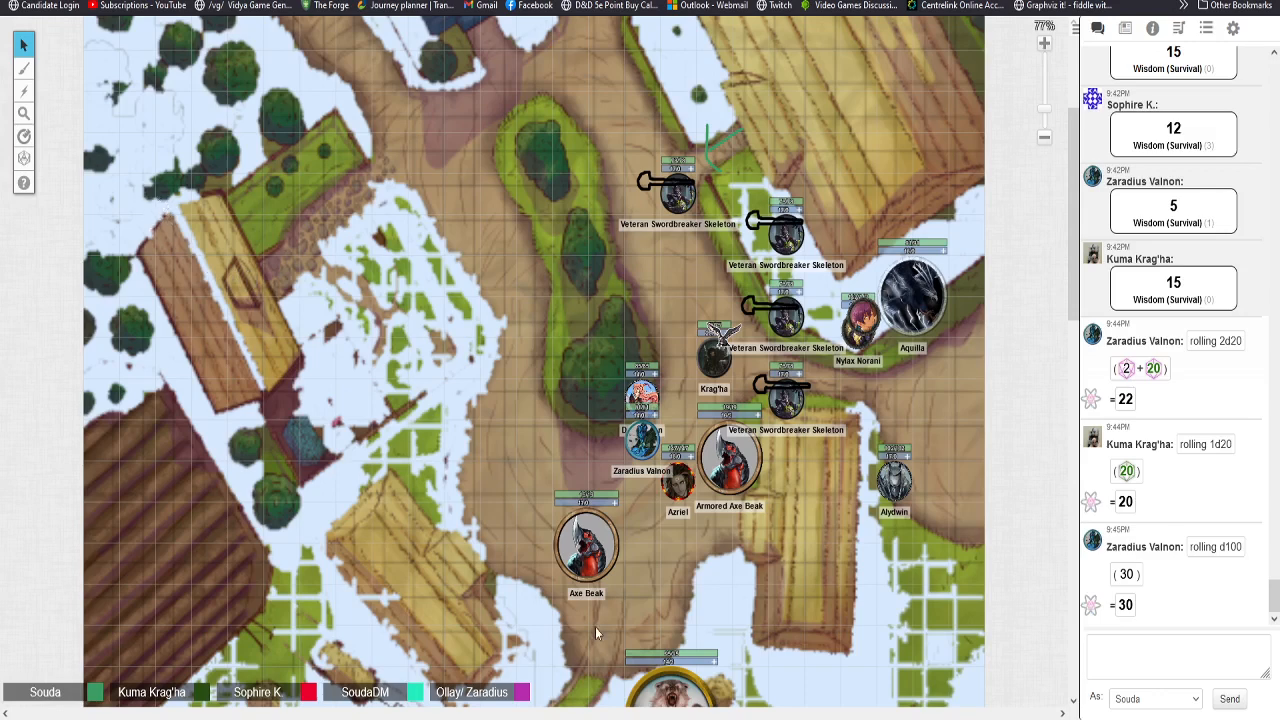
{"action": "mouse_move", "coordinate": [577, 651]}
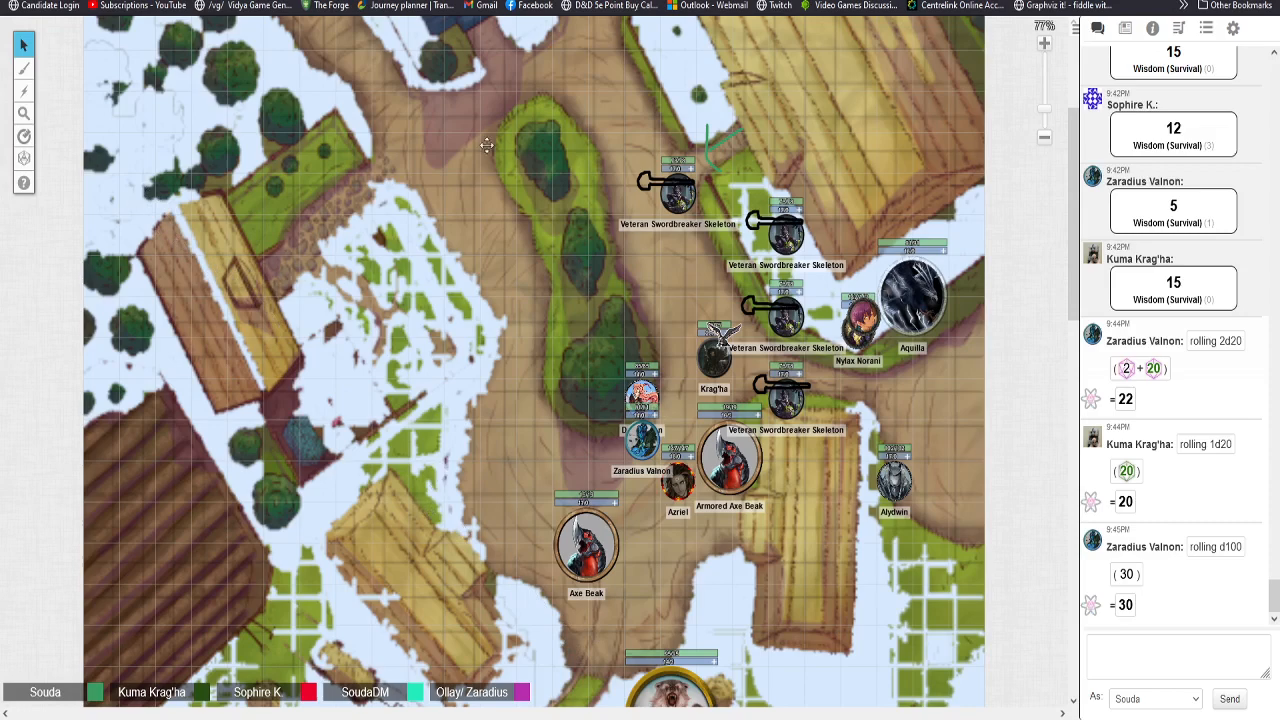
{"action": "mouse_move", "coordinate": [970, 514]}
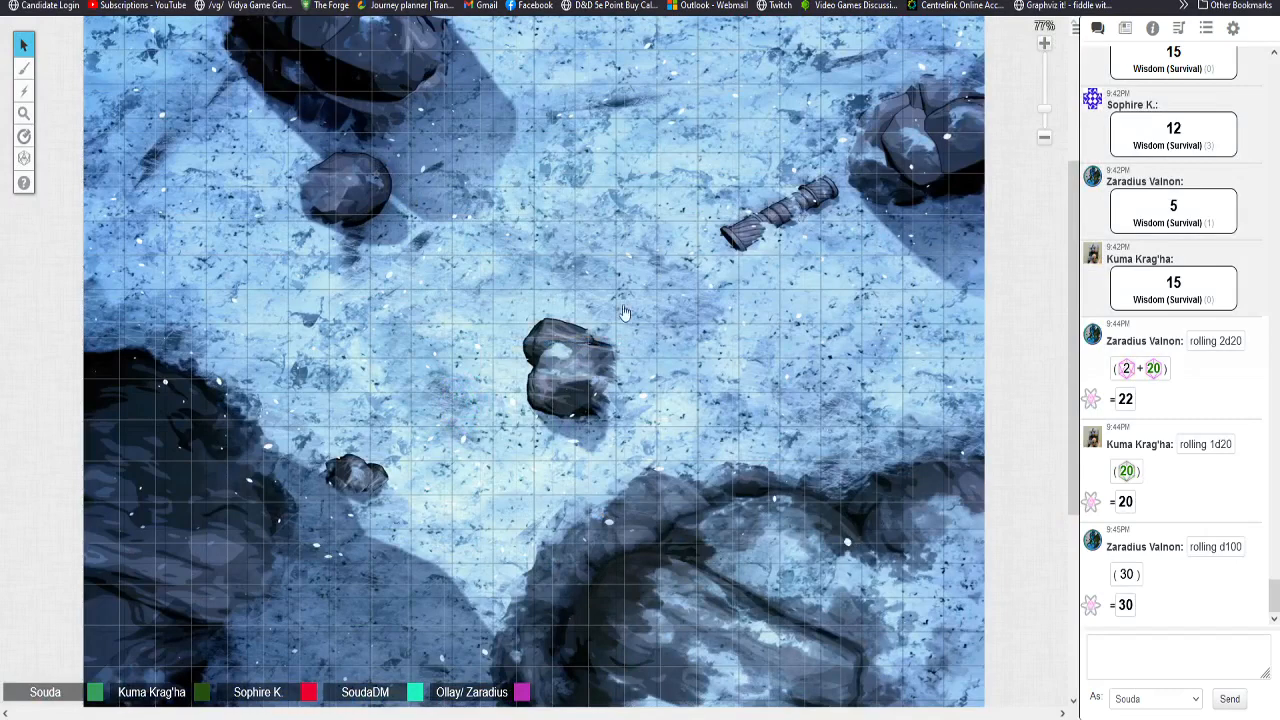
{"action": "mouse_move", "coordinate": [445, 218]}
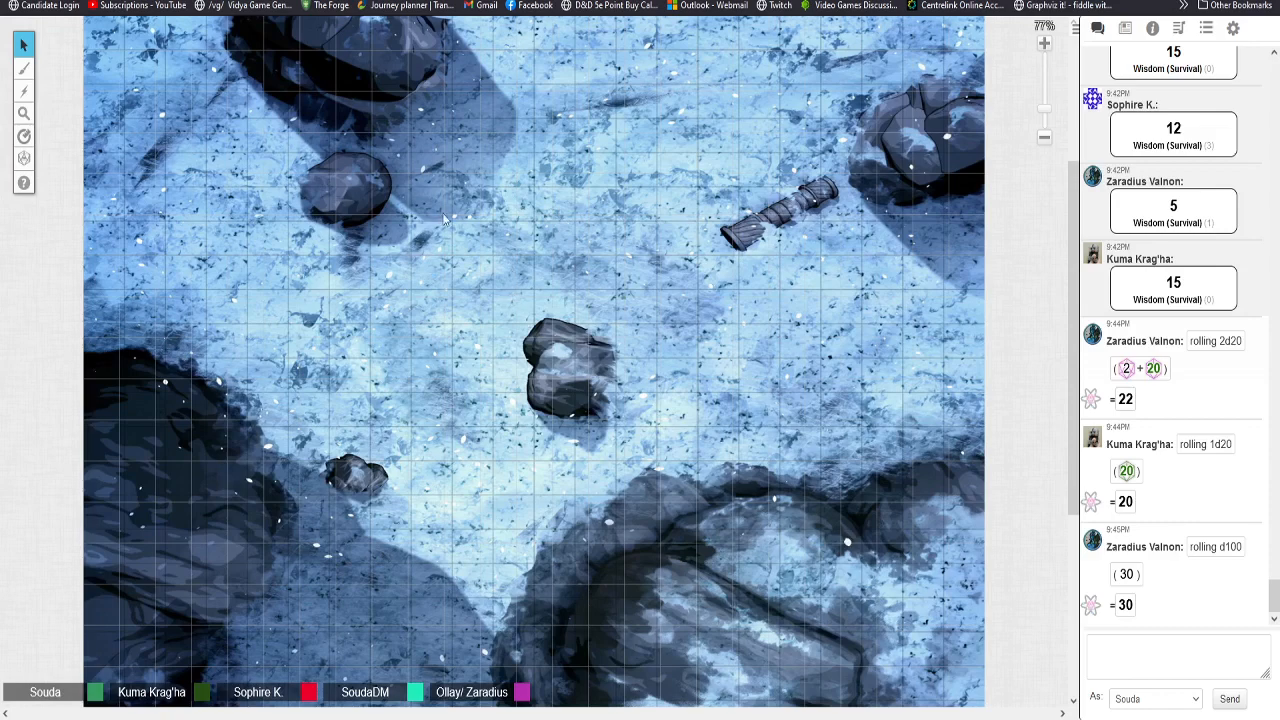
{"action": "mouse_move", "coordinate": [995, 635]}
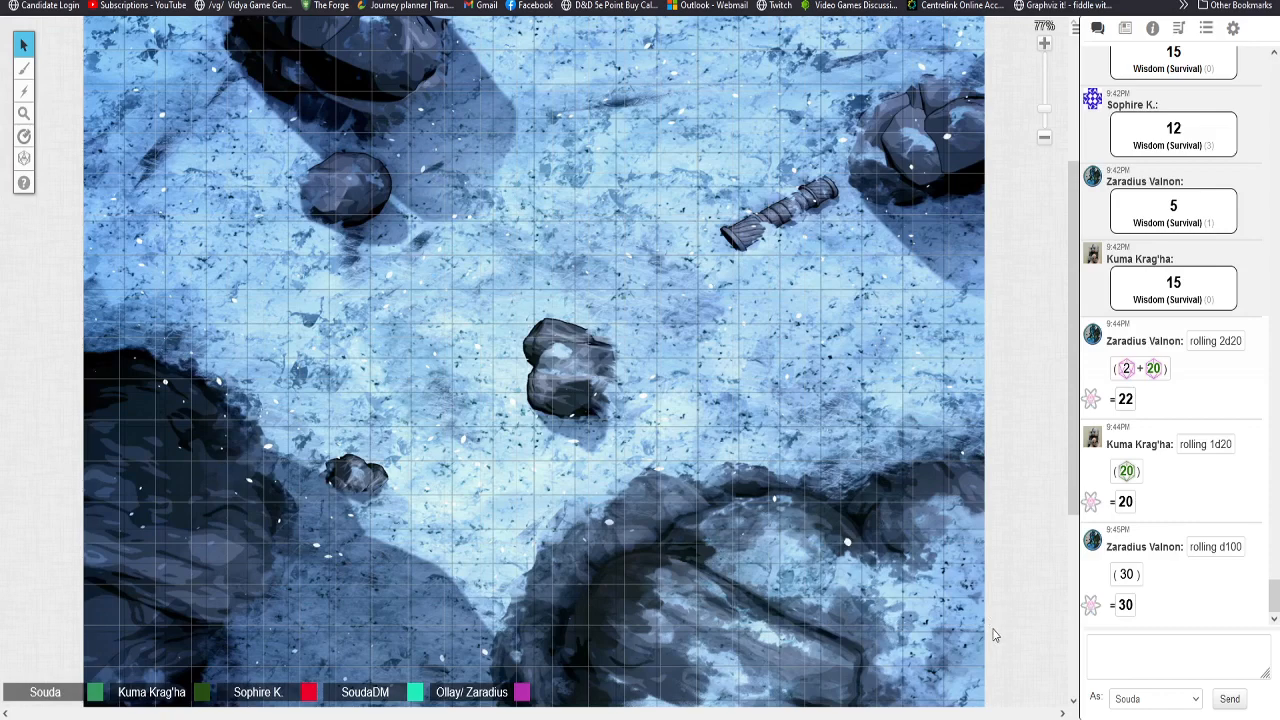
{"action": "mouse_move", "coordinate": [420, 189]}
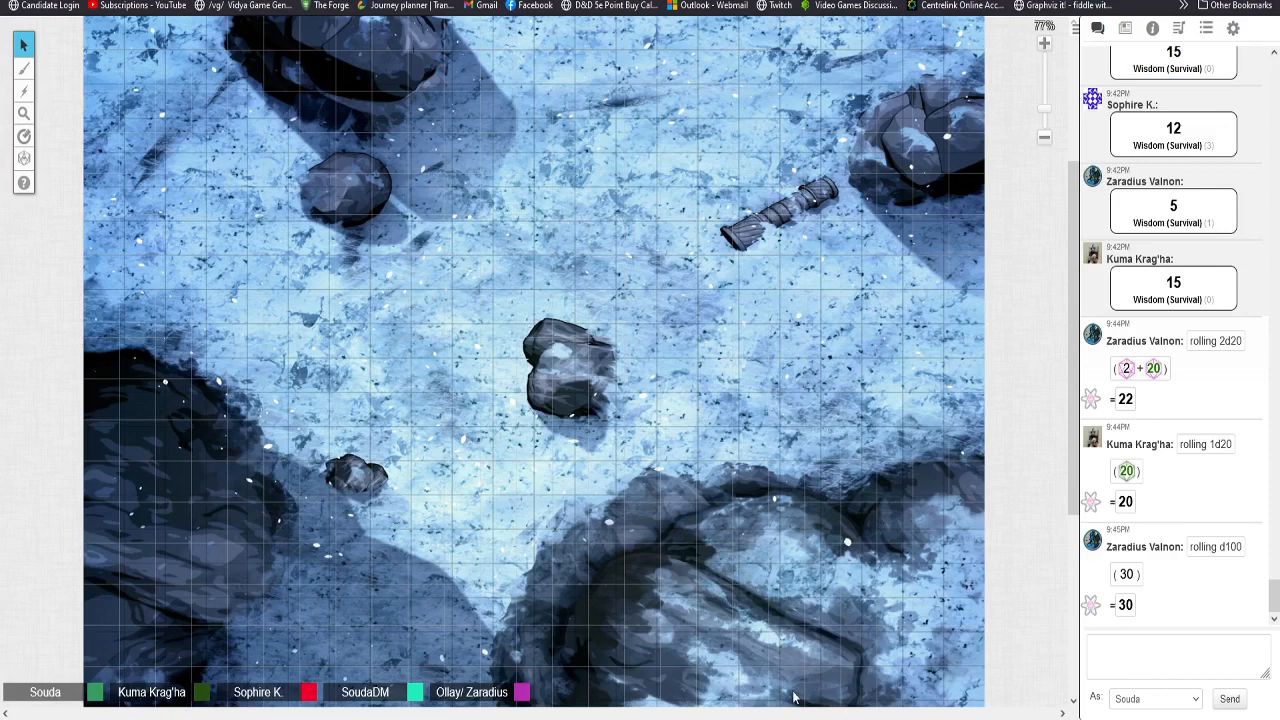
{"action": "mouse_move", "coordinate": [826, 391]}
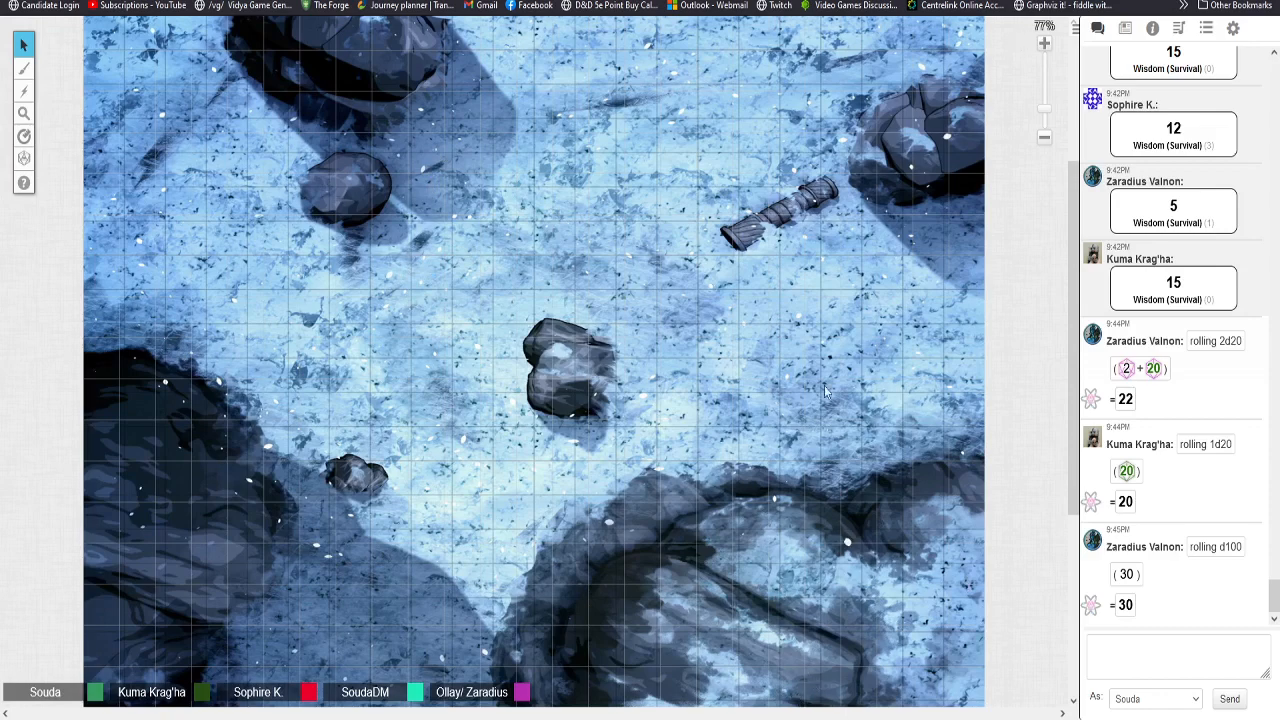
{"action": "mouse_move", "coordinate": [242, 280]}
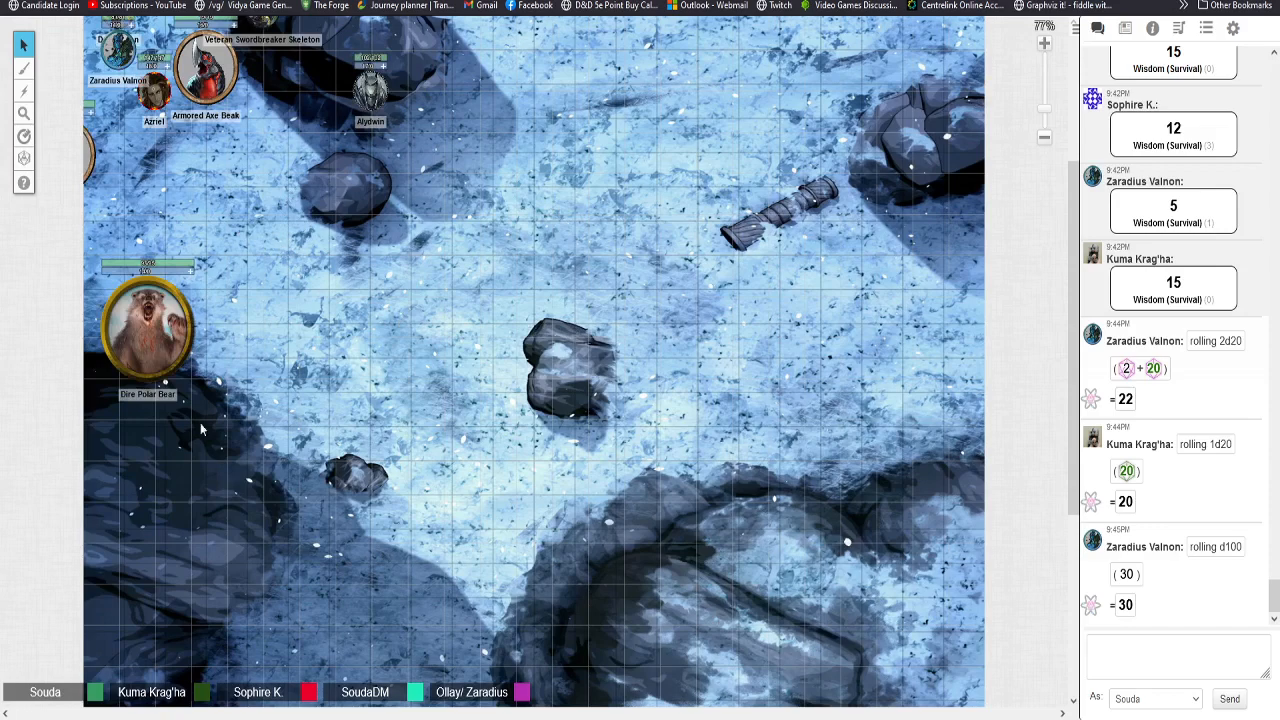
Step: Move the Dire Polar Bear token up toward the party beside the Axe Beak
{"action": "left_click_drag", "start_coordinate": [148, 330], "coordinate": [275, 225]}
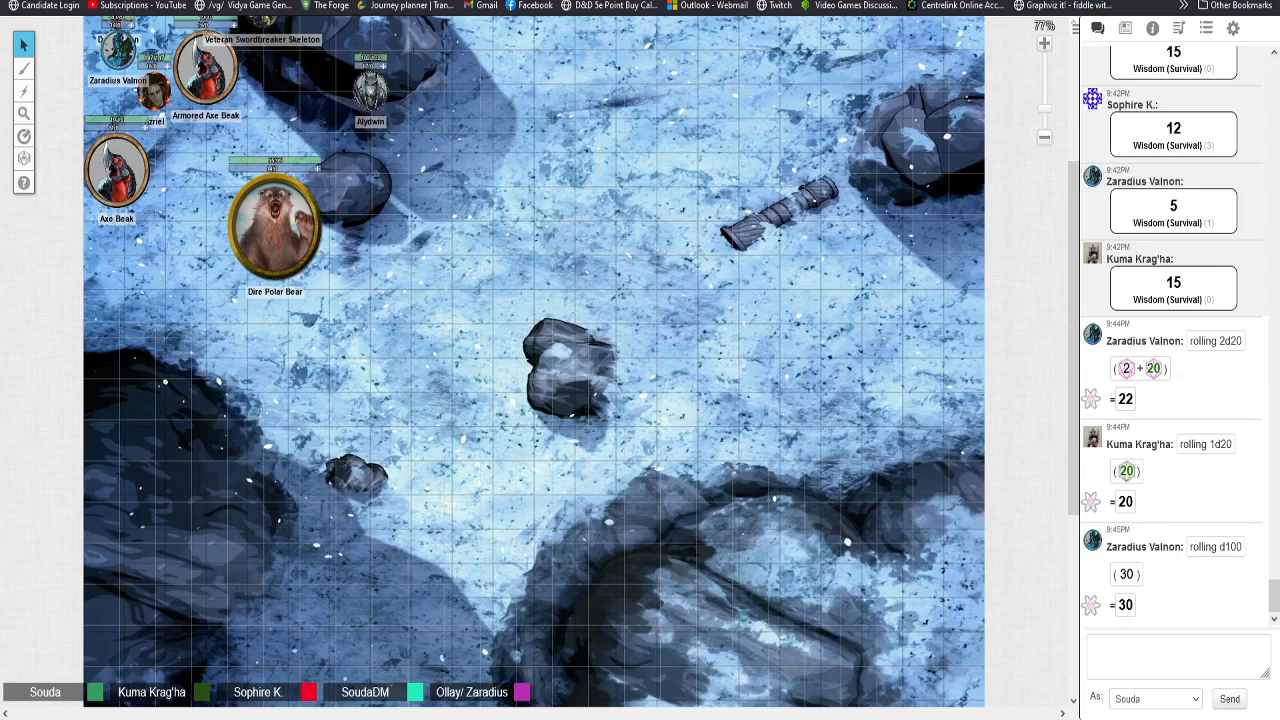
{"action": "mouse_move", "coordinate": [346, 361]}
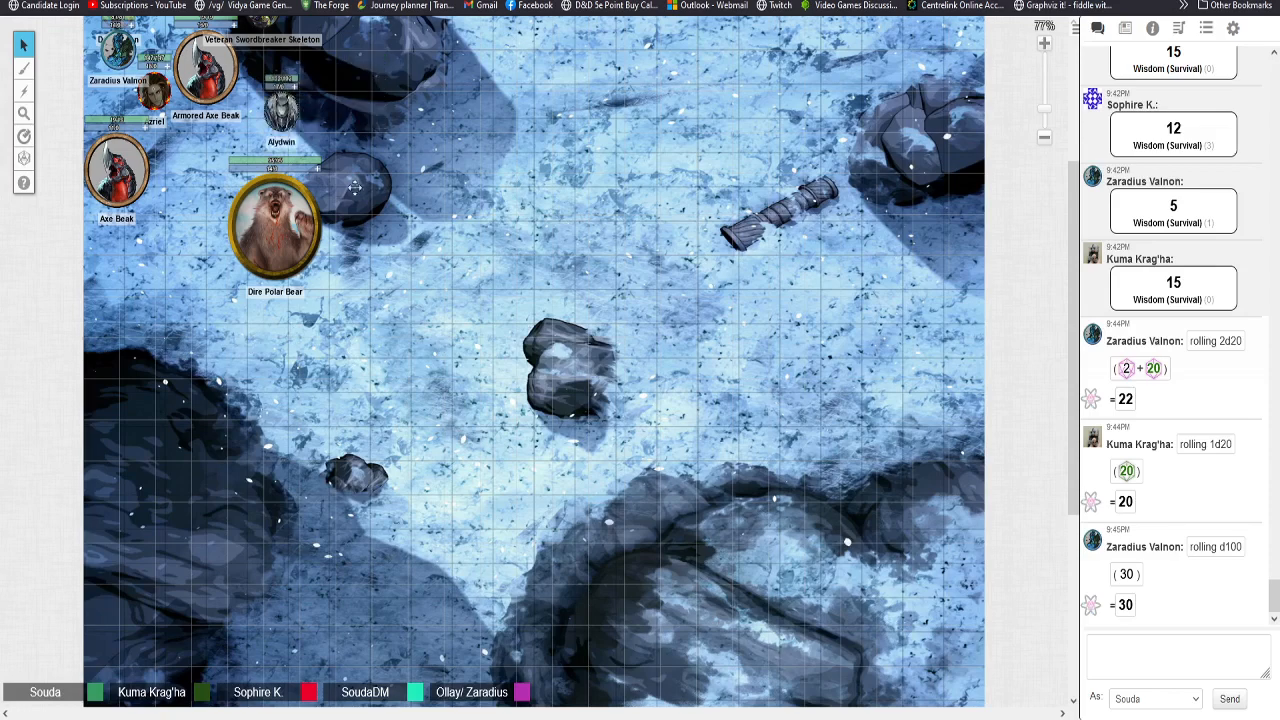
{"action": "mouse_move", "coordinate": [445, 262]}
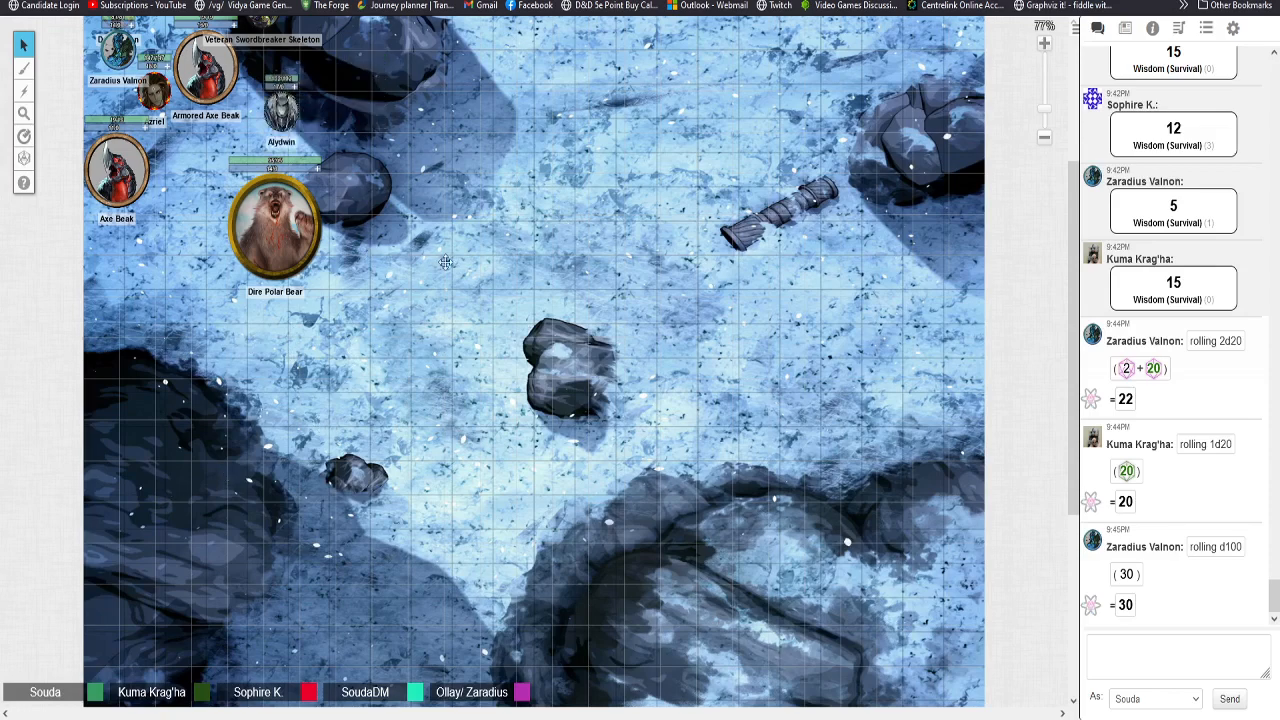
{"action": "mouse_move", "coordinate": [430, 382]}
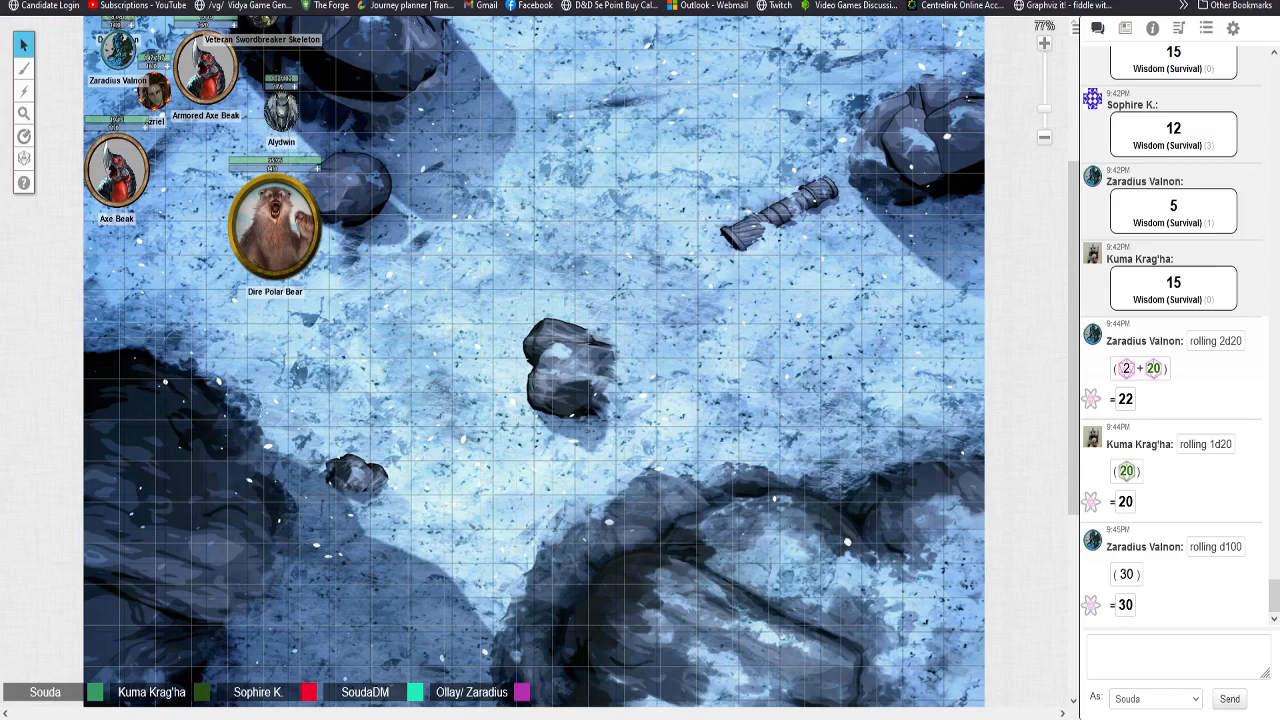
{"action": "mouse_move", "coordinate": [1181, 446]}
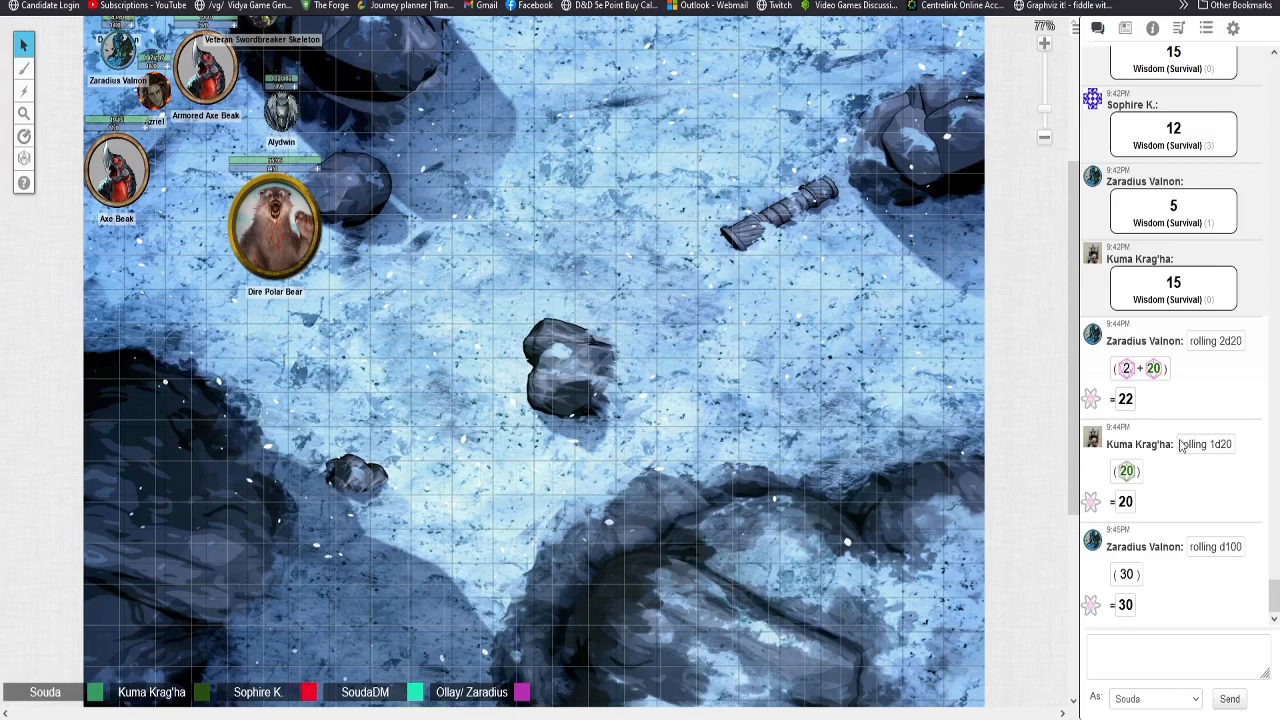
{"action": "mouse_move", "coordinate": [870, 710]}
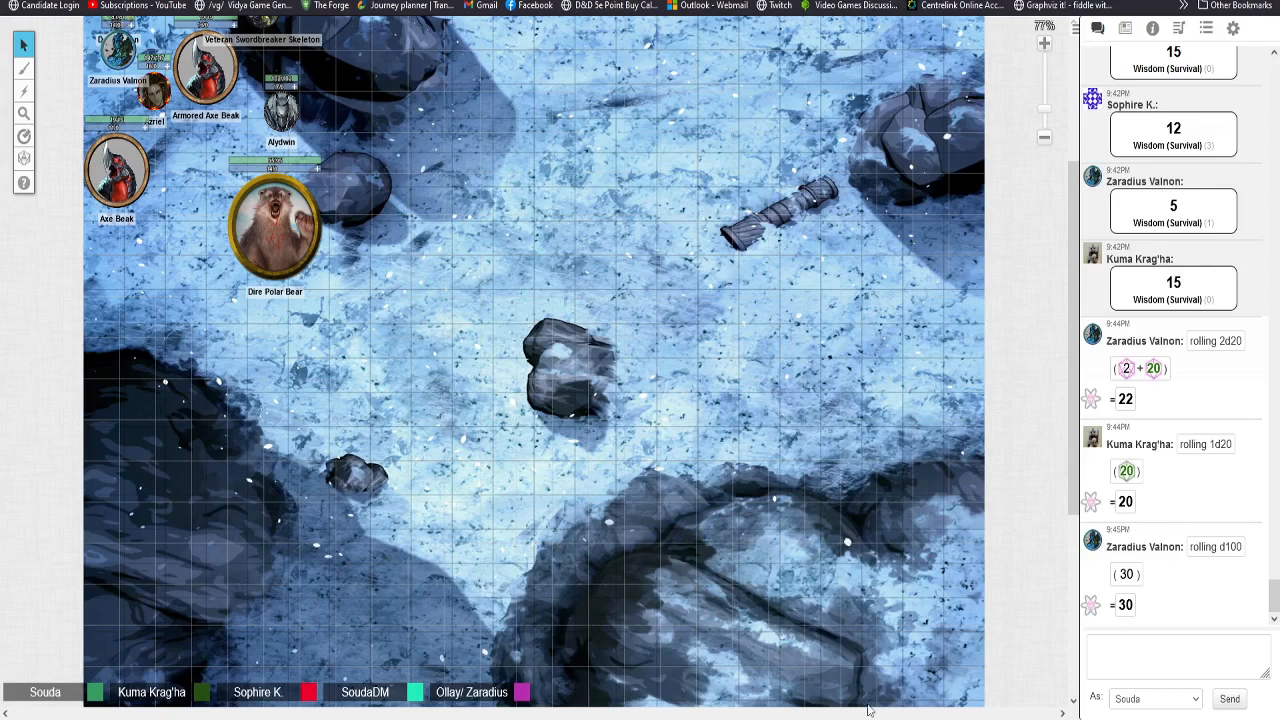
{"action": "mouse_move", "coordinate": [843, 688]}
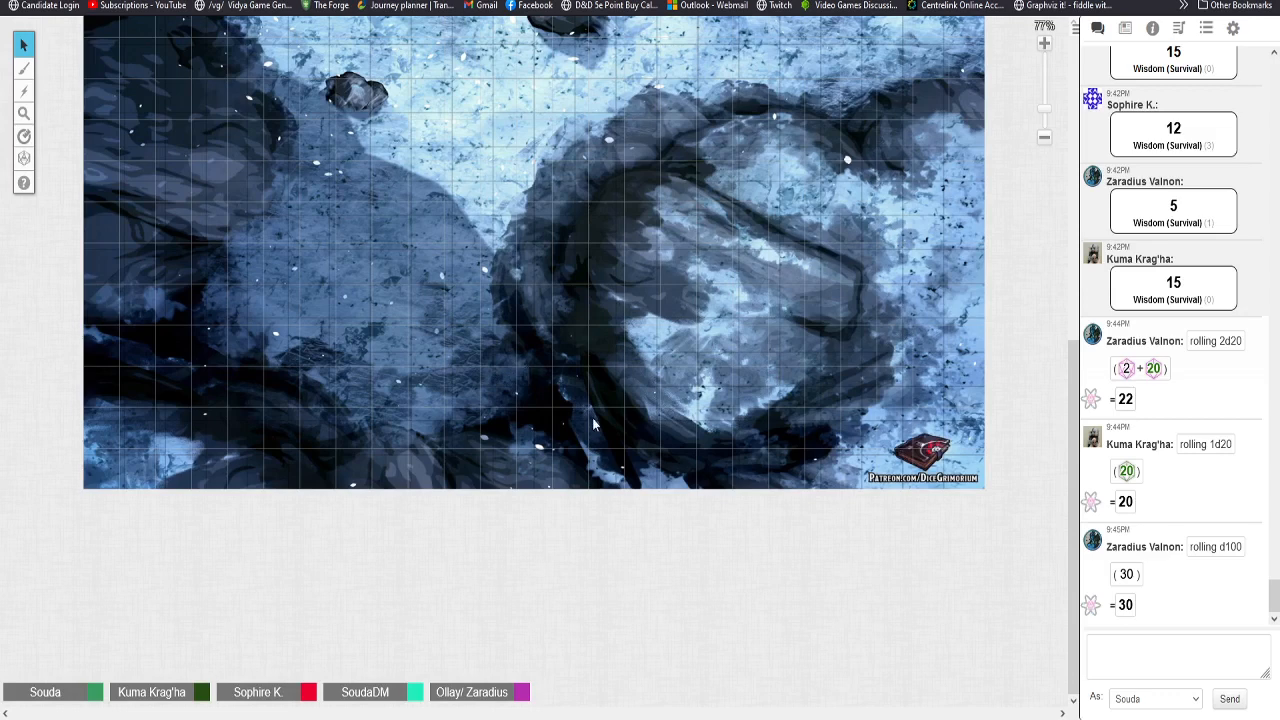
{"action": "mouse_move", "coordinate": [697, 431]}
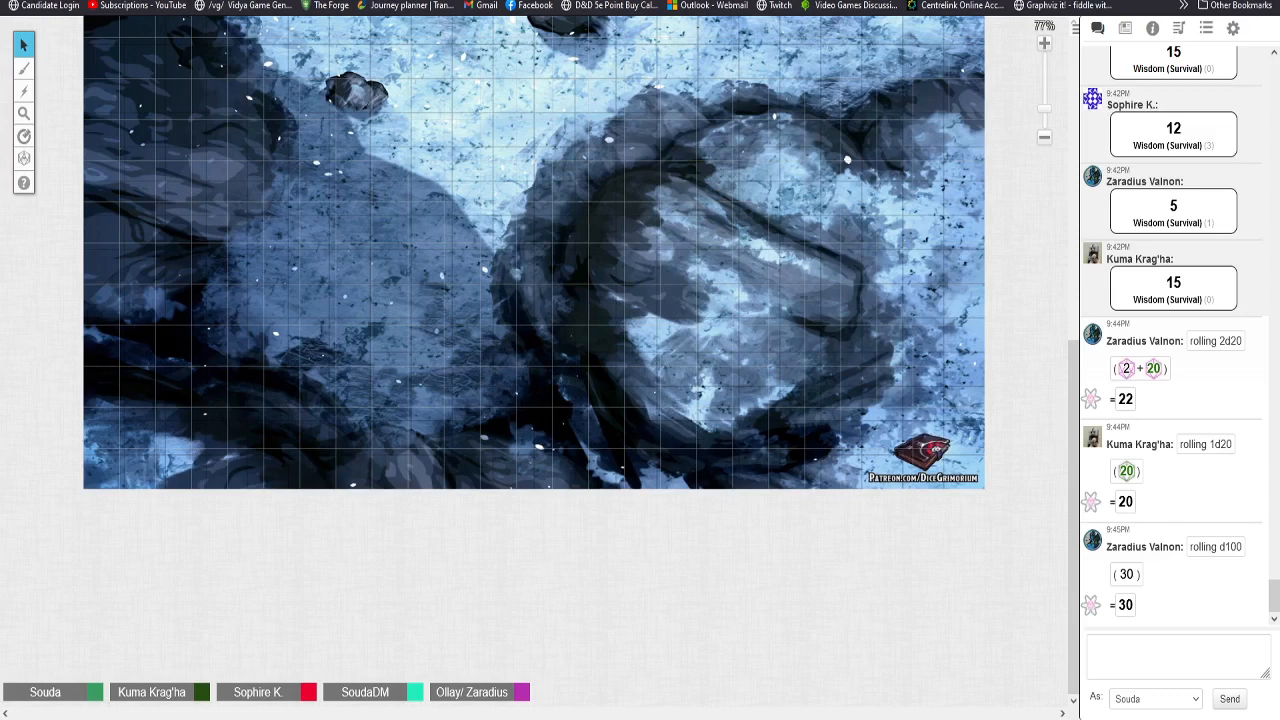
{"action": "mouse_move", "coordinate": [695, 430]}
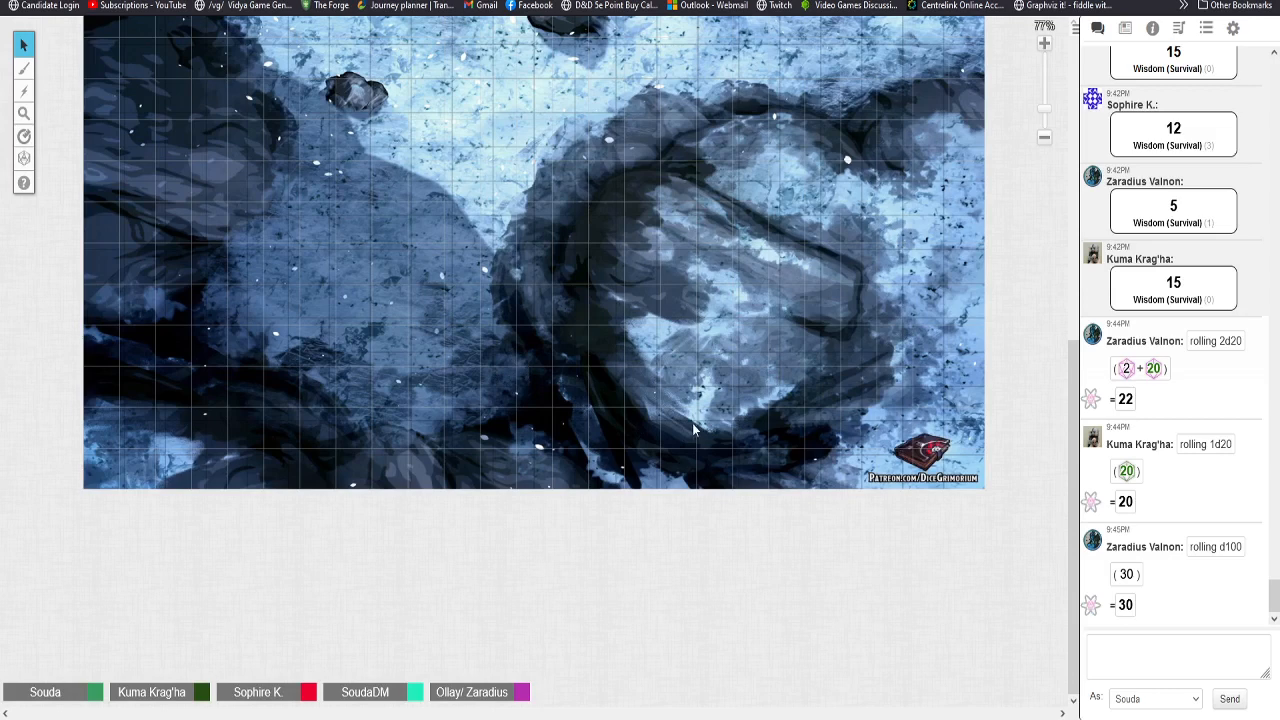
{"action": "mouse_move", "coordinate": [549, 256]}
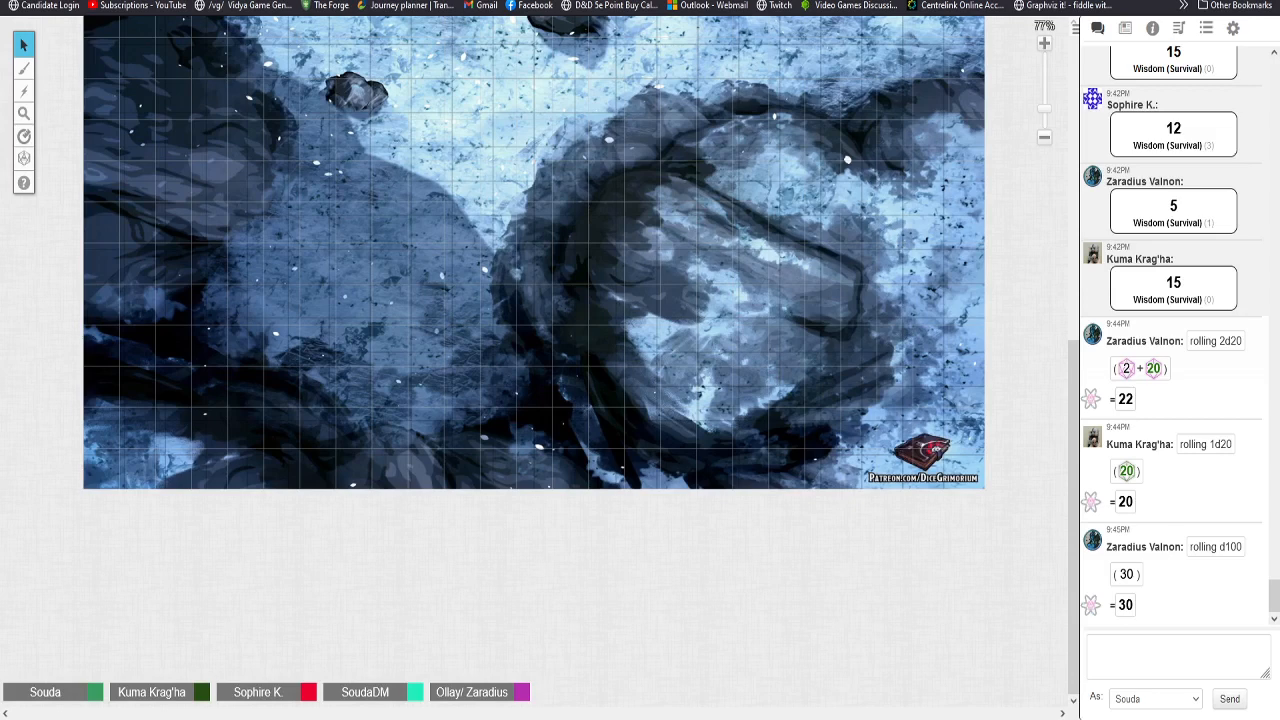
{"action": "mouse_move", "coordinate": [761, 365]}
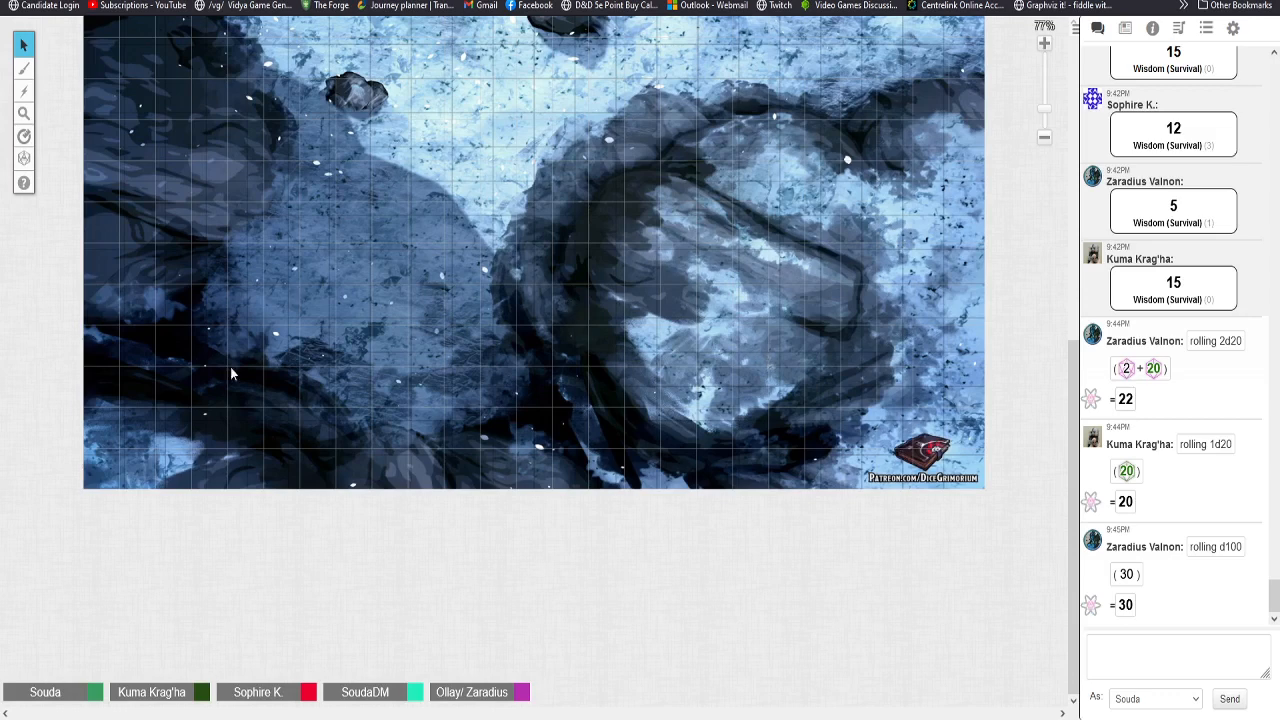
{"action": "mouse_move", "coordinate": [395, 308]}
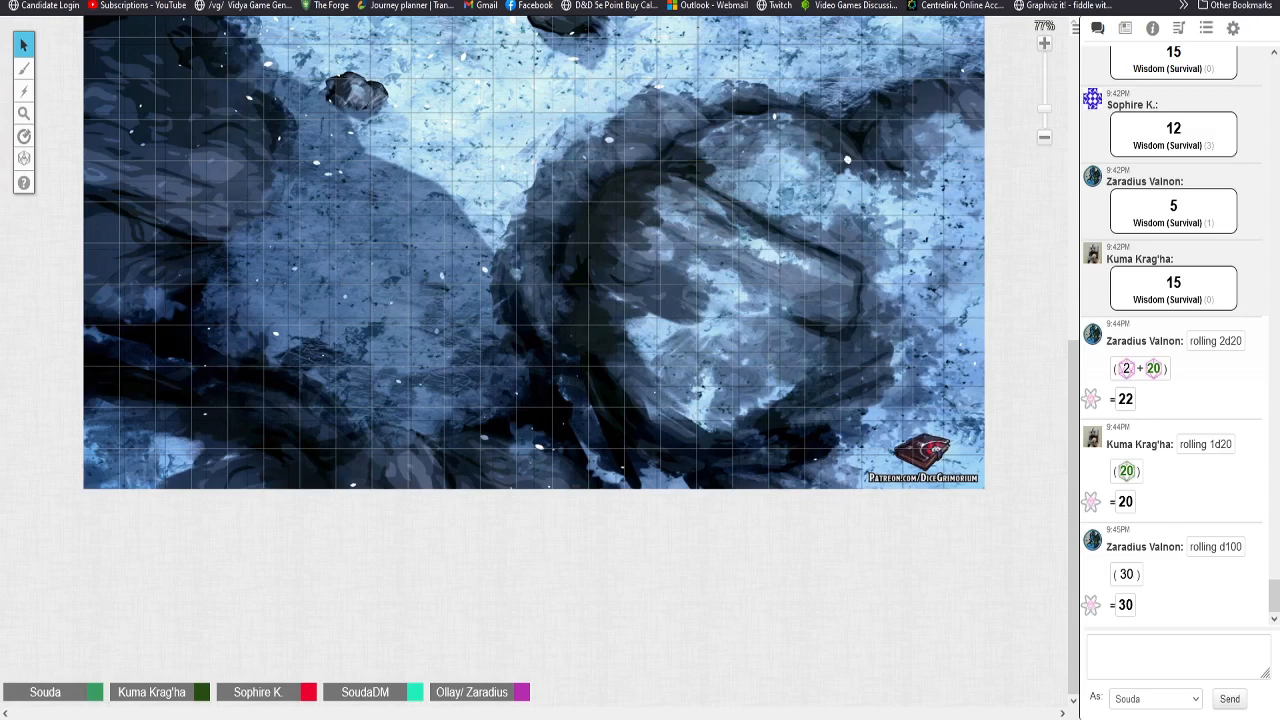
{"action": "mouse_move", "coordinate": [1205, 145]}
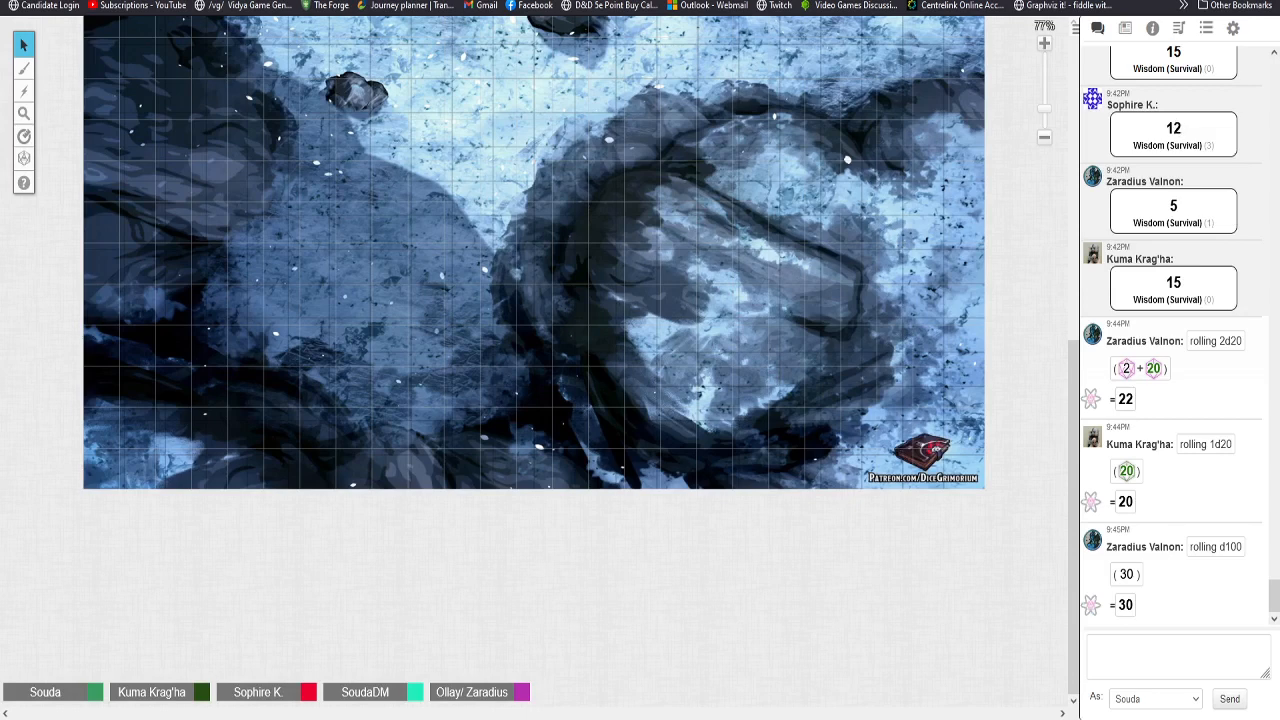
{"action": "mouse_move", "coordinate": [800, 219]}
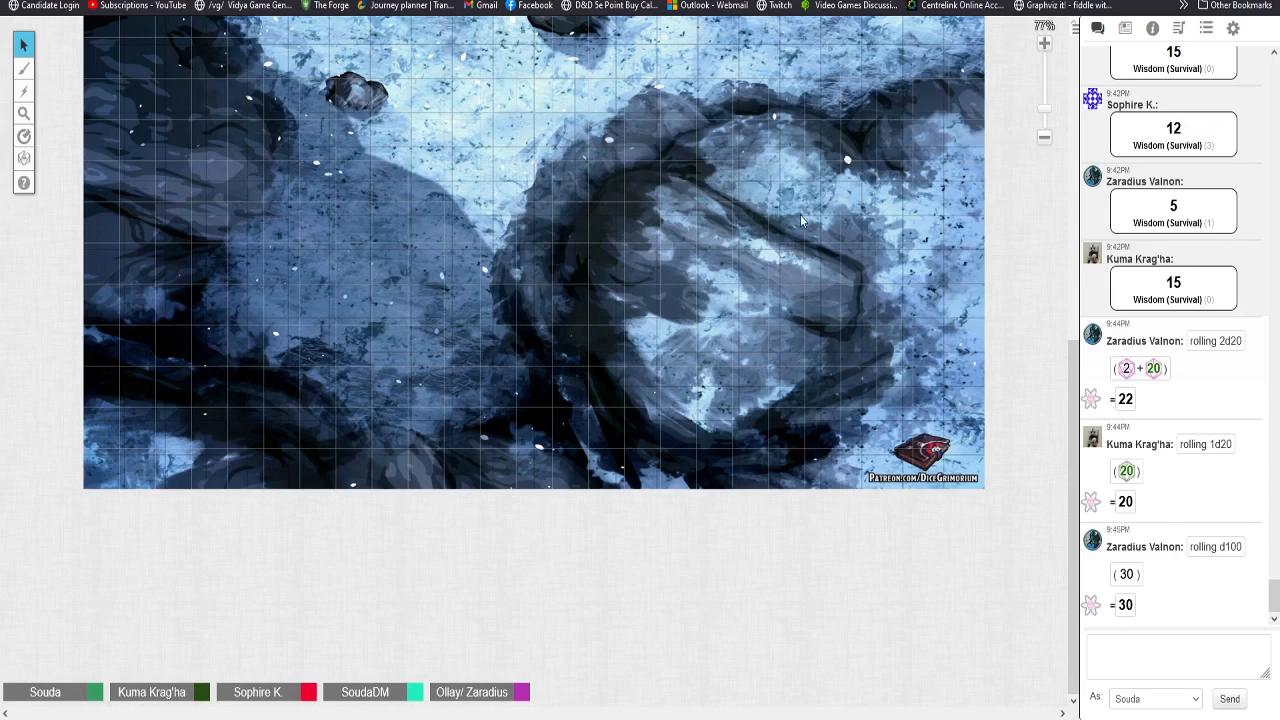
{"action": "mouse_move", "coordinate": [800, 220]}
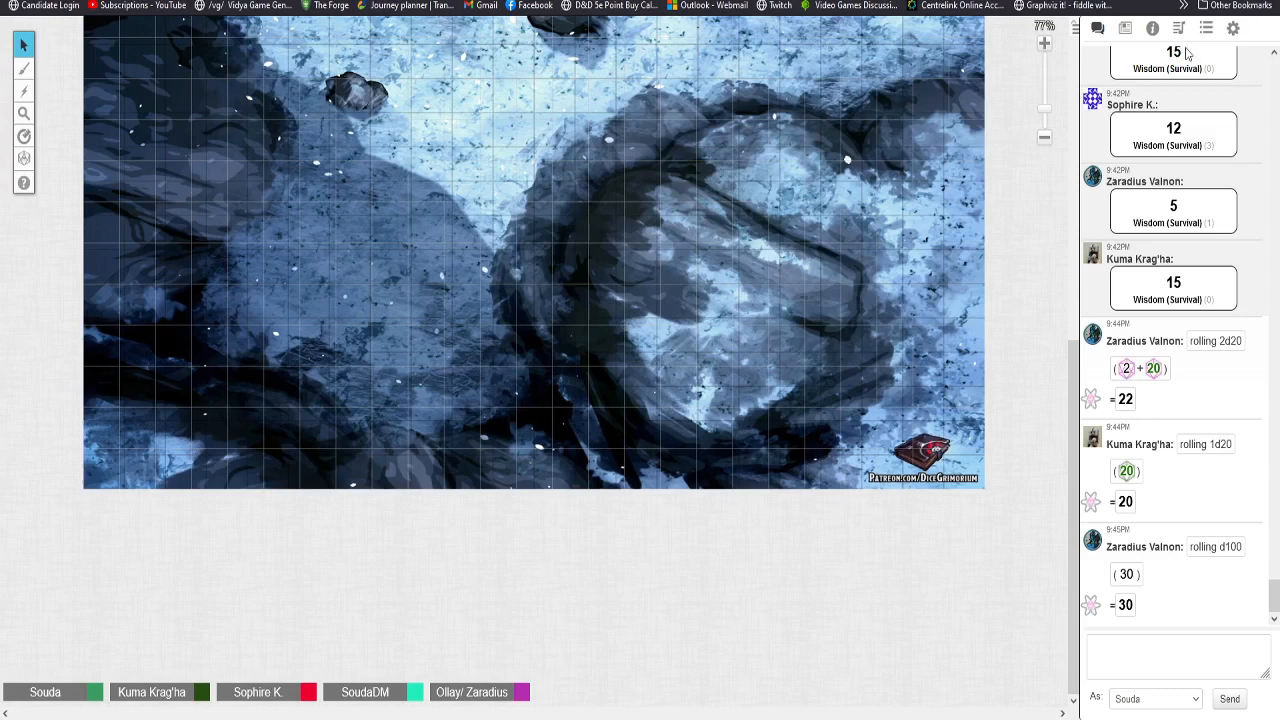
{"action": "mouse_move", "coordinate": [1255, 38]}
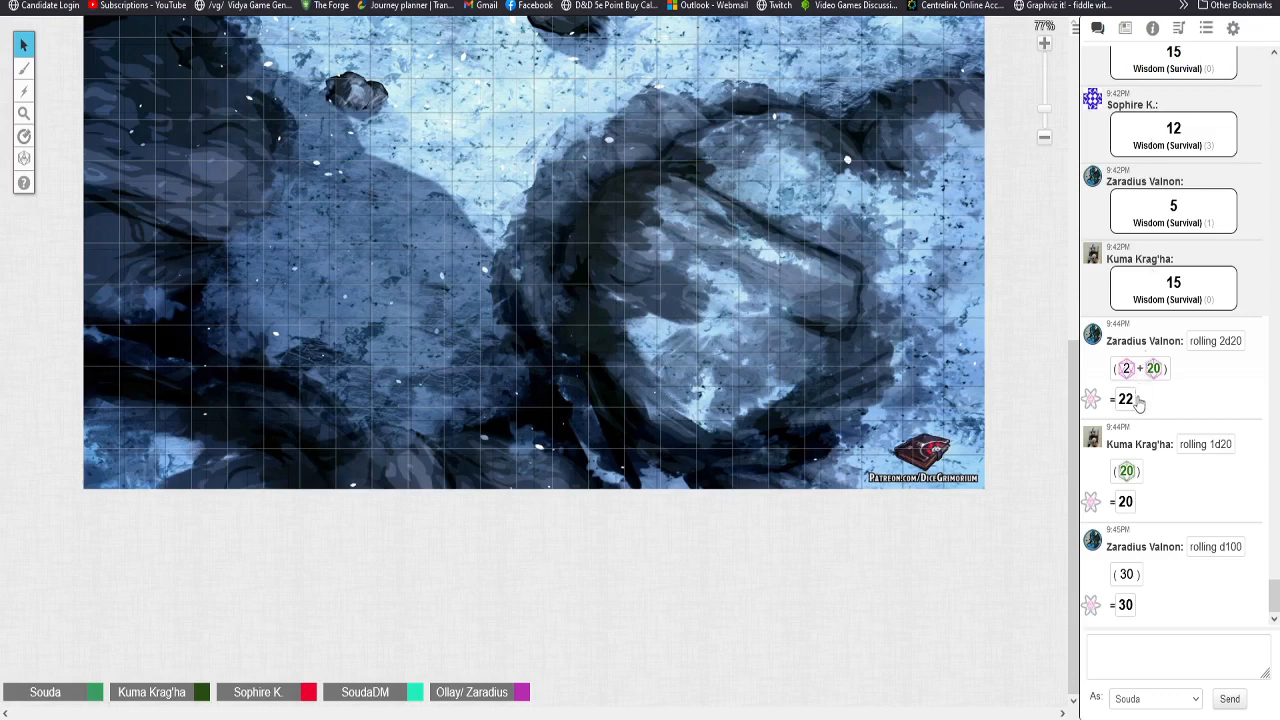
{"action": "mouse_move", "coordinate": [537, 211]}
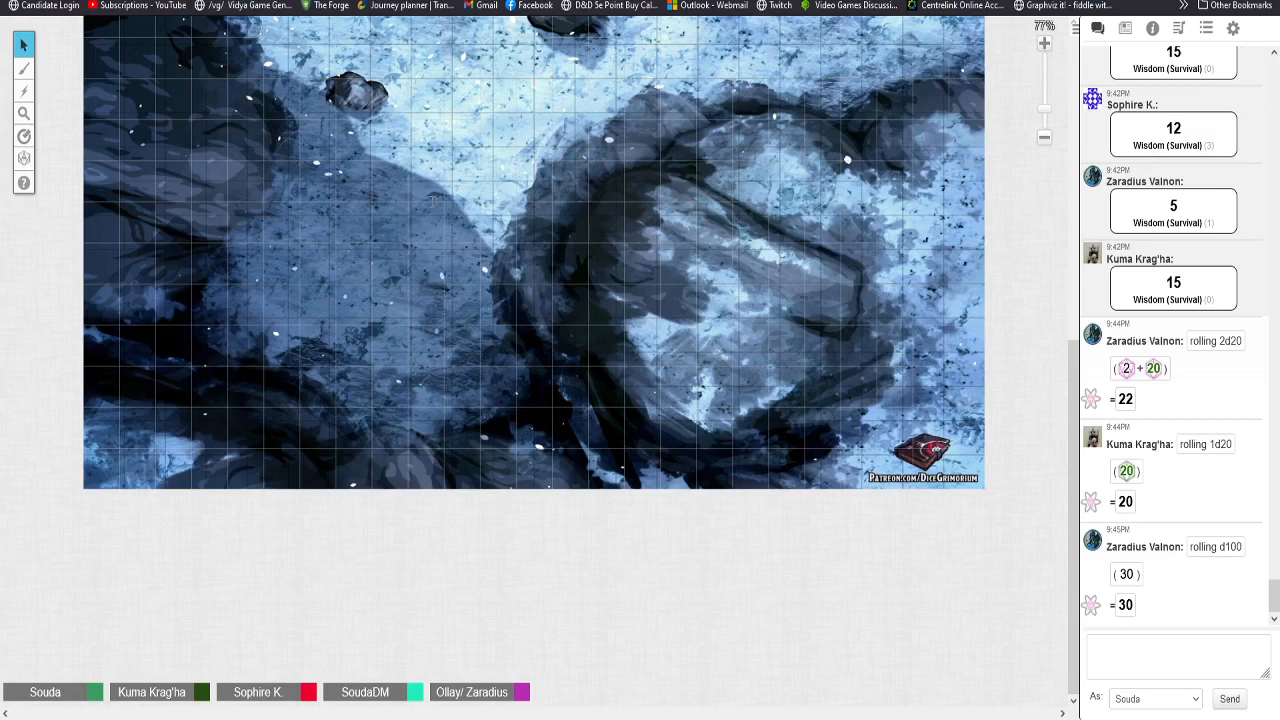
{"action": "mouse_move", "coordinate": [363, 352]}
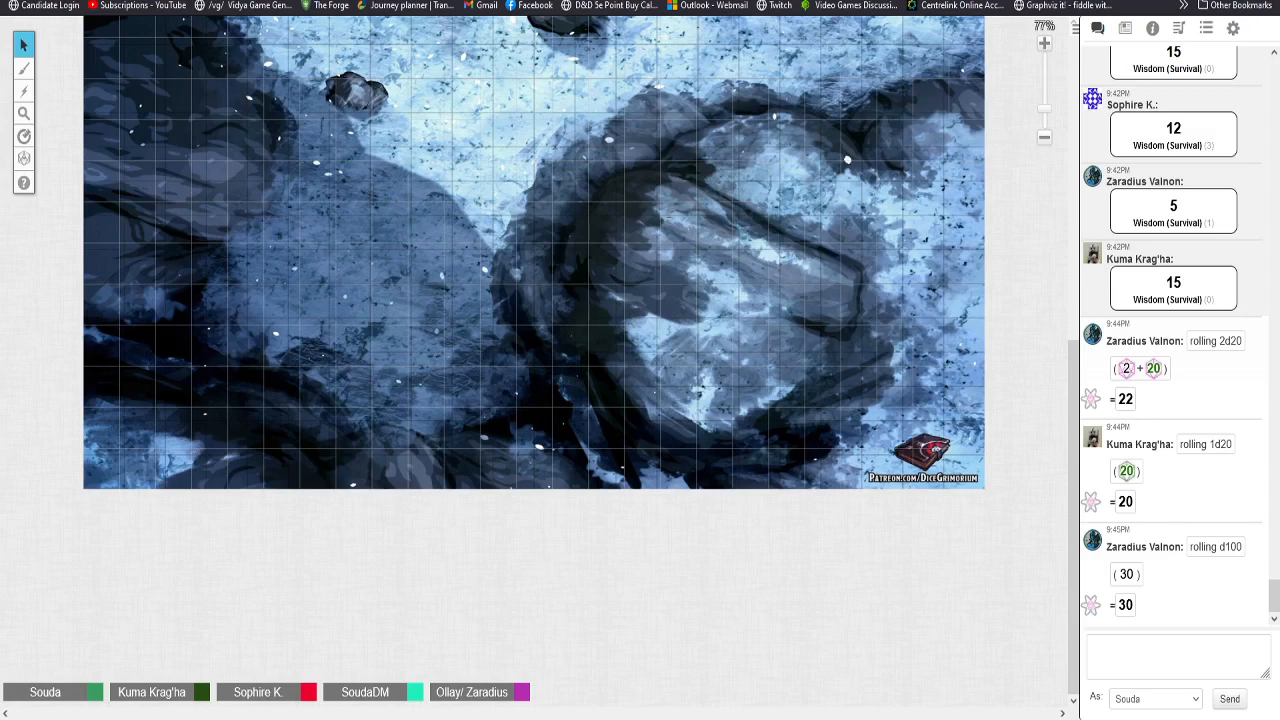
{"action": "mouse_move", "coordinate": [574, 349]}
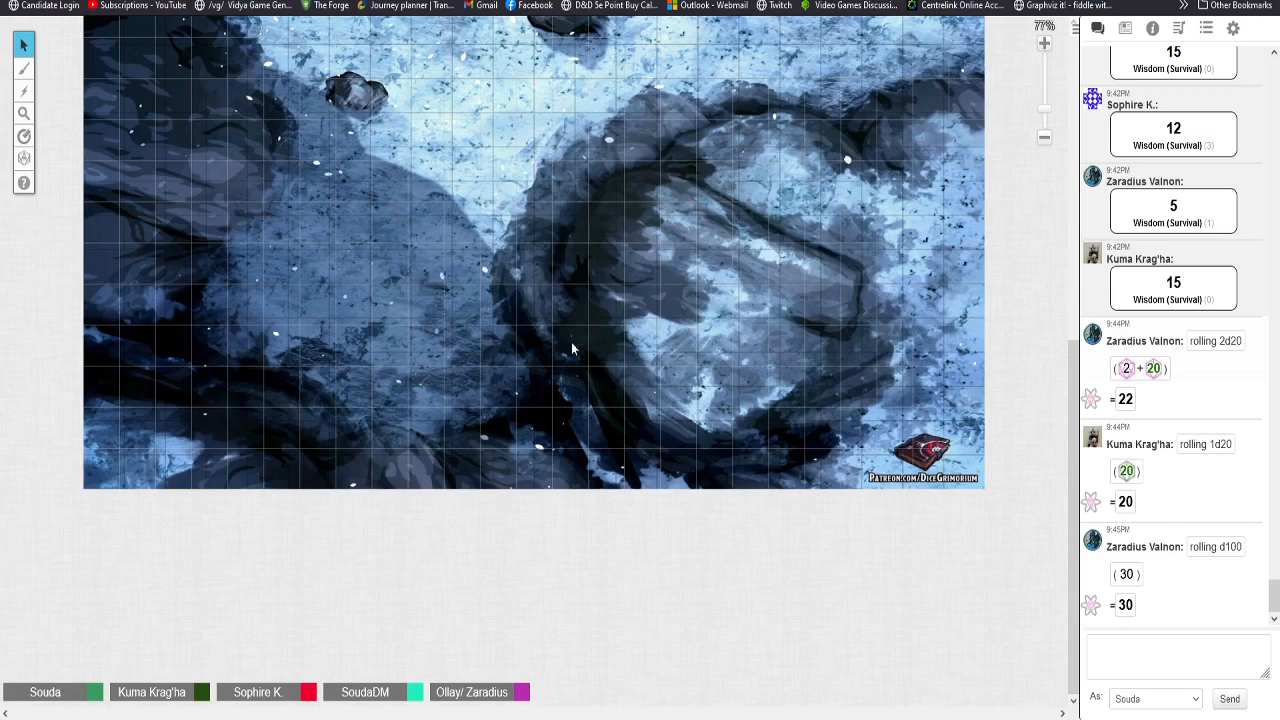
{"action": "mouse_move", "coordinate": [592, 393]}
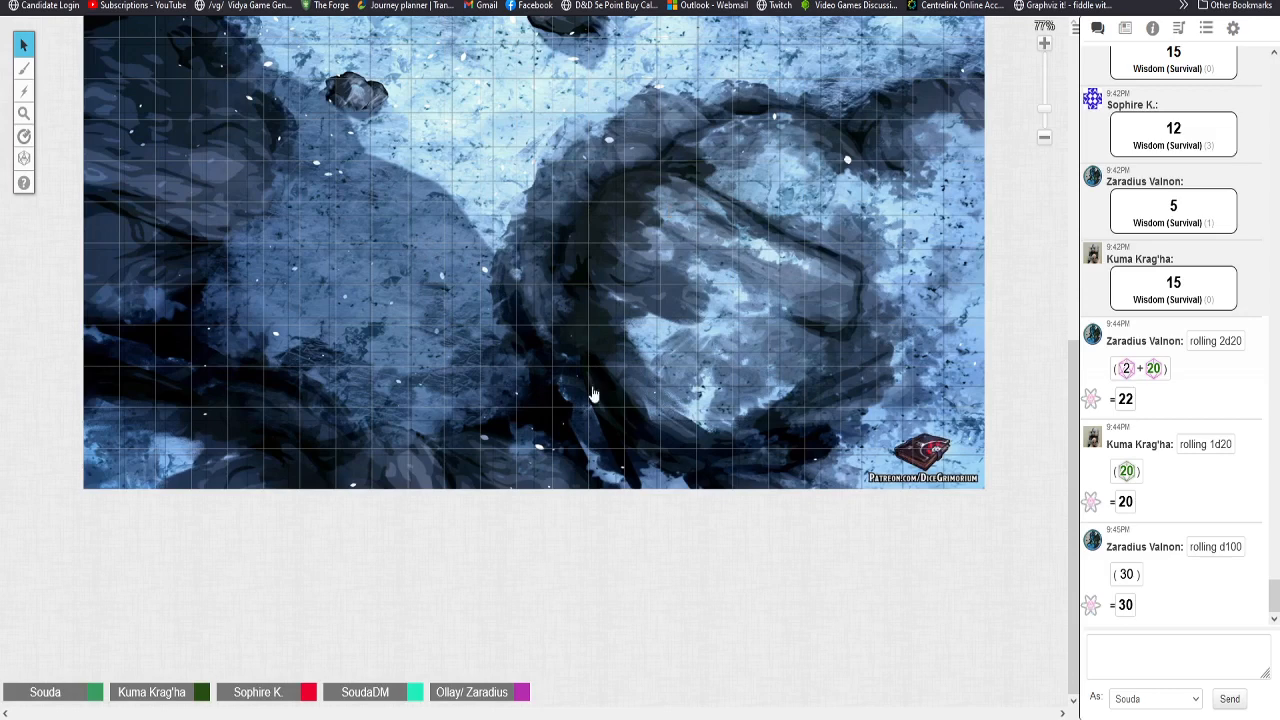
{"action": "mouse_move", "coordinate": [878, 177]}
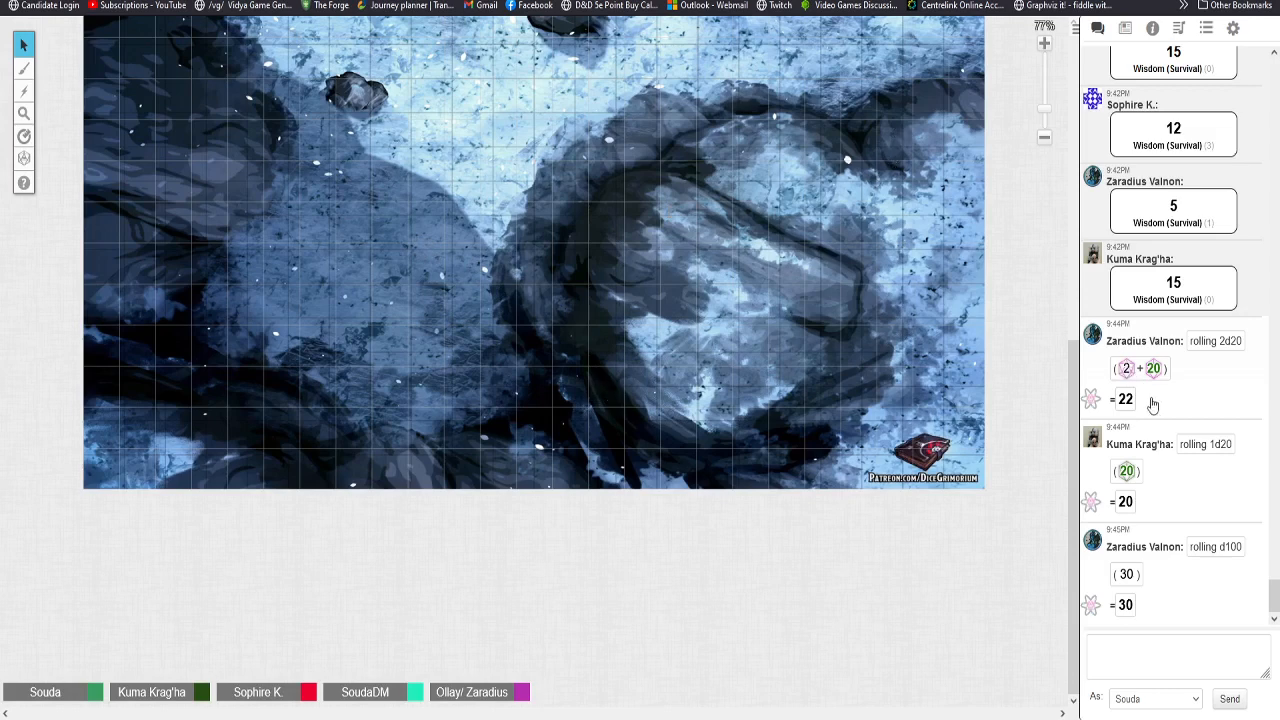
{"action": "mouse_move", "coordinate": [448, 98]}
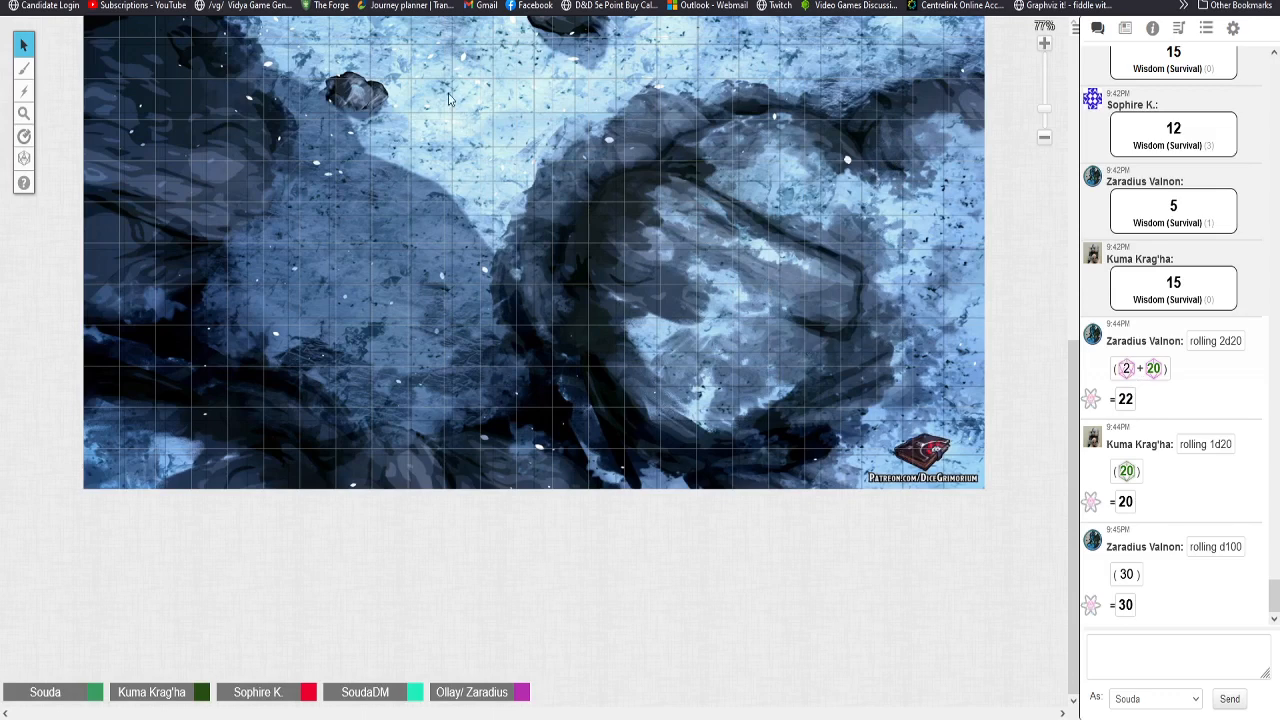
{"action": "mouse_move", "coordinate": [461, 121]}
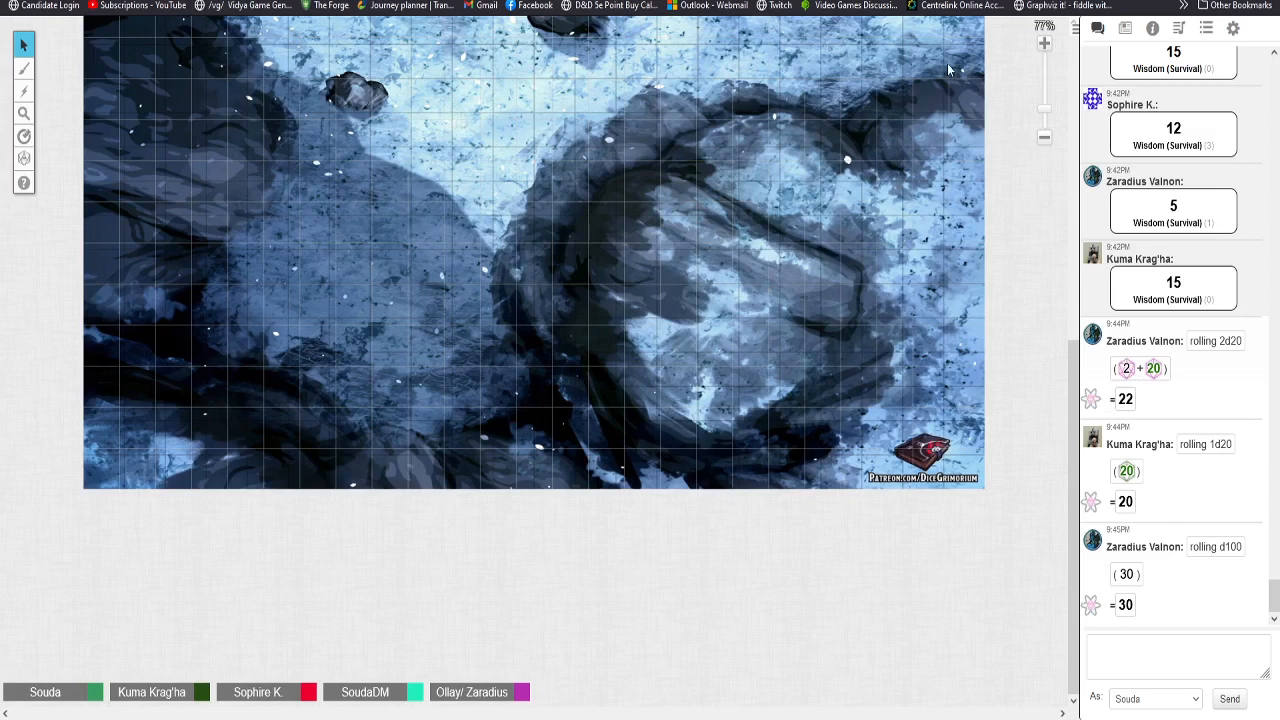
{"action": "mouse_move", "coordinate": [952, 240]}
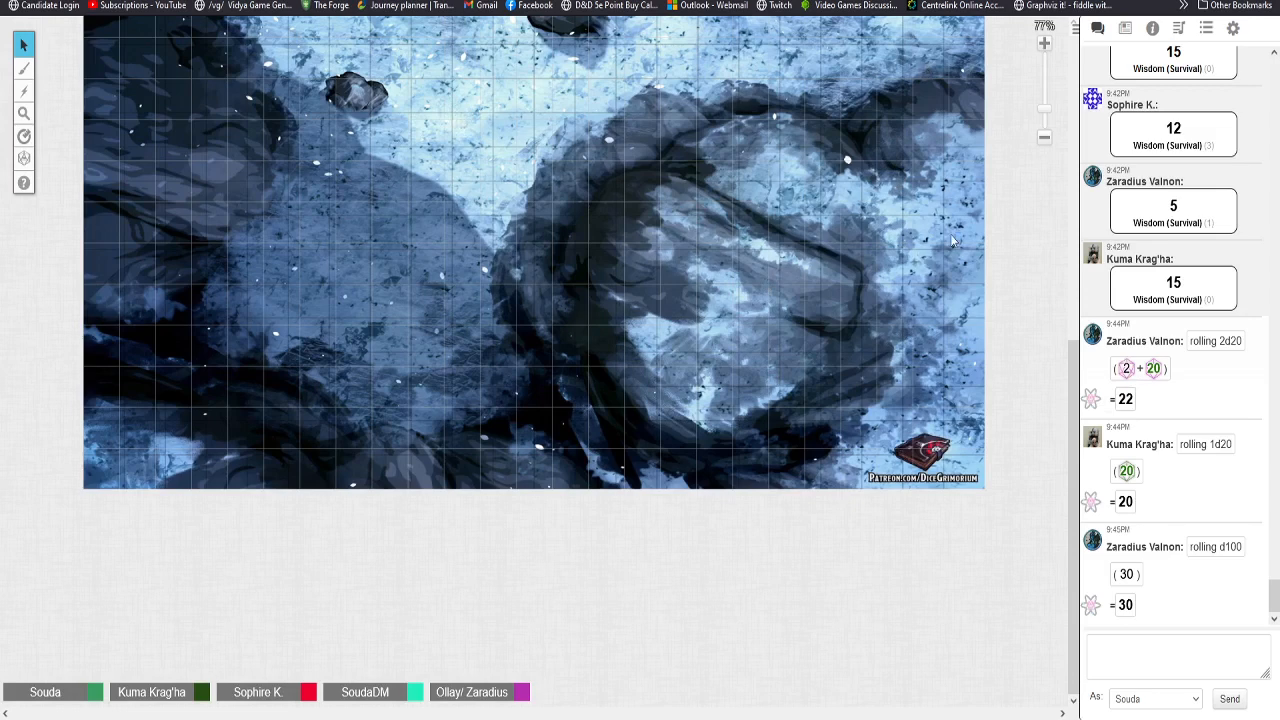
{"action": "mouse_move", "coordinate": [604, 211]}
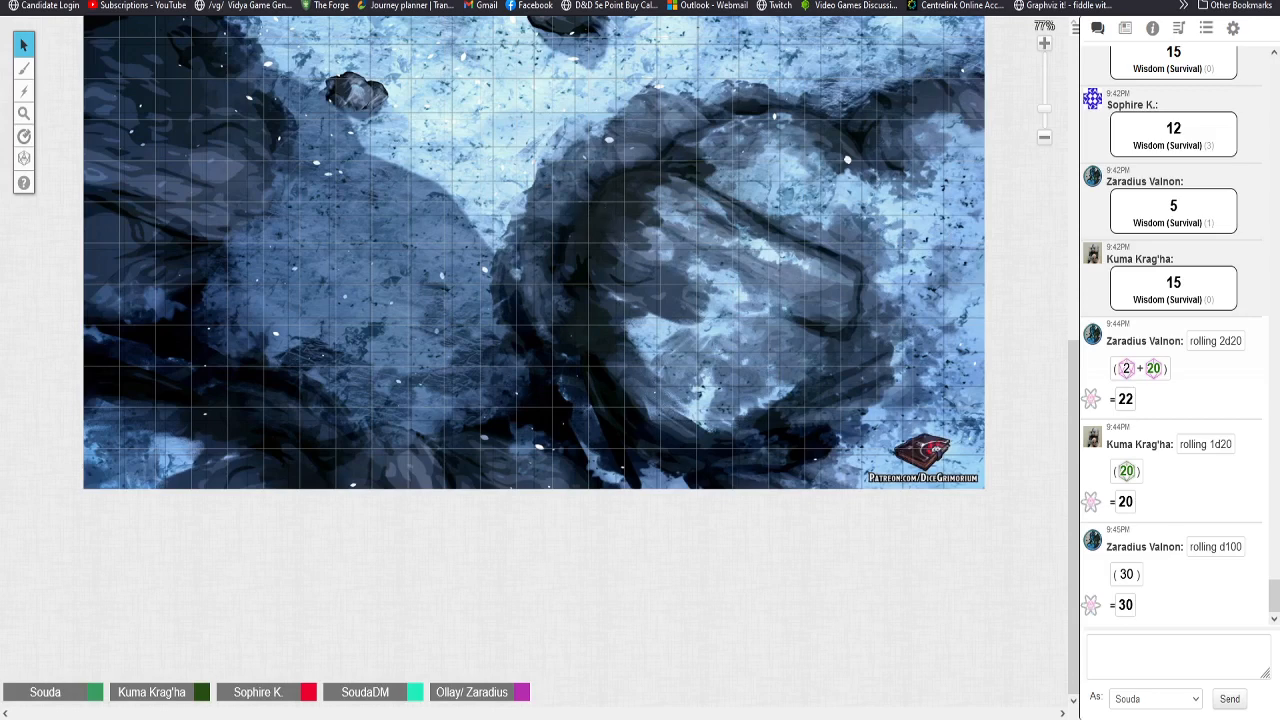
{"action": "mouse_move", "coordinate": [588, 38]}
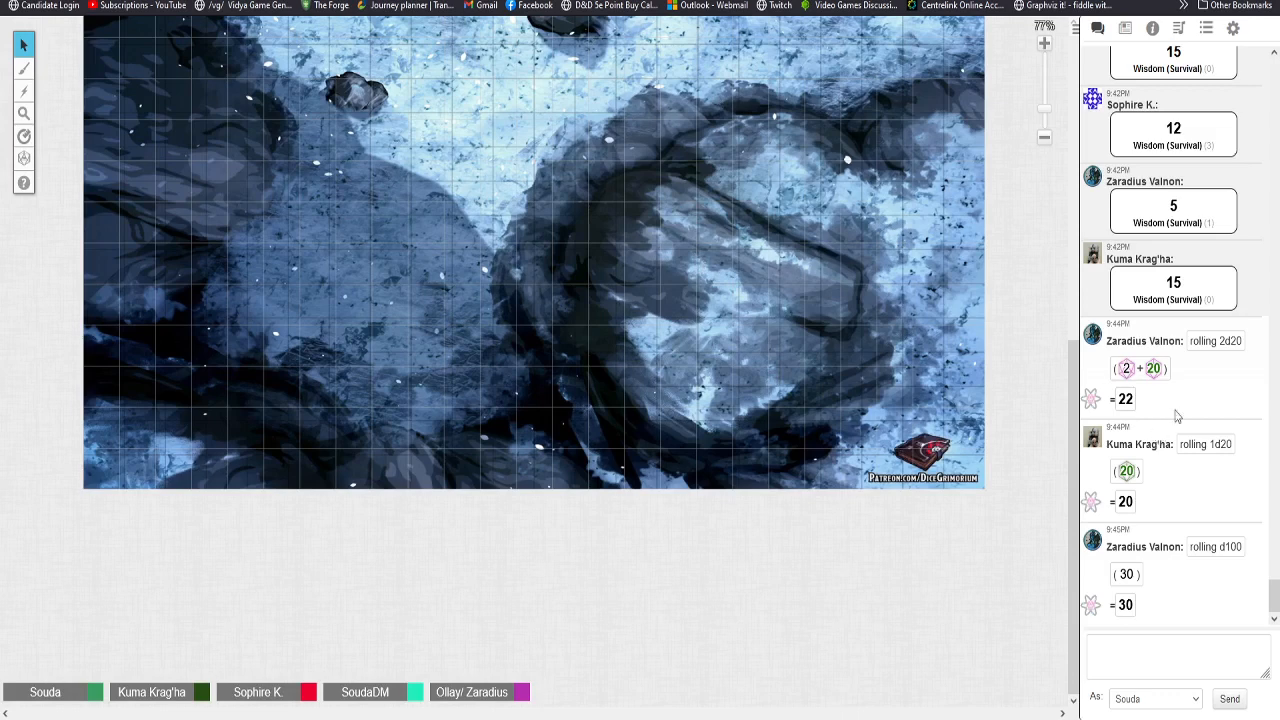
{"action": "mouse_move", "coordinate": [599, 110]}
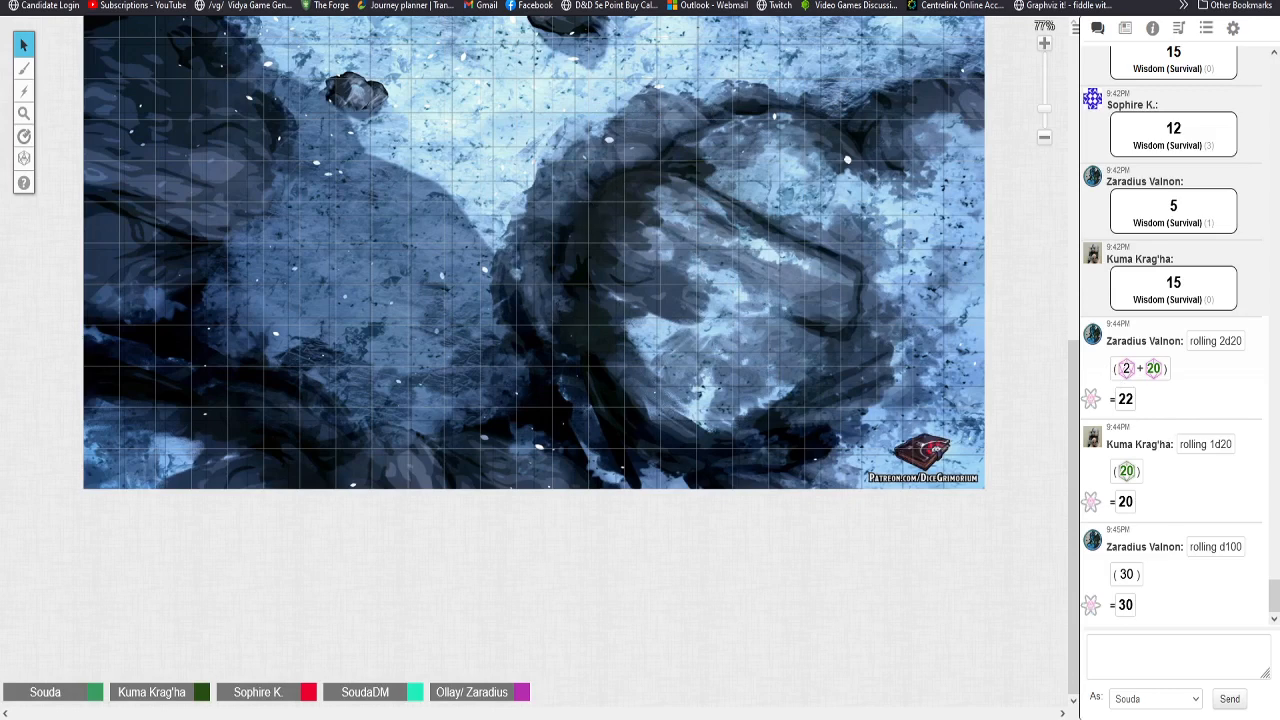
{"action": "mouse_move", "coordinate": [1162, 243]}
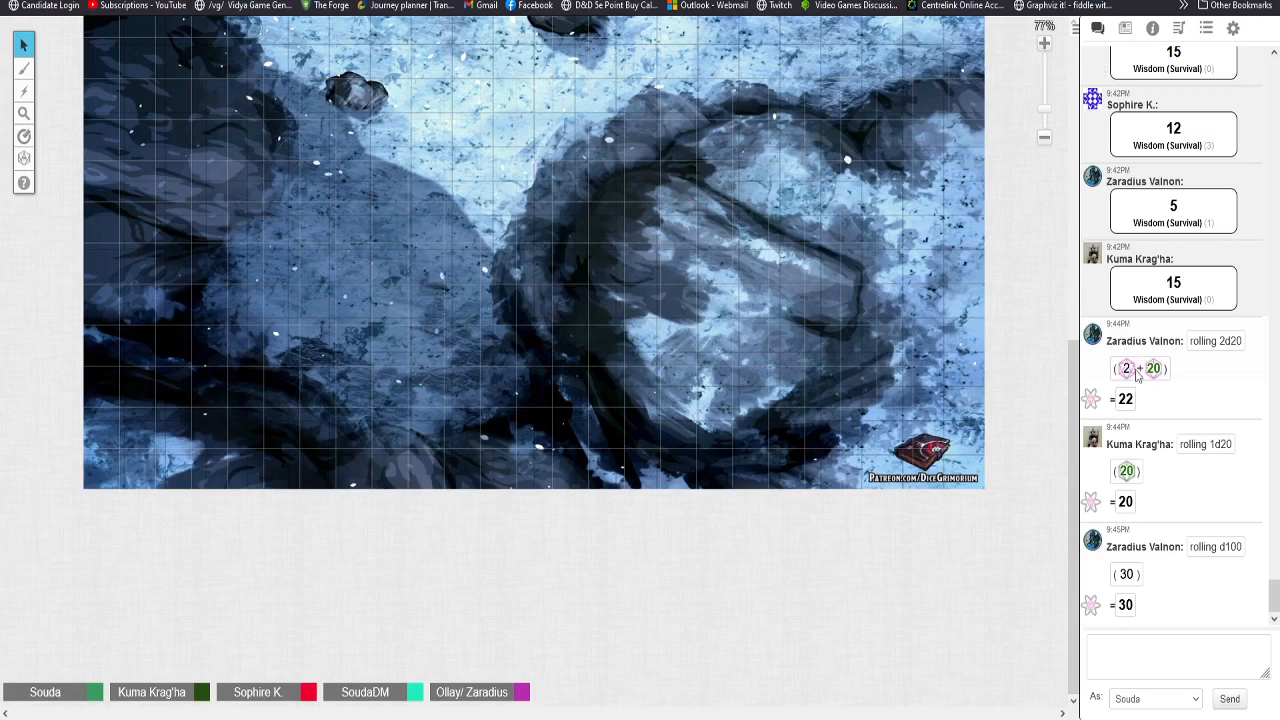
{"action": "mouse_move", "coordinate": [1155, 400]}
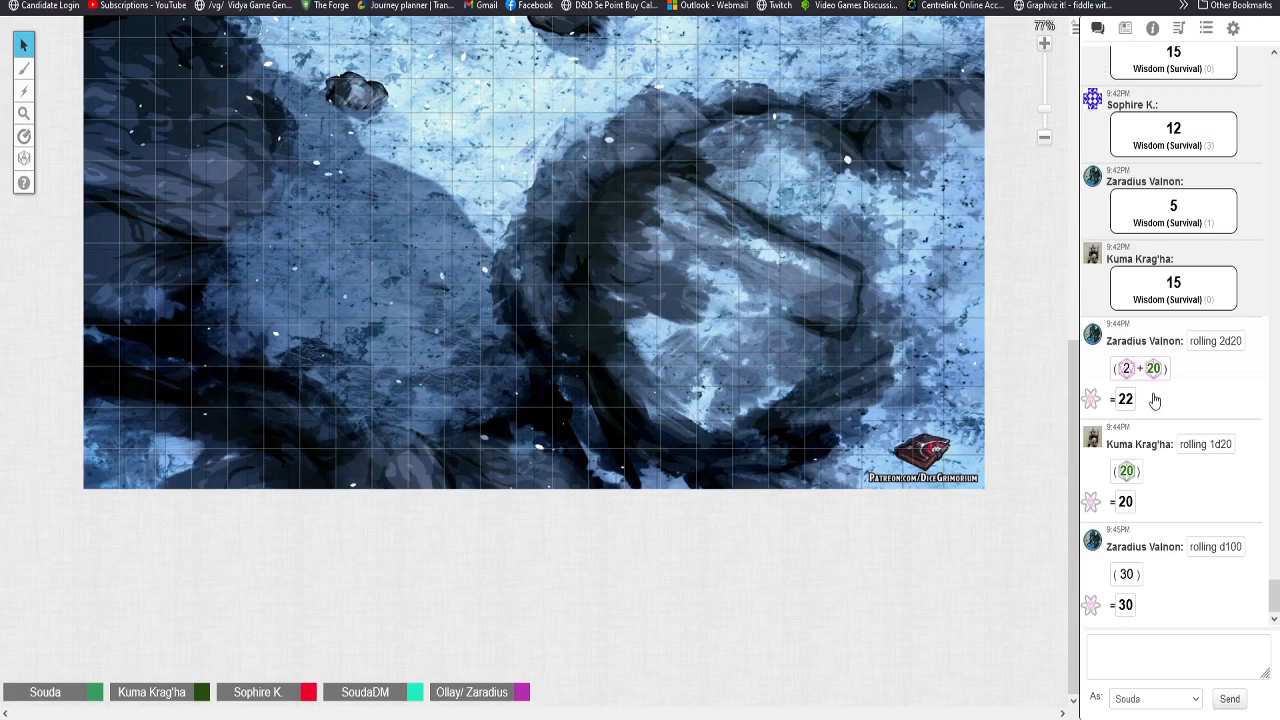
{"action": "mouse_move", "coordinate": [1222, 450]}
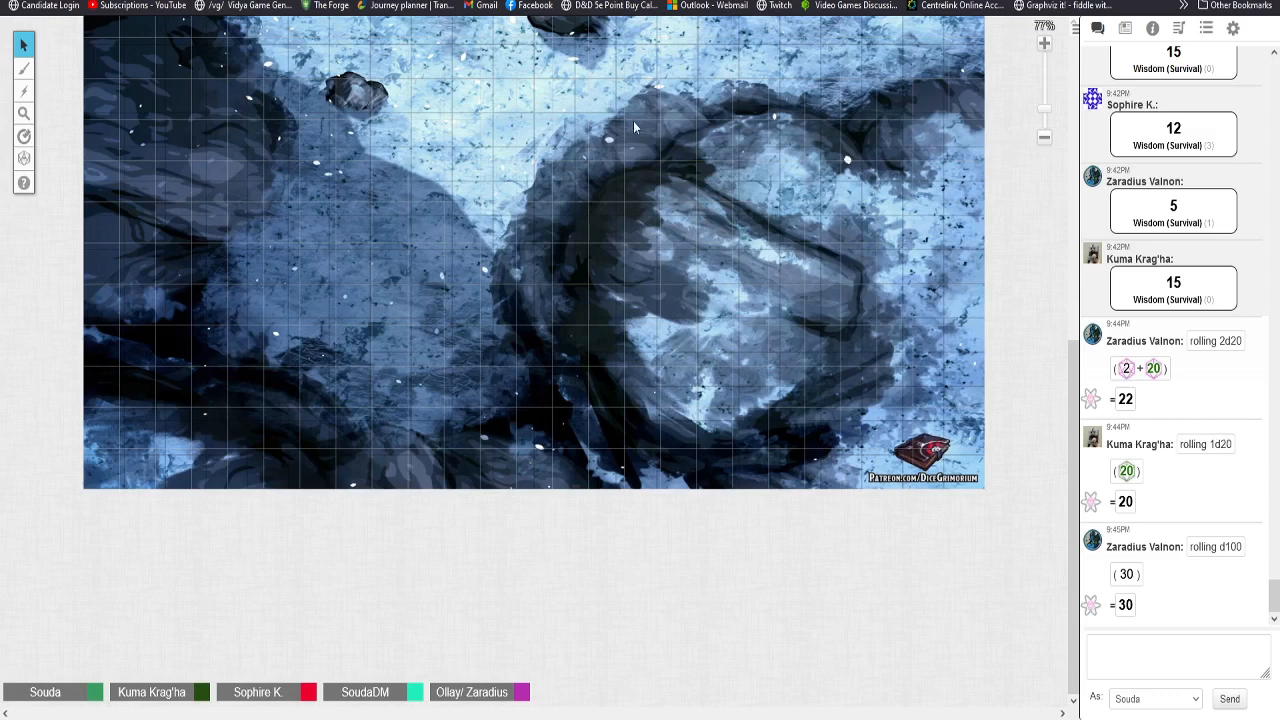
{"action": "mouse_move", "coordinate": [675, 192]}
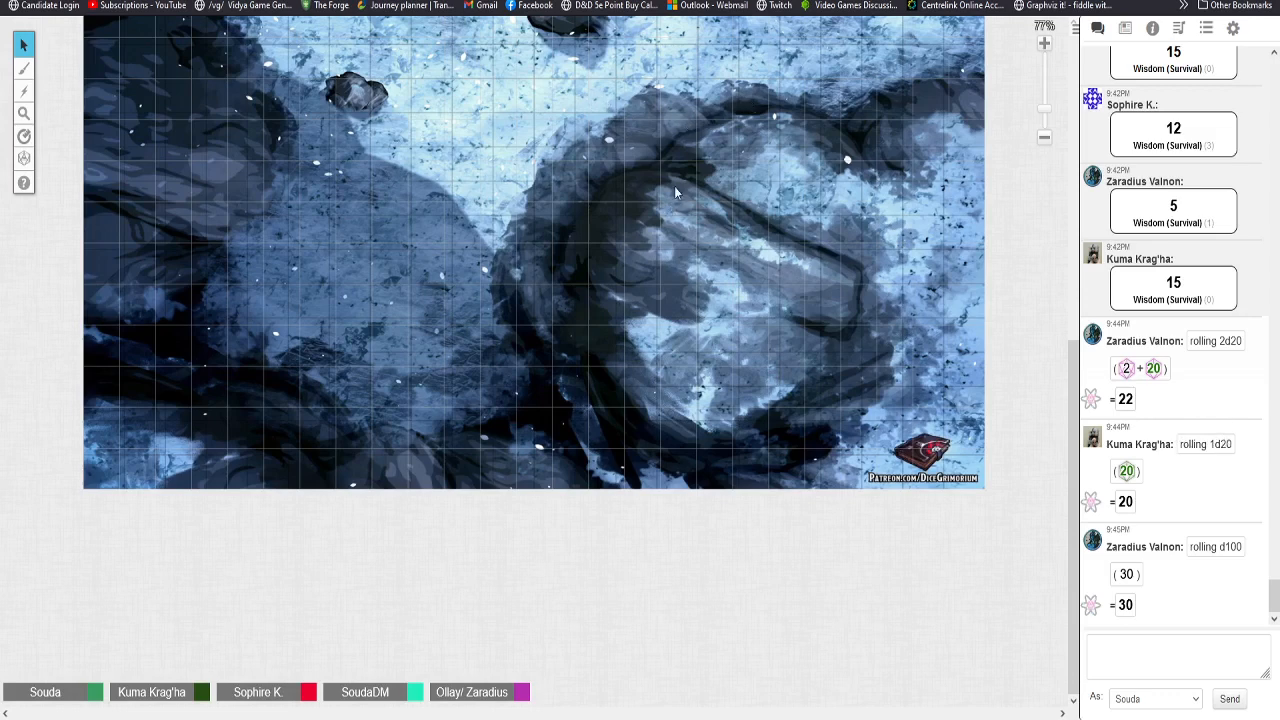
{"action": "mouse_move", "coordinate": [700, 403]}
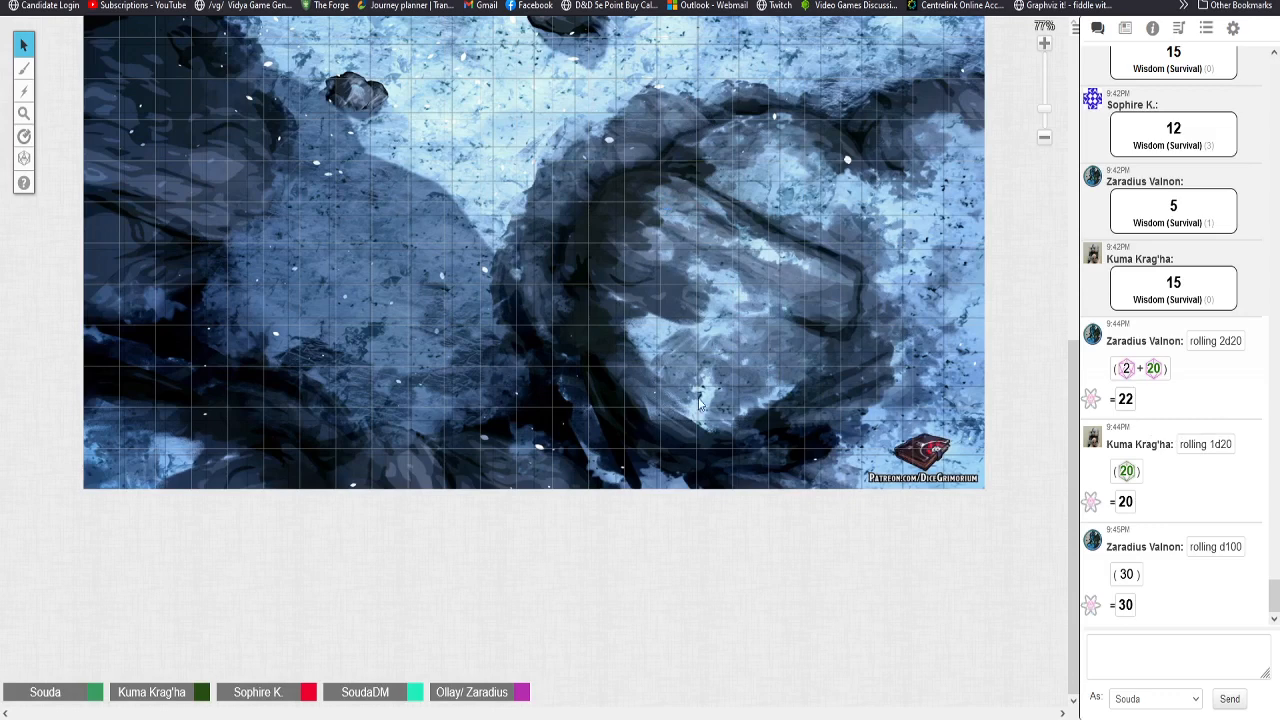
{"action": "mouse_move", "coordinate": [953, 83]}
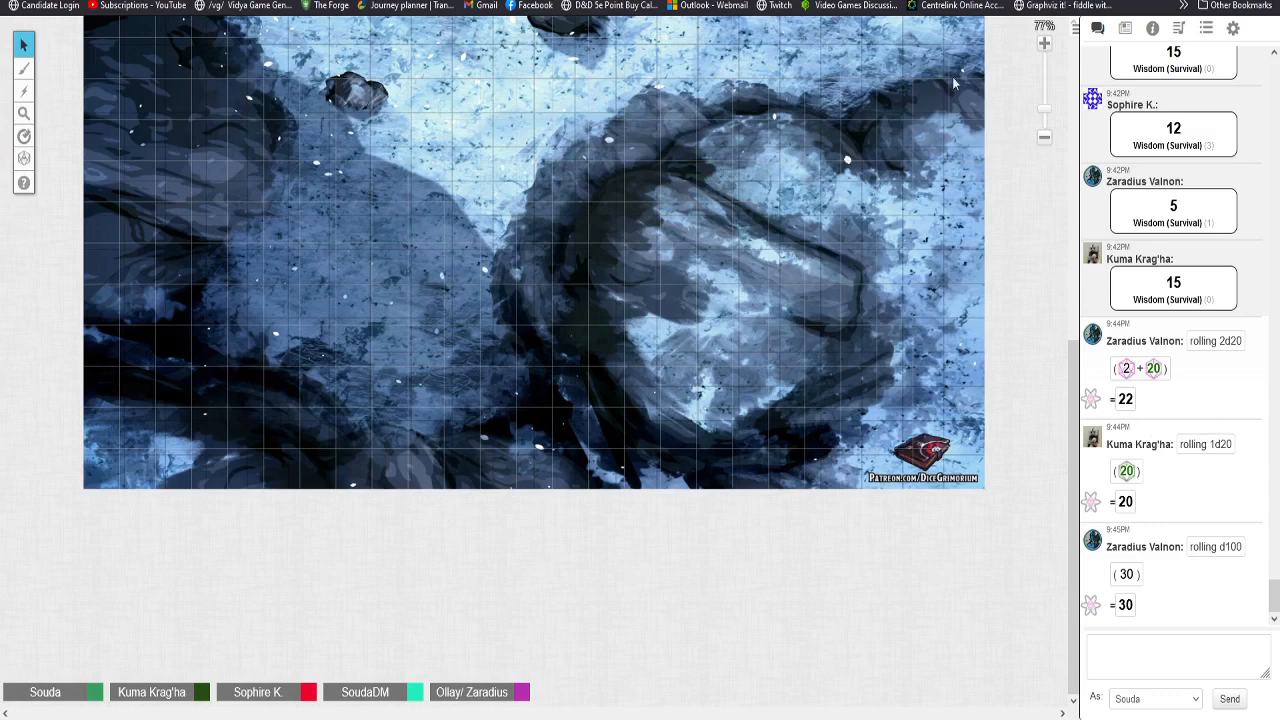
{"action": "mouse_move", "coordinate": [518, 118]}
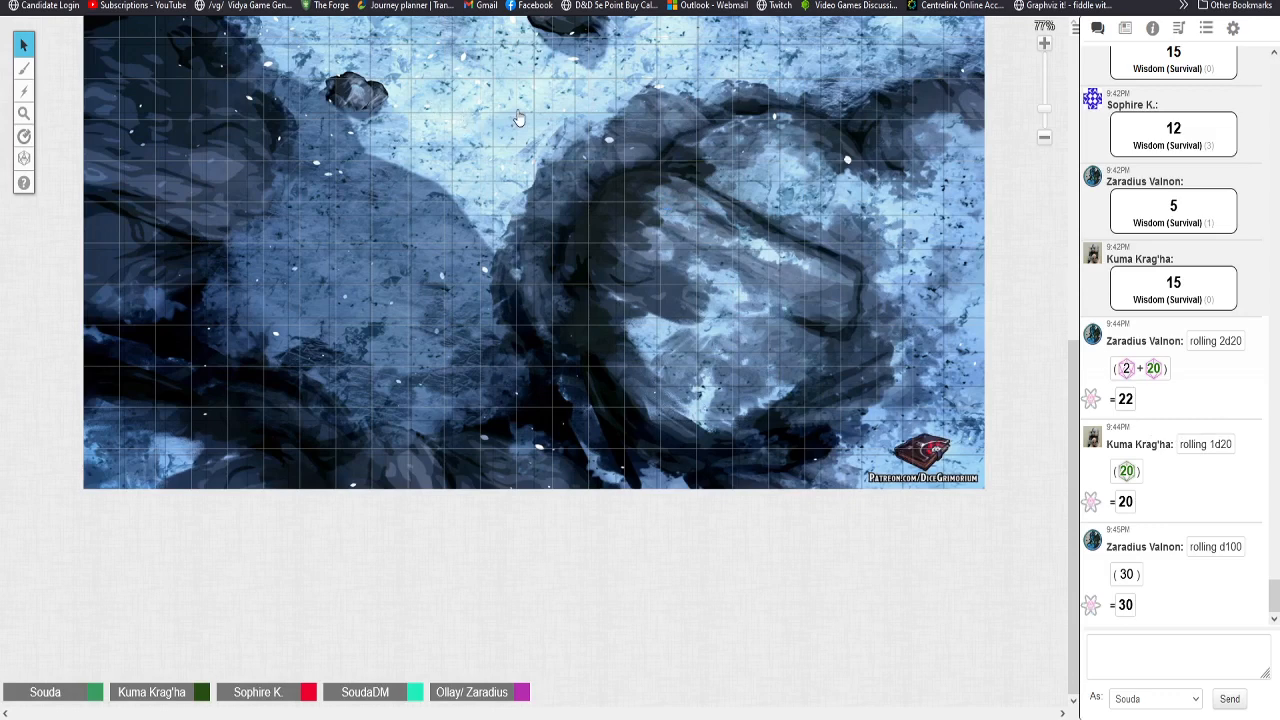
{"action": "mouse_move", "coordinate": [690, 155]}
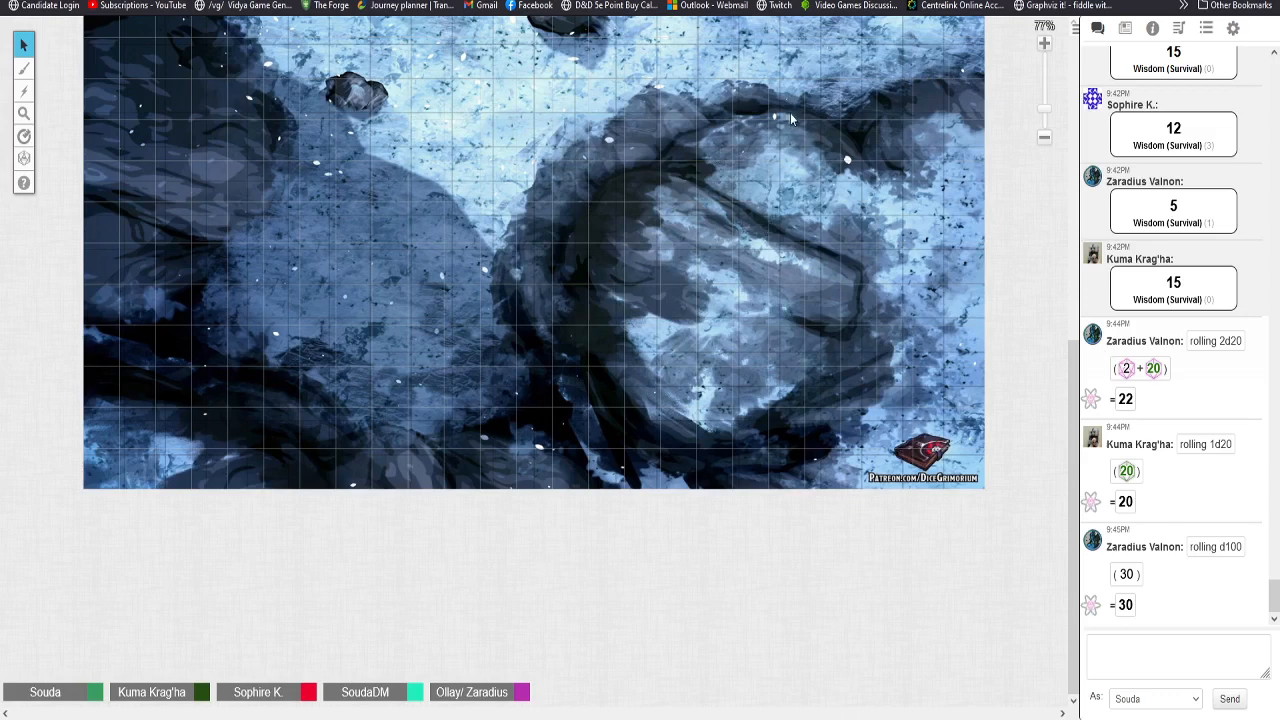
{"action": "mouse_move", "coordinate": [853, 153]}
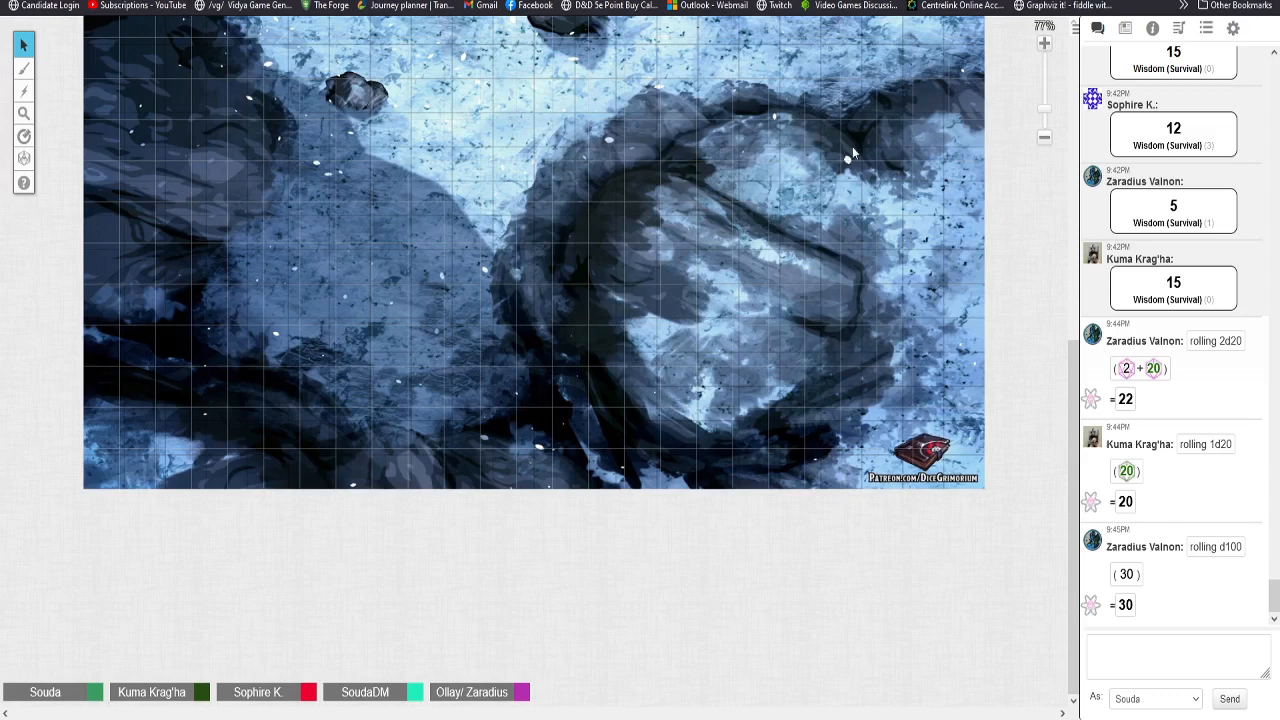
{"action": "mouse_move", "coordinate": [537, 160]}
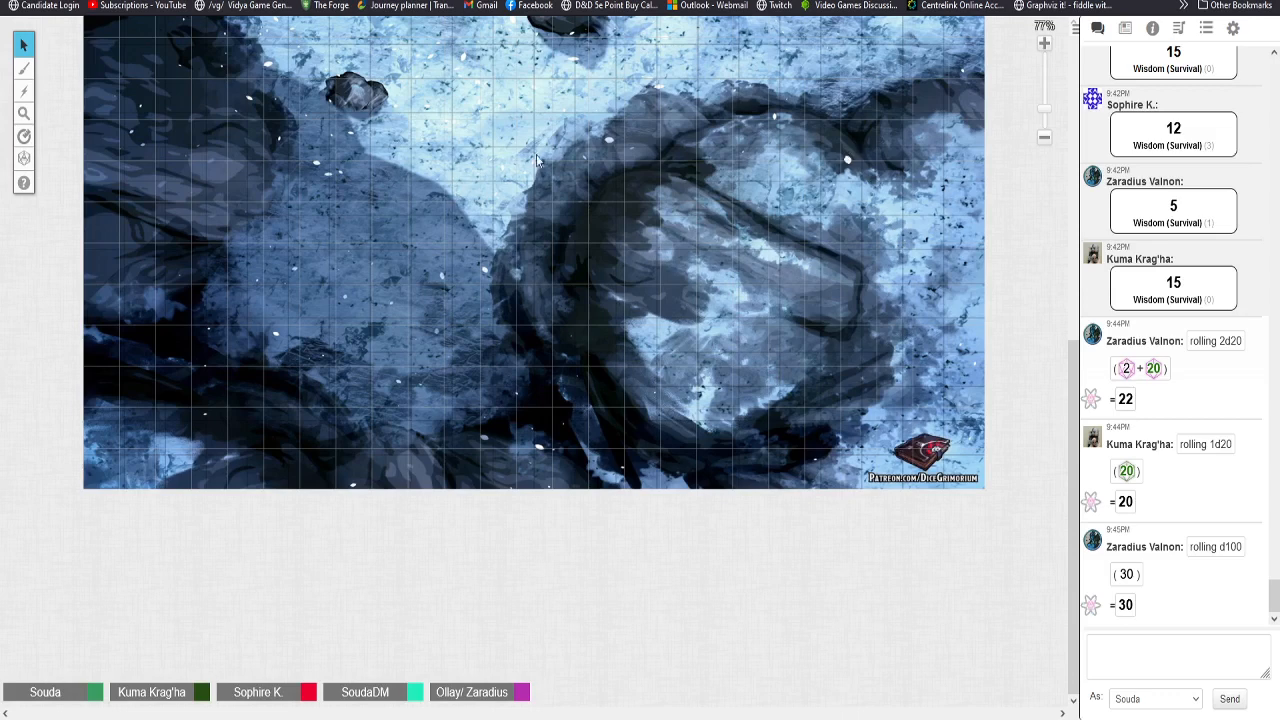
{"action": "mouse_move", "coordinate": [705, 145]}
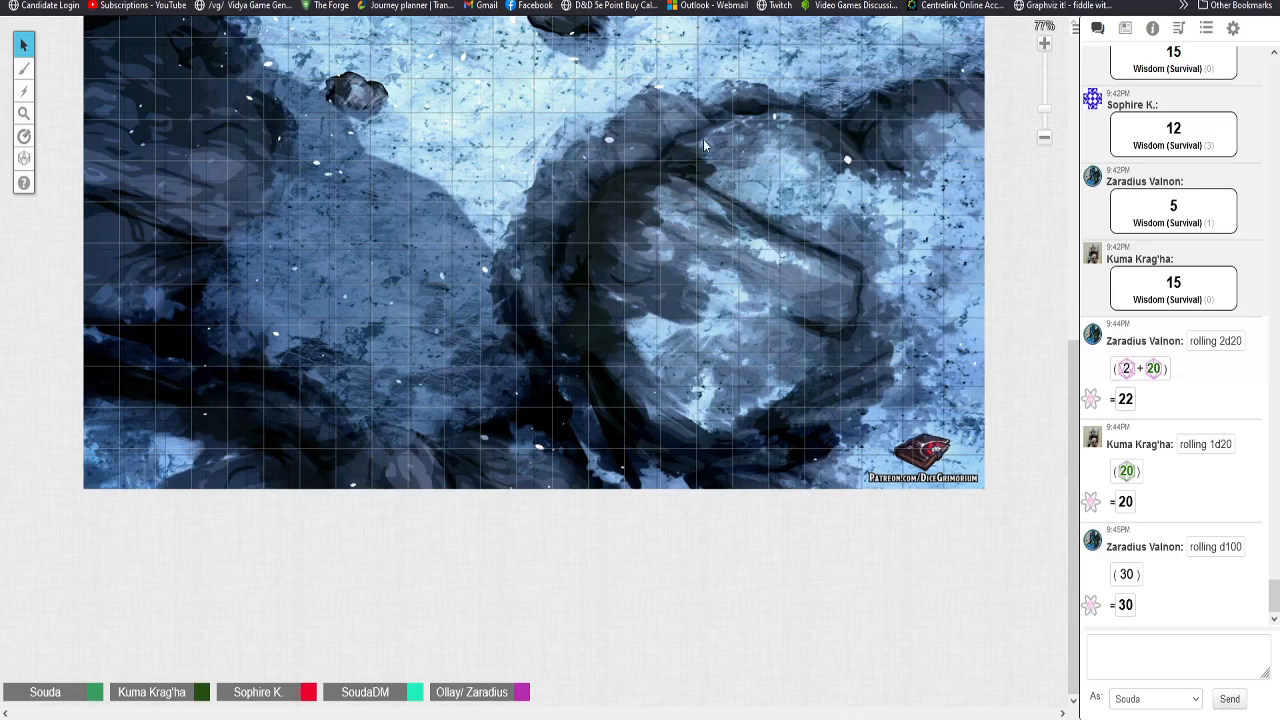
{"action": "mouse_move", "coordinate": [840, 120]}
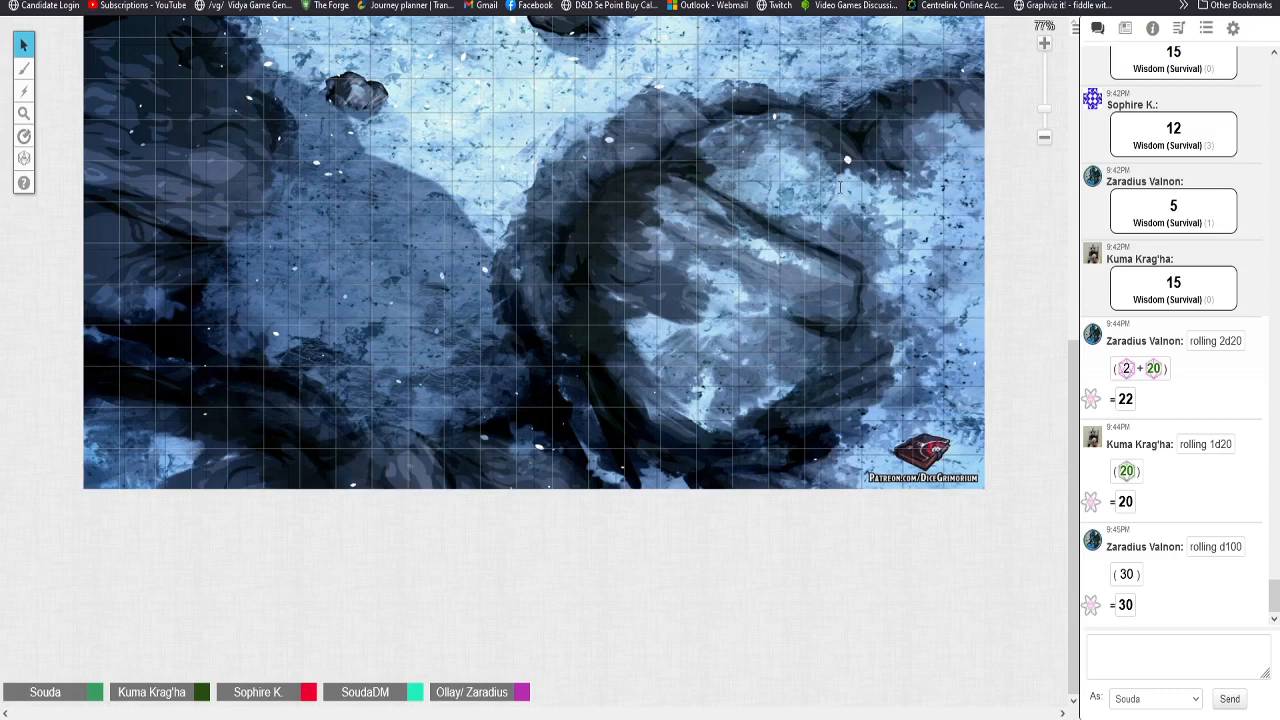
{"action": "mouse_move", "coordinate": [668, 378]}
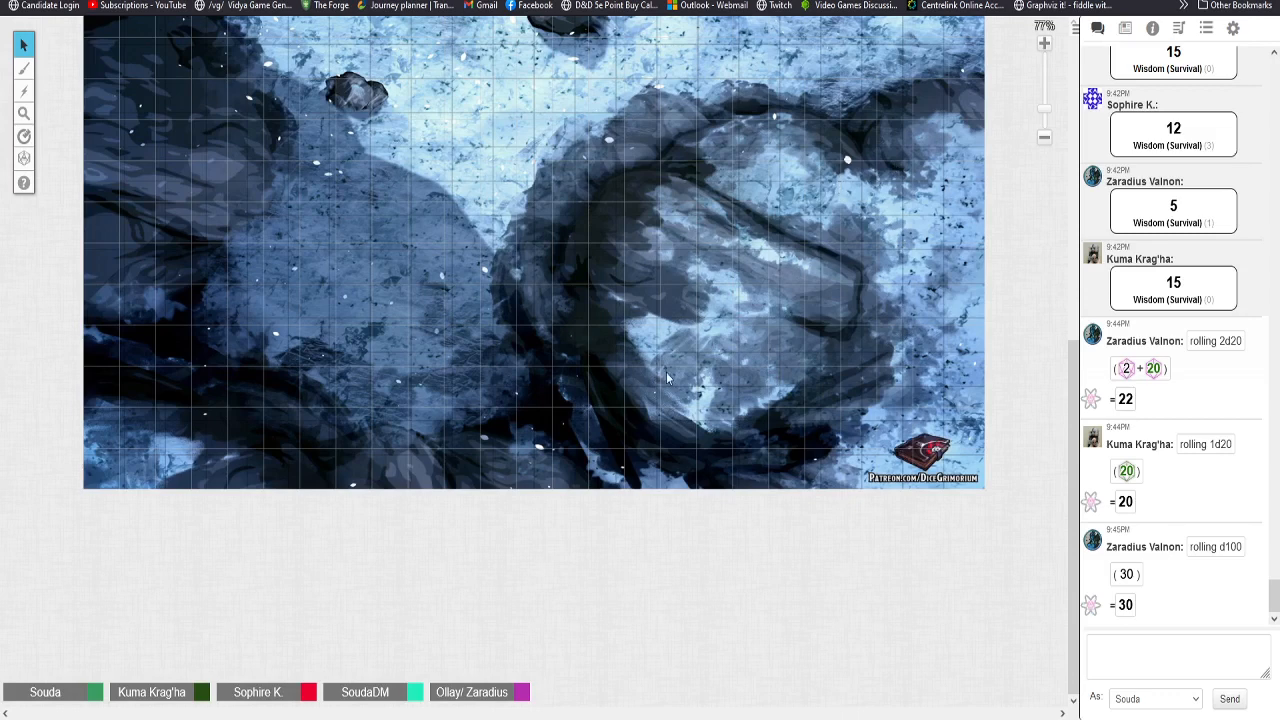
{"action": "mouse_move", "coordinate": [667, 443]}
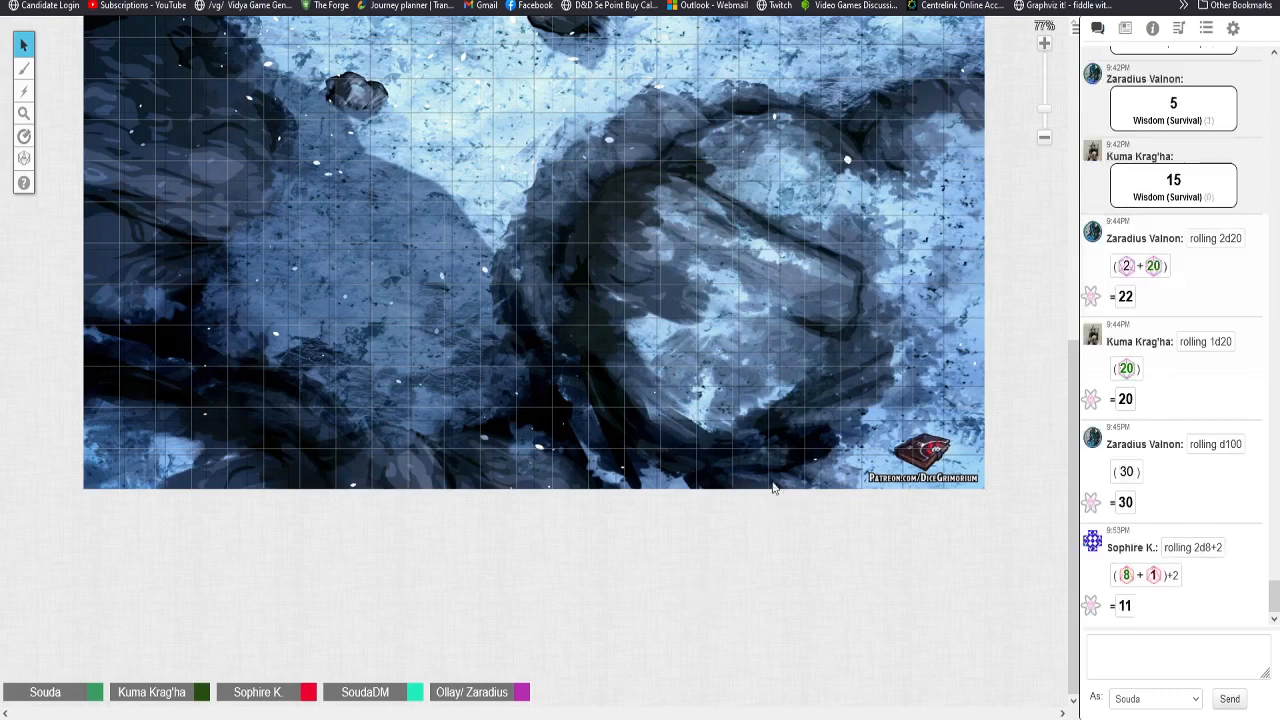
{"action": "mouse_move", "coordinate": [1090, 52]}
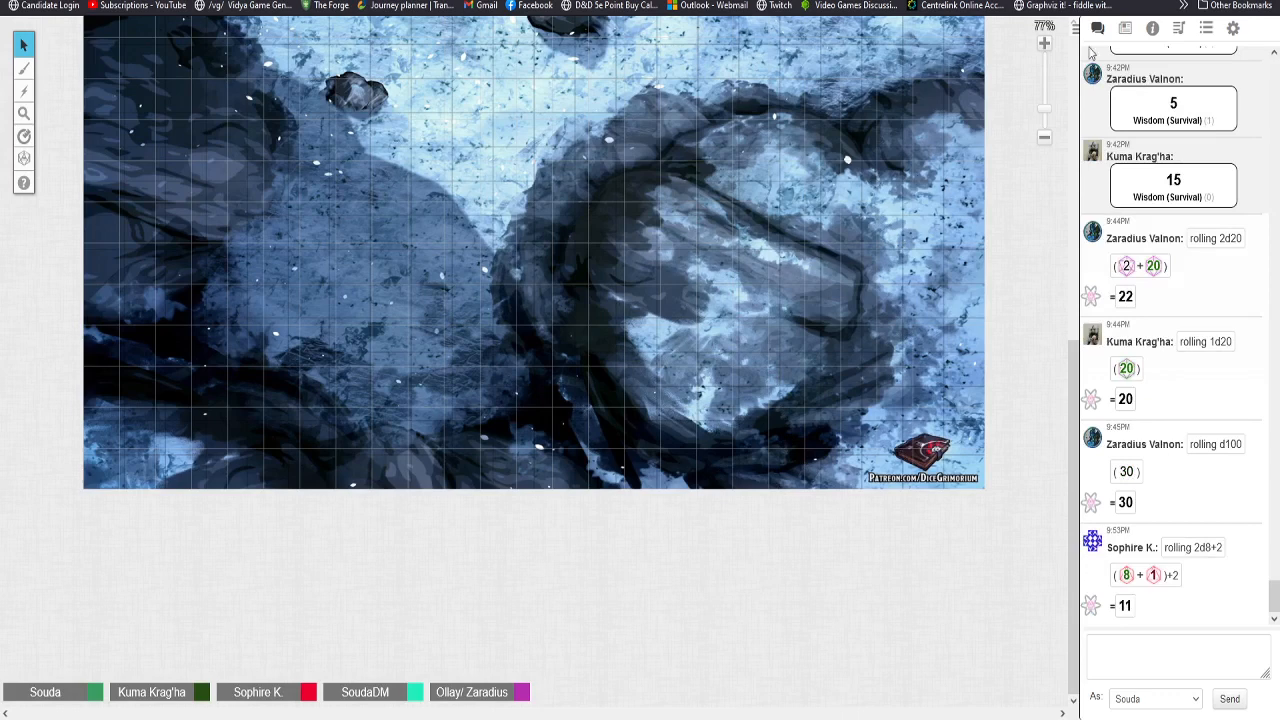
{"action": "mouse_move", "coordinate": [1150, 74]}
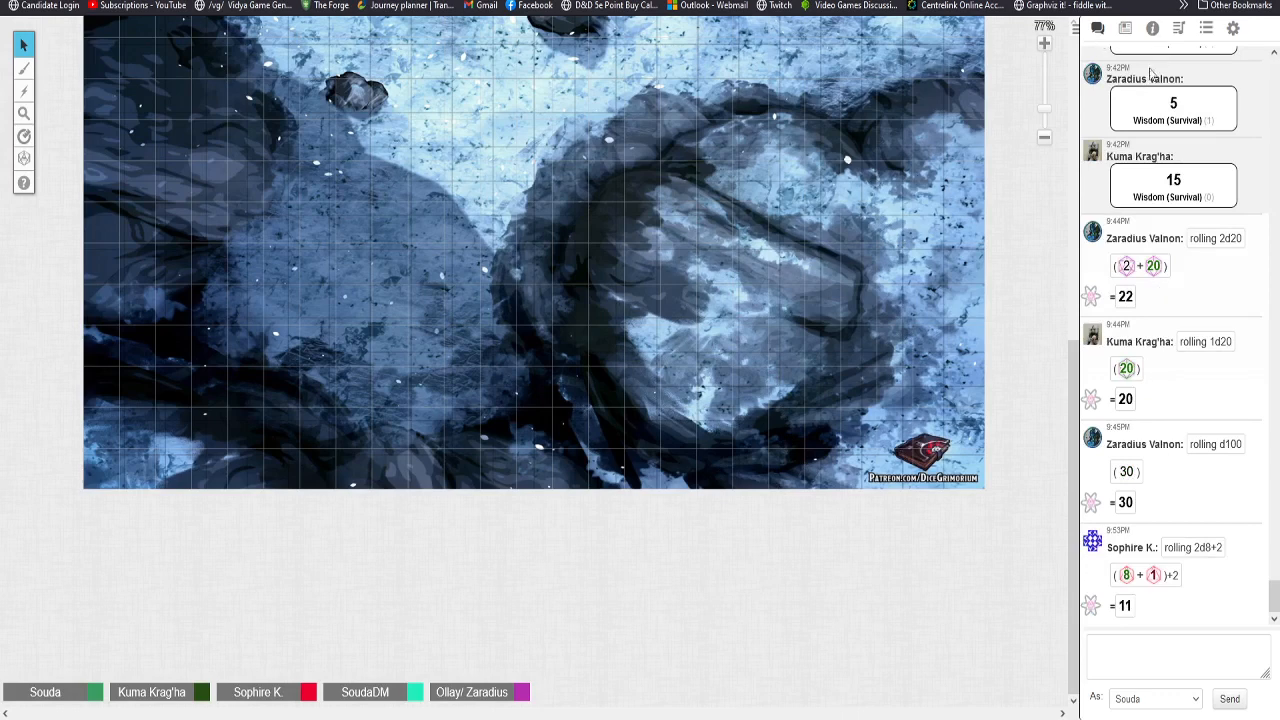
{"action": "mouse_move", "coordinate": [800, 236]}
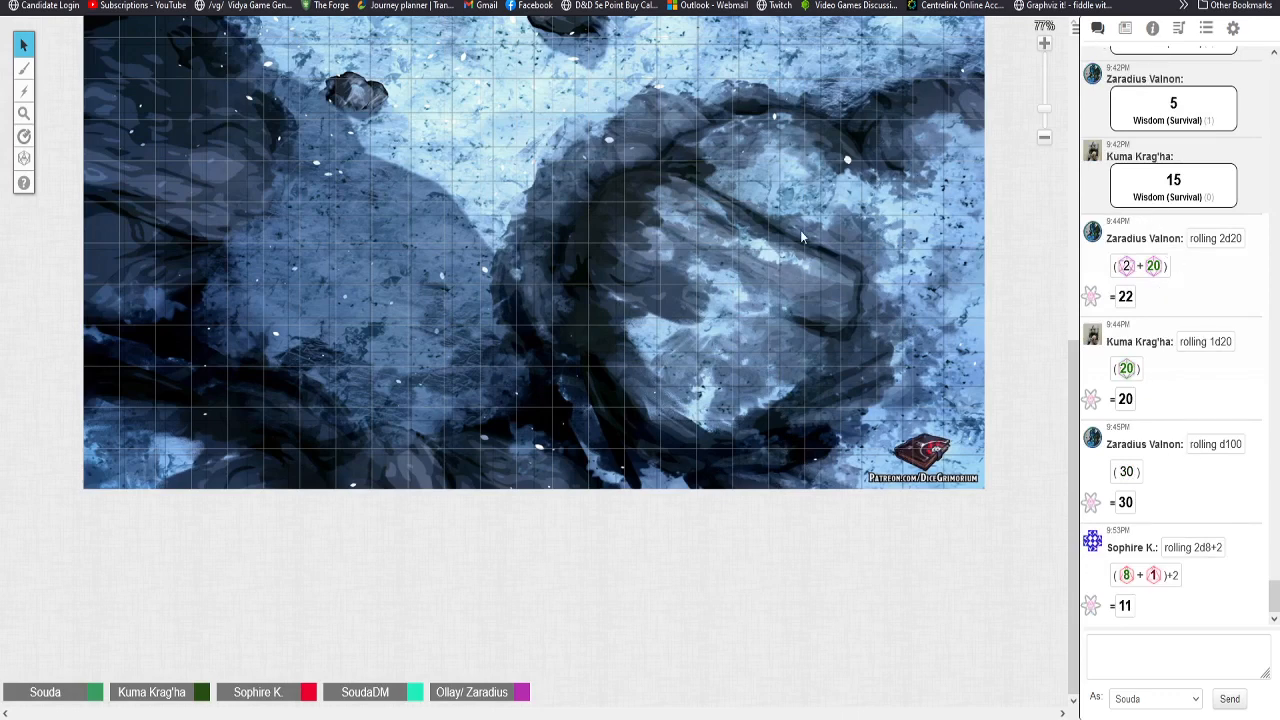
{"action": "mouse_move", "coordinate": [845, 214]}
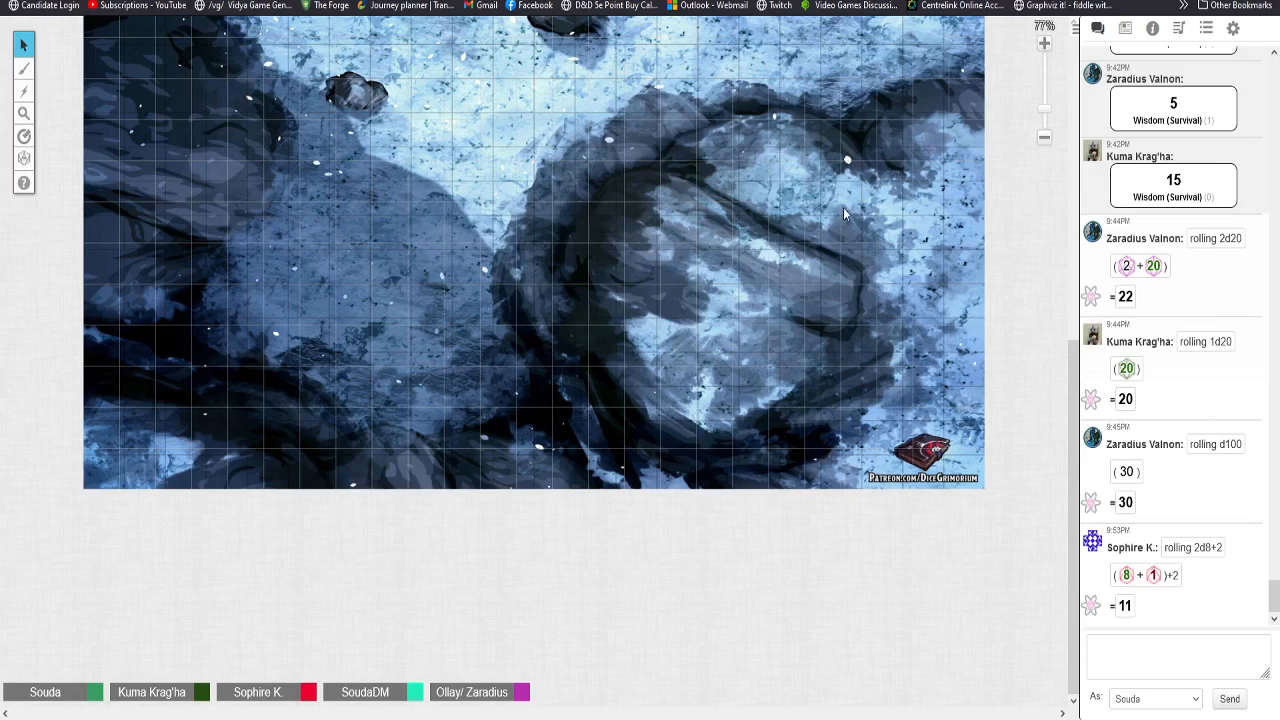
{"action": "mouse_move", "coordinate": [830, 248]}
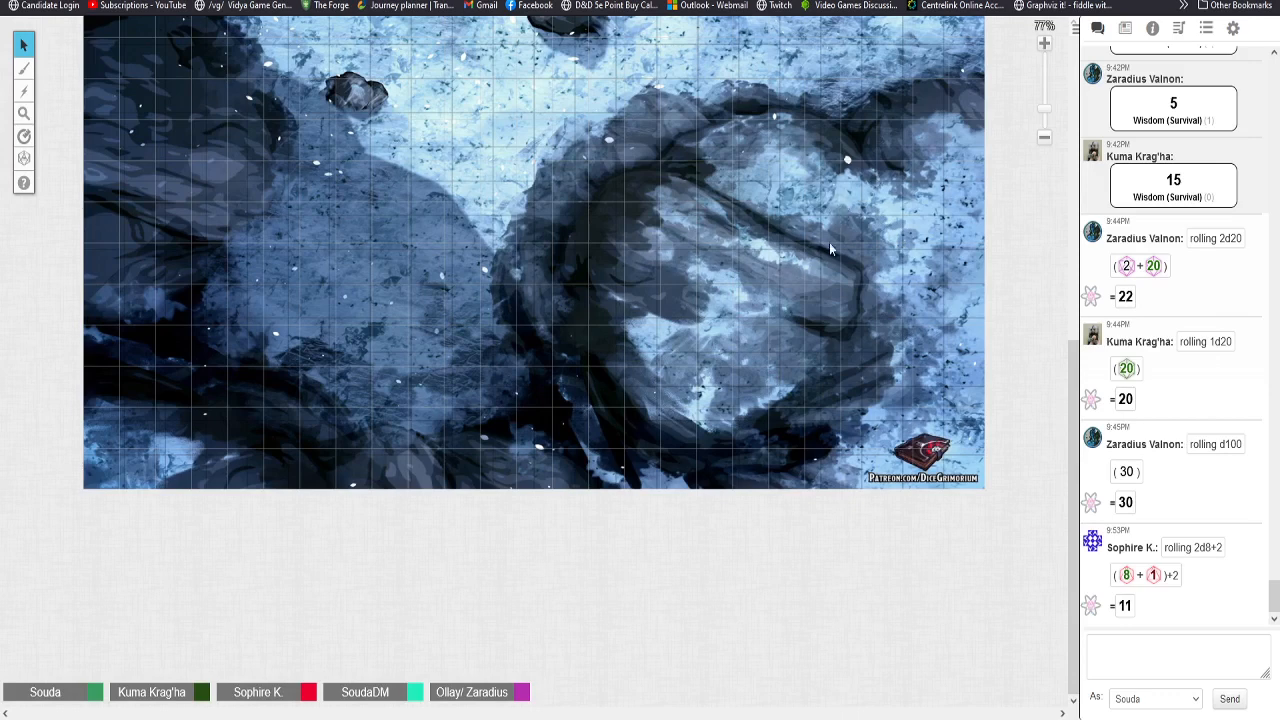
{"action": "mouse_move", "coordinate": [863, 224]}
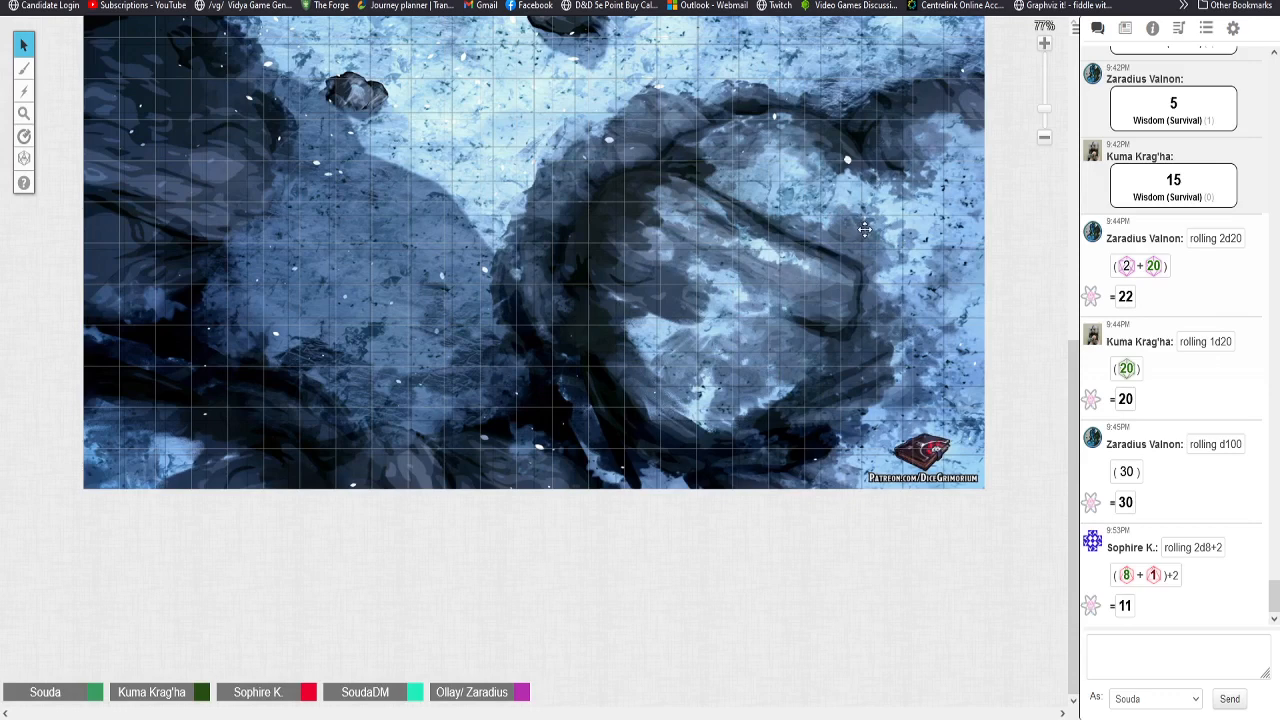
{"action": "mouse_move", "coordinate": [905, 227]}
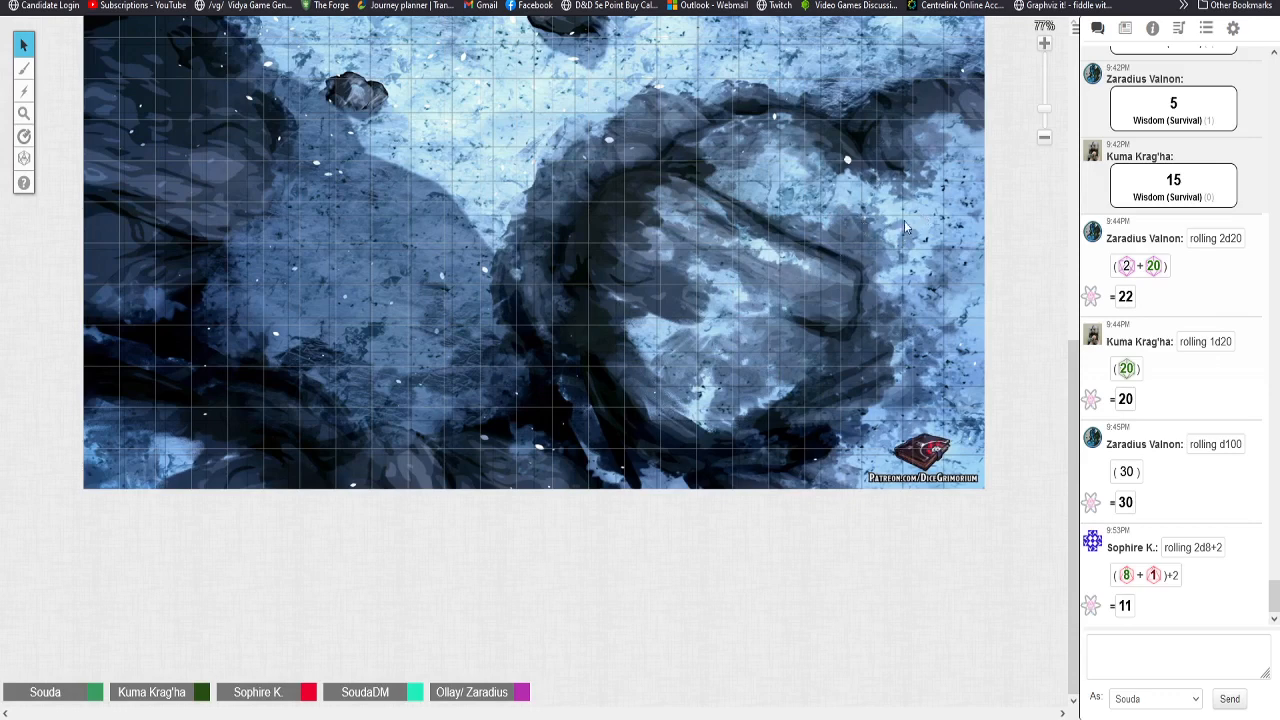
{"action": "mouse_move", "coordinate": [947, 188]}
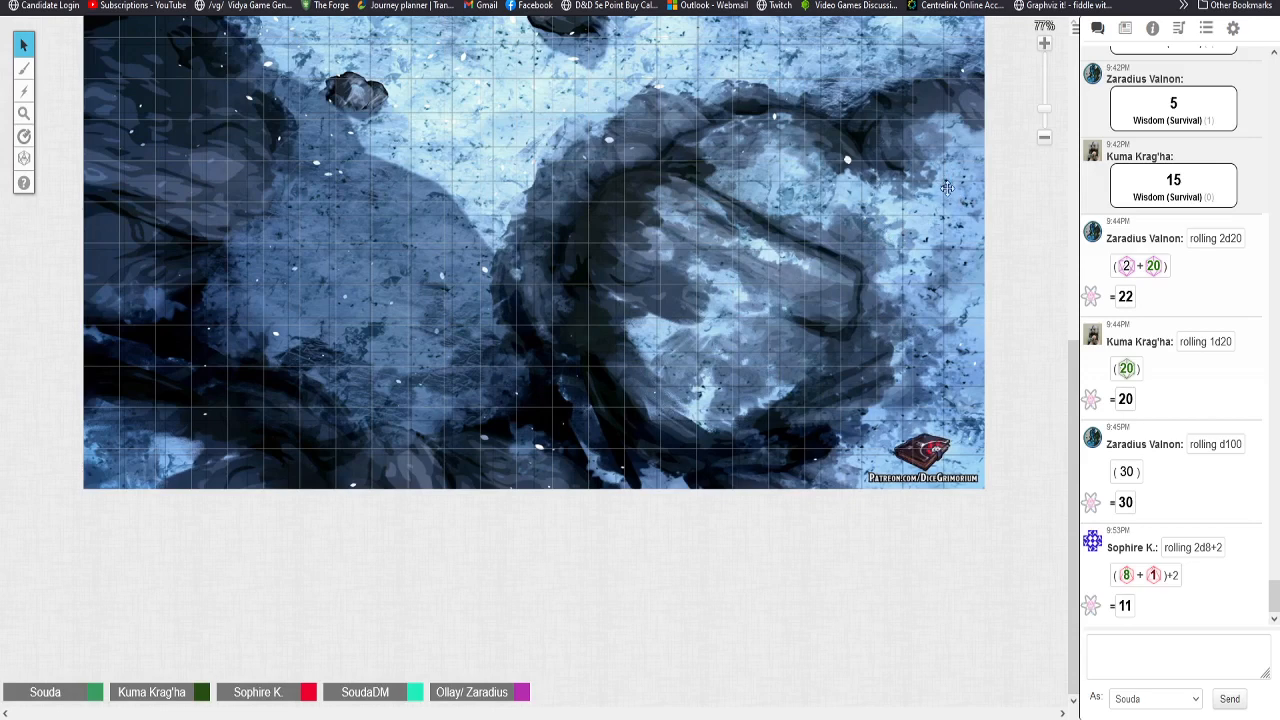
{"action": "mouse_move", "coordinate": [905, 200]}
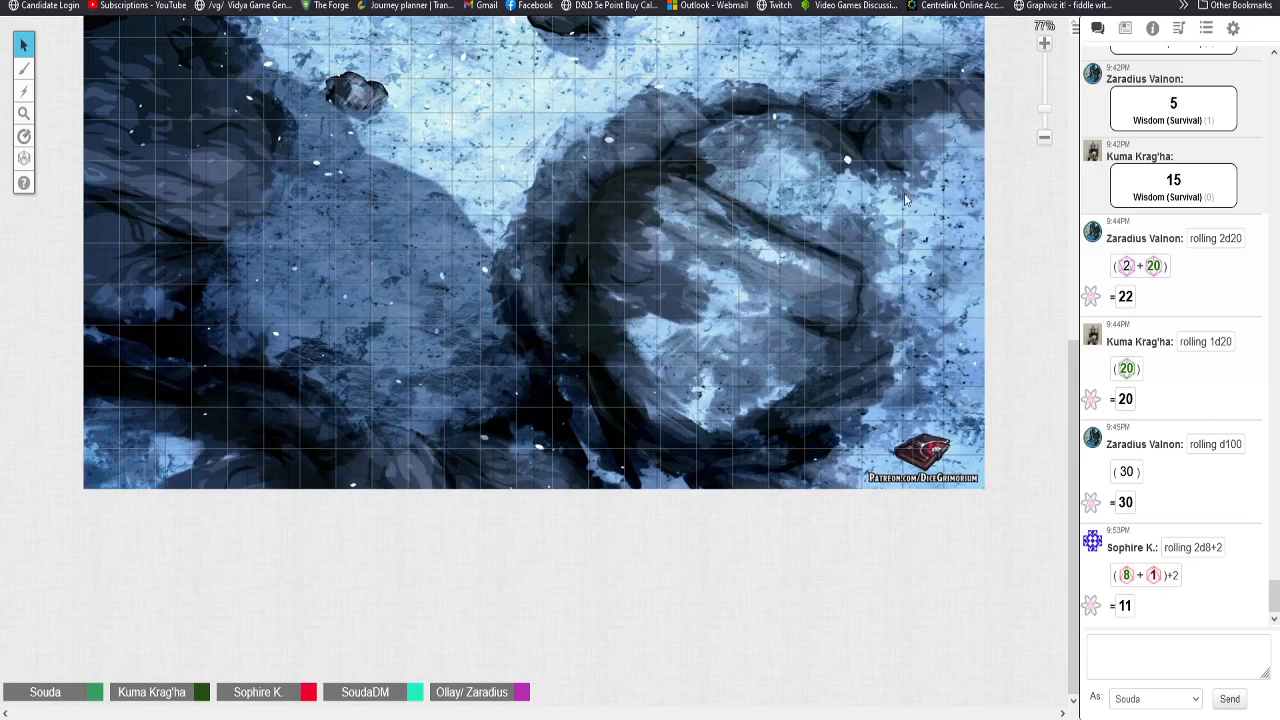
{"action": "mouse_move", "coordinate": [908, 177]}
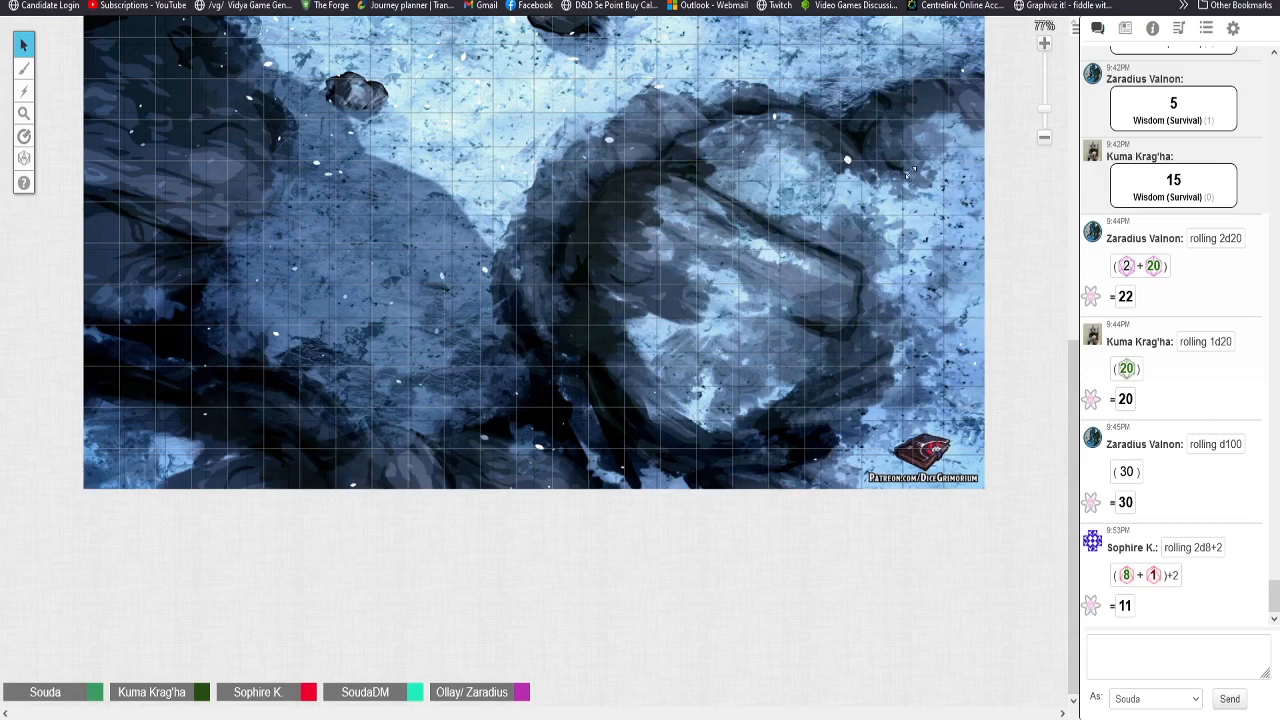
{"action": "mouse_move", "coordinate": [858, 242]}
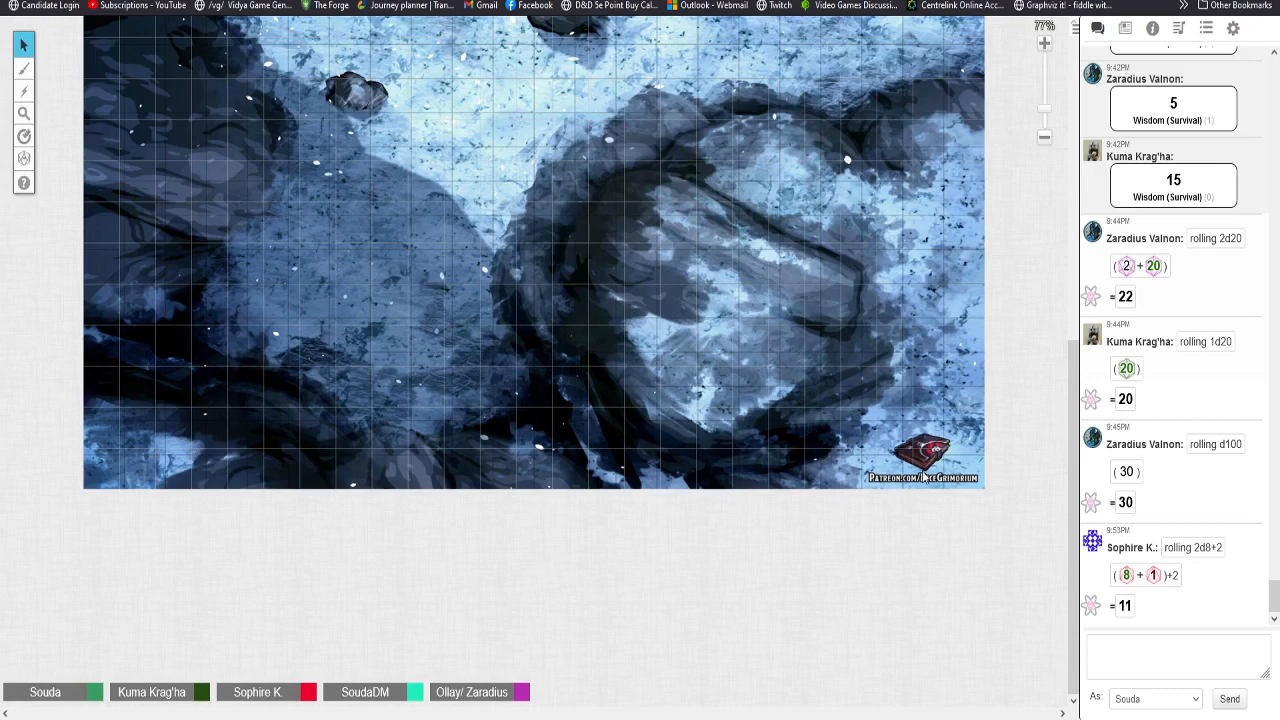
{"action": "mouse_move", "coordinate": [744, 331]}
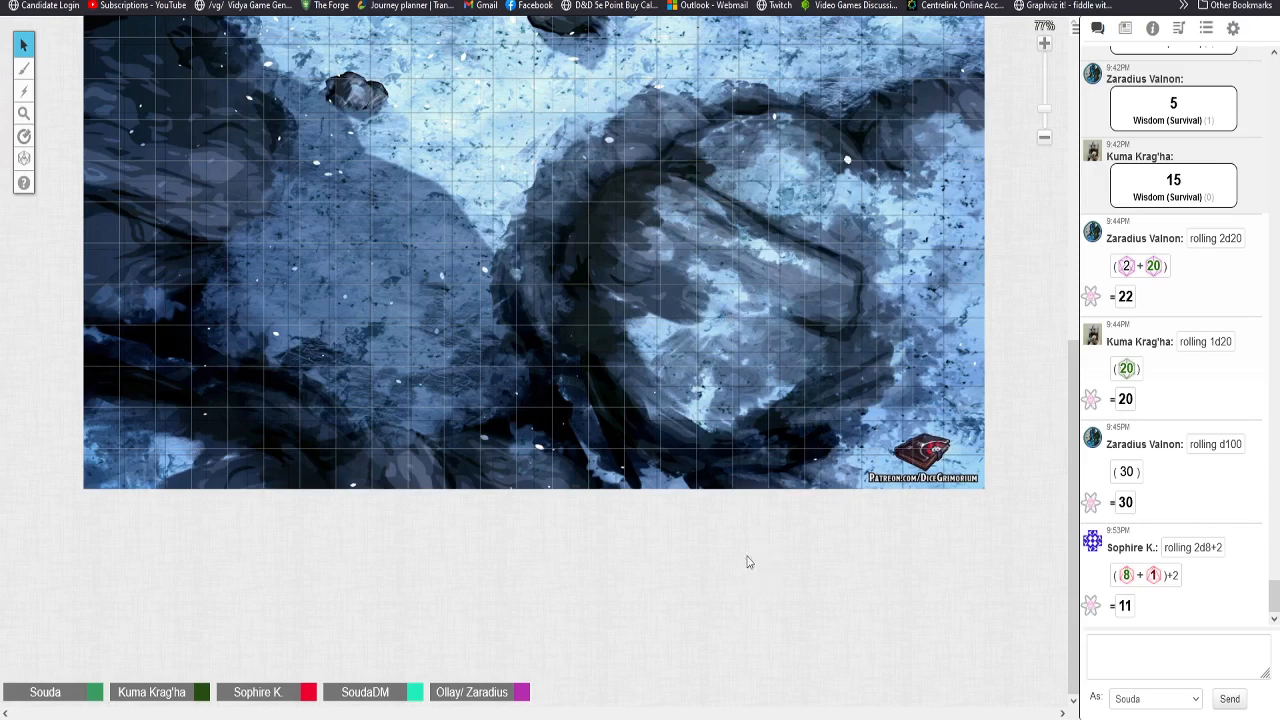
{"action": "mouse_move", "coordinate": [642, 462]}
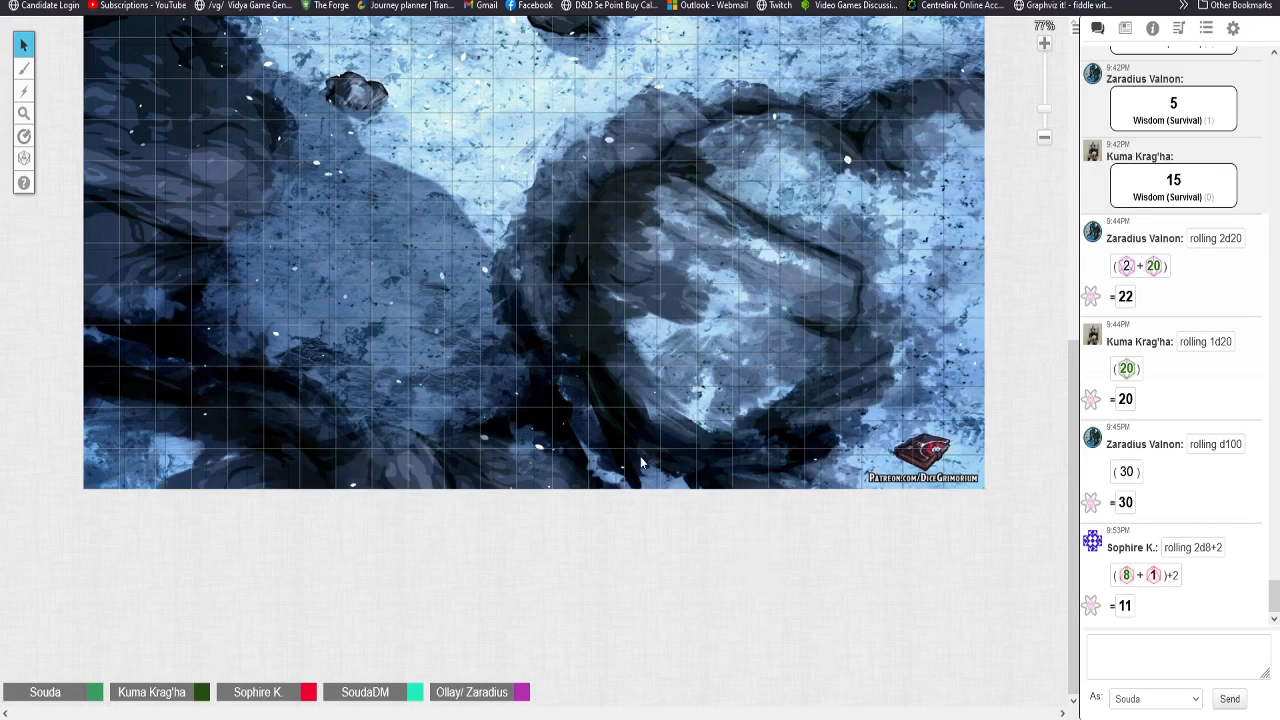
{"action": "mouse_move", "coordinate": [778, 452]}
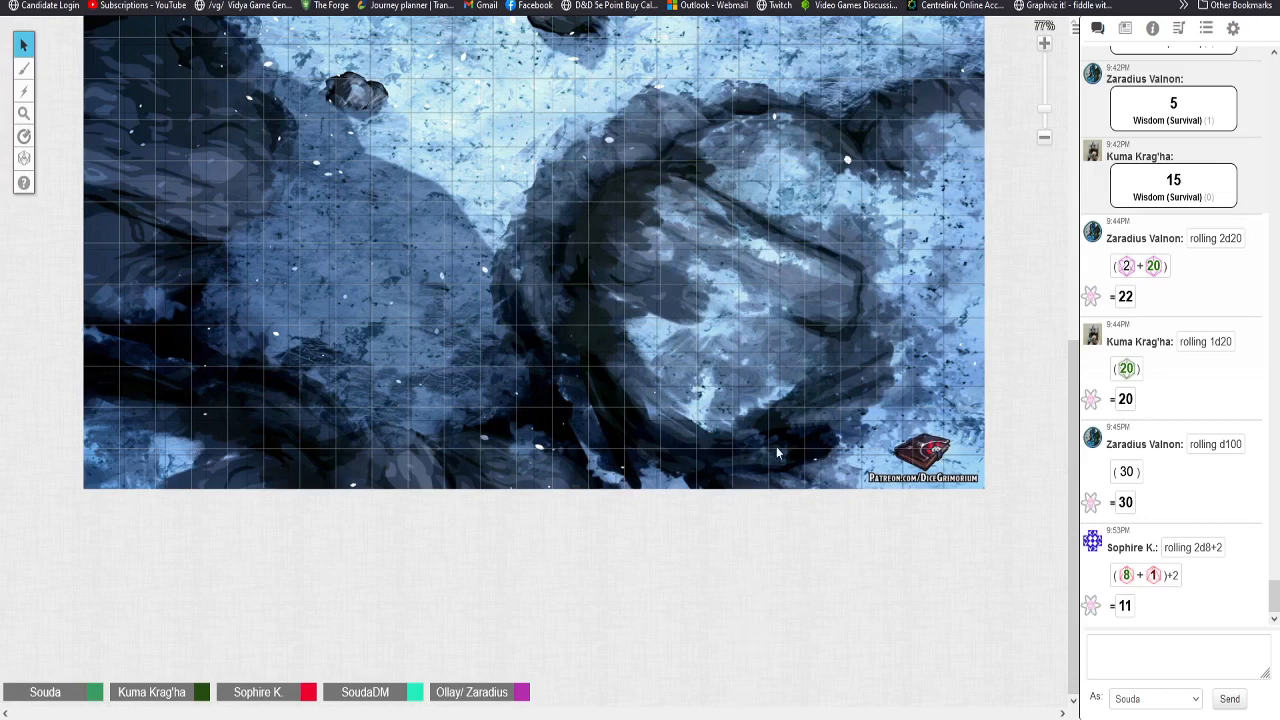
{"action": "mouse_move", "coordinate": [655, 575]}
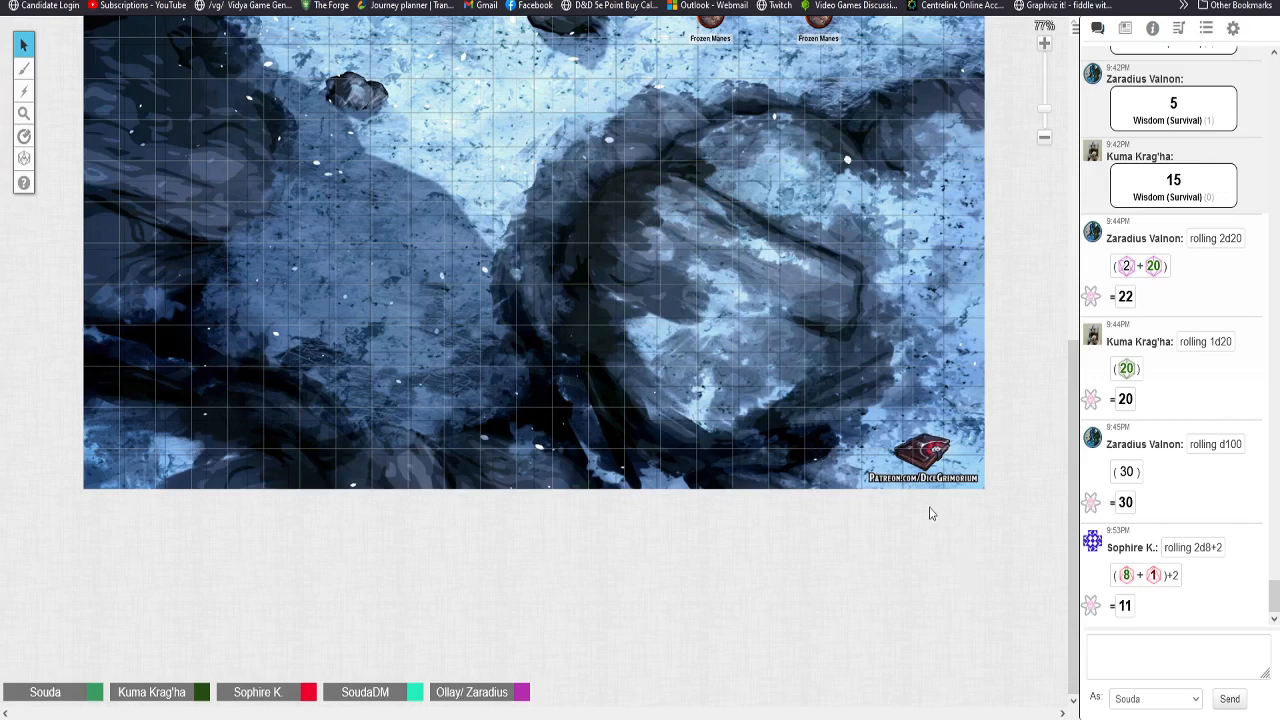
{"action": "mouse_move", "coordinate": [640, 530]}
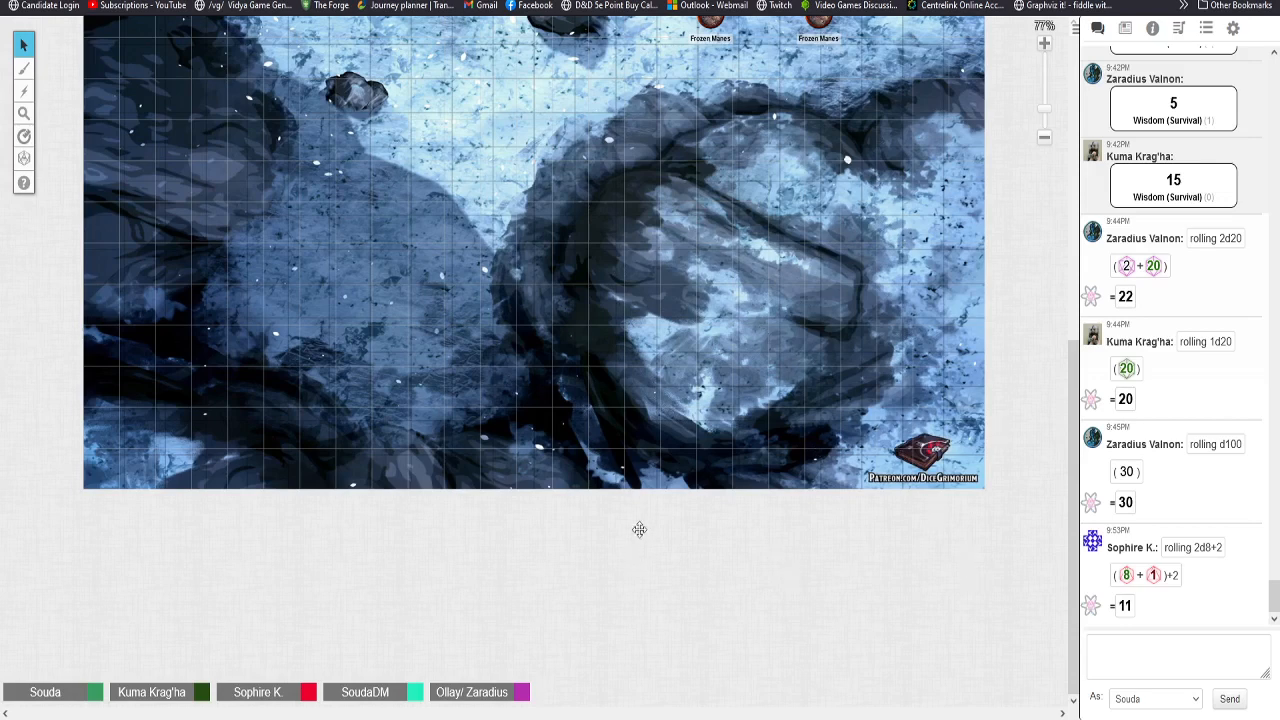
{"action": "mouse_move", "coordinate": [864, 226]}
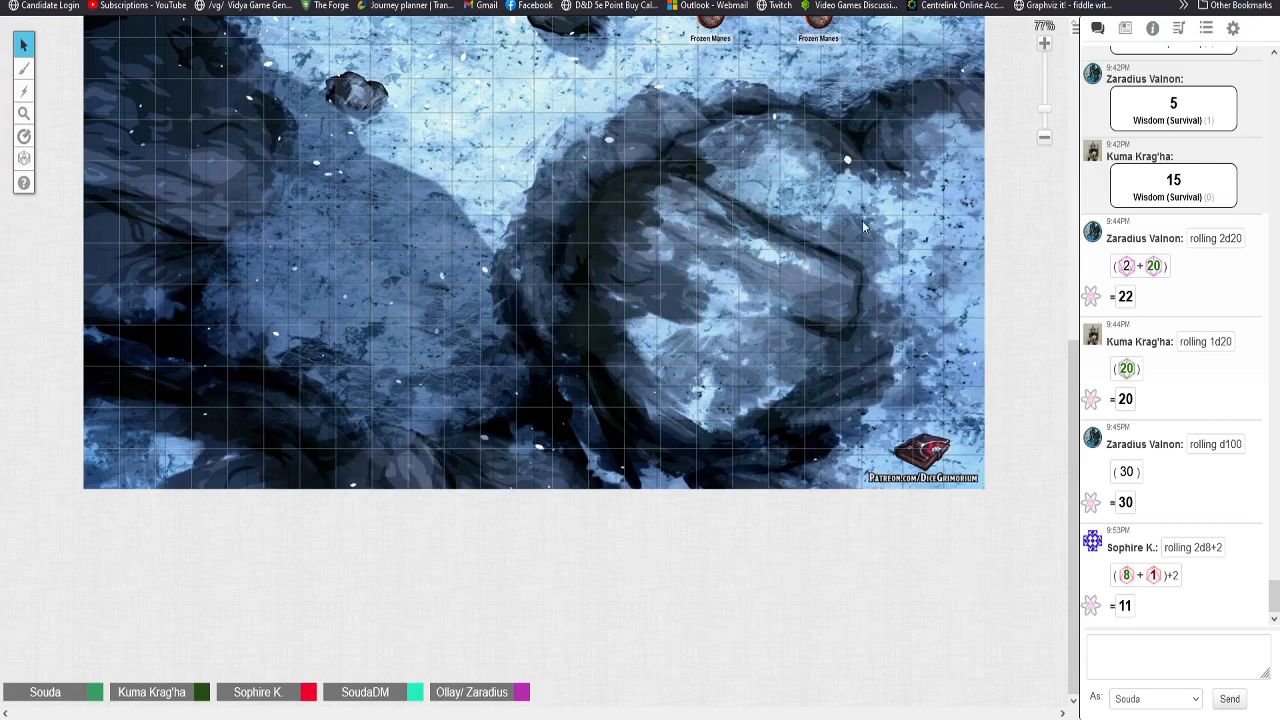
{"action": "mouse_move", "coordinate": [1183, 395]}
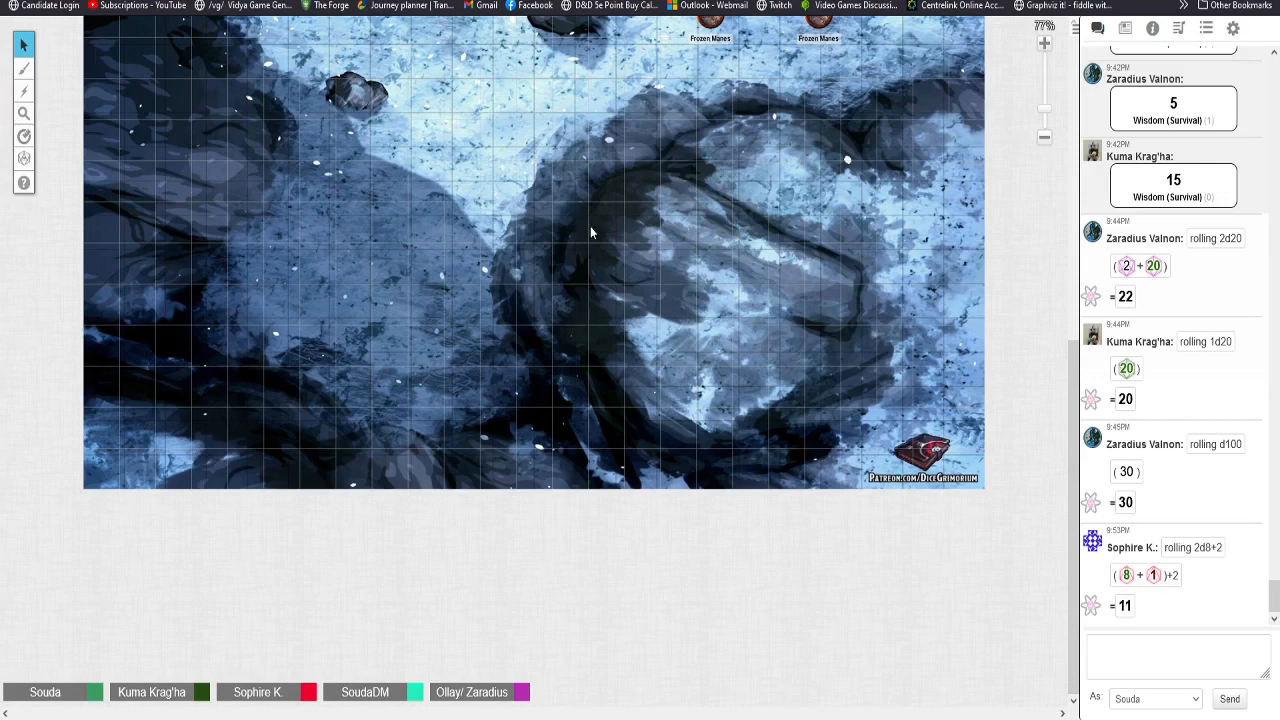
{"action": "mouse_move", "coordinate": [887, 605]}
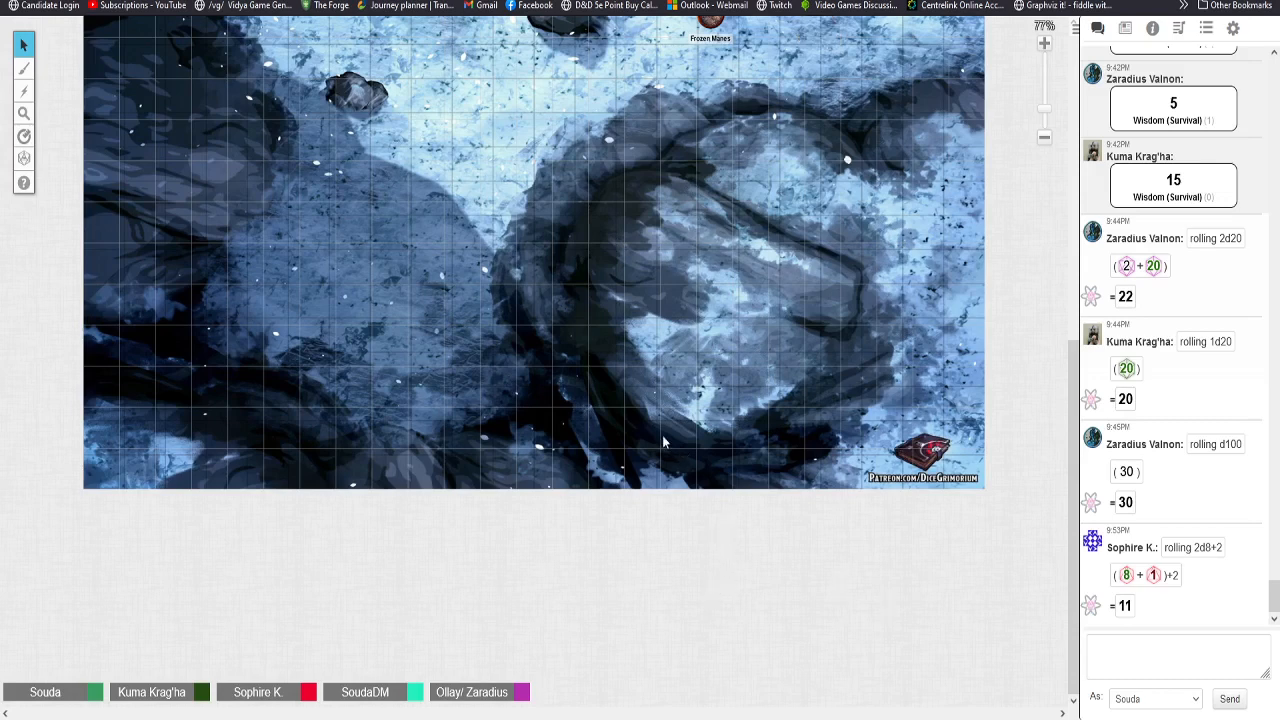
{"action": "mouse_move", "coordinate": [712, 380]}
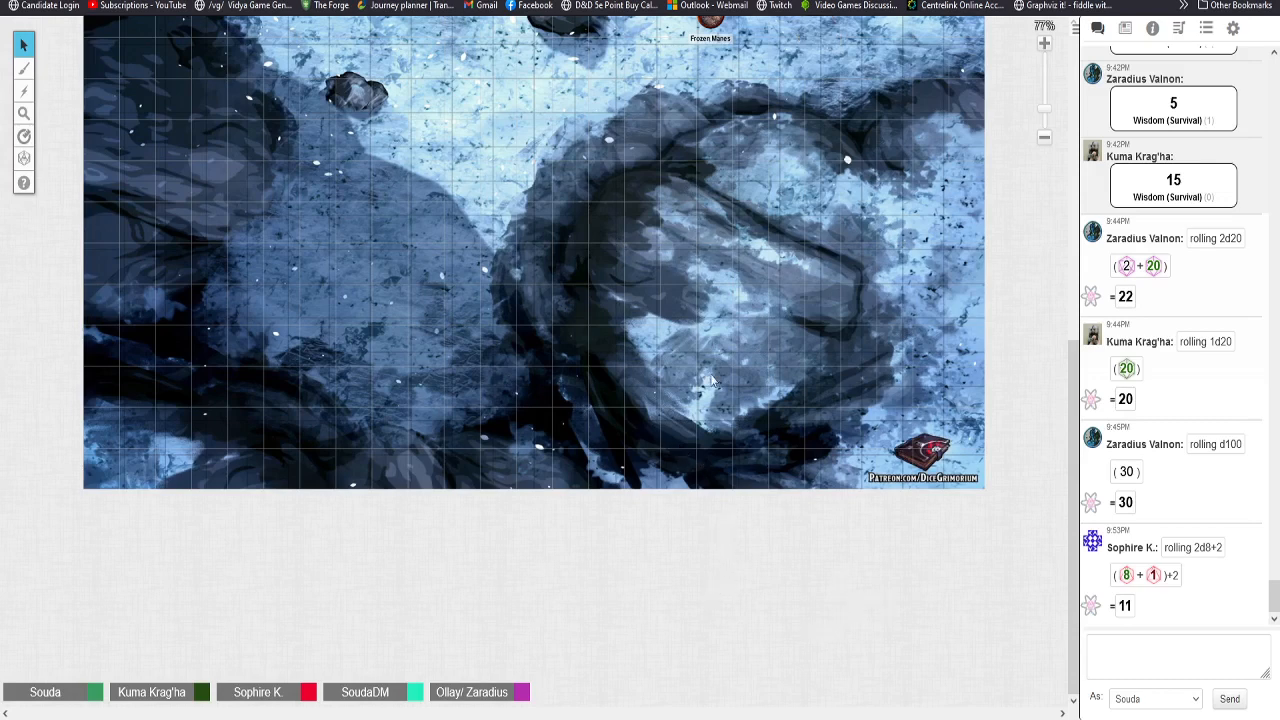
{"action": "mouse_move", "coordinate": [667, 387]}
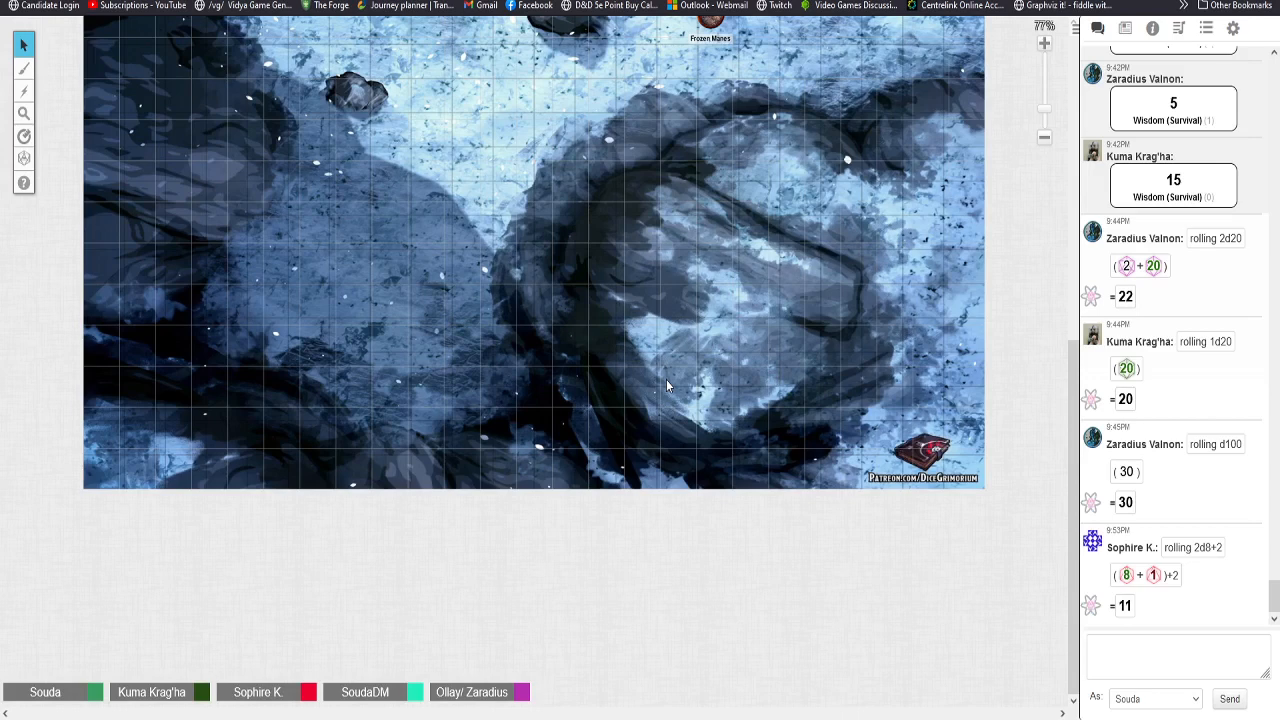
{"action": "mouse_move", "coordinate": [863, 263]}
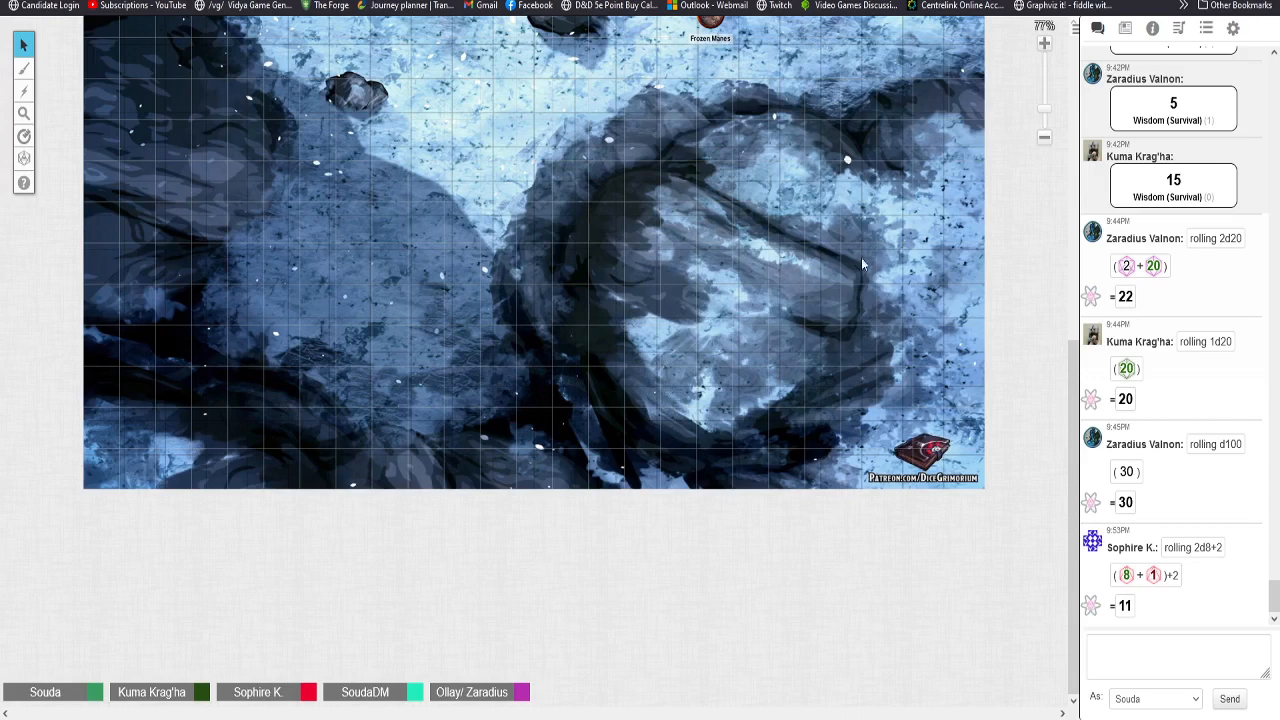
{"action": "mouse_move", "coordinate": [838, 300]}
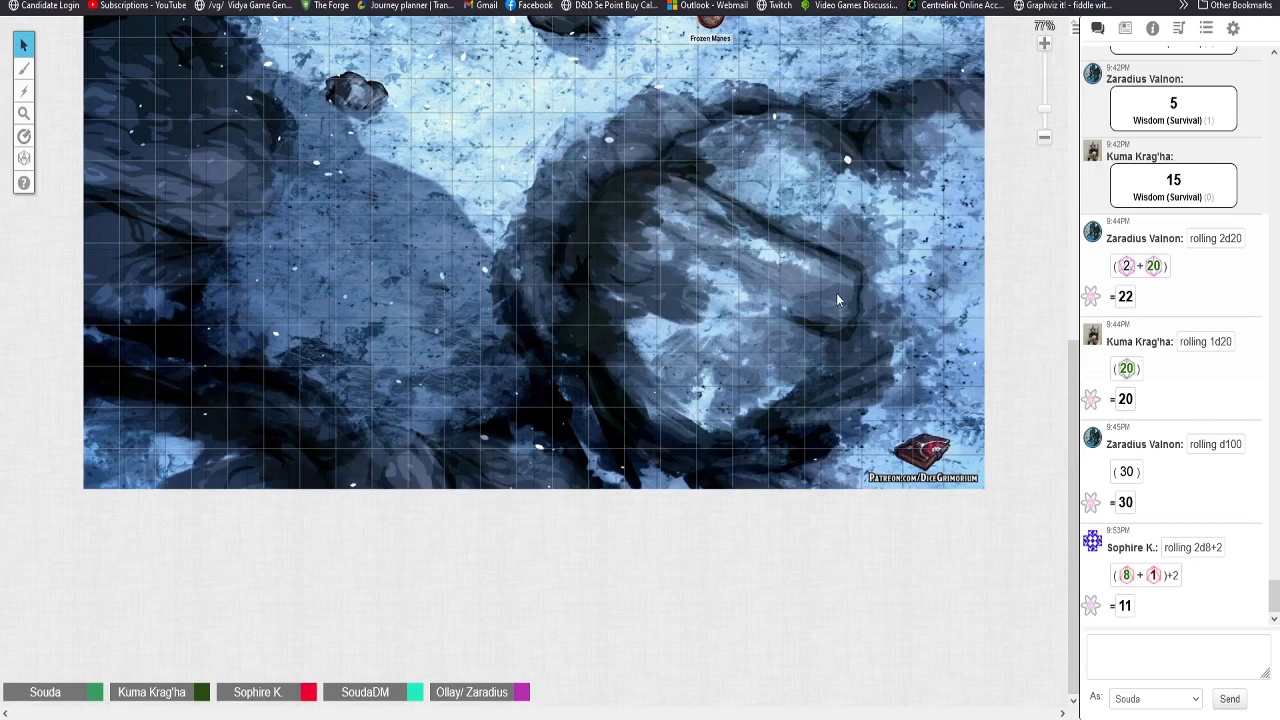
{"action": "mouse_move", "coordinate": [841, 378]}
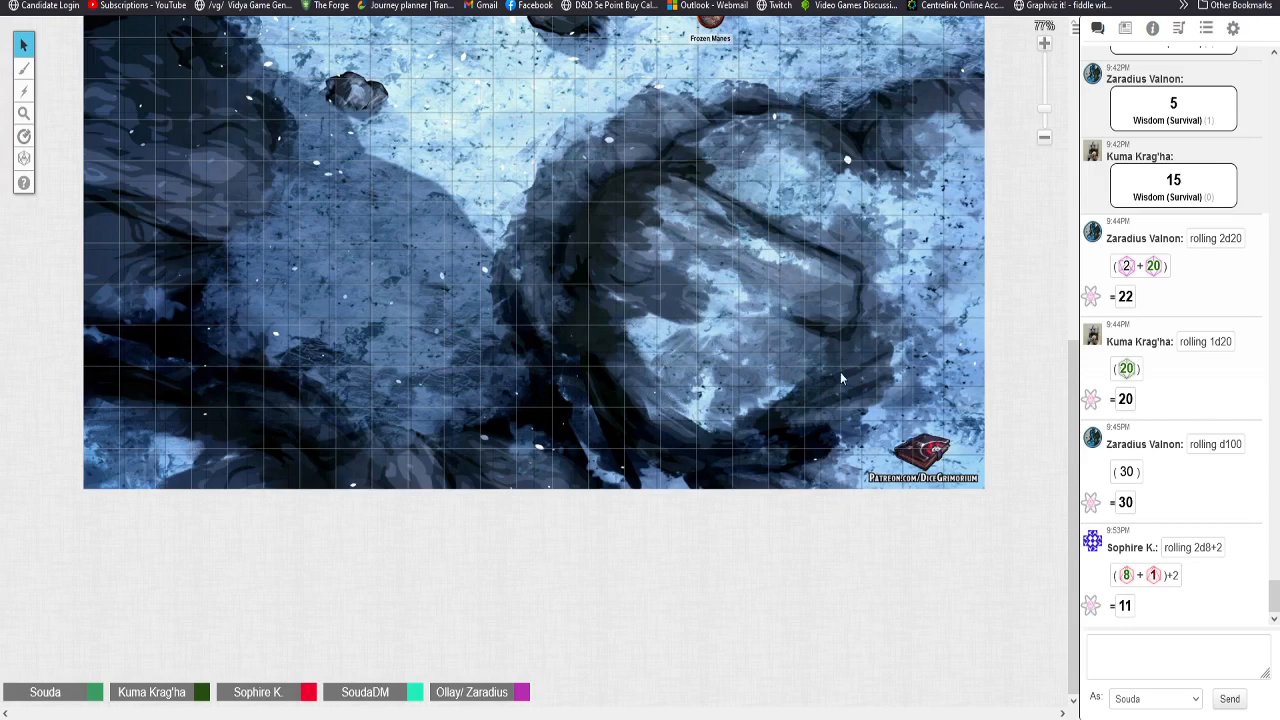
{"action": "mouse_move", "coordinate": [866, 311]}
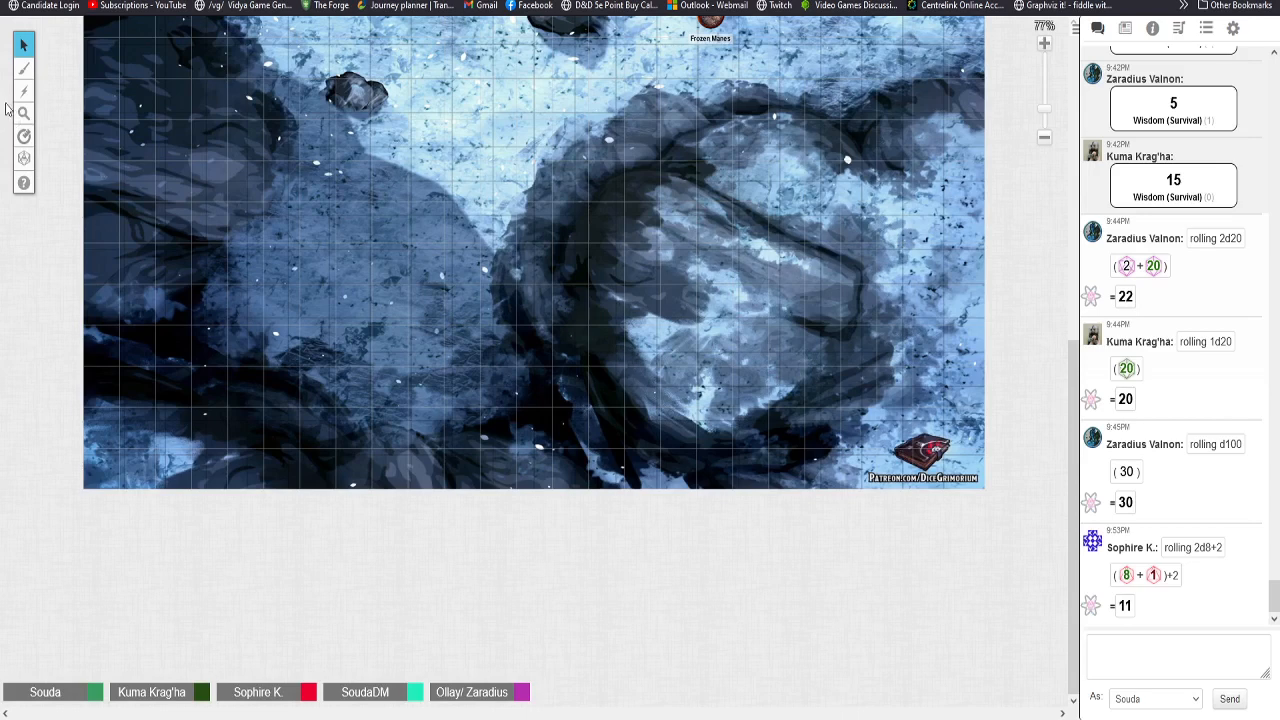
{"action": "mouse_move", "coordinate": [80, 54]}
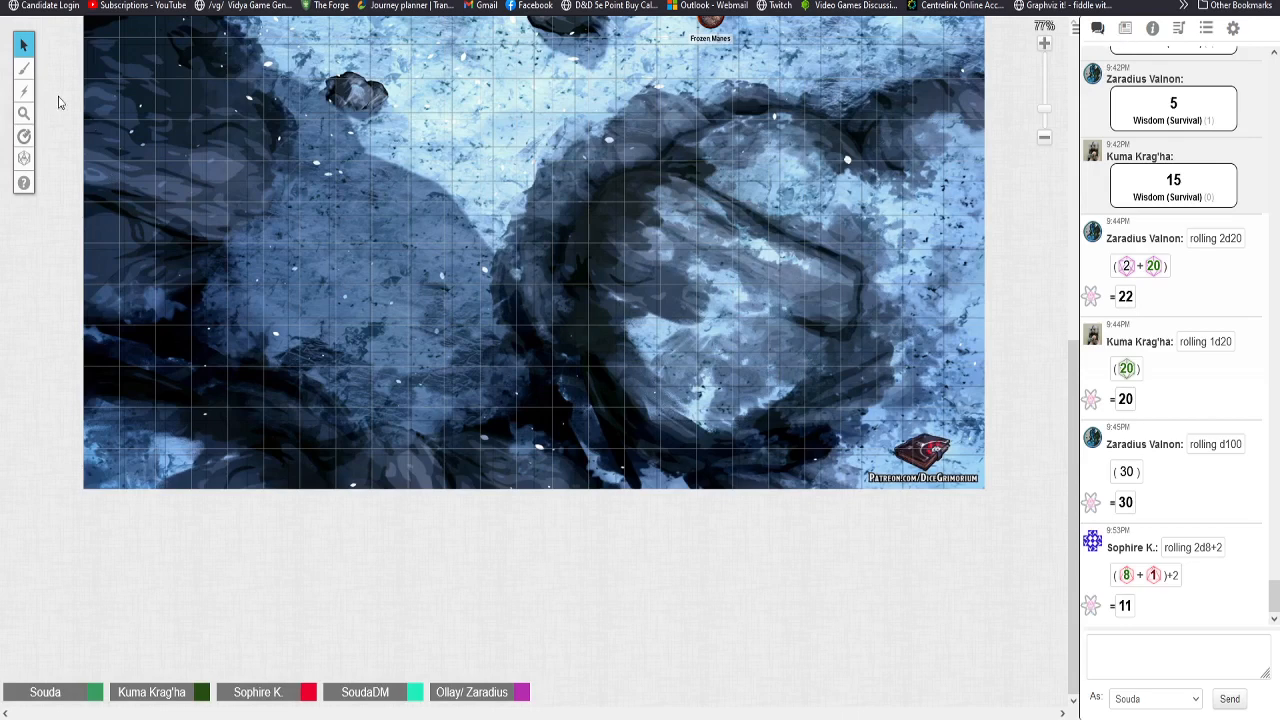
{"action": "mouse_move", "coordinate": [548, 333]}
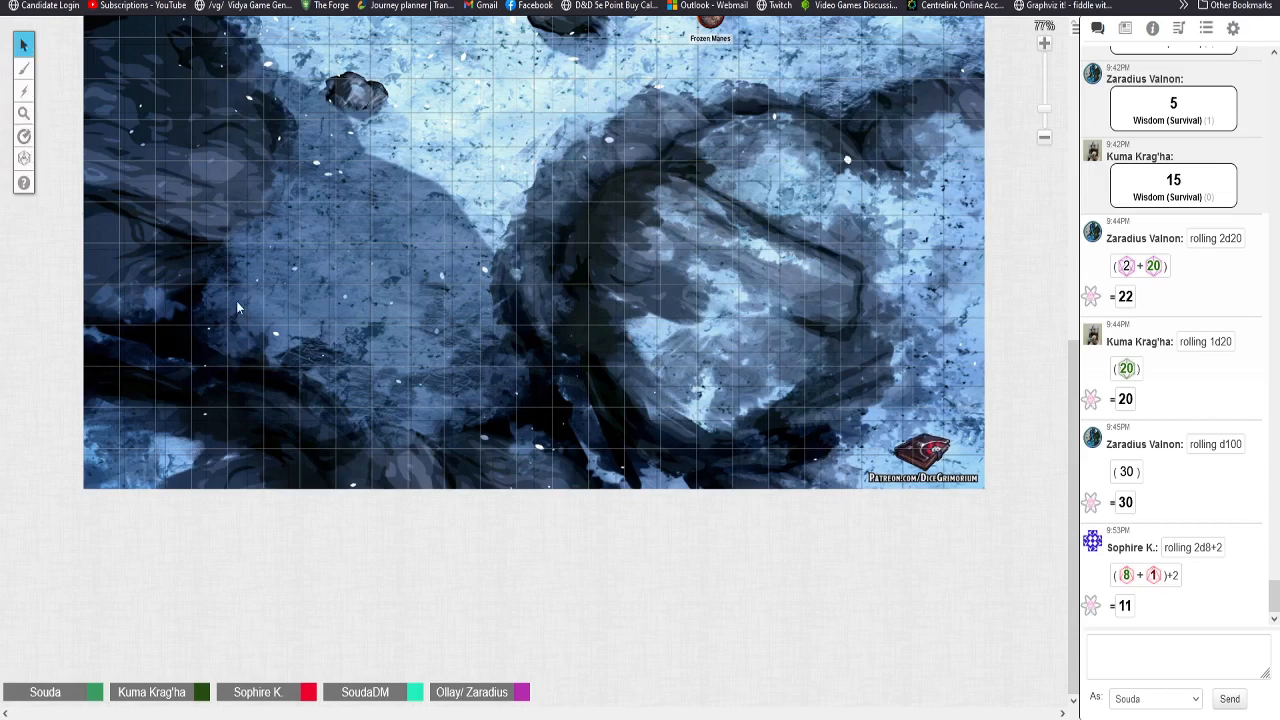
{"action": "mouse_move", "coordinate": [188, 328]}
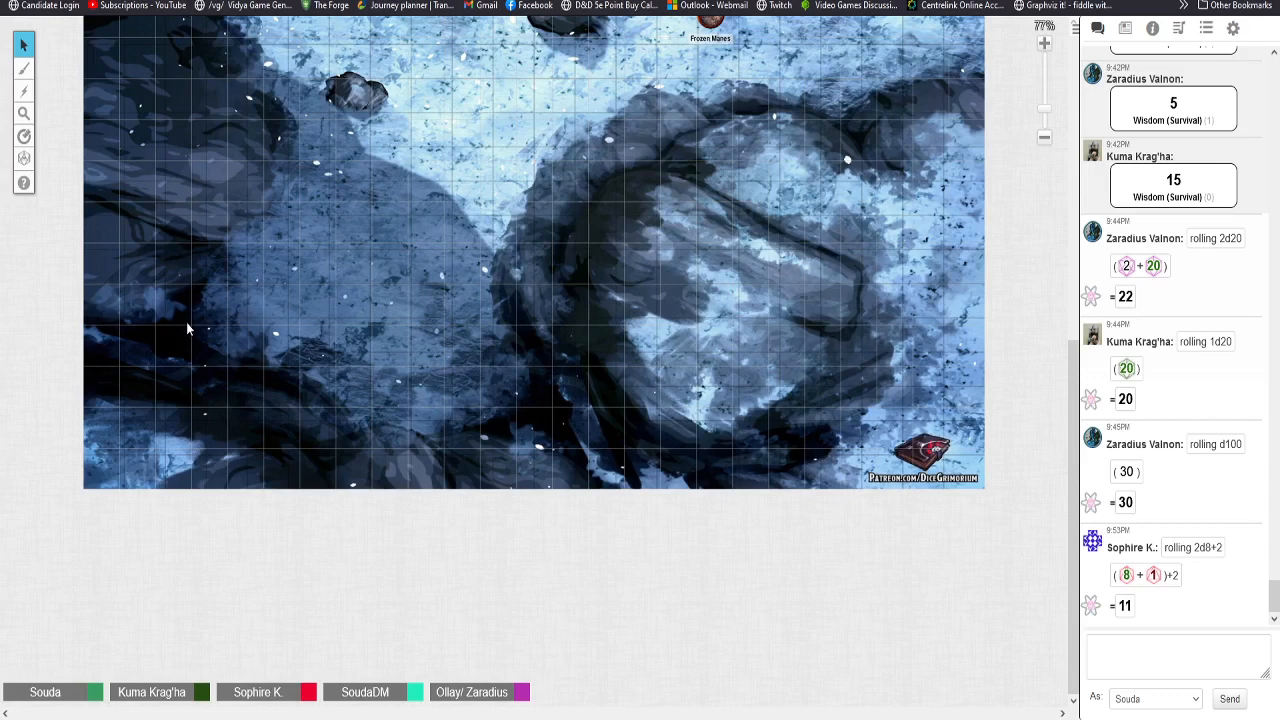
{"action": "mouse_move", "coordinate": [723, 348]}
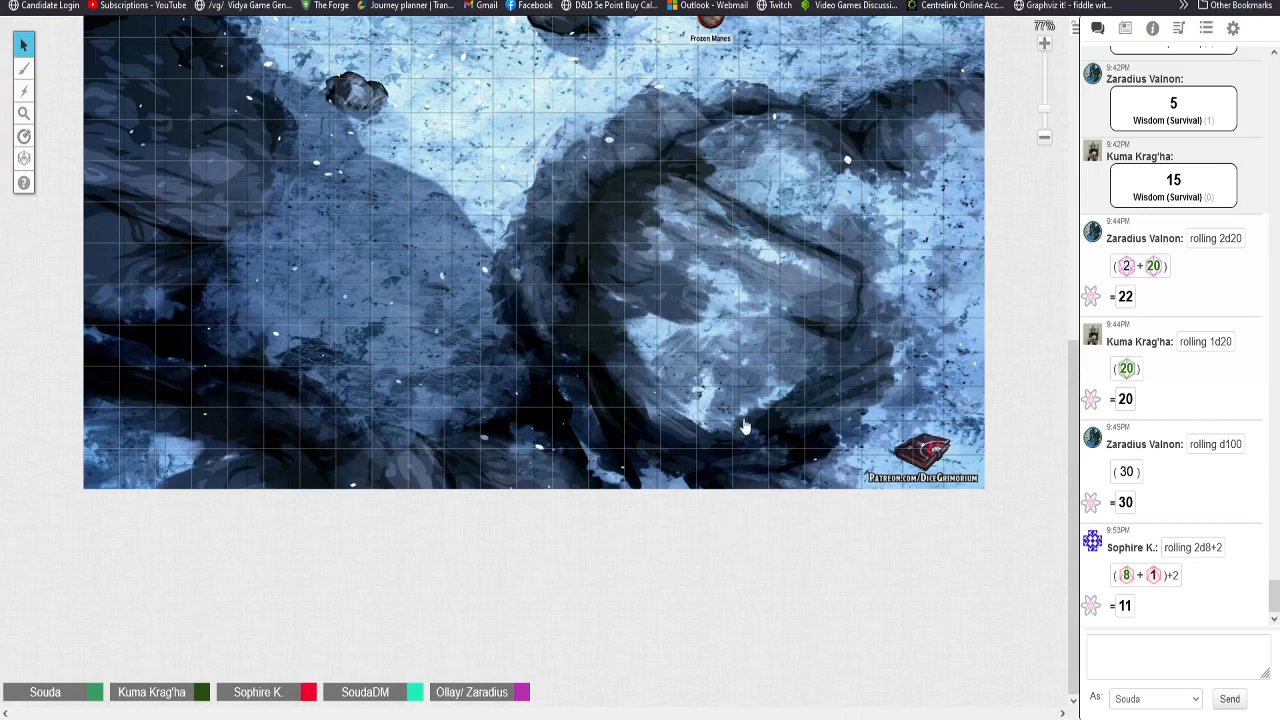
{"action": "mouse_move", "coordinate": [585, 305]}
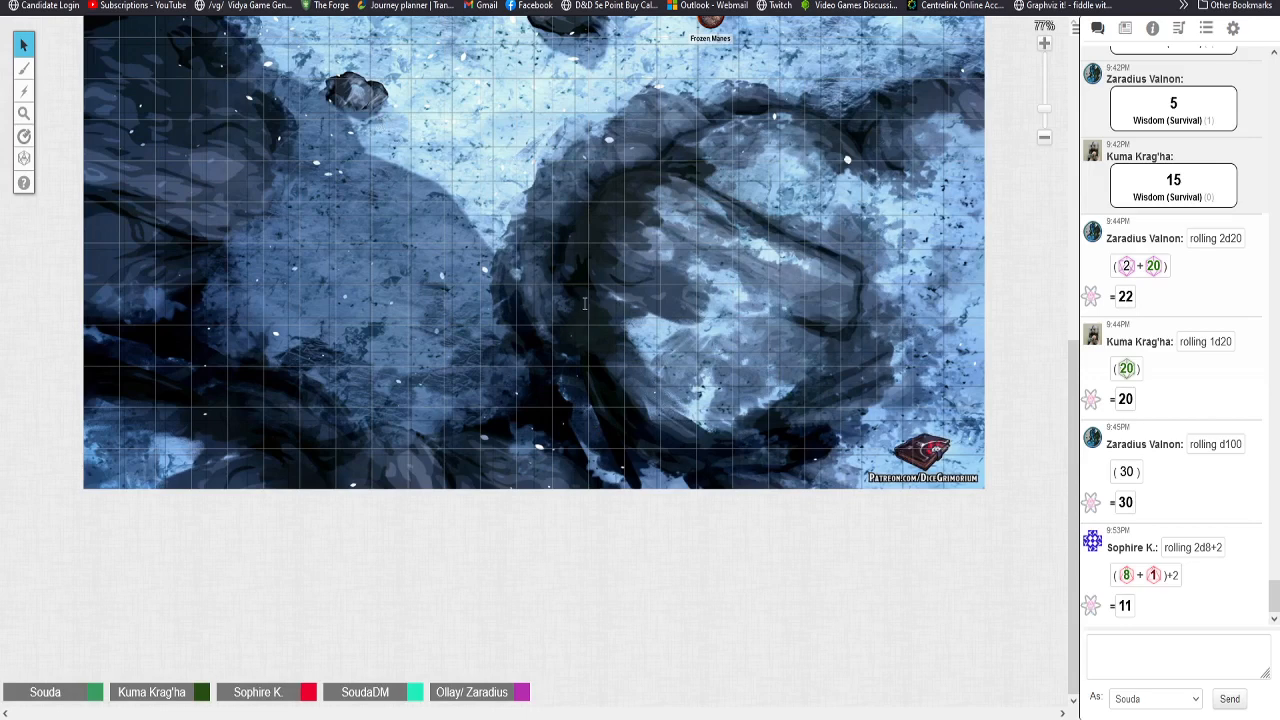
{"action": "mouse_move", "coordinate": [597, 283]}
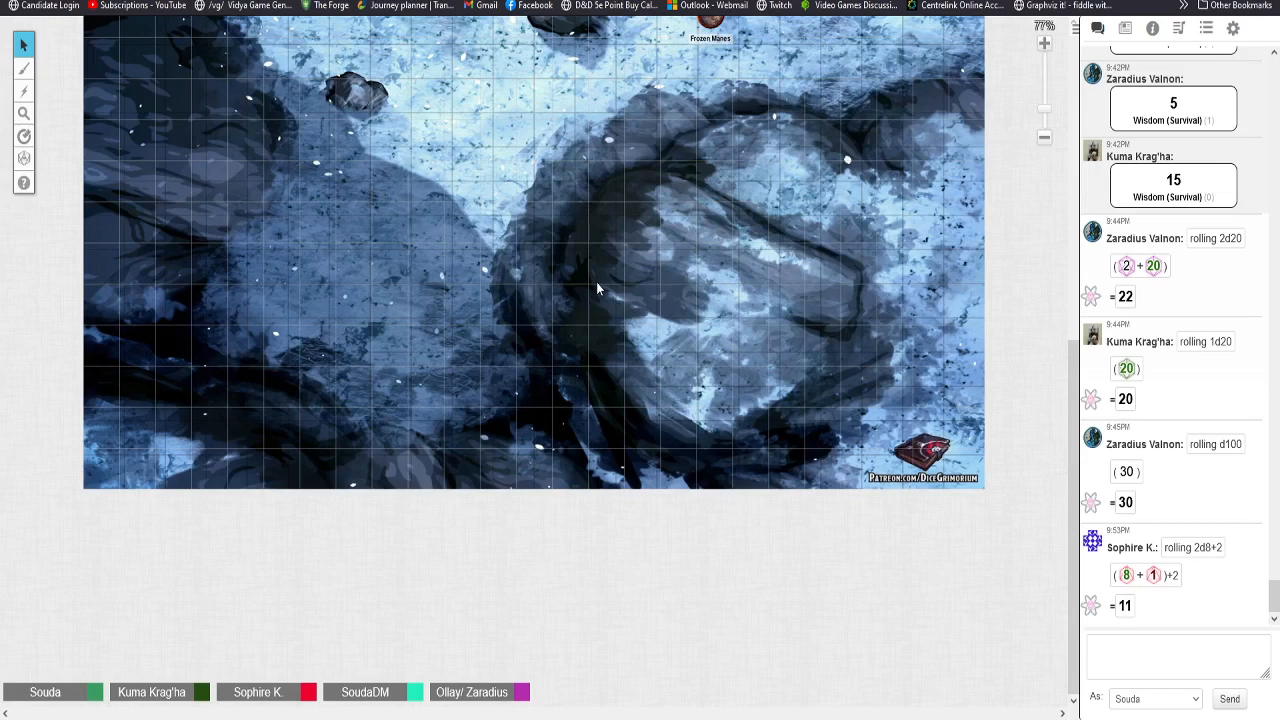
{"action": "mouse_move", "coordinate": [437, 119]}
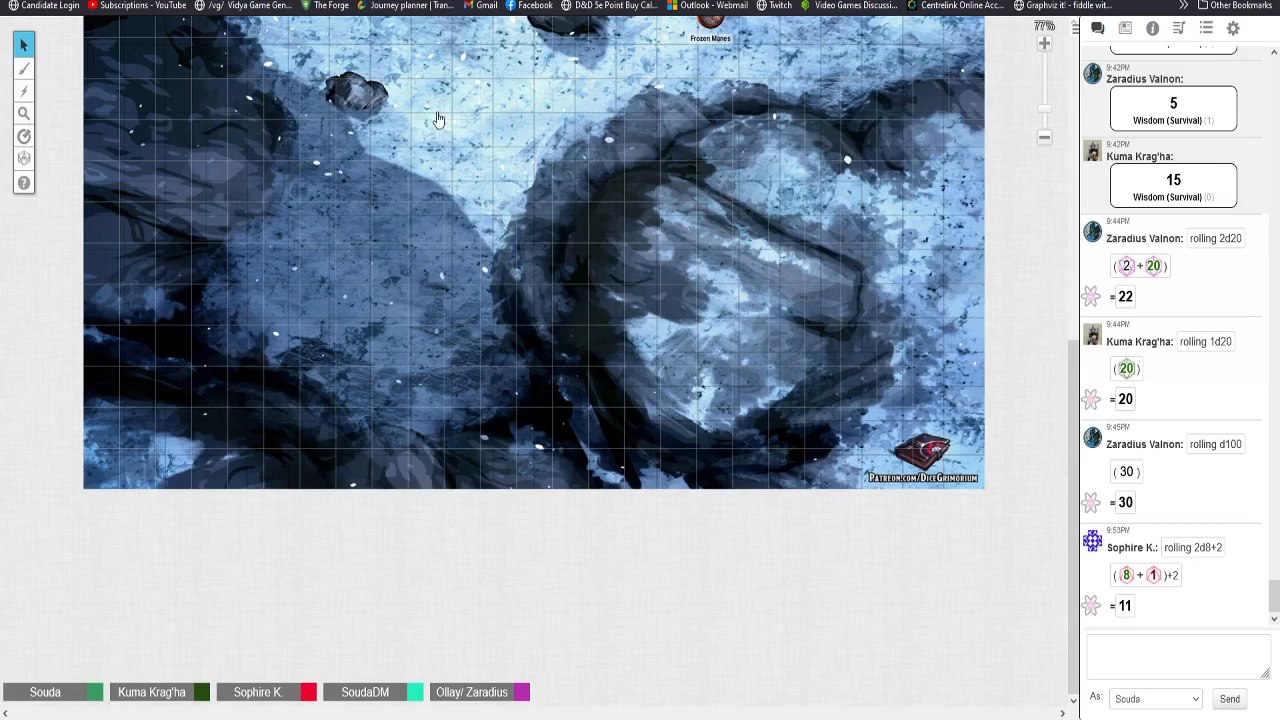
{"action": "mouse_move", "coordinate": [743, 485]}
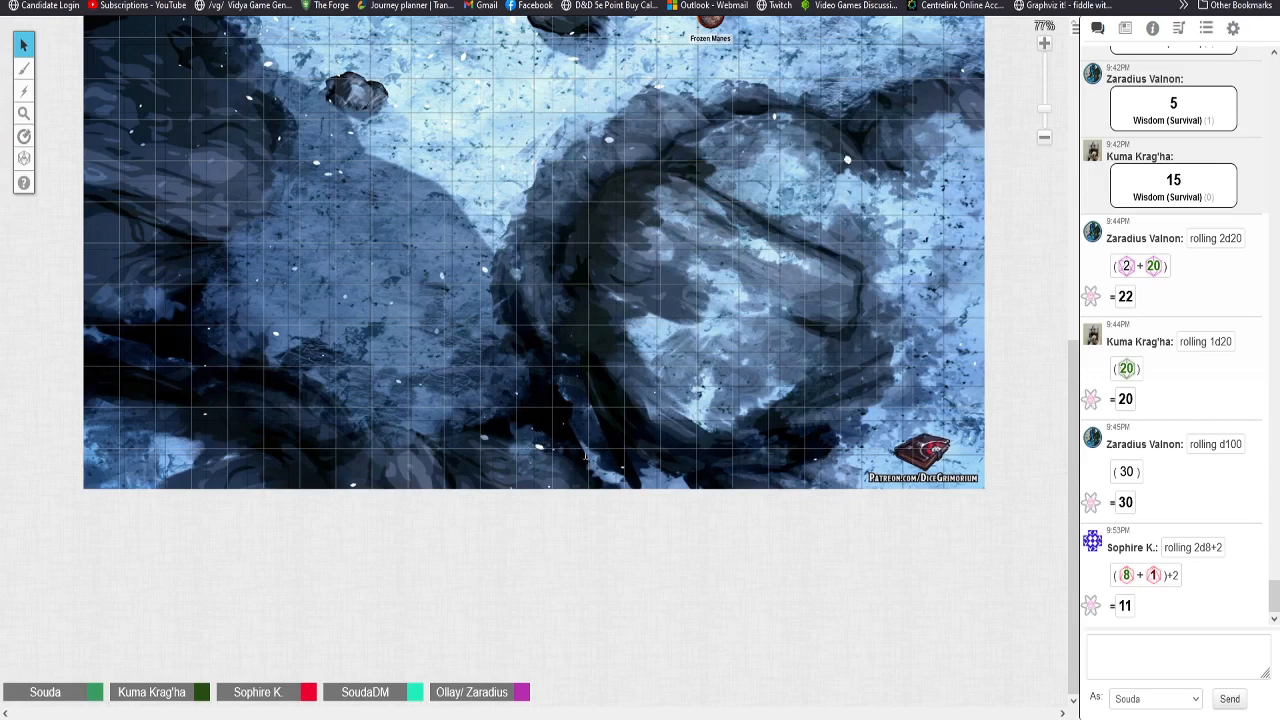
{"action": "mouse_move", "coordinate": [612, 466]}
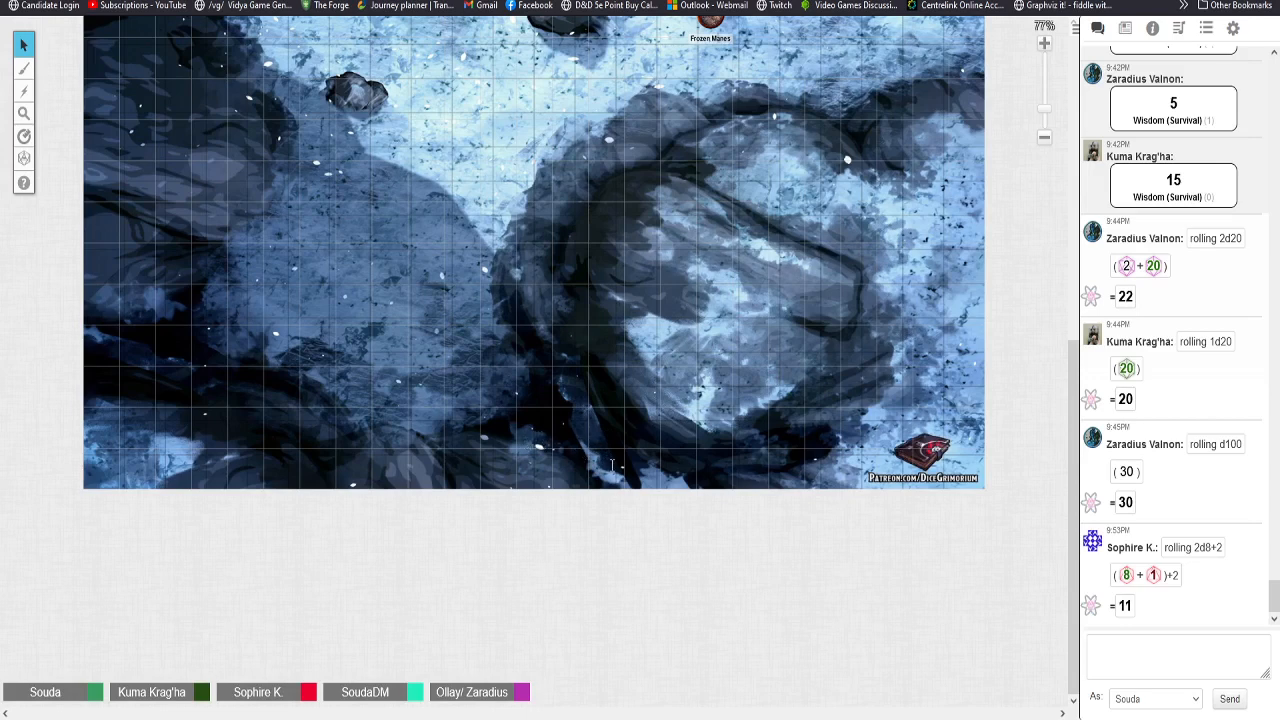
{"action": "mouse_move", "coordinate": [751, 367]}
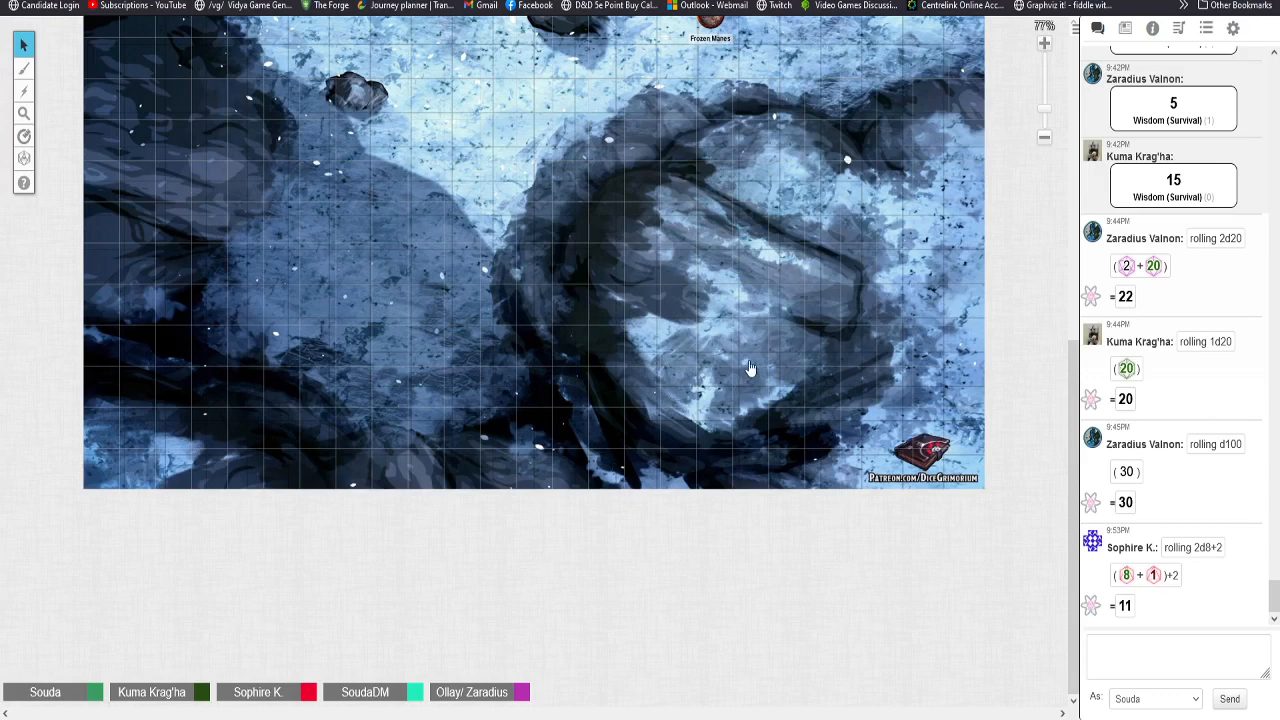
{"action": "mouse_move", "coordinate": [545, 443]}
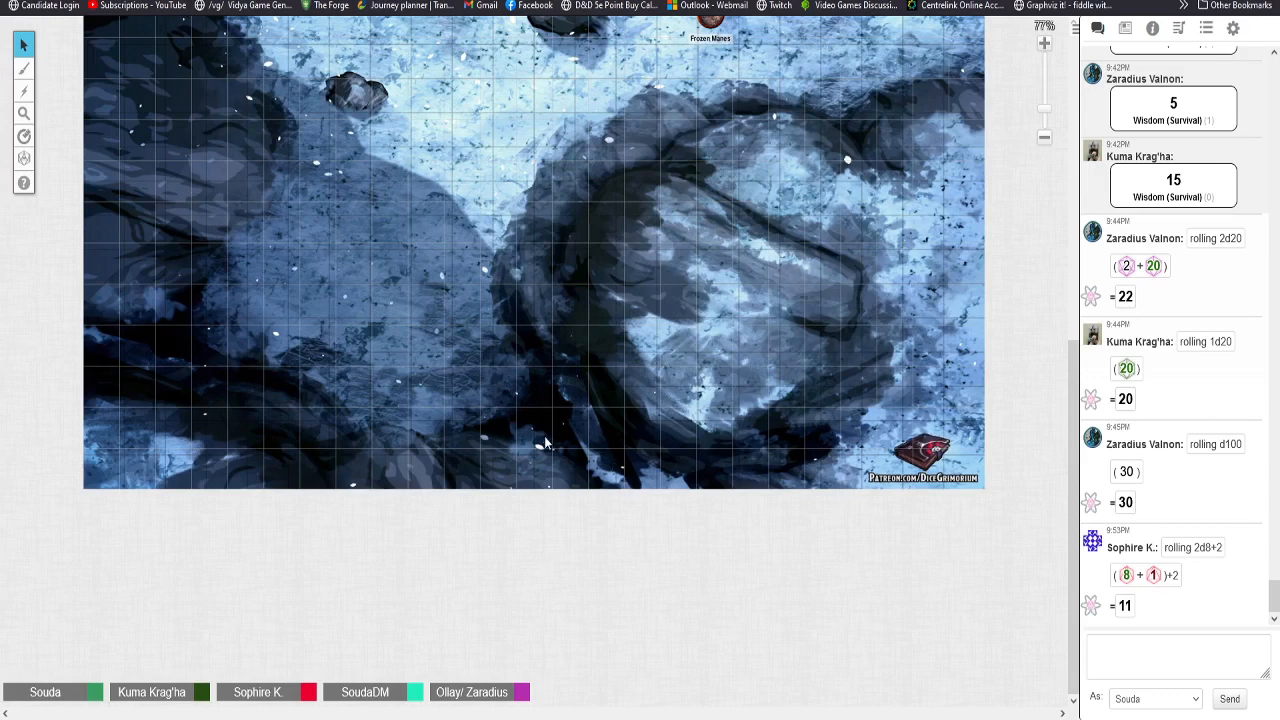
{"action": "mouse_move", "coordinate": [747, 373]}
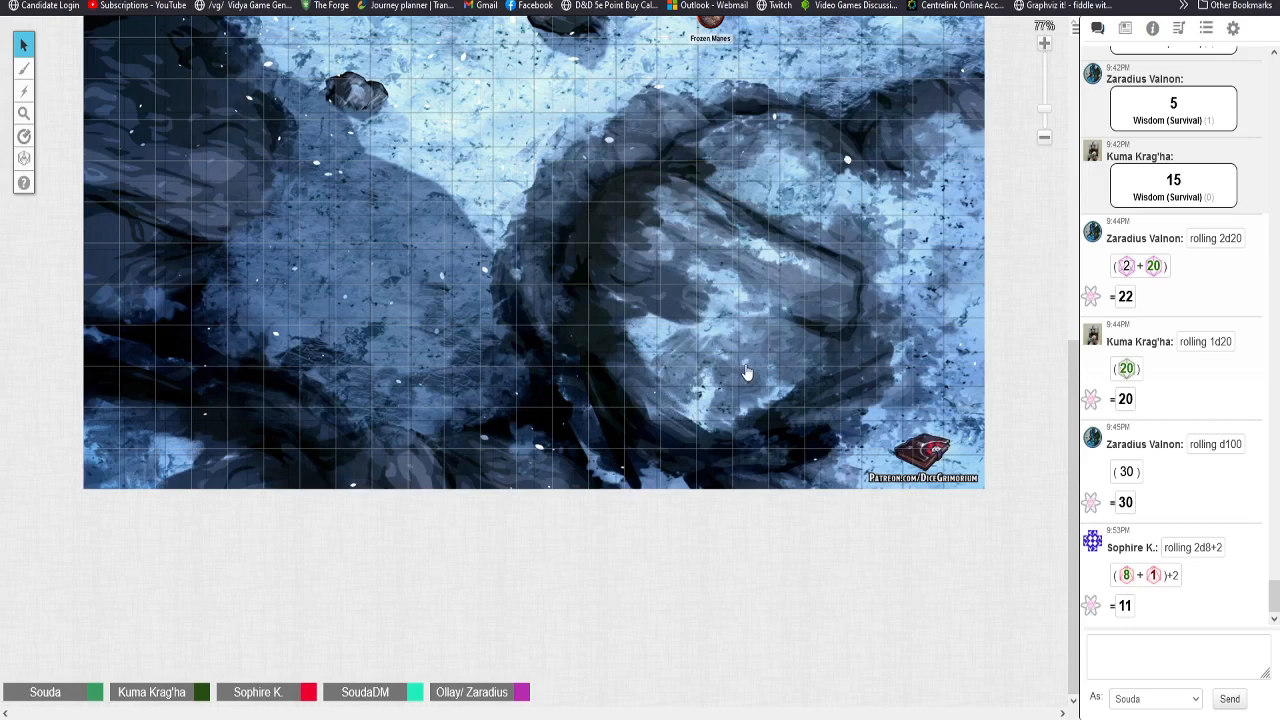
{"action": "mouse_move", "coordinate": [702, 120]}
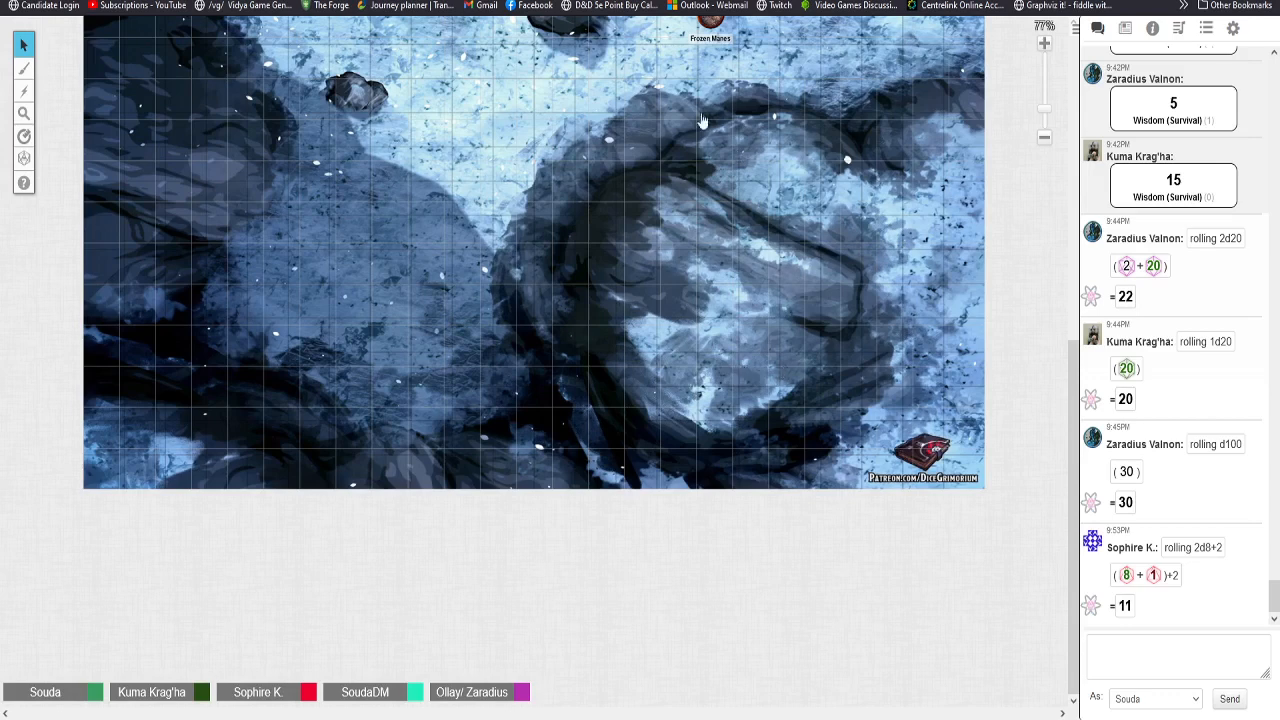
{"action": "mouse_move", "coordinate": [687, 340]}
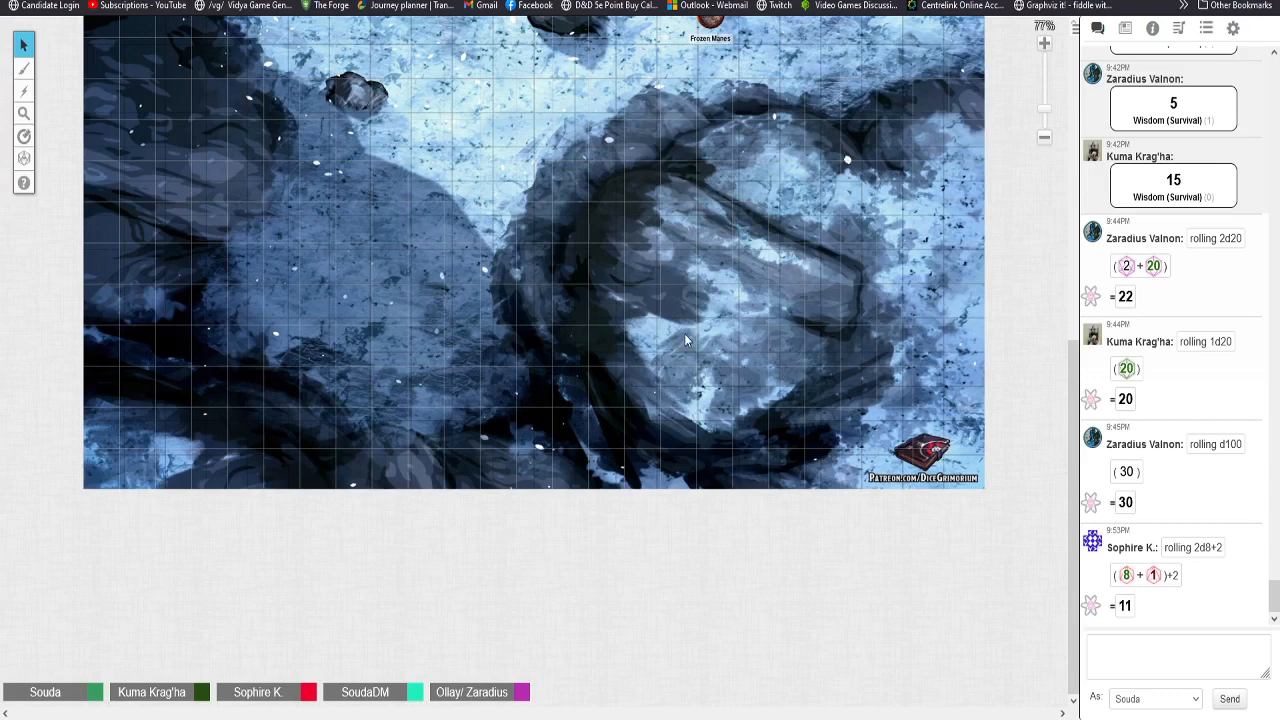
{"action": "mouse_move", "coordinate": [668, 363]}
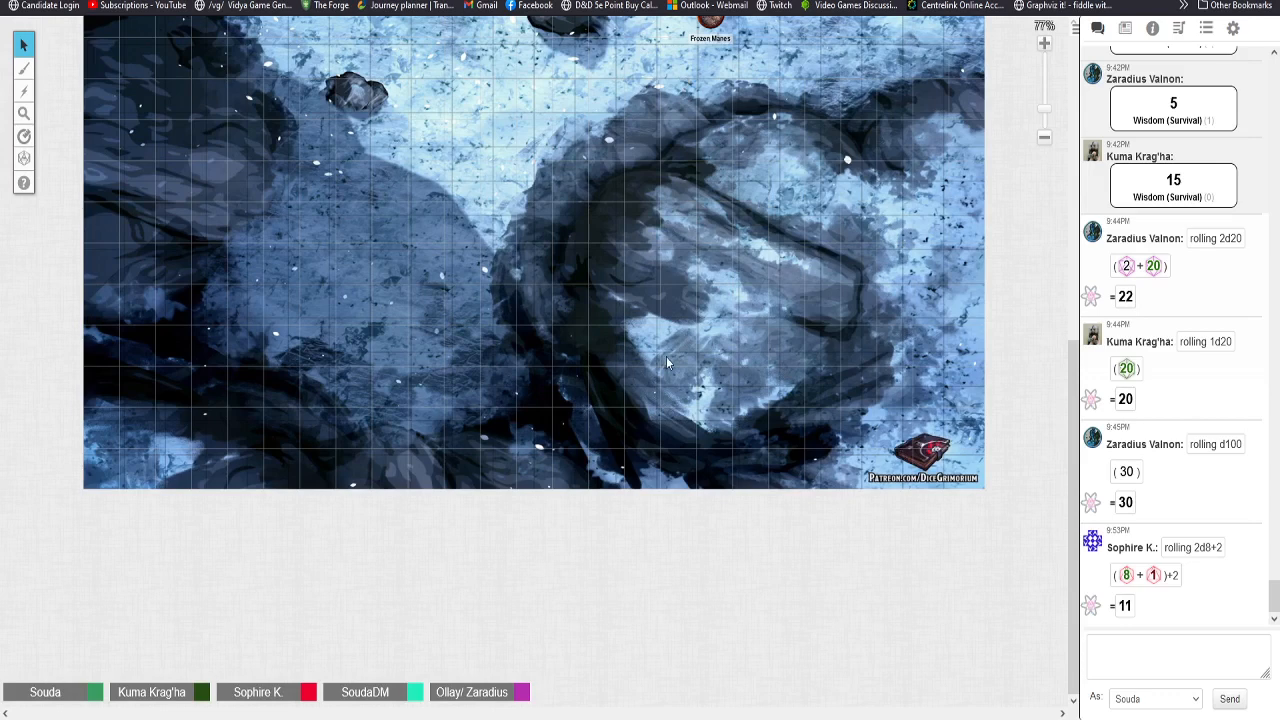
{"action": "mouse_move", "coordinate": [686, 392]}
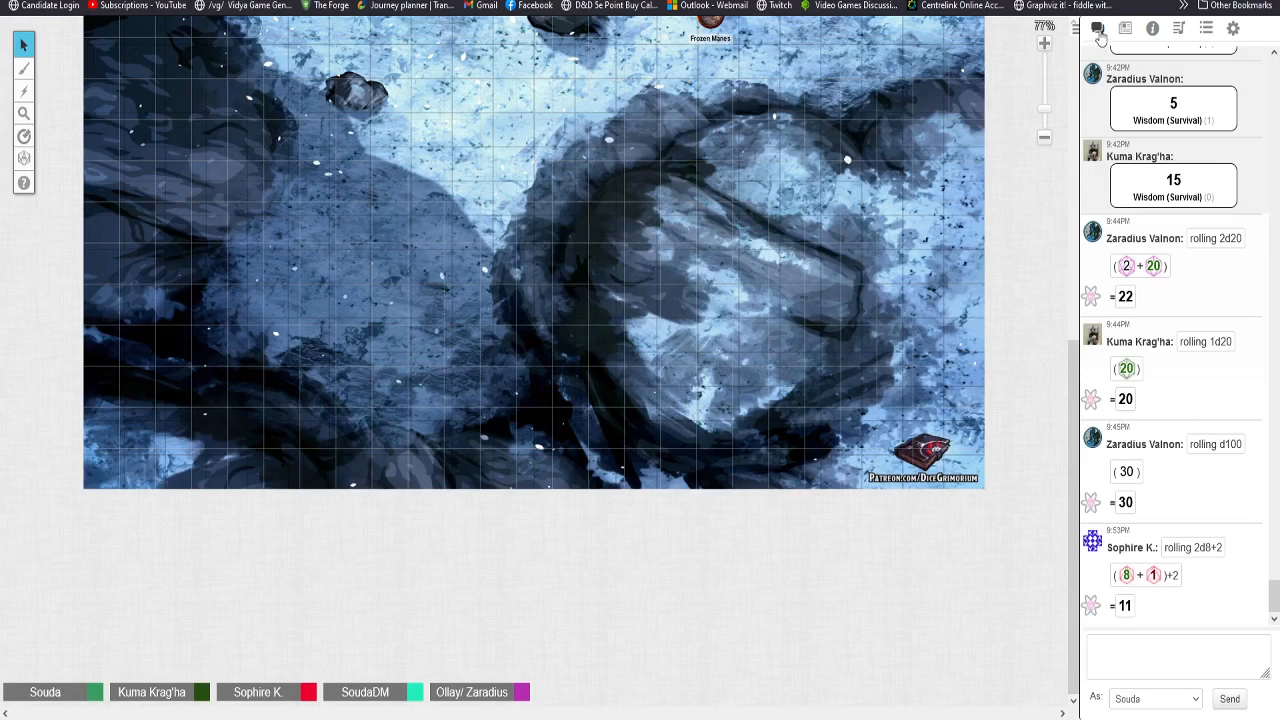
{"action": "mouse_move", "coordinate": [905, 270]}
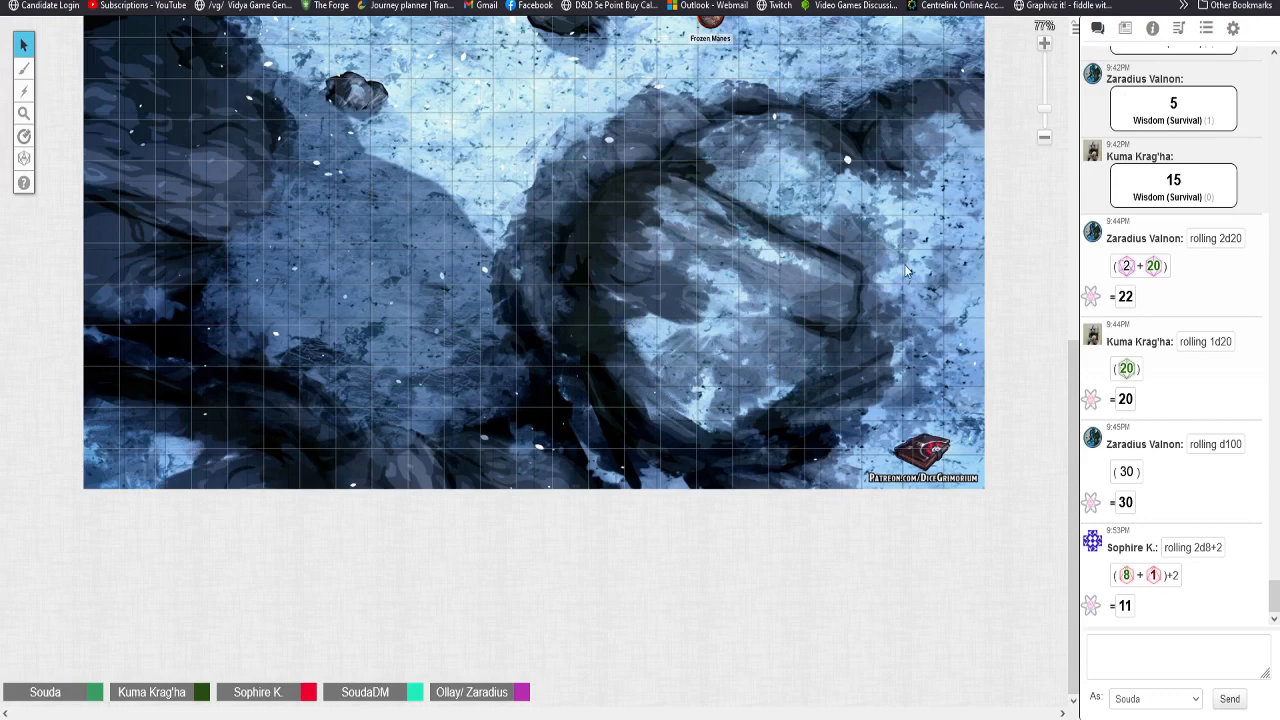
{"action": "mouse_move", "coordinate": [940, 377]}
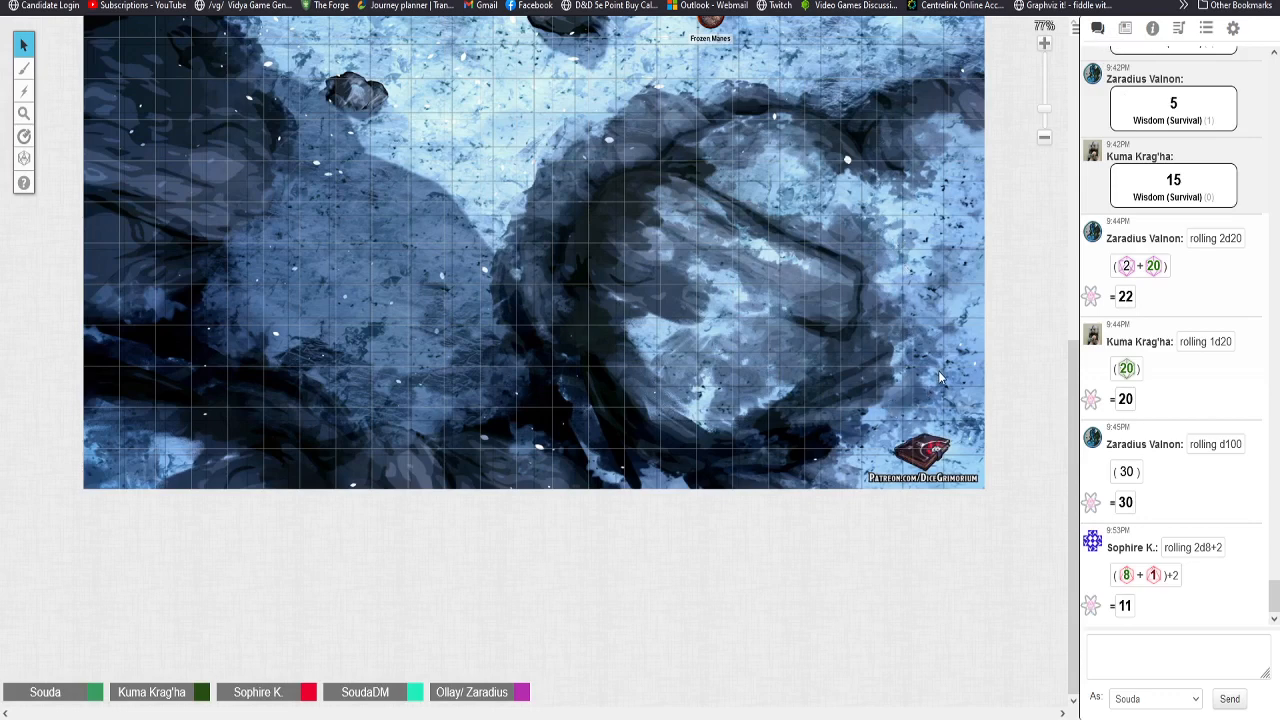
{"action": "mouse_move", "coordinate": [84, 86]}
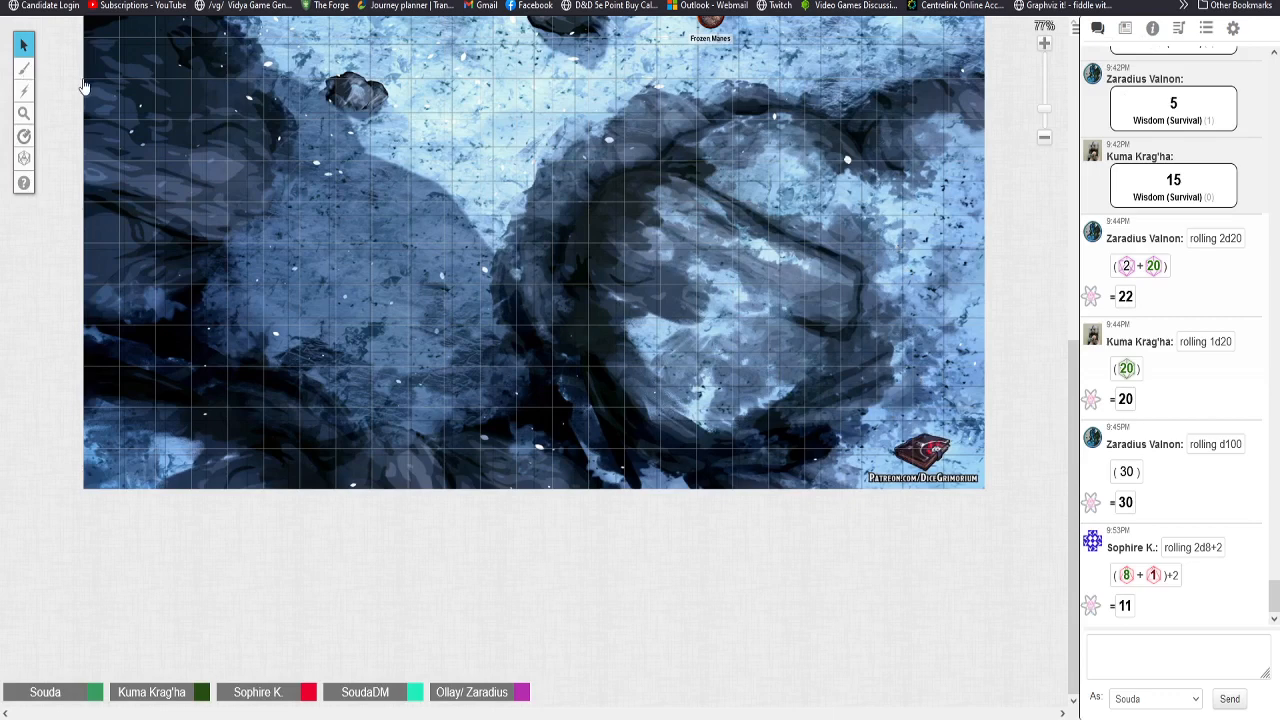
{"action": "mouse_move", "coordinate": [790, 405]}
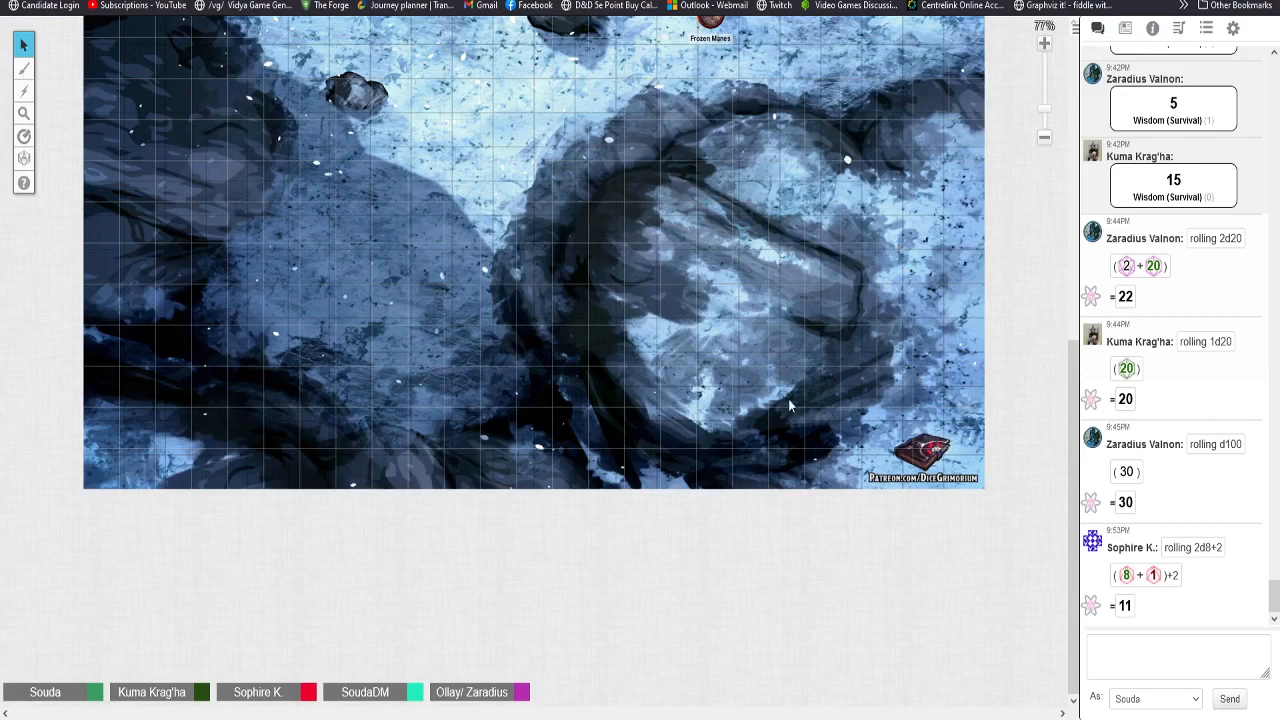
{"action": "mouse_move", "coordinate": [776, 432]}
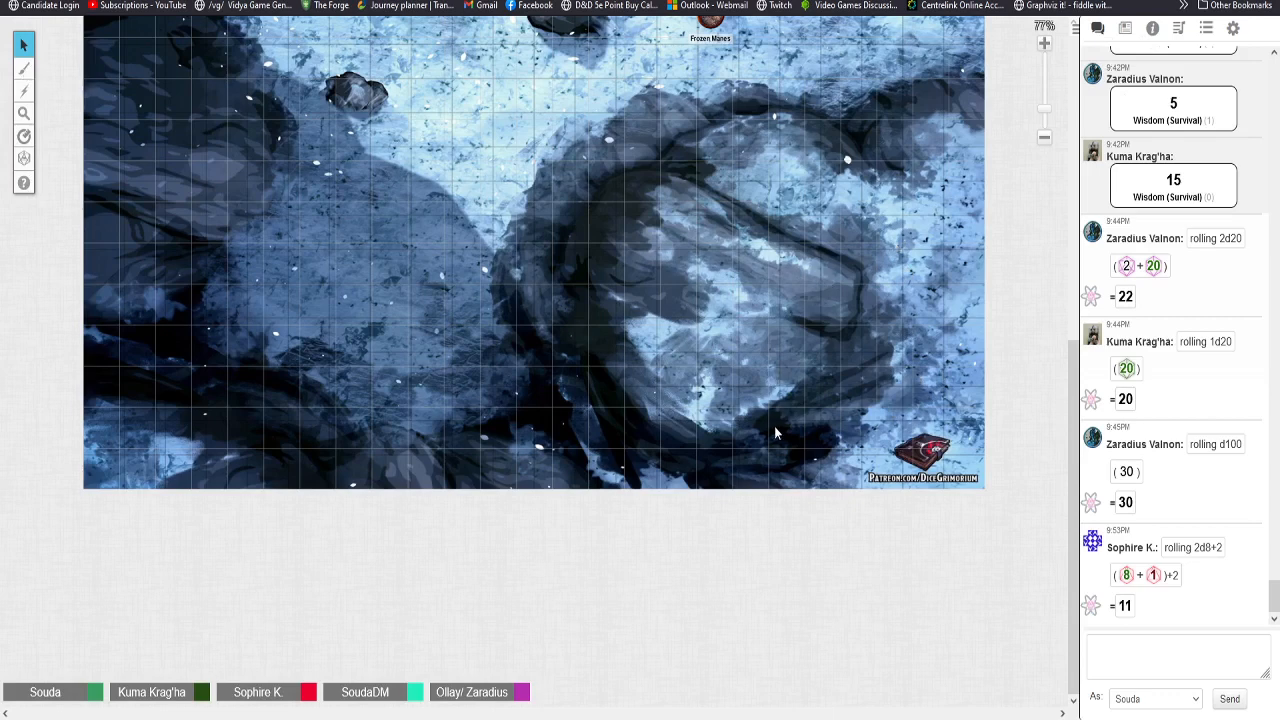
{"action": "mouse_move", "coordinate": [768, 433]}
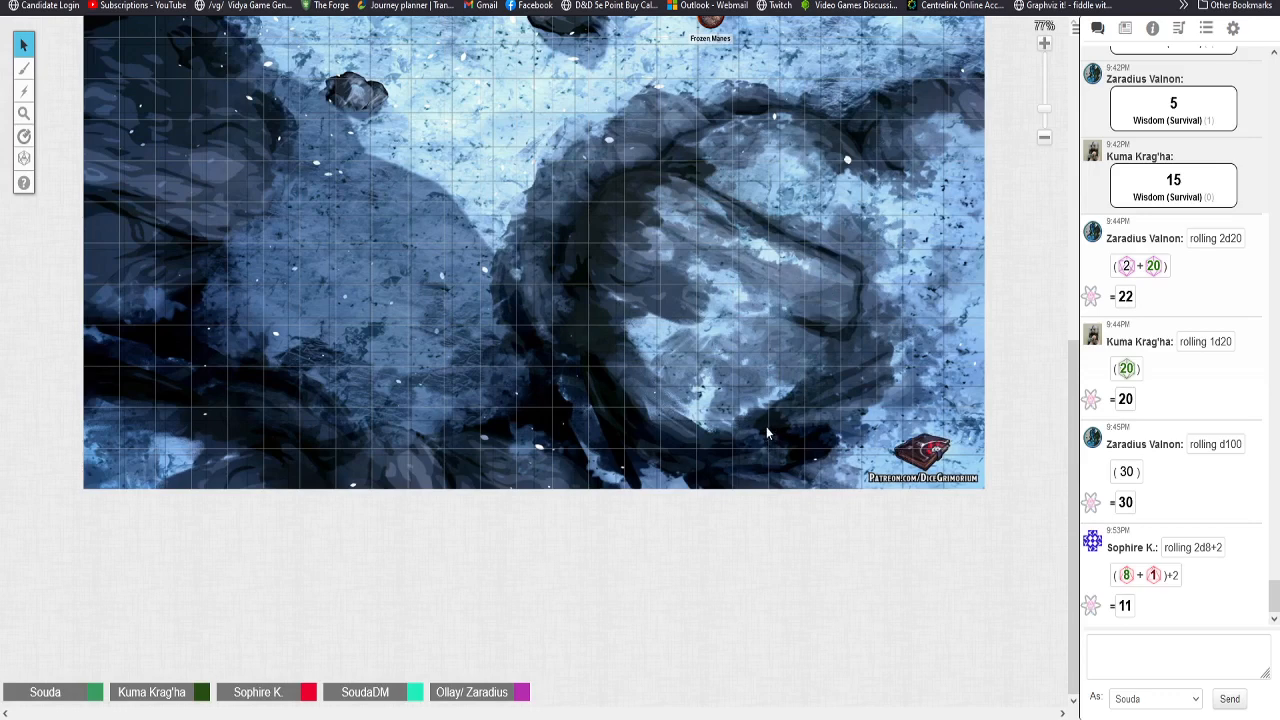
{"action": "mouse_move", "coordinate": [766, 330]}
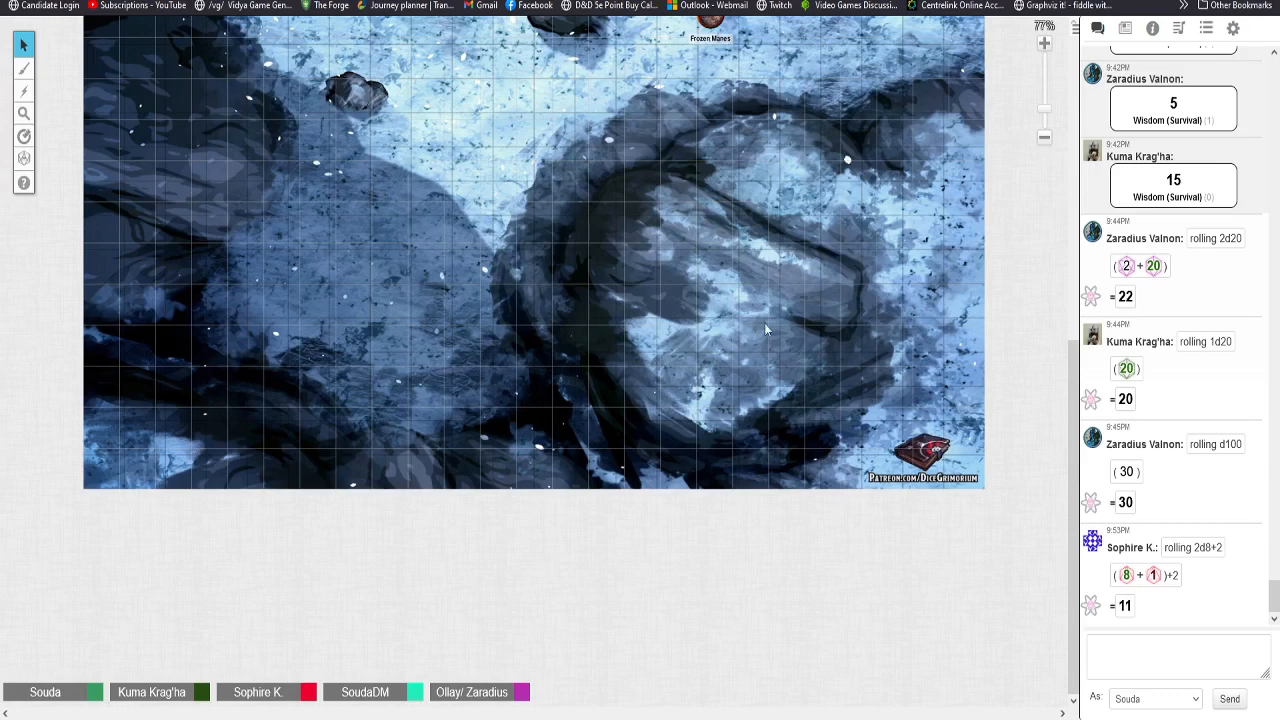
{"action": "mouse_move", "coordinate": [815, 285]}
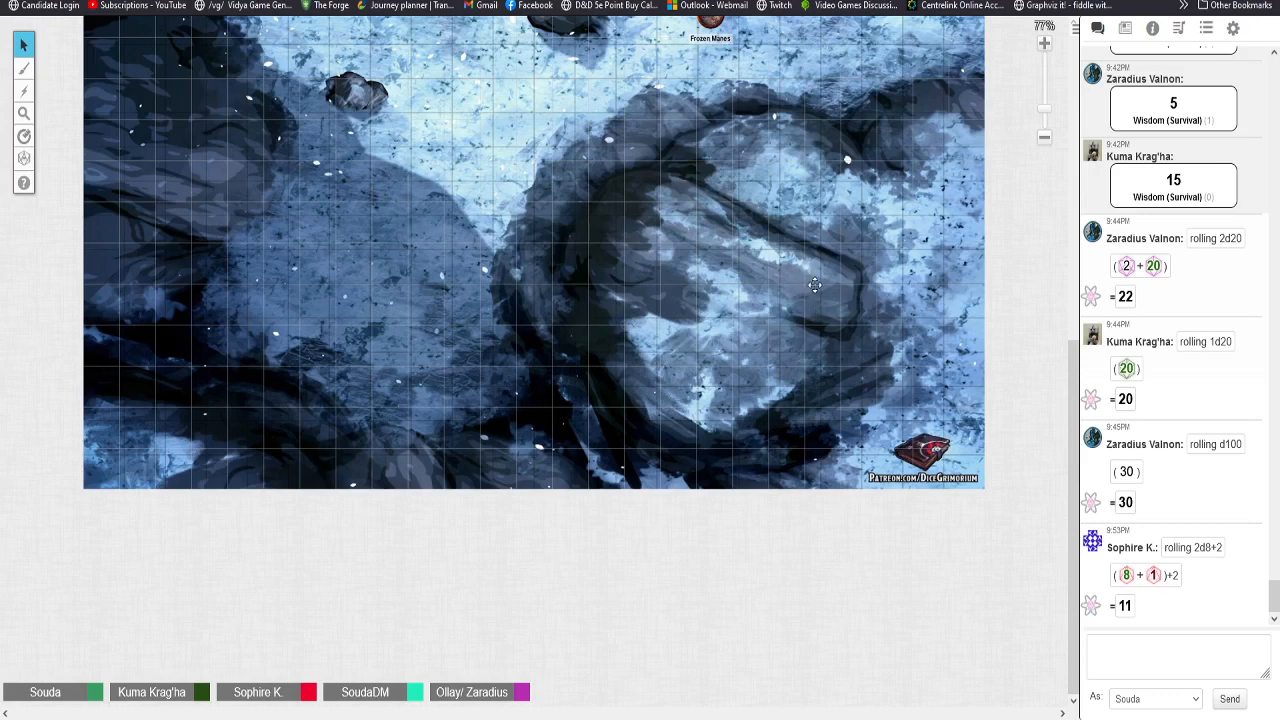
{"action": "mouse_move", "coordinate": [730, 310]}
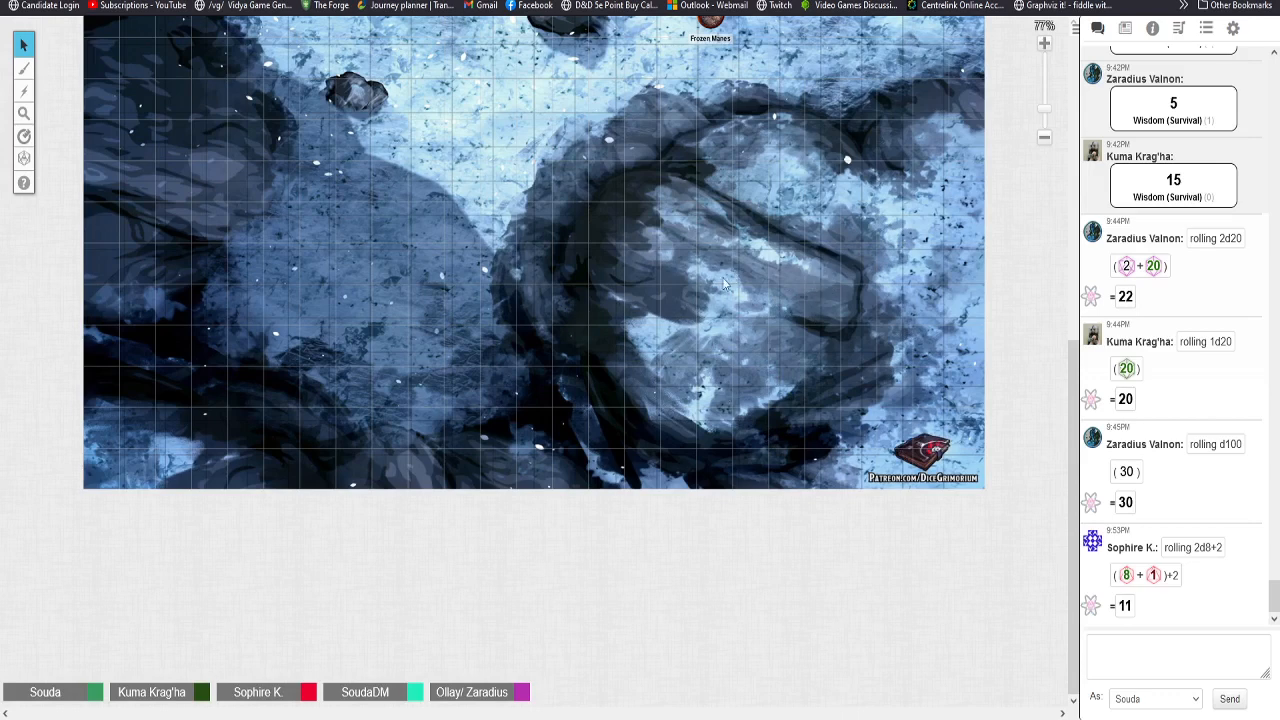
{"action": "mouse_move", "coordinate": [700, 465]}
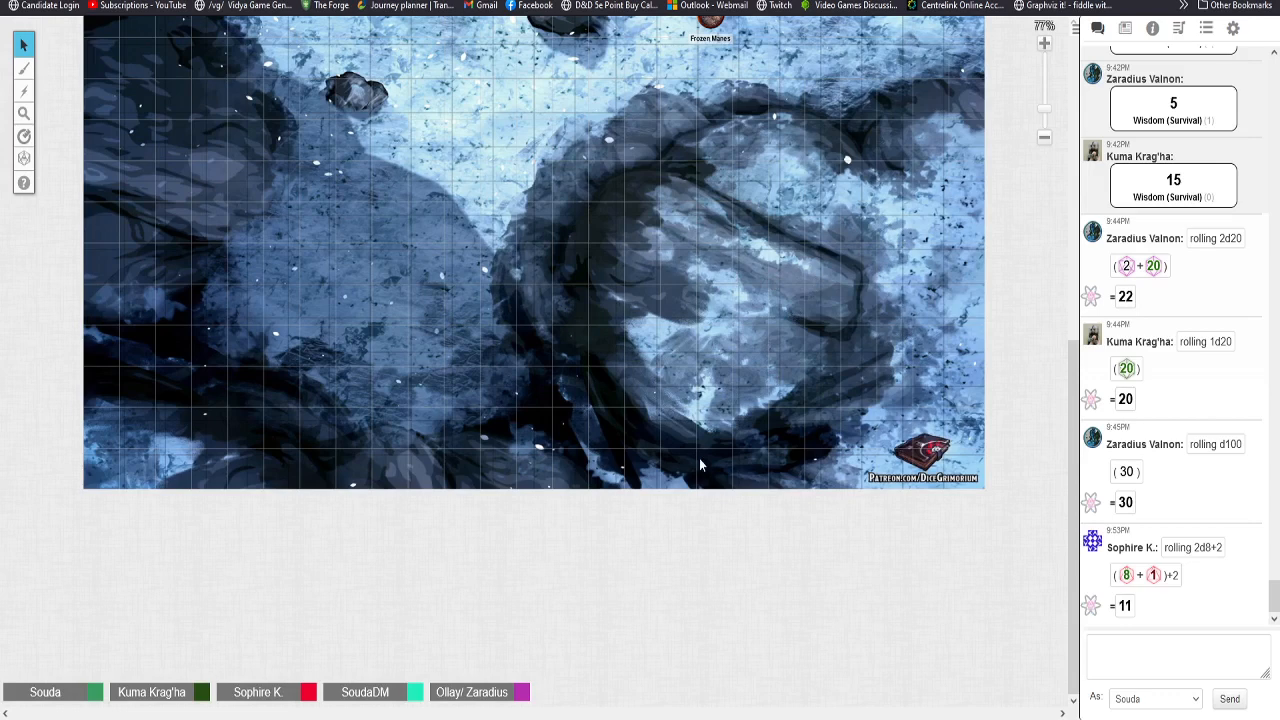
{"action": "mouse_move", "coordinate": [688, 598]}
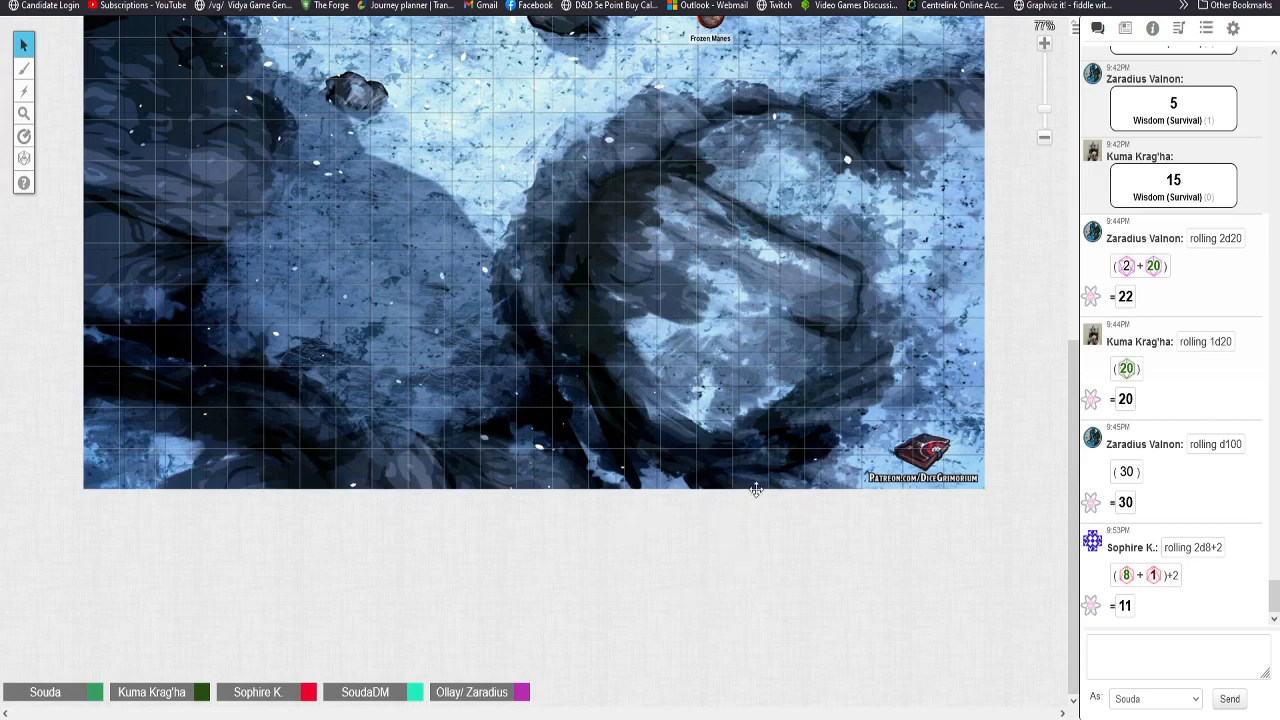
{"action": "mouse_move", "coordinate": [764, 572]}
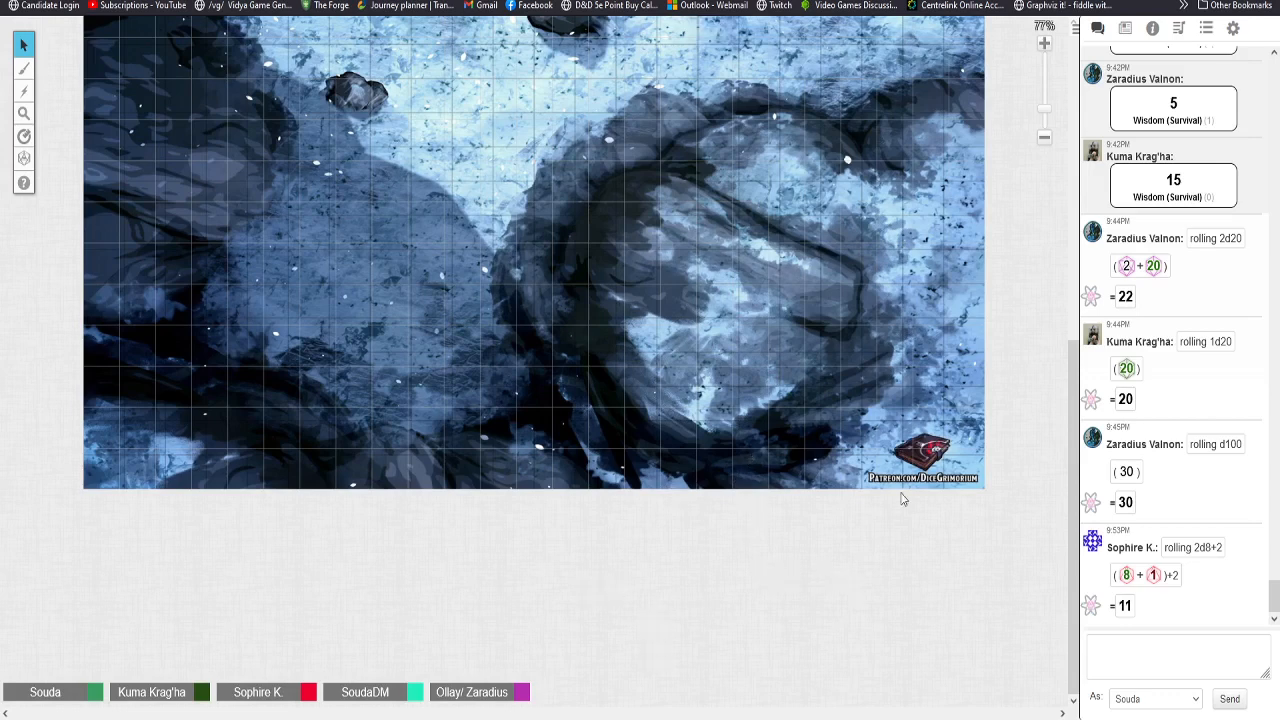
{"action": "mouse_move", "coordinate": [1028, 409]}
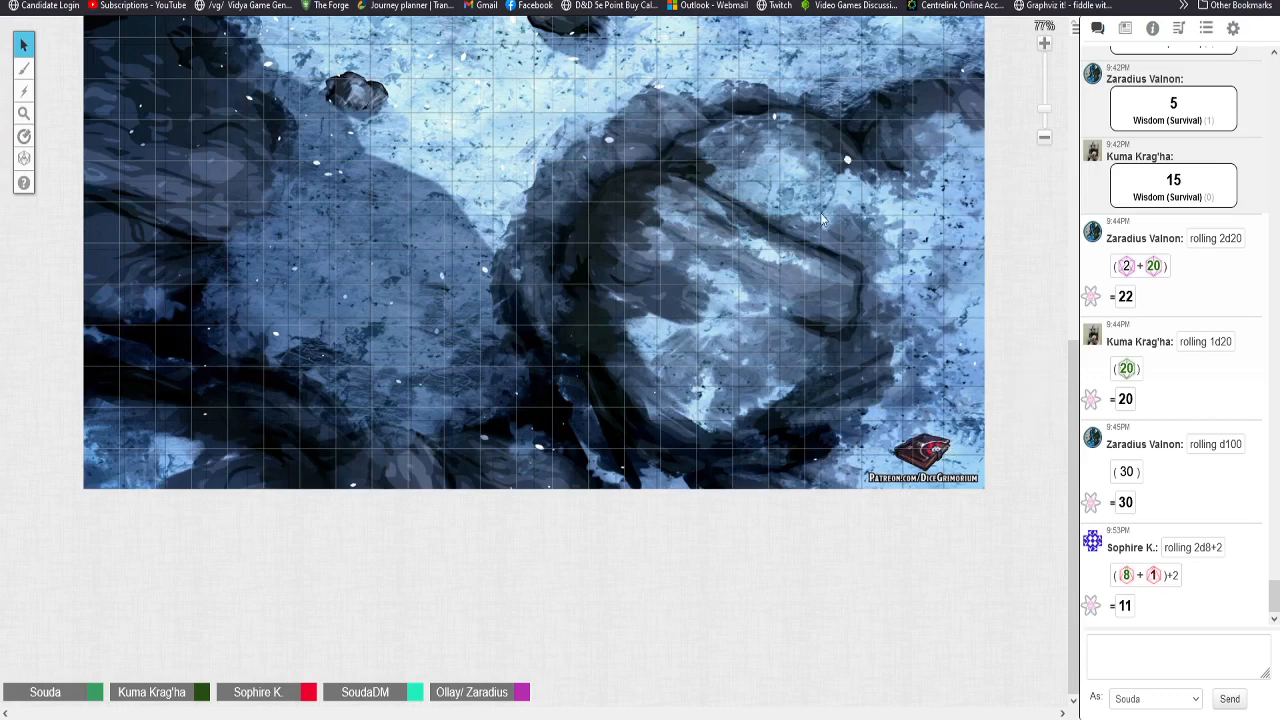
{"action": "mouse_move", "coordinate": [675, 390]}
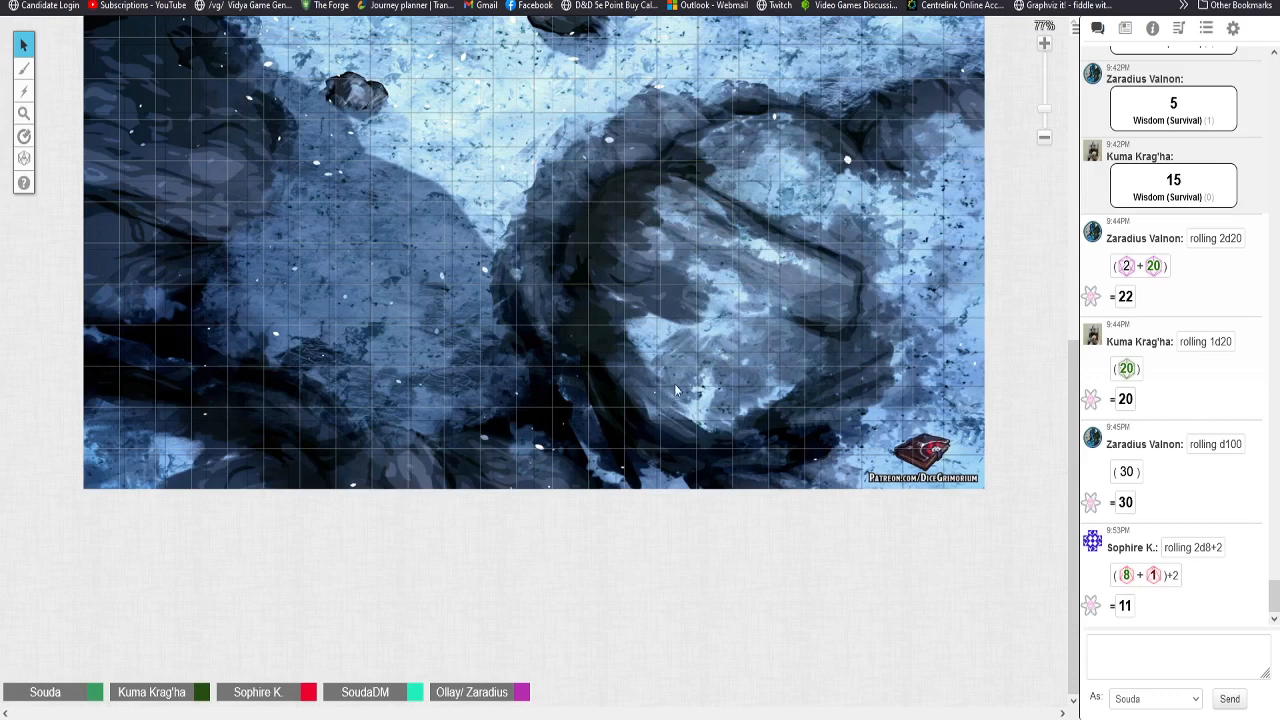
{"action": "mouse_move", "coordinate": [590, 394]}
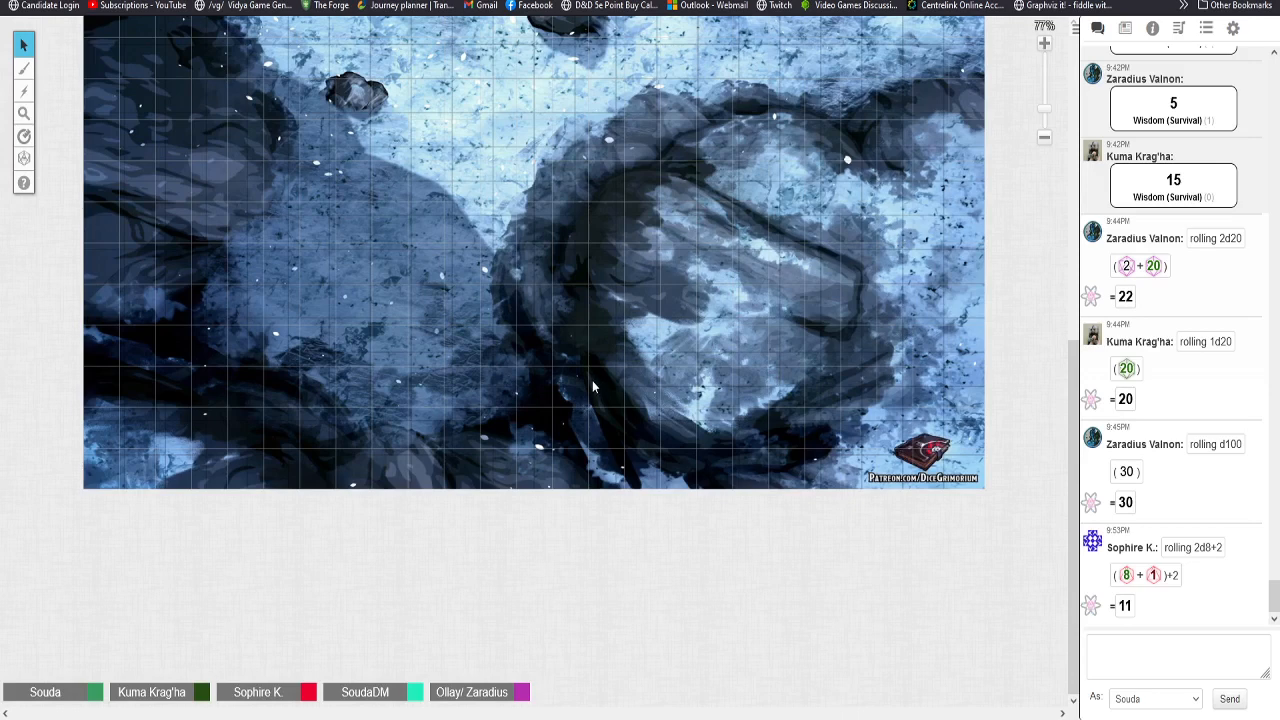
{"action": "mouse_move", "coordinate": [343, 232]}
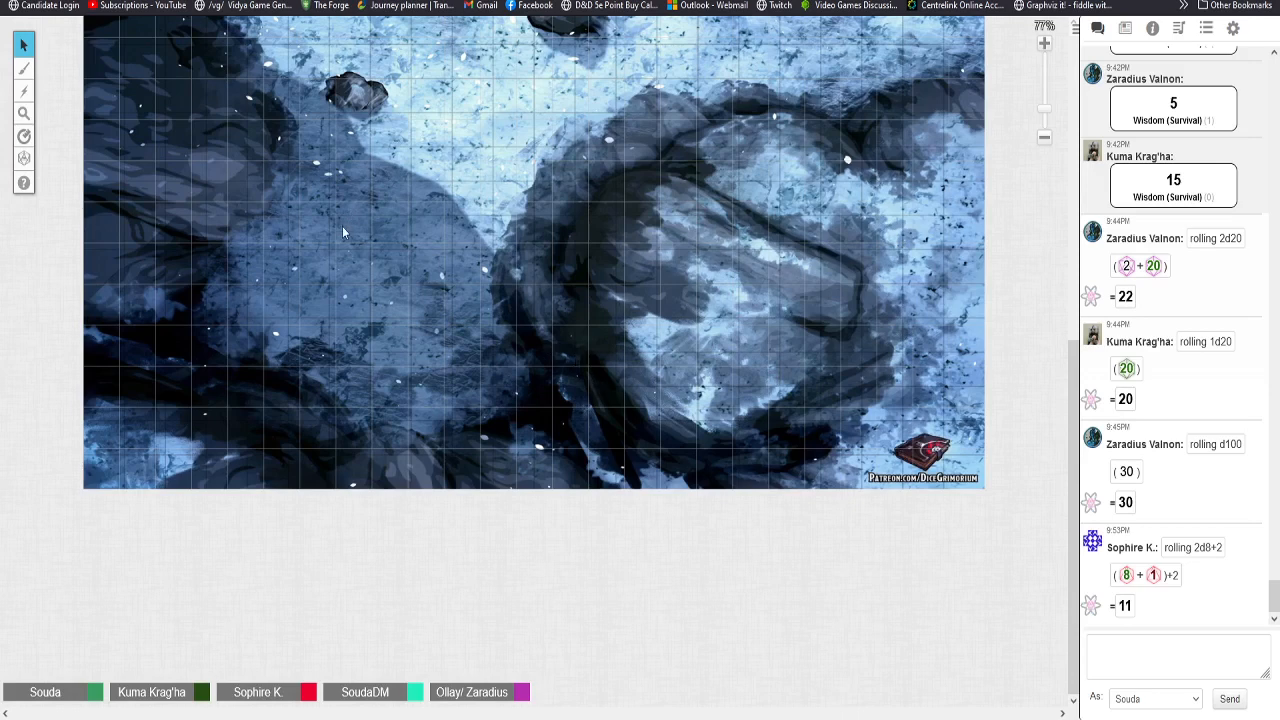
{"action": "mouse_move", "coordinate": [369, 232]}
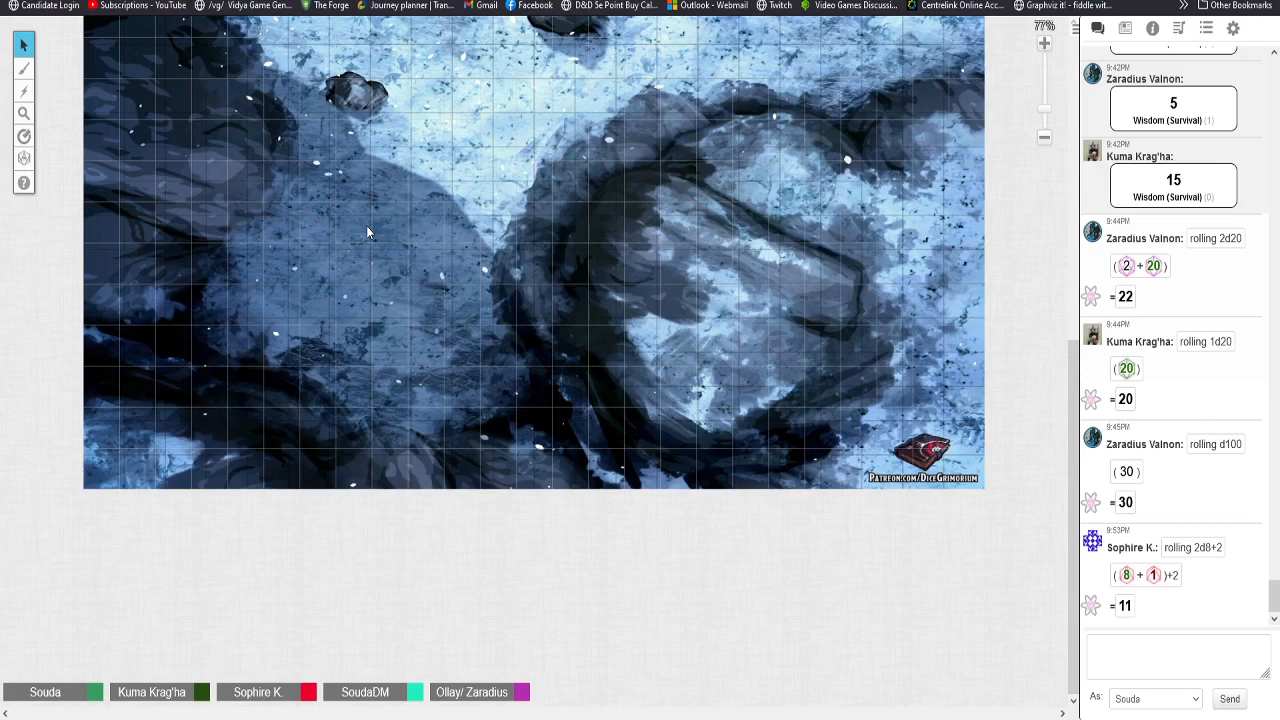
{"action": "mouse_move", "coordinate": [131, 245]}
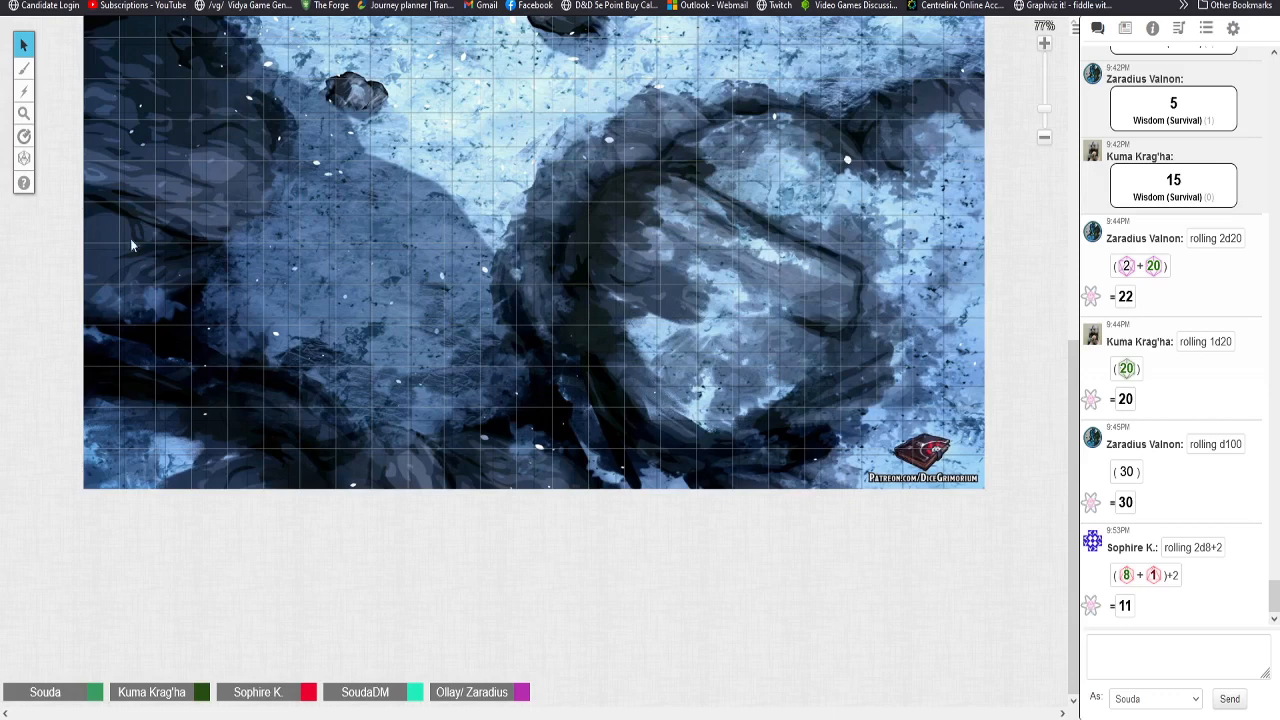
{"action": "mouse_move", "coordinate": [88, 300]}
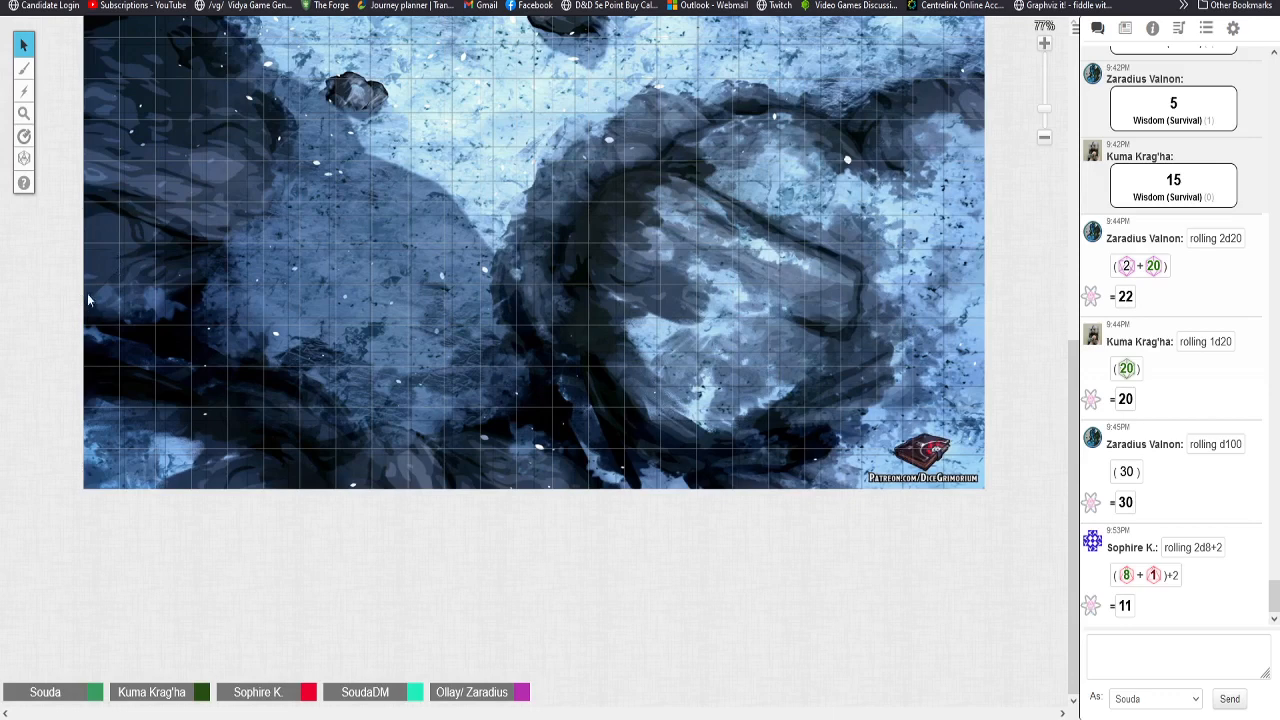
{"action": "mouse_move", "coordinate": [383, 364]}
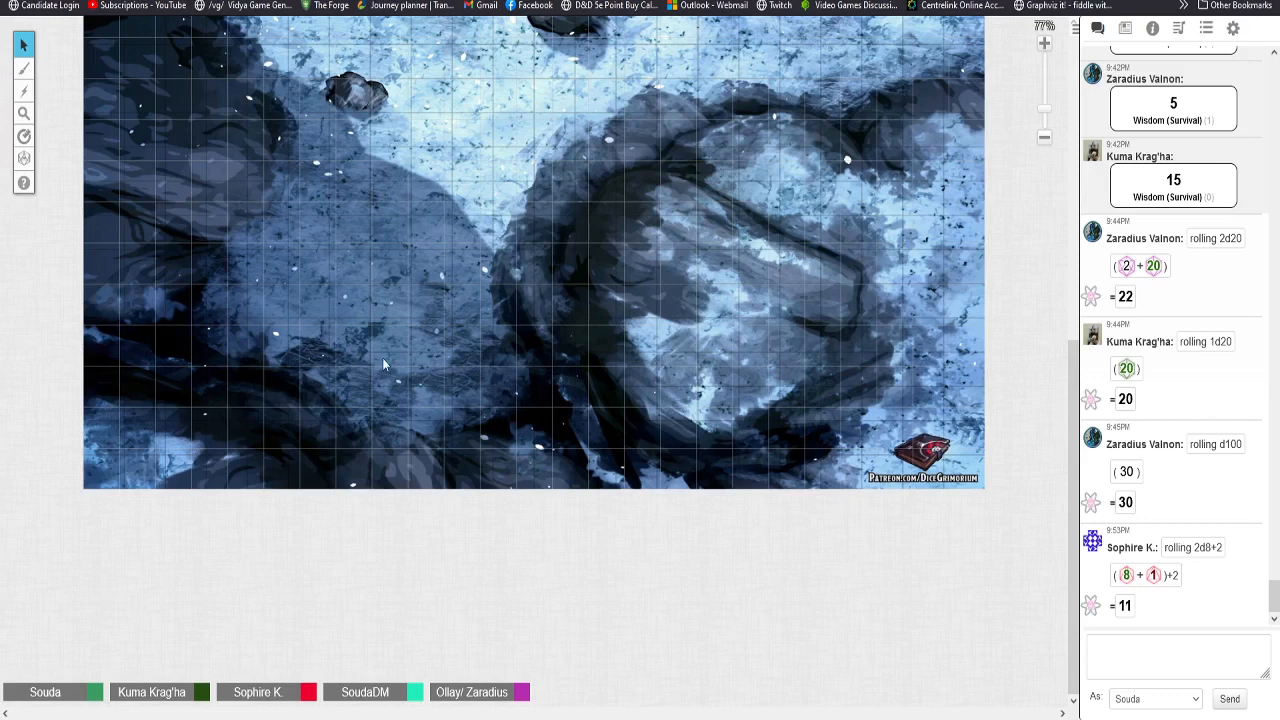
{"action": "mouse_move", "coordinate": [385, 385]}
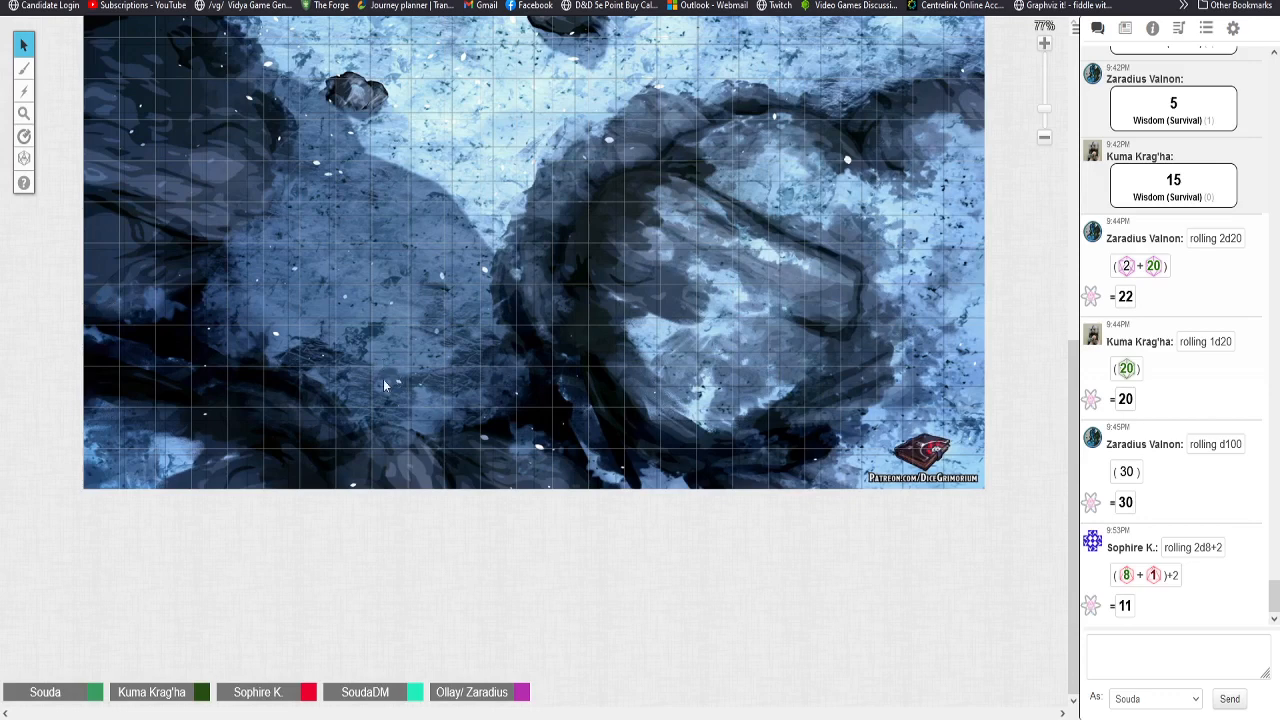
{"action": "mouse_move", "coordinate": [285, 283]}
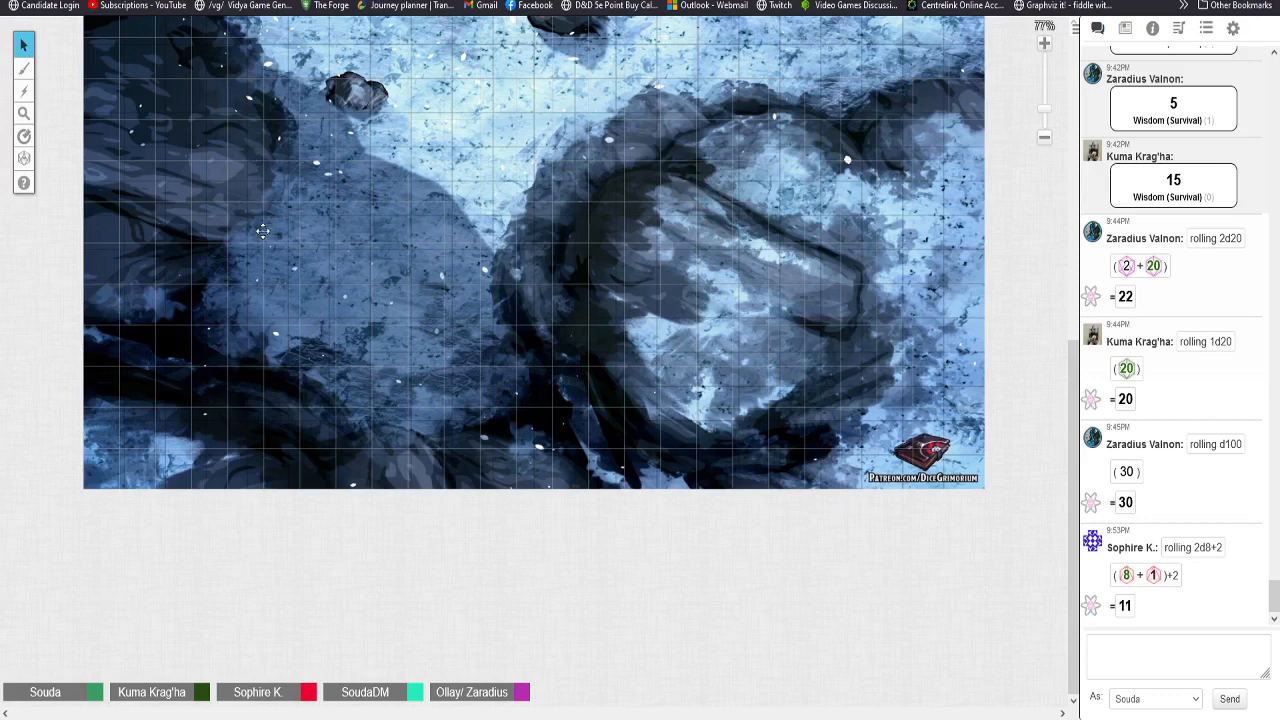
{"action": "mouse_move", "coordinate": [243, 177]}
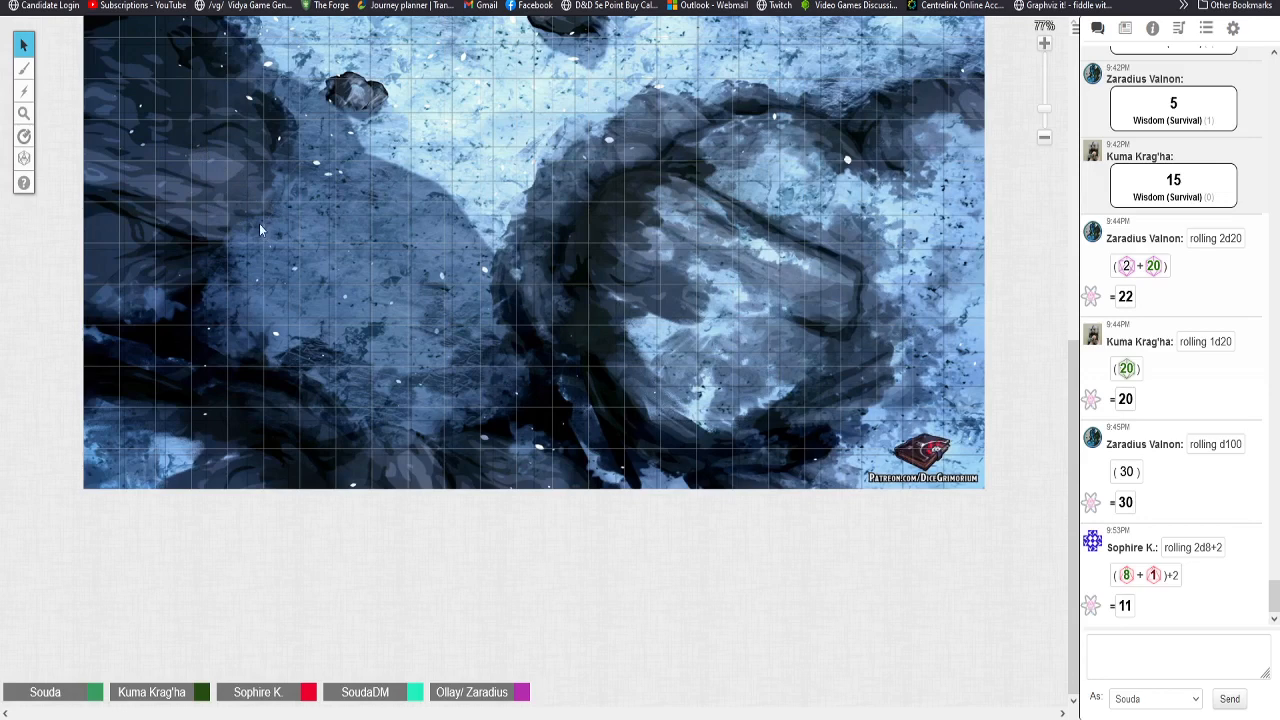
{"action": "mouse_move", "coordinate": [235, 152]}
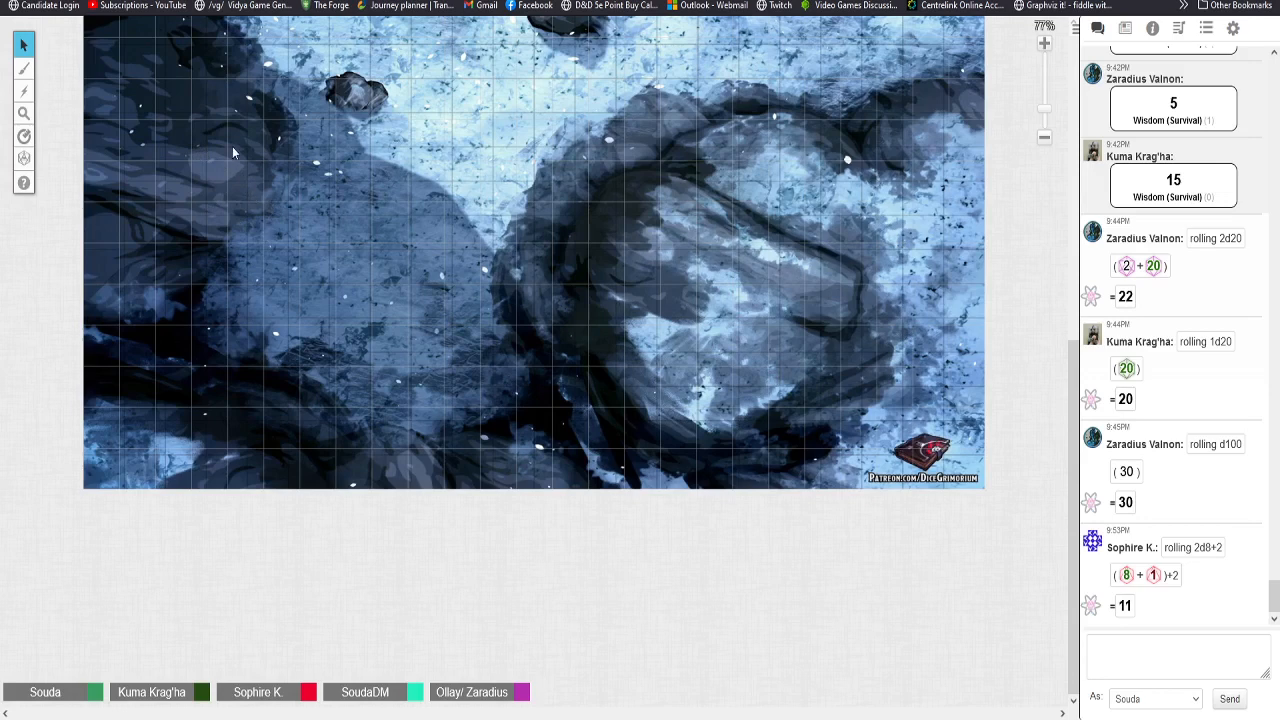
{"action": "mouse_move", "coordinate": [240, 165]}
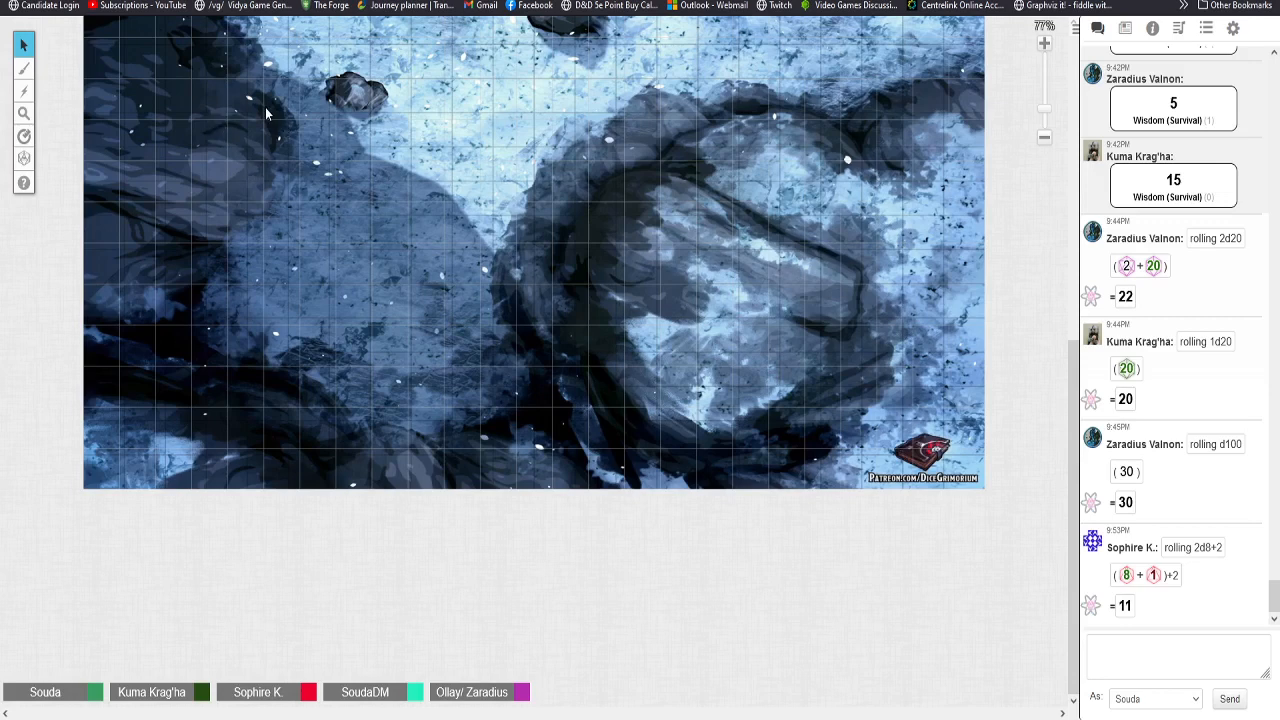
{"action": "mouse_move", "coordinate": [207, 168]}
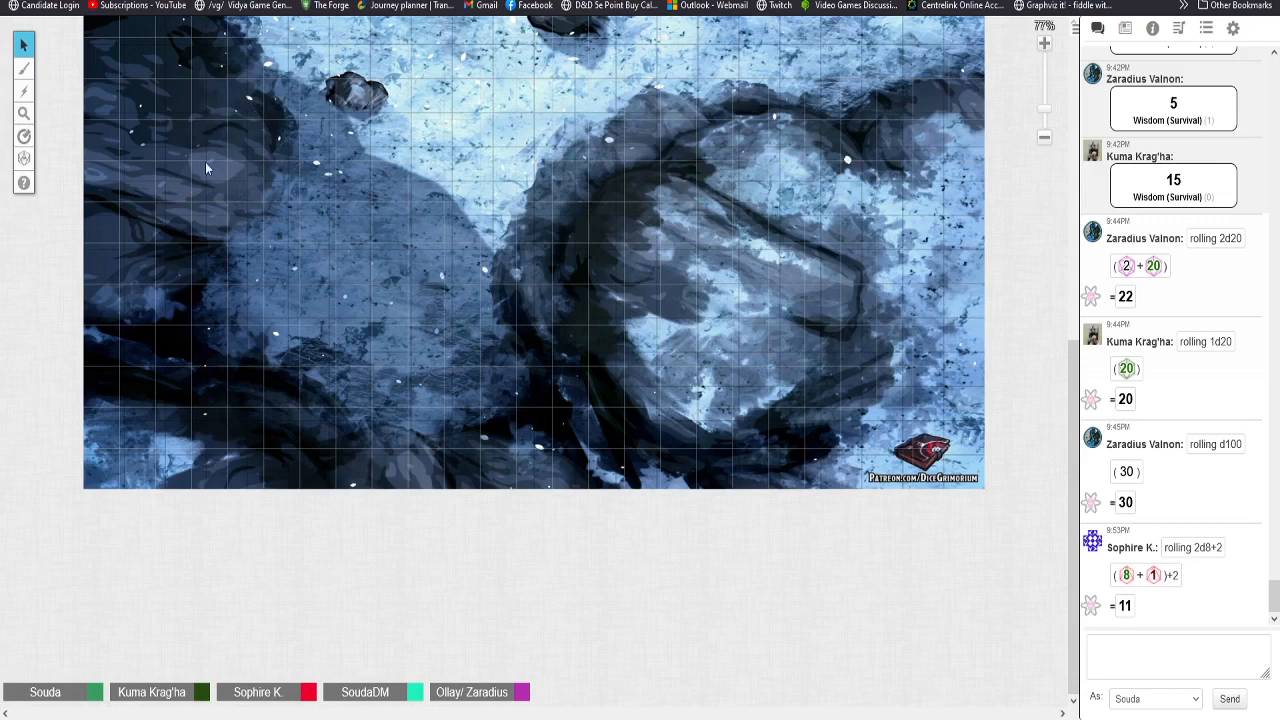
{"action": "mouse_move", "coordinate": [285, 168]}
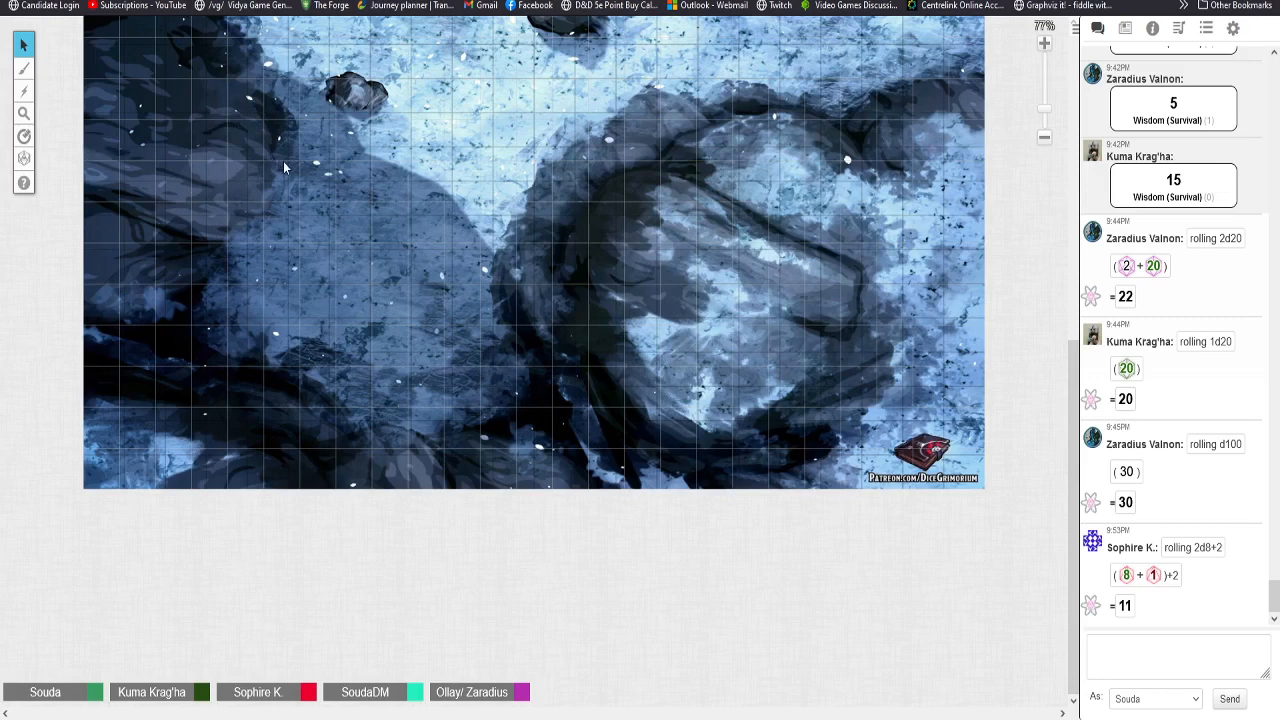
{"action": "mouse_move", "coordinate": [277, 161]}
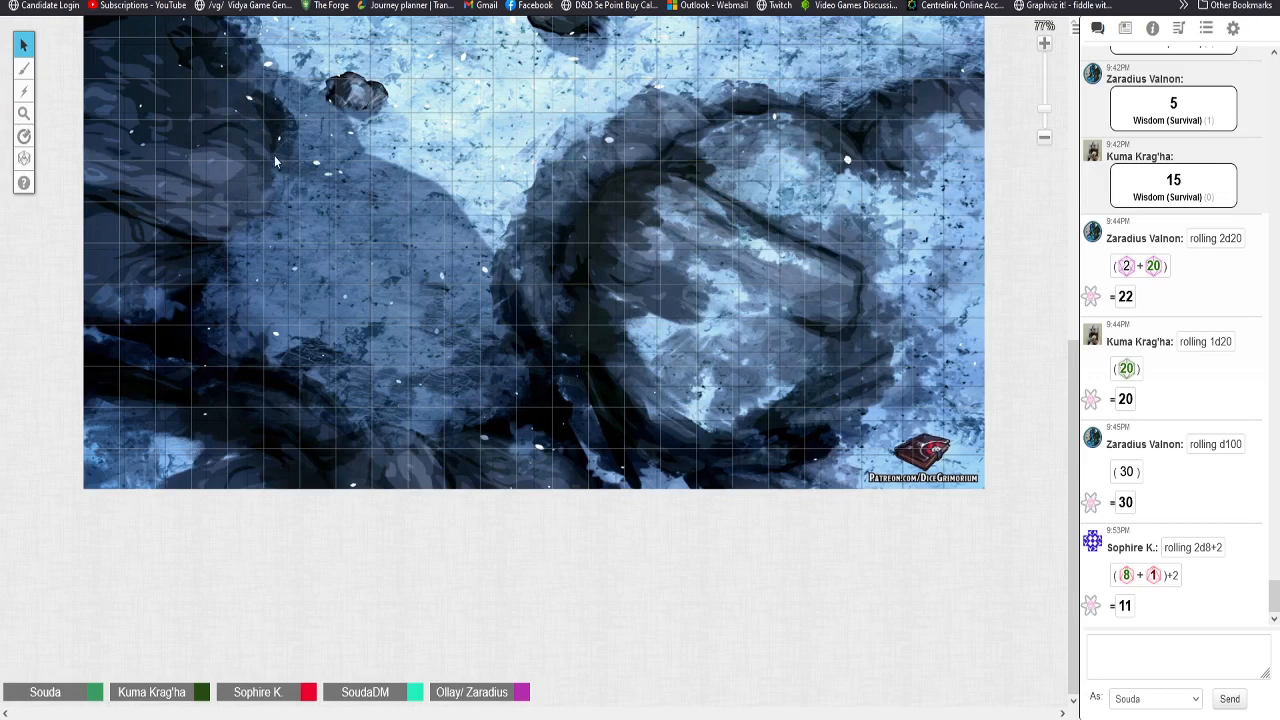
{"action": "mouse_move", "coordinate": [185, 310]}
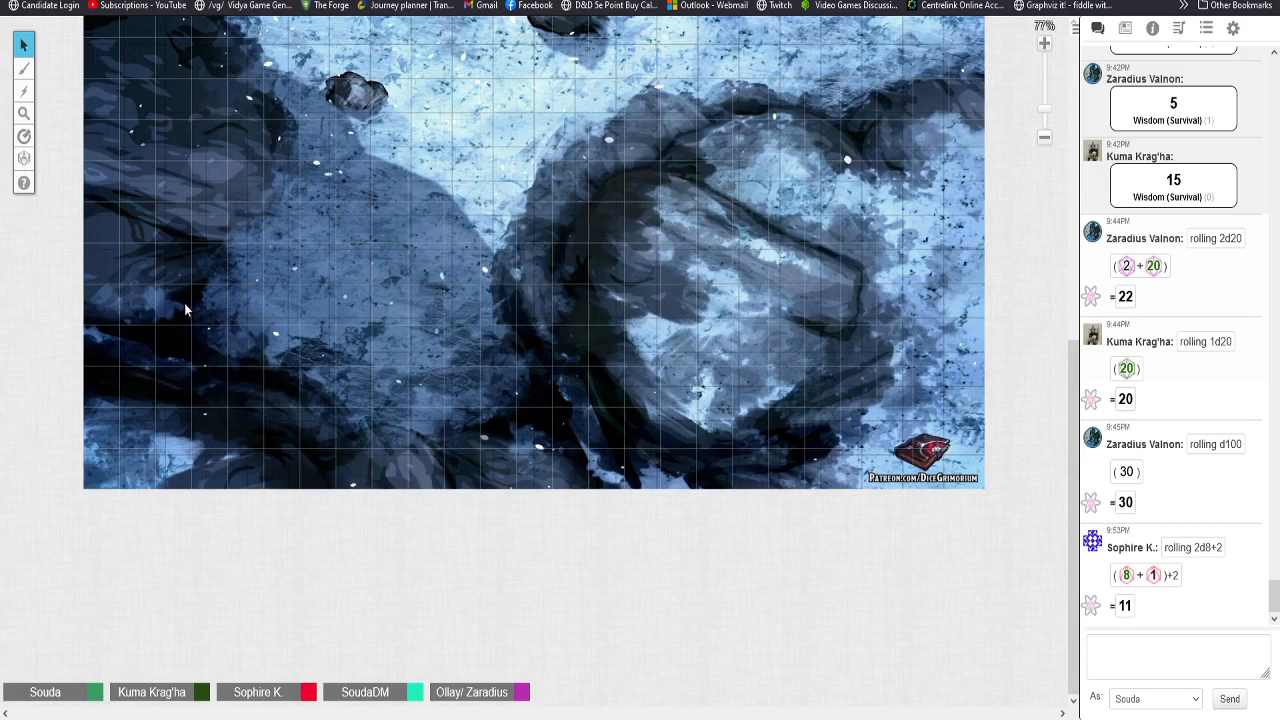
{"action": "mouse_move", "coordinate": [365, 275]}
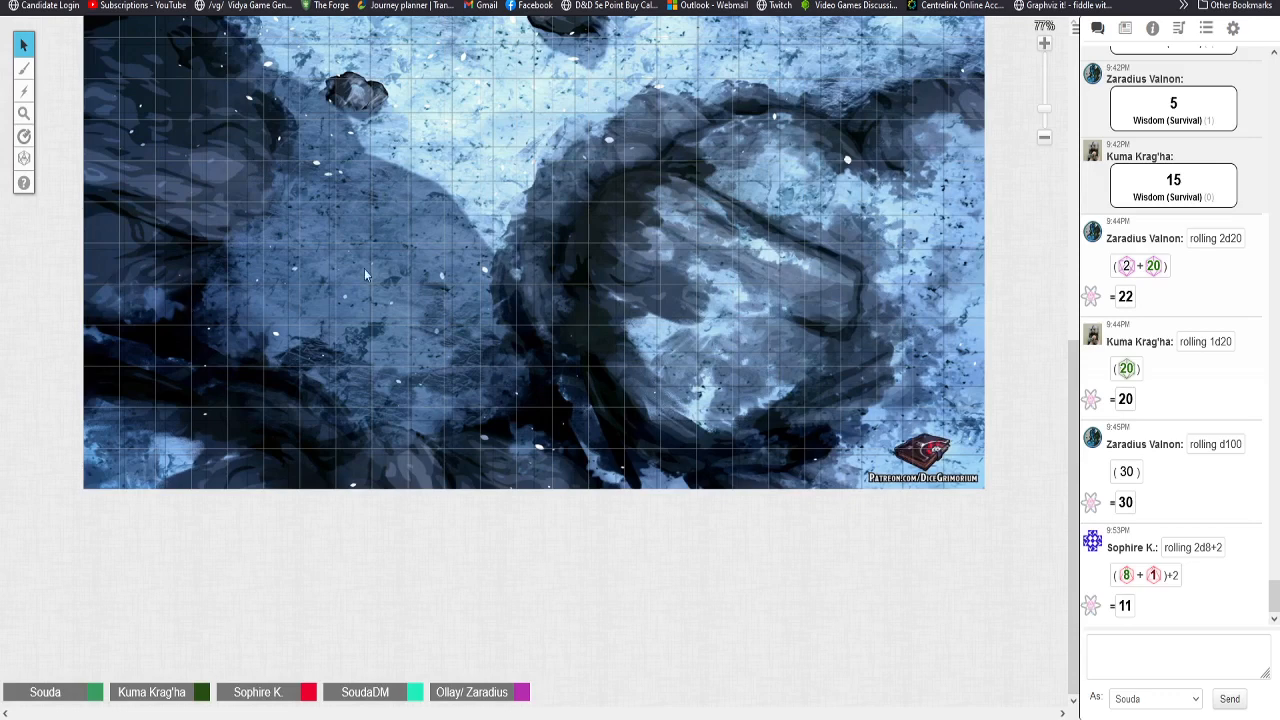
{"action": "mouse_move", "coordinate": [725, 221]}
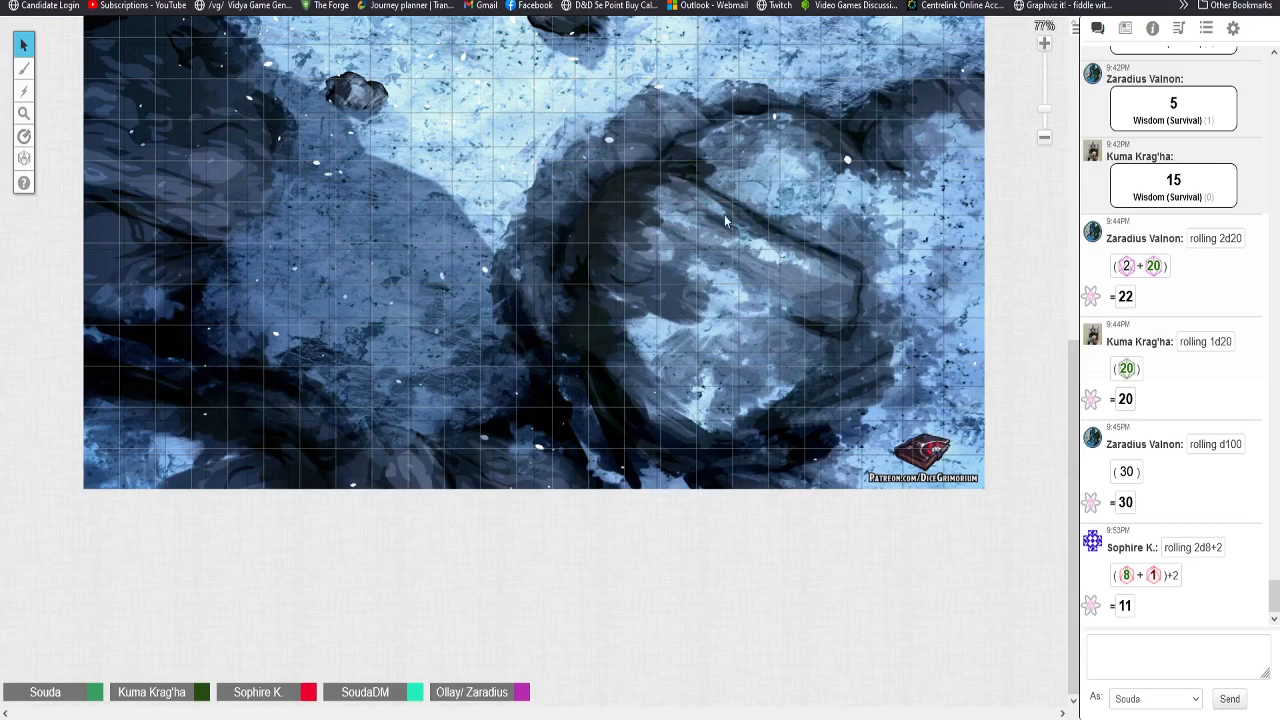
{"action": "mouse_move", "coordinate": [1146, 289]}
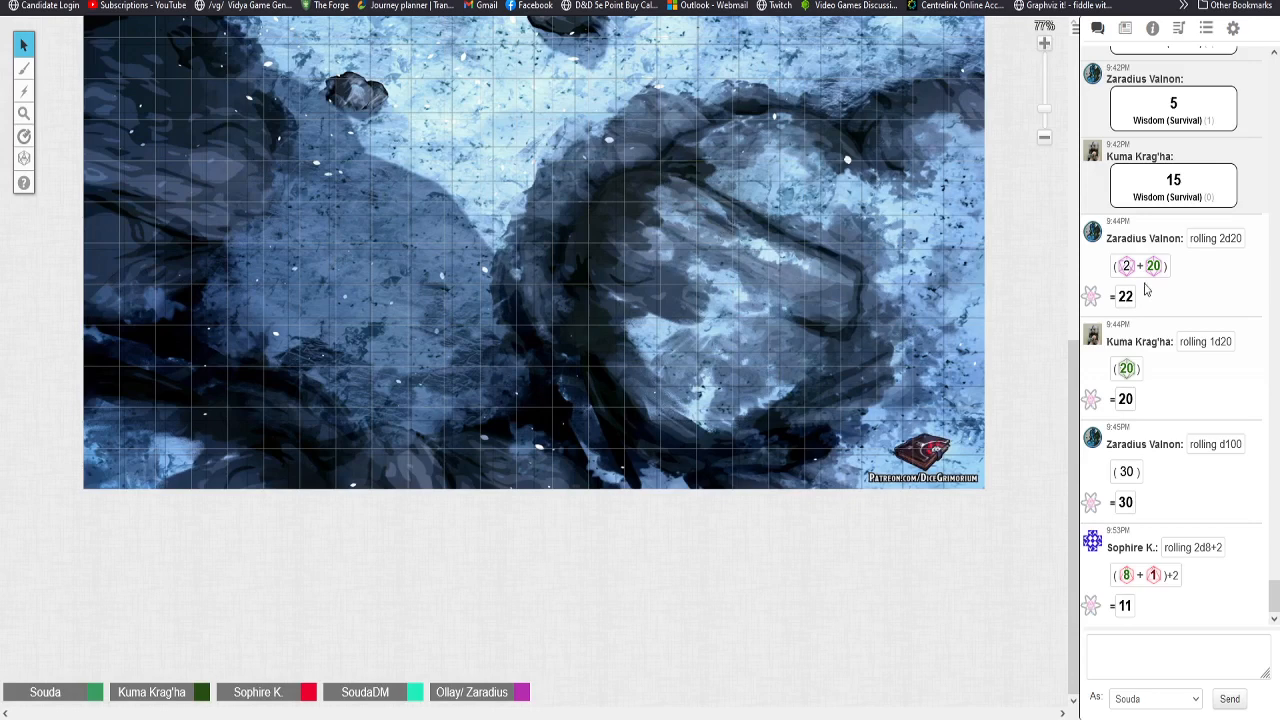
{"action": "mouse_move", "coordinate": [556, 183]}
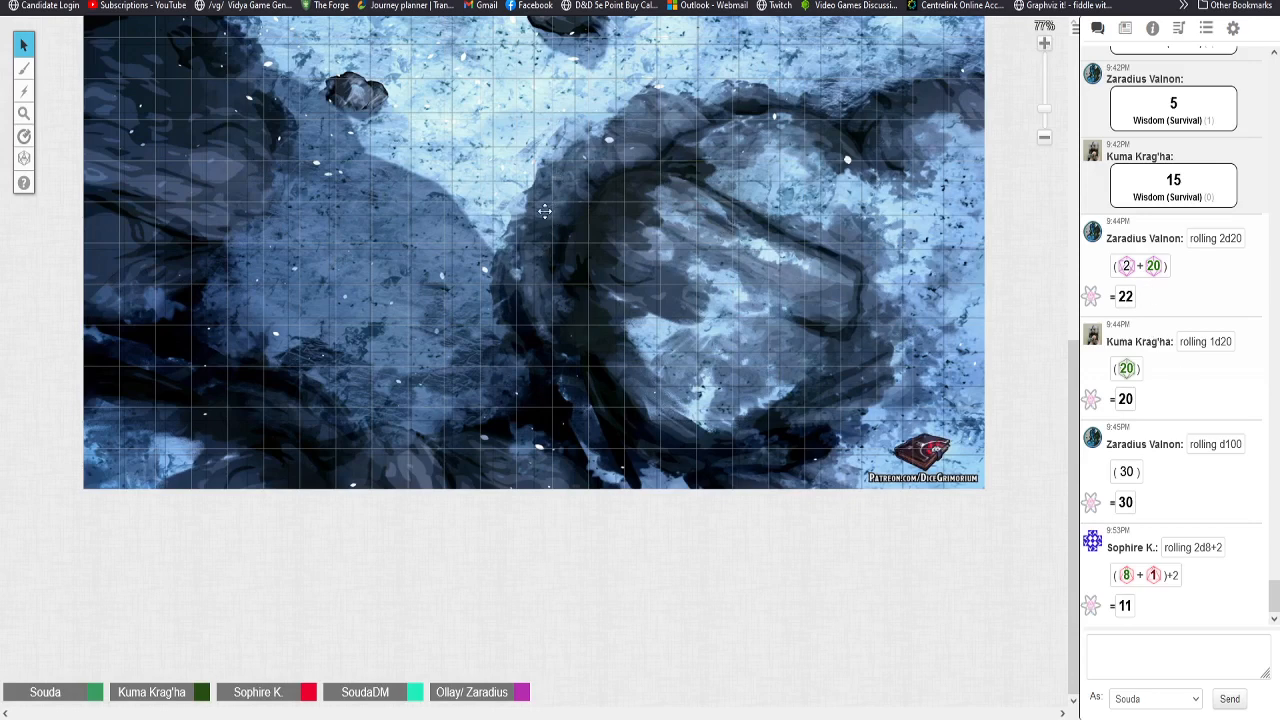
{"action": "mouse_move", "coordinate": [418, 217]}
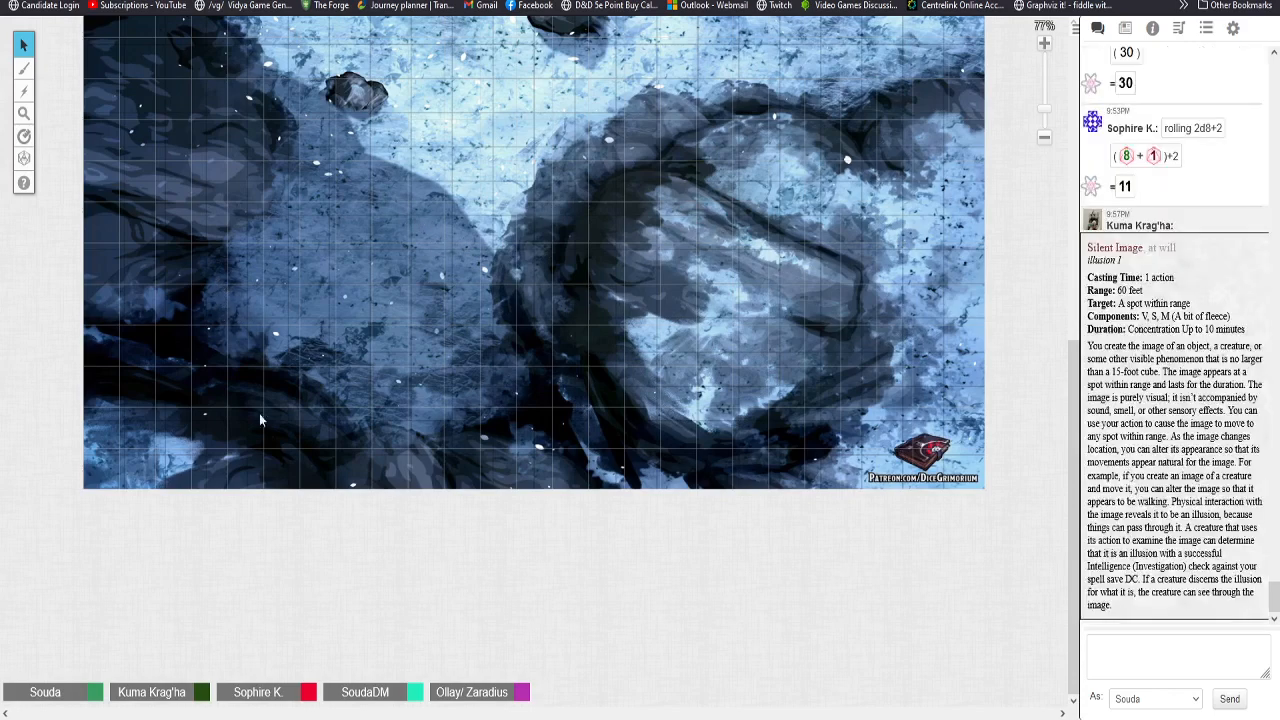
{"action": "mouse_move", "coordinate": [455, 258]}
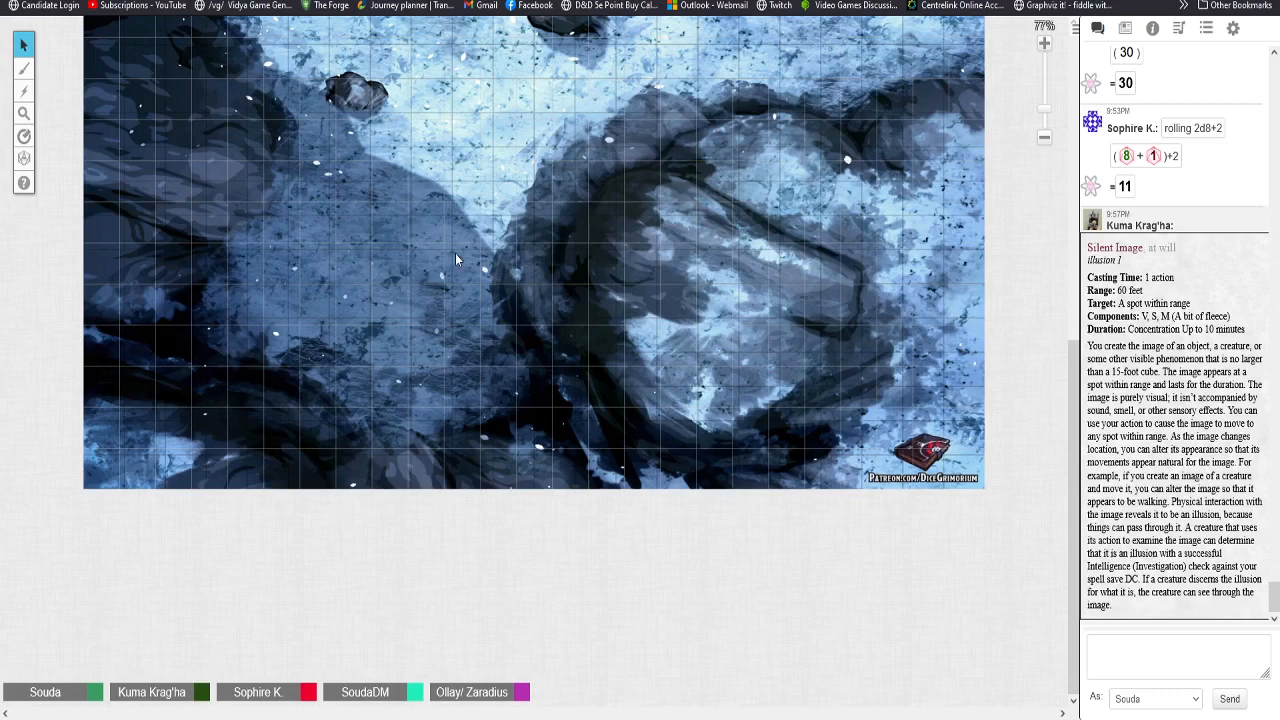
{"action": "mouse_move", "coordinate": [52, 48]}
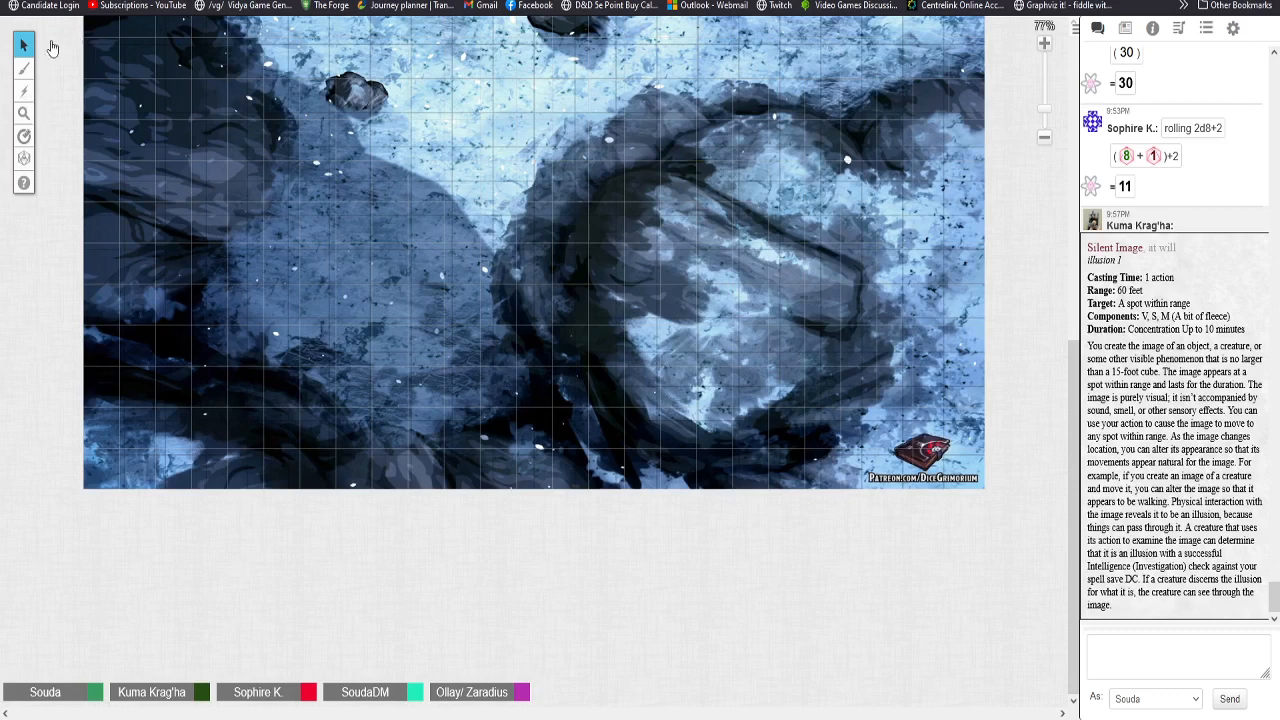
{"action": "mouse_move", "coordinate": [192, 435]}
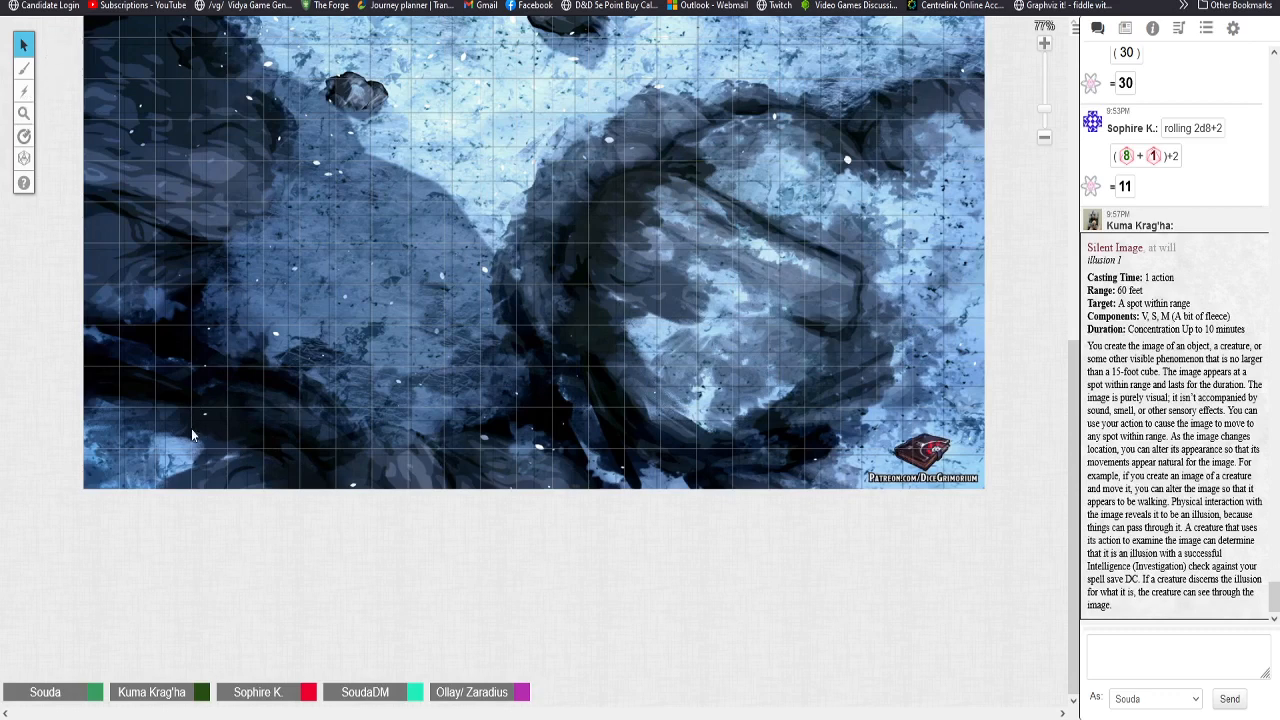
{"action": "mouse_move", "coordinate": [97, 370]}
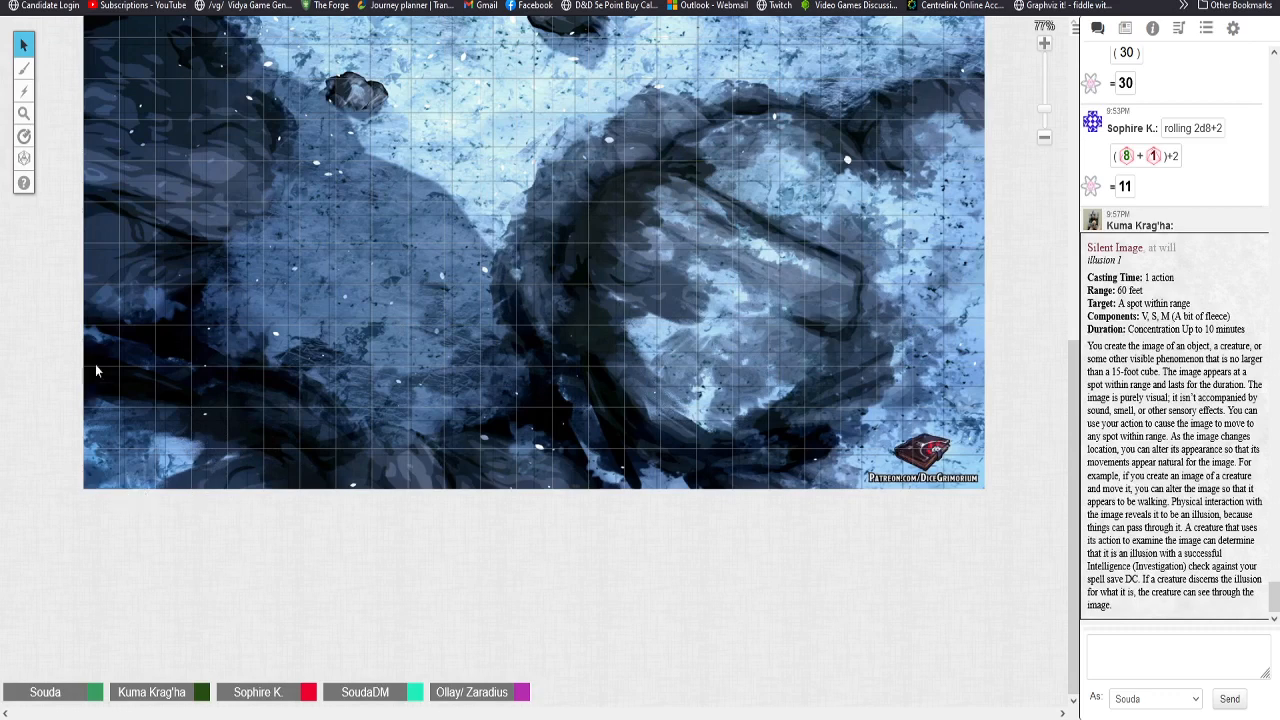
{"action": "mouse_move", "coordinate": [148, 418]}
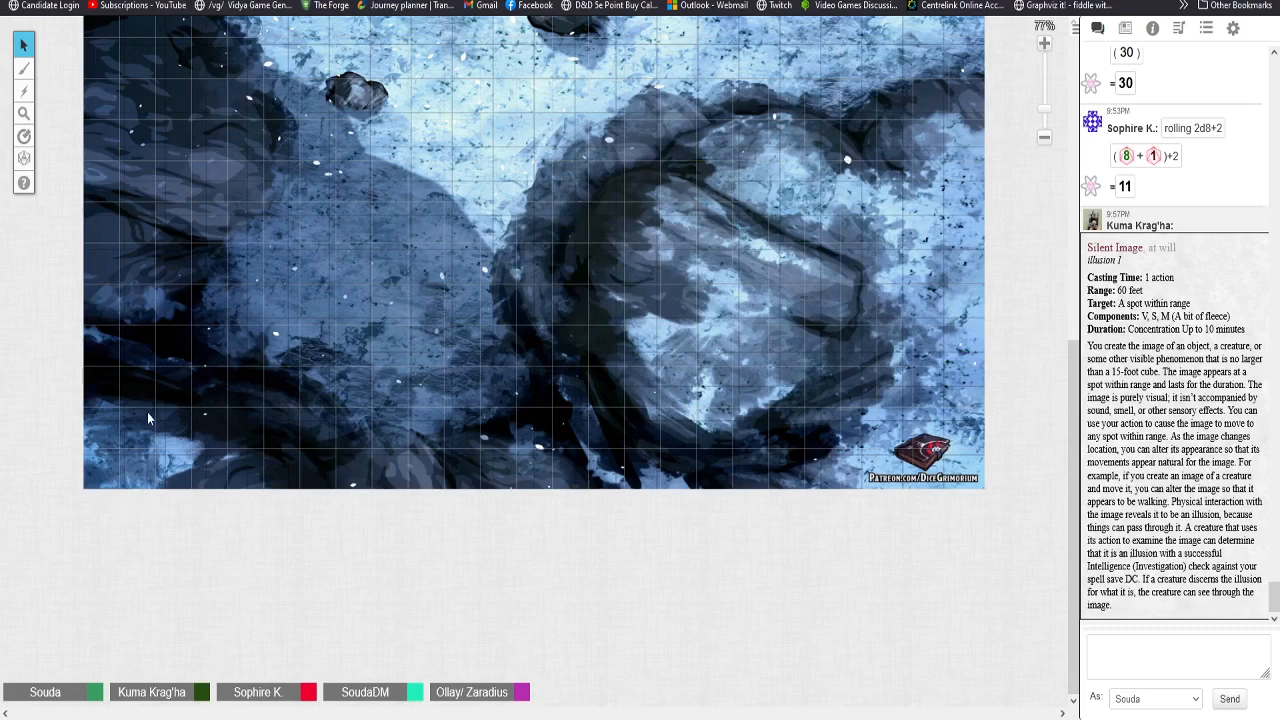
{"action": "mouse_move", "coordinate": [107, 270]}
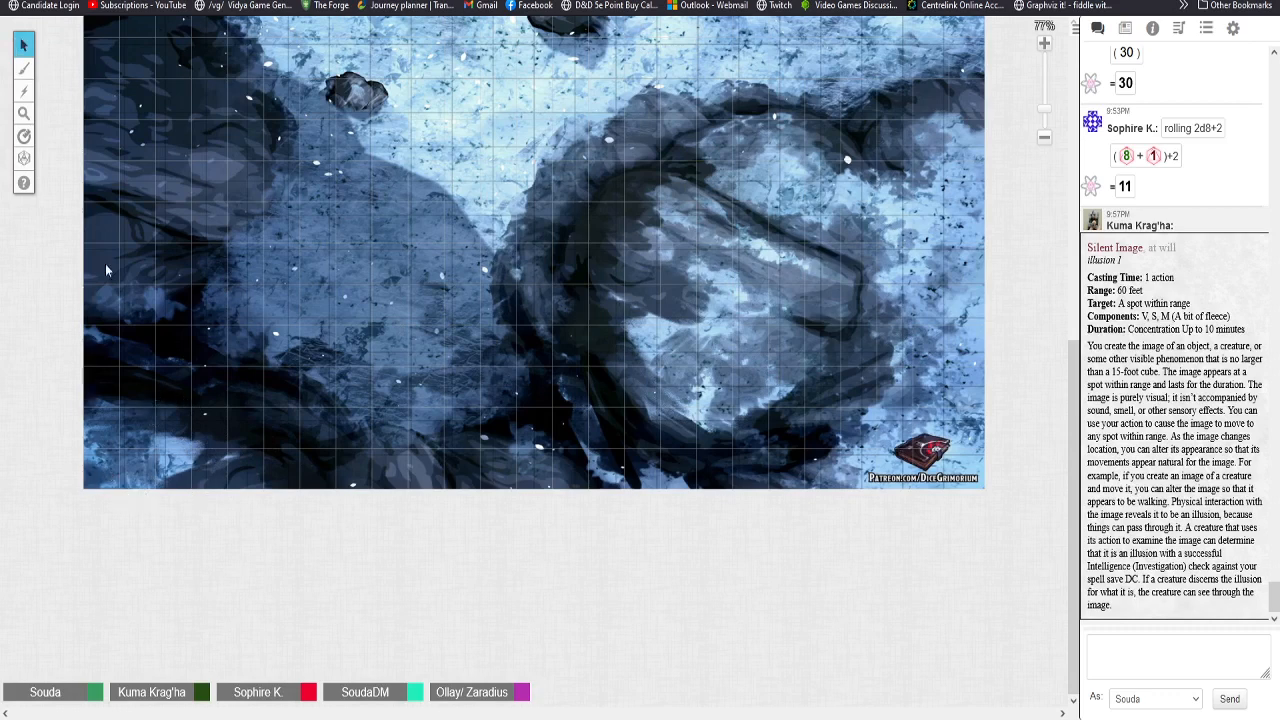
{"action": "mouse_move", "coordinate": [267, 190]}
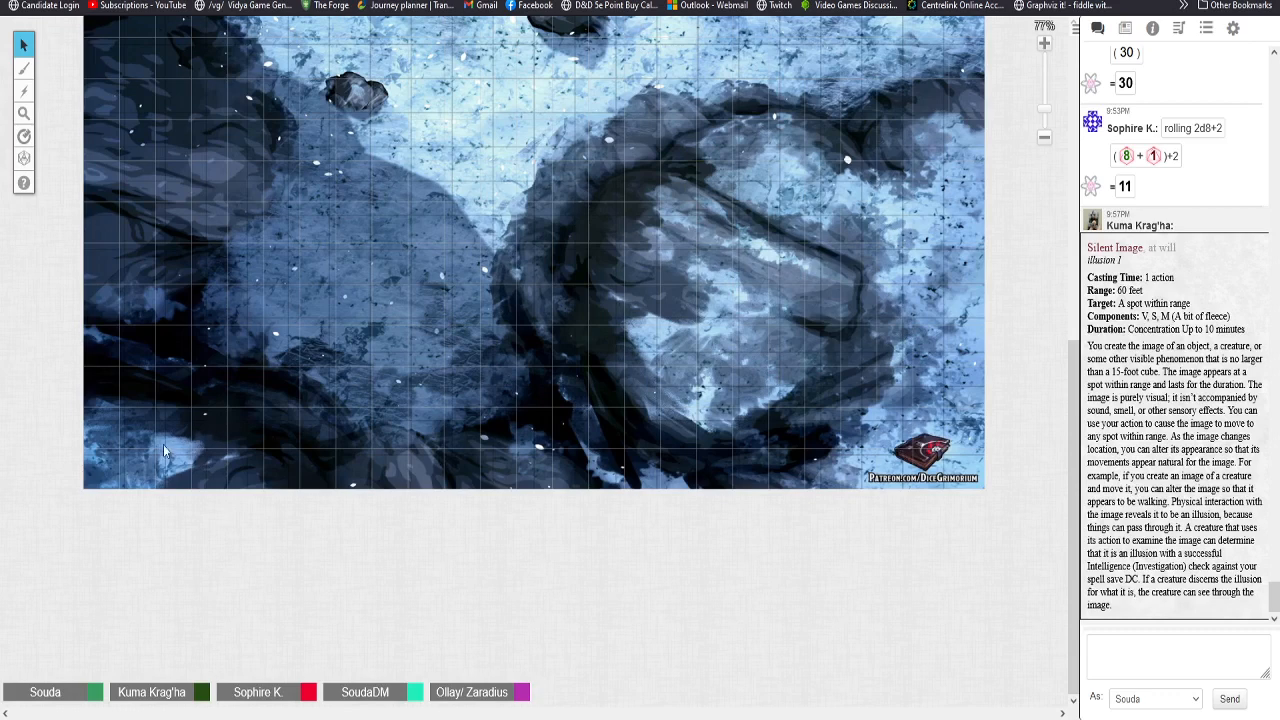
{"action": "mouse_move", "coordinate": [140, 475]}
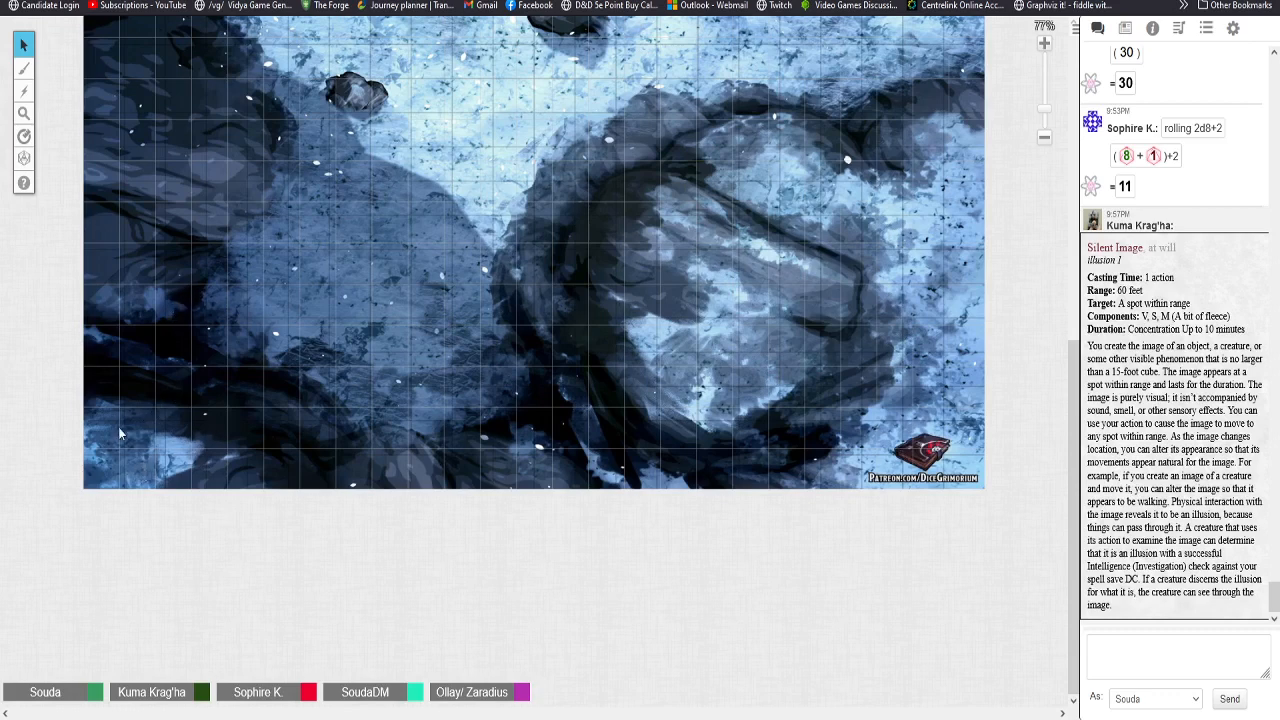
{"action": "mouse_move", "coordinate": [126, 468]}
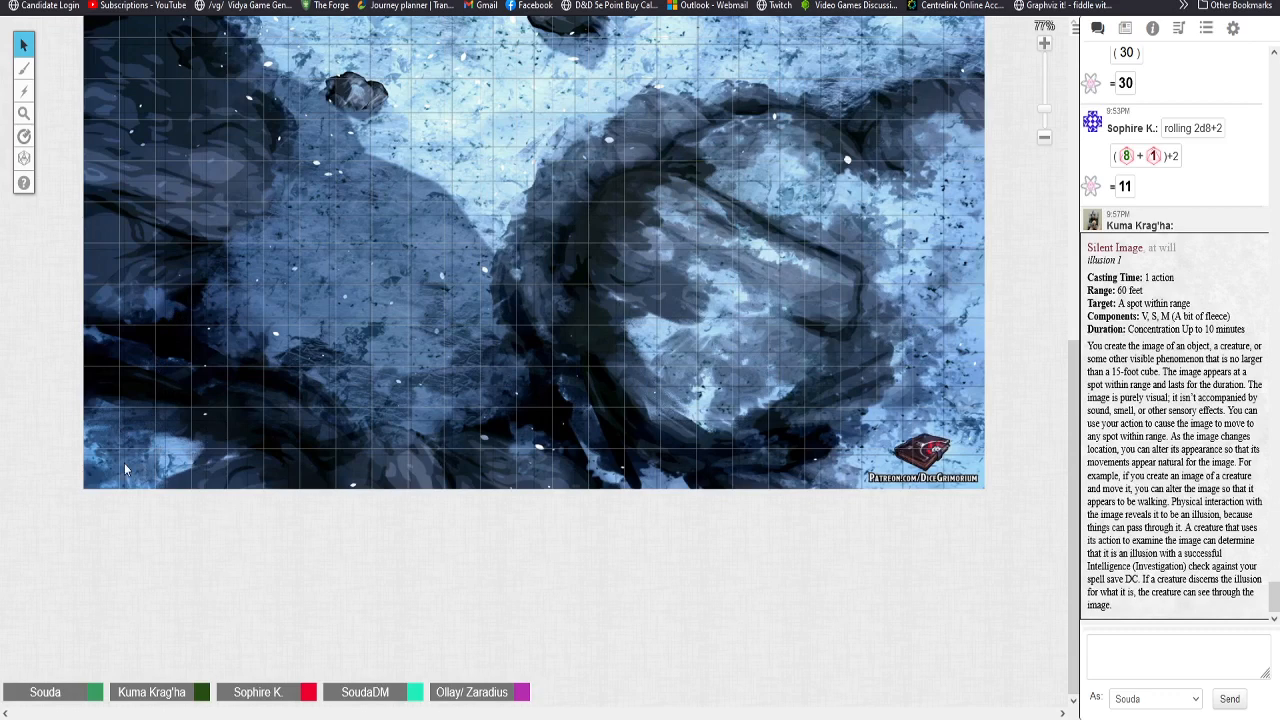
{"action": "mouse_move", "coordinate": [125, 338]}
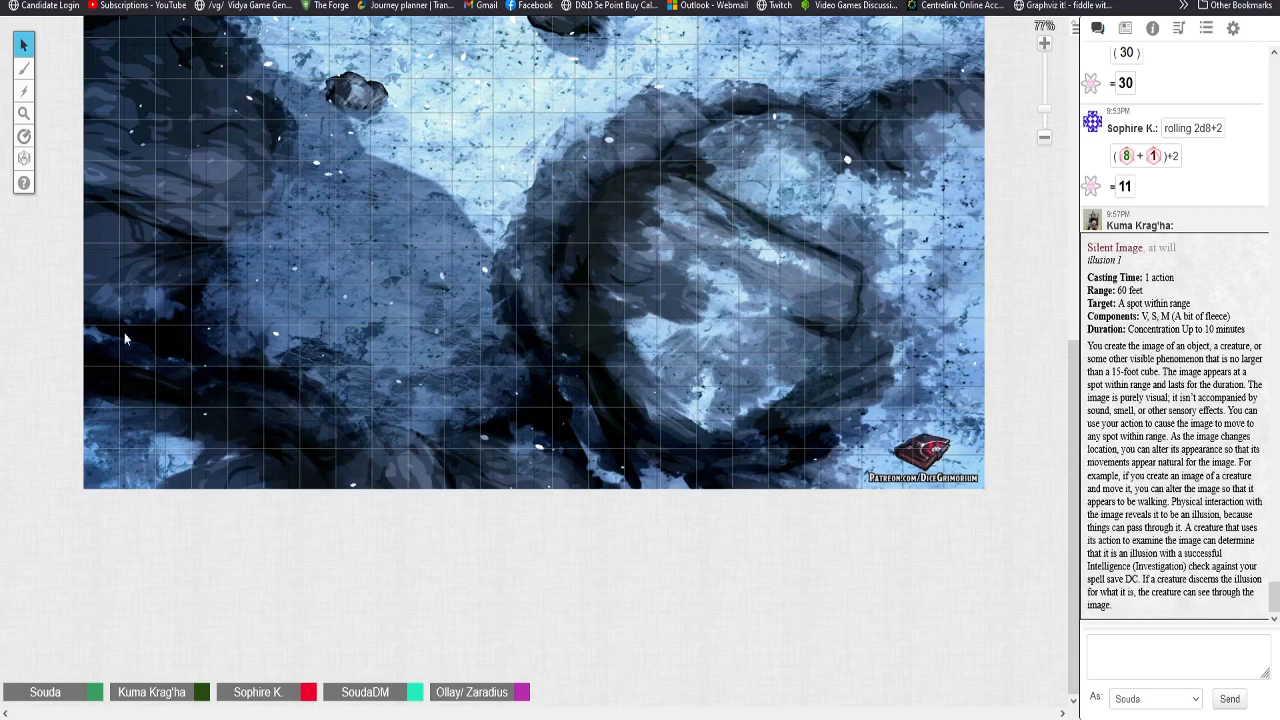
{"action": "mouse_move", "coordinate": [309, 311]}
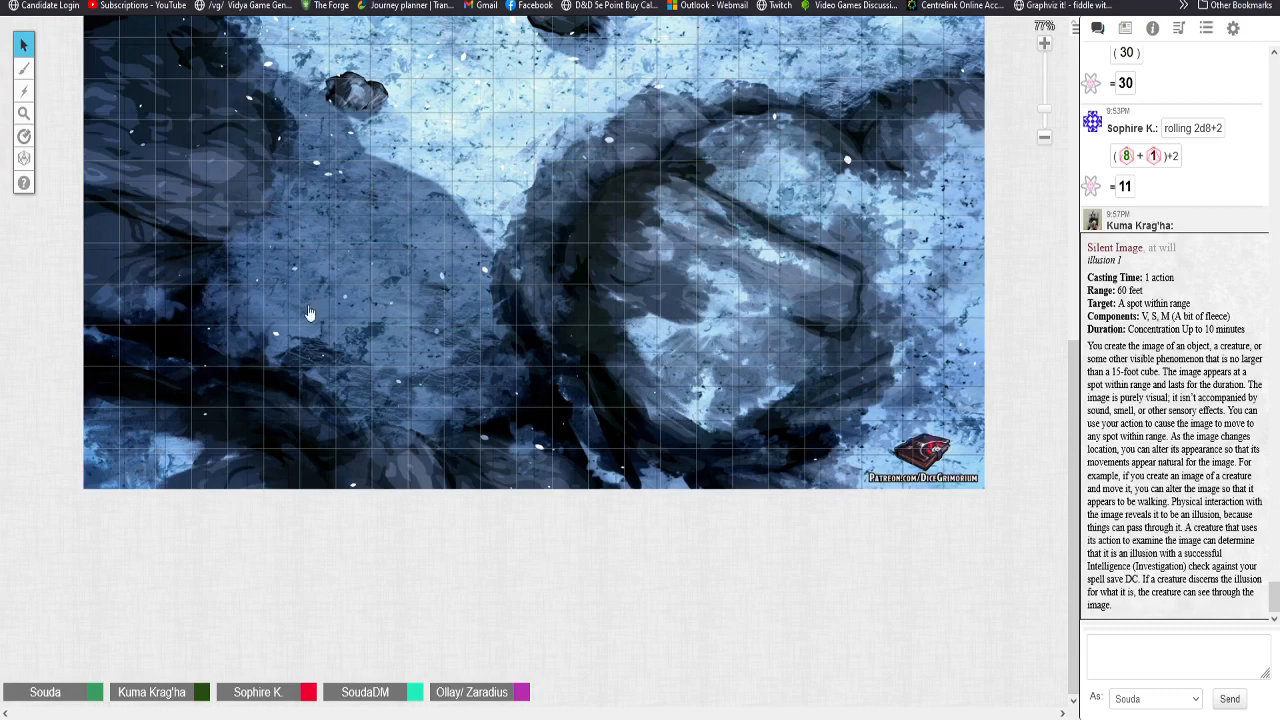
{"action": "mouse_move", "coordinate": [249, 258]}
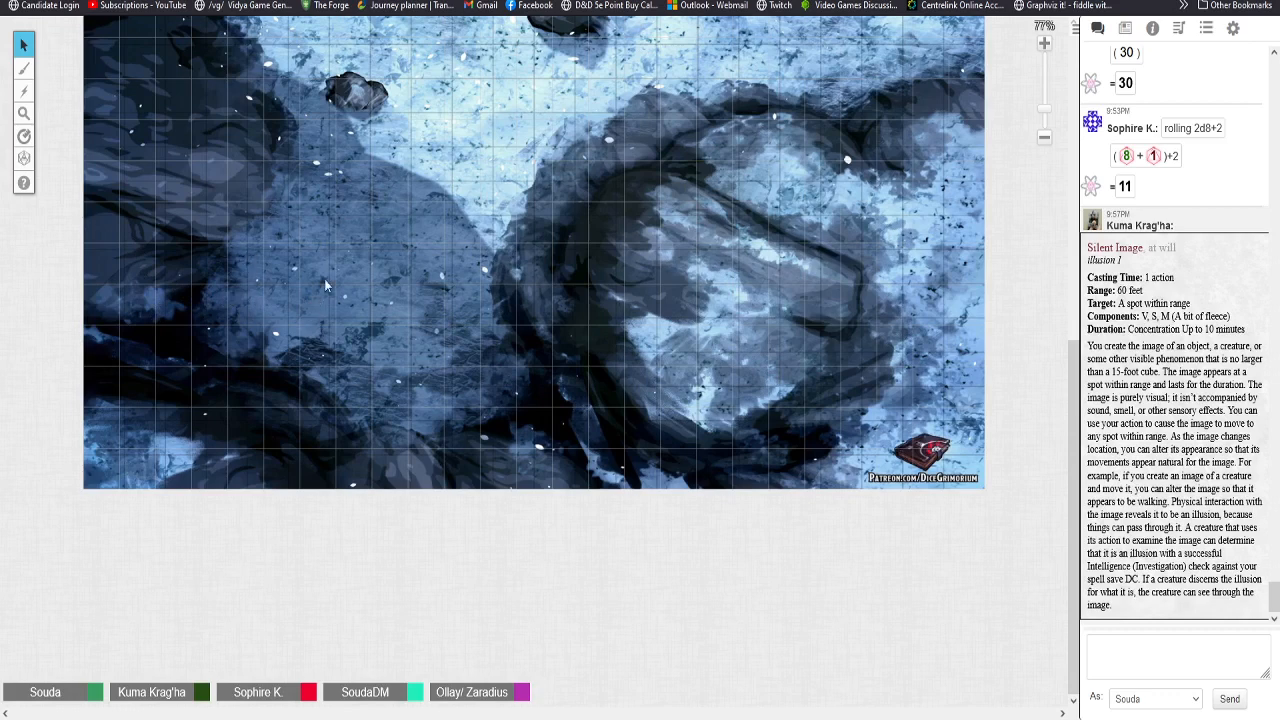
{"action": "mouse_move", "coordinate": [336, 274]}
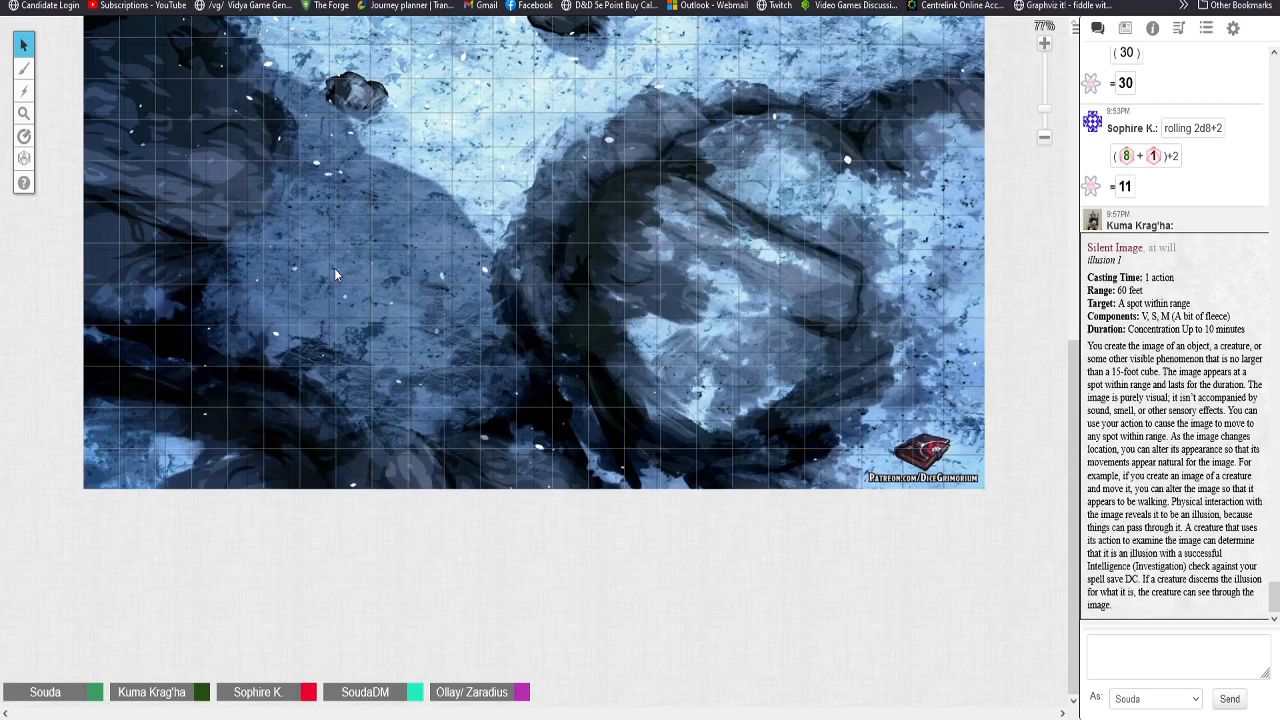
{"action": "mouse_move", "coordinate": [288, 222]}
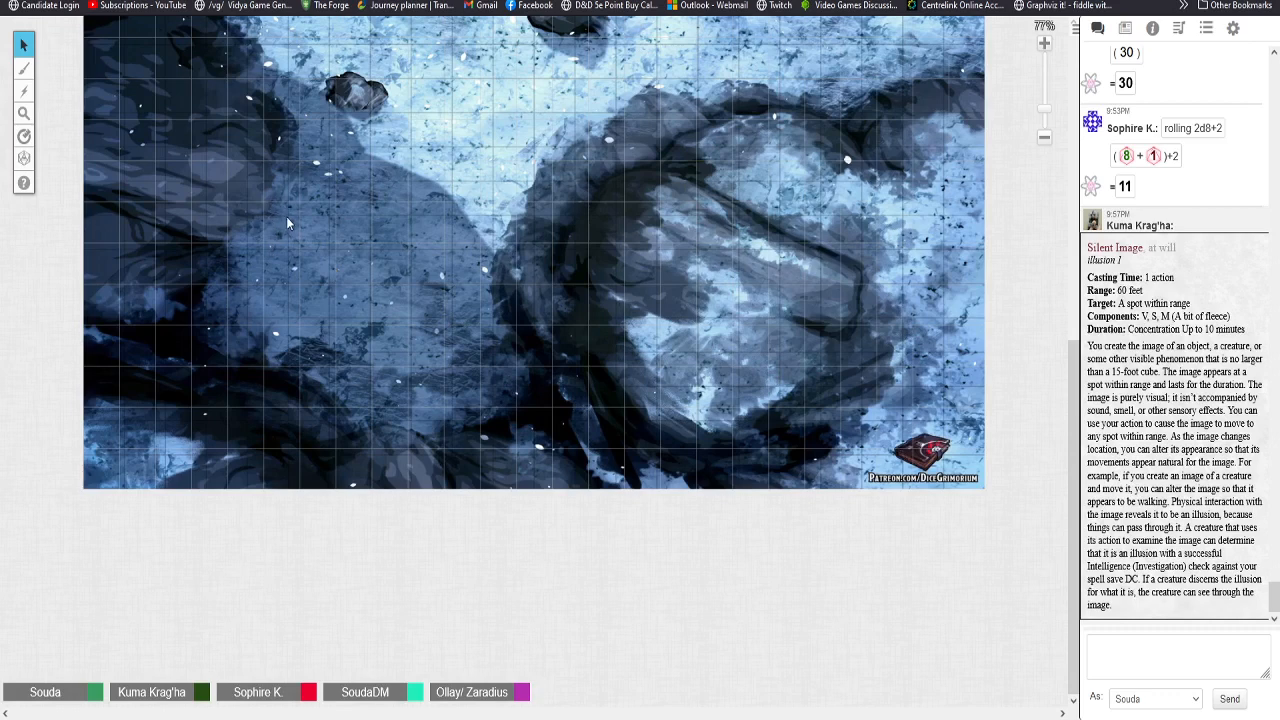
{"action": "mouse_move", "coordinate": [500, 348]}
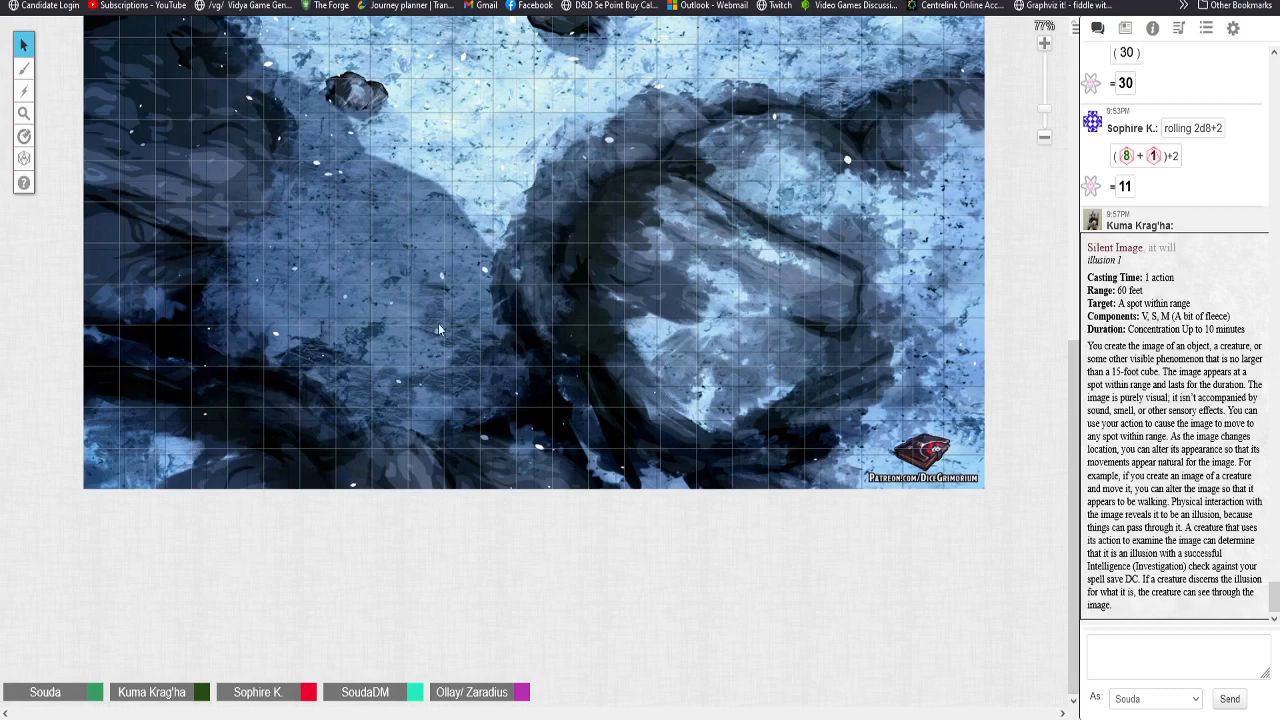
{"action": "mouse_move", "coordinate": [490, 220]}
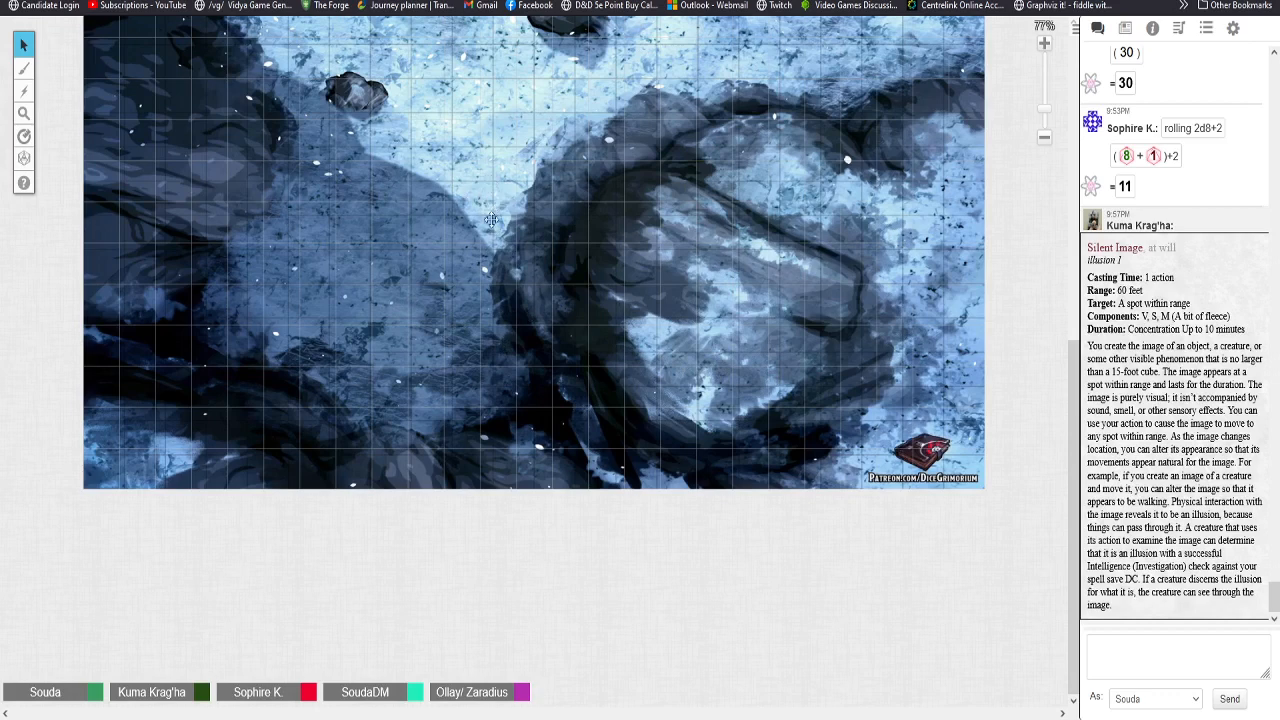
{"action": "mouse_move", "coordinate": [453, 328]}
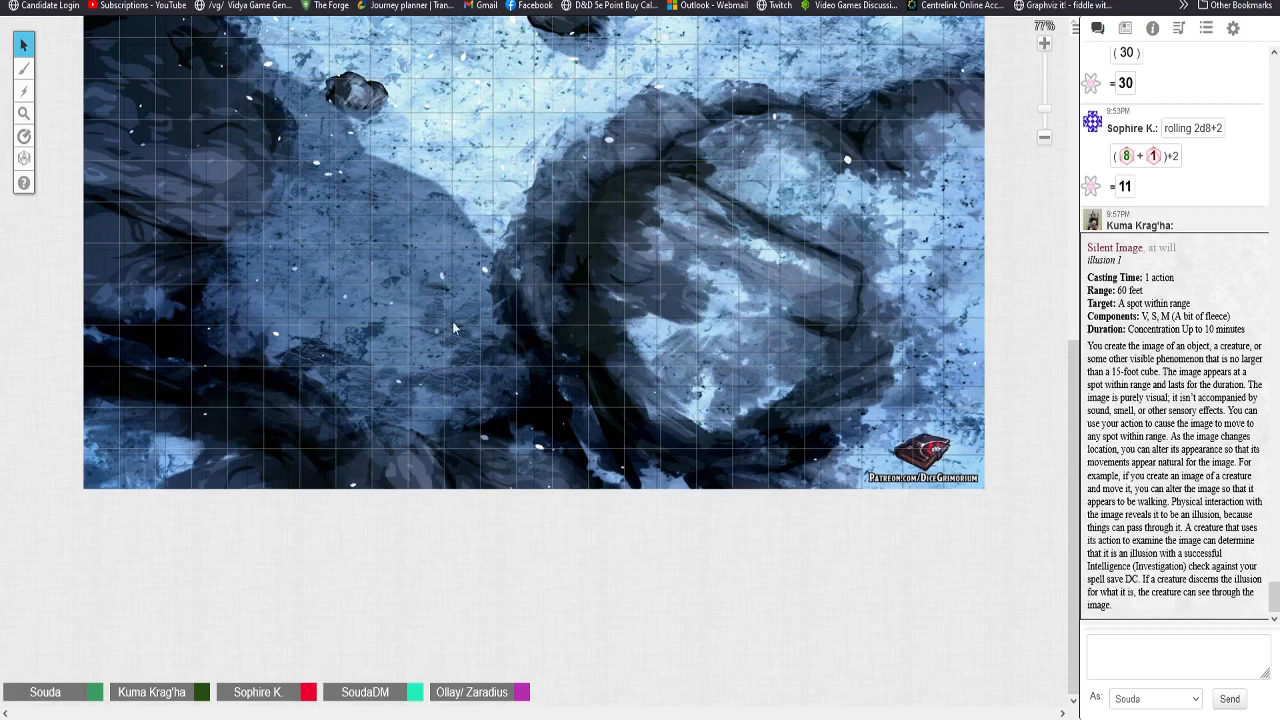
{"action": "mouse_move", "coordinate": [427, 307]}
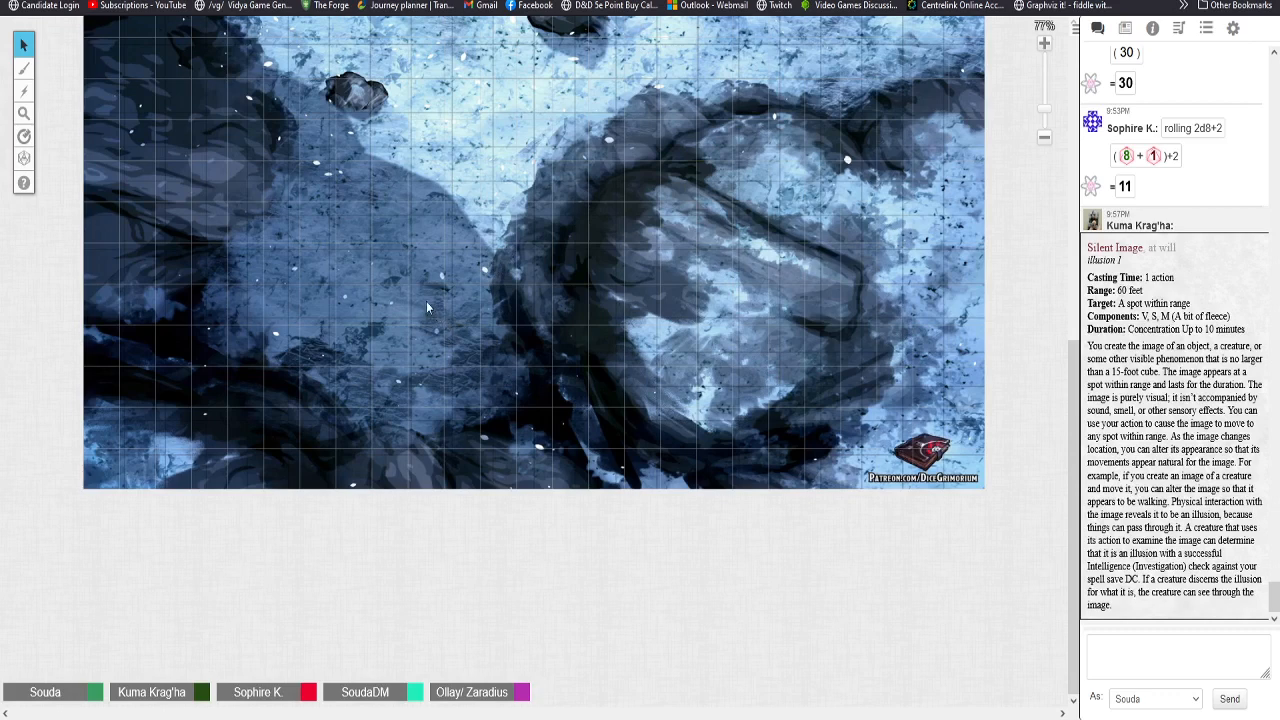
{"action": "mouse_move", "coordinate": [400, 302]}
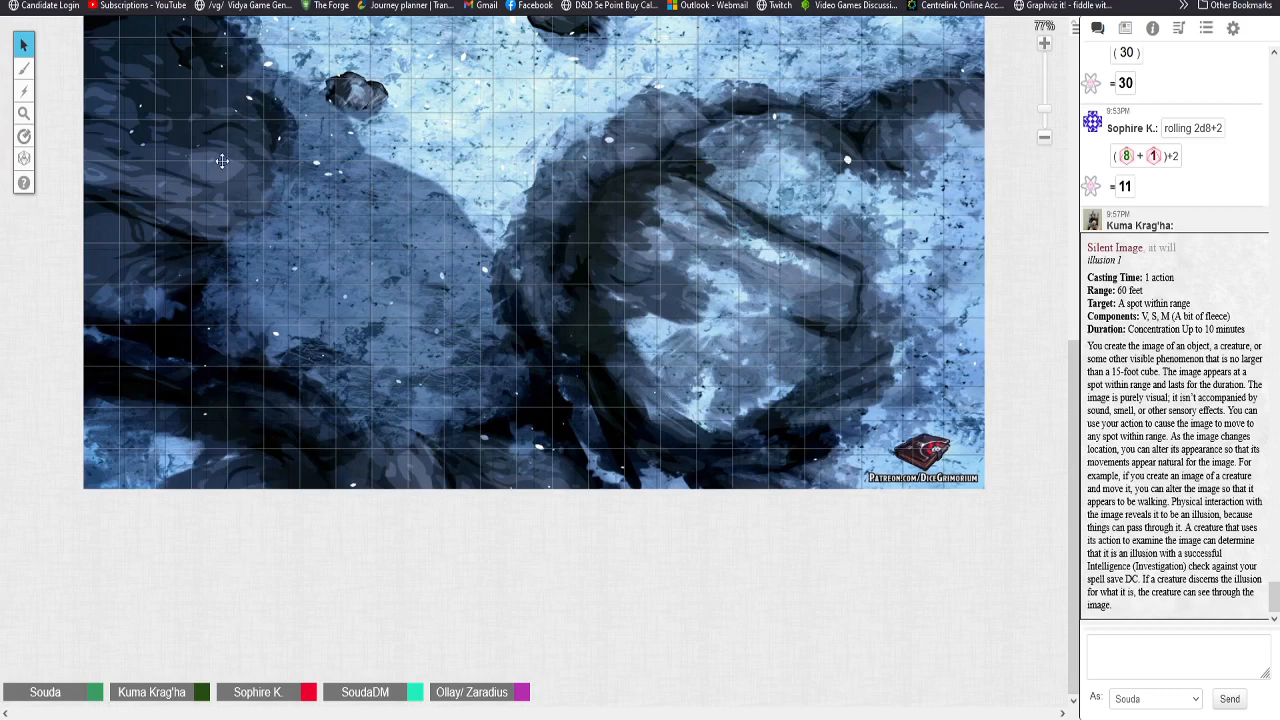
{"action": "mouse_move", "coordinate": [89, 296]}
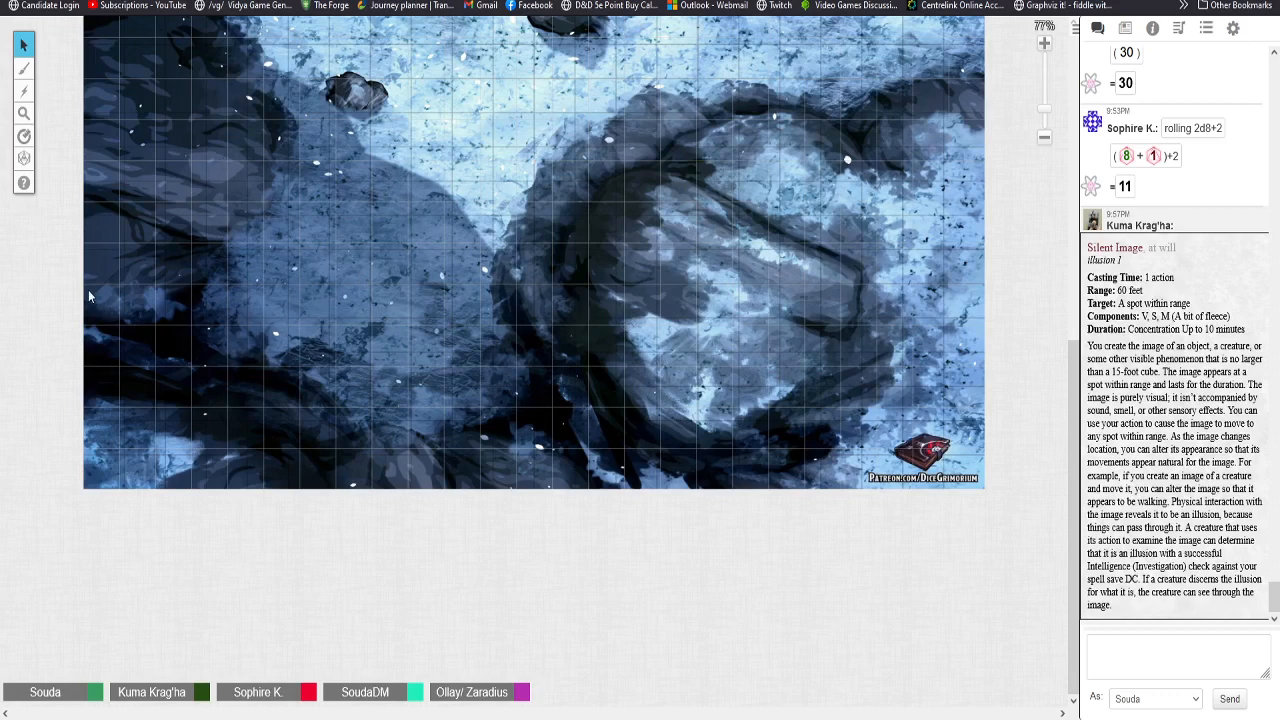
{"action": "mouse_move", "coordinate": [968, 64]}
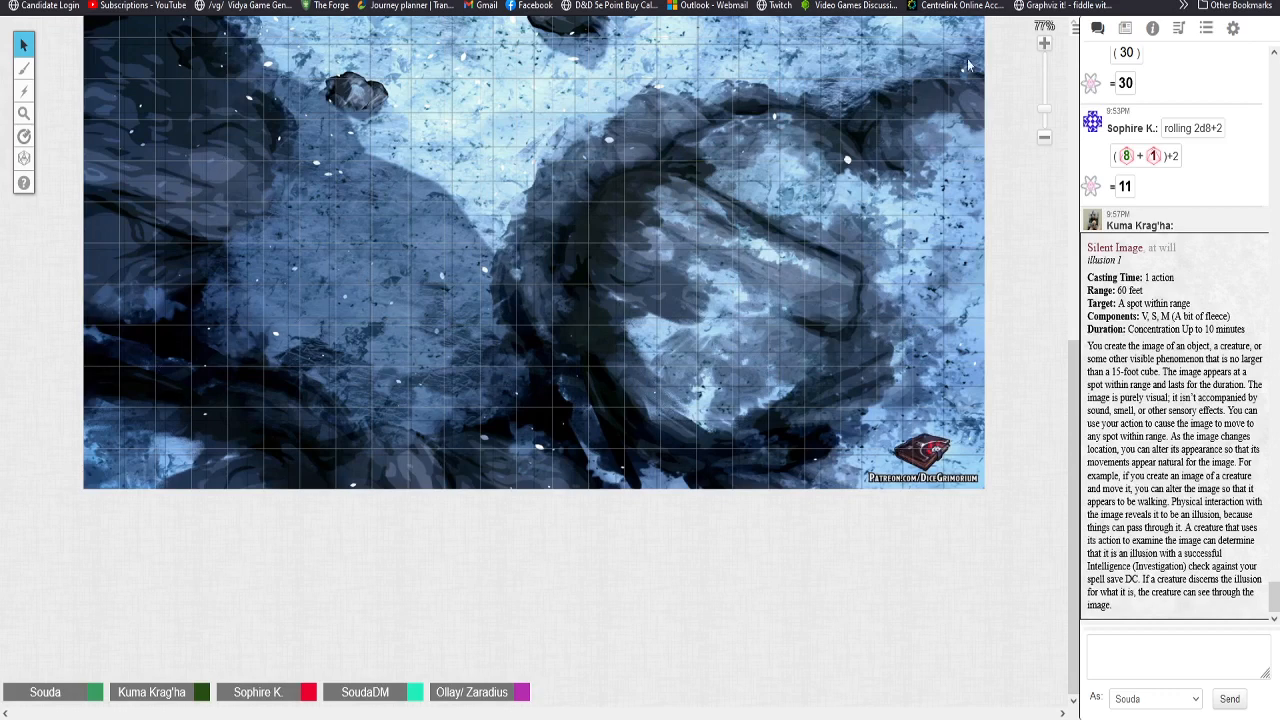
{"action": "mouse_move", "coordinate": [240, 337]}
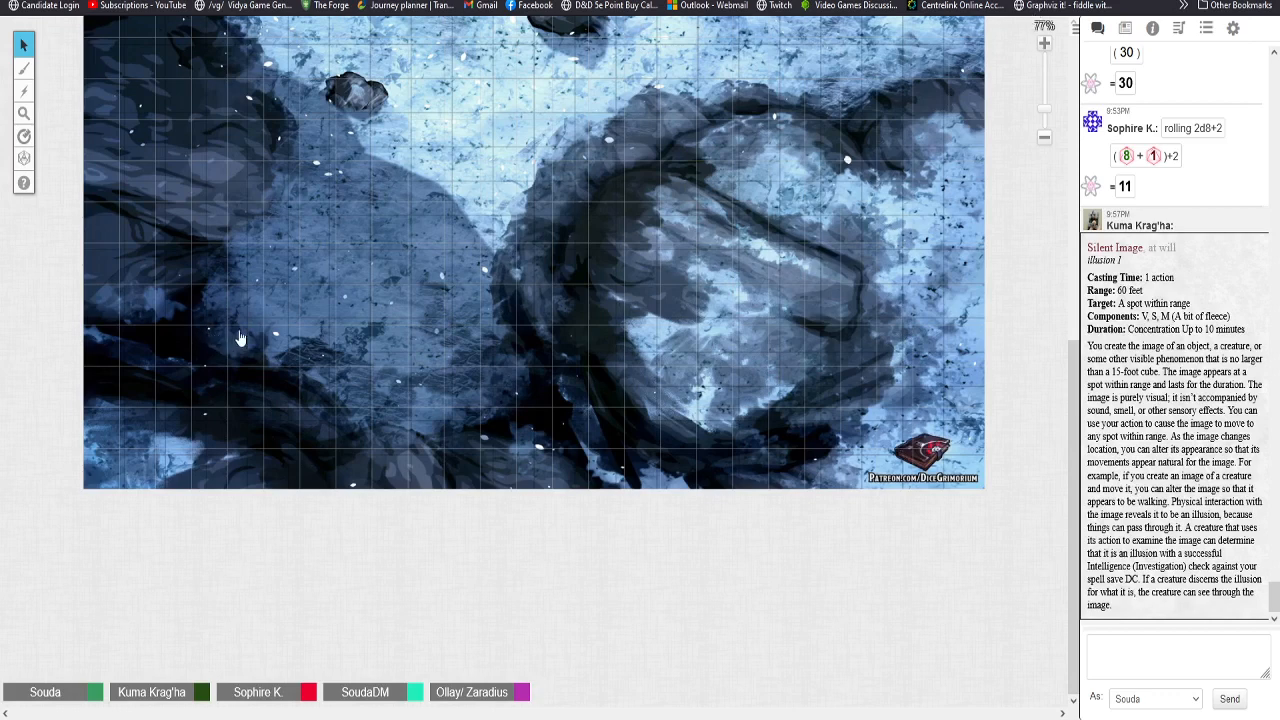
{"action": "mouse_move", "coordinate": [238, 345]}
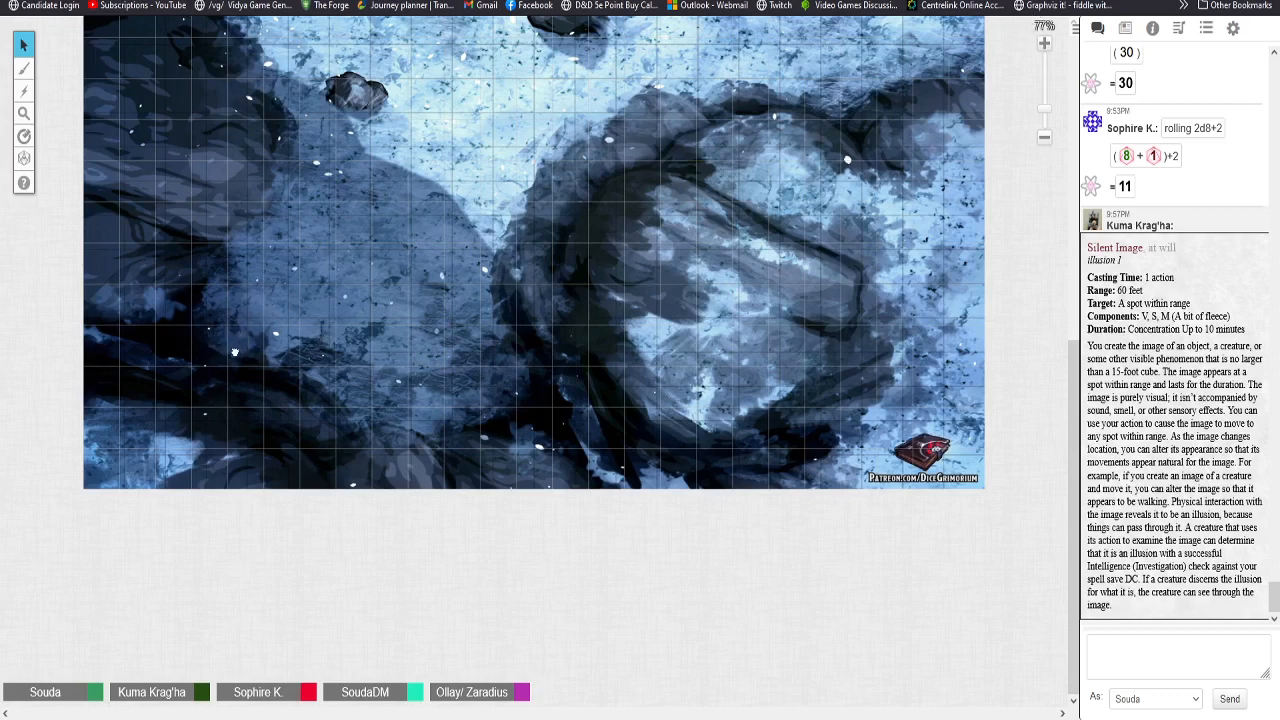
{"action": "mouse_move", "coordinate": [268, 337]}
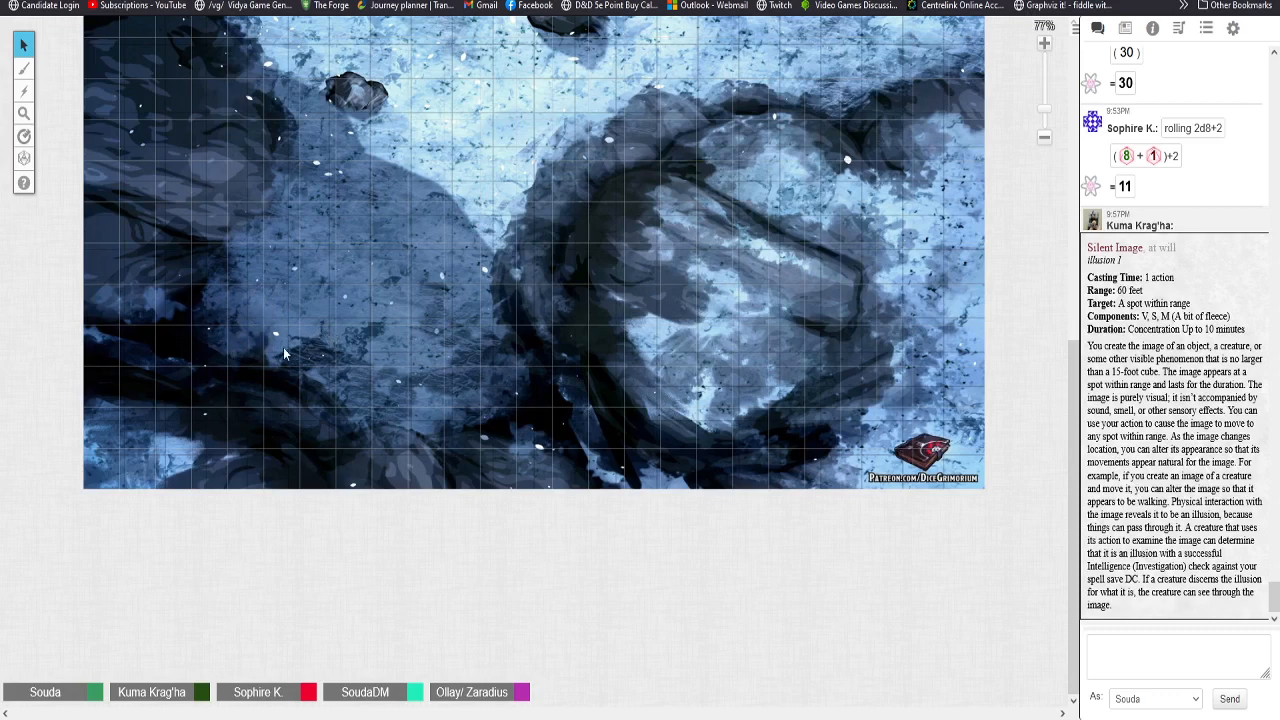
{"action": "mouse_move", "coordinate": [287, 360]}
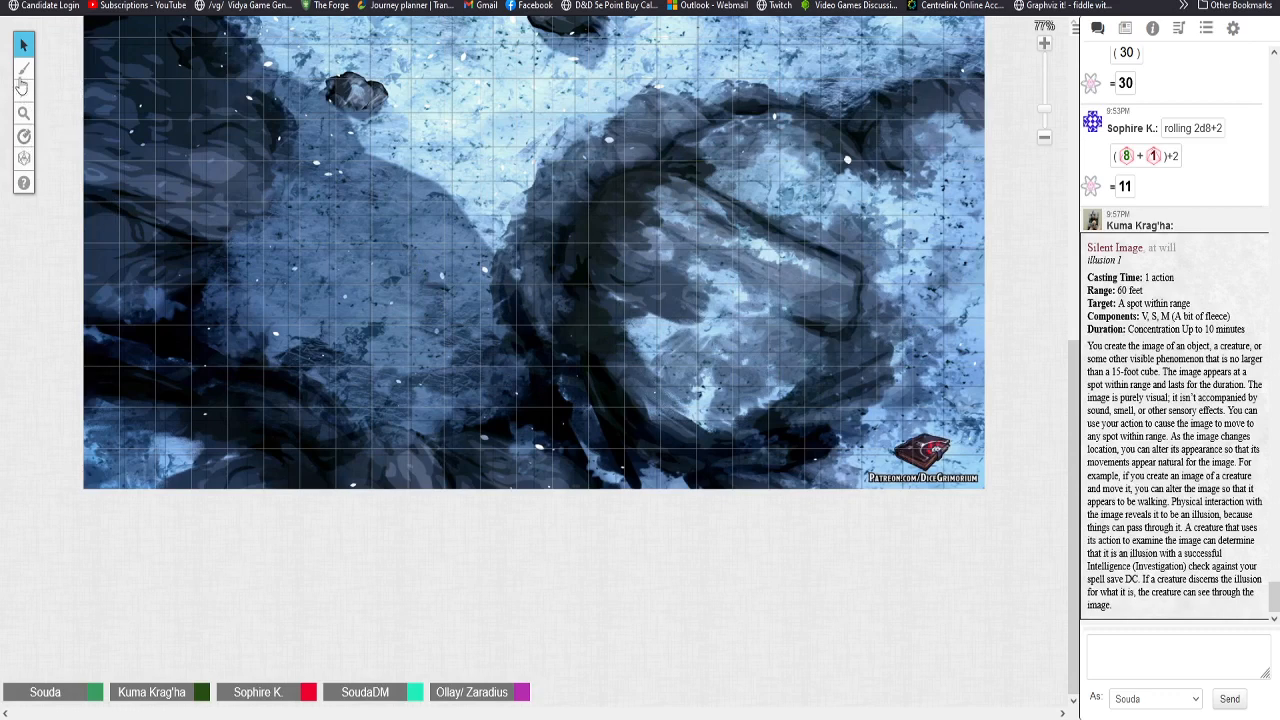
{"action": "mouse_move", "coordinate": [155, 265]}
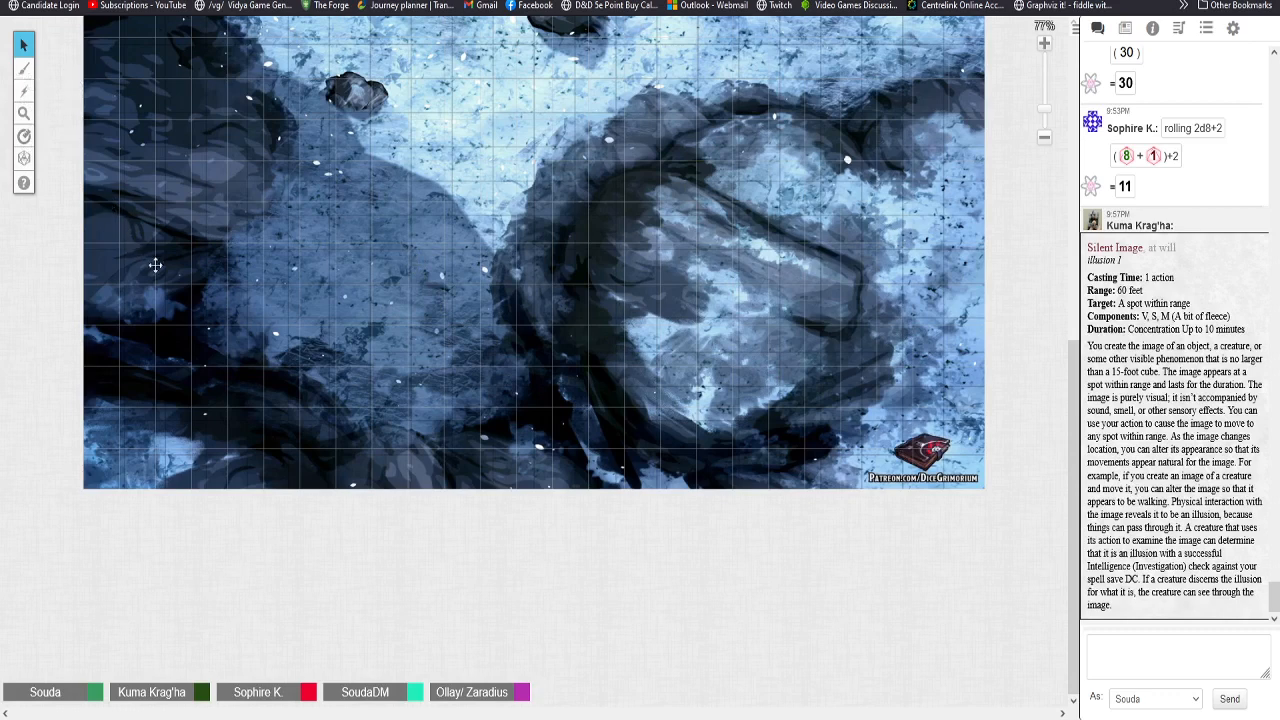
{"action": "mouse_move", "coordinate": [438, 364]}
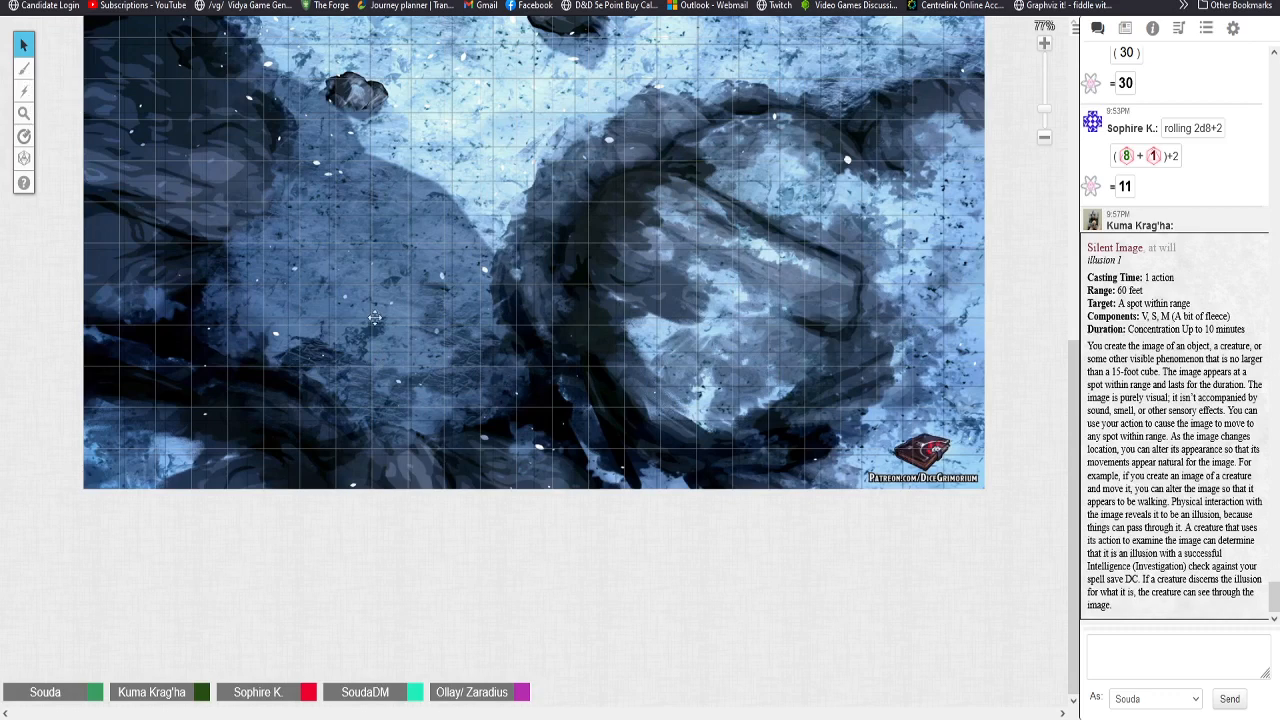
{"action": "mouse_move", "coordinate": [758, 240]}
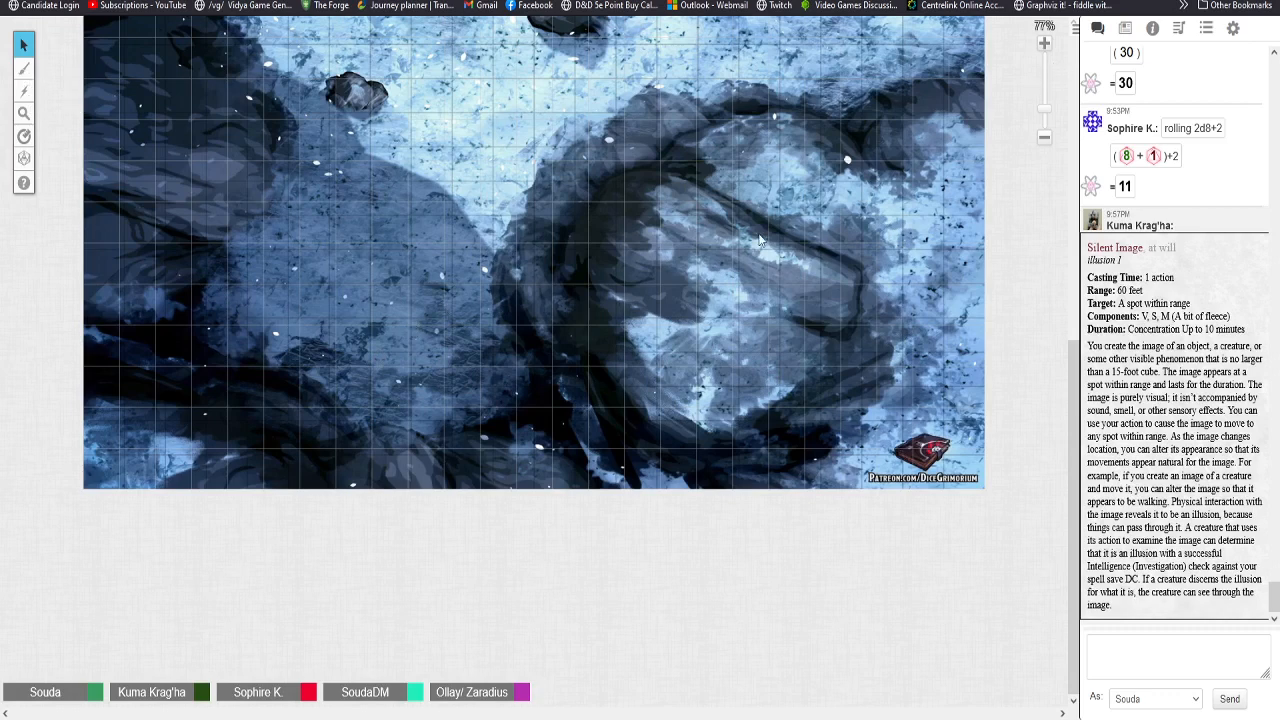
{"action": "mouse_move", "coordinate": [770, 255]}
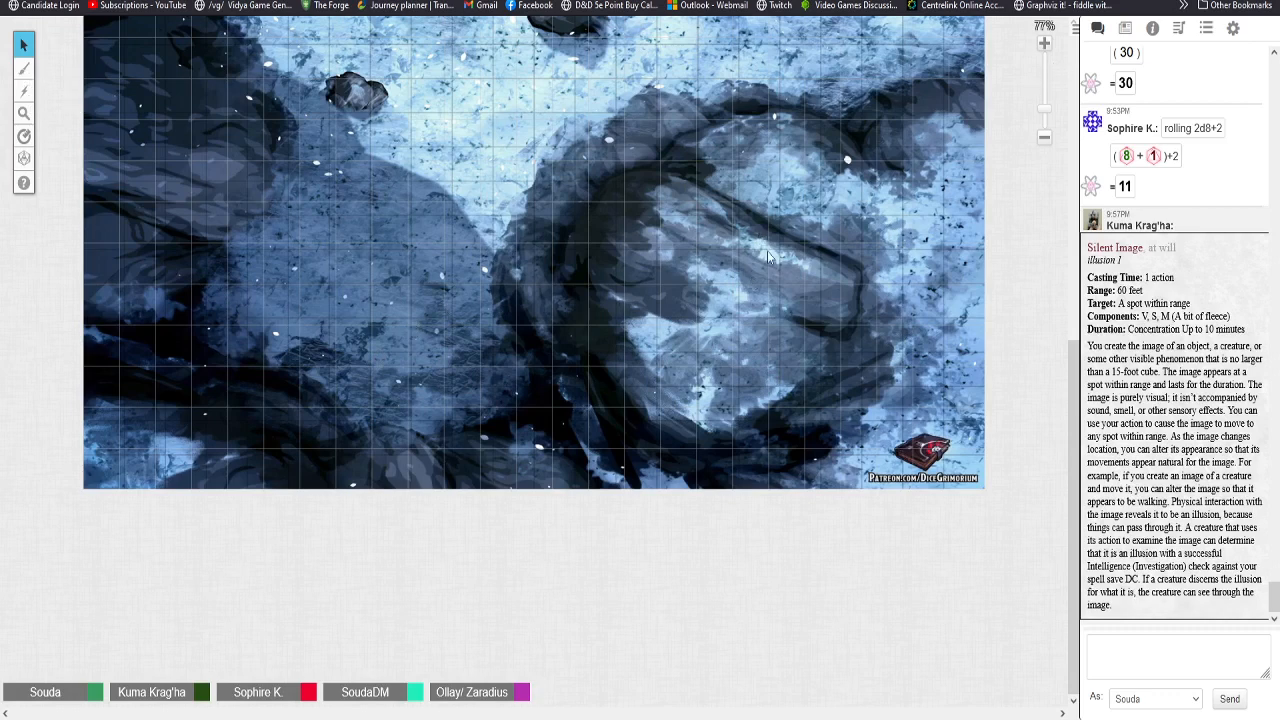
{"action": "mouse_move", "coordinate": [750, 290]}
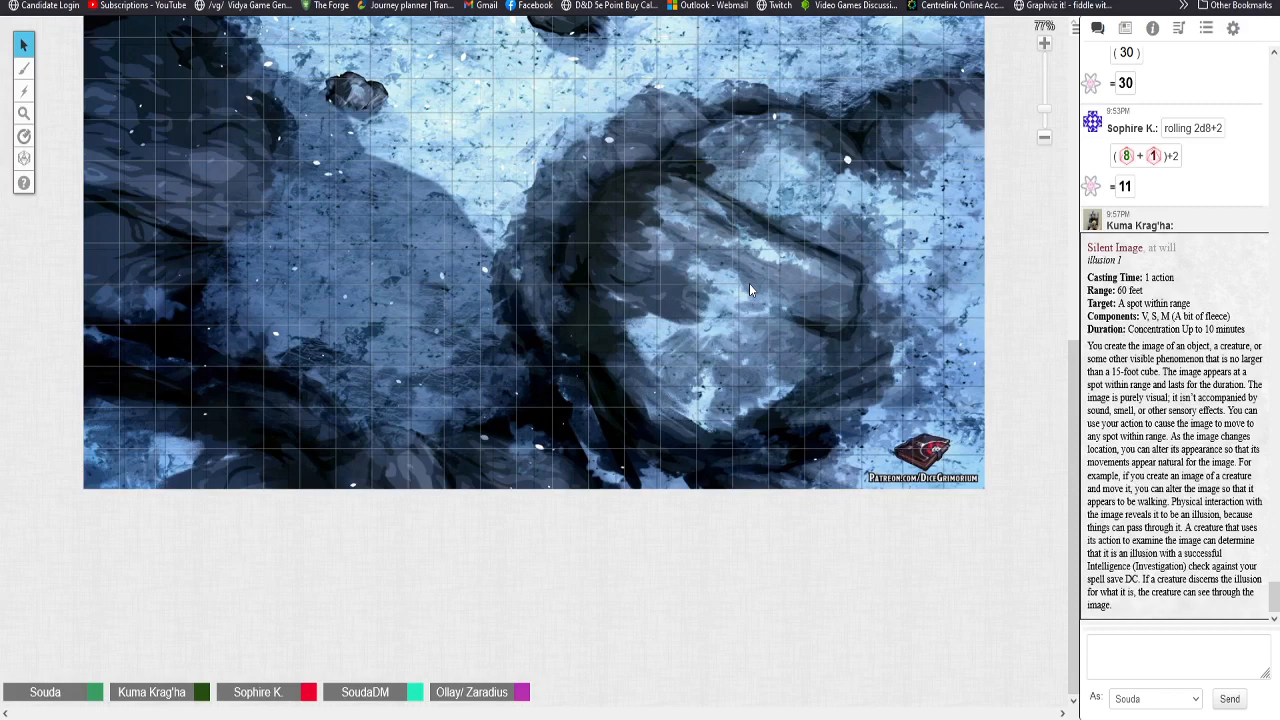
{"action": "scroll", "scroll_direction": "down", "scroll_amount": 3}
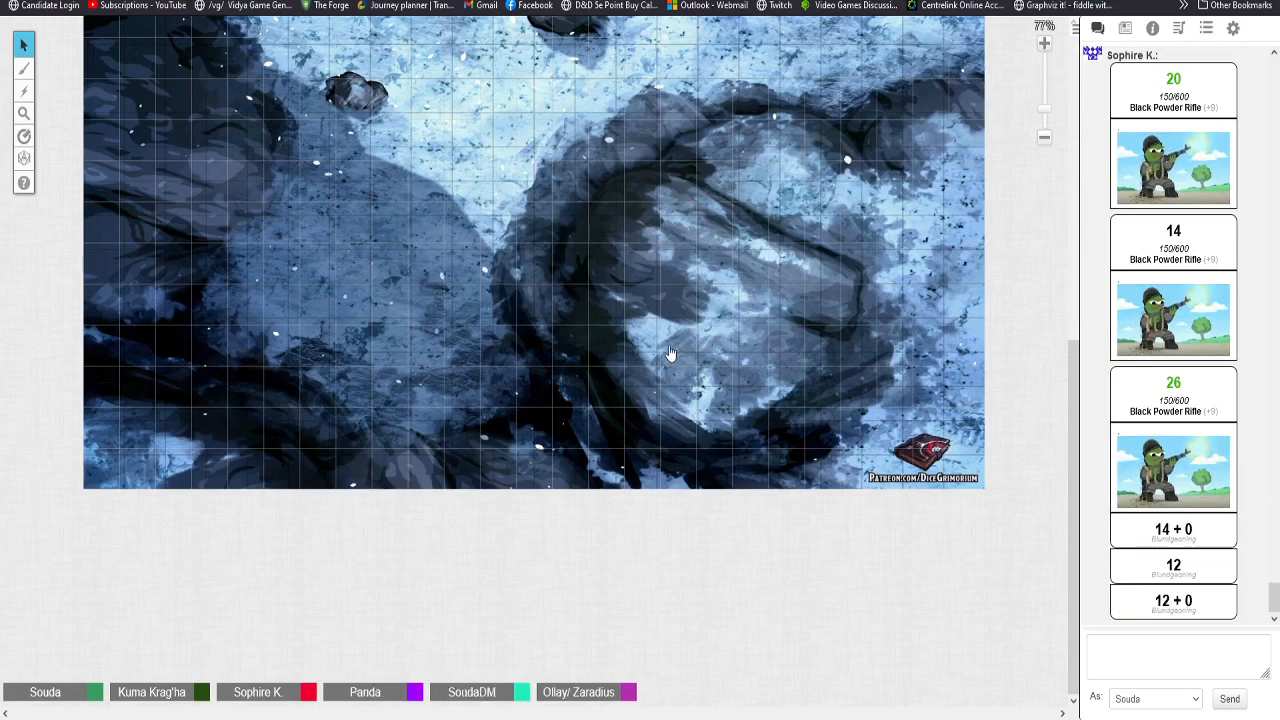
{"action": "mouse_move", "coordinate": [783, 464]}
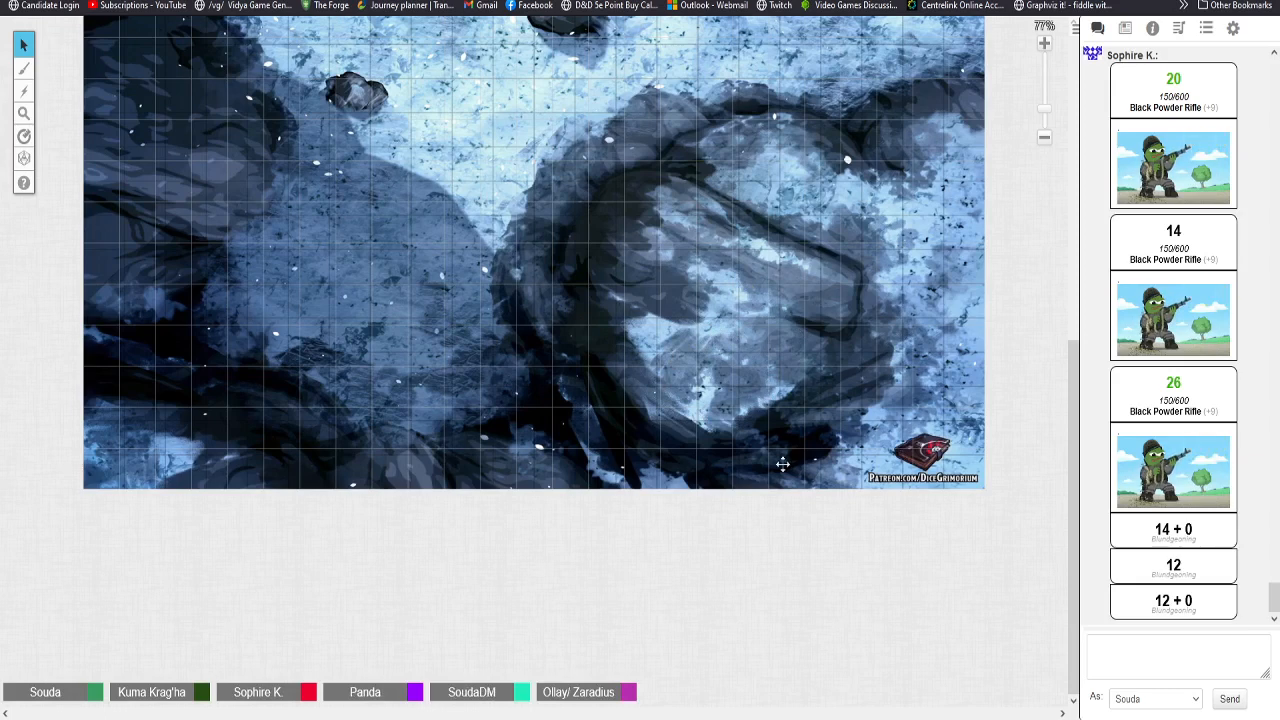
{"action": "mouse_move", "coordinate": [837, 462]}
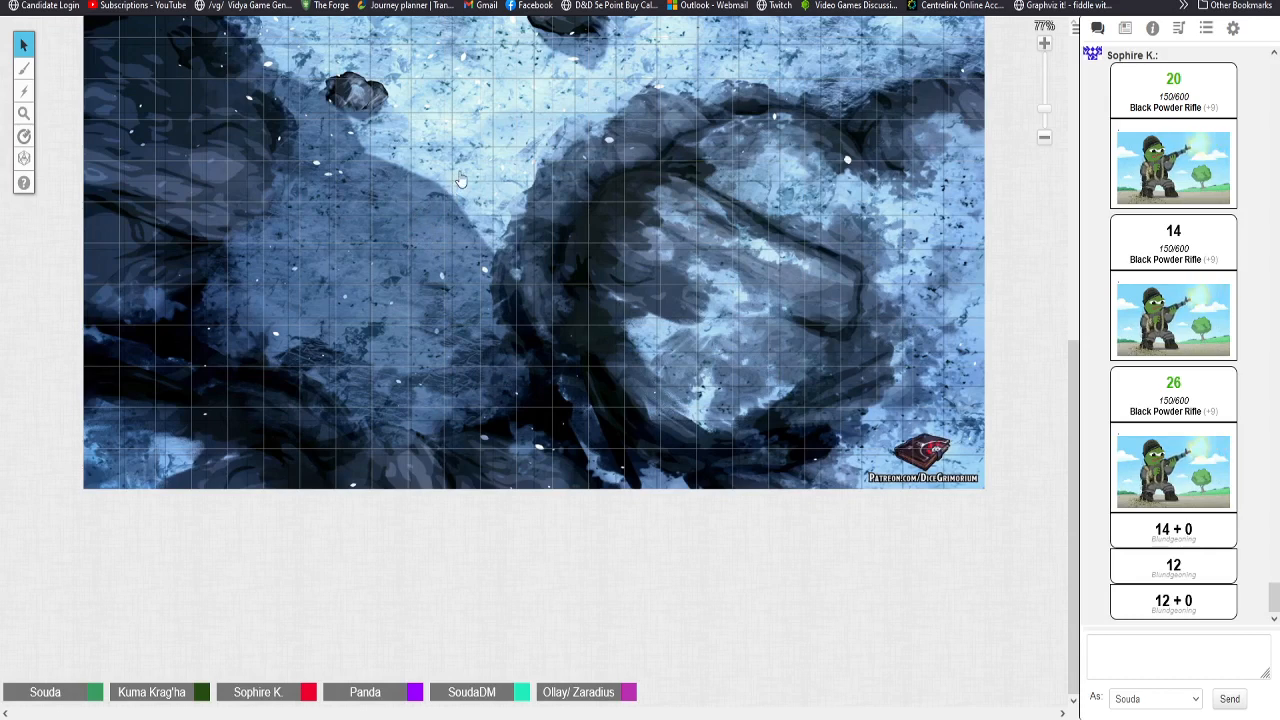
{"action": "mouse_move", "coordinate": [405, 233]}
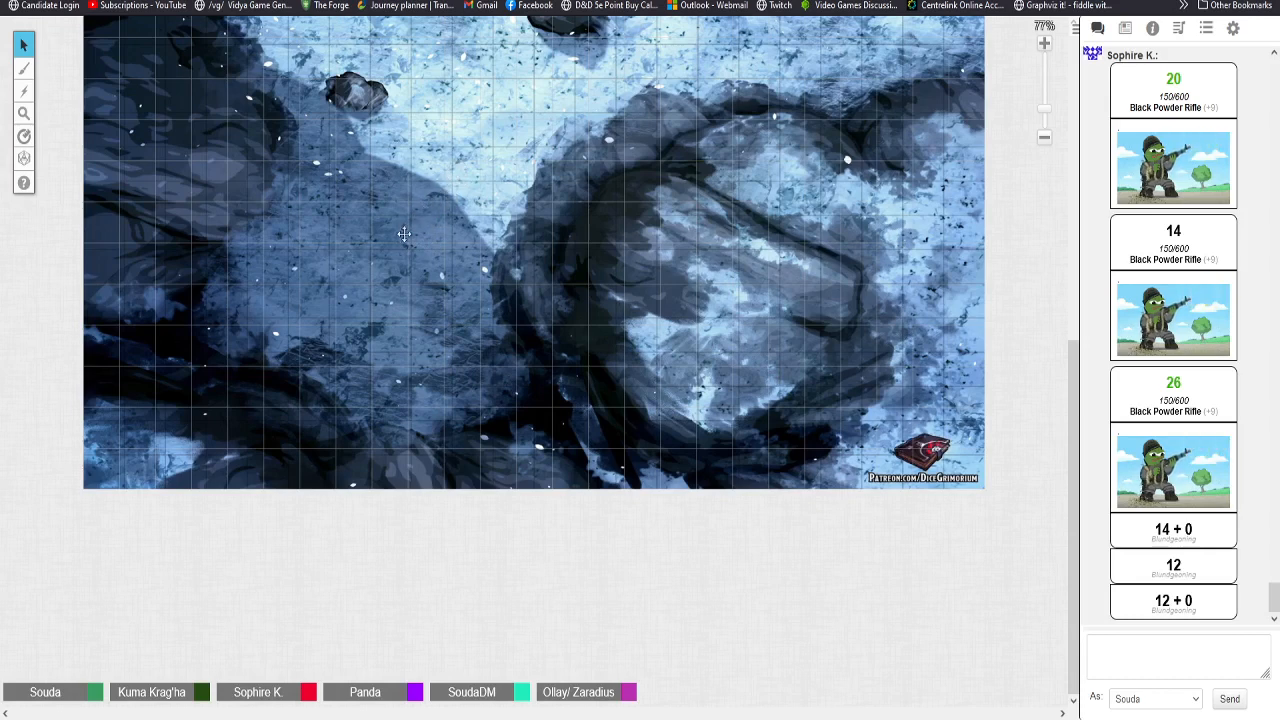
{"action": "mouse_move", "coordinate": [335, 263]}
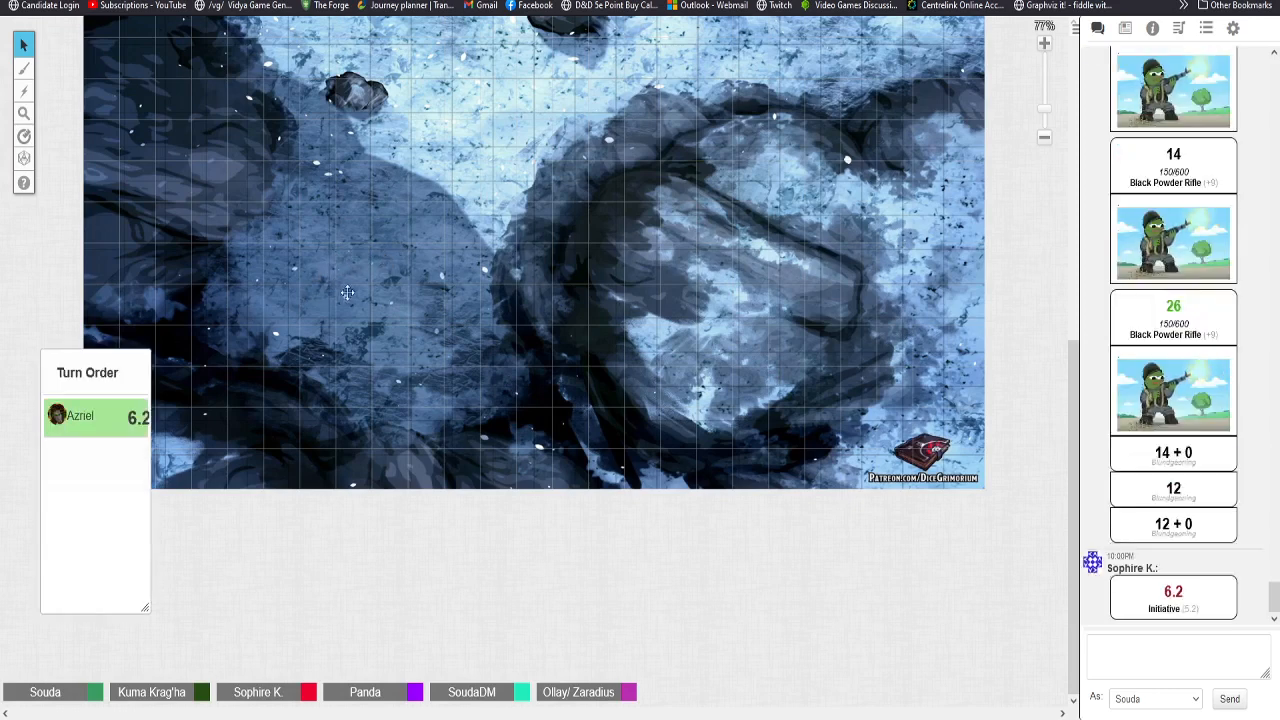
{"action": "mouse_move", "coordinate": [320, 250]}
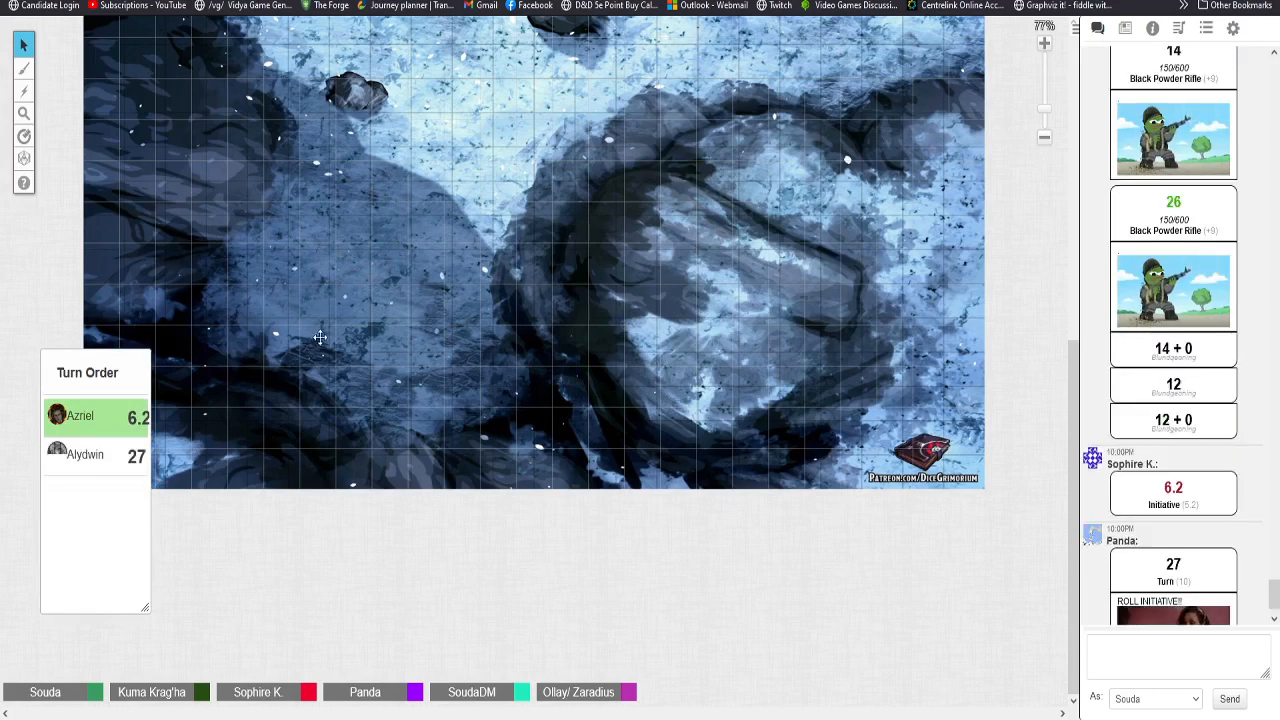
{"action": "mouse_move", "coordinate": [288, 372]}
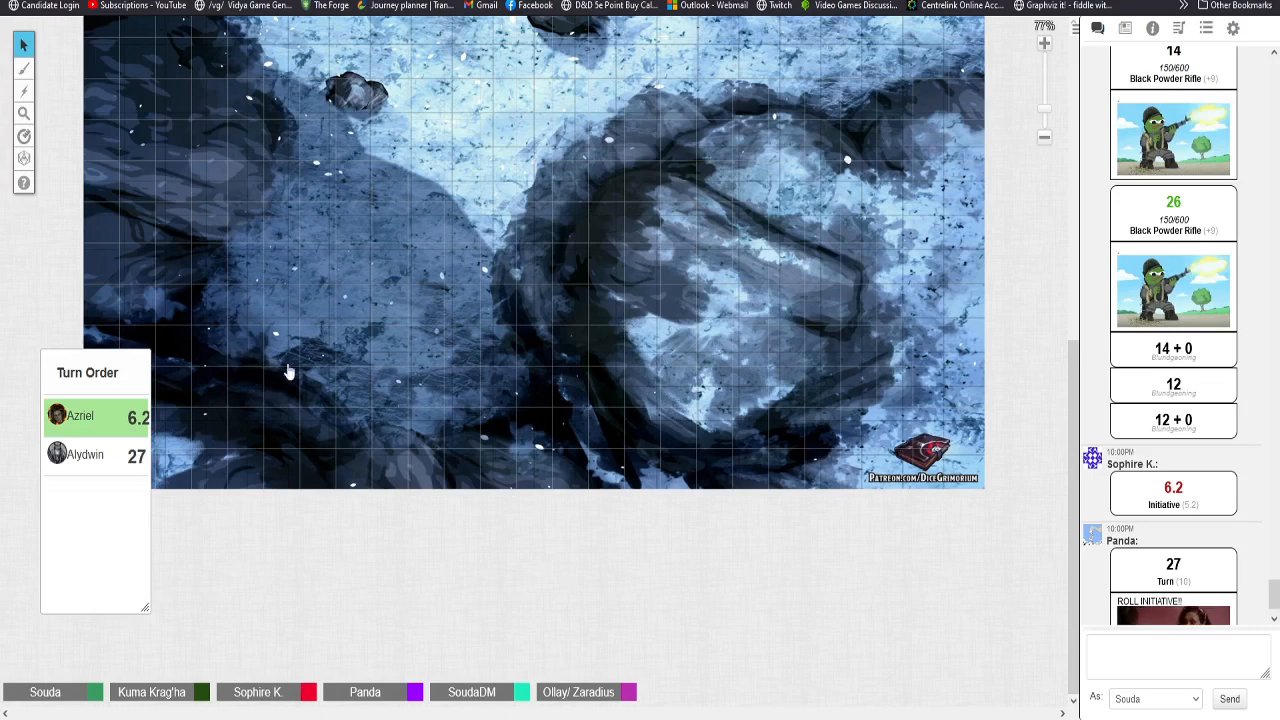
{"action": "mouse_move", "coordinate": [318, 338]}
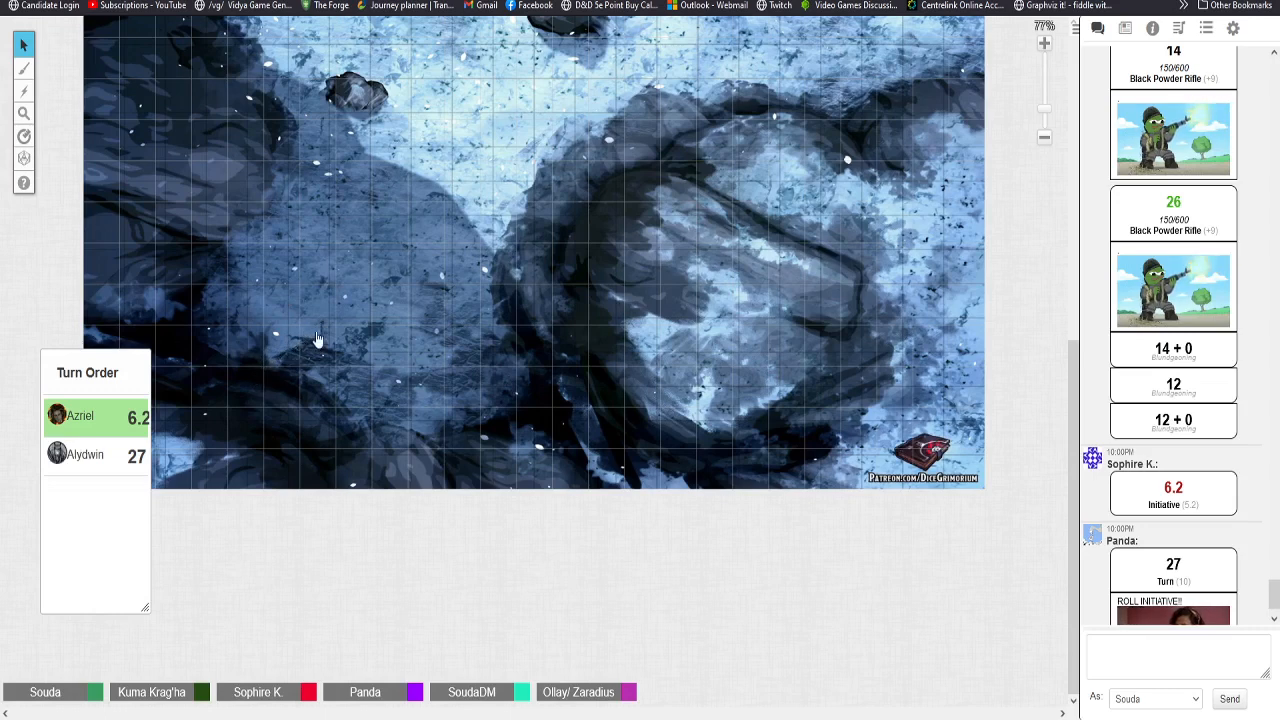
{"action": "mouse_move", "coordinate": [300, 388]}
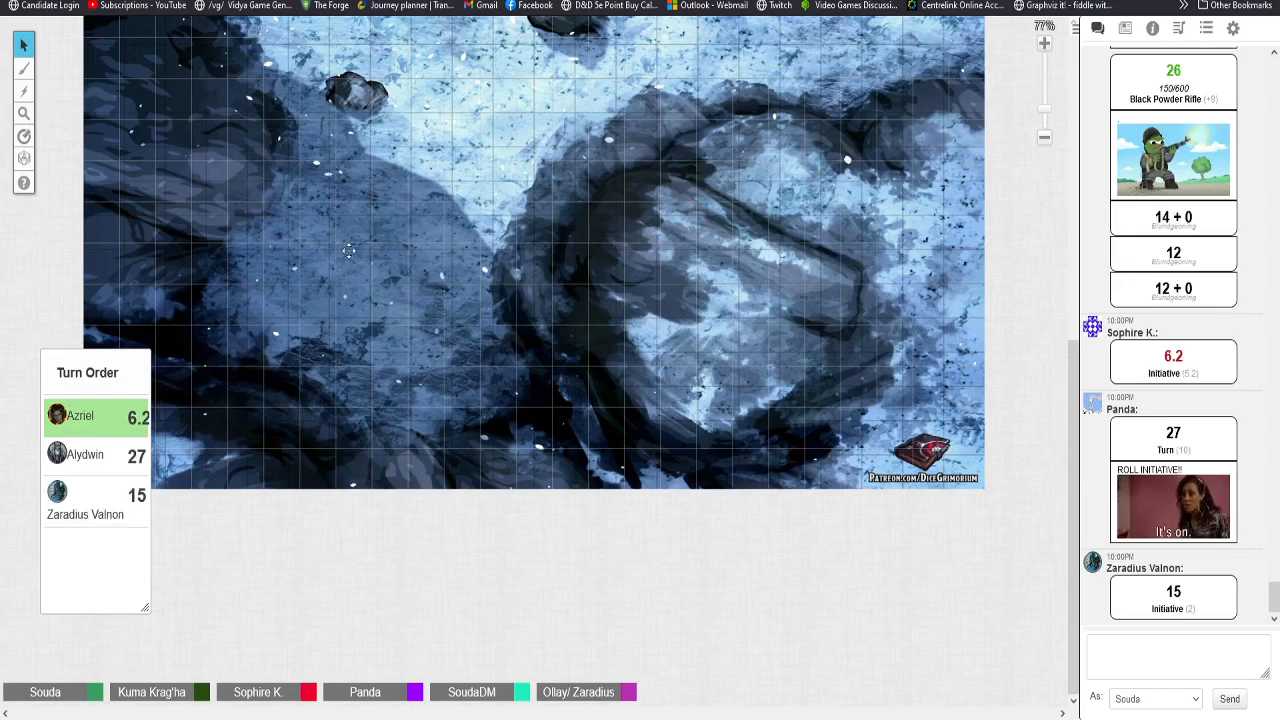
{"action": "mouse_move", "coordinate": [370, 310]}
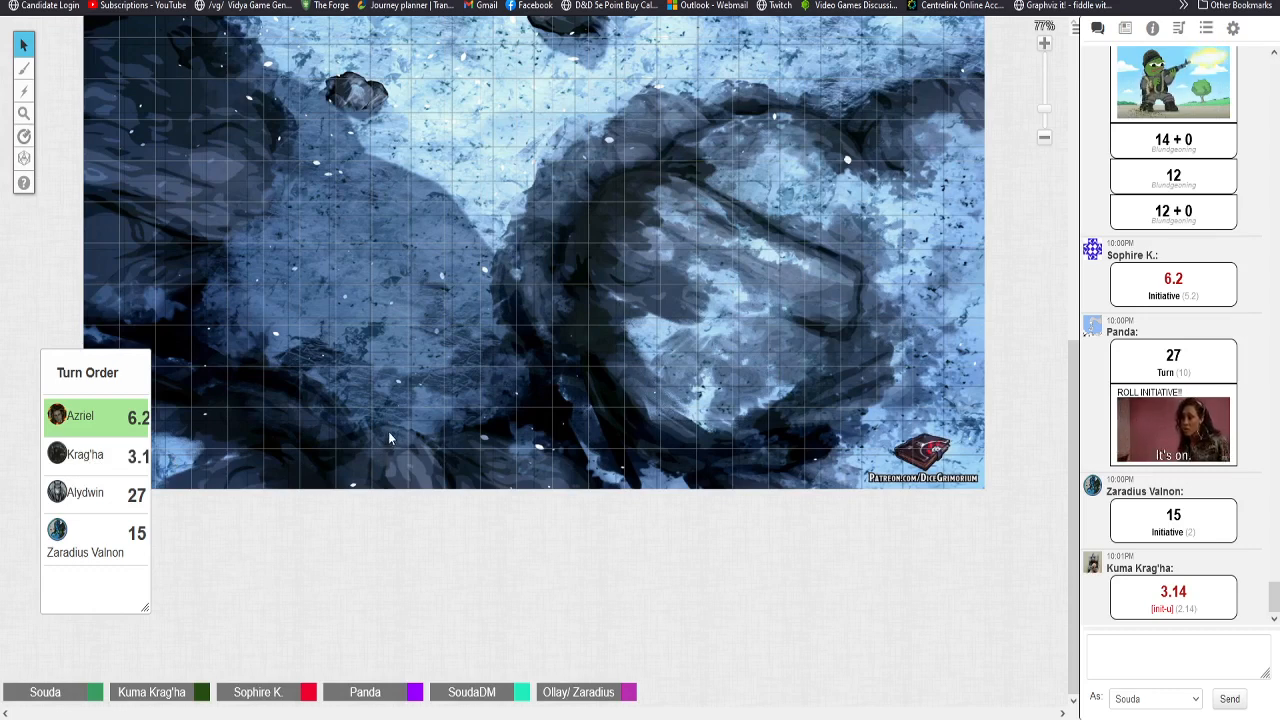
{"action": "mouse_move", "coordinate": [425, 367]}
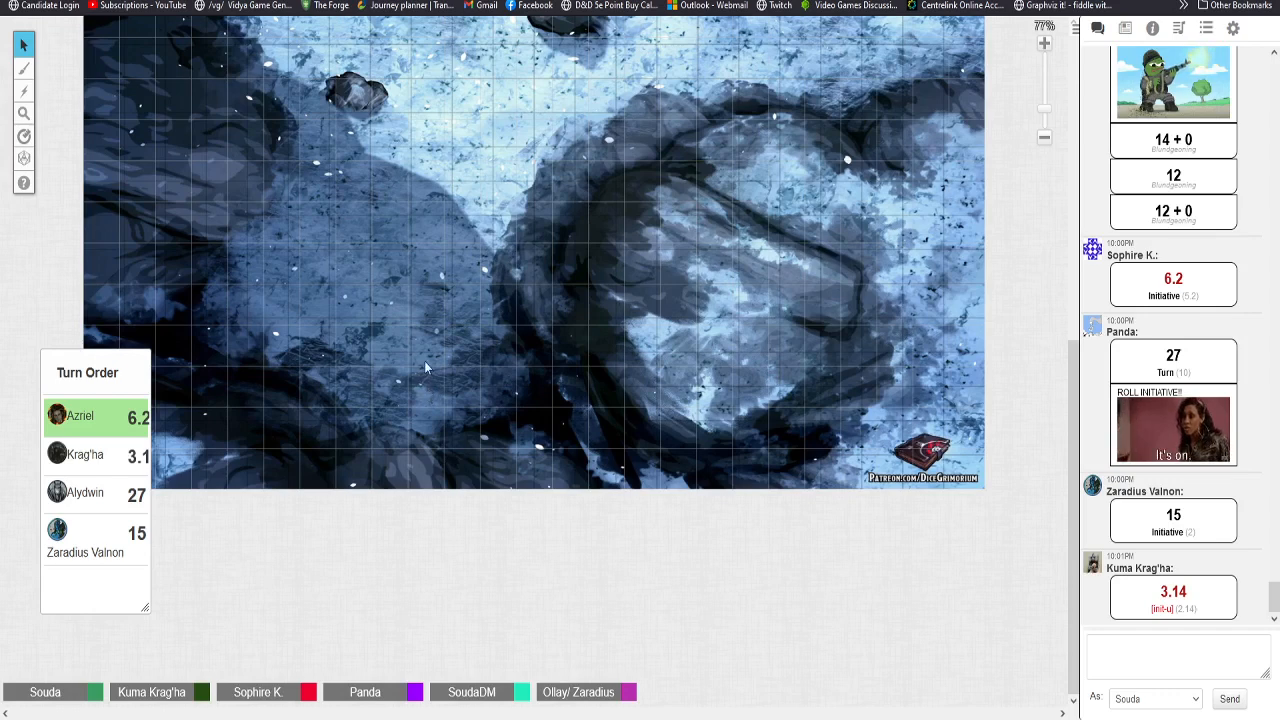
{"action": "mouse_move", "coordinate": [400, 398]}
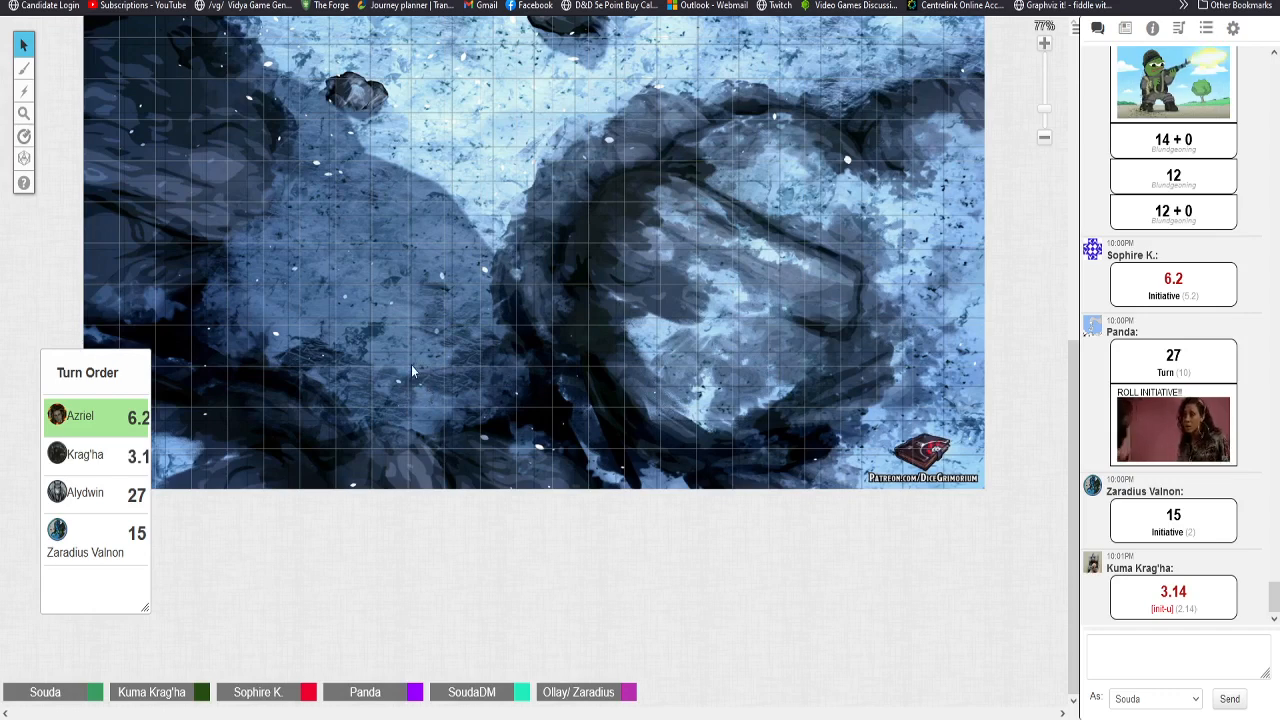
{"action": "mouse_move", "coordinate": [400, 388]}
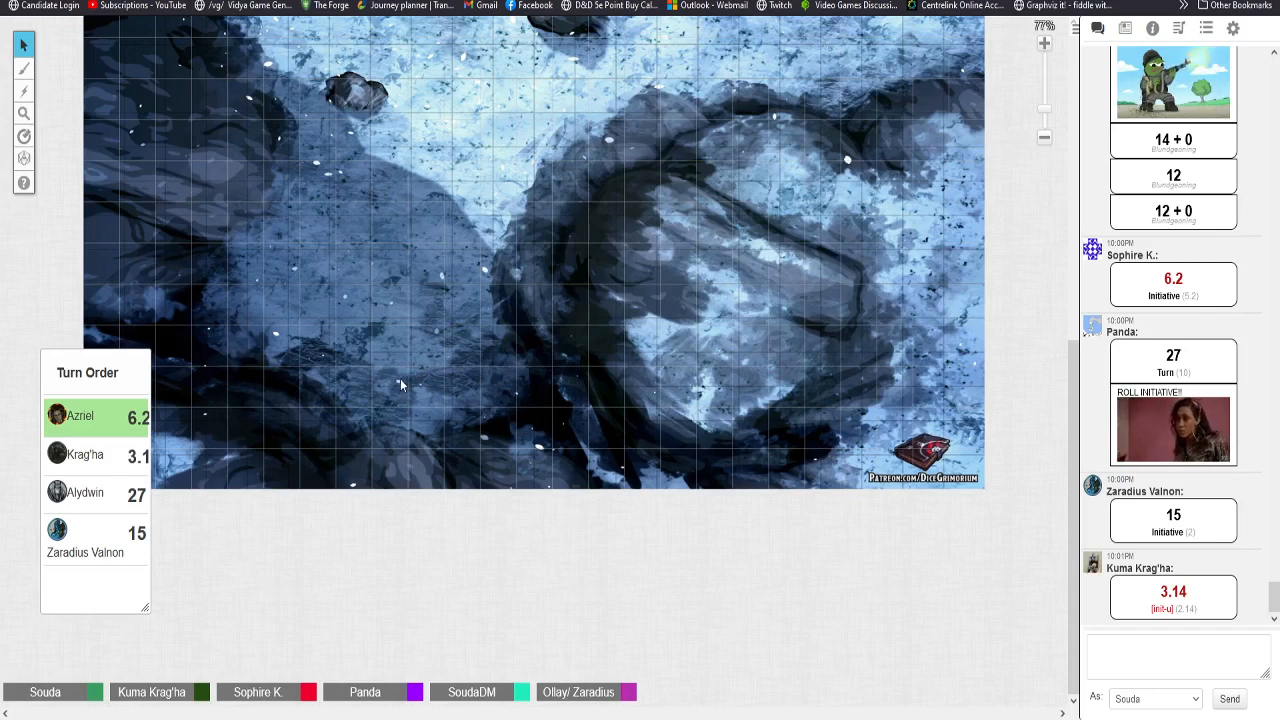
{"action": "mouse_move", "coordinate": [408, 384]}
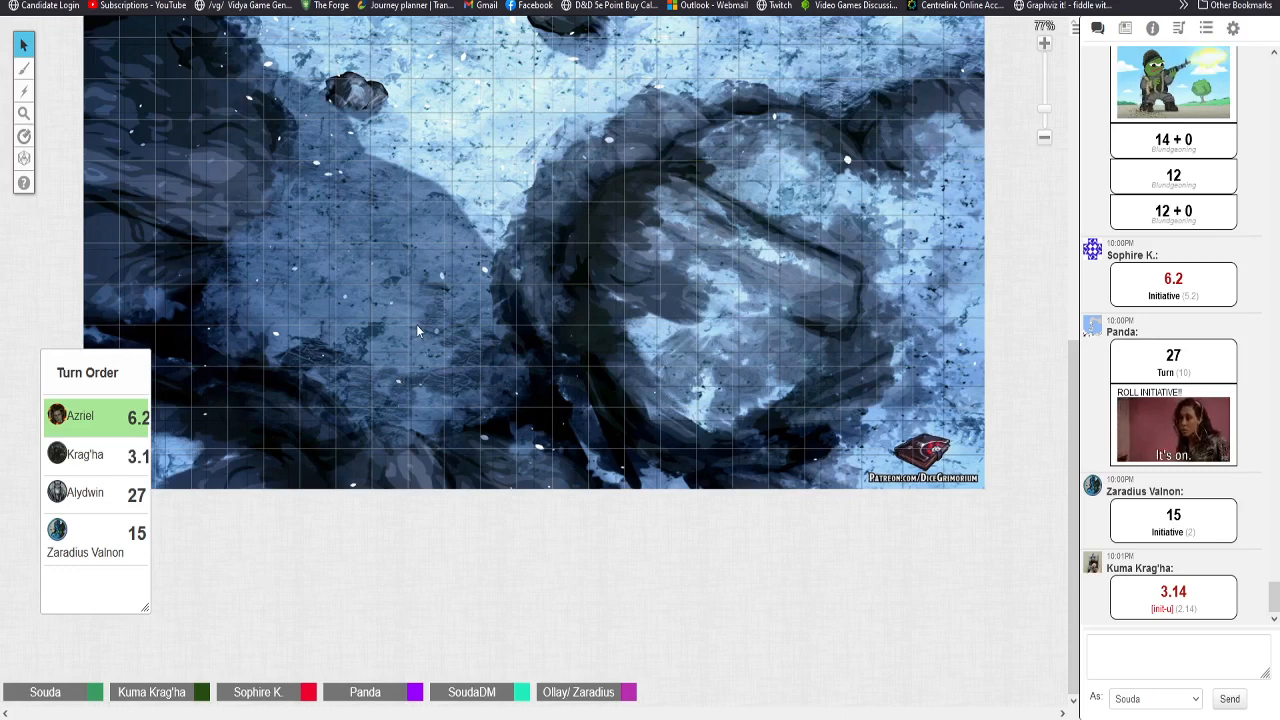
{"action": "mouse_move", "coordinate": [405, 342]}
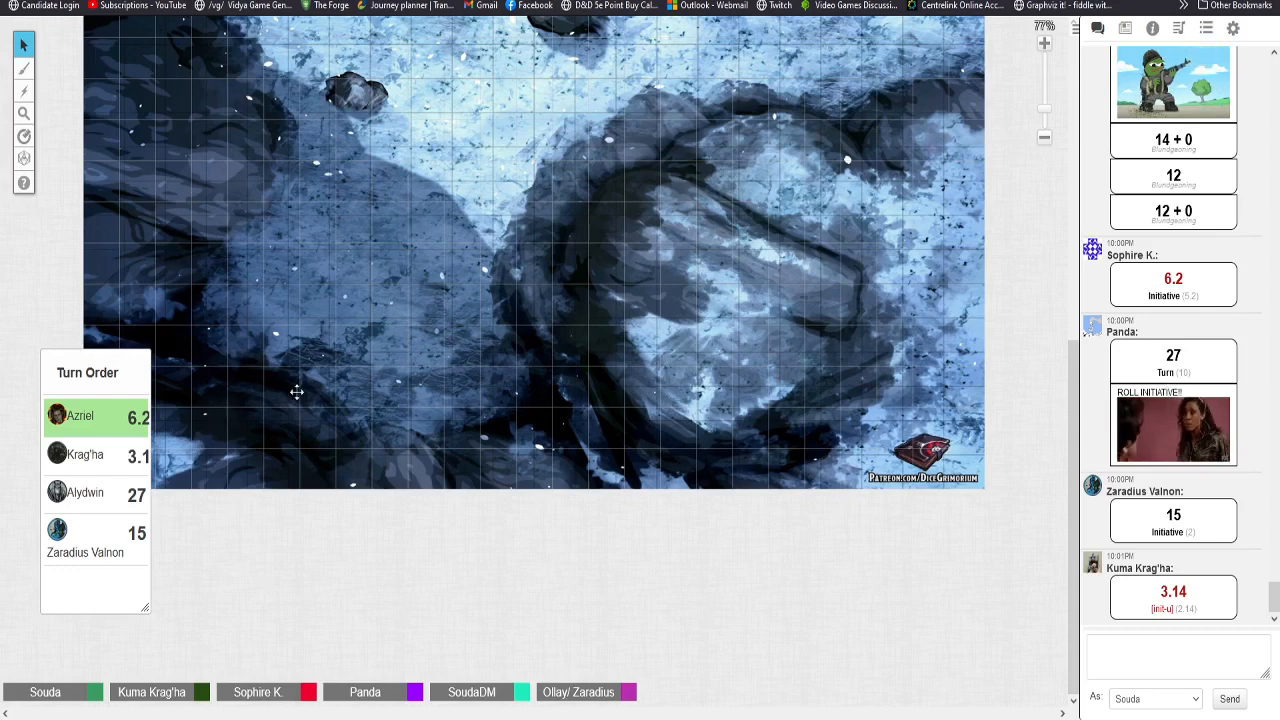
{"action": "mouse_move", "coordinate": [546, 287]}
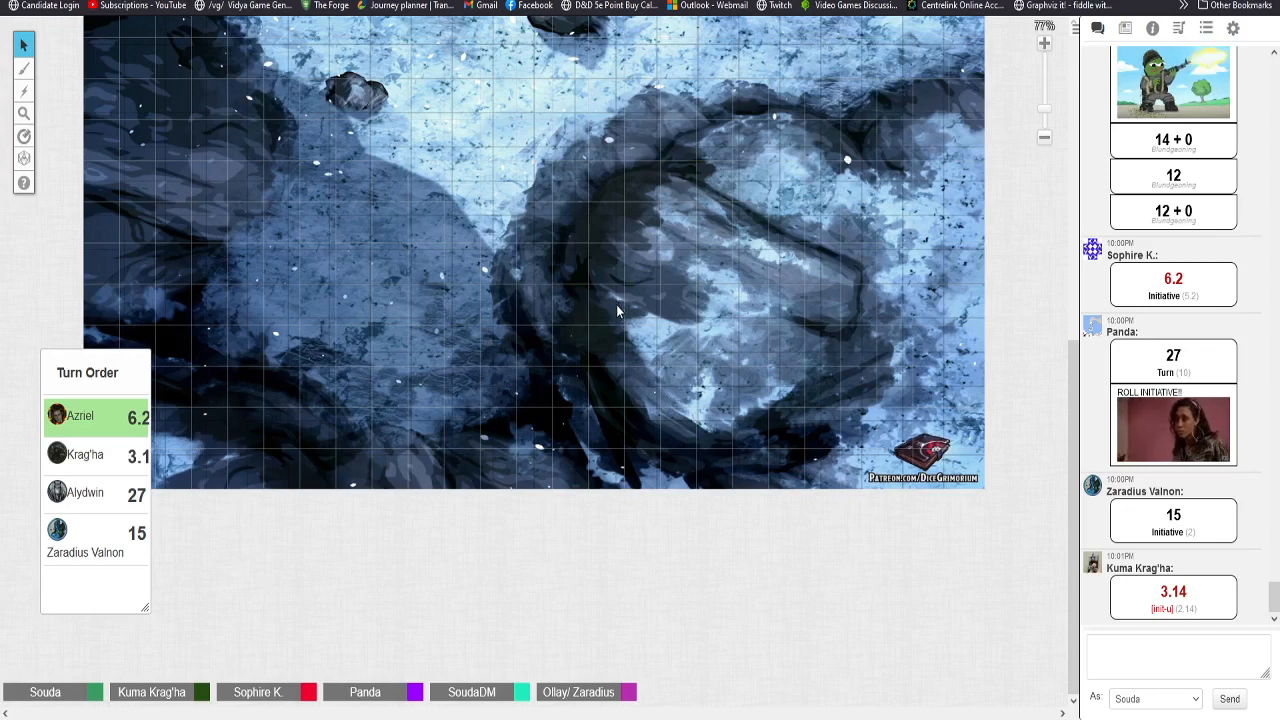
{"action": "mouse_move", "coordinate": [577, 324]}
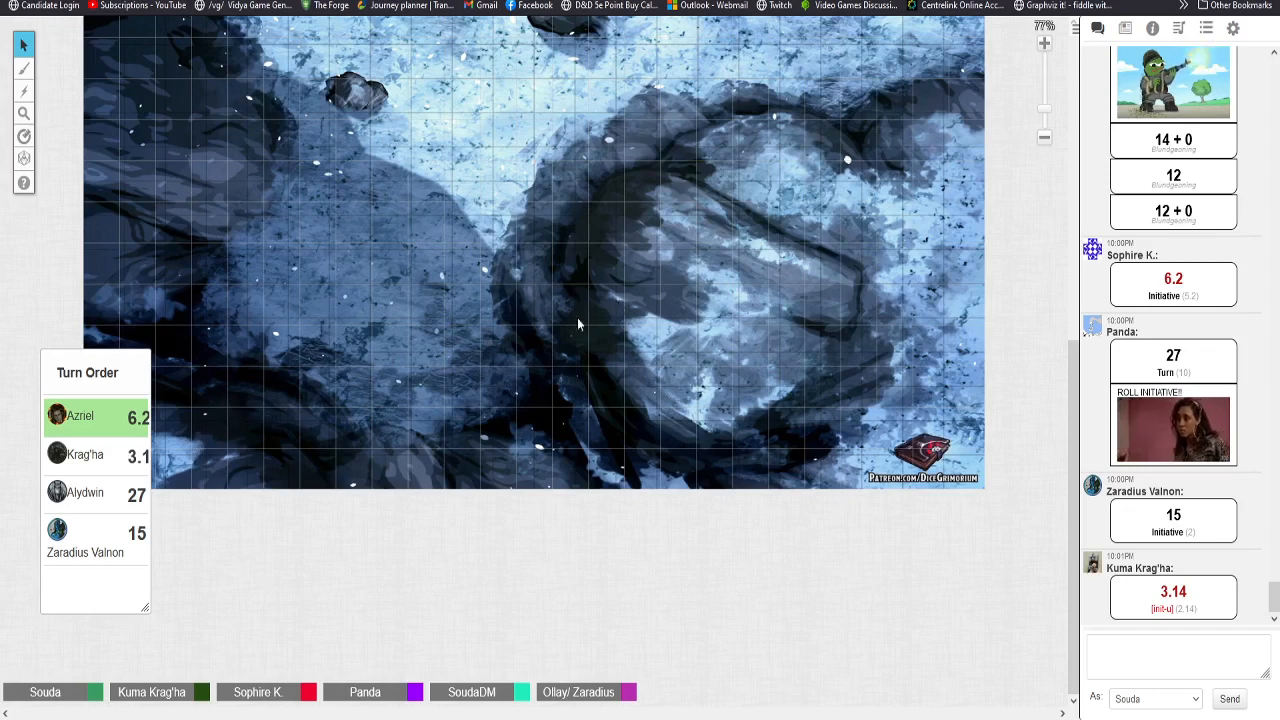
{"action": "mouse_move", "coordinate": [828, 218]}
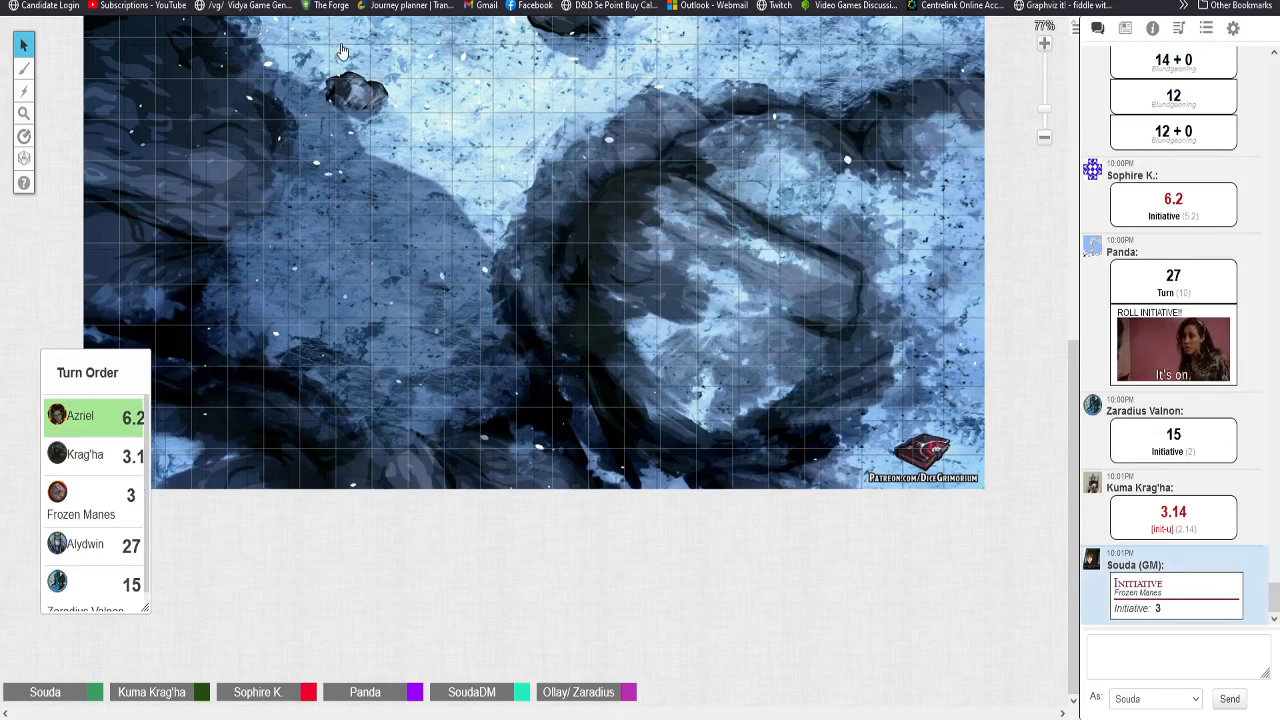
{"action": "scroll", "scroll_direction": "down", "scroll_amount": 3}
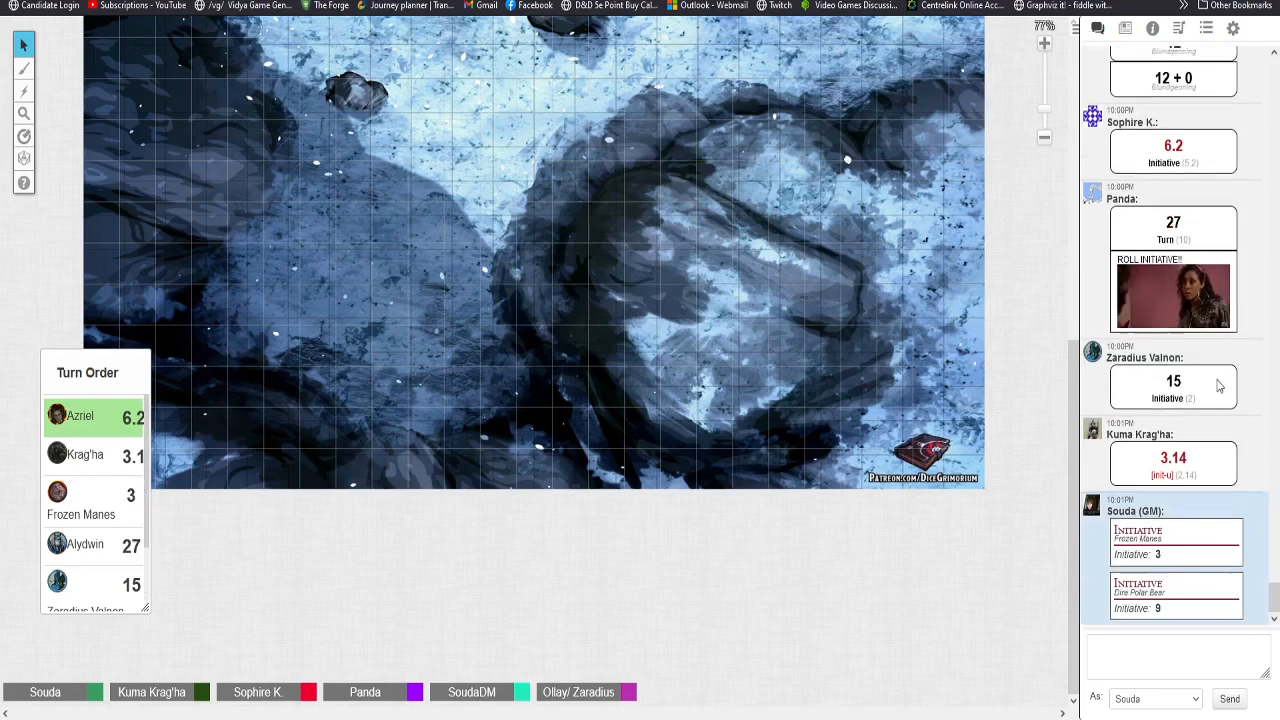
{"action": "mouse_move", "coordinate": [108, 585]}
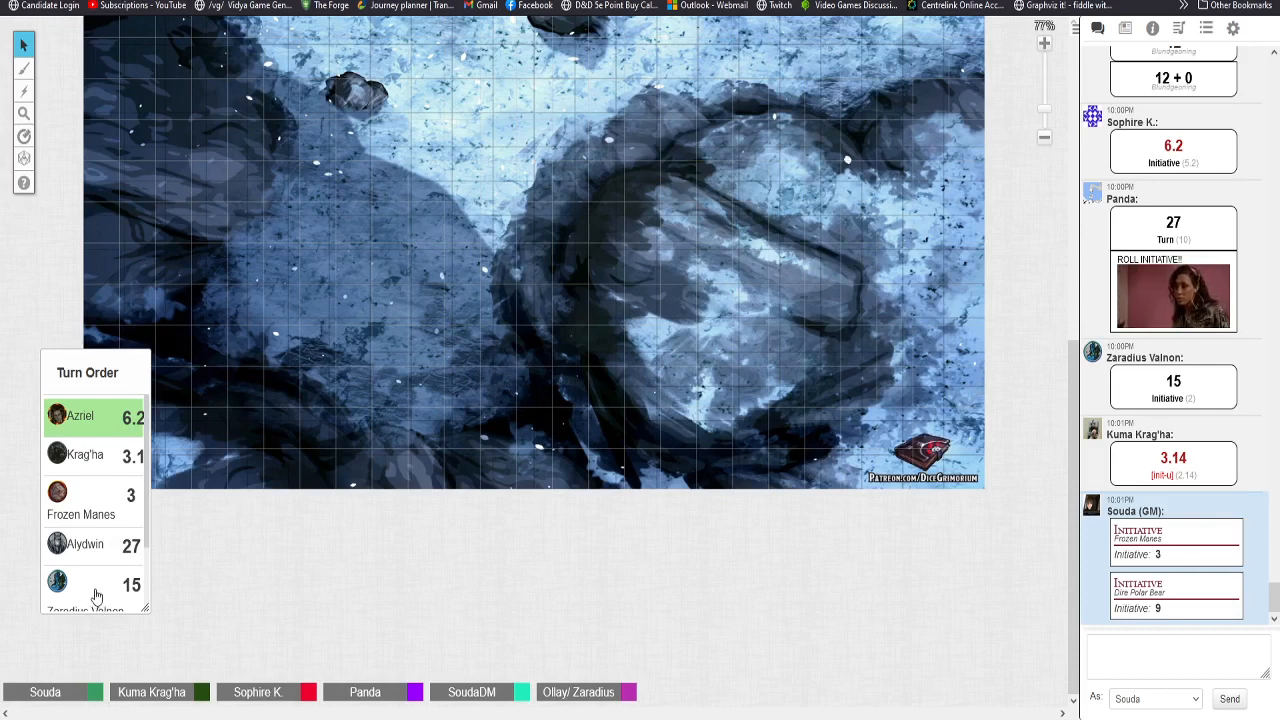
{"action": "mouse_move", "coordinate": [632, 285]}
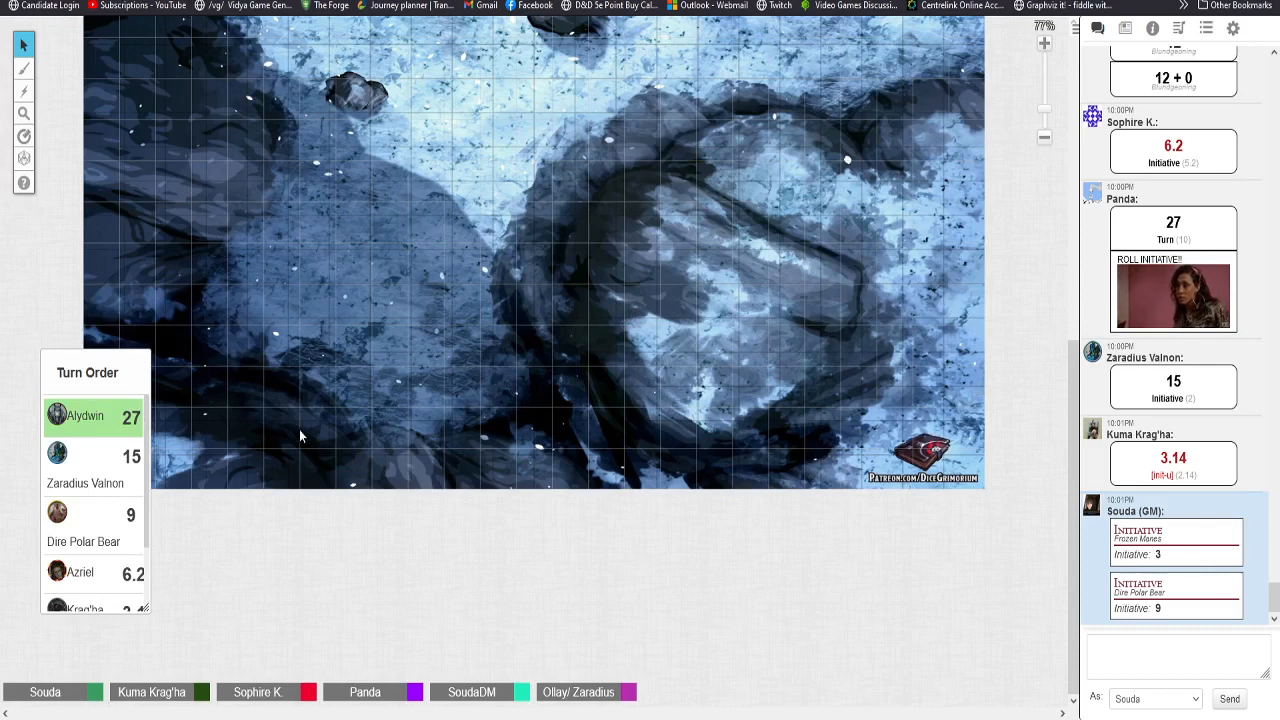
{"action": "mouse_move", "coordinate": [416, 328]}
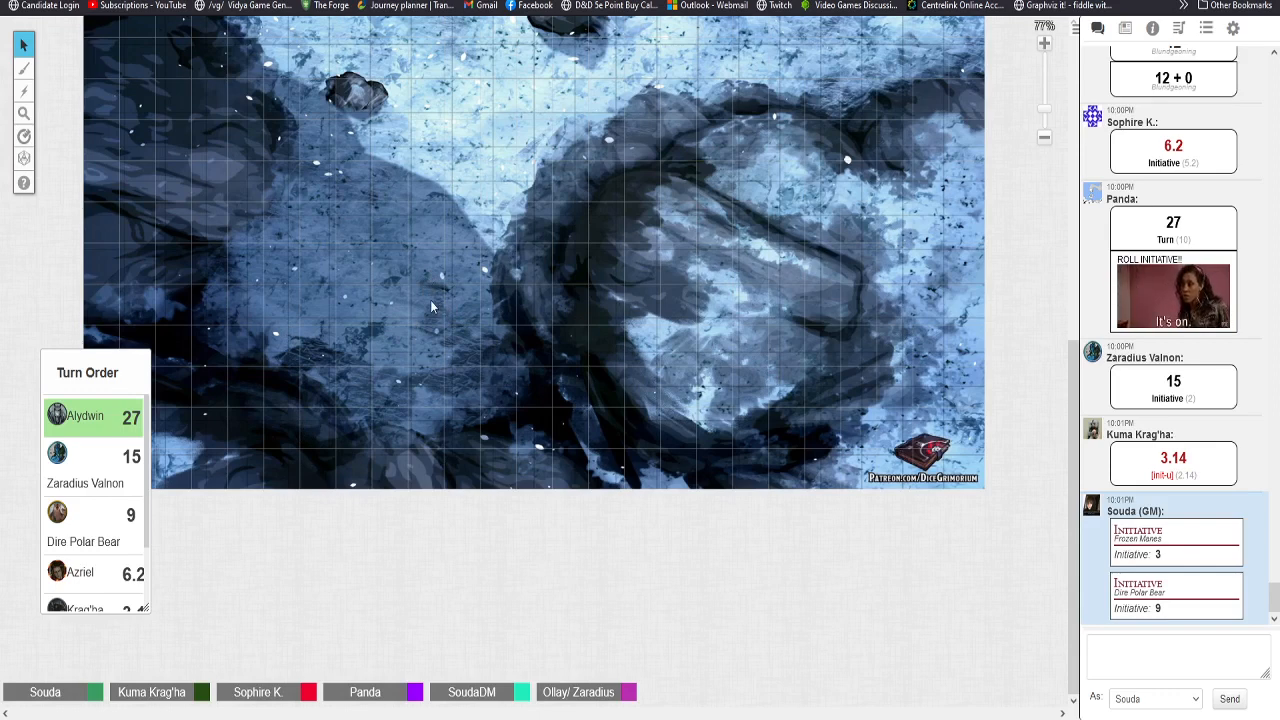
{"action": "mouse_move", "coordinate": [642, 241]}
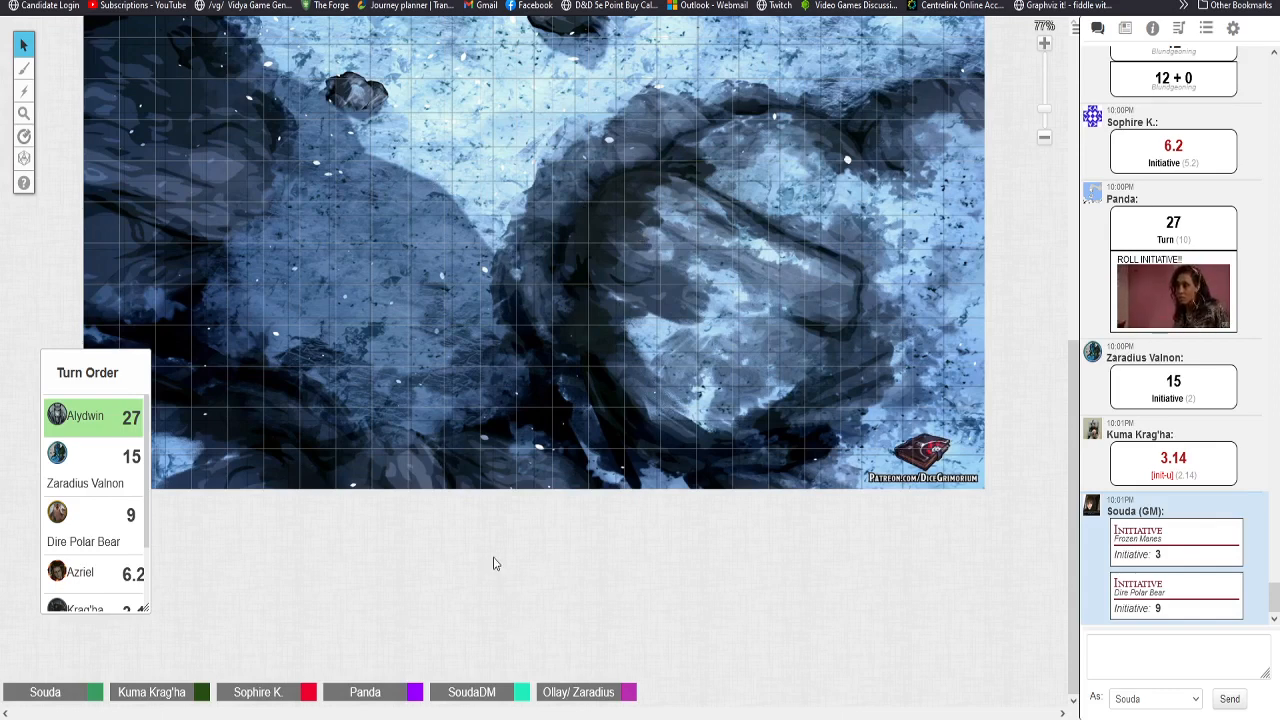
{"action": "mouse_move", "coordinate": [472, 553]}
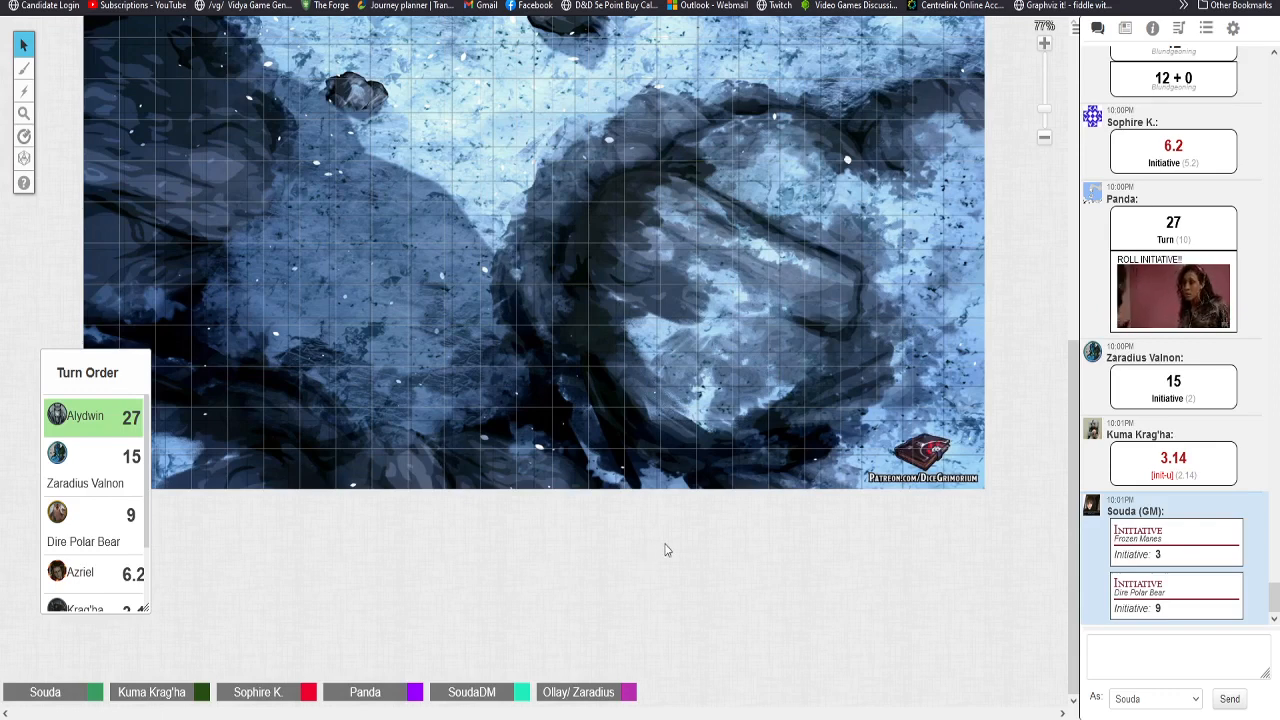
{"action": "mouse_move", "coordinate": [621, 527]}
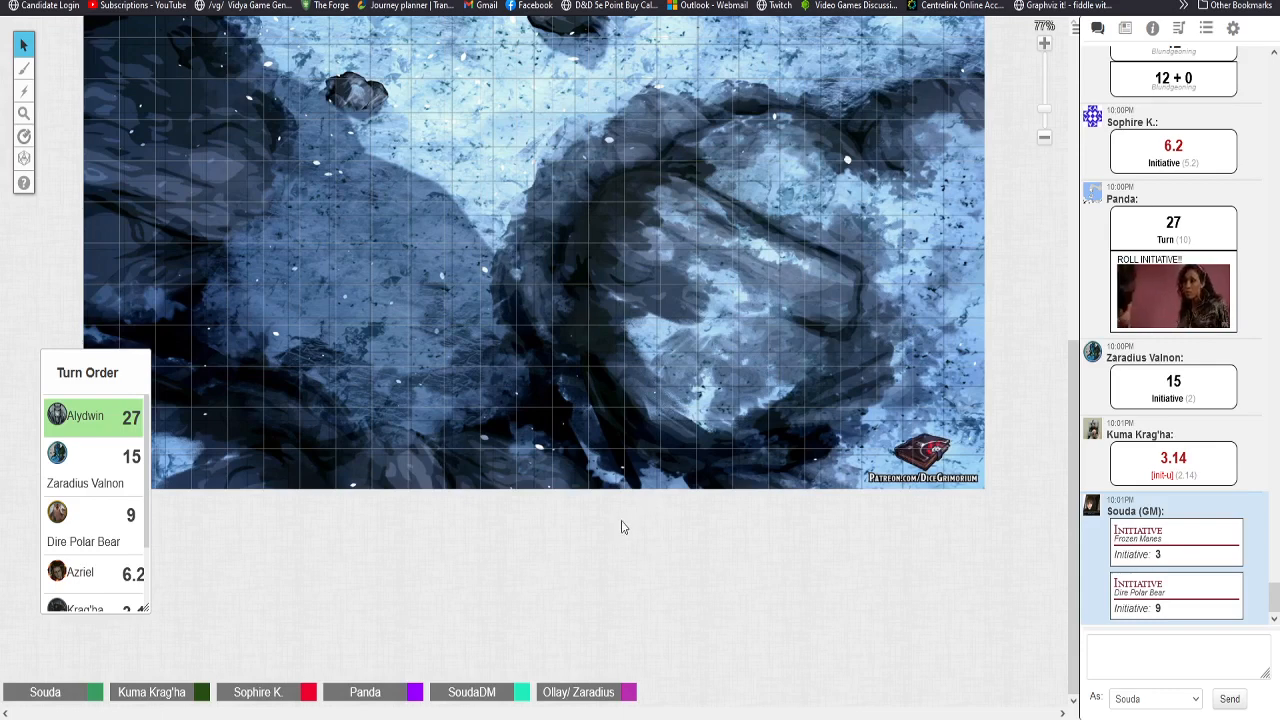
{"action": "mouse_move", "coordinate": [618, 511]}
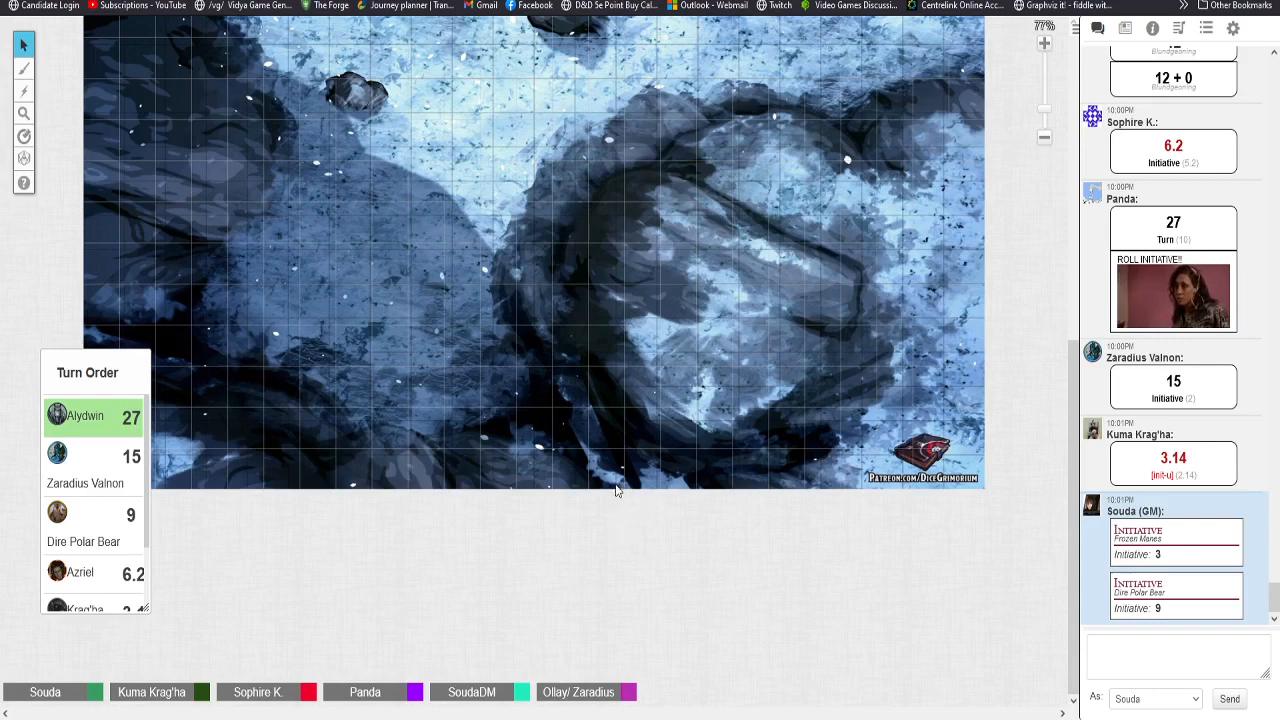
{"action": "mouse_move", "coordinate": [640, 455]}
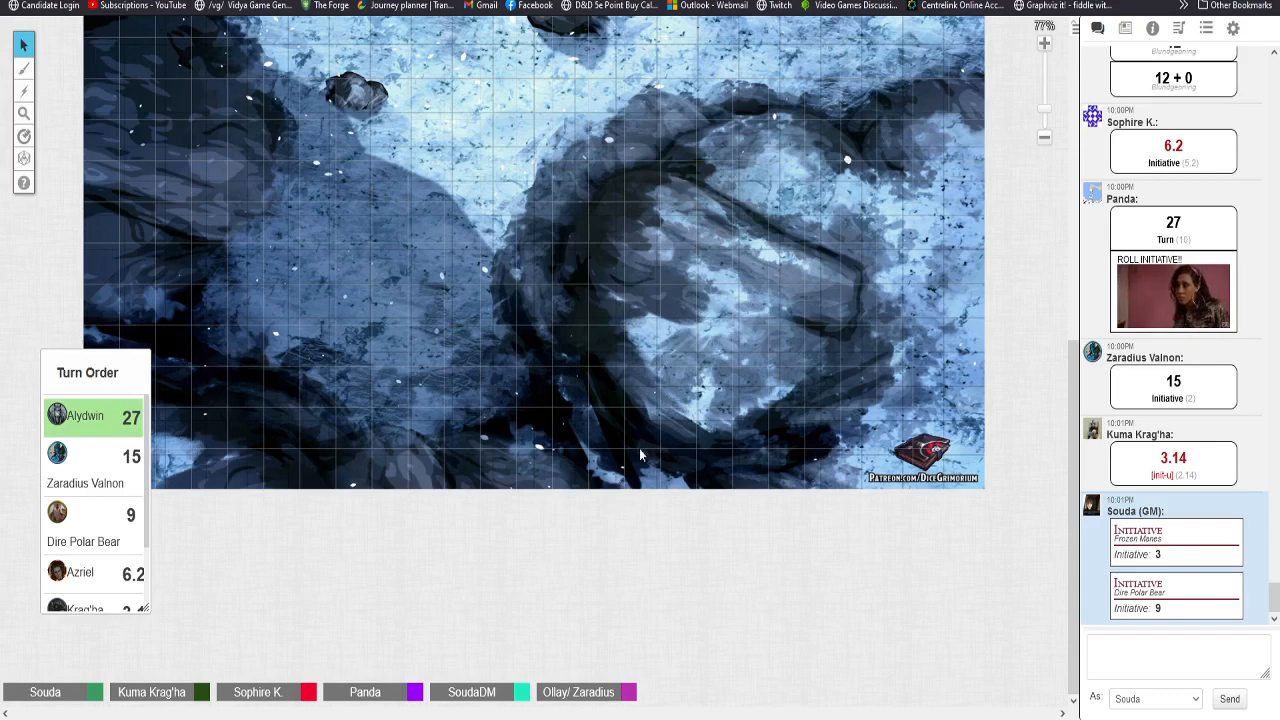
{"action": "mouse_move", "coordinate": [675, 488]}
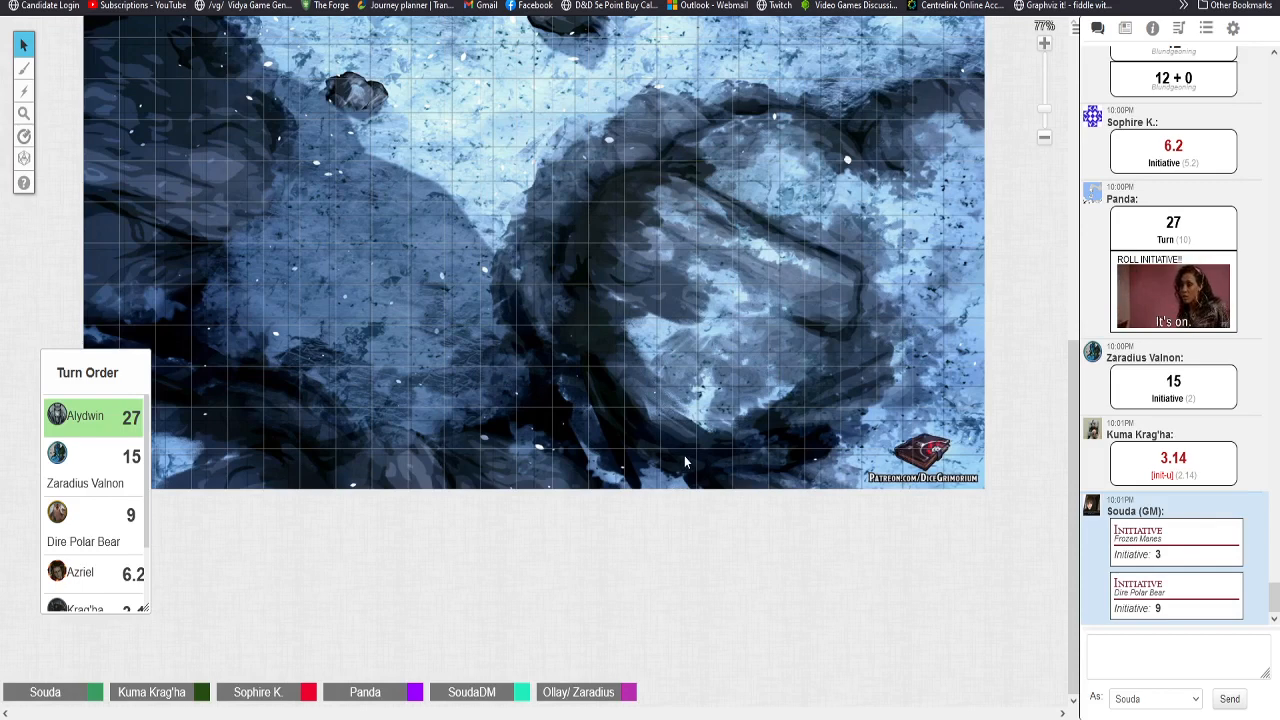
{"action": "mouse_move", "coordinate": [903, 388]}
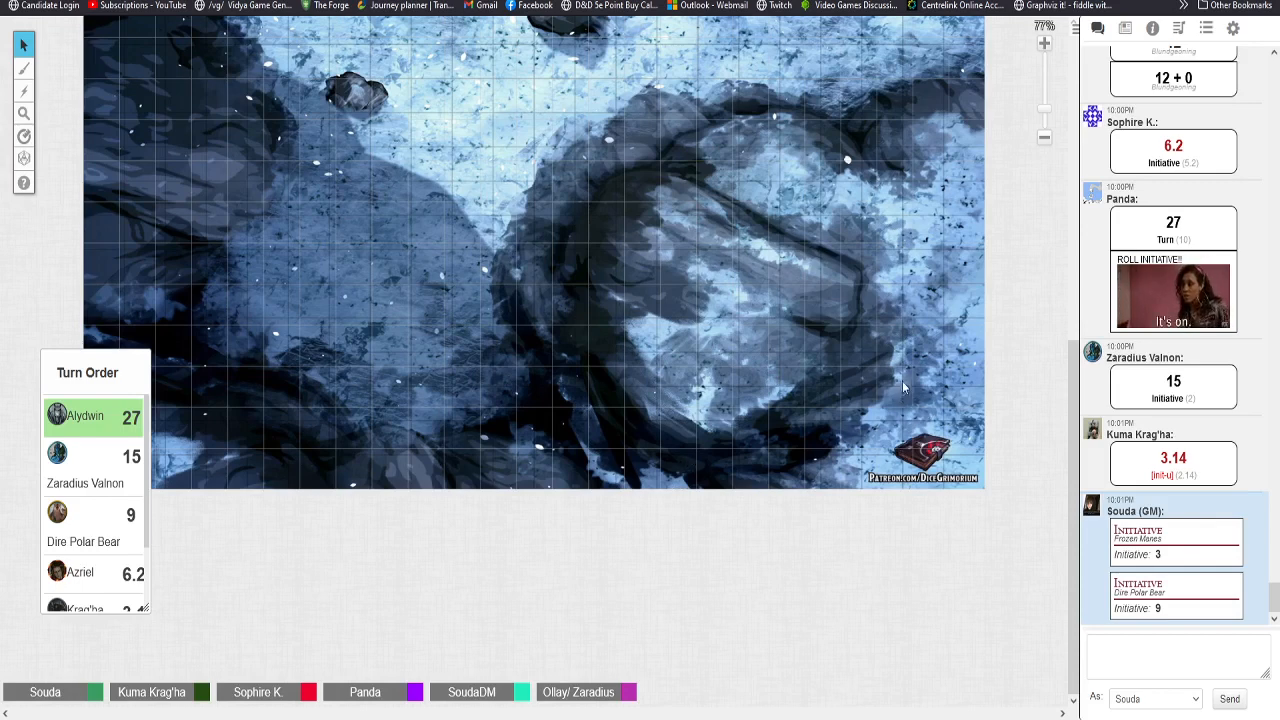
{"action": "mouse_move", "coordinate": [937, 391]}
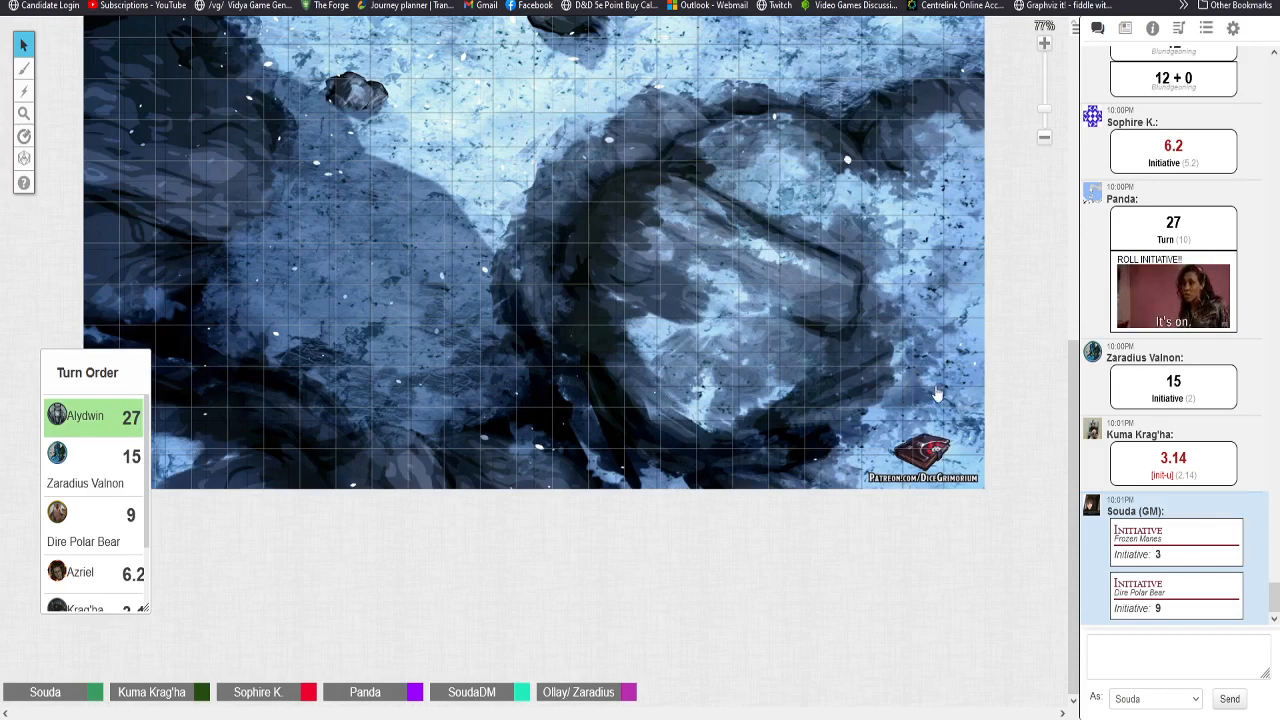
{"action": "mouse_move", "coordinate": [990, 299]}
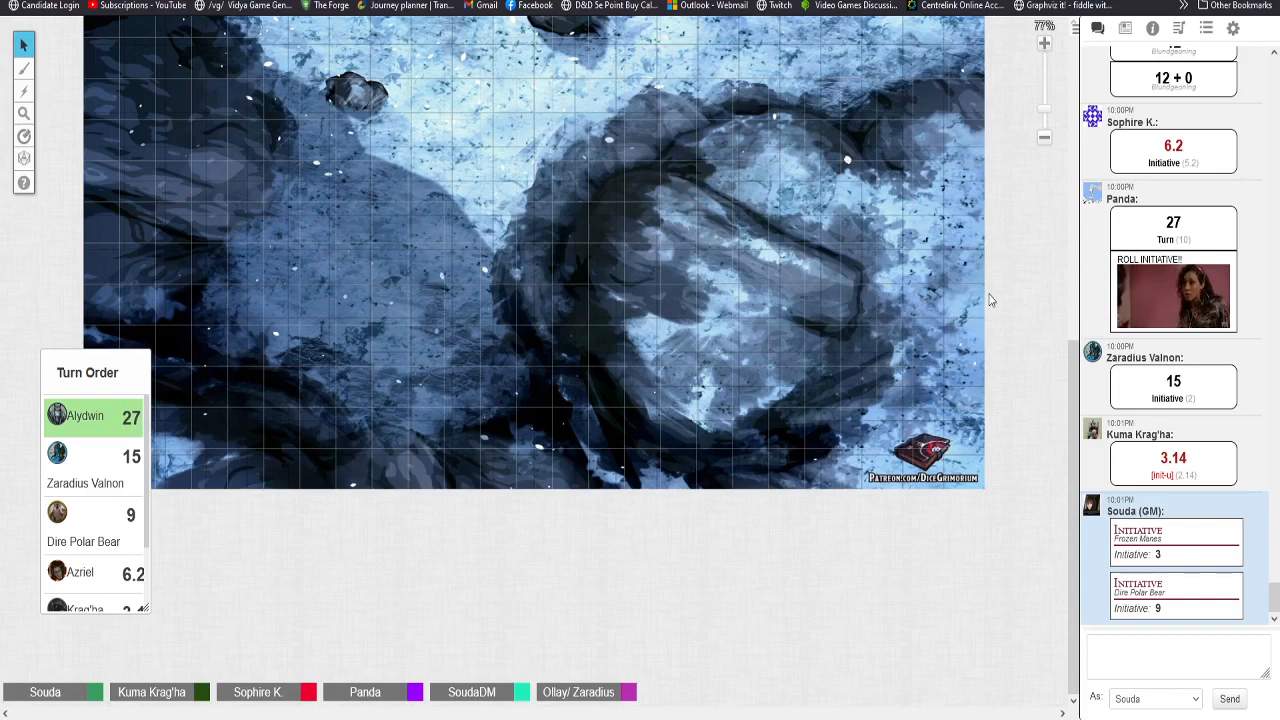
{"action": "mouse_move", "coordinate": [863, 305]}
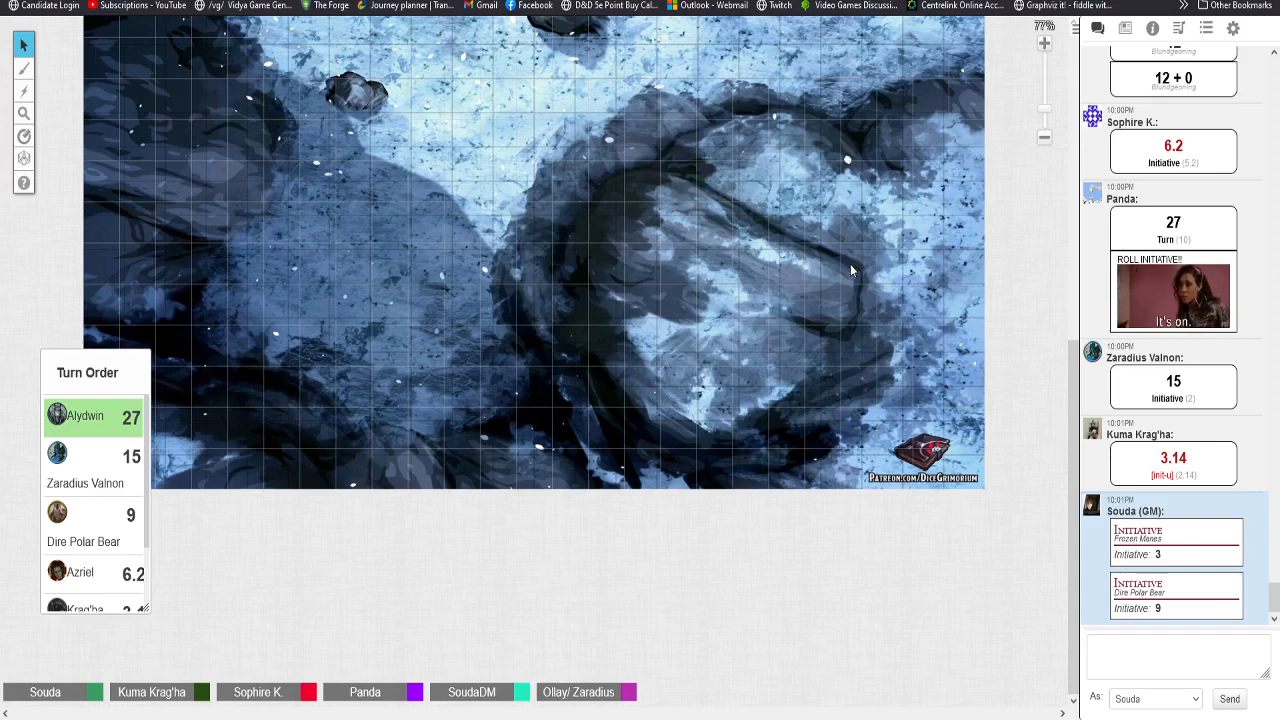
{"action": "mouse_move", "coordinate": [833, 218]}
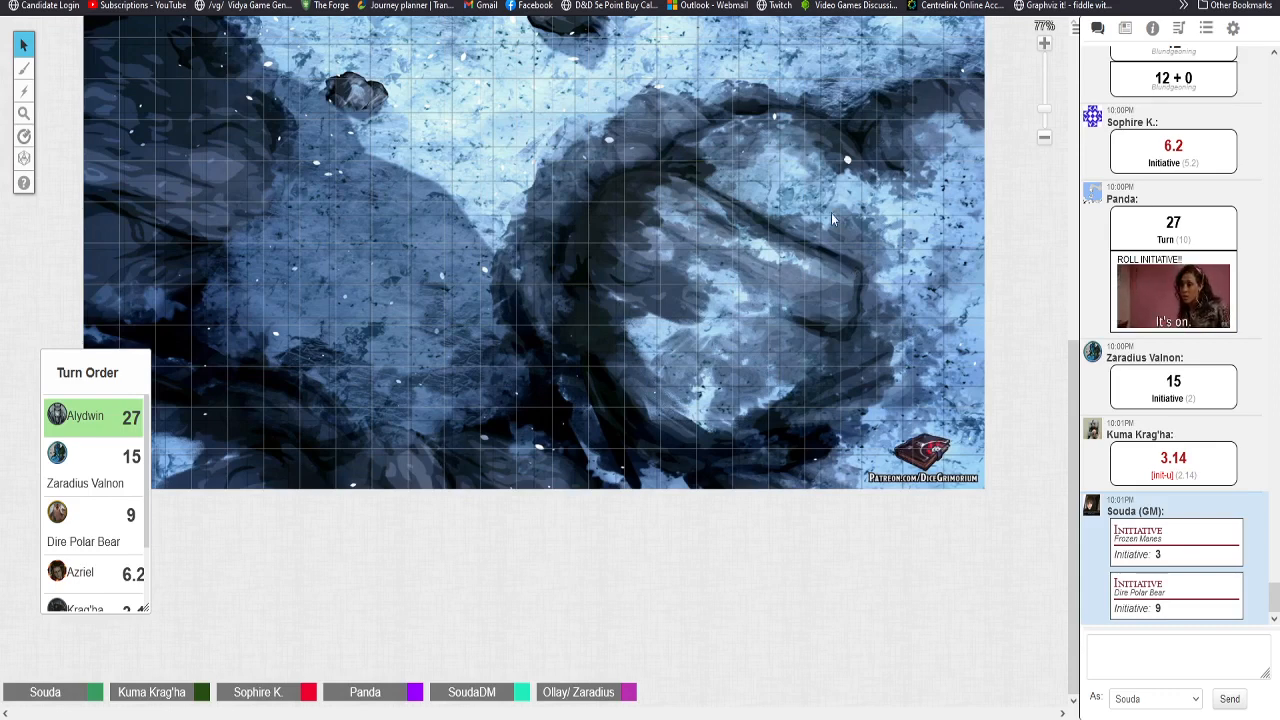
{"action": "mouse_move", "coordinate": [736, 502]}
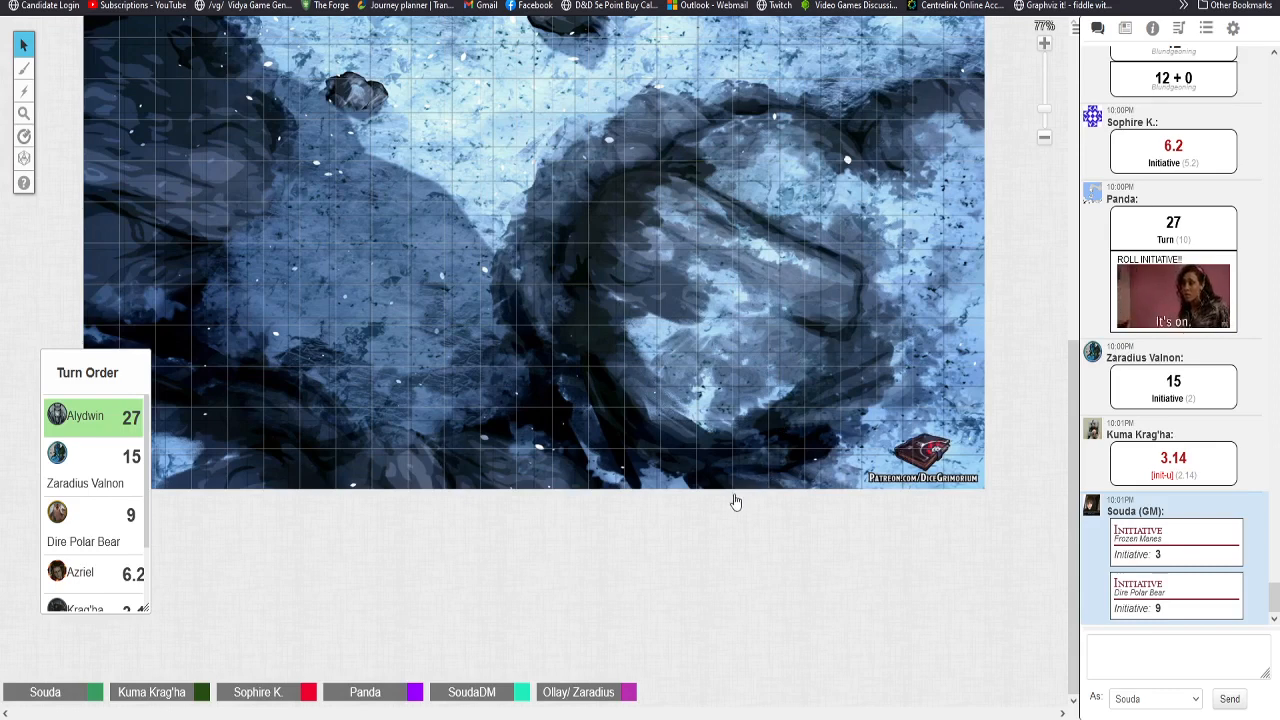
{"action": "mouse_move", "coordinate": [805, 485]}
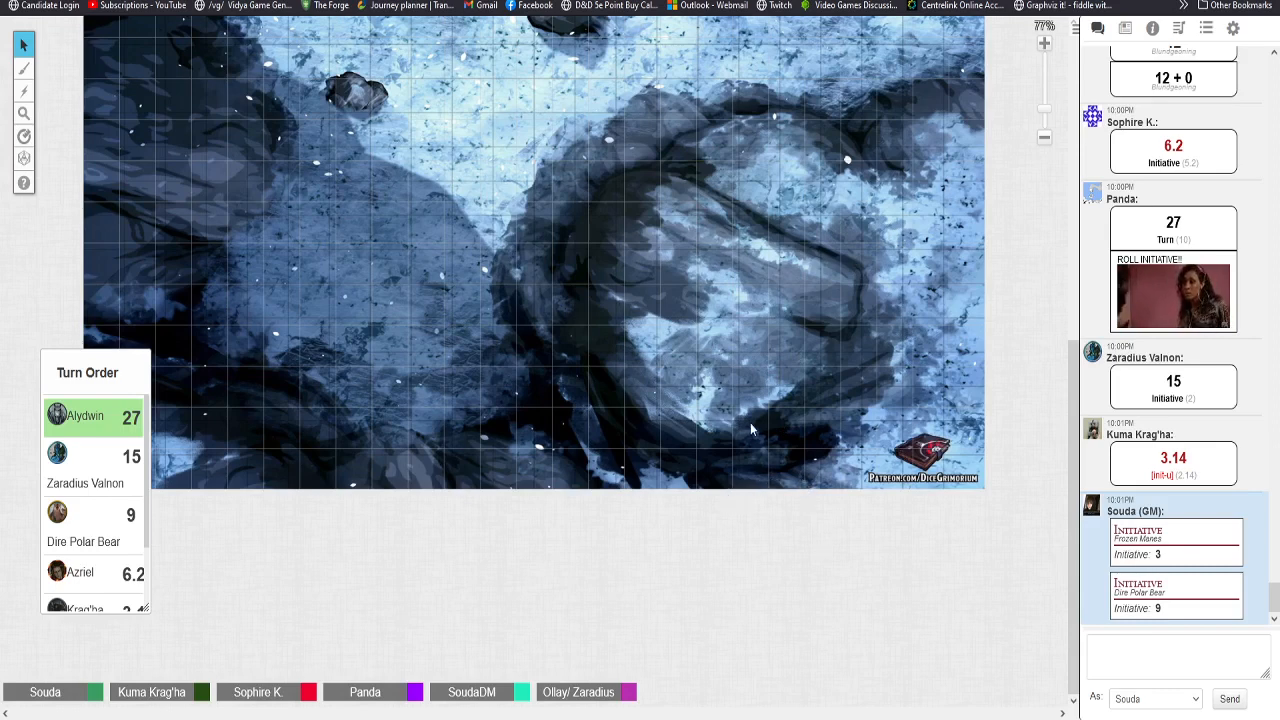
{"action": "mouse_move", "coordinate": [721, 481]}
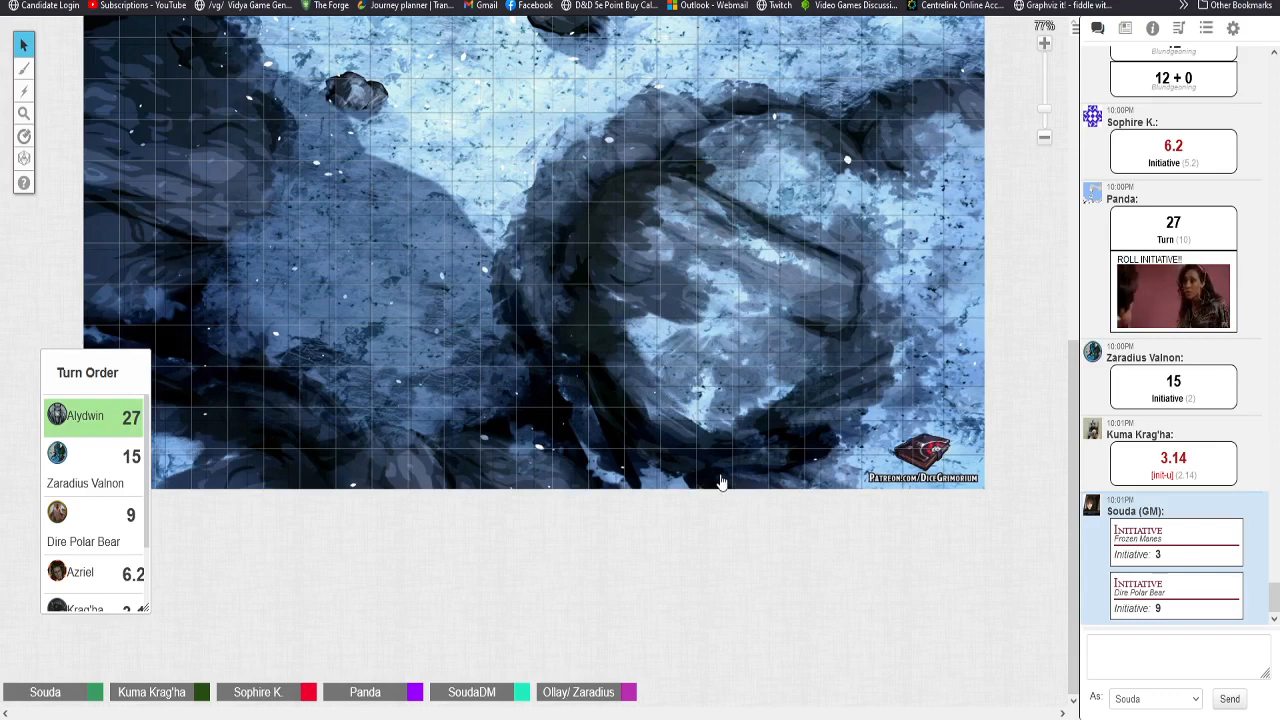
{"action": "mouse_move", "coordinate": [740, 371]}
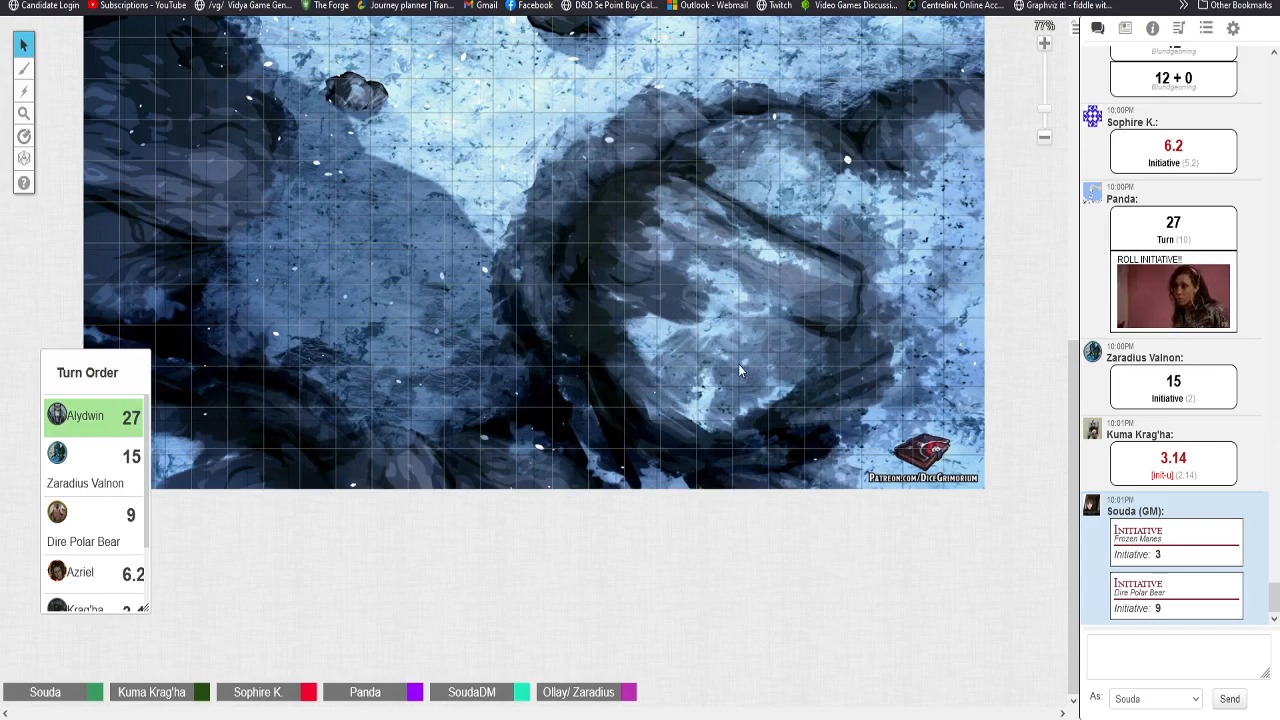
{"action": "mouse_move", "coordinate": [737, 373]}
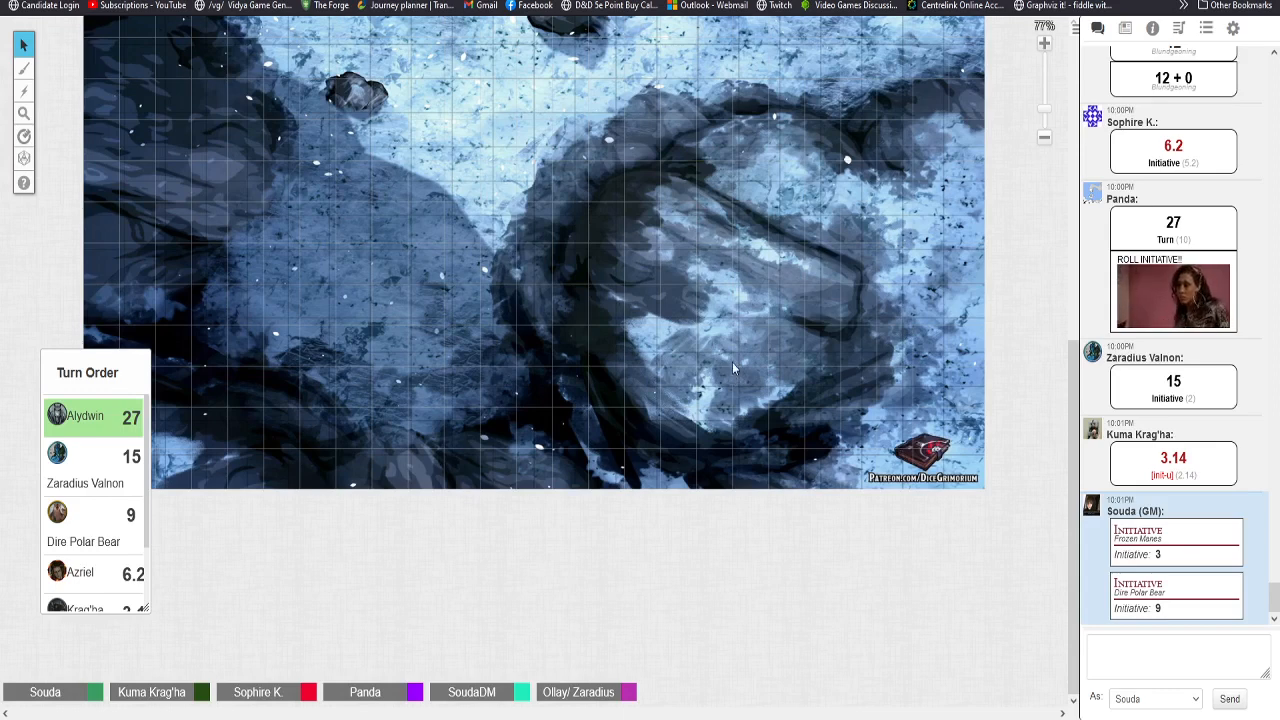
{"action": "mouse_move", "coordinate": [730, 164]}
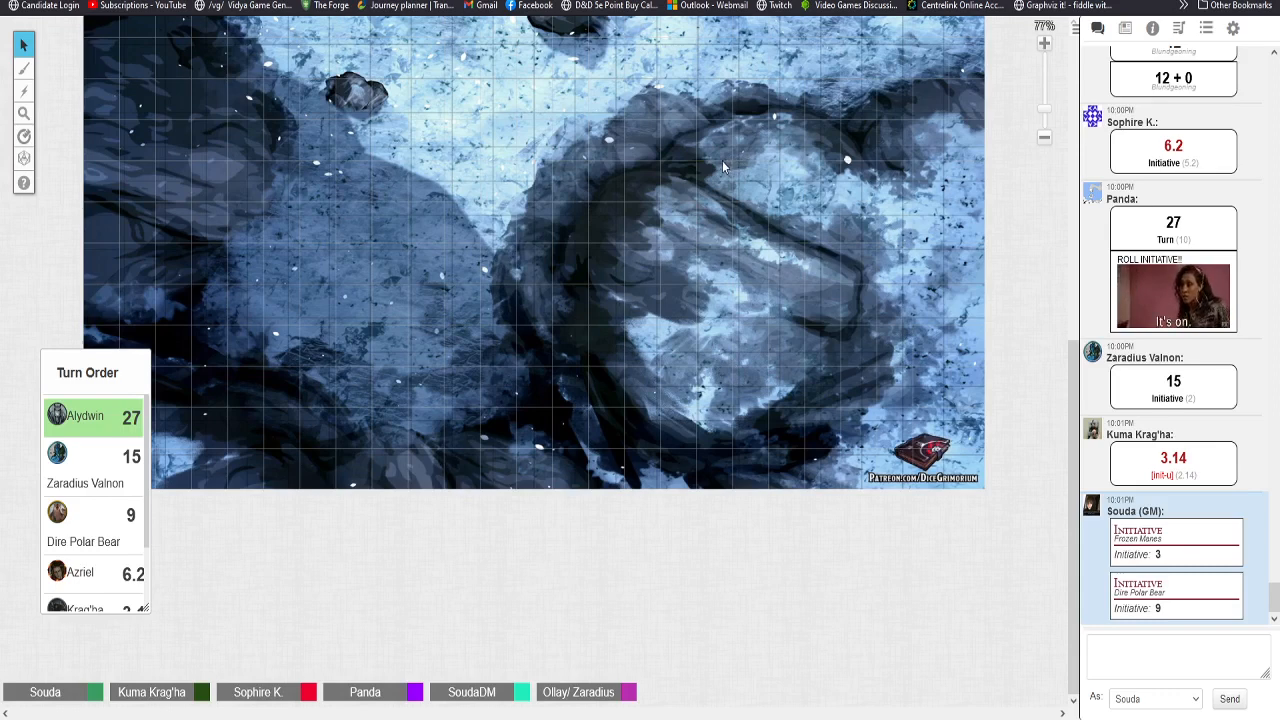
{"action": "mouse_move", "coordinate": [723, 167]}
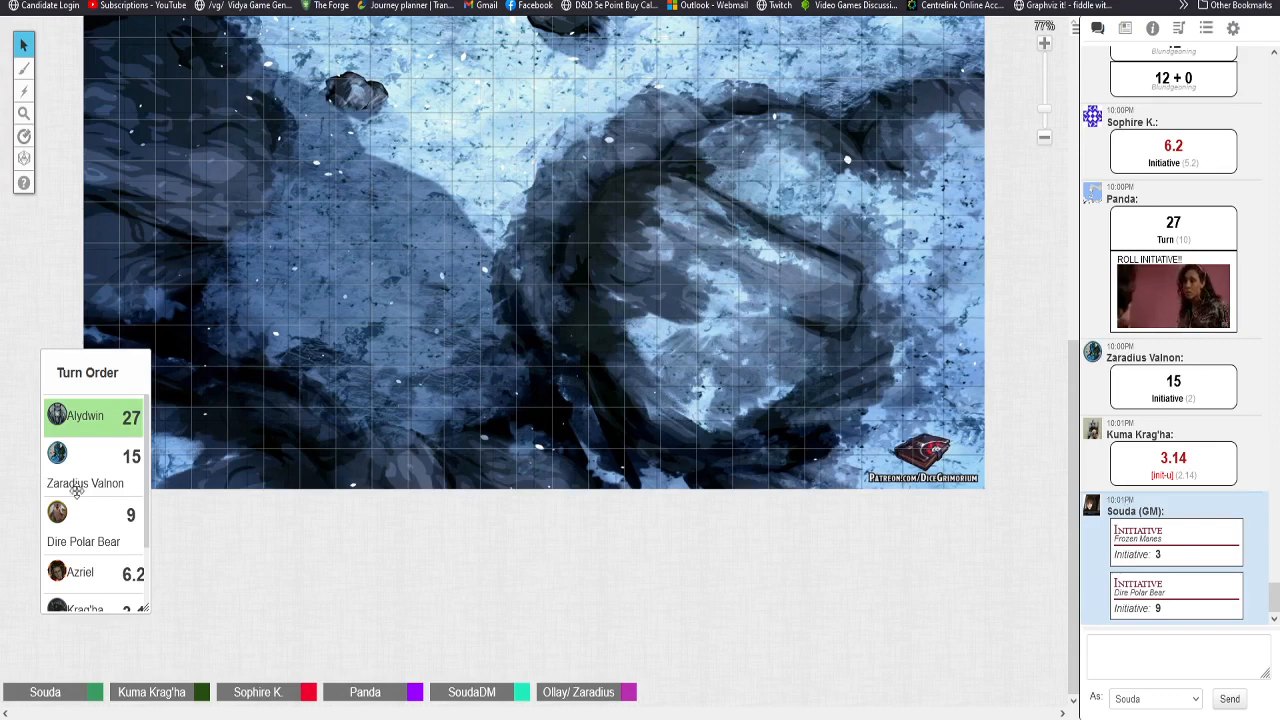
{"action": "mouse_move", "coordinate": [435, 353]}
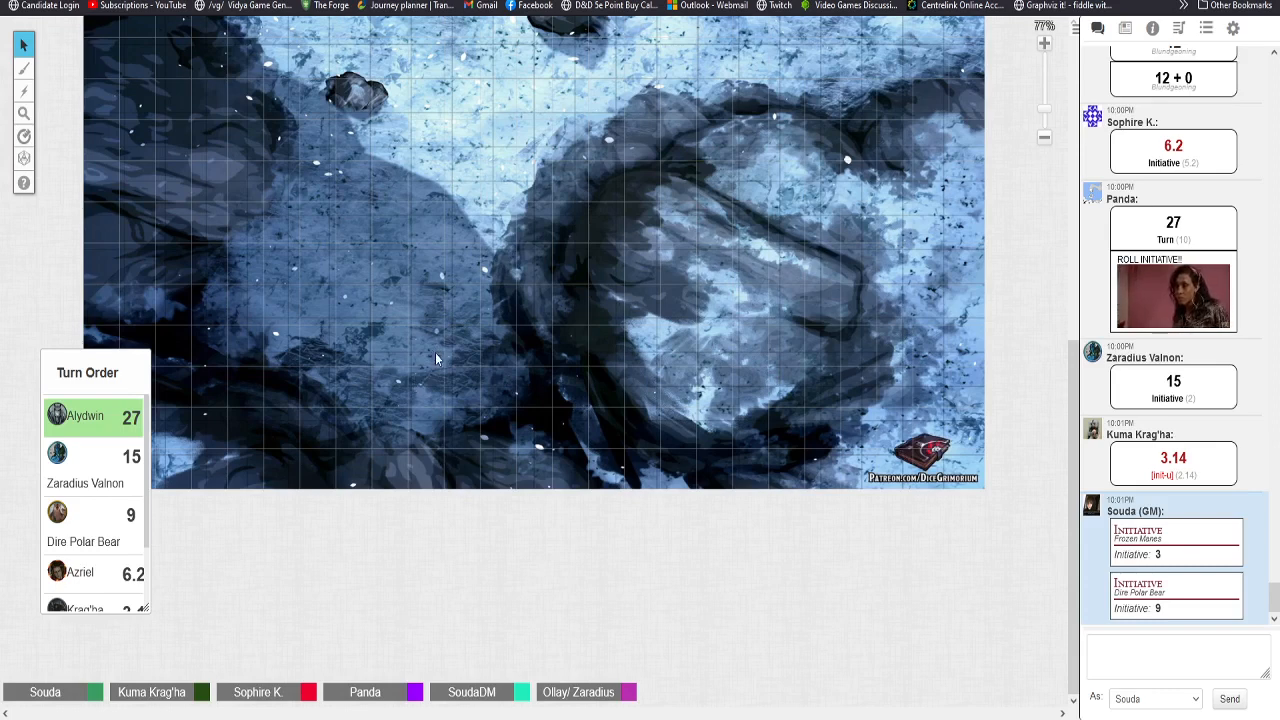
{"action": "mouse_move", "coordinate": [437, 357]}
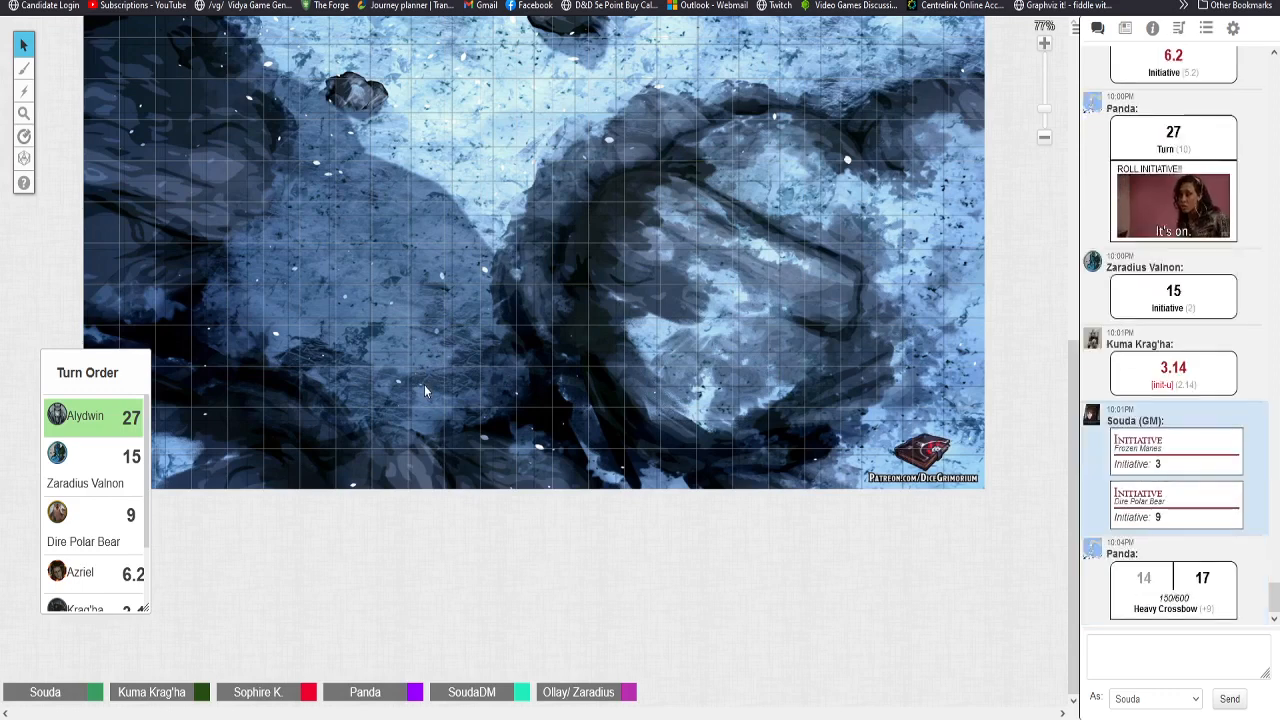
{"action": "mouse_move", "coordinate": [888, 357]}
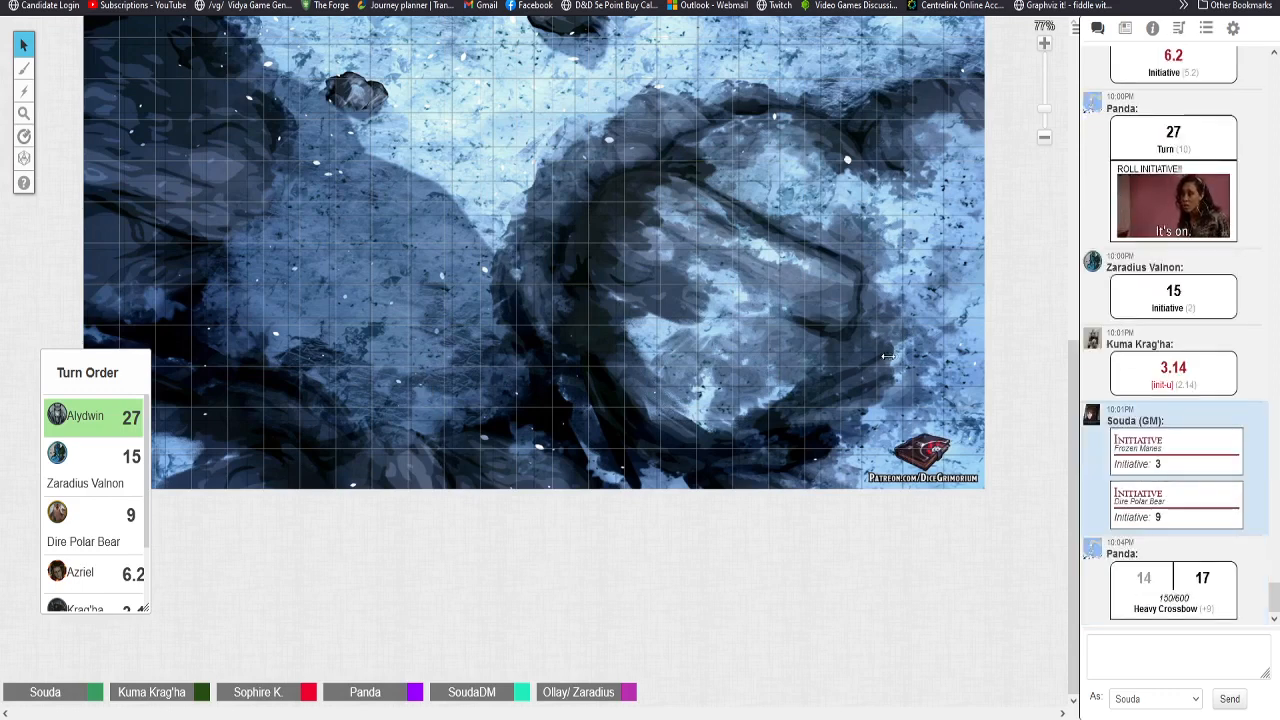
{"action": "mouse_move", "coordinate": [410, 445]}
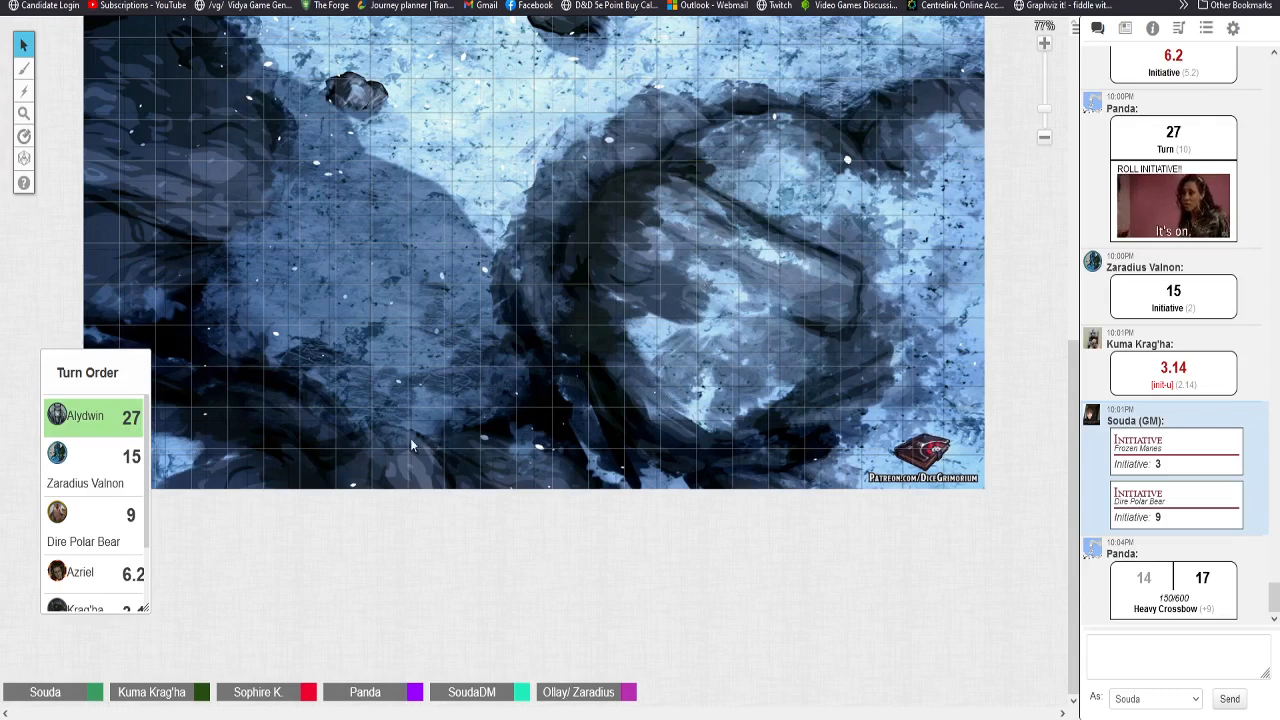
{"action": "mouse_move", "coordinate": [408, 423]}
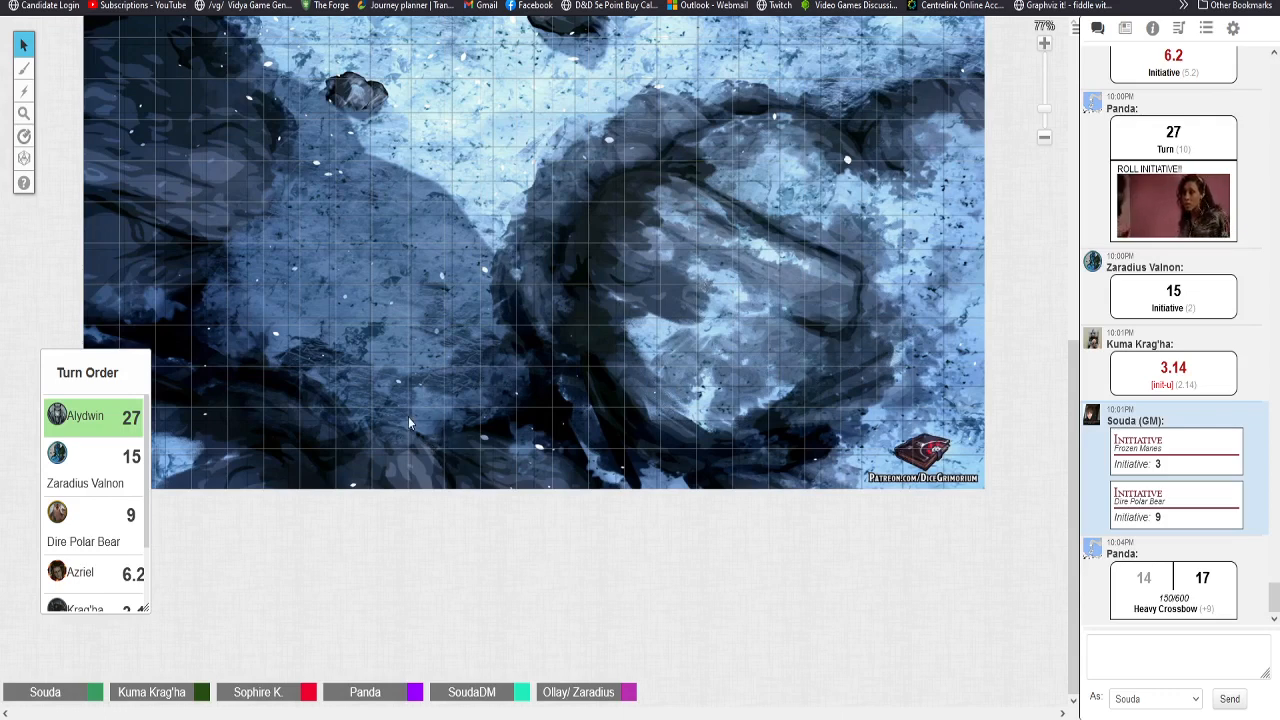
{"action": "mouse_move", "coordinate": [405, 398]}
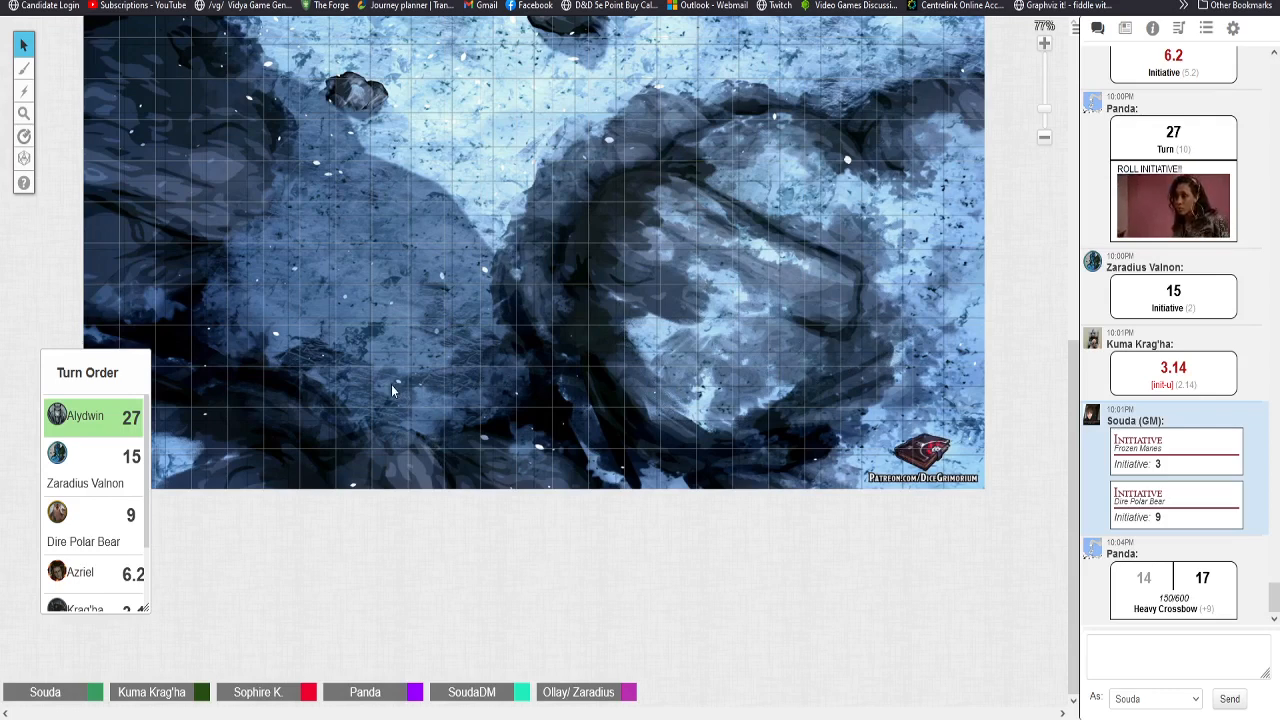
{"action": "mouse_move", "coordinate": [400, 403]}
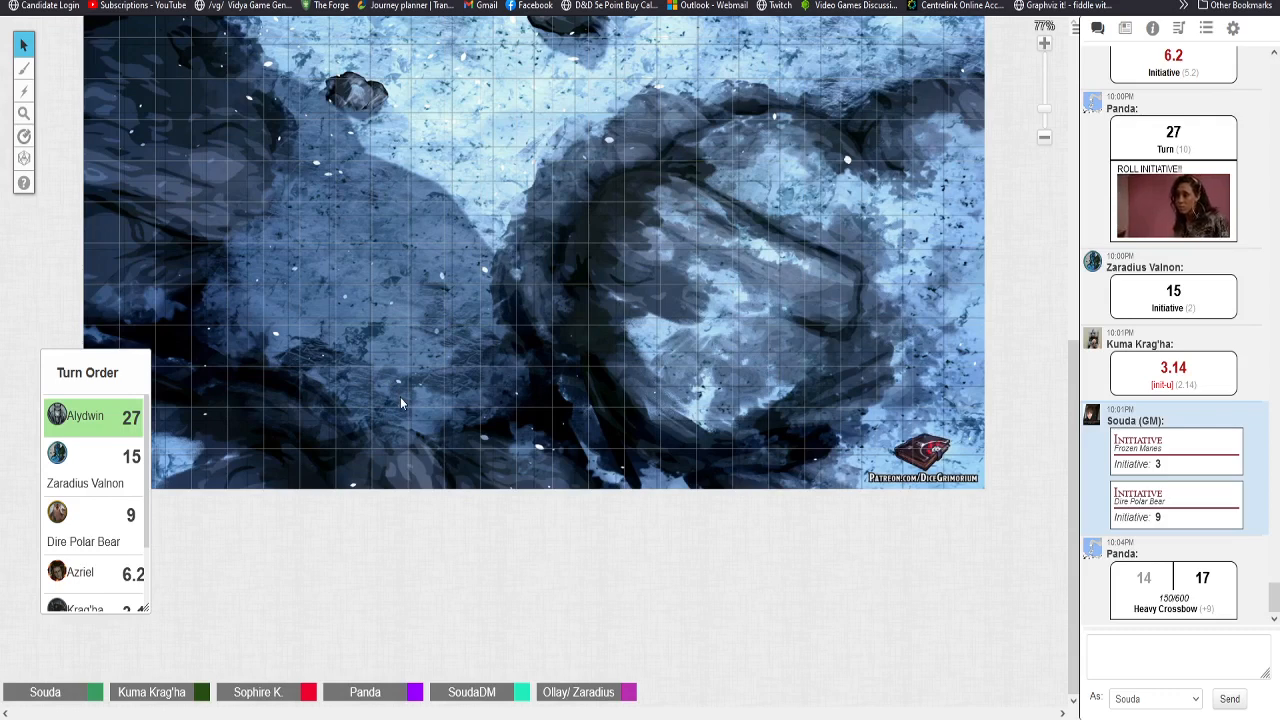
{"action": "mouse_move", "coordinate": [407, 298]}
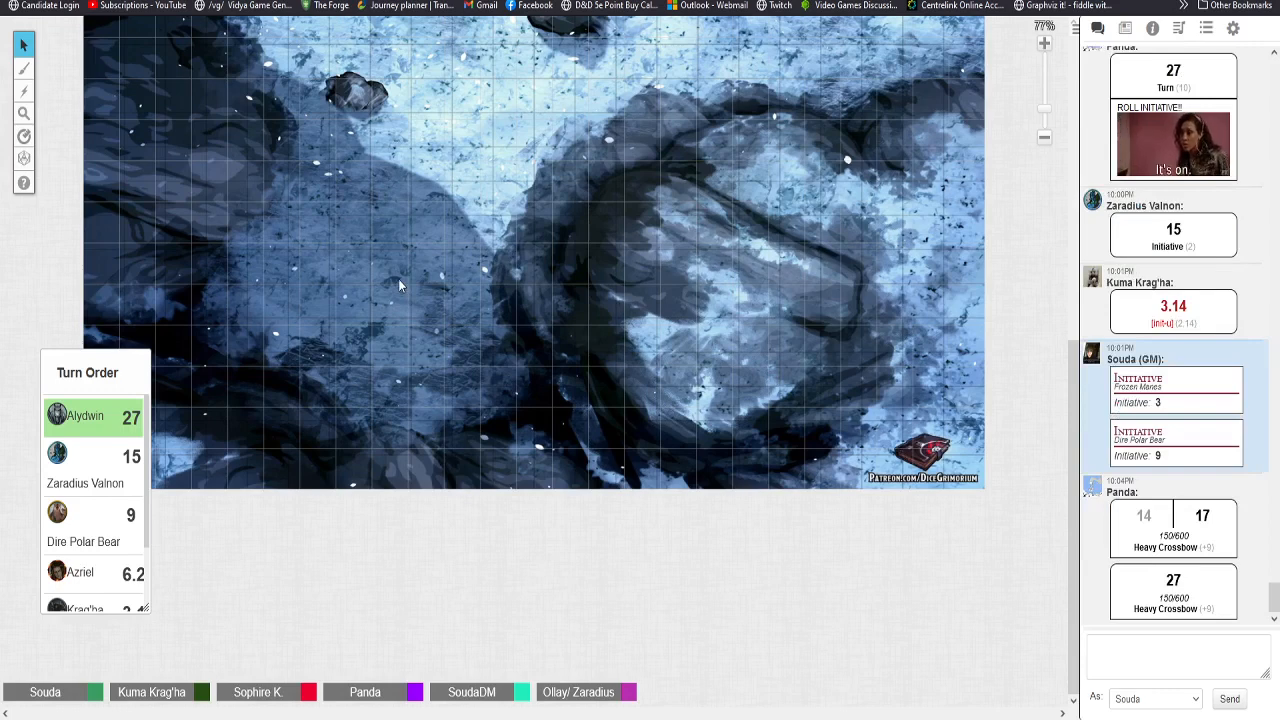
{"action": "mouse_move", "coordinate": [393, 300]}
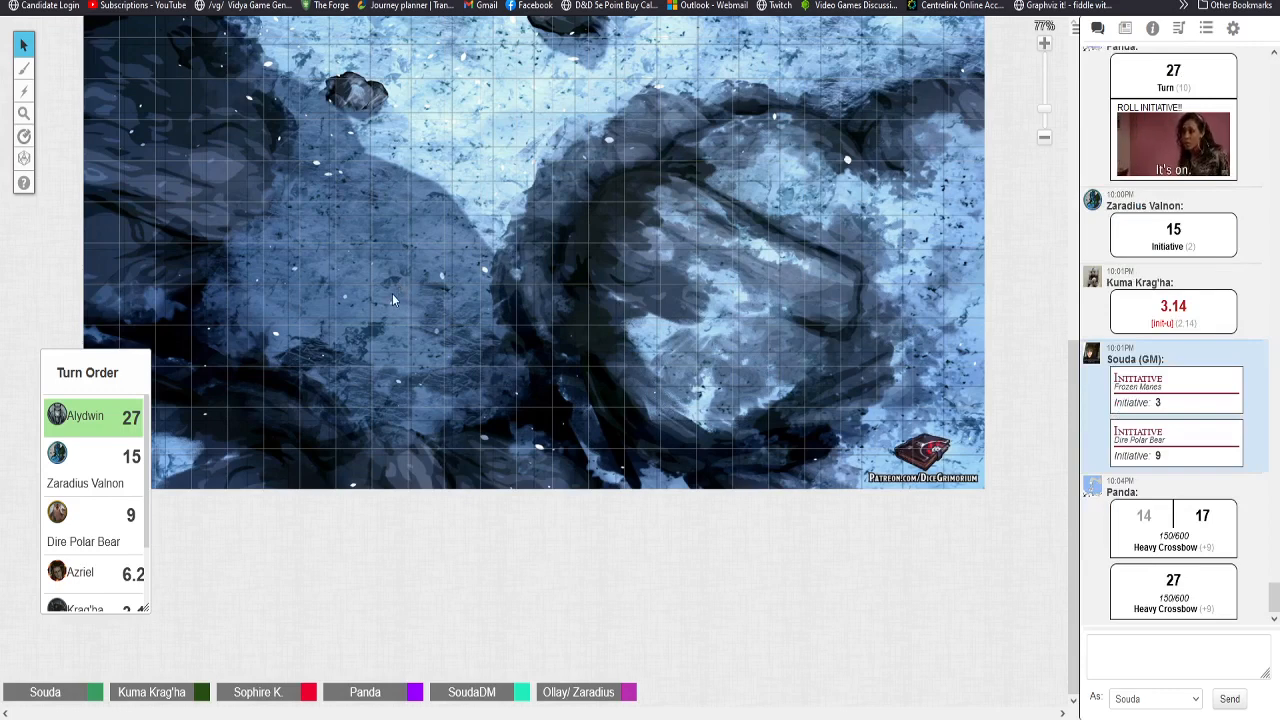
{"action": "mouse_move", "coordinate": [353, 323]}
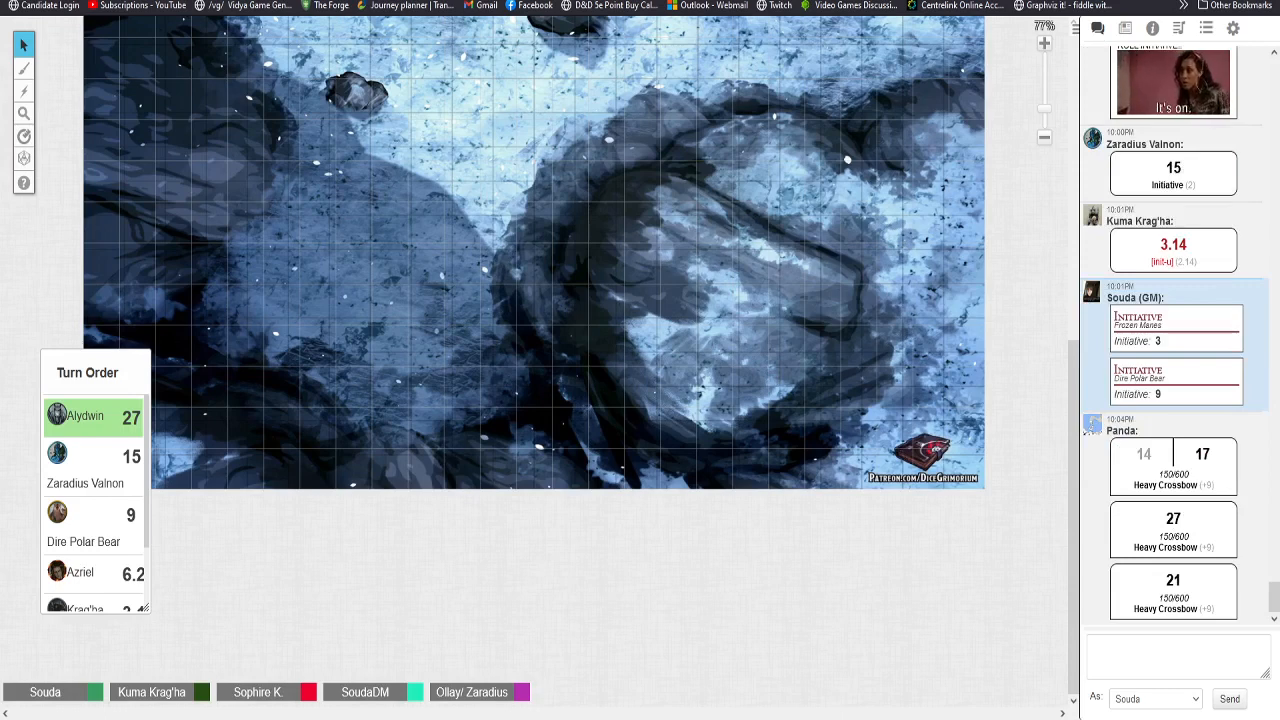
{"action": "mouse_move", "coordinate": [768, 364]}
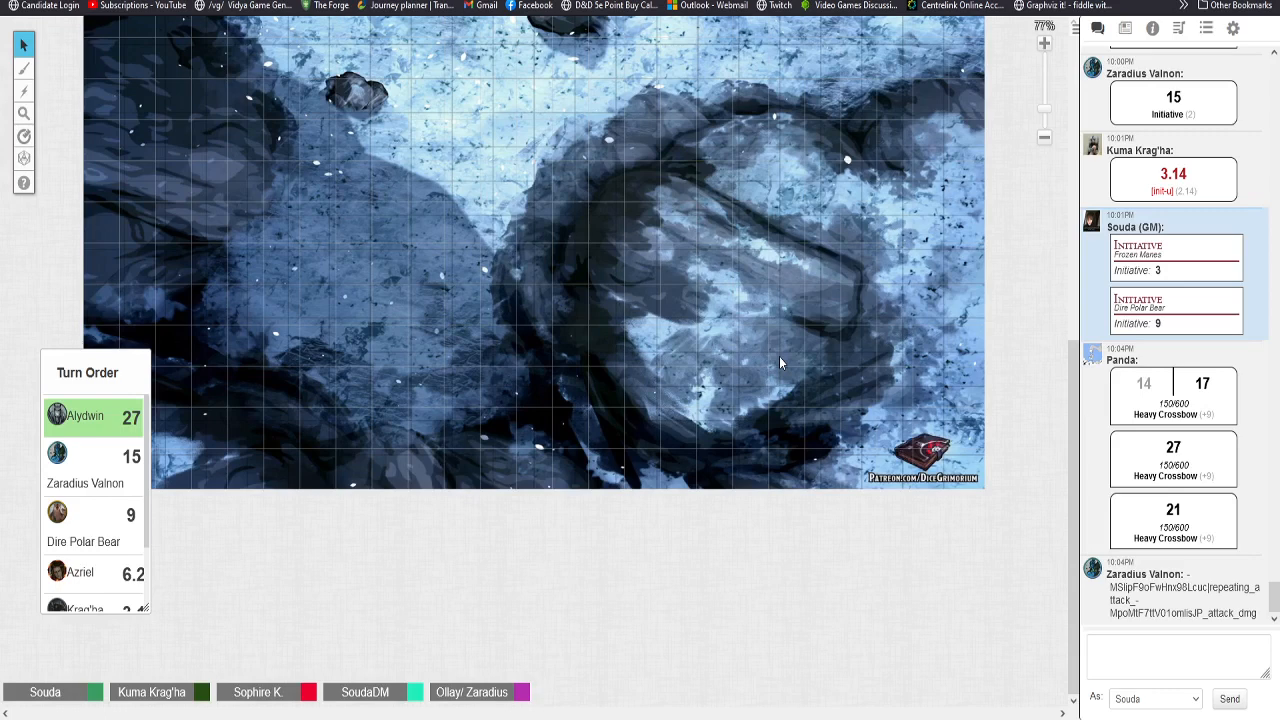
{"action": "mouse_move", "coordinate": [768, 322]}
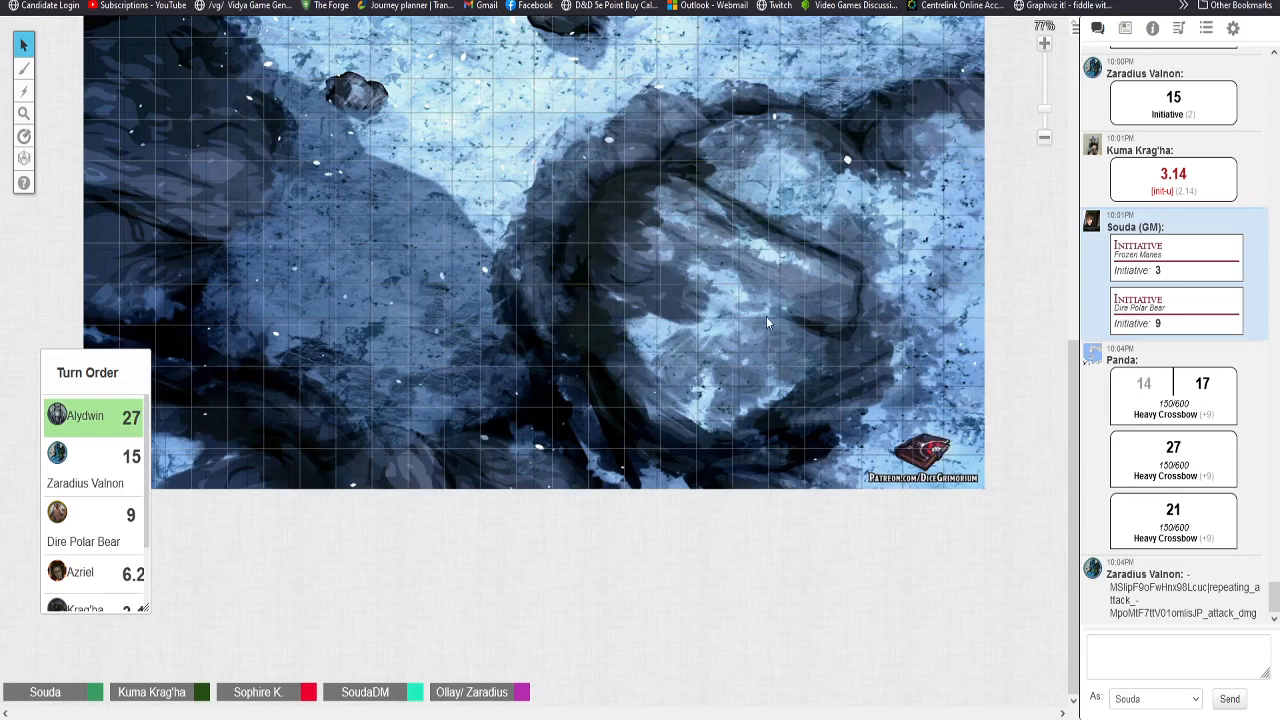
{"action": "mouse_move", "coordinate": [792, 715]}
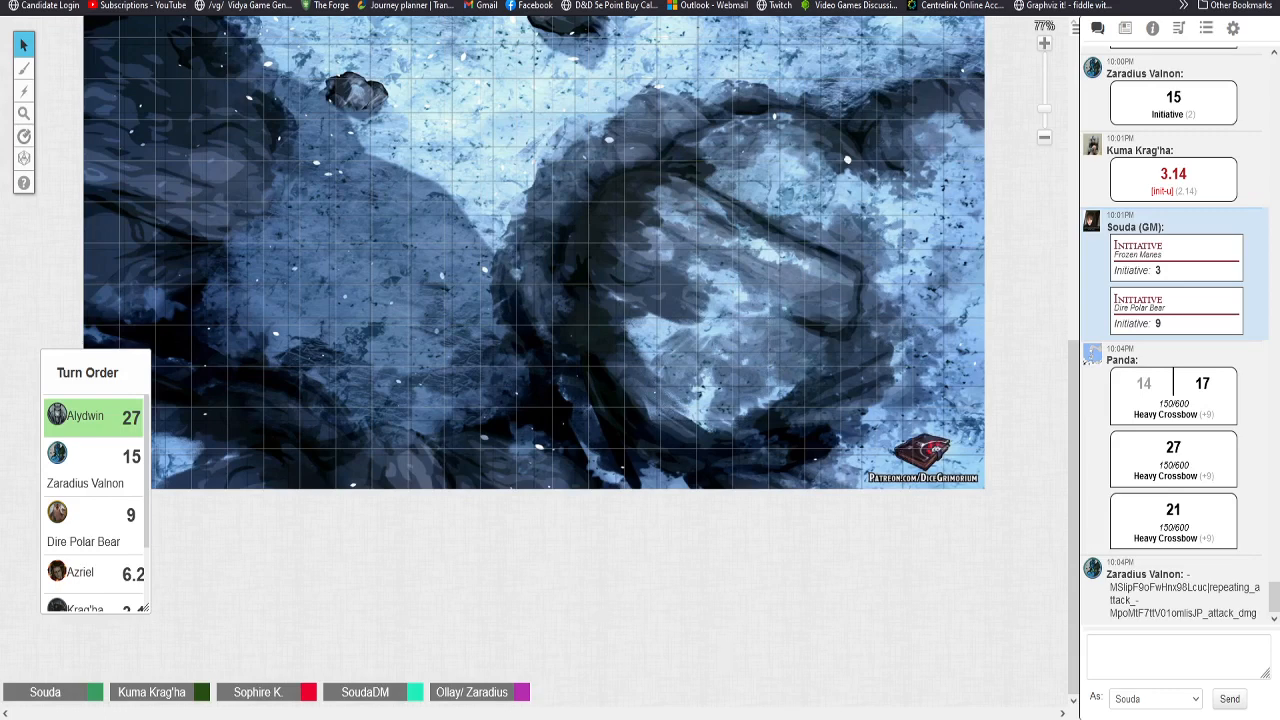
{"action": "mouse_move", "coordinate": [740, 605]}
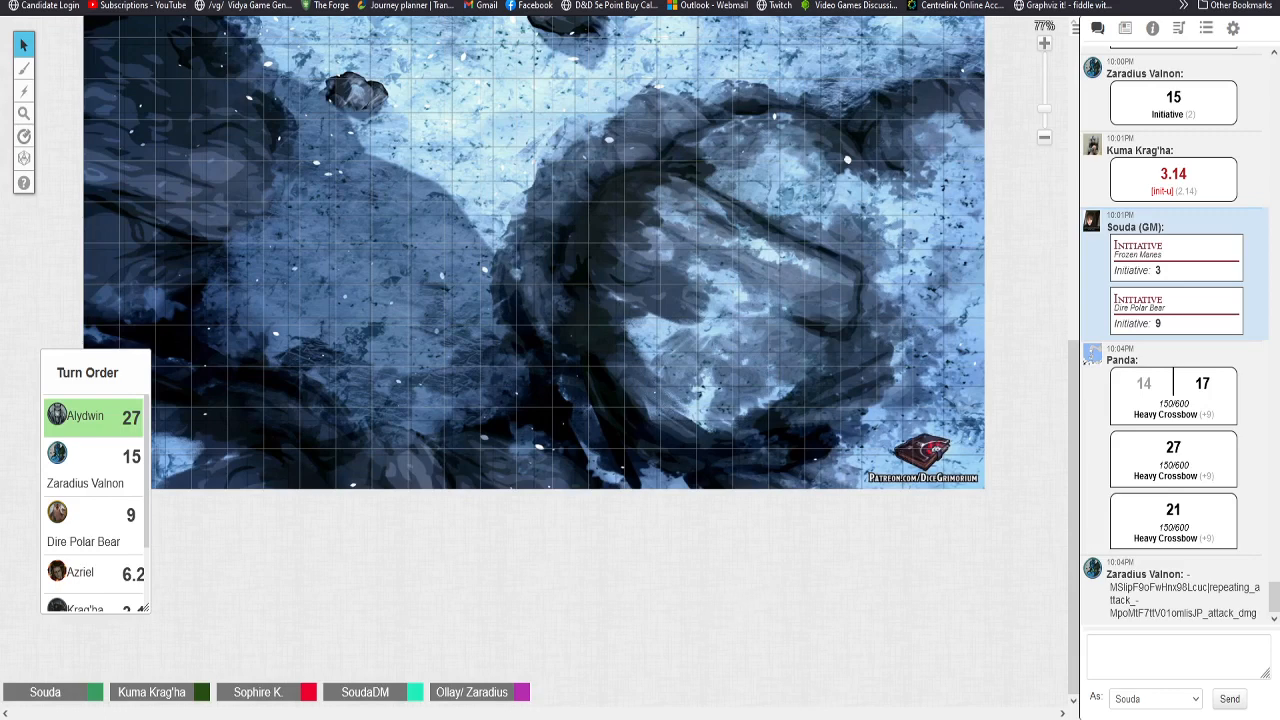
{"action": "mouse_move", "coordinate": [767, 591]}
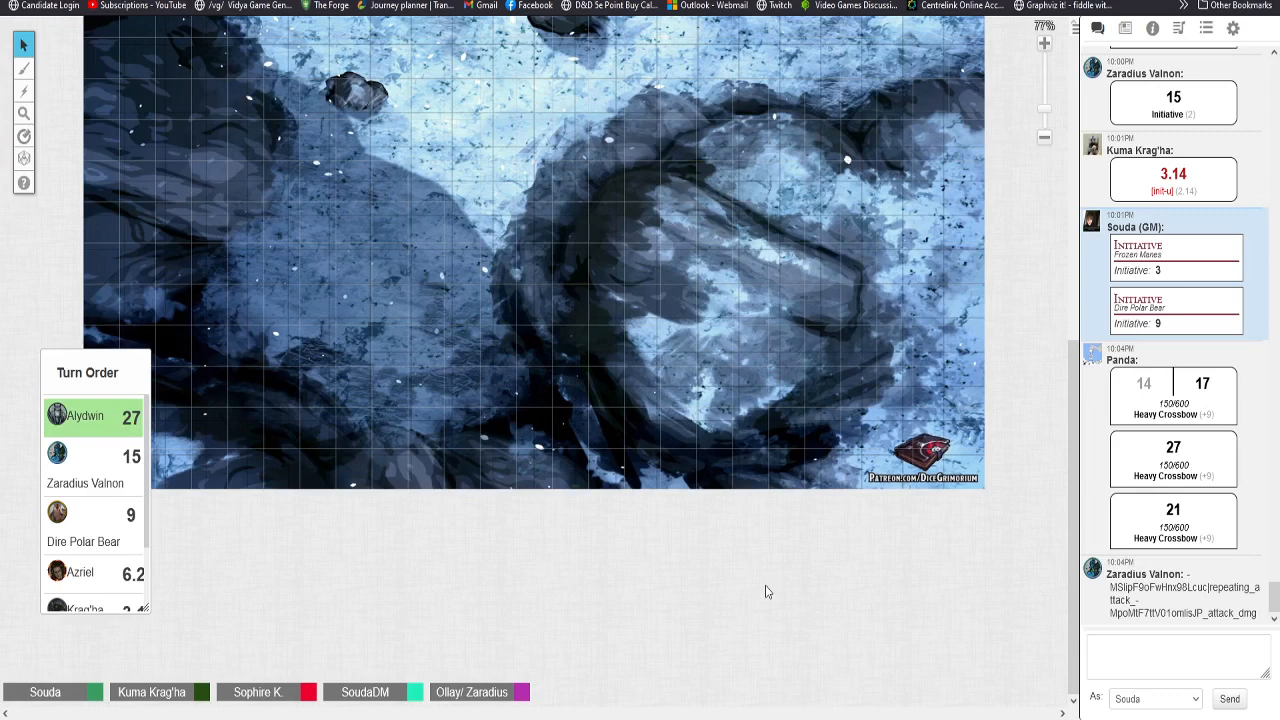
{"action": "mouse_move", "coordinate": [782, 573]}
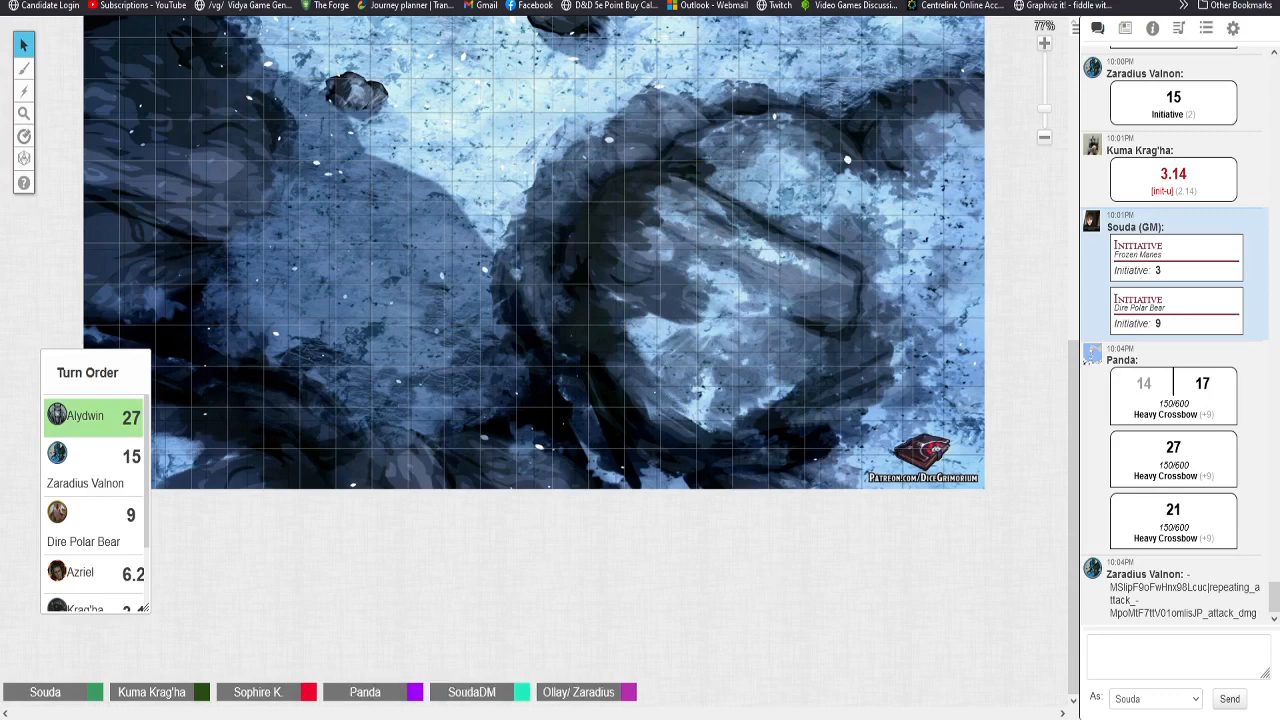
Step: Follow chat to Kuma Krag'ha's History 14, a GM 19, and Panda's 12 and 15
{"action": "scroll", "scroll_direction": "down", "scroll_amount": 3}
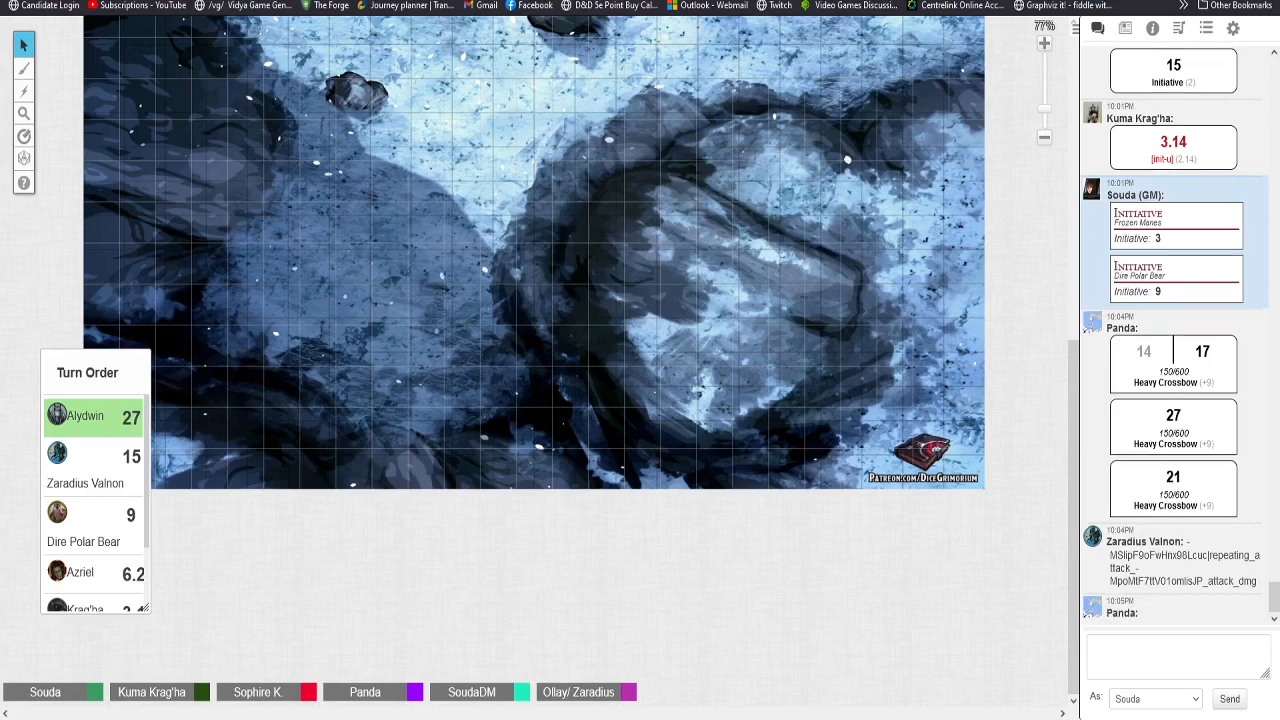
{"action": "scroll", "scroll_direction": "down", "scroll_amount": 3}
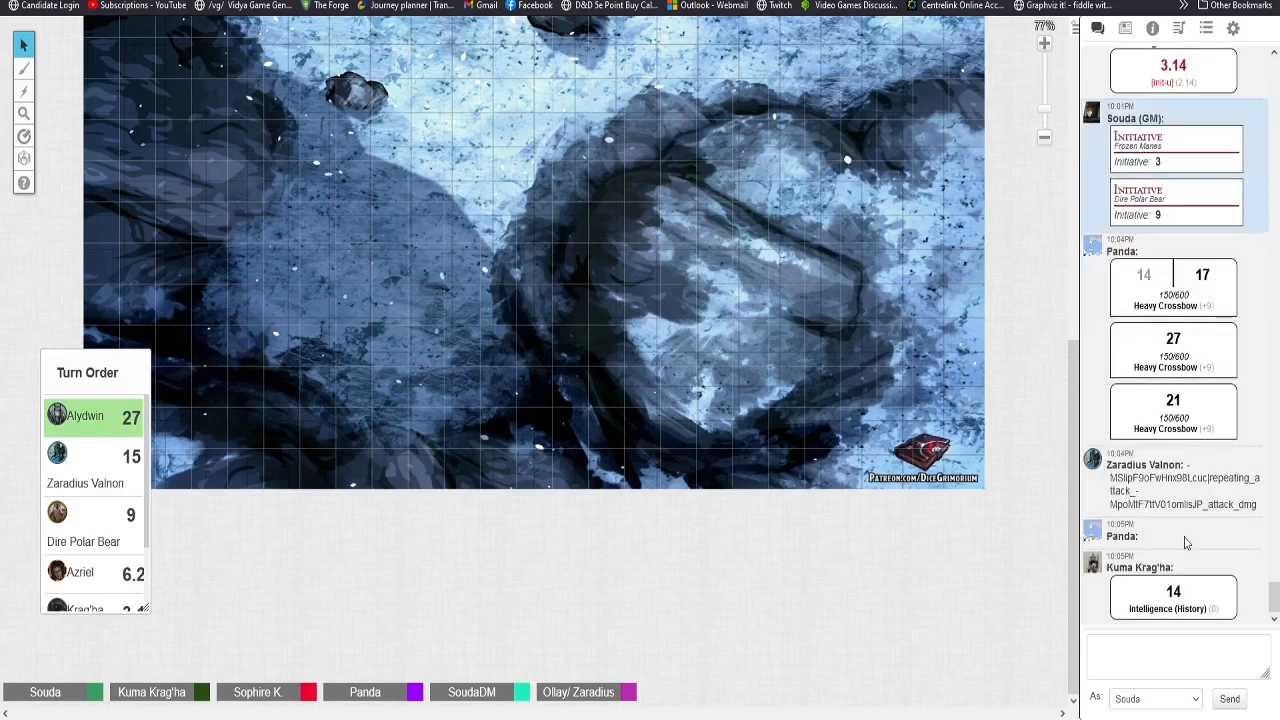
{"action": "mouse_move", "coordinate": [1183, 440]}
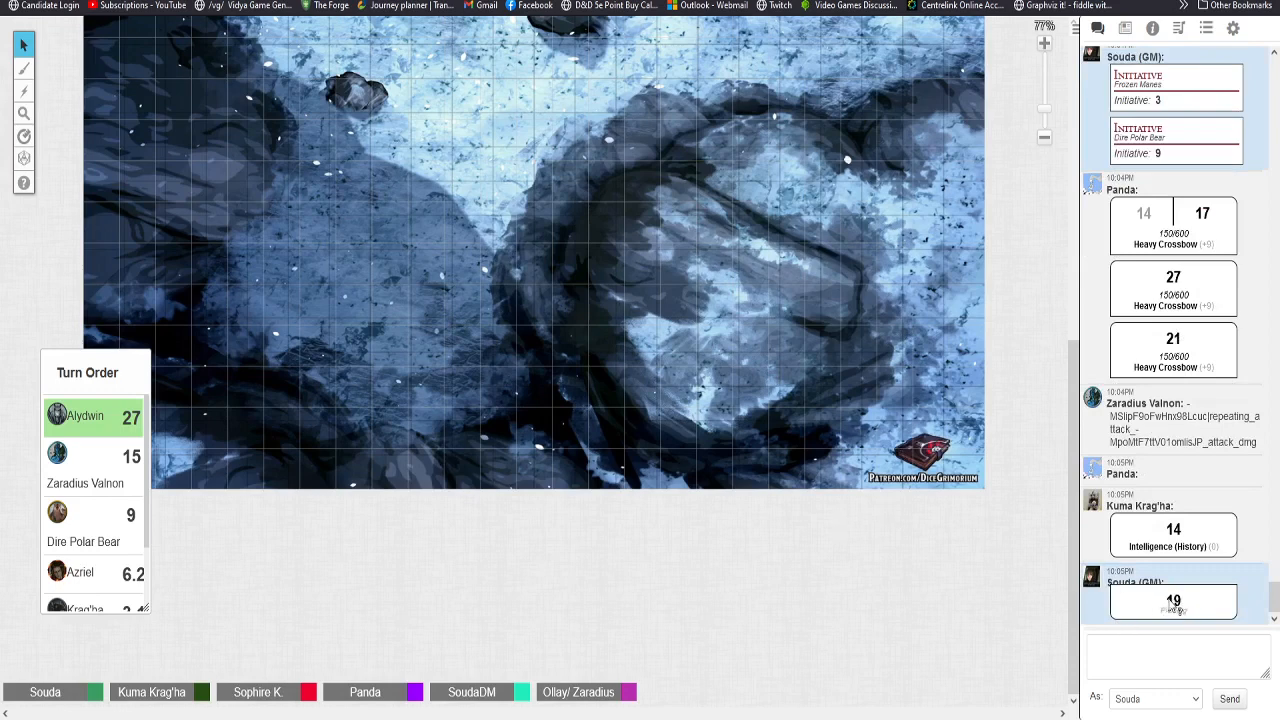
{"action": "mouse_move", "coordinate": [765, 548]}
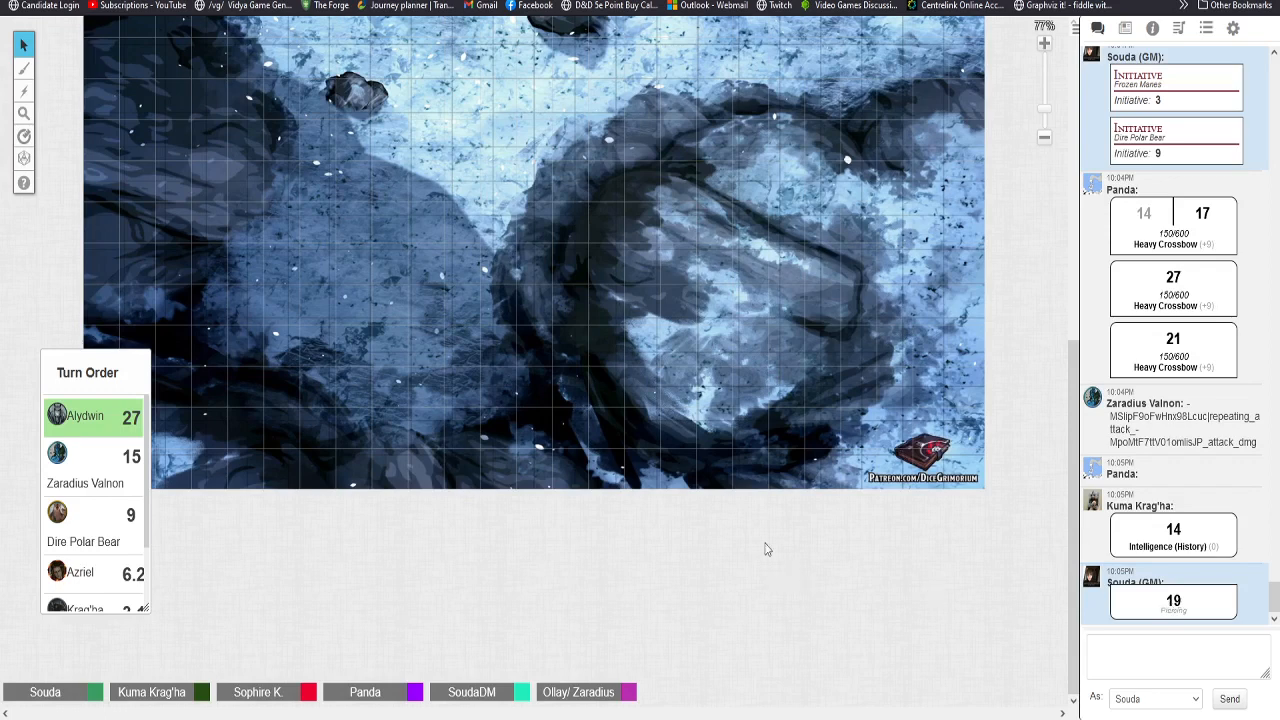
{"action": "mouse_move", "coordinate": [770, 543]}
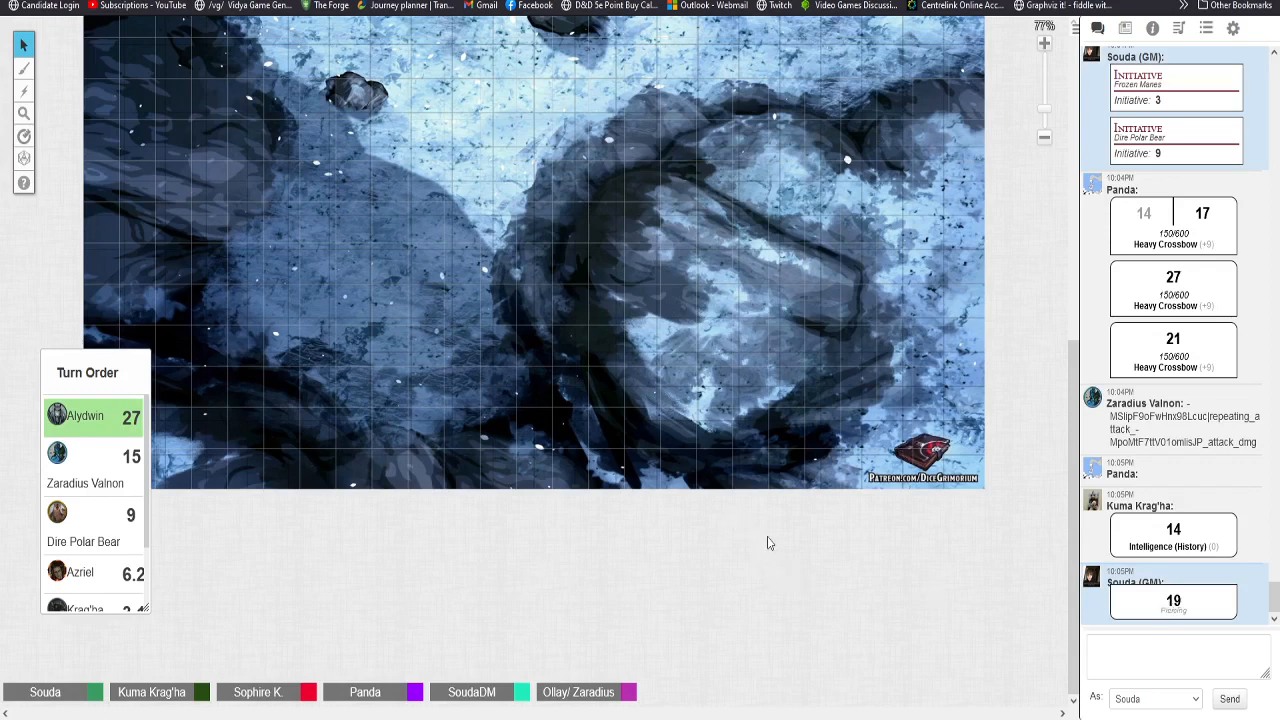
{"action": "mouse_move", "coordinate": [717, 540]}
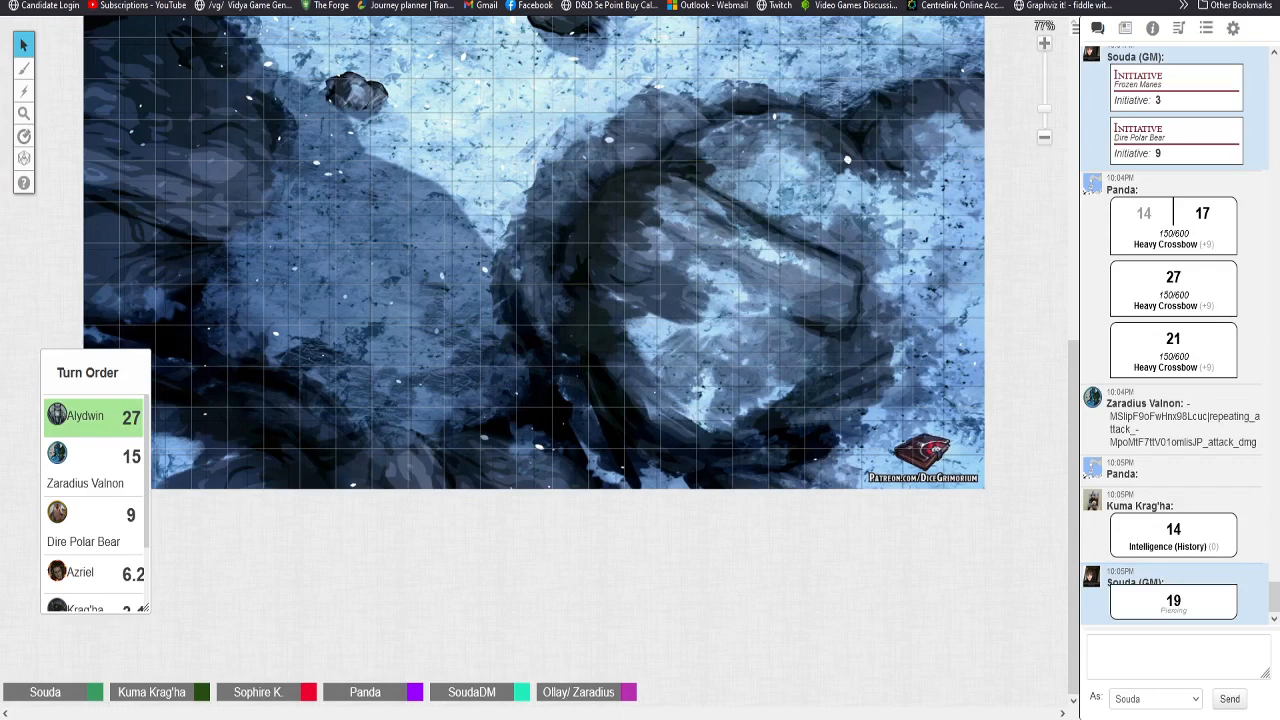
{"action": "scroll", "scroll_direction": "down", "scroll_amount": 3}
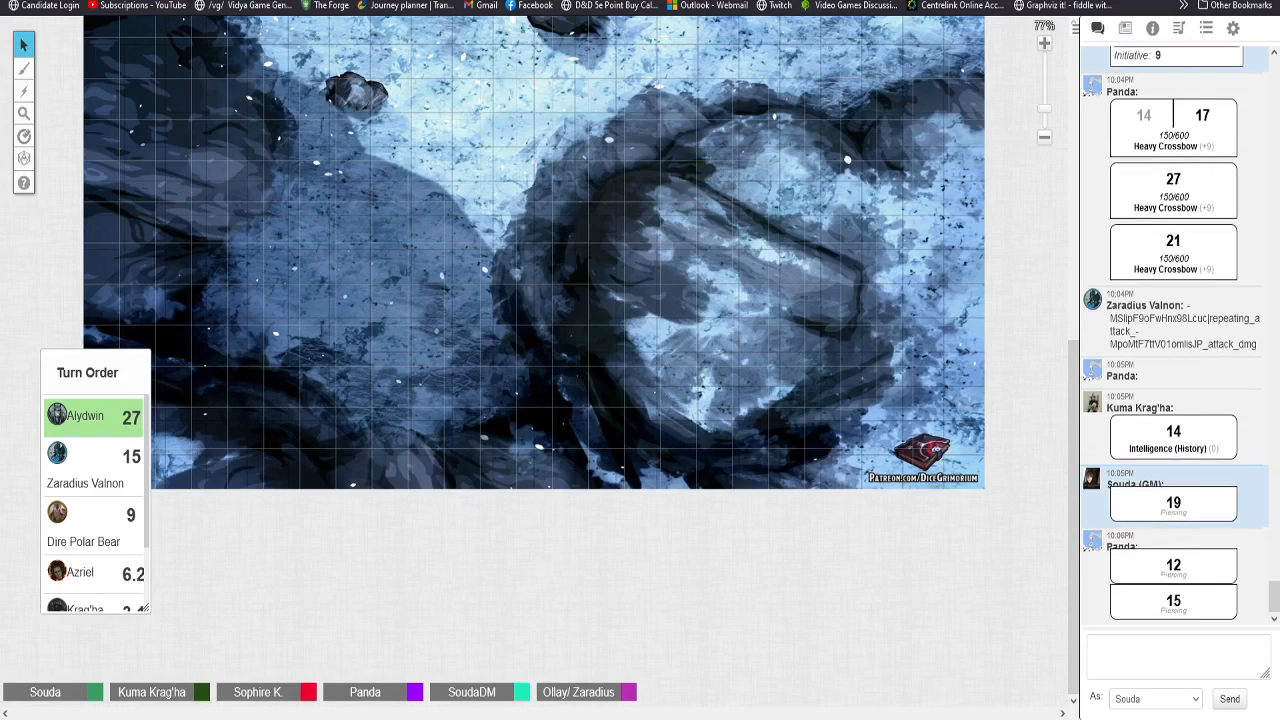
{"action": "mouse_move", "coordinate": [670, 457]}
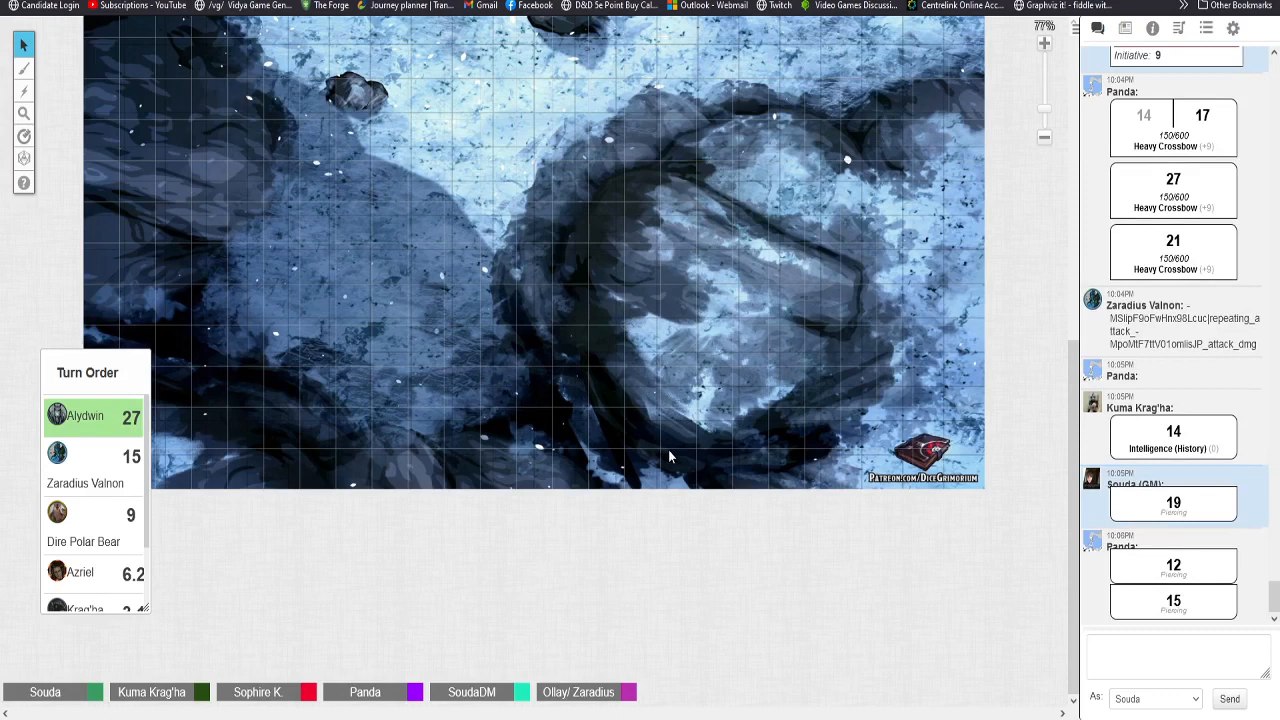
{"action": "mouse_move", "coordinate": [790, 447]}
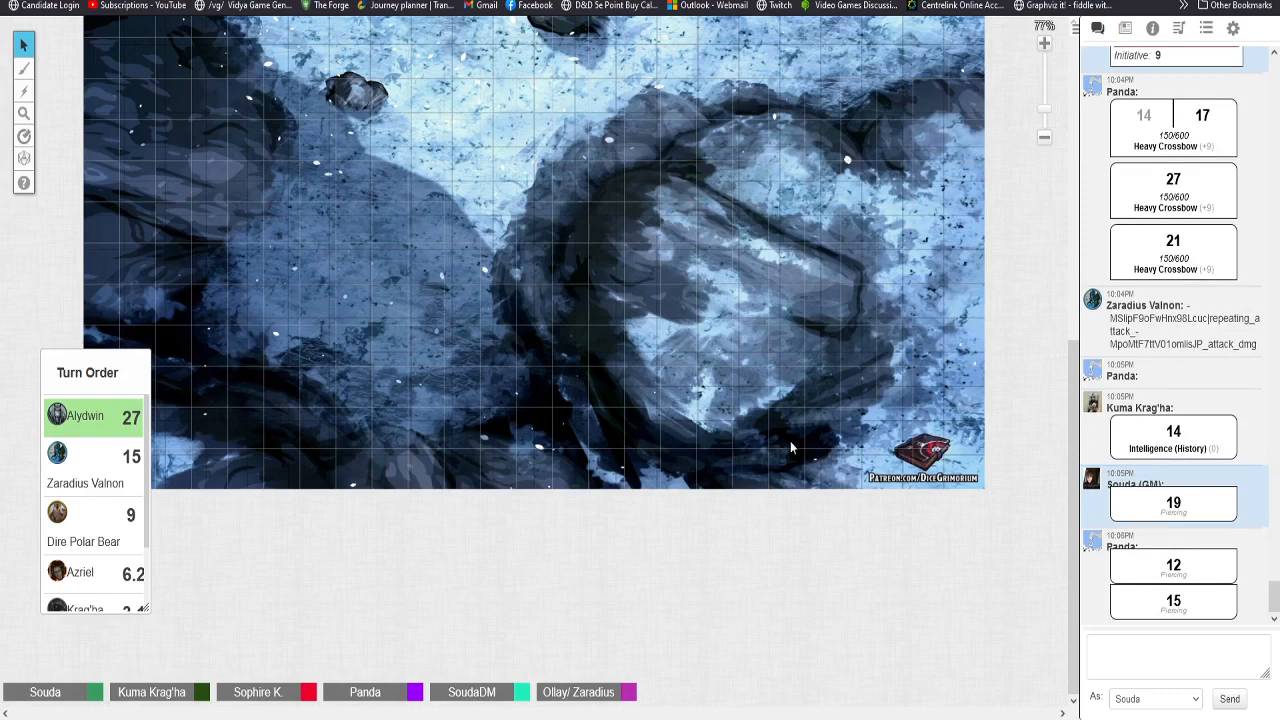
{"action": "mouse_move", "coordinate": [780, 392]}
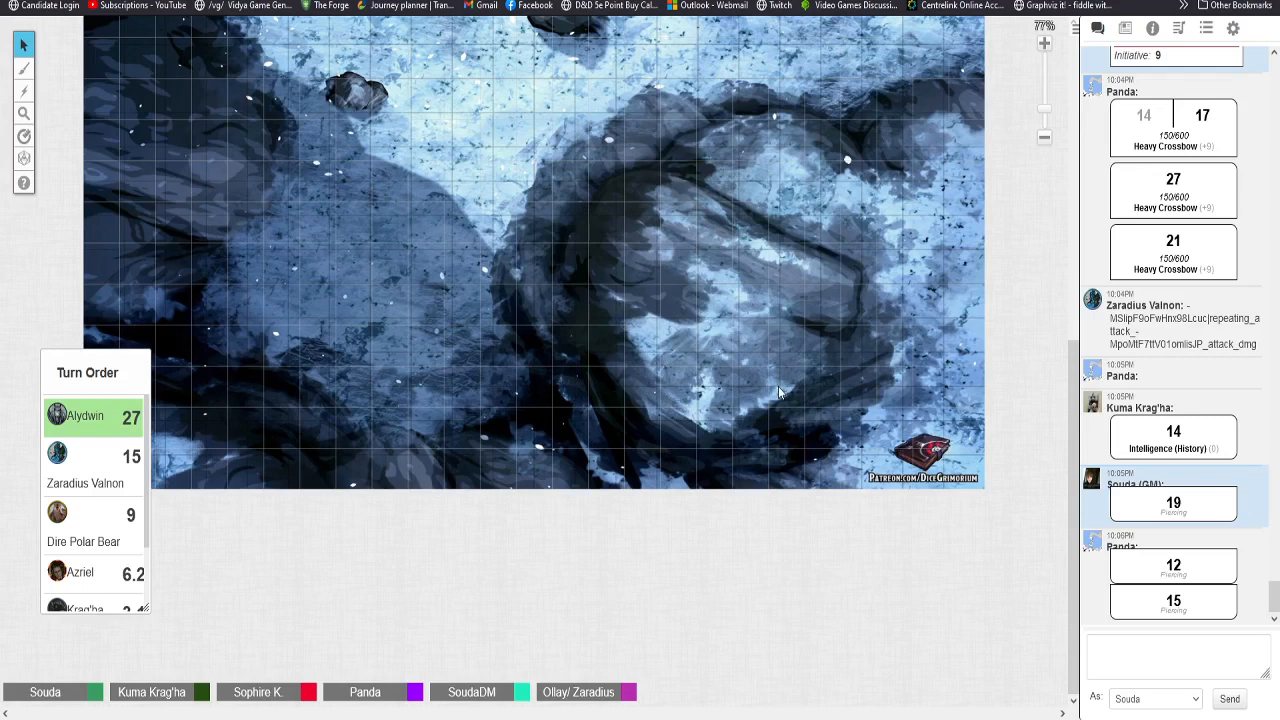
{"action": "mouse_move", "coordinate": [879, 434]}
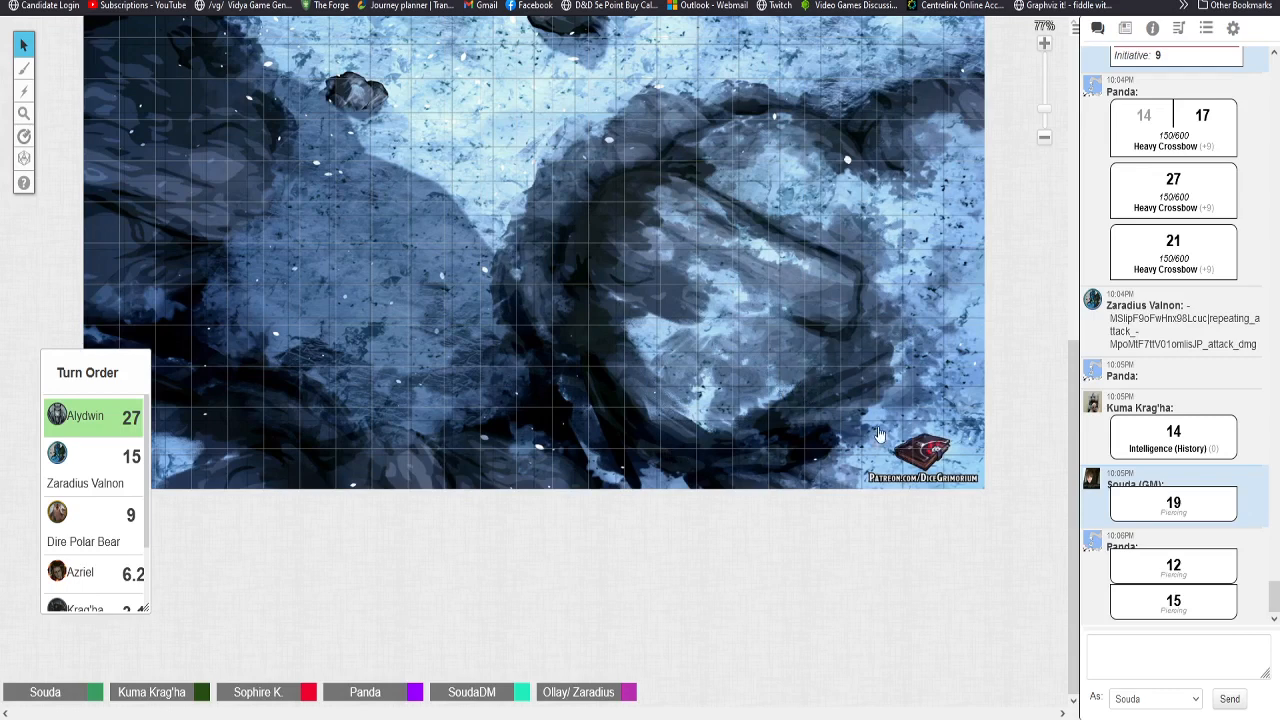
{"action": "mouse_move", "coordinate": [648, 521]}
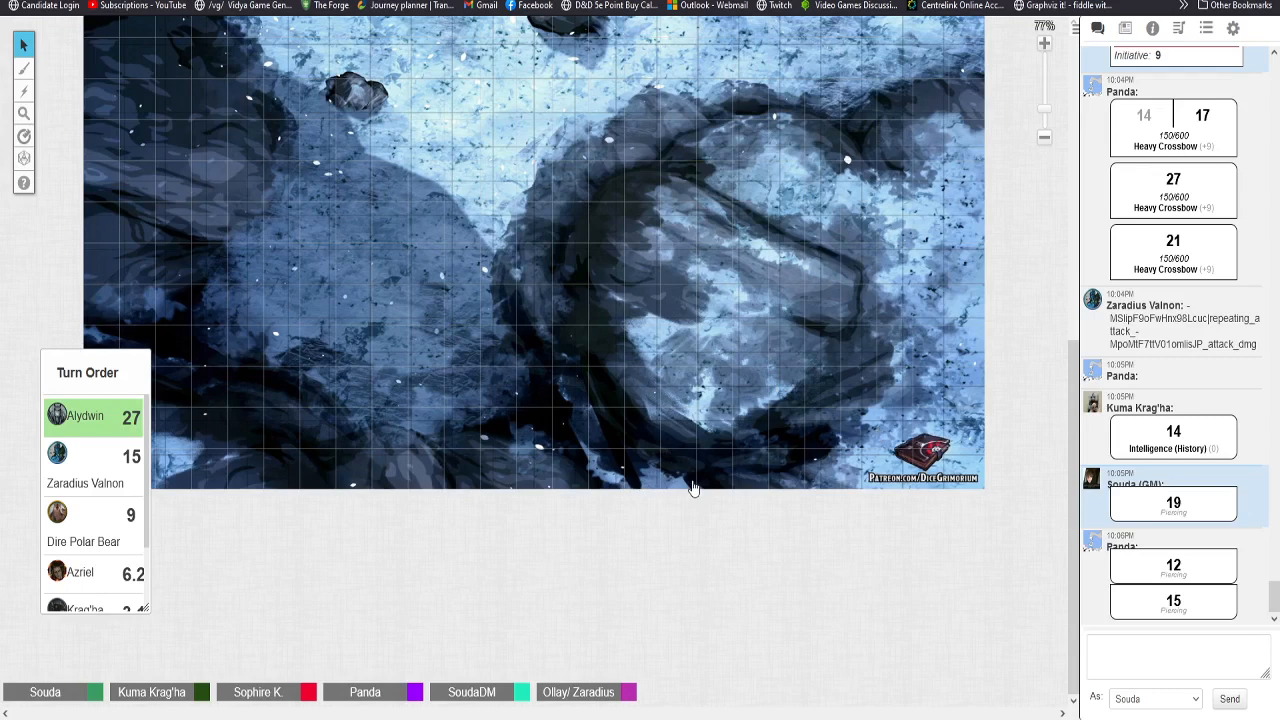
{"action": "mouse_move", "coordinate": [860, 350]}
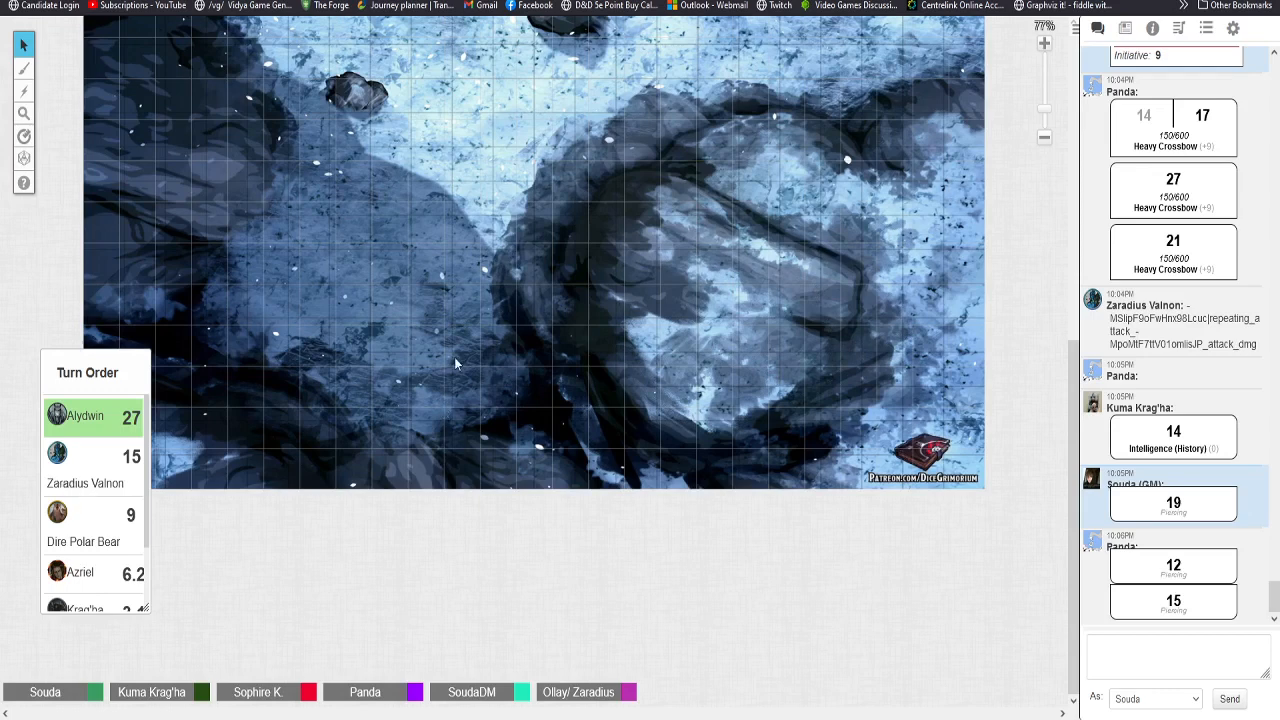
{"action": "mouse_move", "coordinate": [461, 354]}
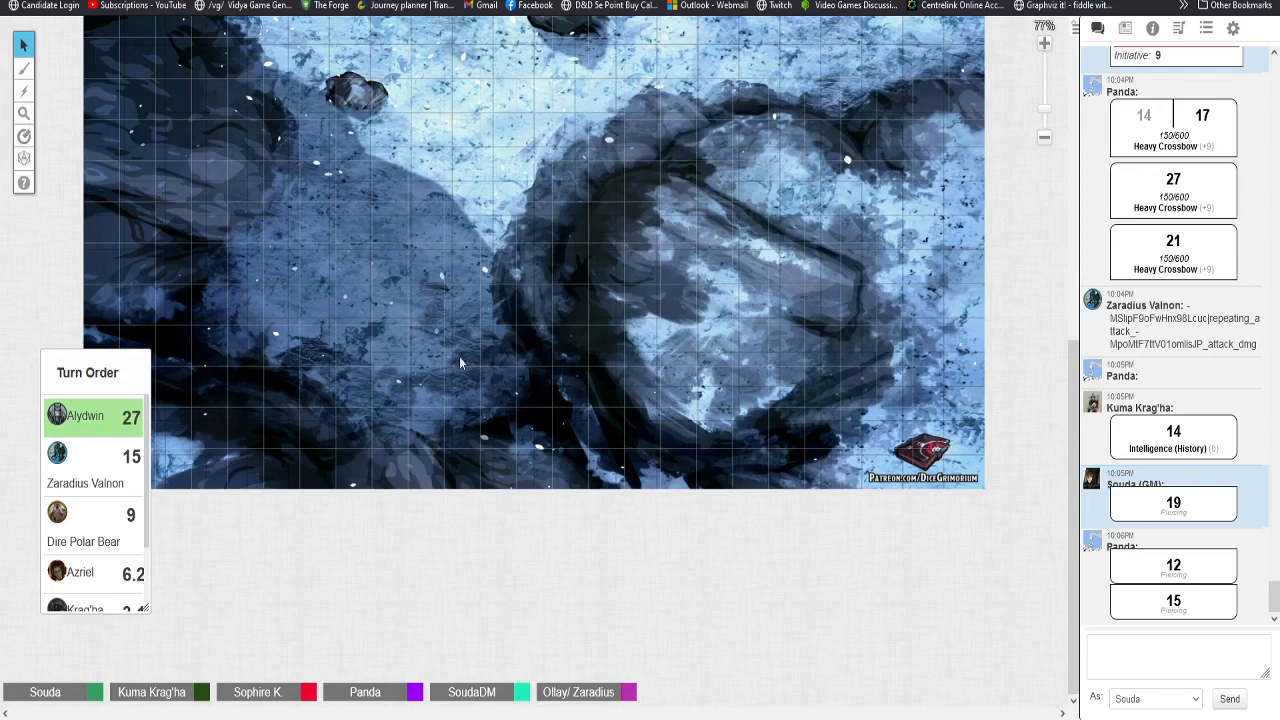
{"action": "mouse_move", "coordinate": [504, 259]}
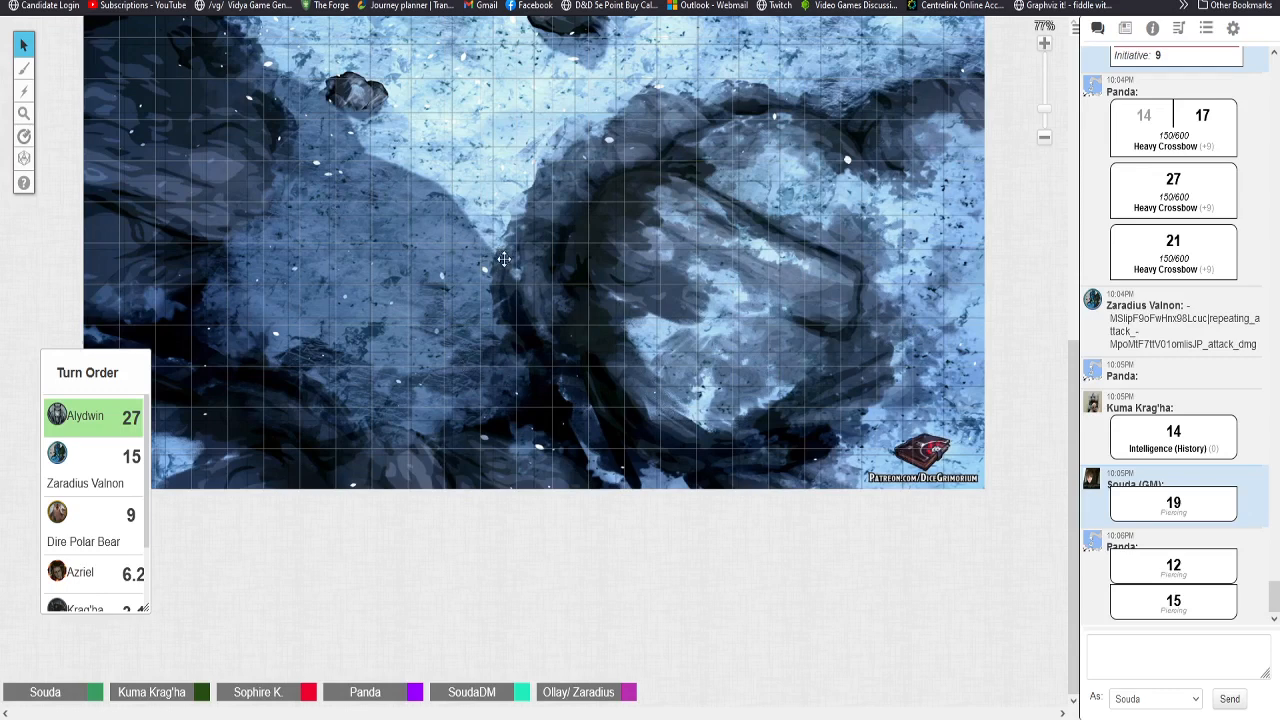
{"action": "mouse_move", "coordinate": [461, 366]}
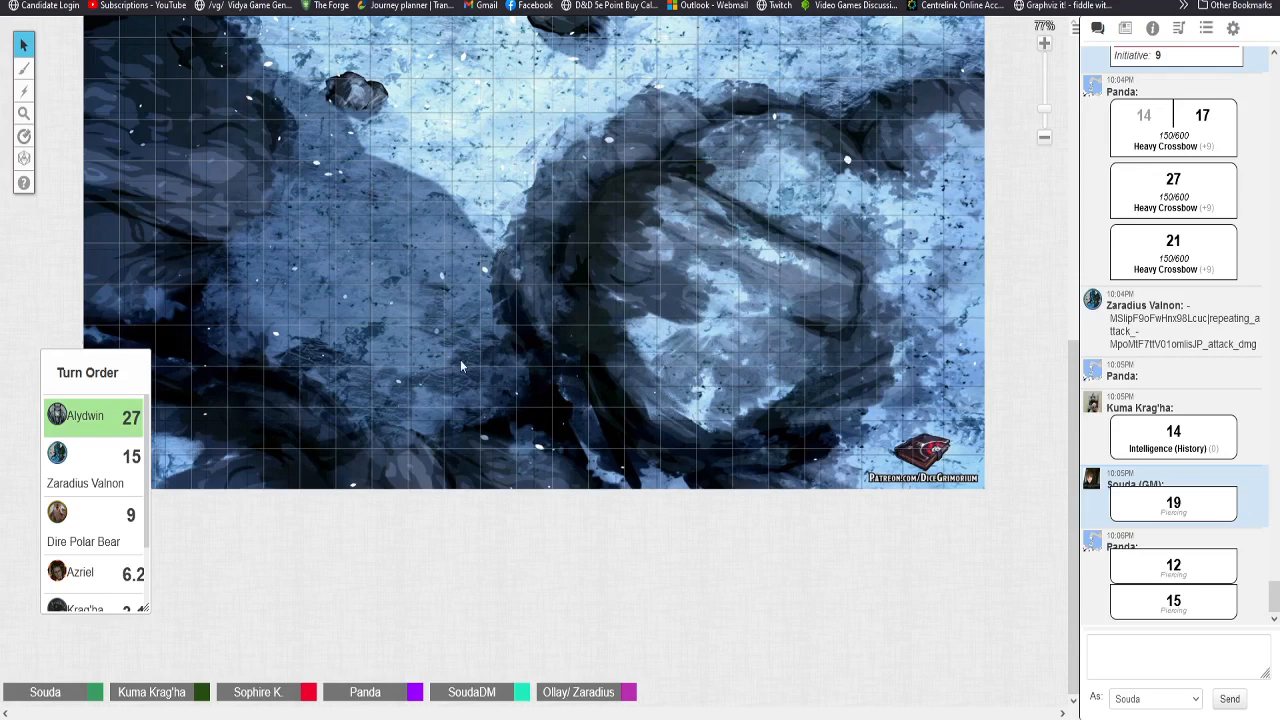
{"action": "mouse_move", "coordinate": [125, 599]}
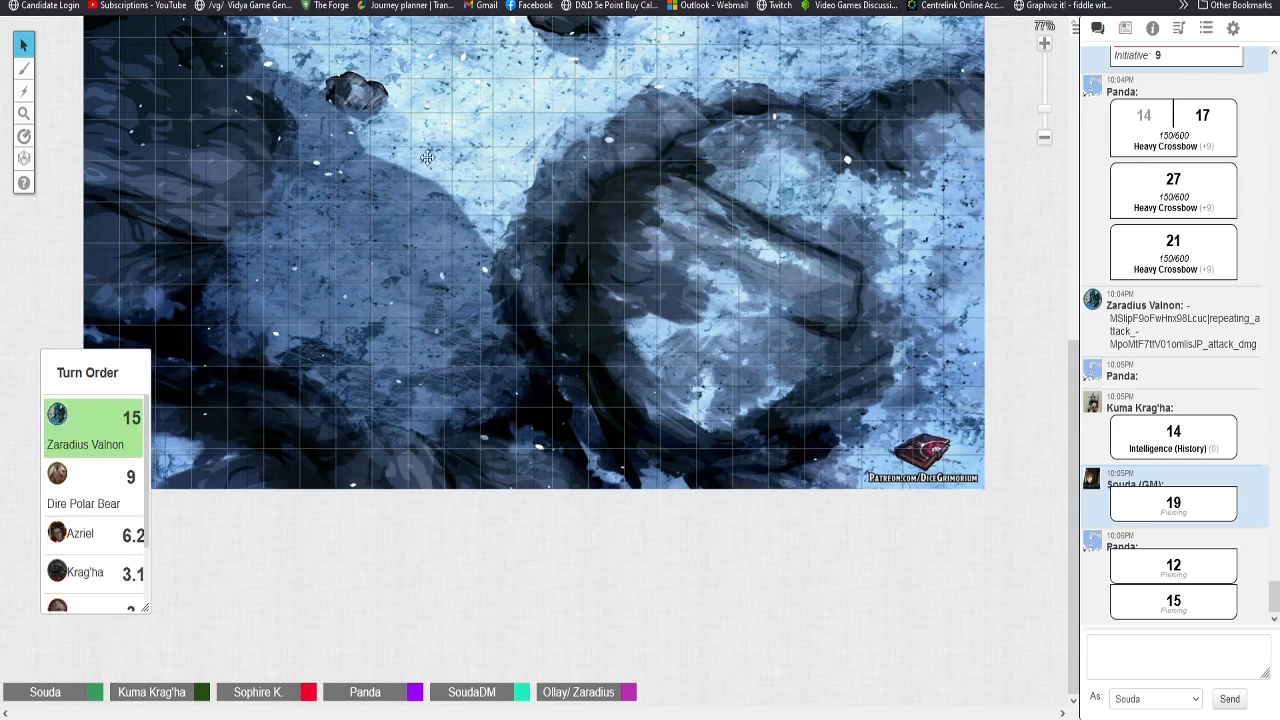
{"action": "mouse_move", "coordinate": [458, 286]}
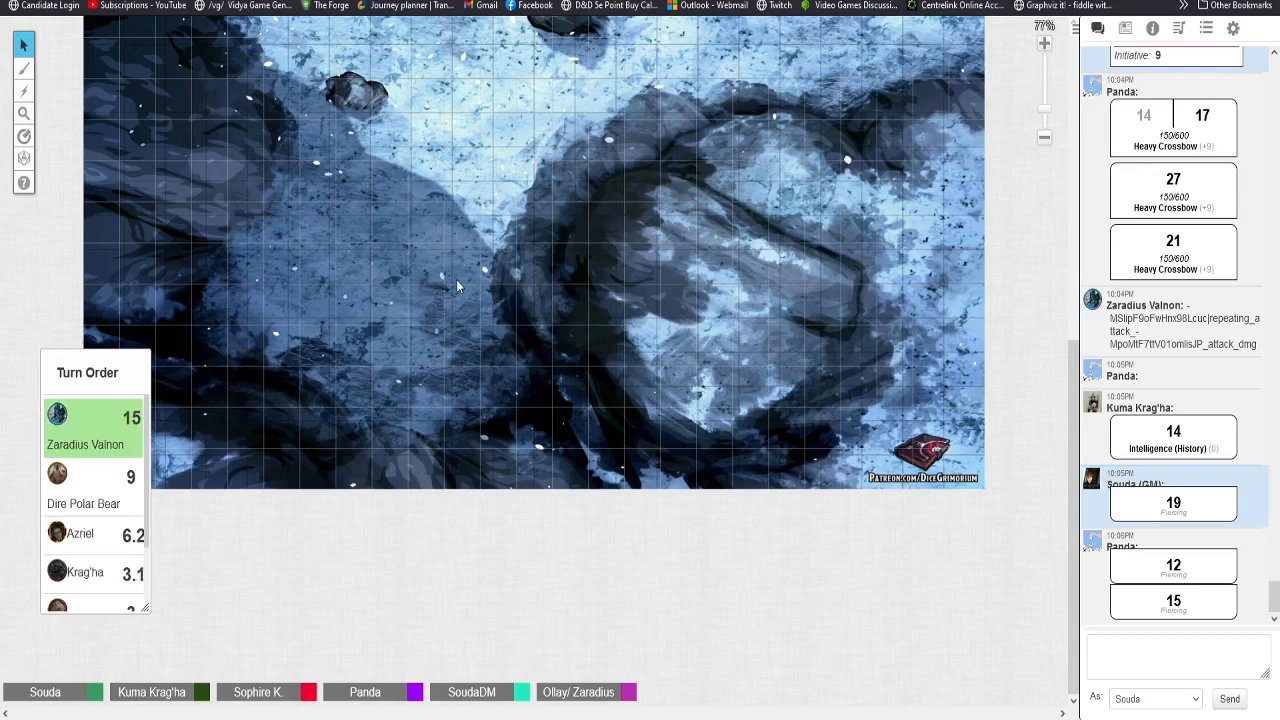
{"action": "mouse_move", "coordinate": [454, 277]}
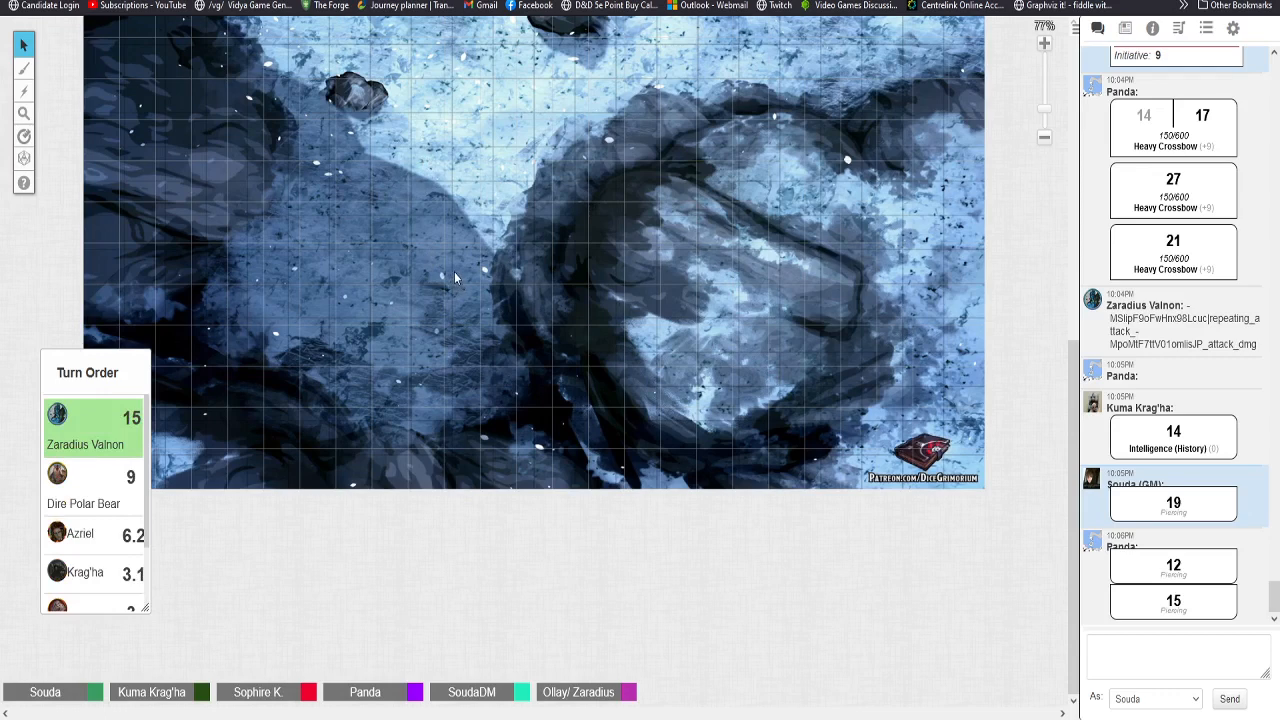
{"action": "mouse_move", "coordinate": [450, 280]}
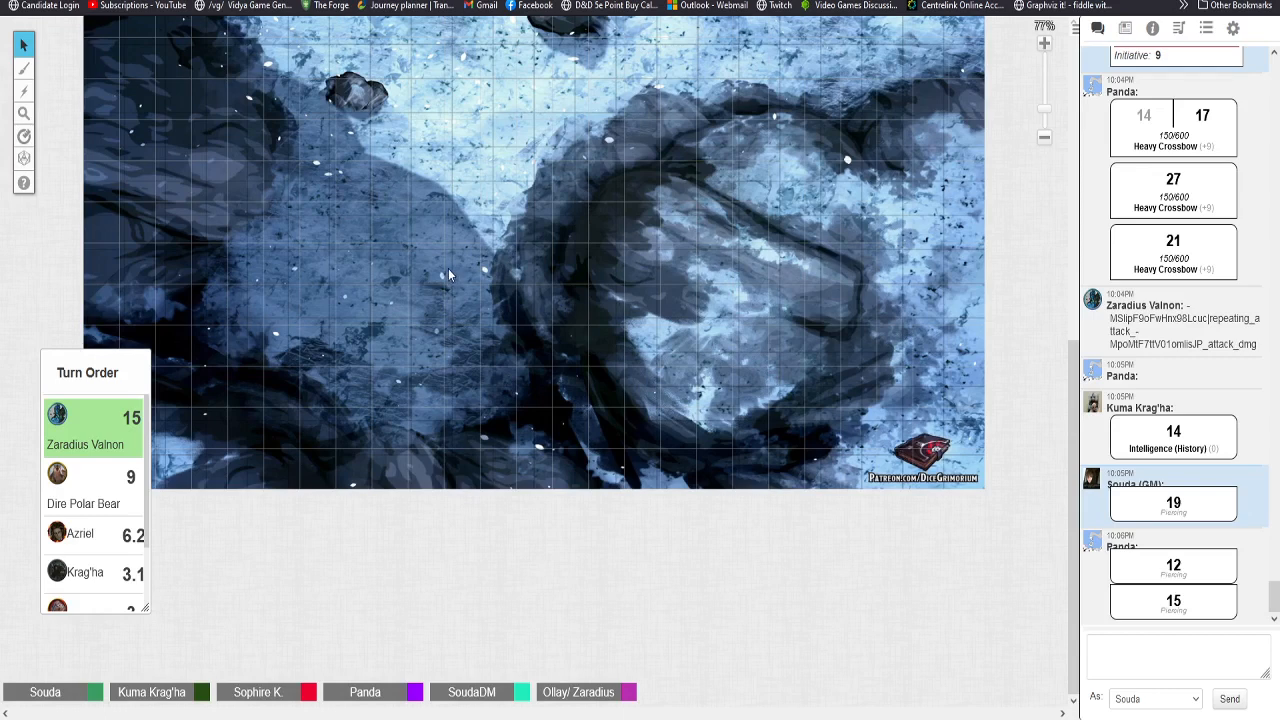
{"action": "mouse_move", "coordinate": [444, 284]}
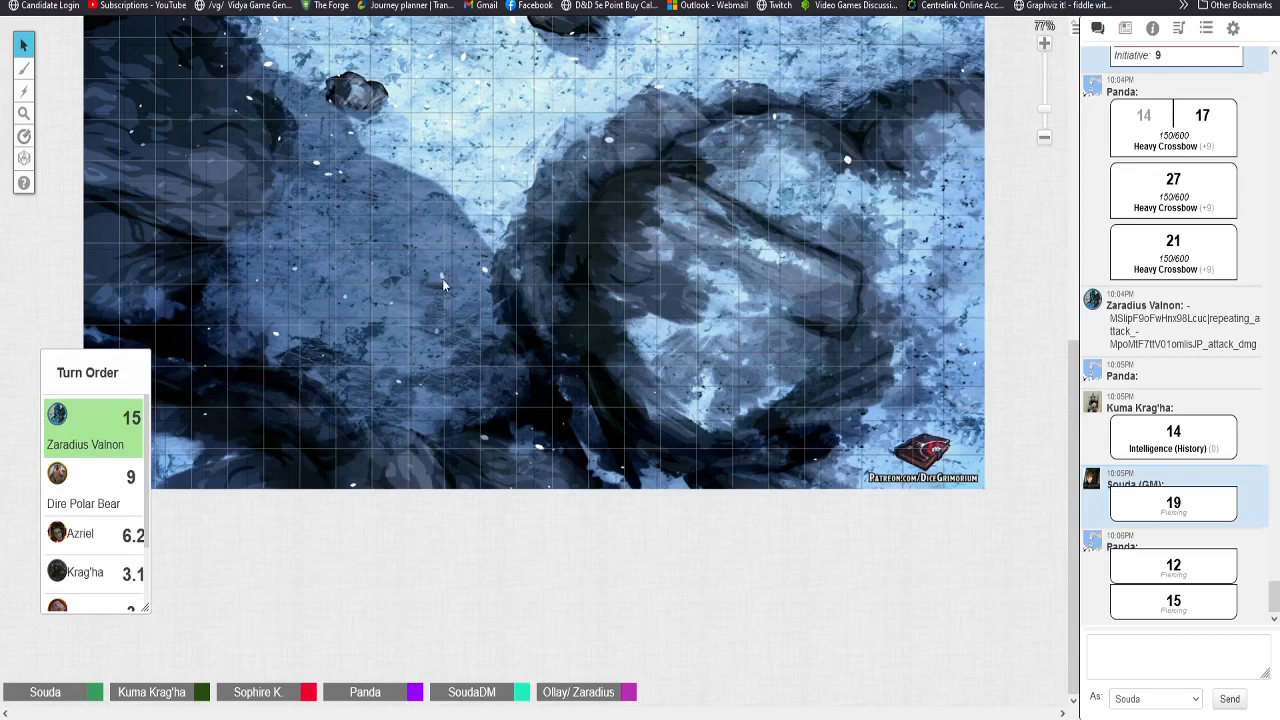
{"action": "mouse_move", "coordinate": [373, 318]}
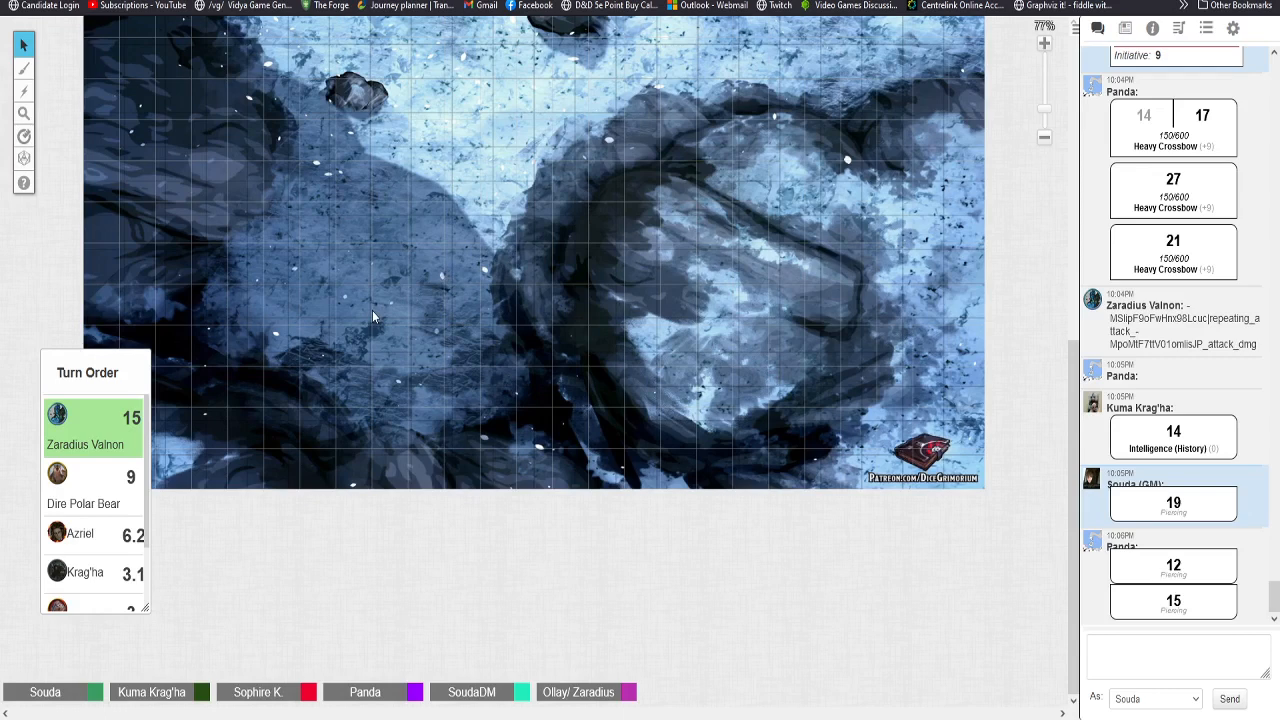
{"action": "mouse_move", "coordinate": [378, 323]}
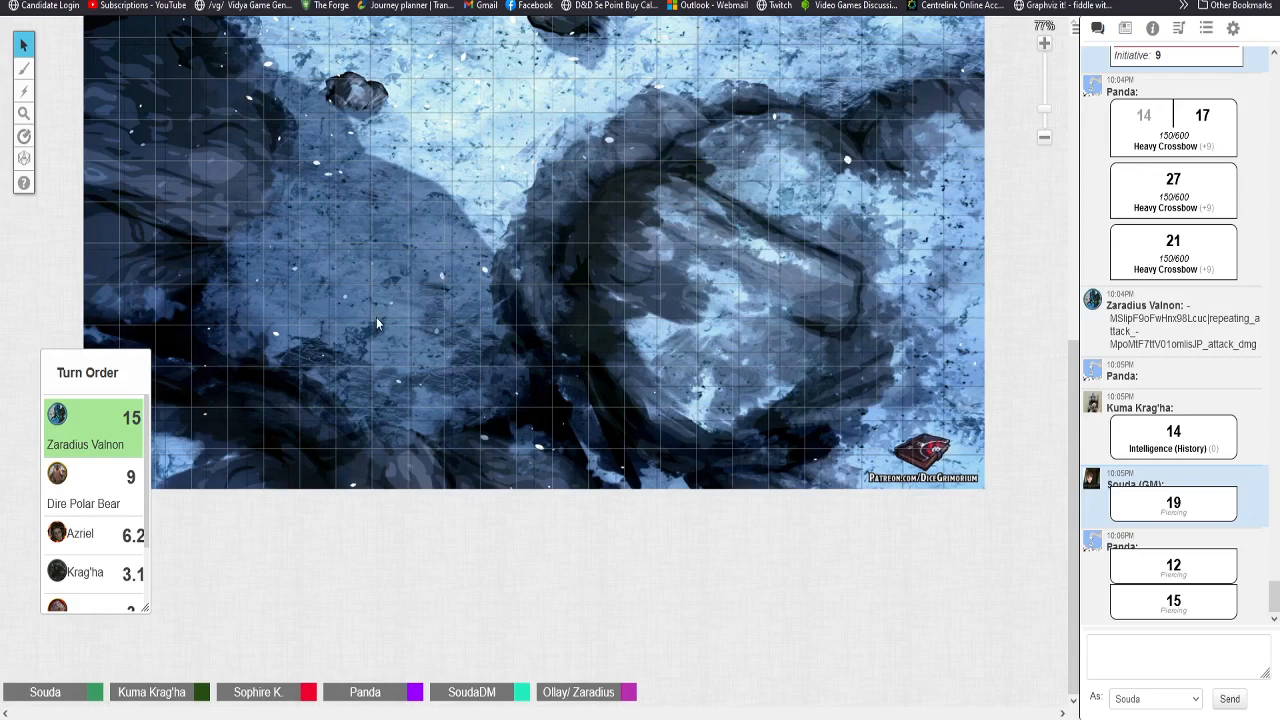
{"action": "mouse_move", "coordinate": [400, 298]}
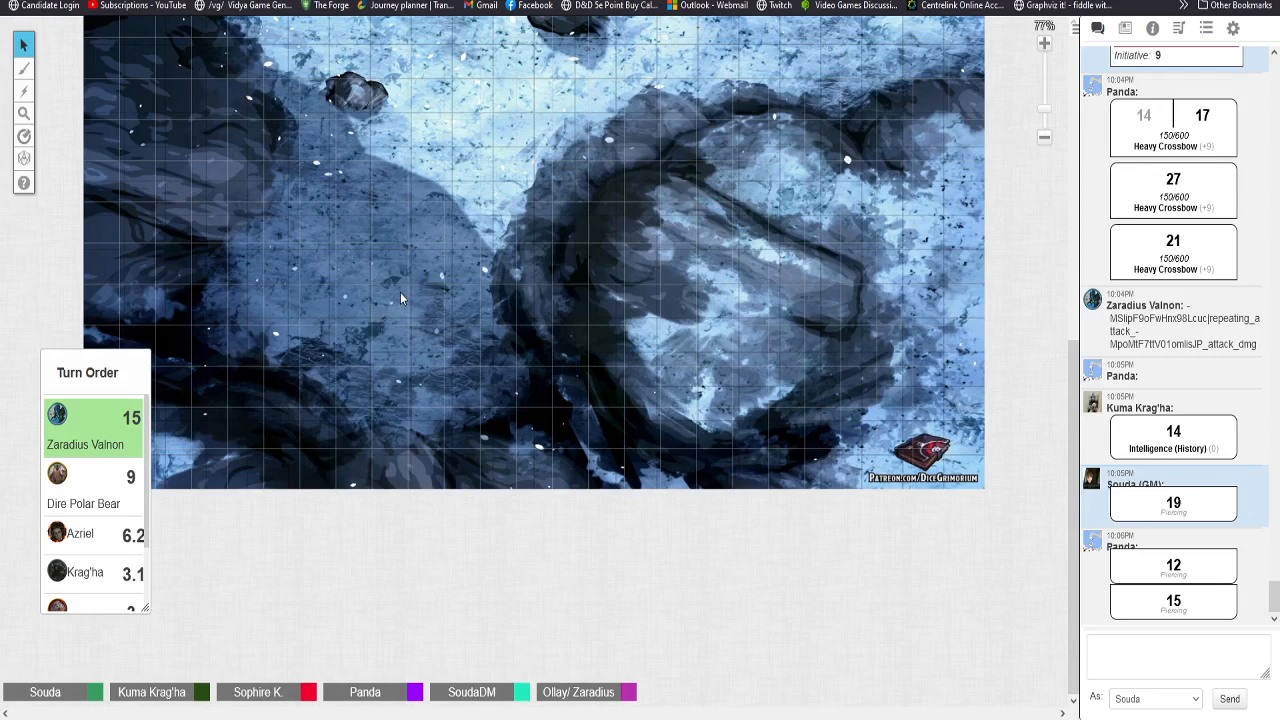
{"action": "mouse_move", "coordinate": [387, 277]}
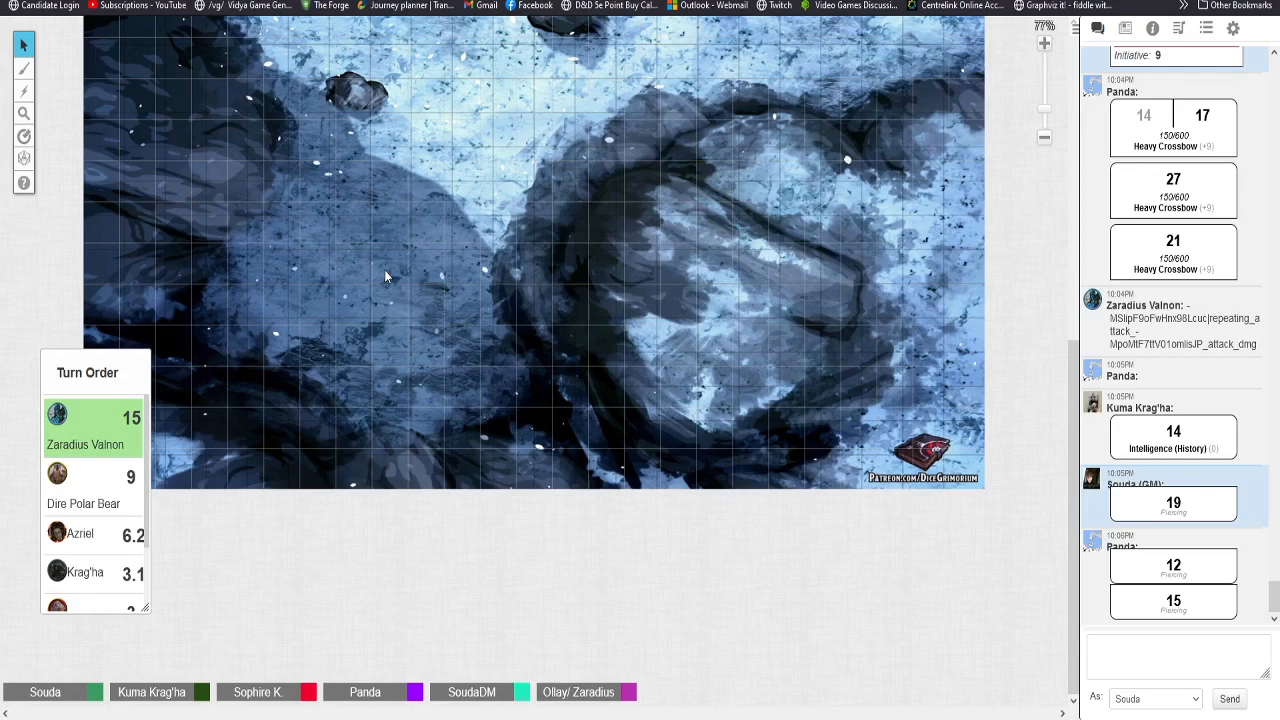
{"action": "mouse_move", "coordinate": [208, 241]}
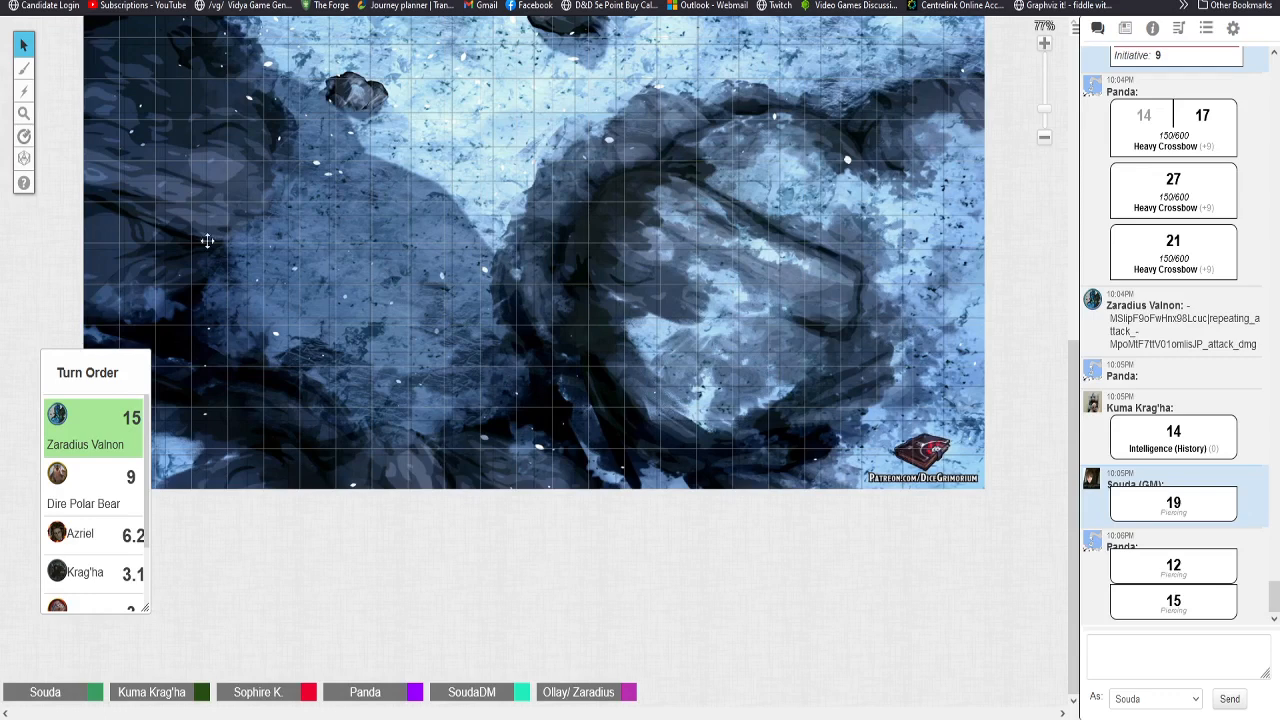
{"action": "mouse_move", "coordinate": [236, 317]}
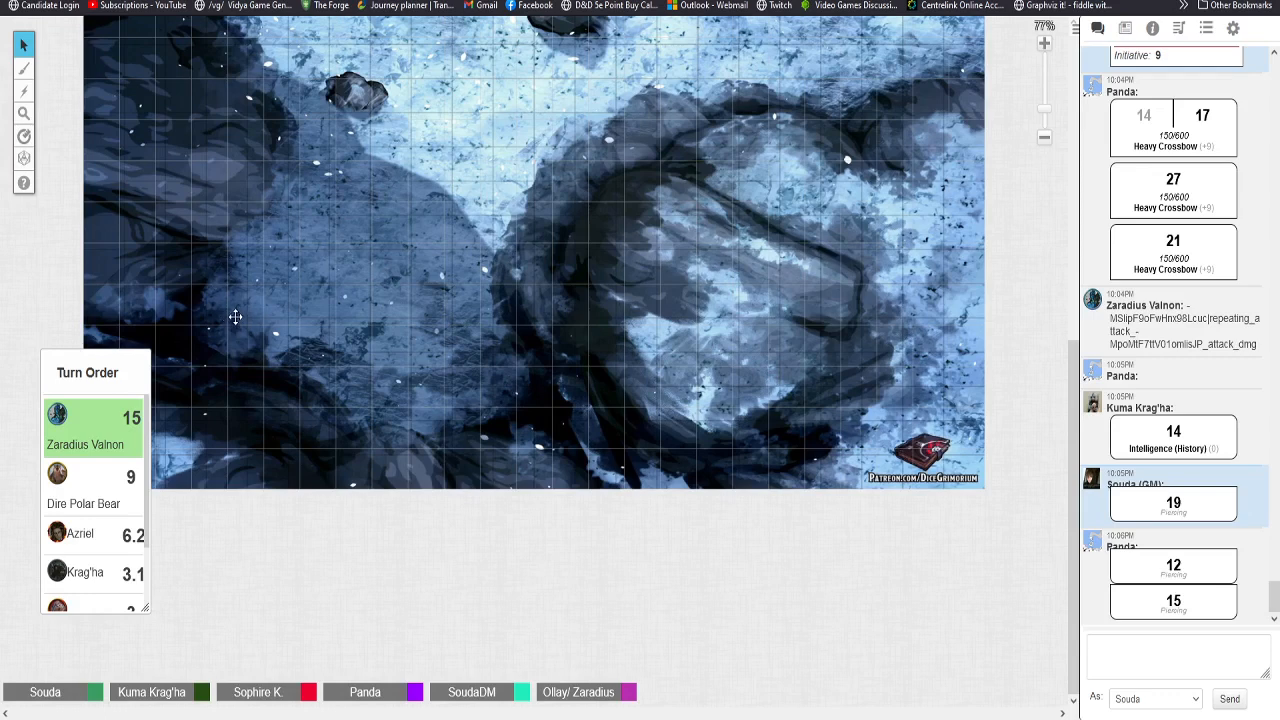
{"action": "mouse_move", "coordinate": [409, 223]}
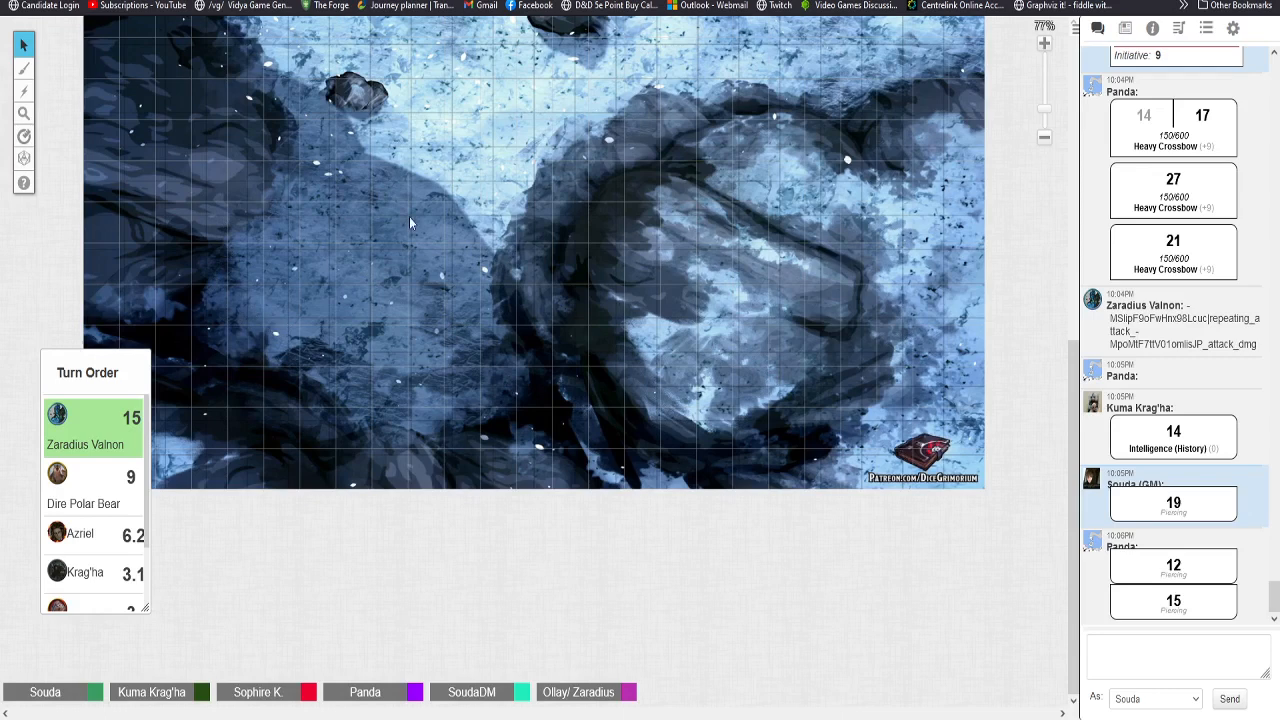
{"action": "mouse_move", "coordinate": [263, 330]}
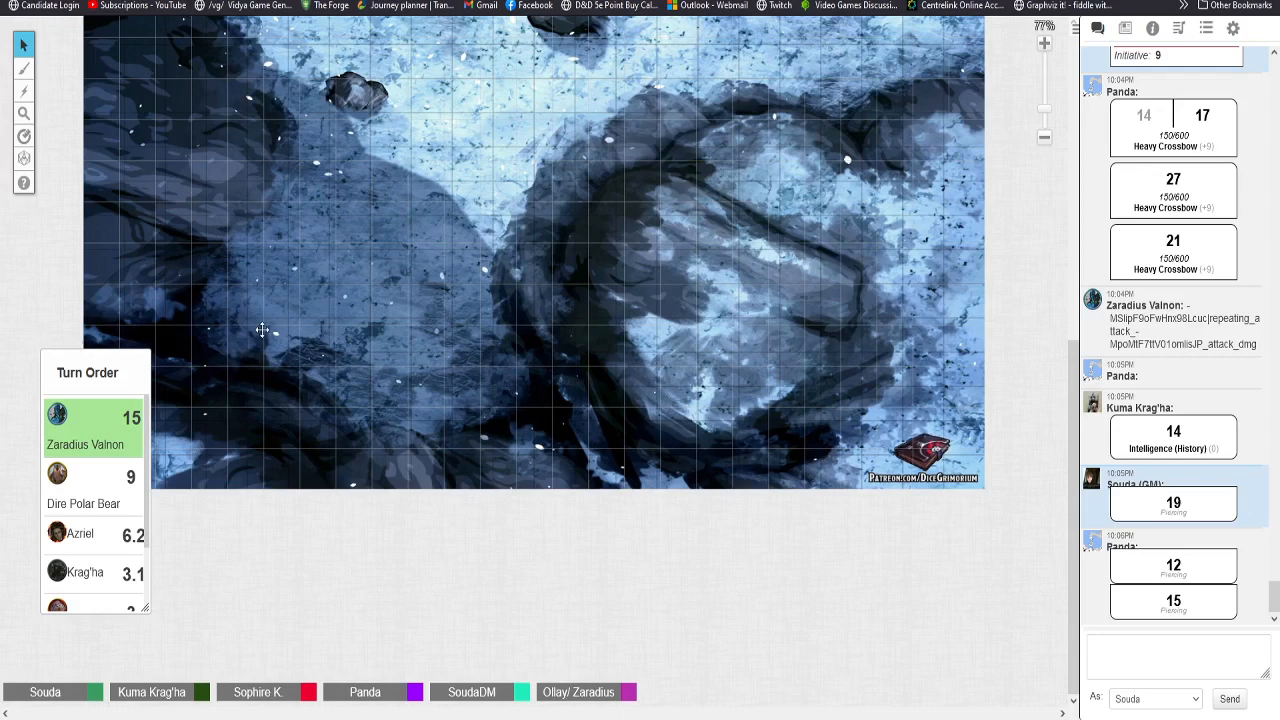
{"action": "mouse_move", "coordinate": [940, 73]}
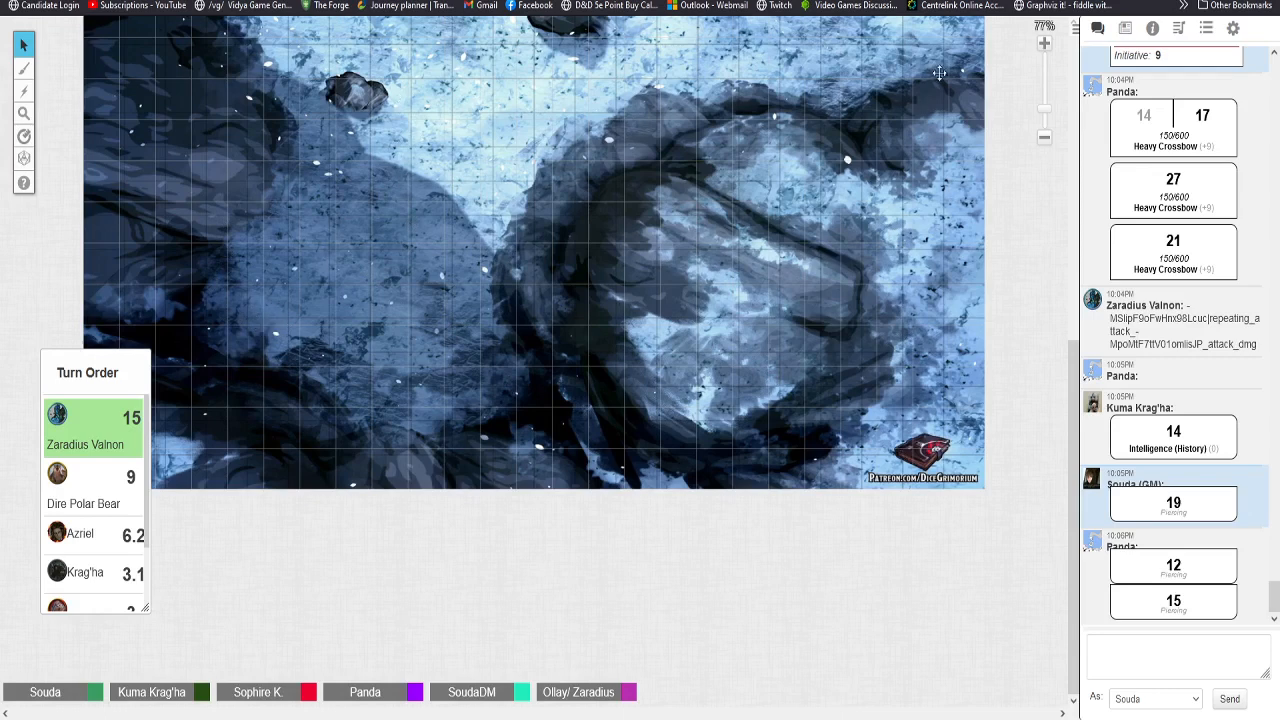
{"action": "mouse_move", "coordinate": [483, 343]}
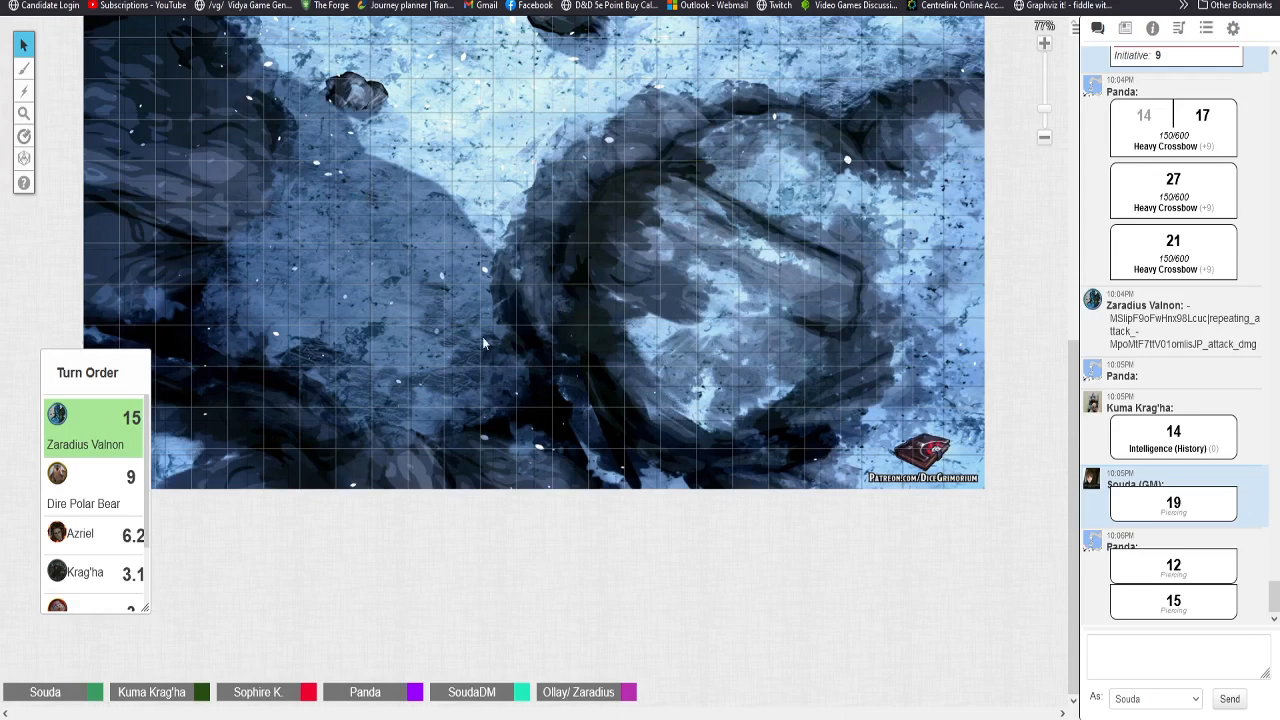
{"action": "mouse_move", "coordinate": [613, 347]}
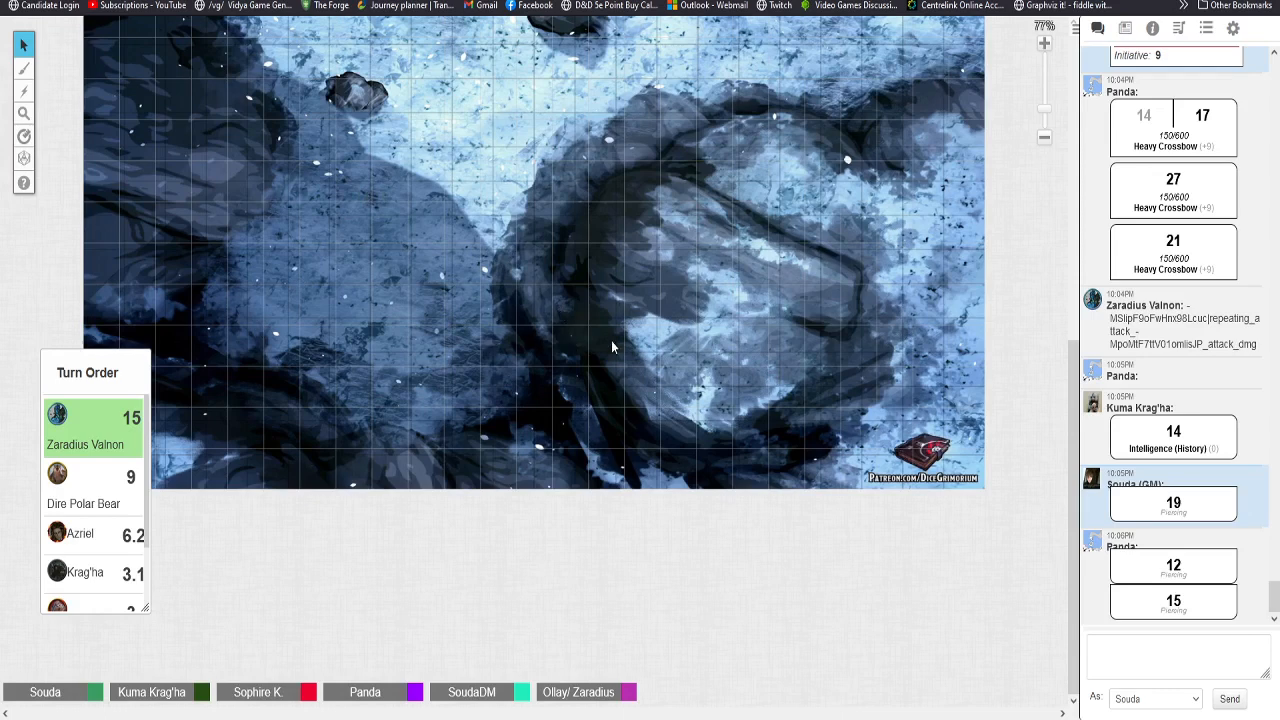
{"action": "mouse_move", "coordinate": [640, 343]}
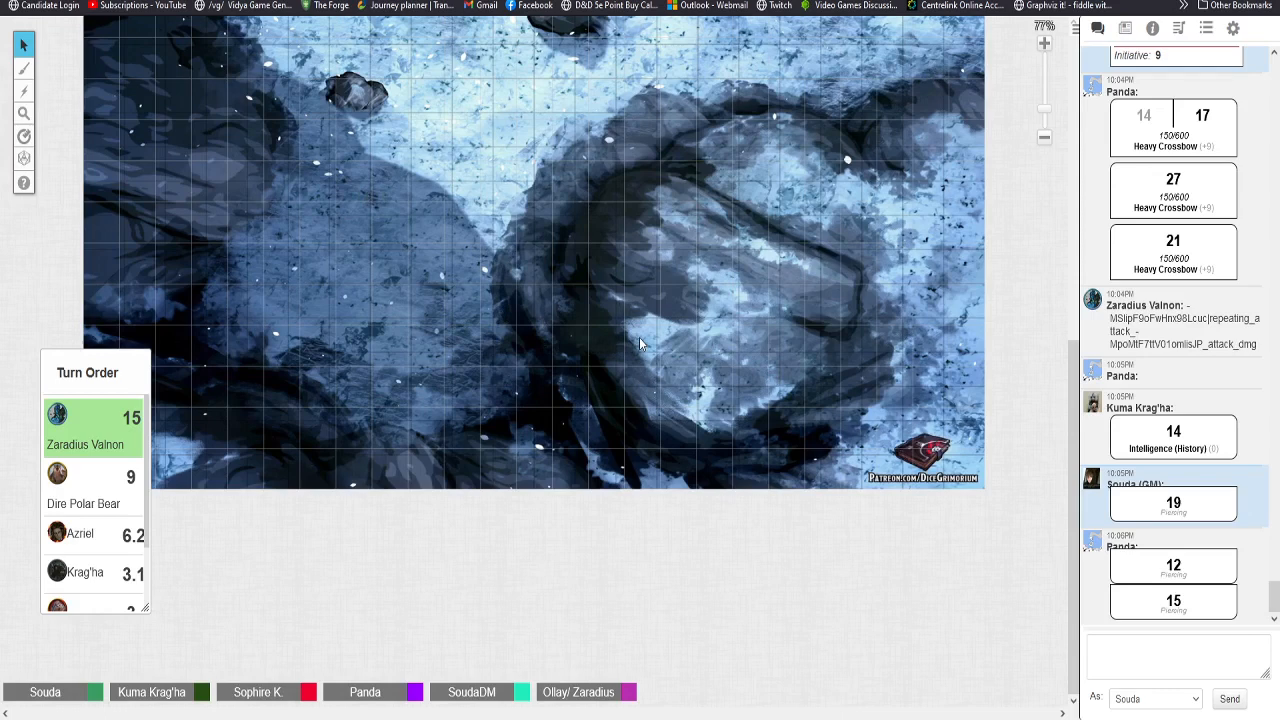
{"action": "mouse_move", "coordinate": [668, 275]}
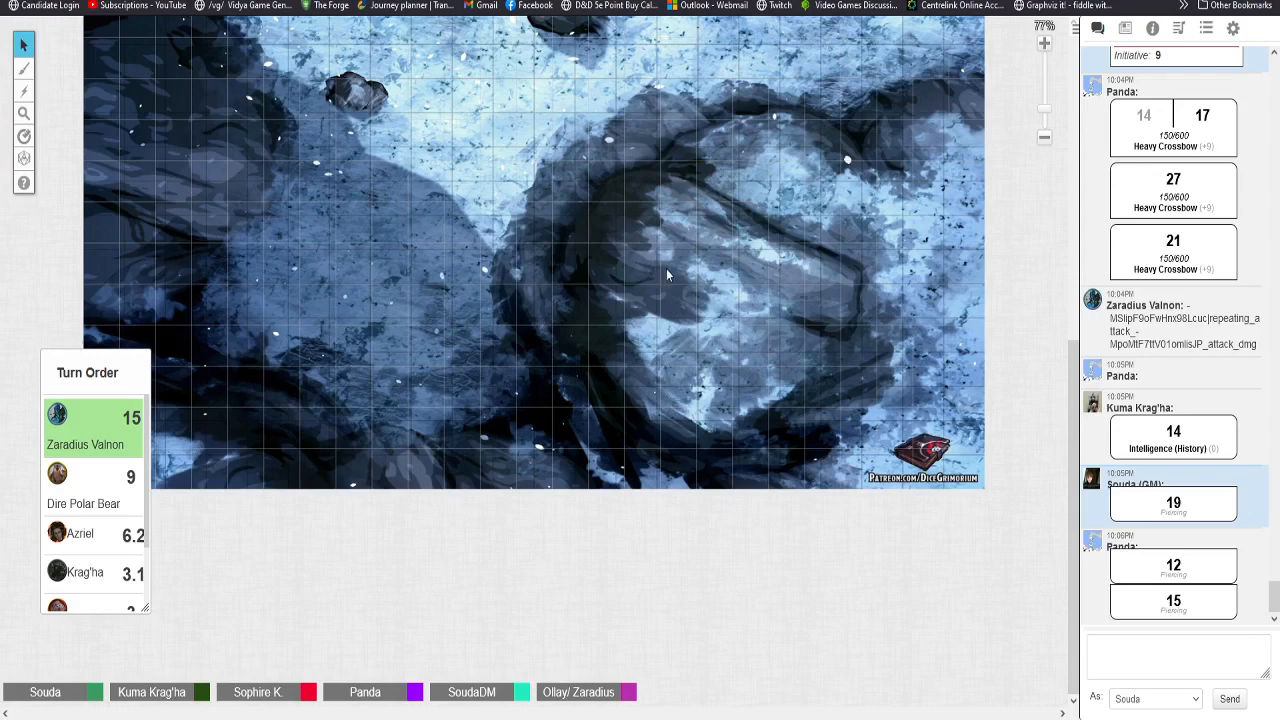
{"action": "mouse_move", "coordinate": [702, 307]}
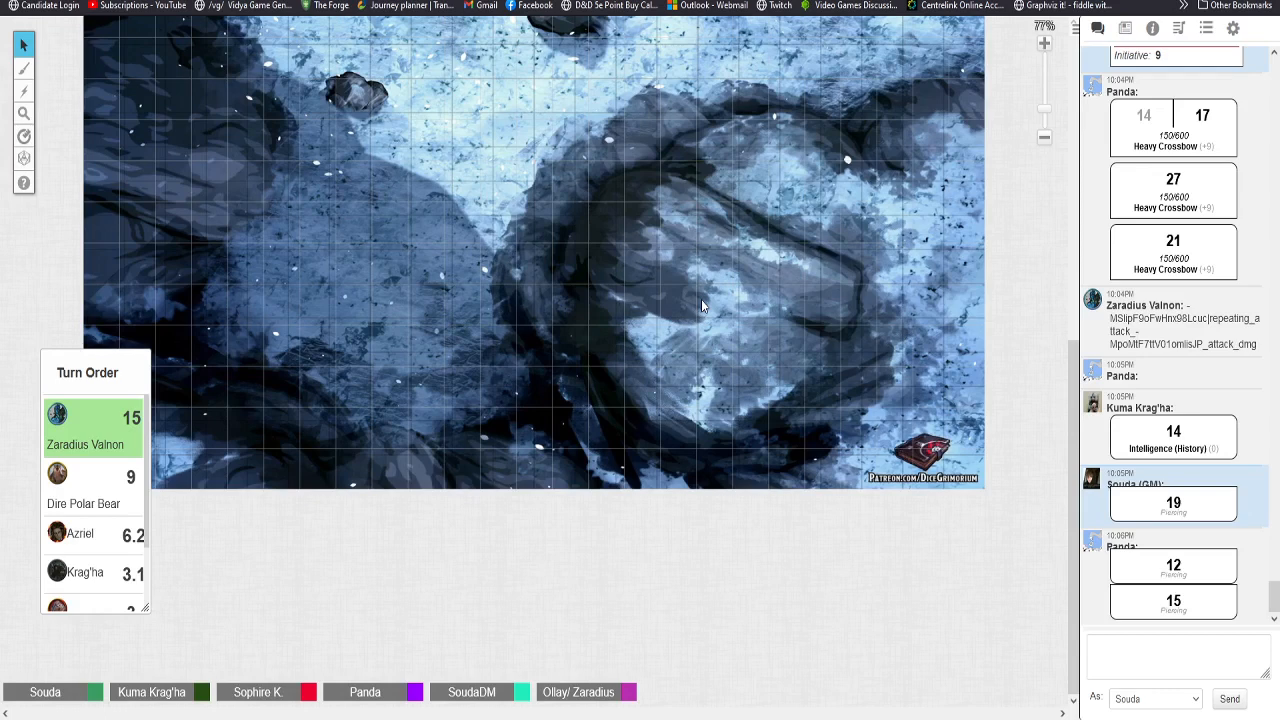
{"action": "mouse_move", "coordinate": [345, 492]}
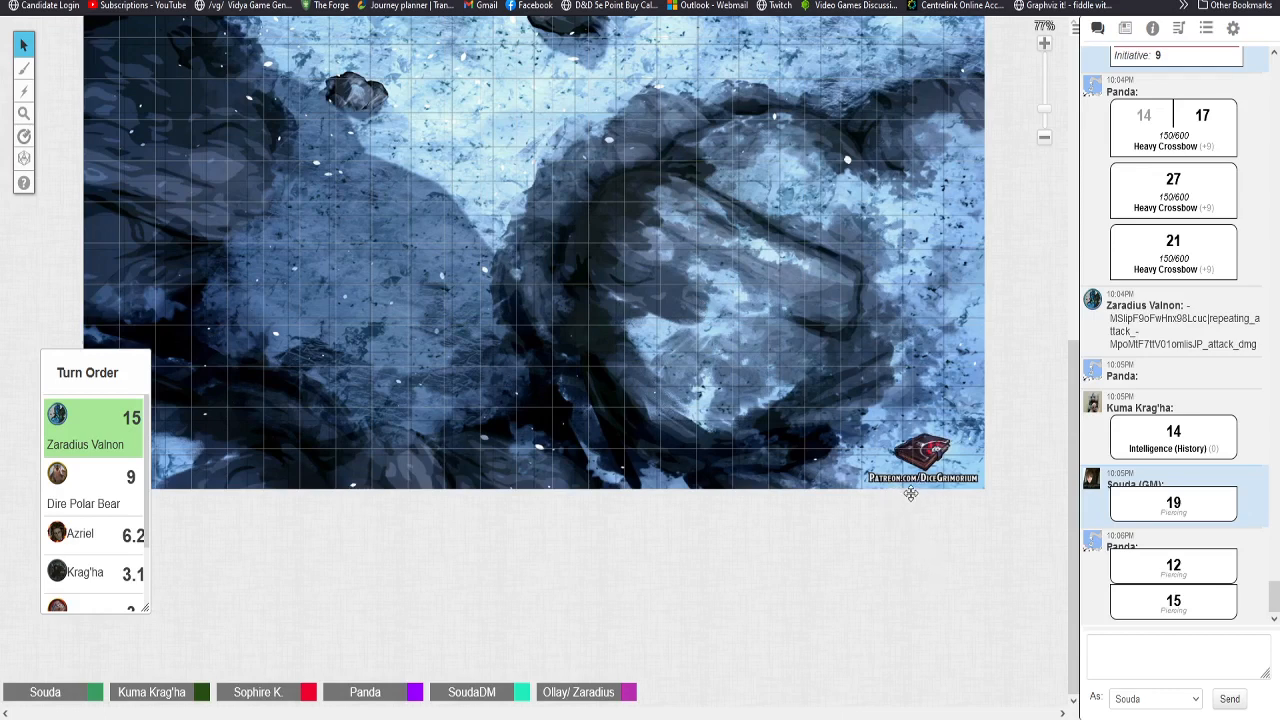
{"action": "mouse_move", "coordinate": [868, 633]}
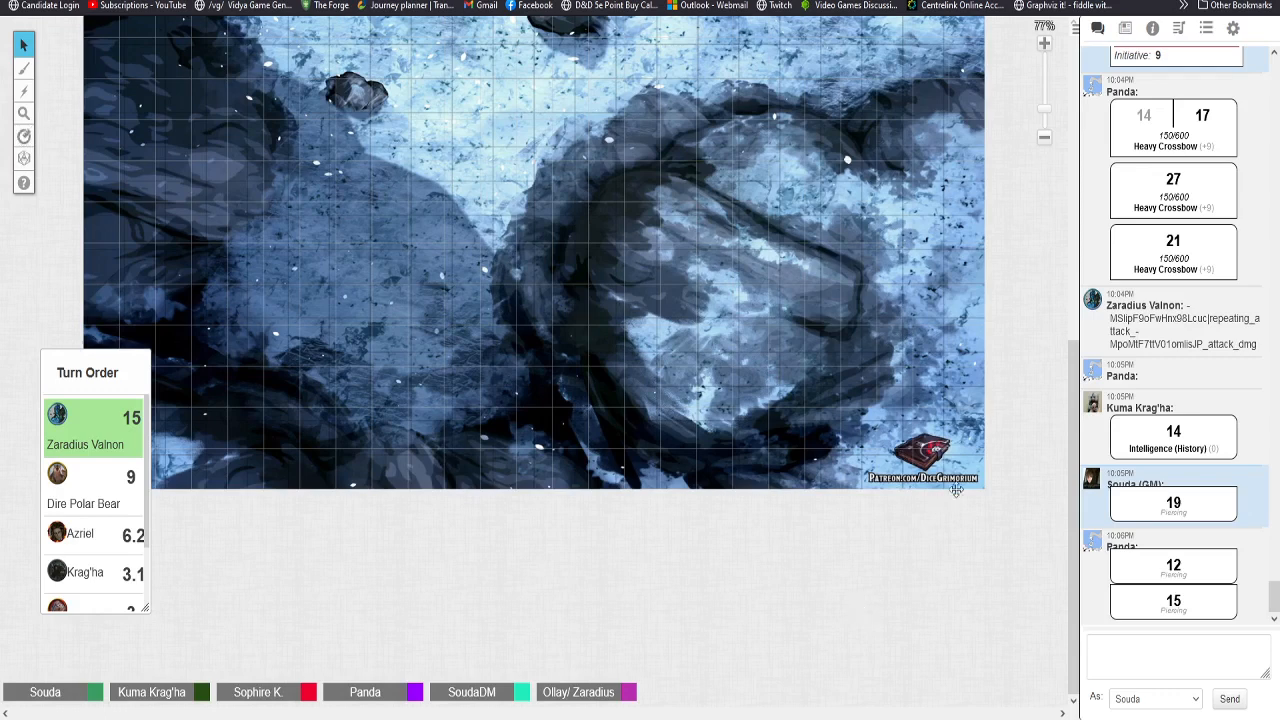
{"action": "mouse_move", "coordinate": [73, 94]}
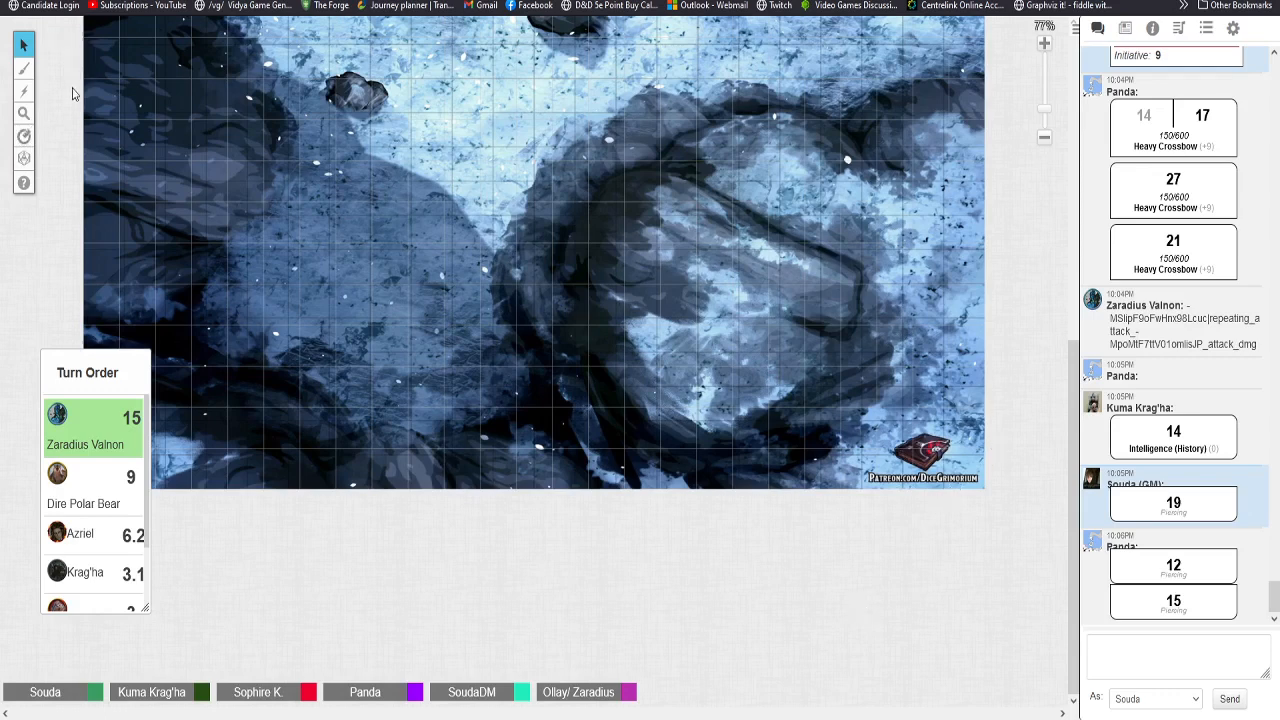
{"action": "mouse_move", "coordinate": [975, 433]}
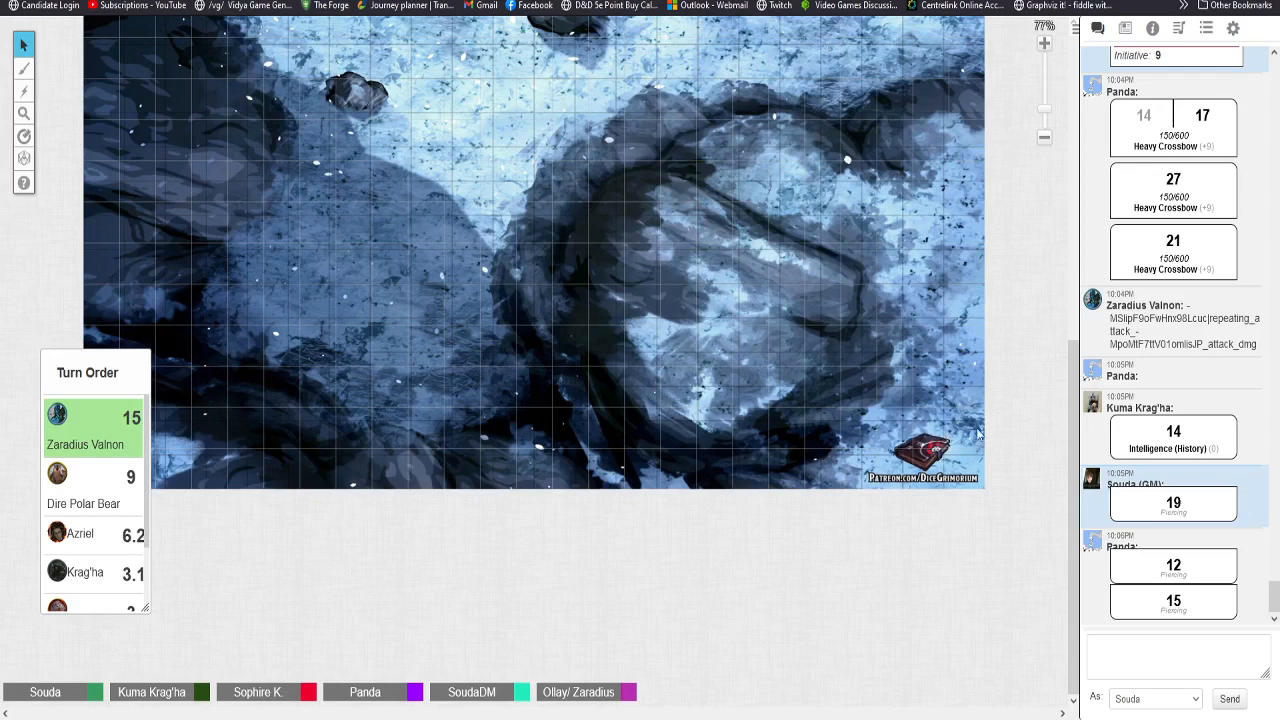
{"action": "mouse_move", "coordinate": [980, 419]}
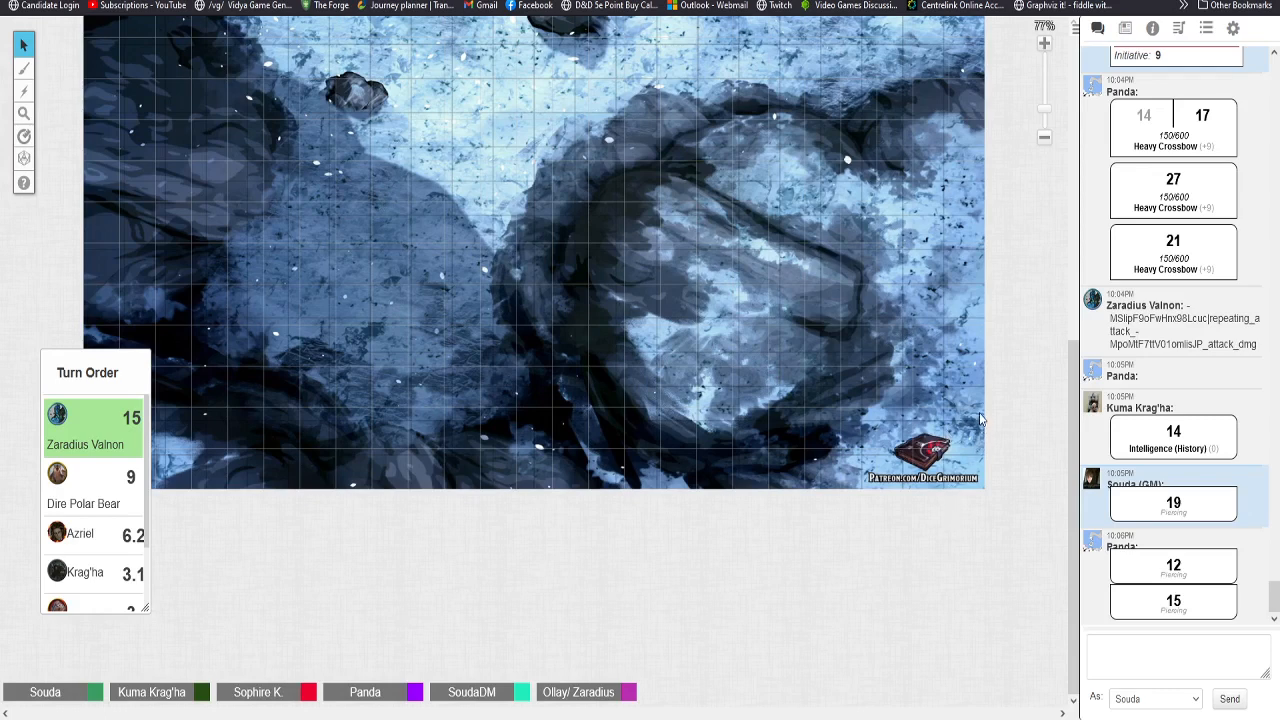
{"action": "mouse_move", "coordinate": [990, 415]}
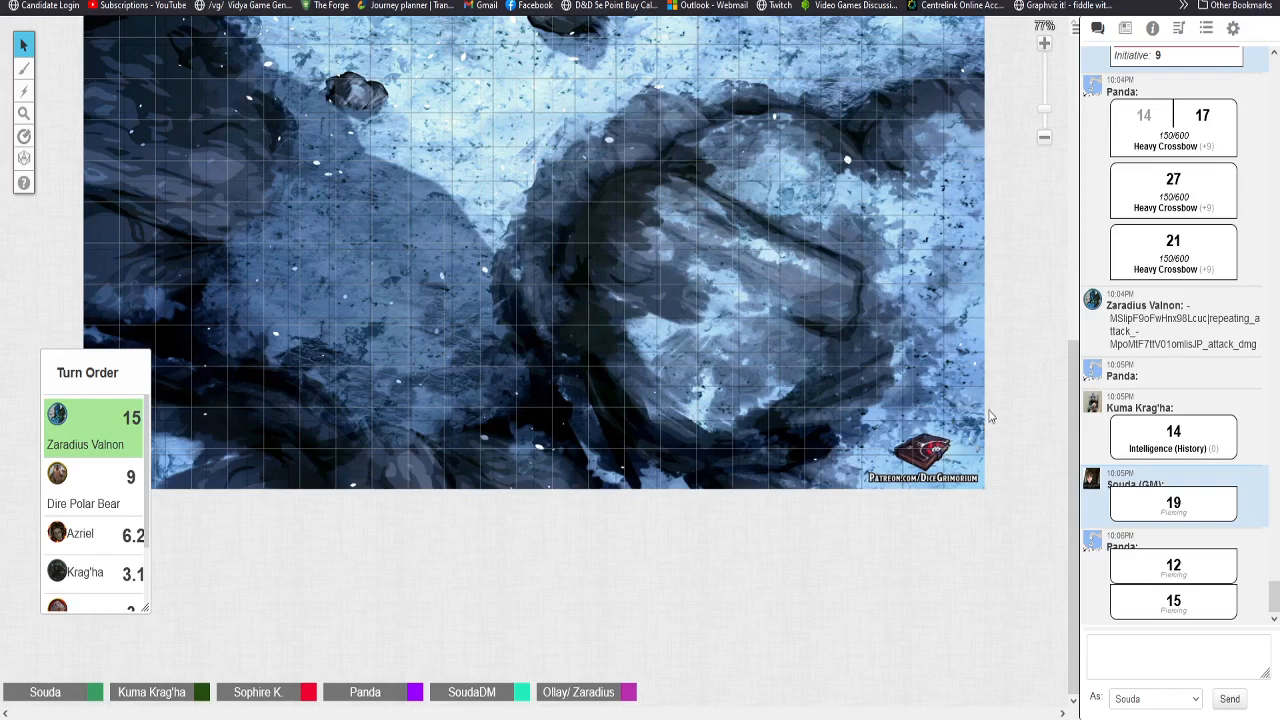
{"action": "mouse_move", "coordinate": [620, 198]}
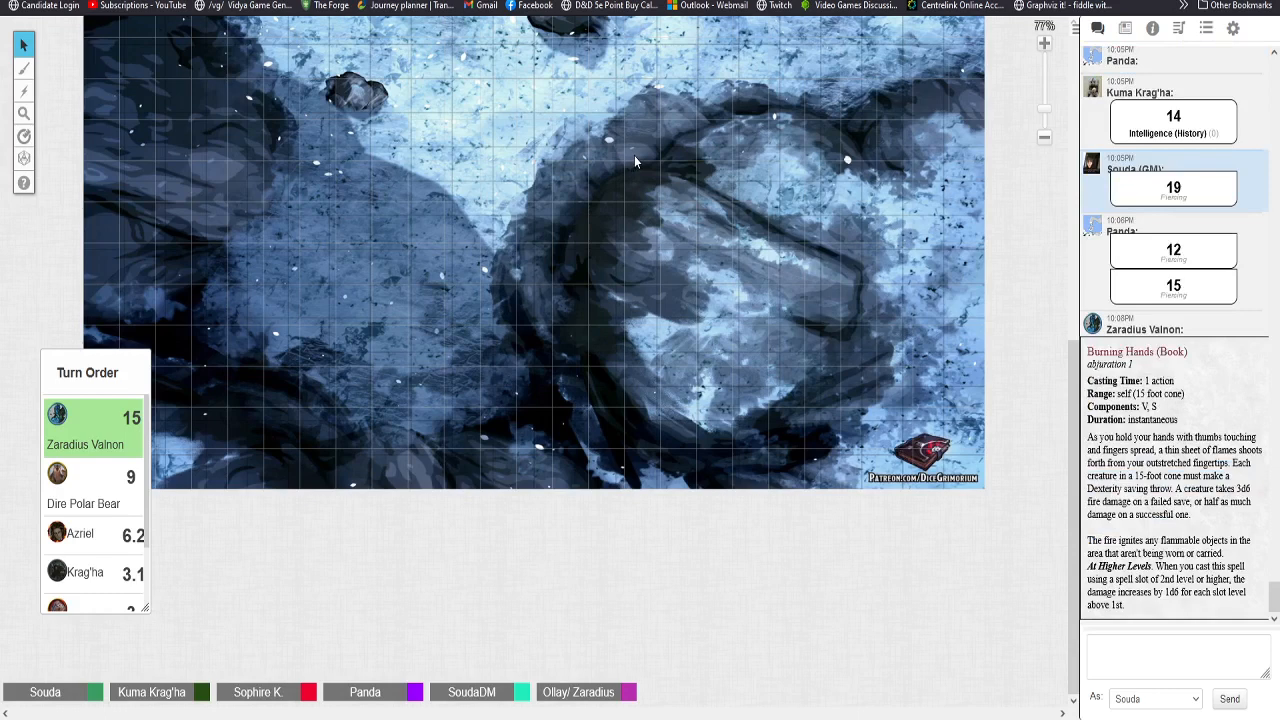
{"action": "mouse_move", "coordinate": [630, 162]}
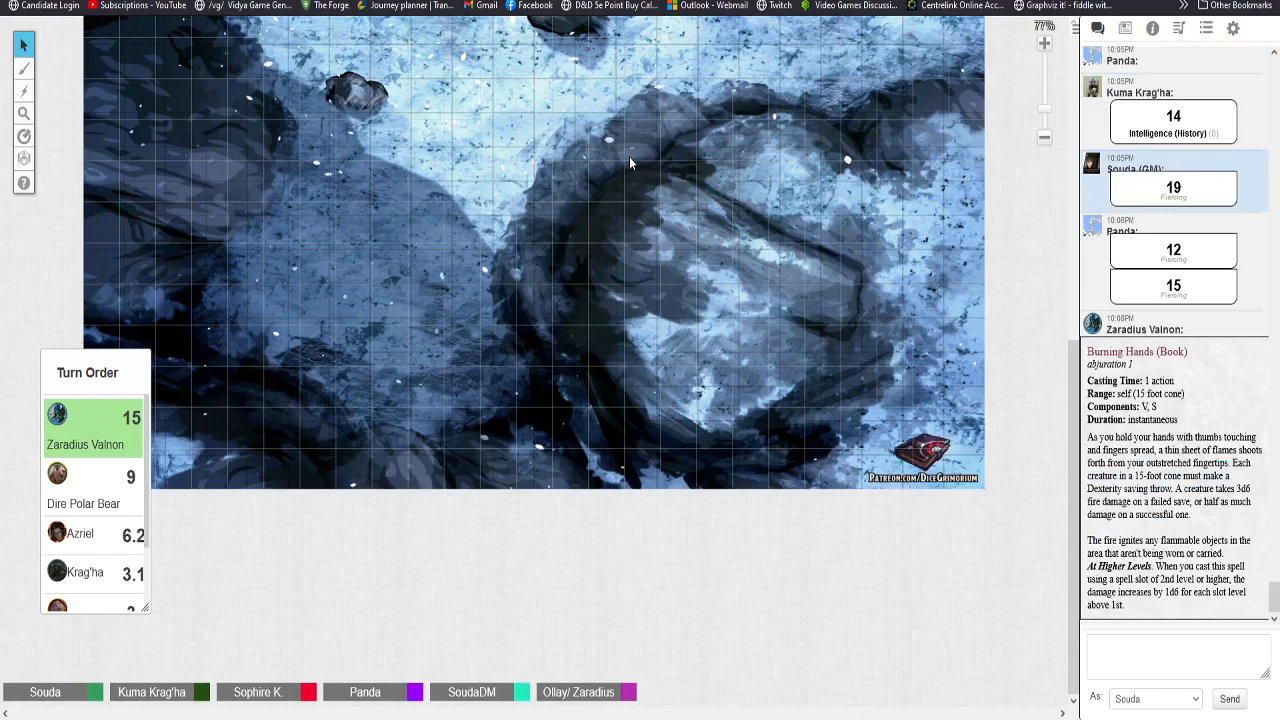
{"action": "mouse_move", "coordinate": [935, 394]}
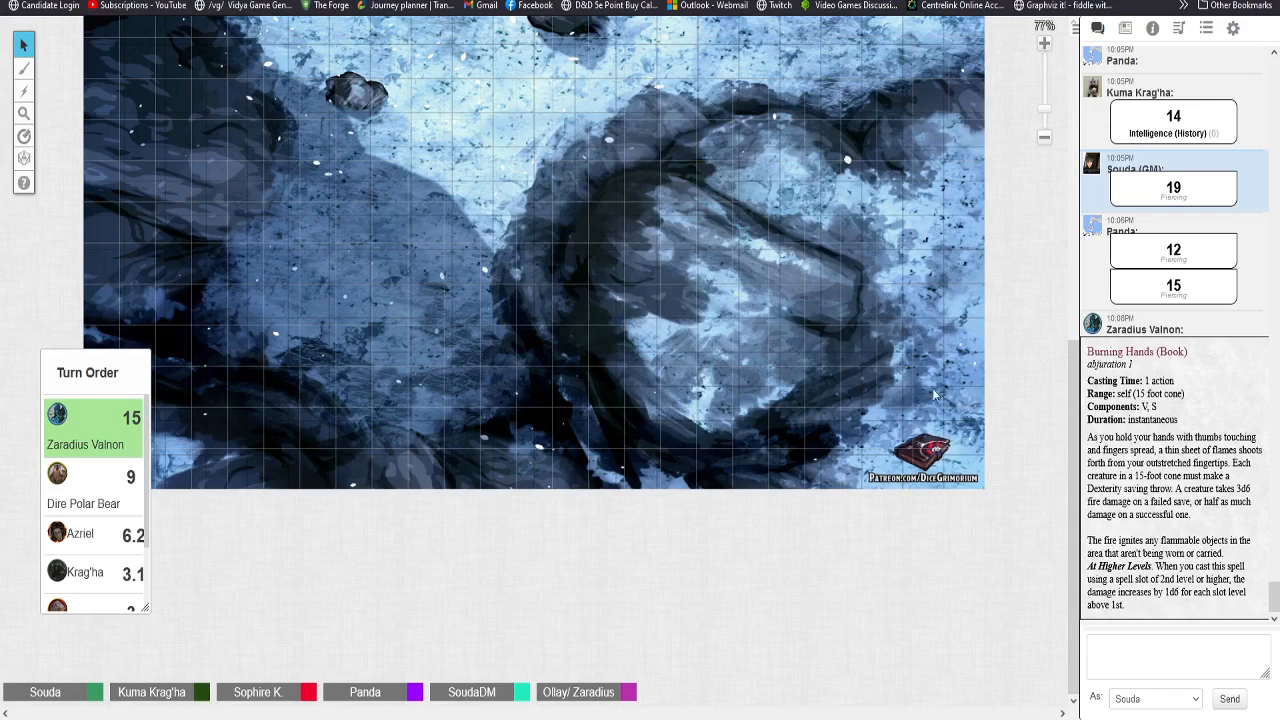
{"action": "mouse_move", "coordinate": [966, 321]}
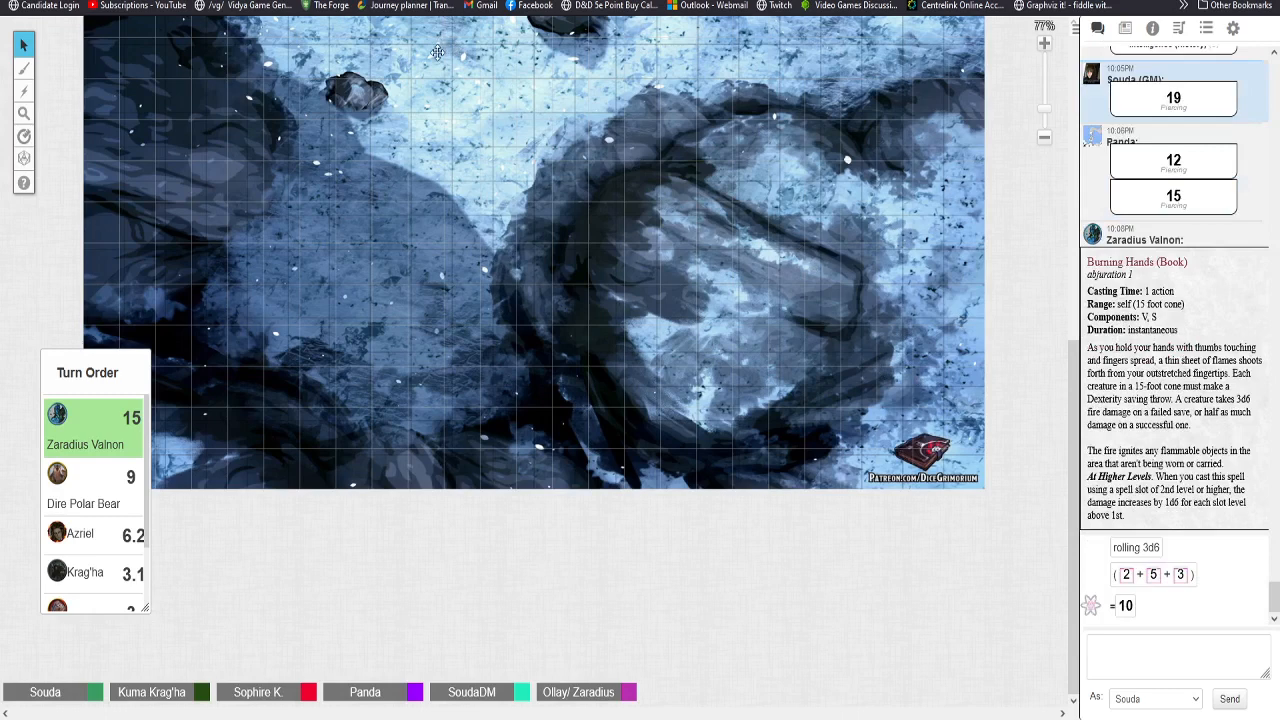
{"action": "mouse_move", "coordinate": [565, 94]}
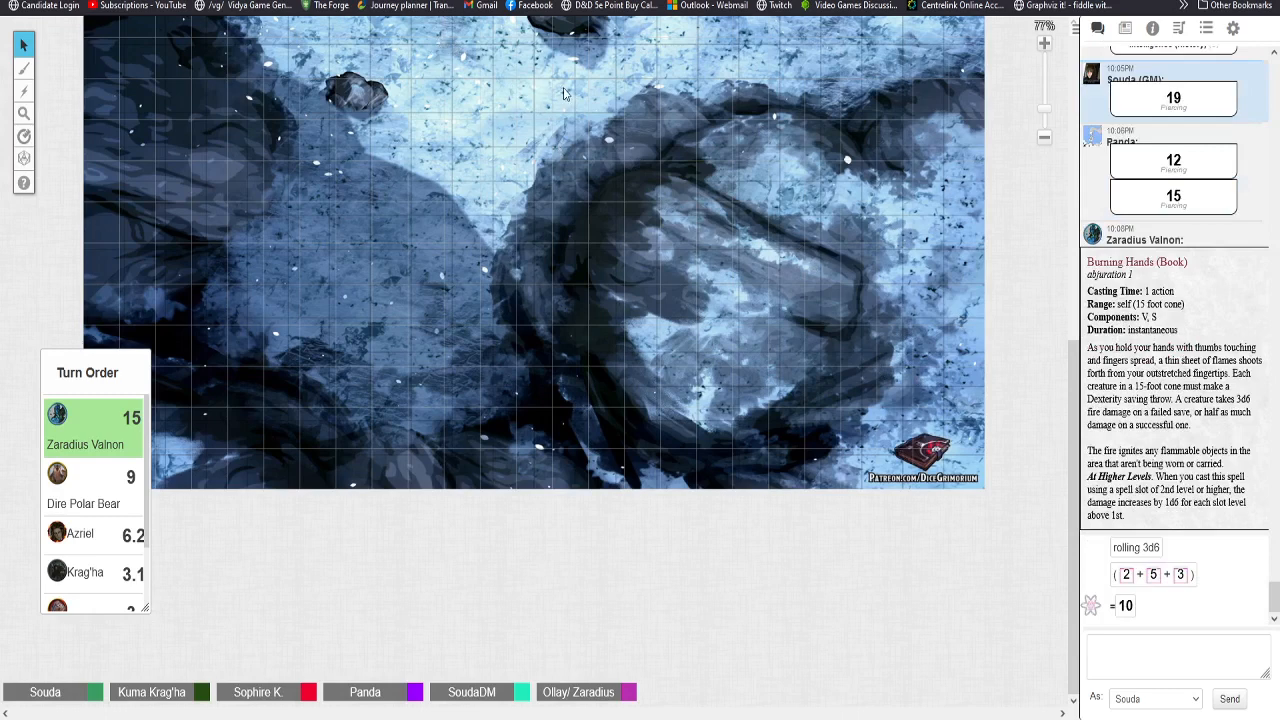
{"action": "mouse_move", "coordinate": [971, 419]}
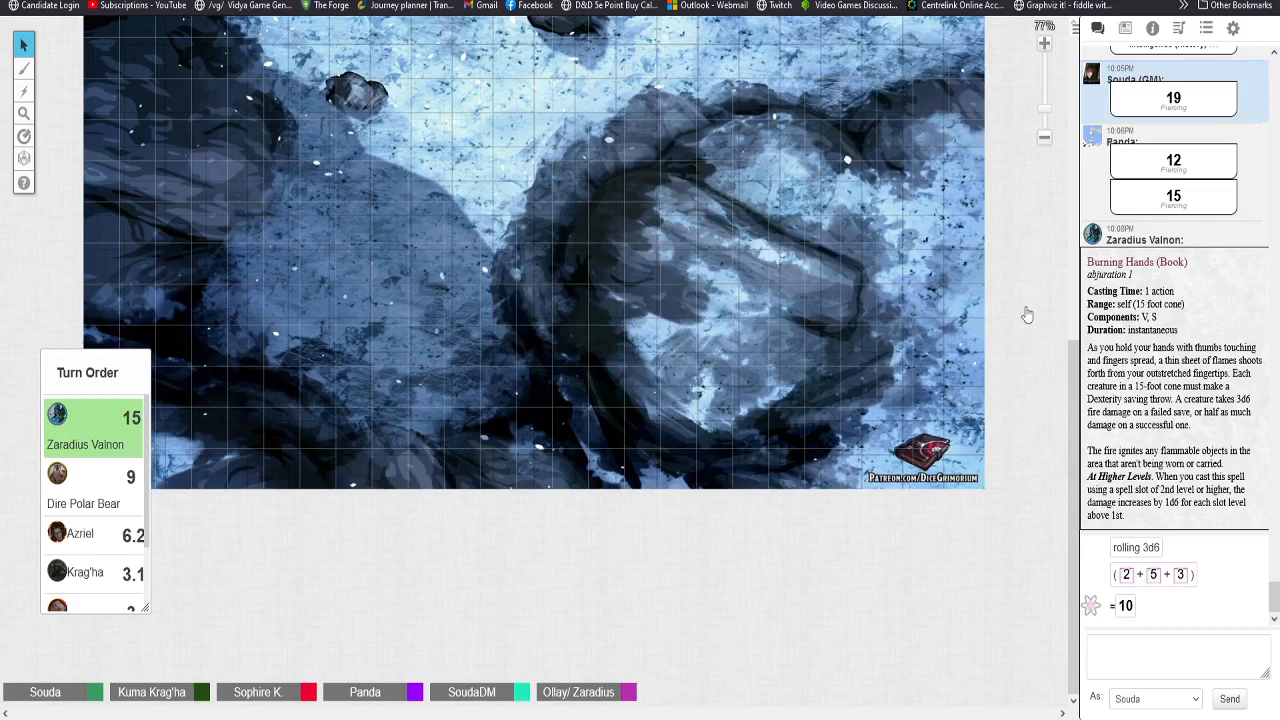
{"action": "mouse_move", "coordinate": [898, 306]}
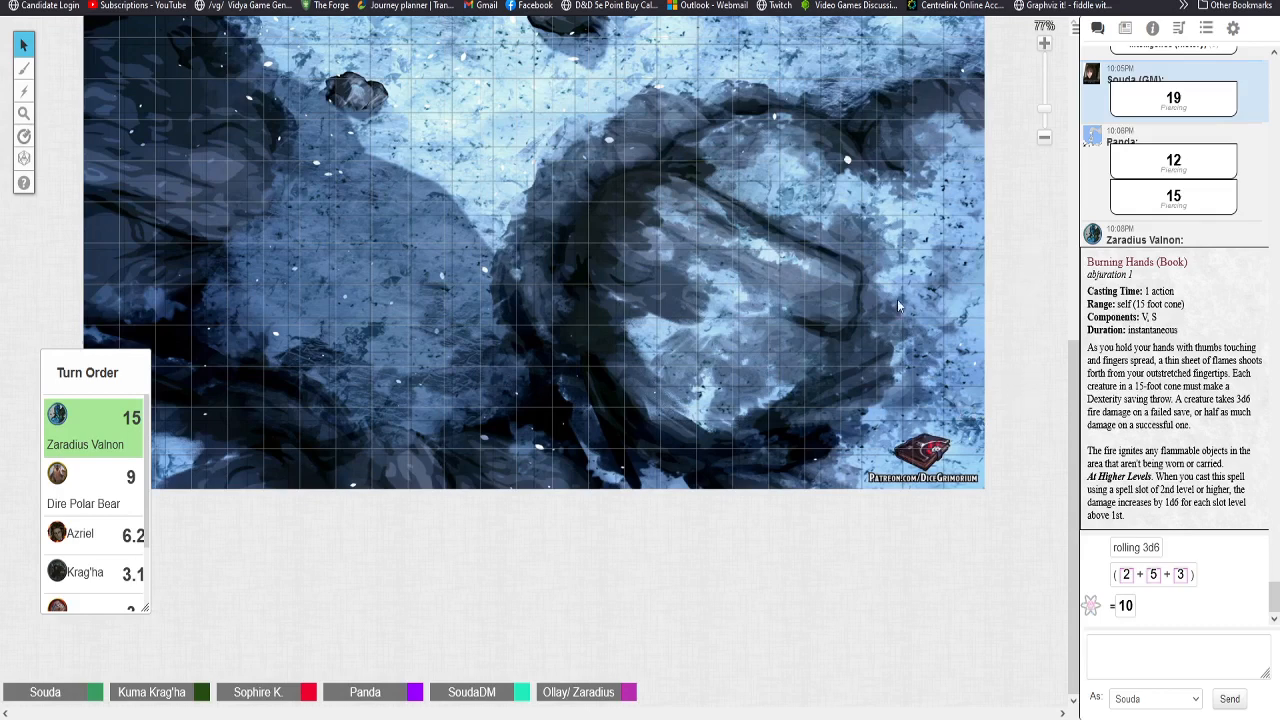
{"action": "mouse_move", "coordinate": [1040, 282]}
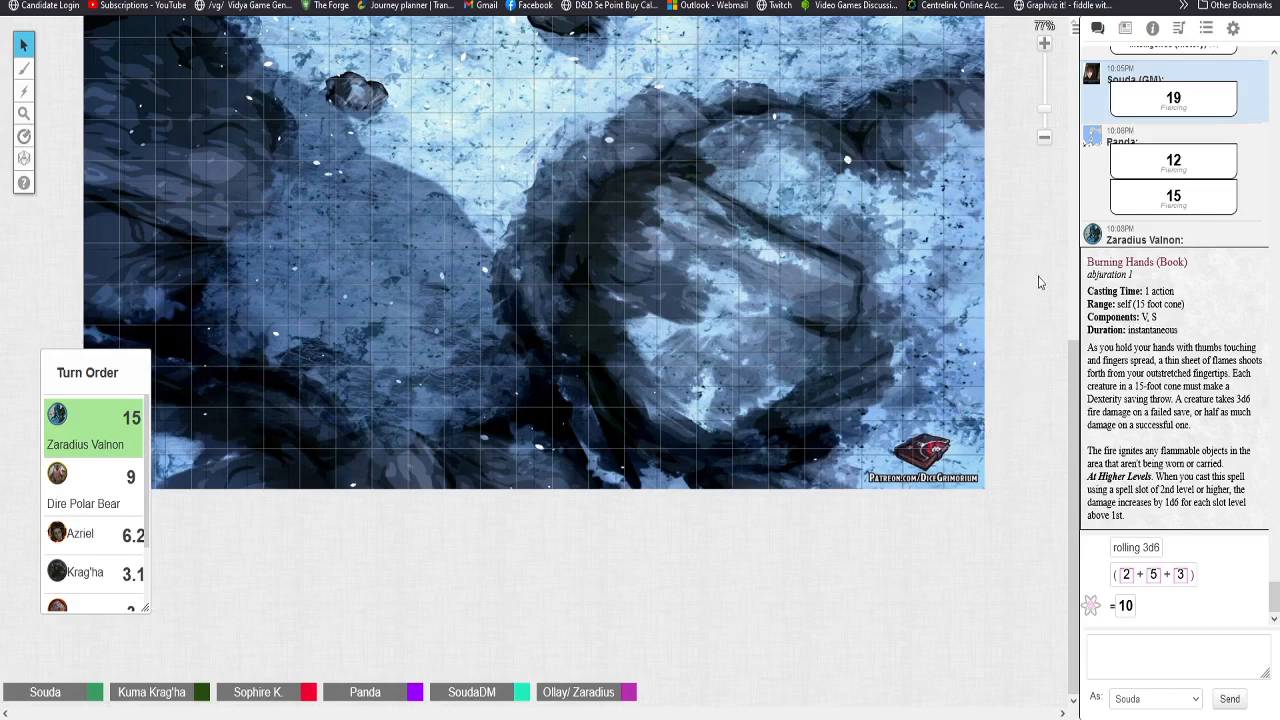
{"action": "mouse_move", "coordinate": [975, 358]}
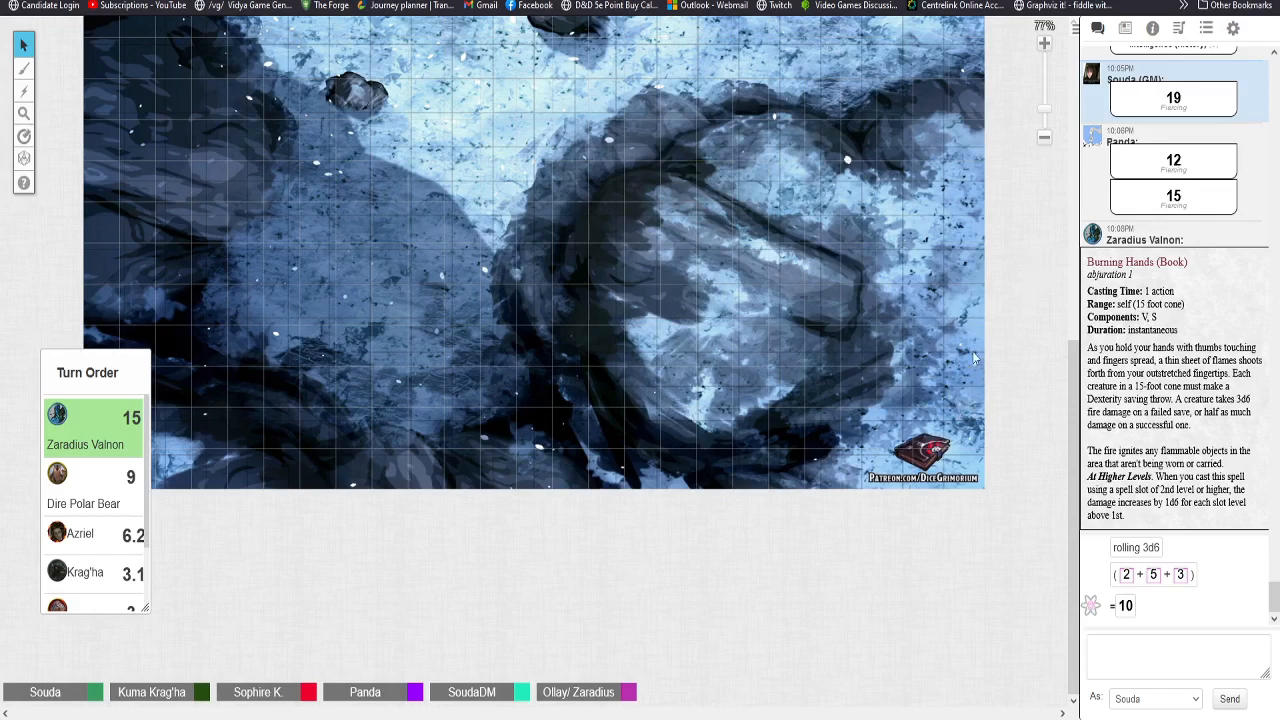
{"action": "mouse_move", "coordinate": [645, 338]}
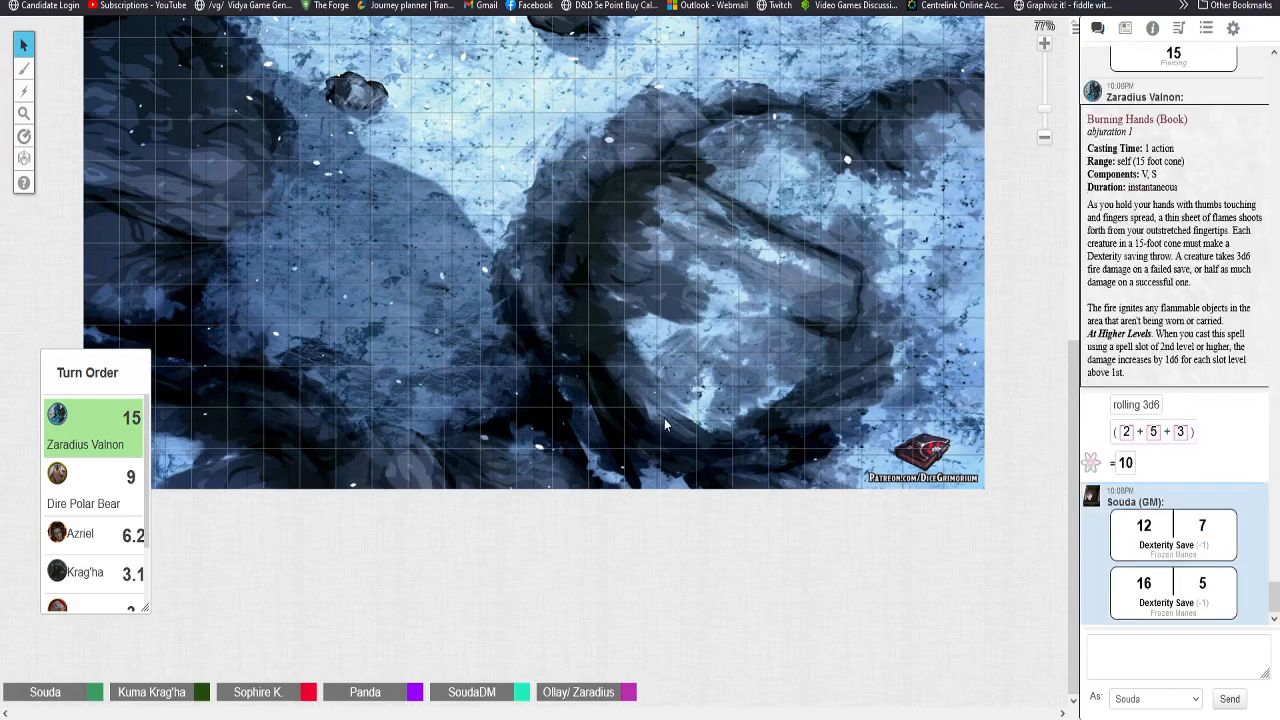
{"action": "mouse_move", "coordinate": [590, 288]}
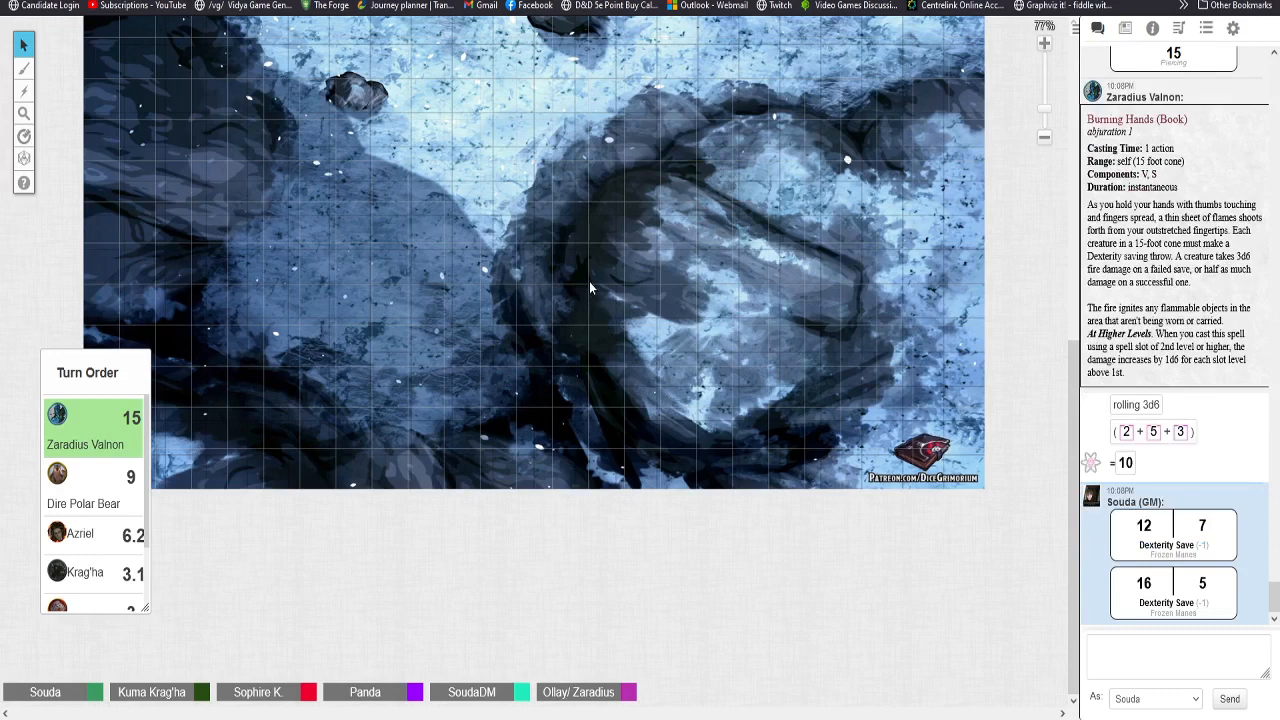
{"action": "mouse_move", "coordinate": [967, 401]}
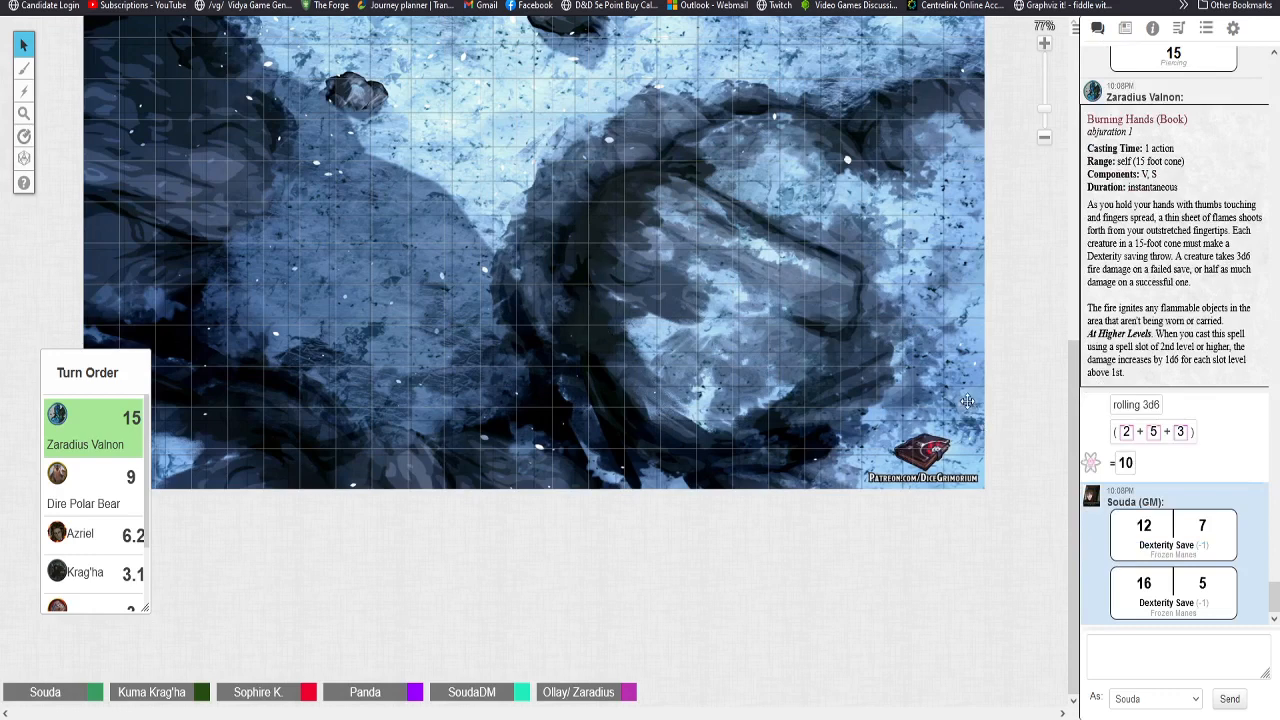
{"action": "mouse_move", "coordinate": [975, 404]}
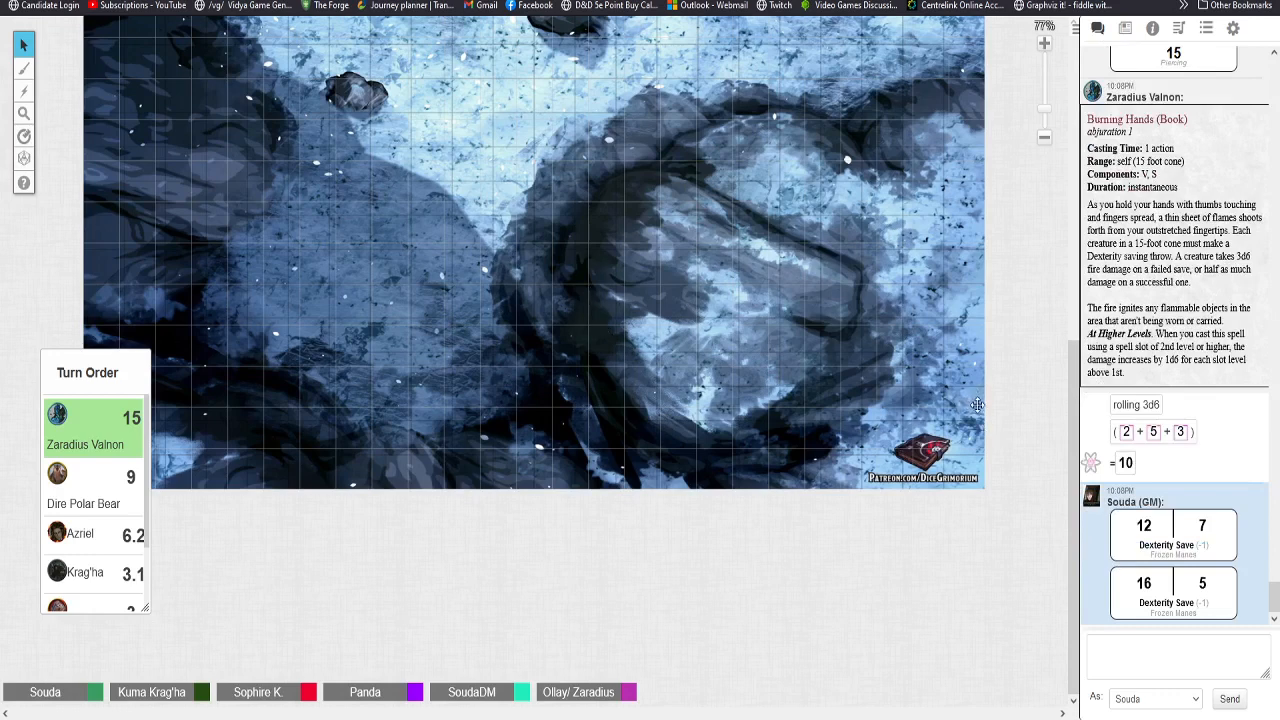
{"action": "mouse_move", "coordinate": [1007, 399]}
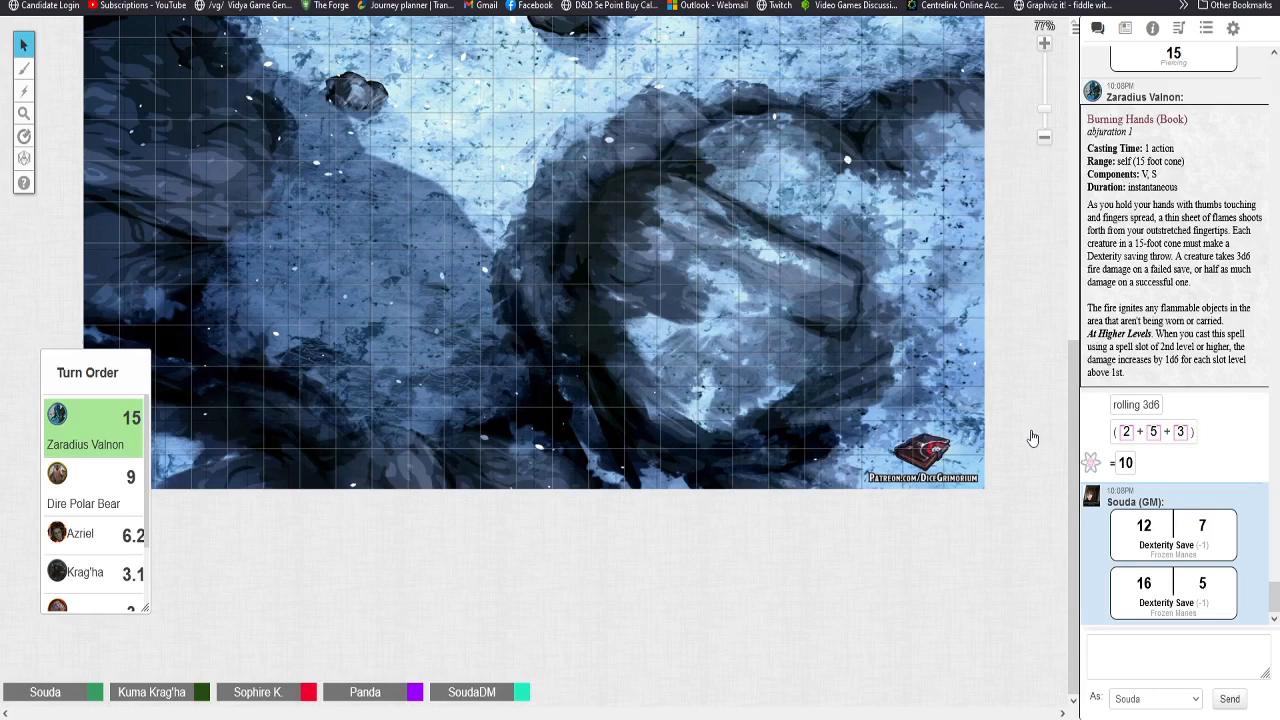
{"action": "mouse_move", "coordinate": [1002, 393]}
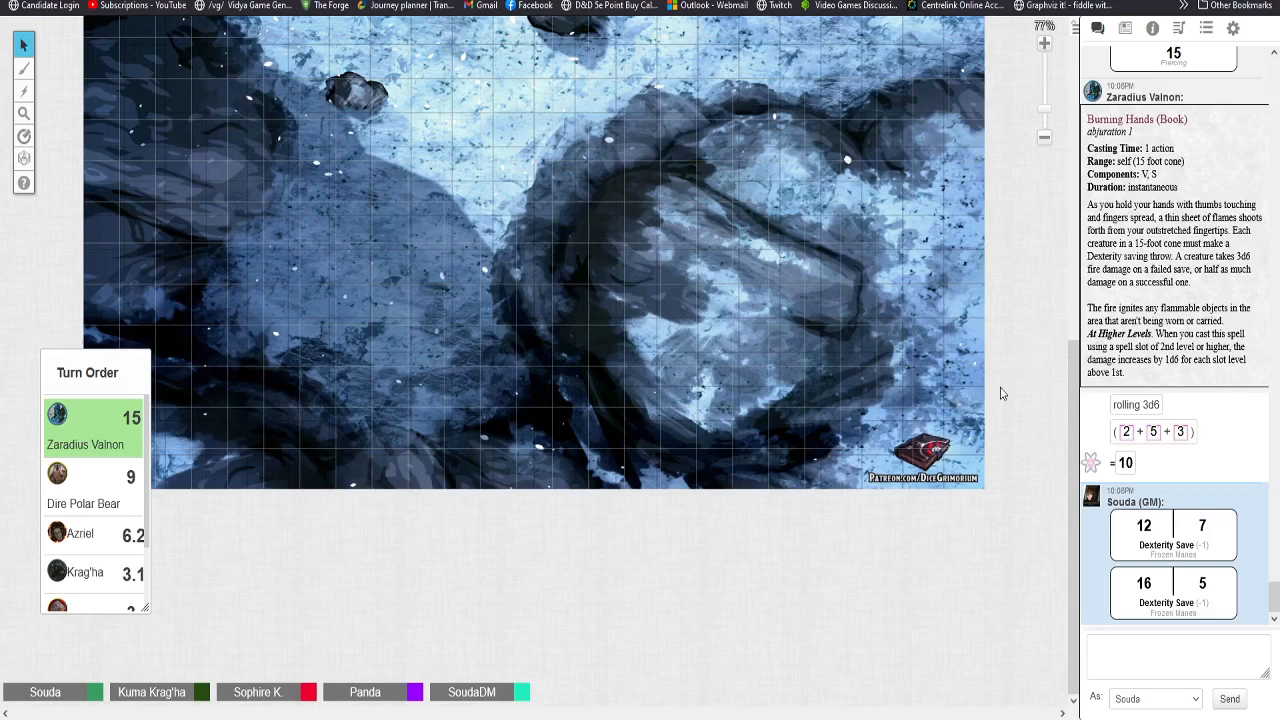
{"action": "mouse_move", "coordinate": [1009, 366]}
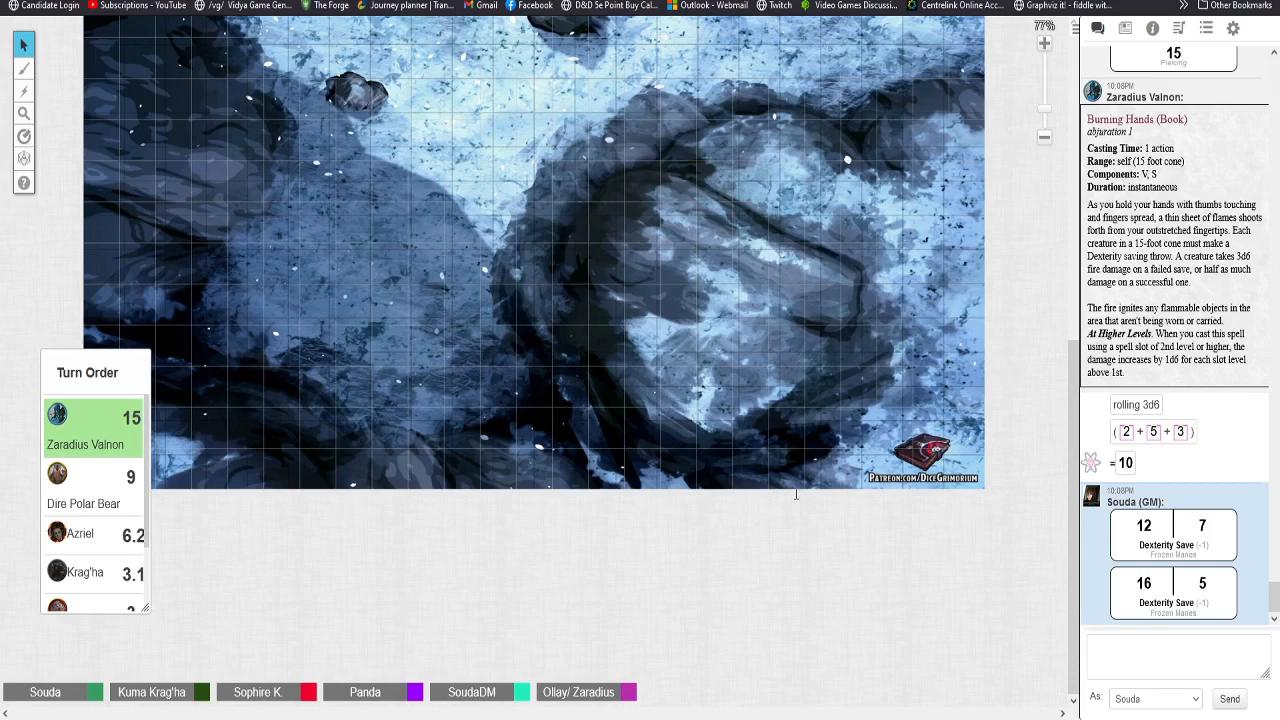
{"action": "mouse_move", "coordinate": [842, 370]}
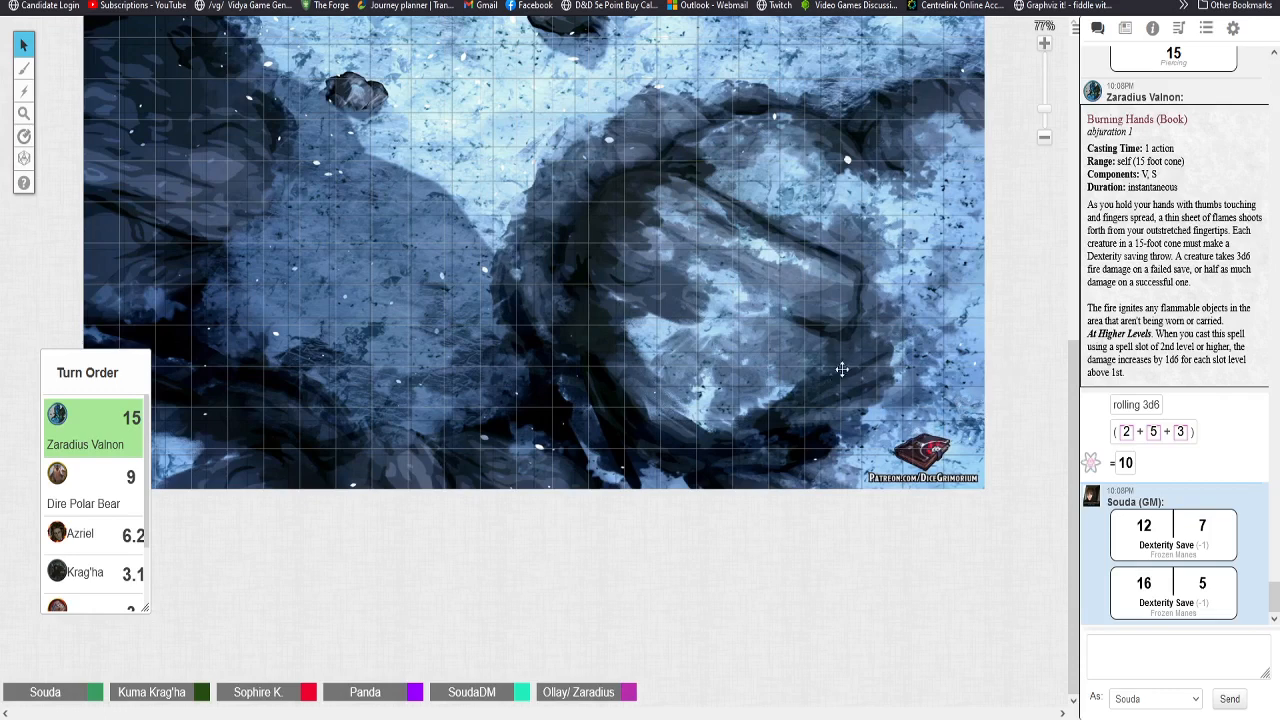
{"action": "mouse_move", "coordinate": [891, 338]}
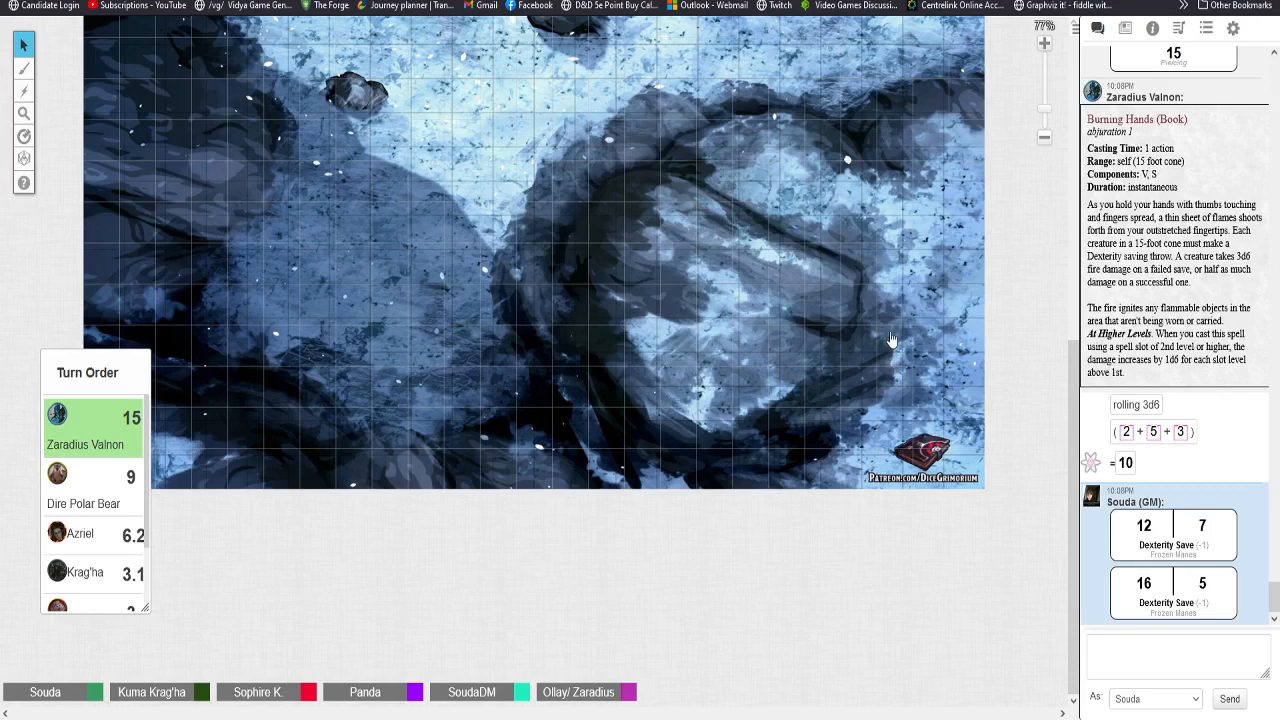
{"action": "mouse_move", "coordinate": [910, 370]}
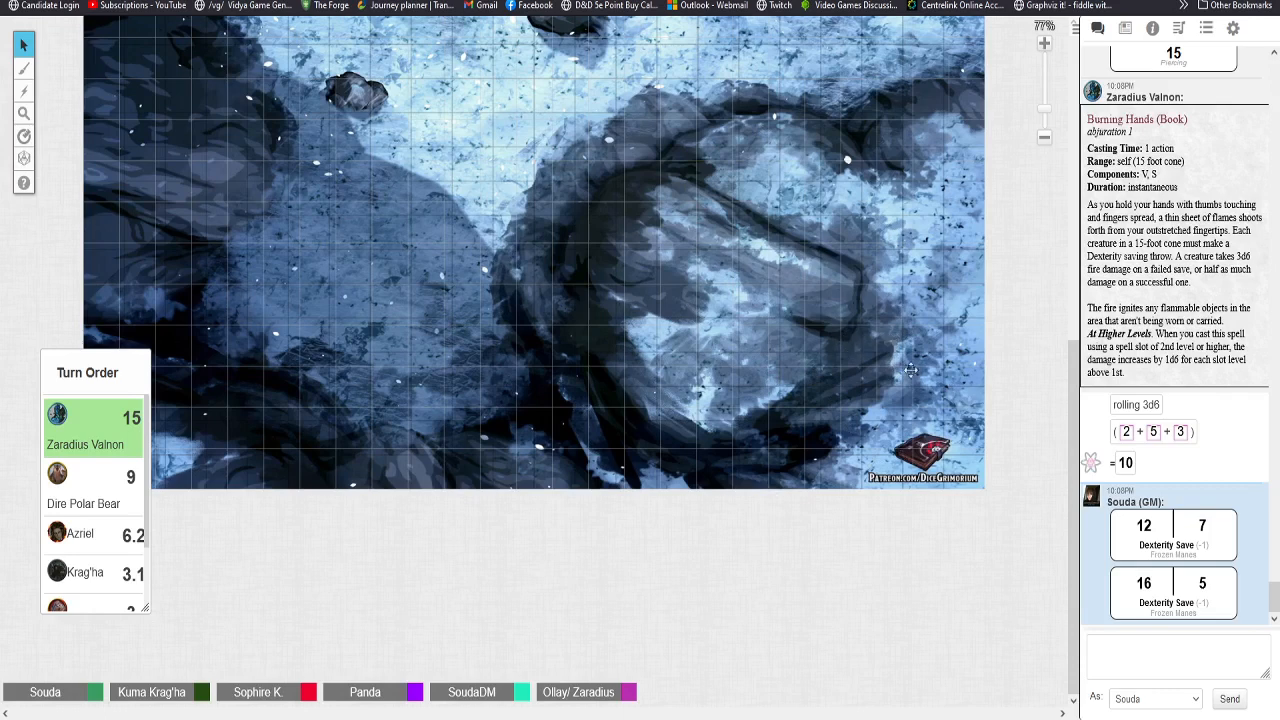
{"action": "mouse_move", "coordinate": [990, 453]}
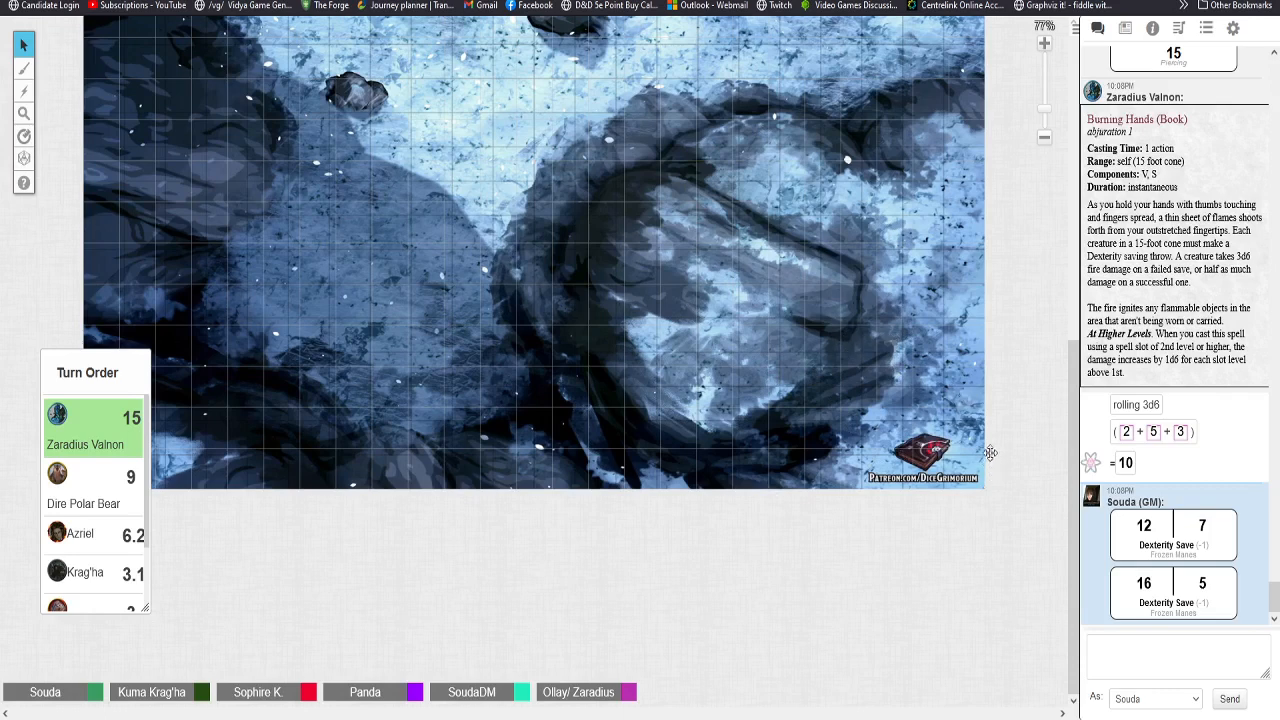
{"action": "mouse_move", "coordinate": [1038, 434]}
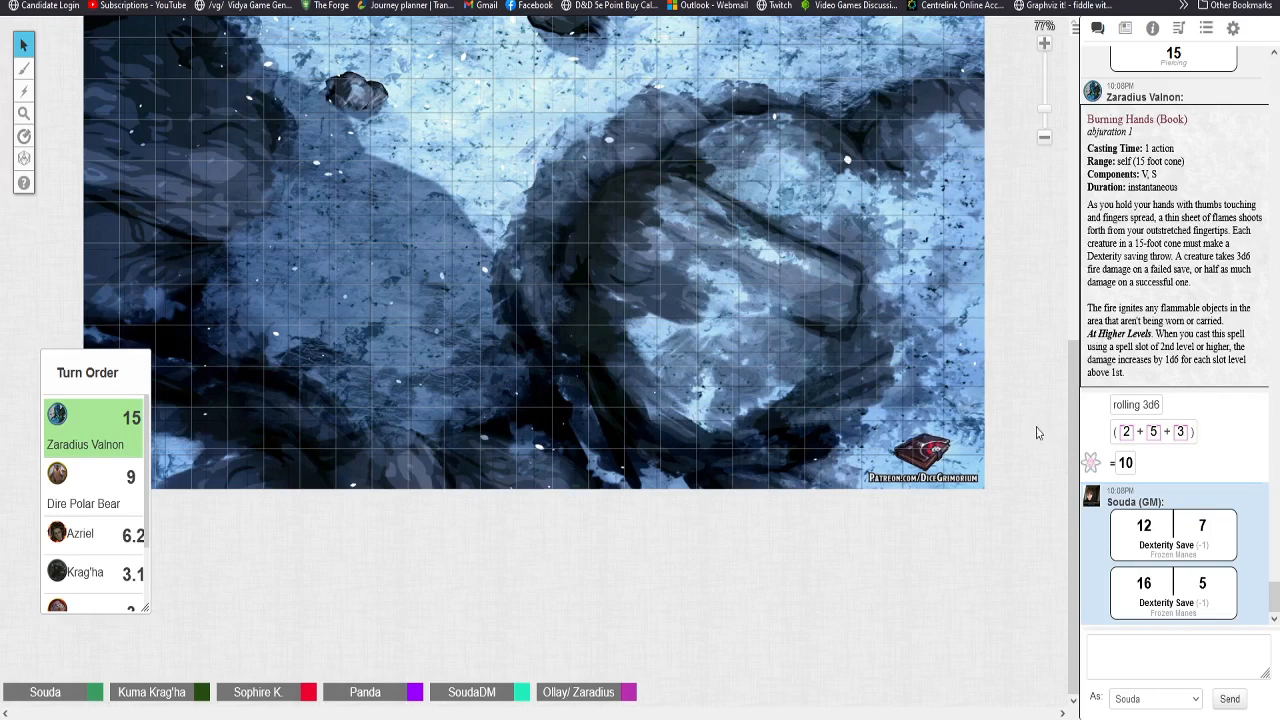
{"action": "mouse_move", "coordinate": [978, 368]}
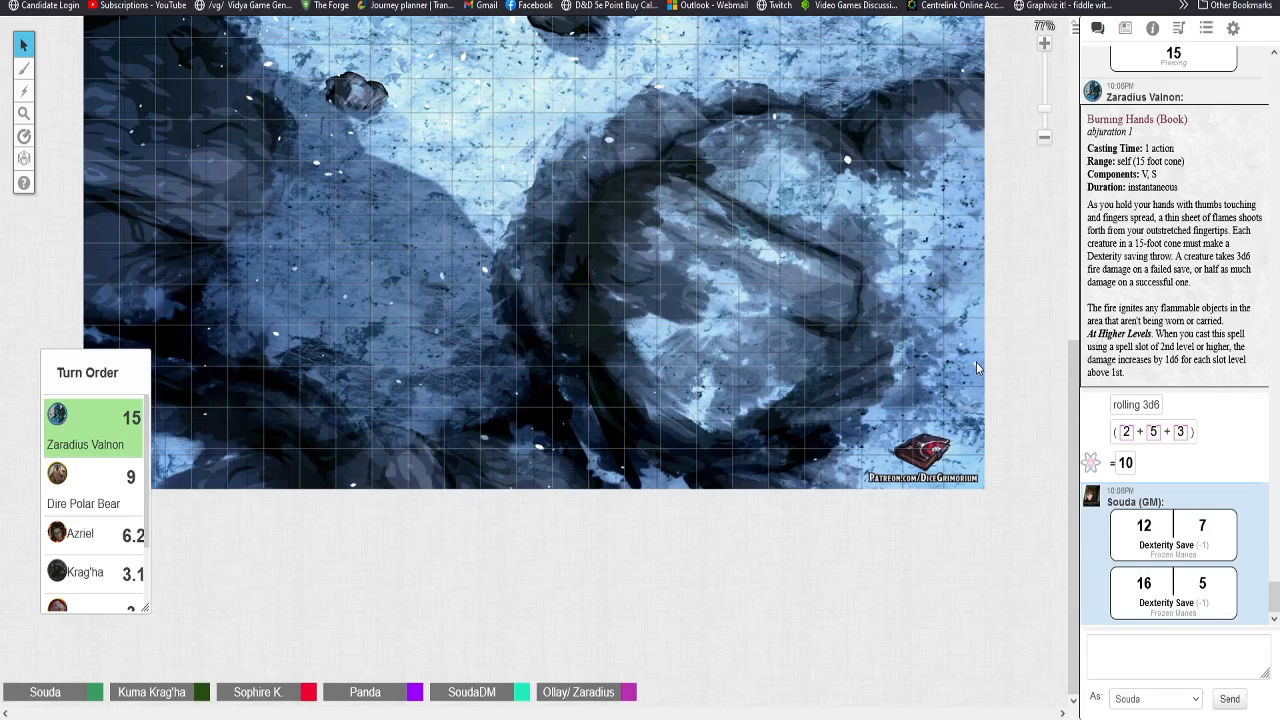
{"action": "mouse_move", "coordinate": [879, 378]}
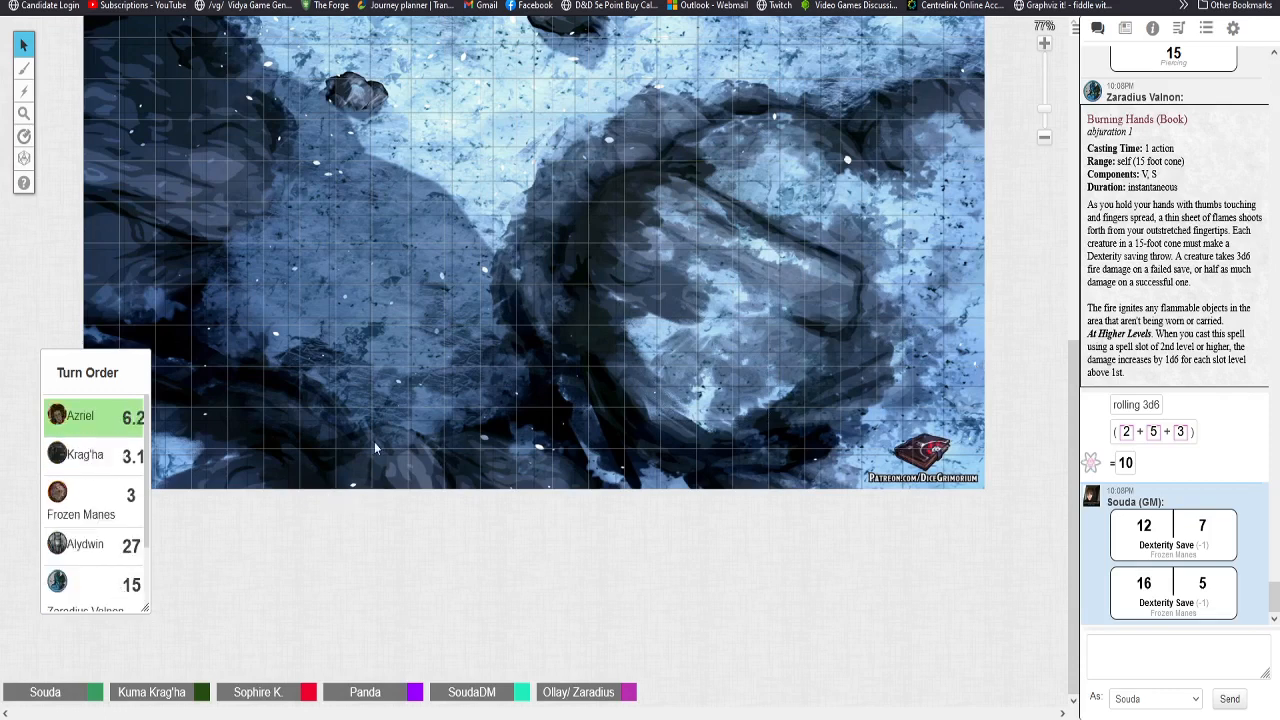
{"action": "mouse_move", "coordinate": [378, 460]}
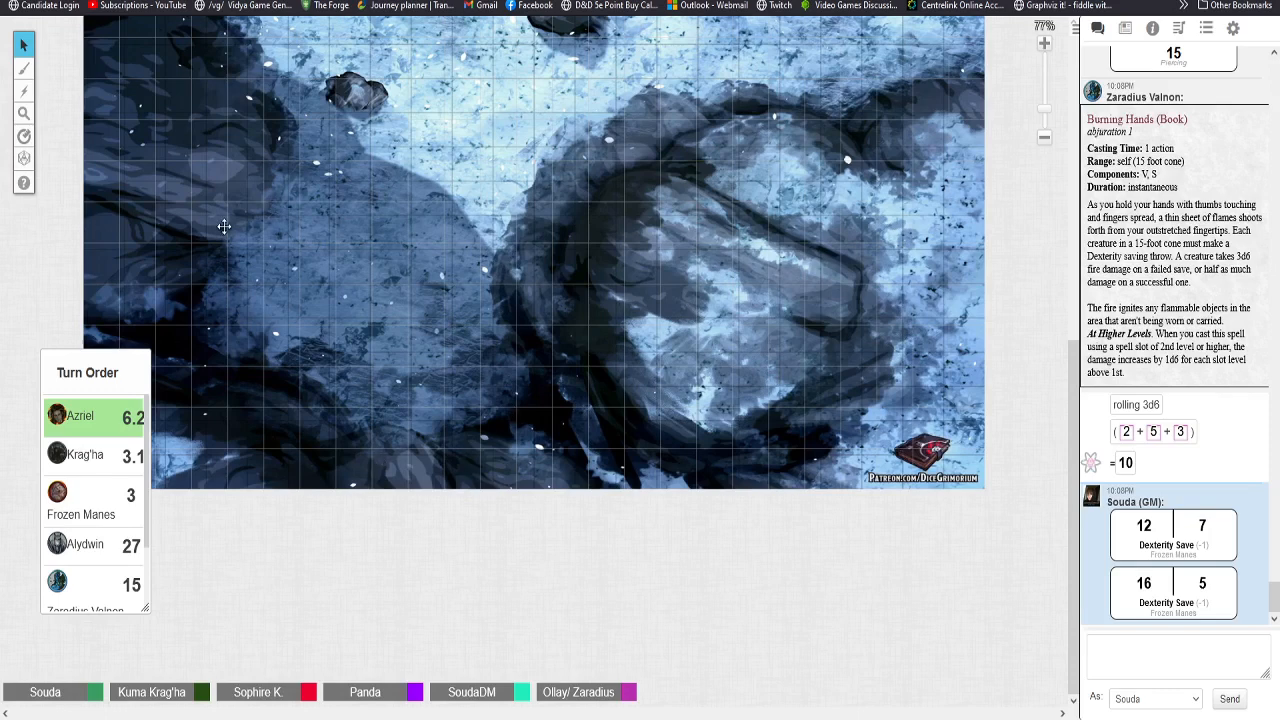
{"action": "mouse_move", "coordinate": [210, 210]}
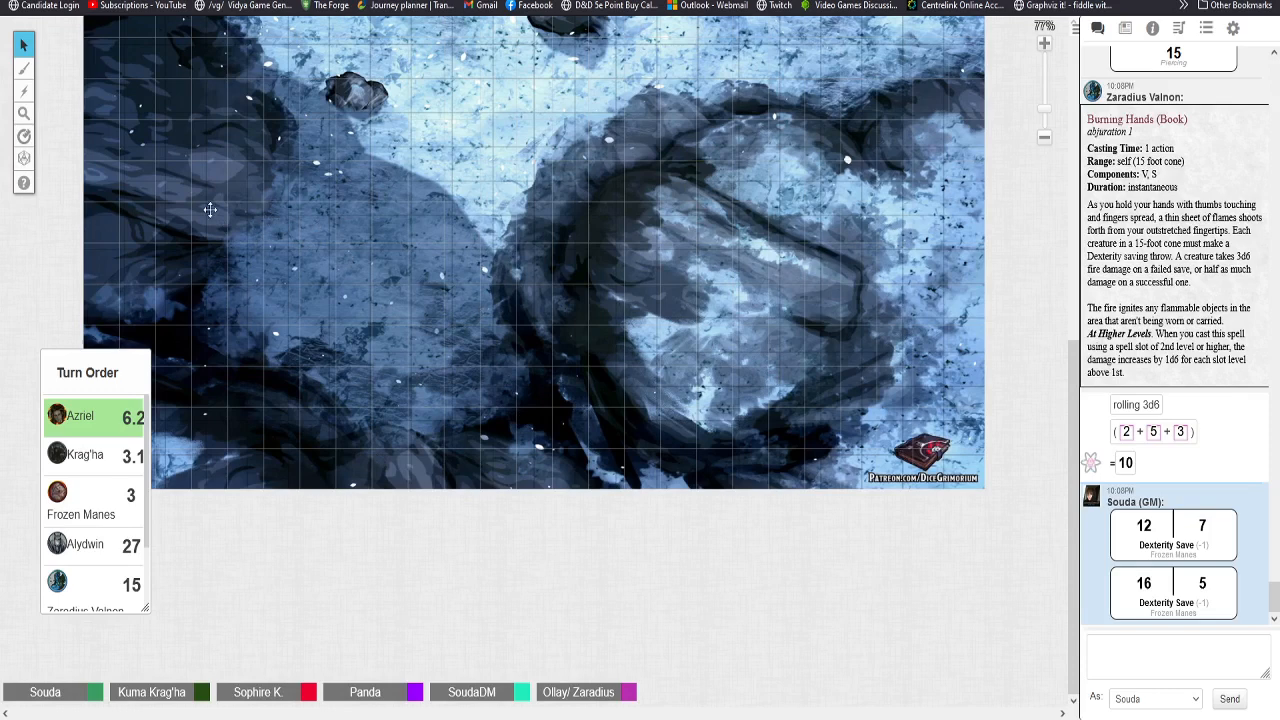
{"action": "mouse_move", "coordinate": [255, 165]}
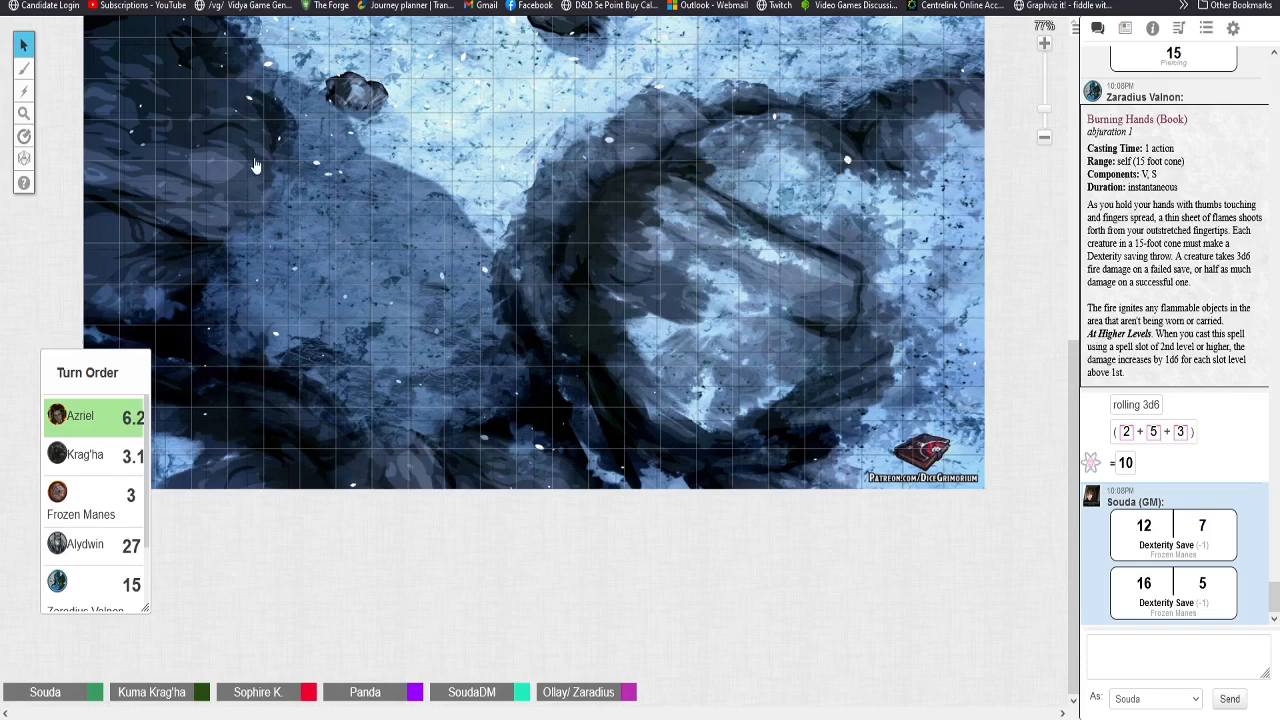
{"action": "mouse_move", "coordinate": [237, 207]}
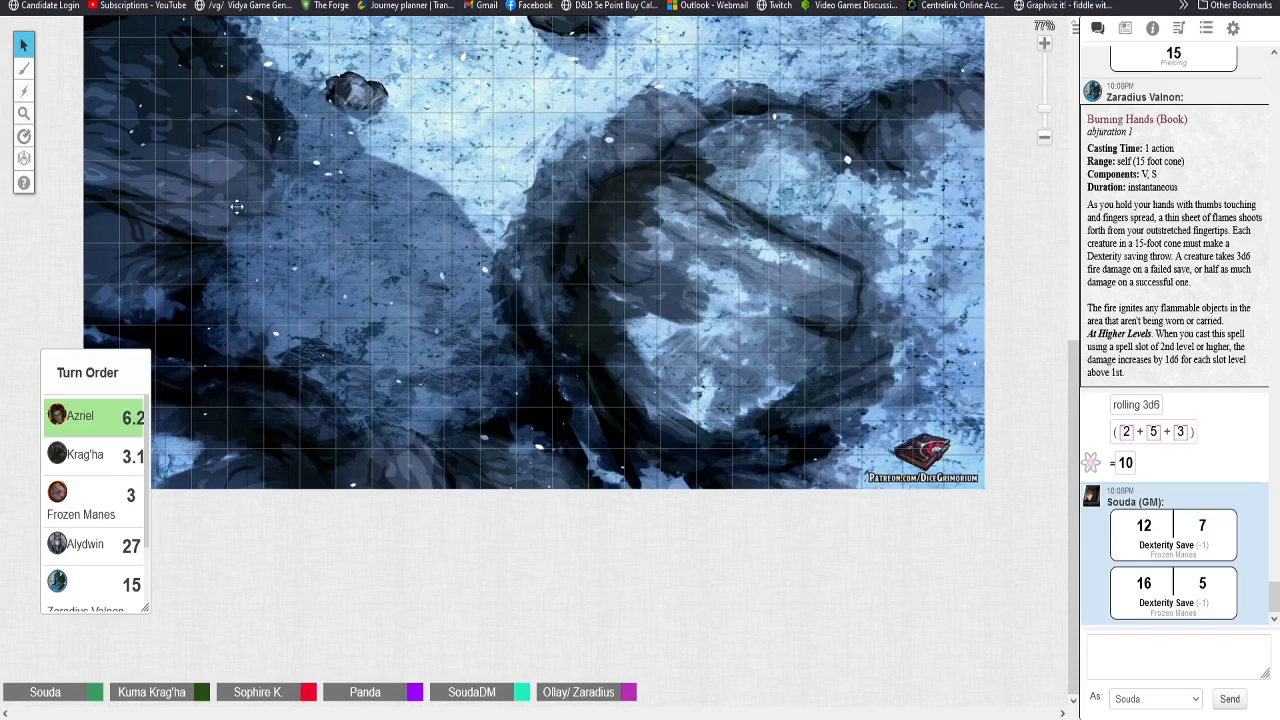
{"action": "mouse_move", "coordinate": [379, 289]}
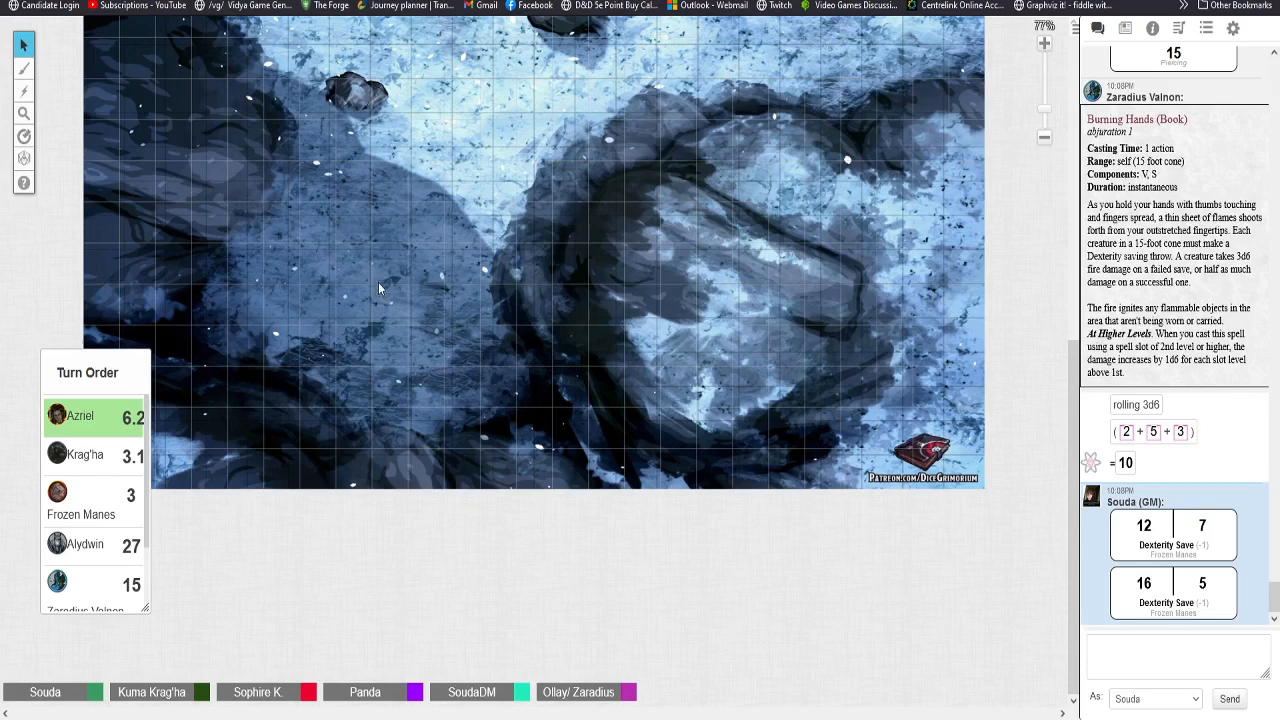
{"action": "mouse_move", "coordinate": [449, 308]}
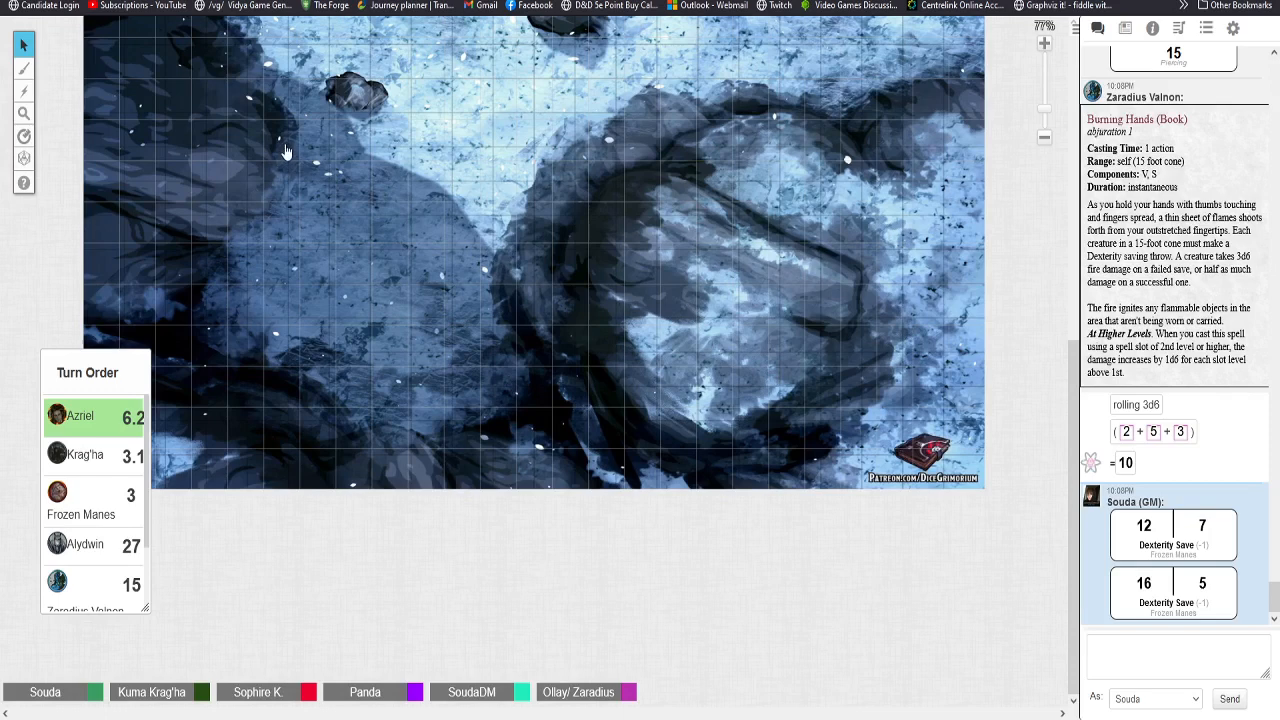
{"action": "mouse_move", "coordinate": [246, 230]}
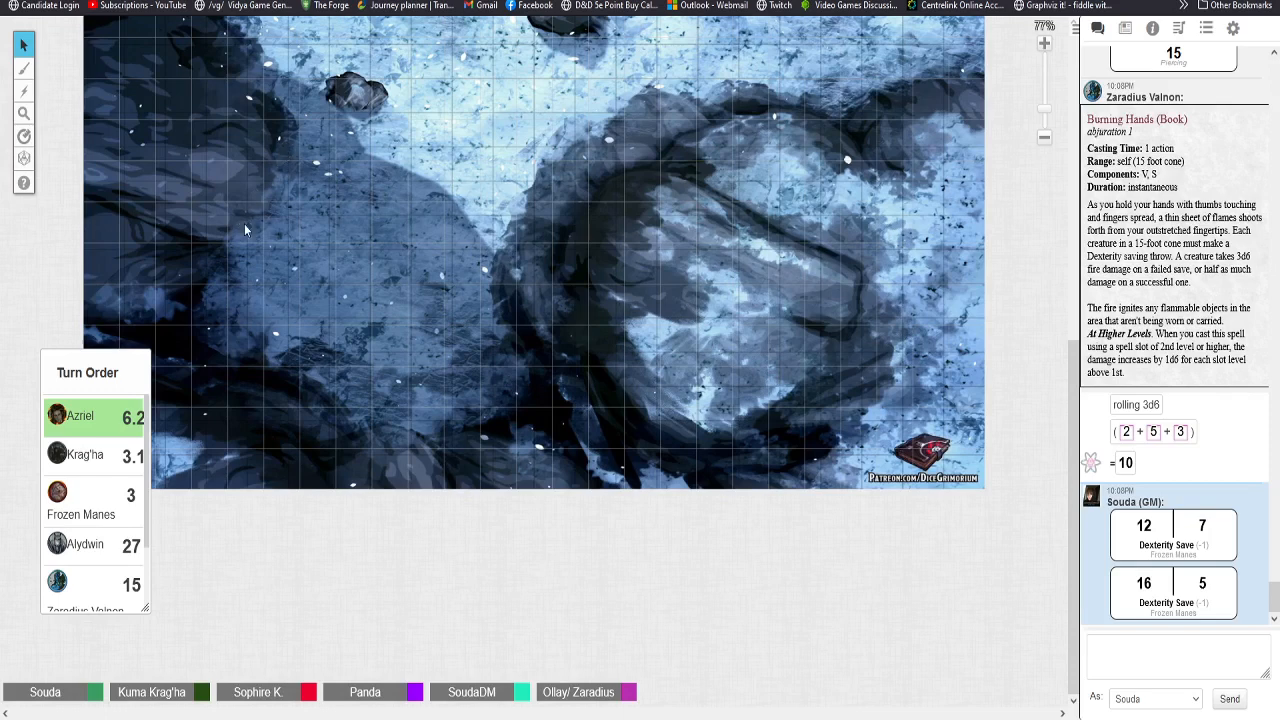
{"action": "mouse_move", "coordinate": [417, 300]}
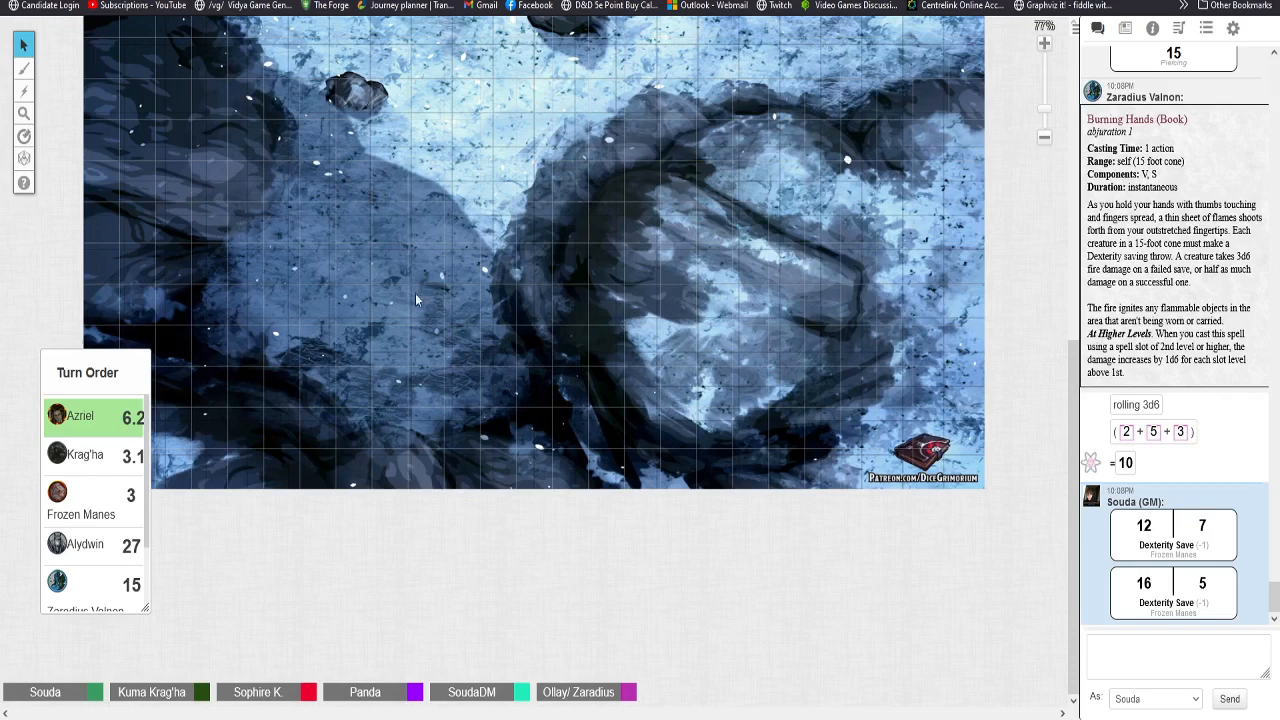
{"action": "mouse_move", "coordinate": [447, 292]}
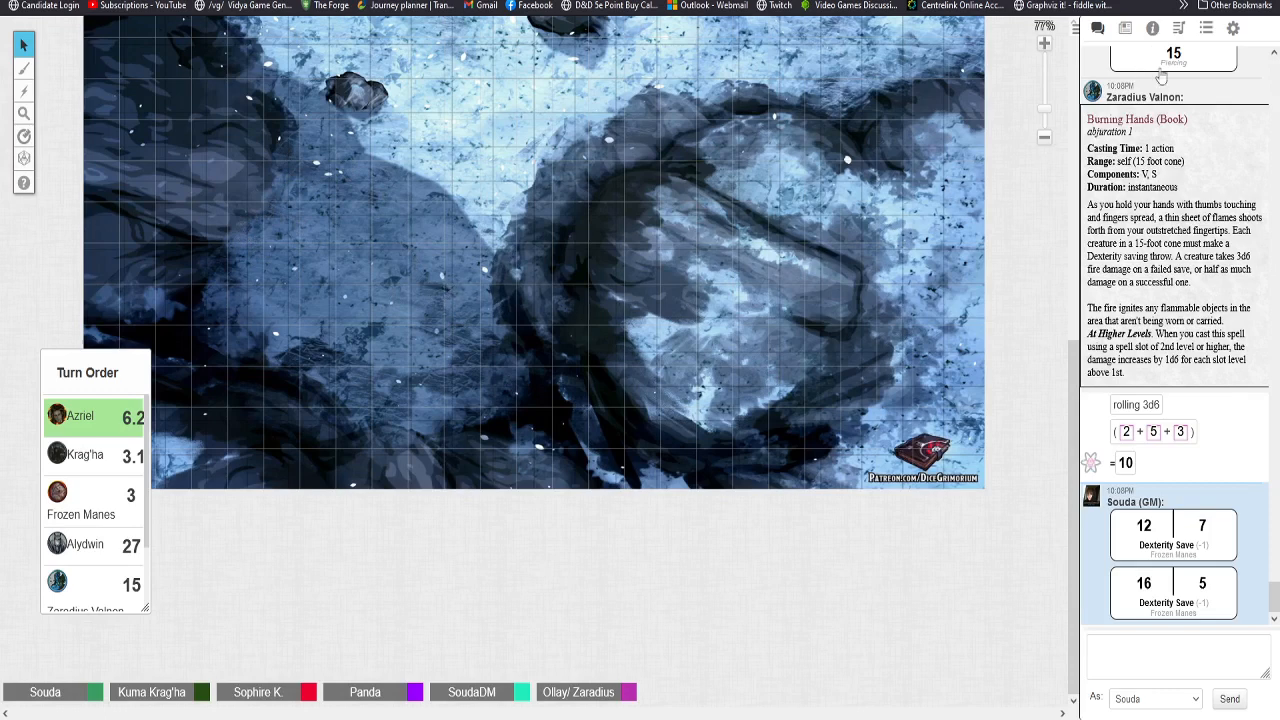
{"action": "mouse_move", "coordinate": [1177, 472]}
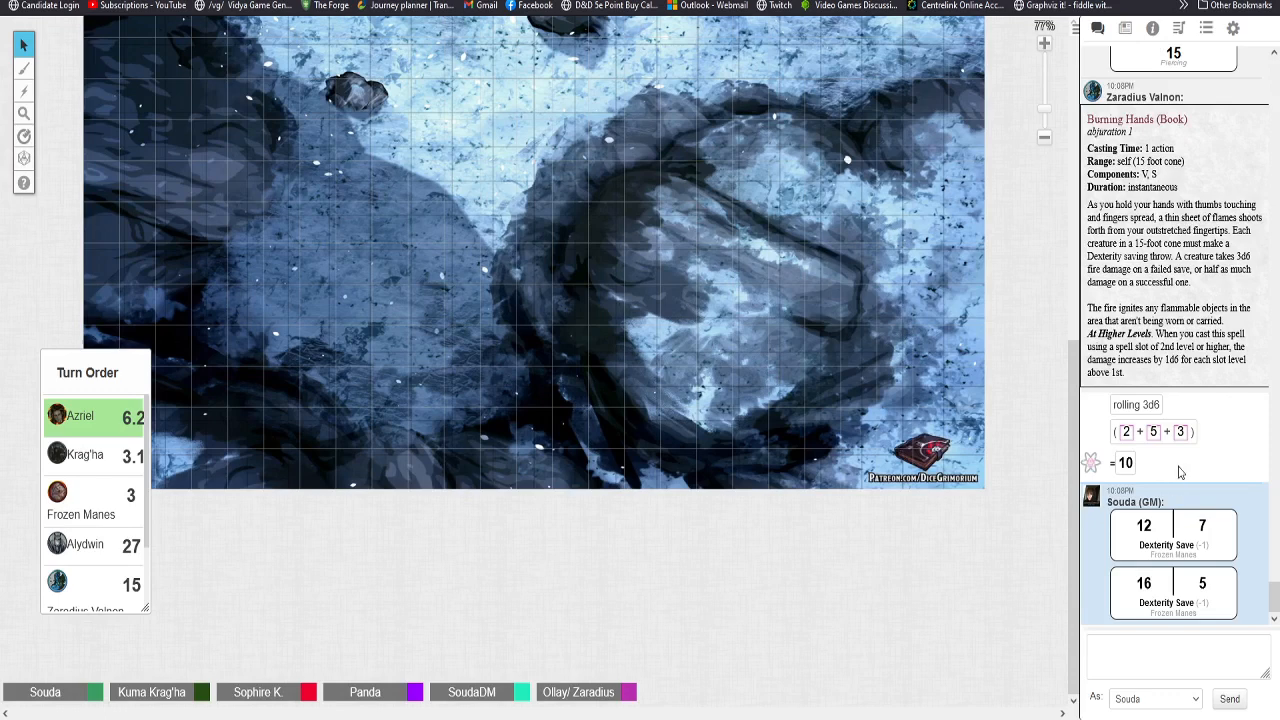
{"action": "mouse_move", "coordinate": [717, 391]}
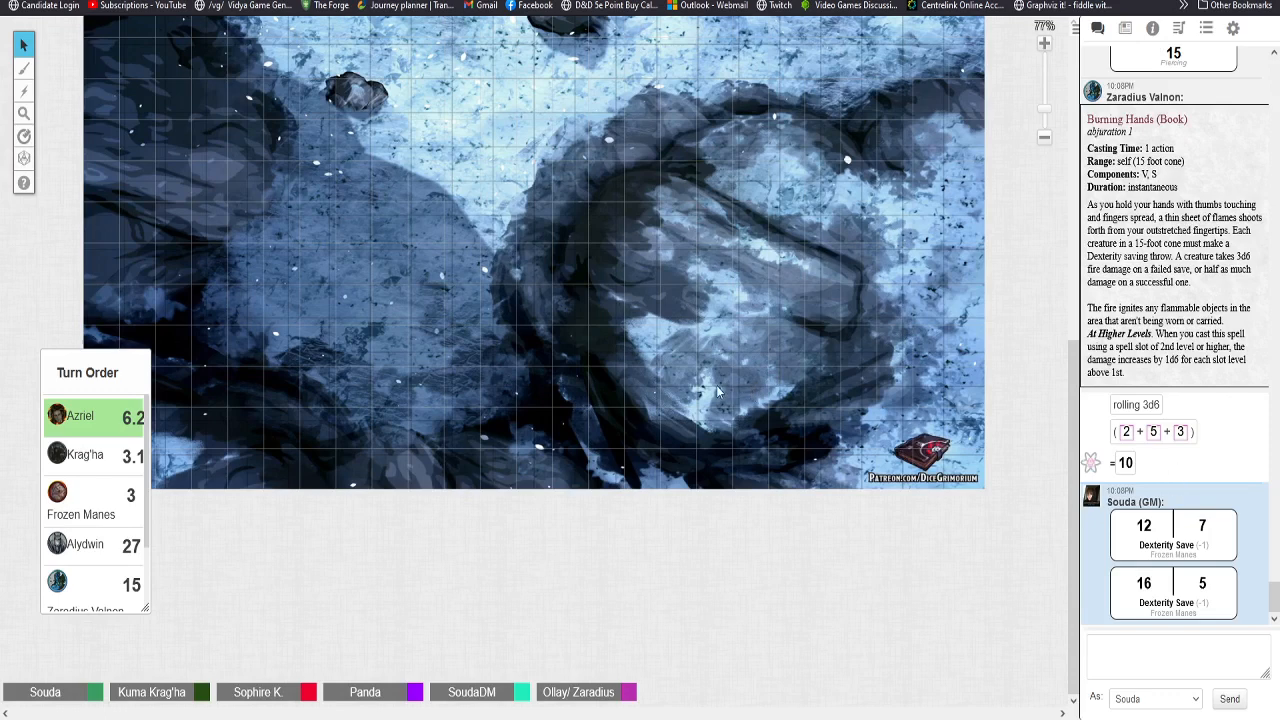
{"action": "mouse_move", "coordinate": [582, 413]}
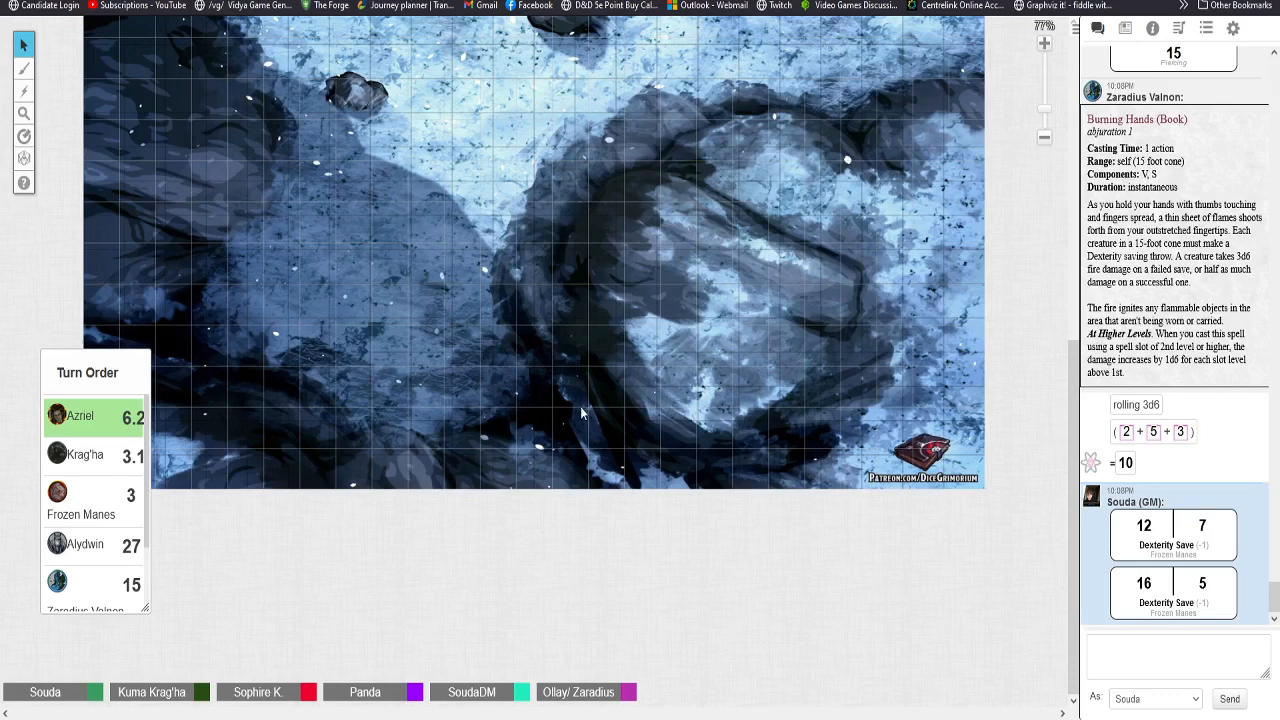
{"action": "mouse_move", "coordinate": [580, 410]}
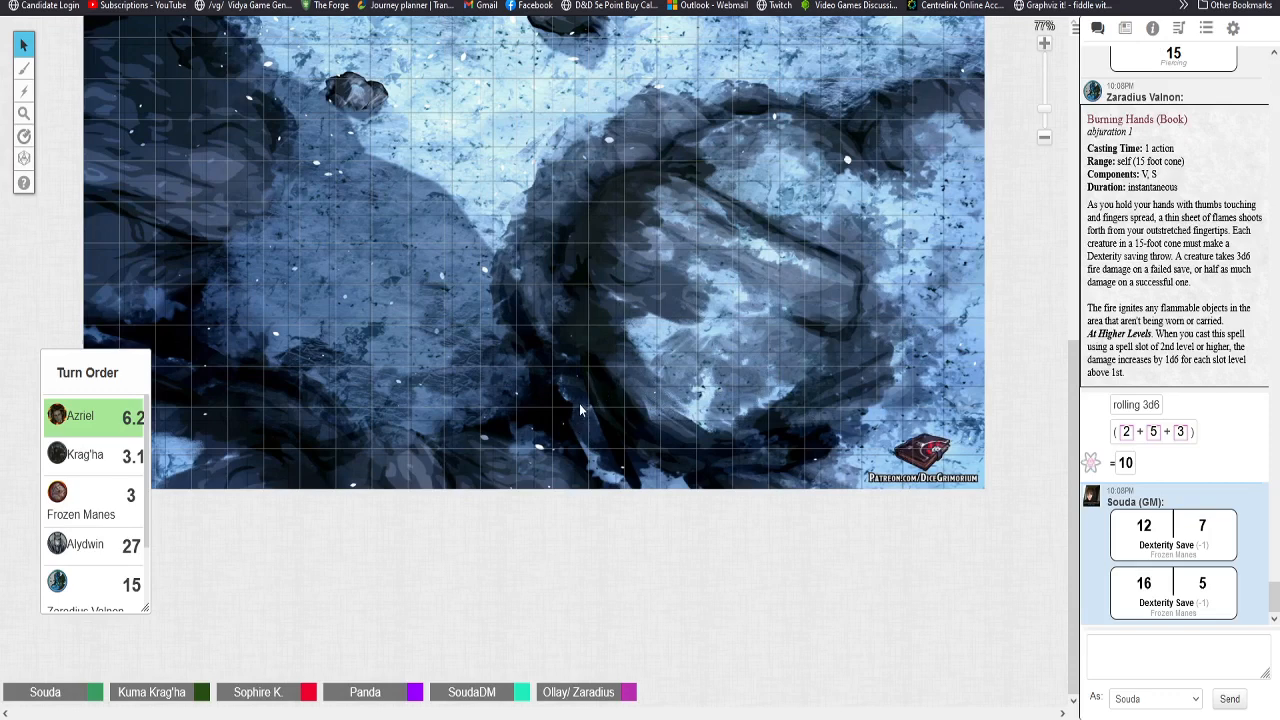
{"action": "mouse_move", "coordinate": [250, 238]}
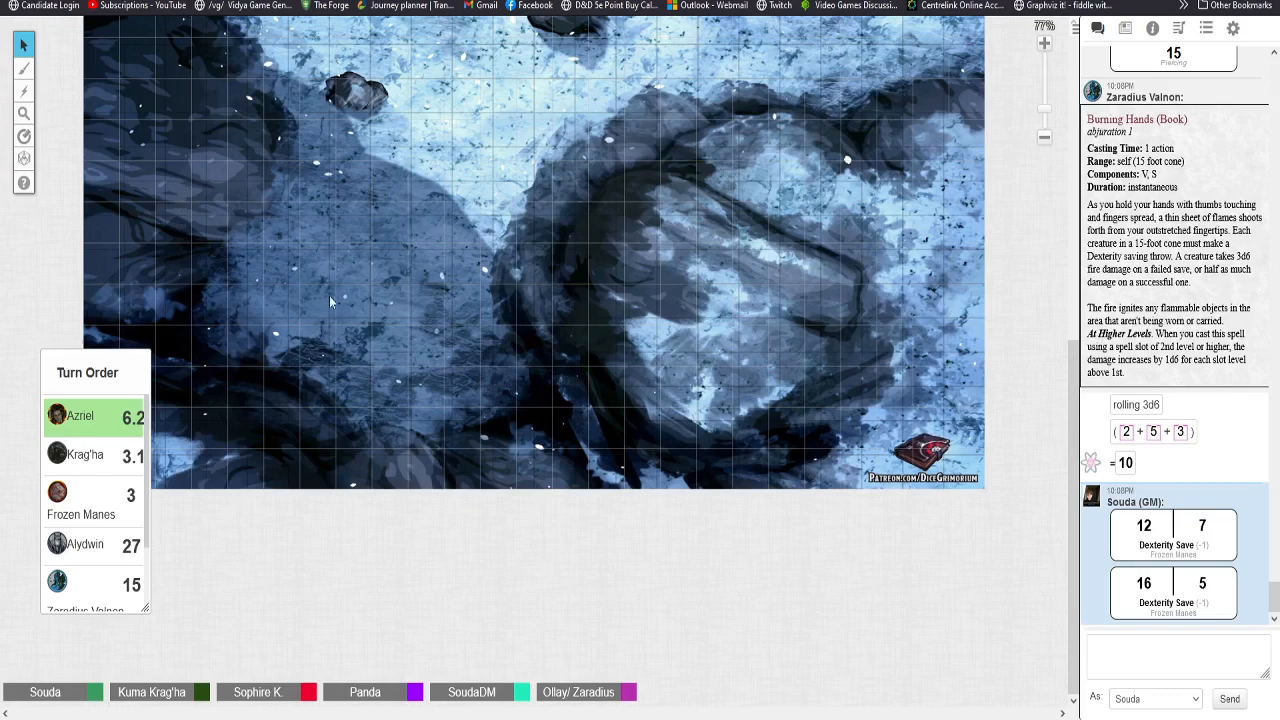
{"action": "mouse_move", "coordinate": [335, 364]}
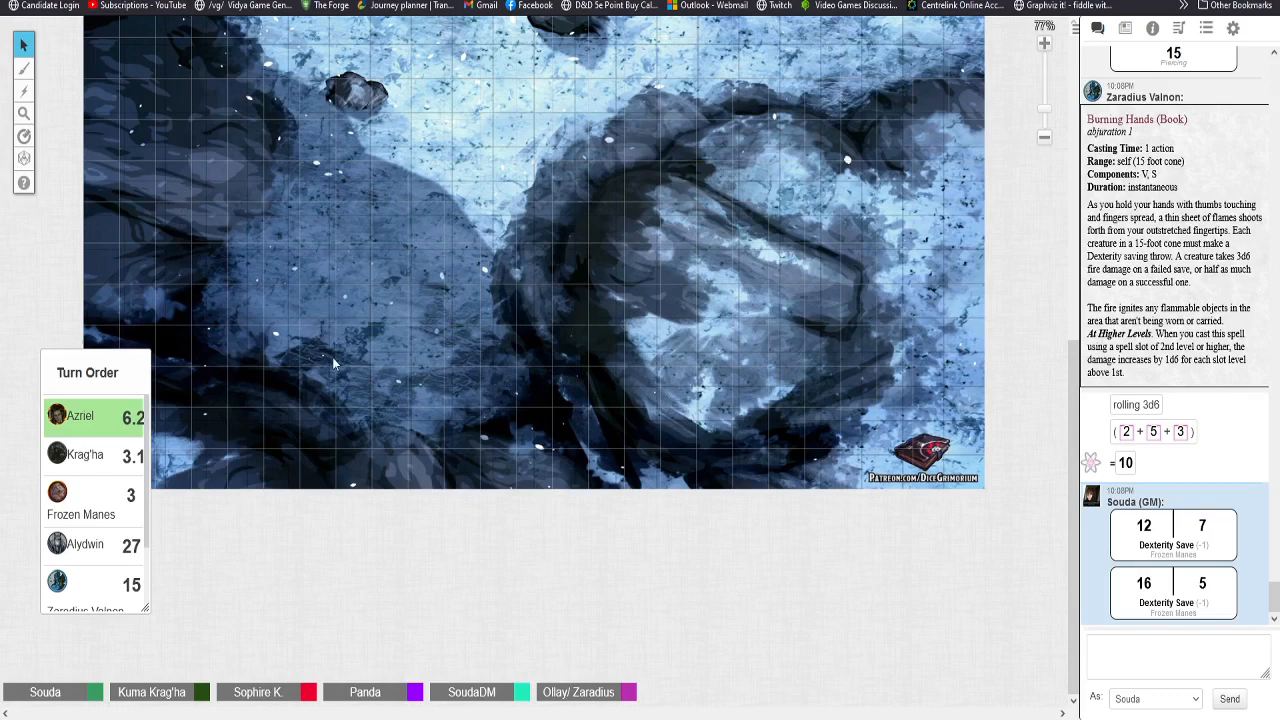
{"action": "mouse_move", "coordinate": [327, 366]}
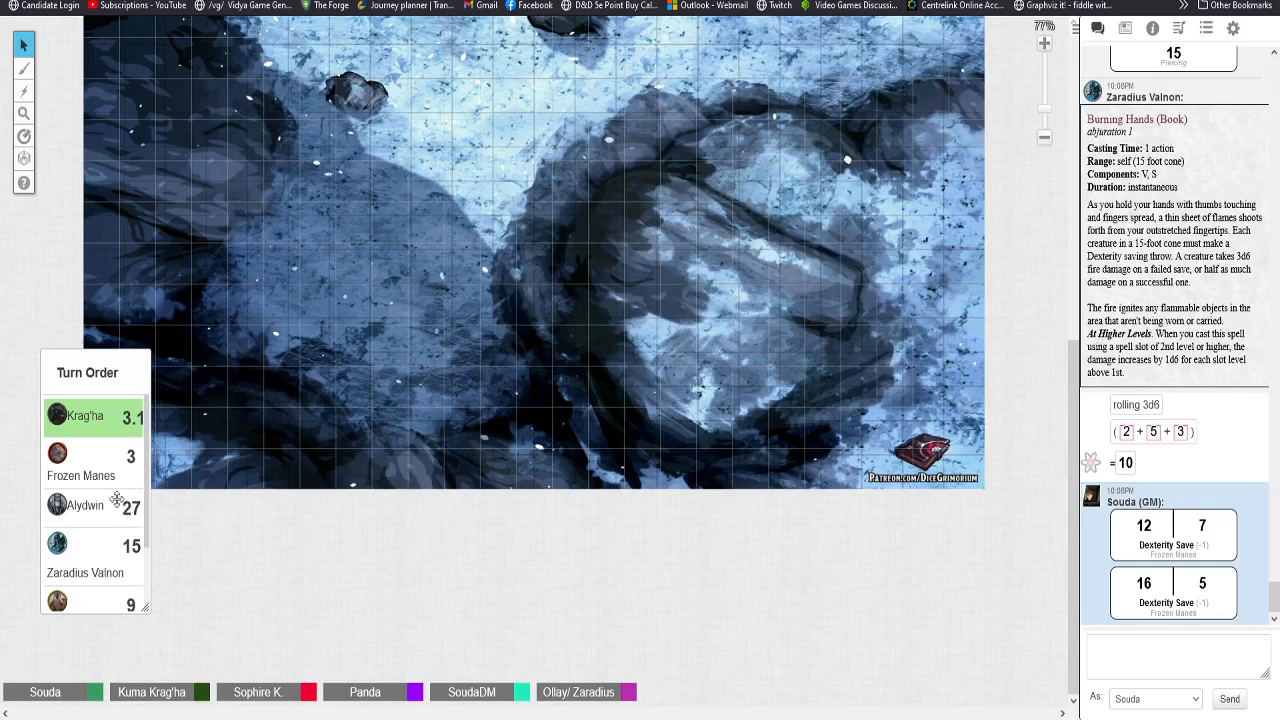
{"action": "mouse_move", "coordinate": [135, 586]}
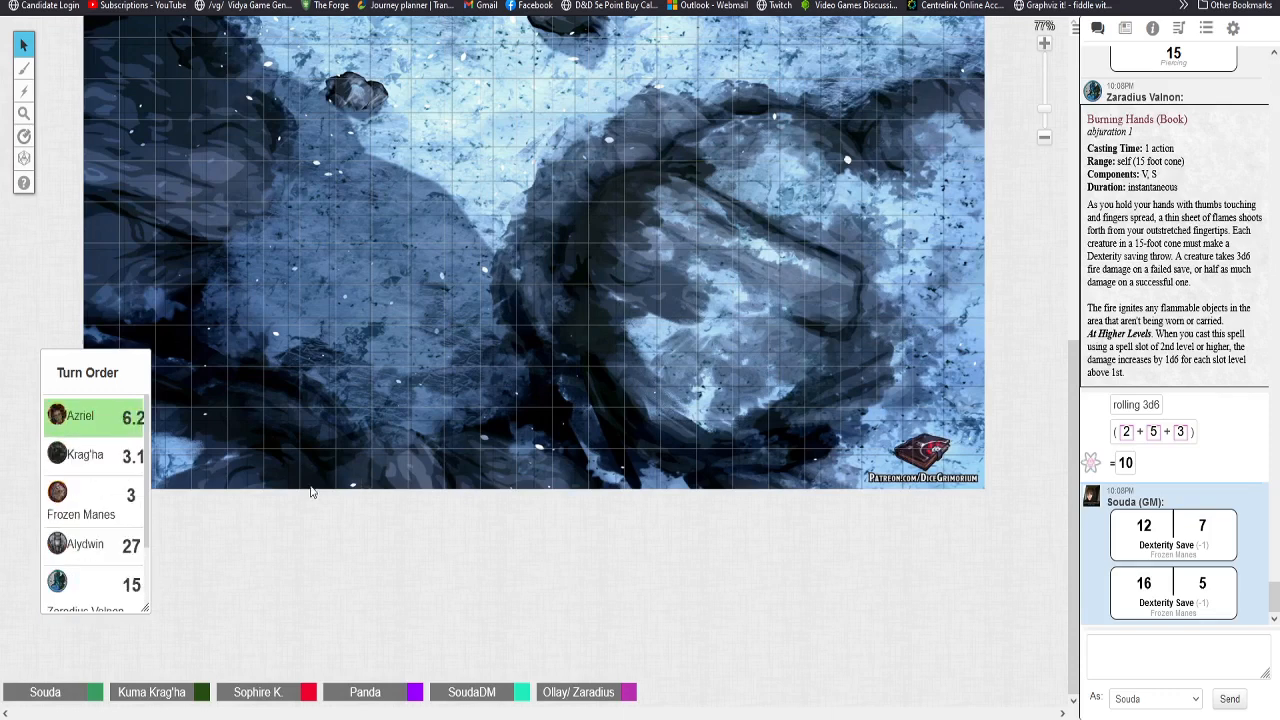
{"action": "mouse_move", "coordinate": [303, 485]}
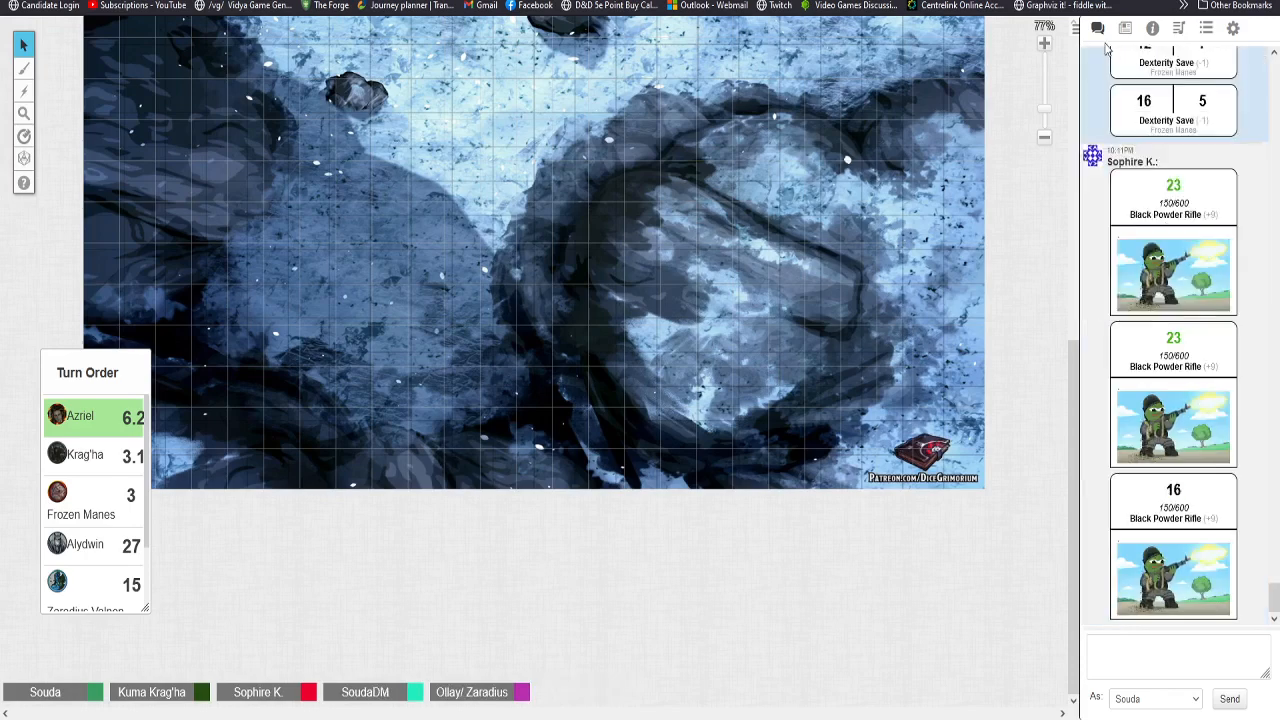
Step: Follow chat through Sophire K.'s 17 and 13 damage, a 23 rifle attack, and 11 damage
{"action": "scroll", "scroll_direction": "down", "scroll_amount": 3}
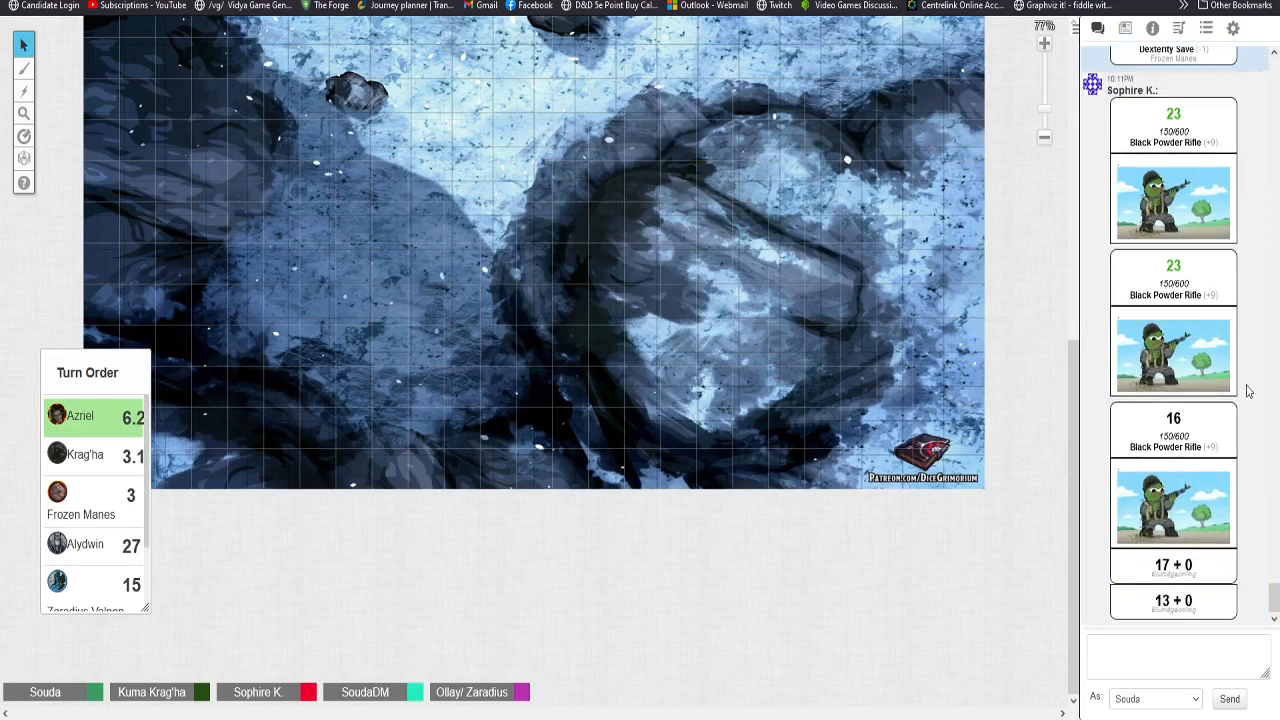
{"action": "scroll", "scroll_direction": "down", "scroll_amount": 3}
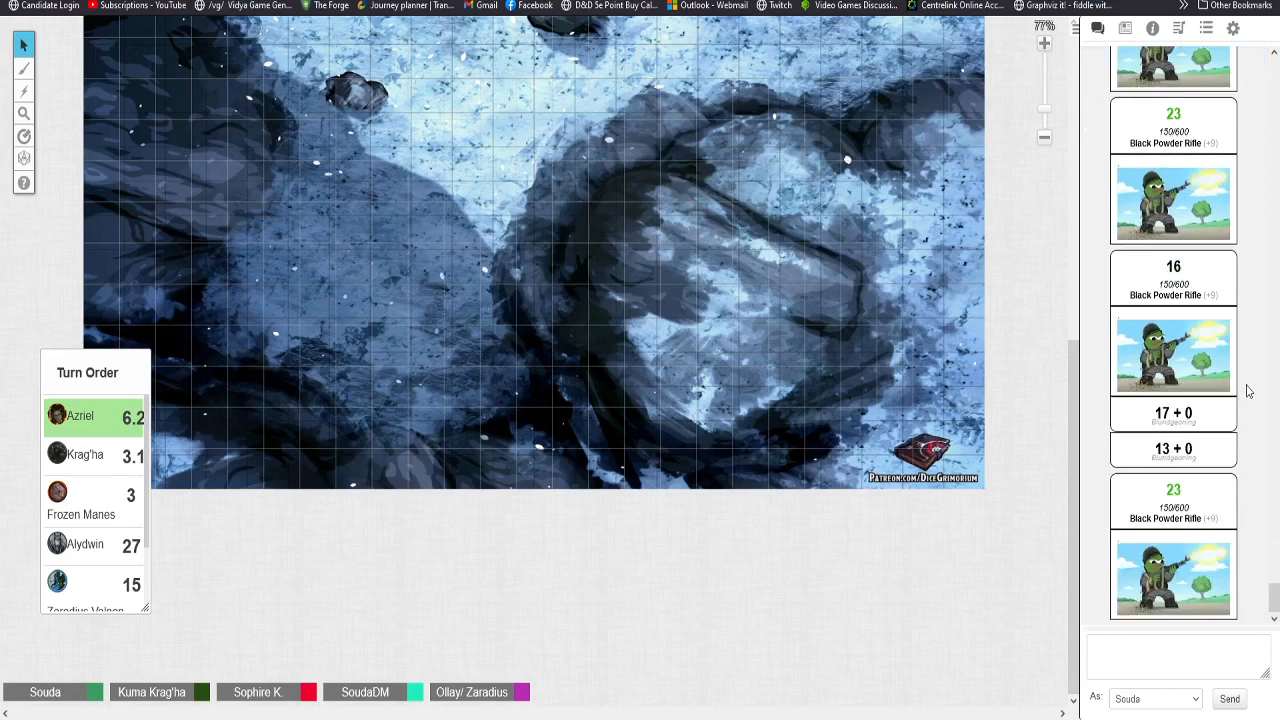
{"action": "scroll", "scroll_direction": "down", "scroll_amount": 3}
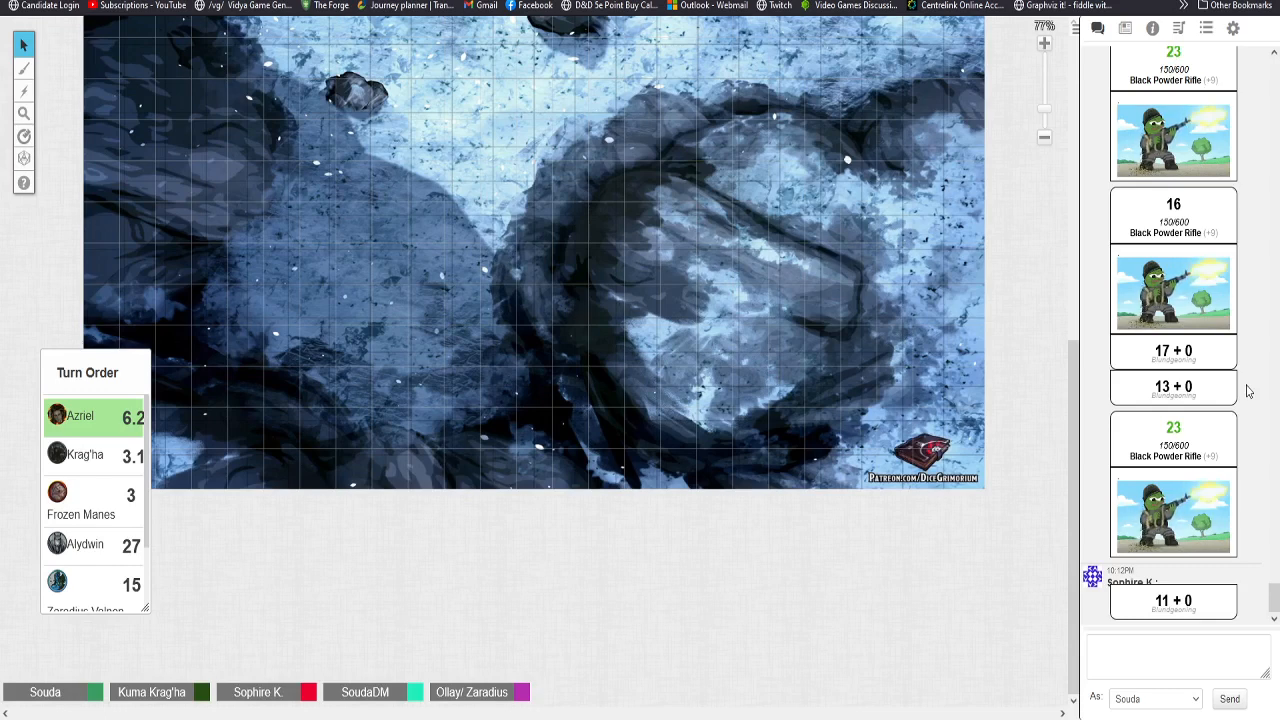
{"action": "mouse_move", "coordinate": [855, 388]}
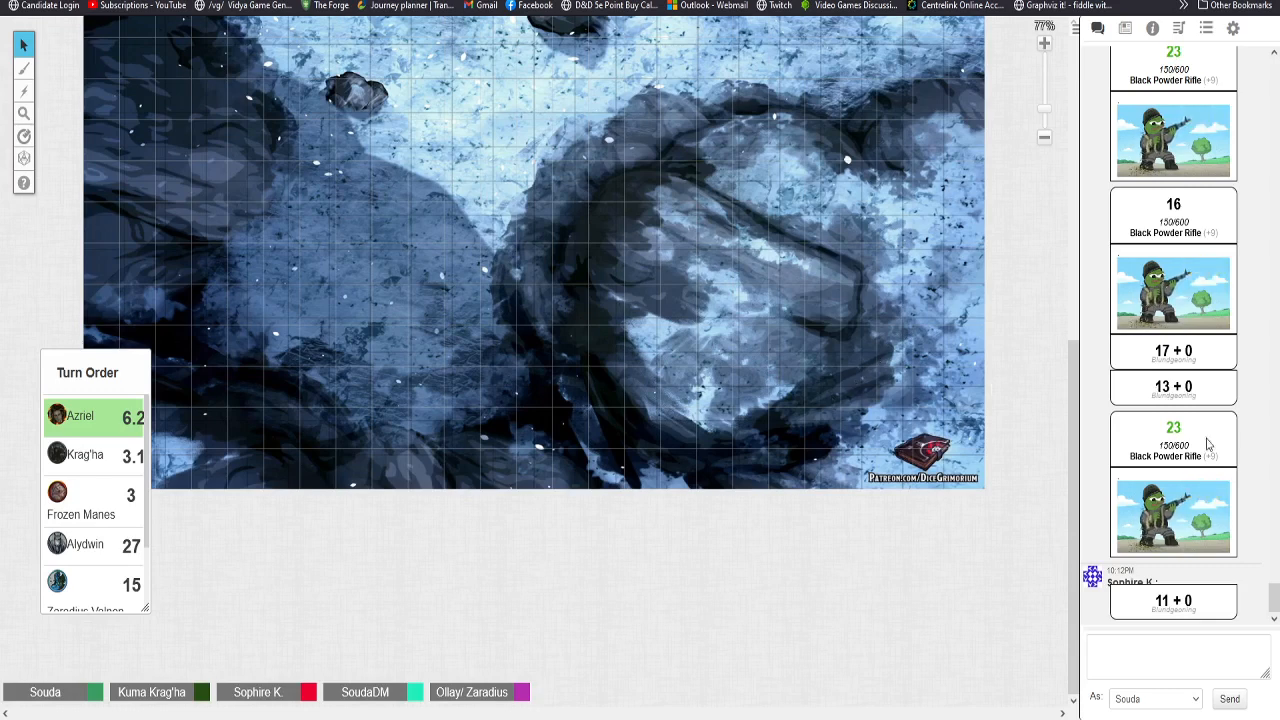
{"action": "mouse_move", "coordinate": [992, 496]}
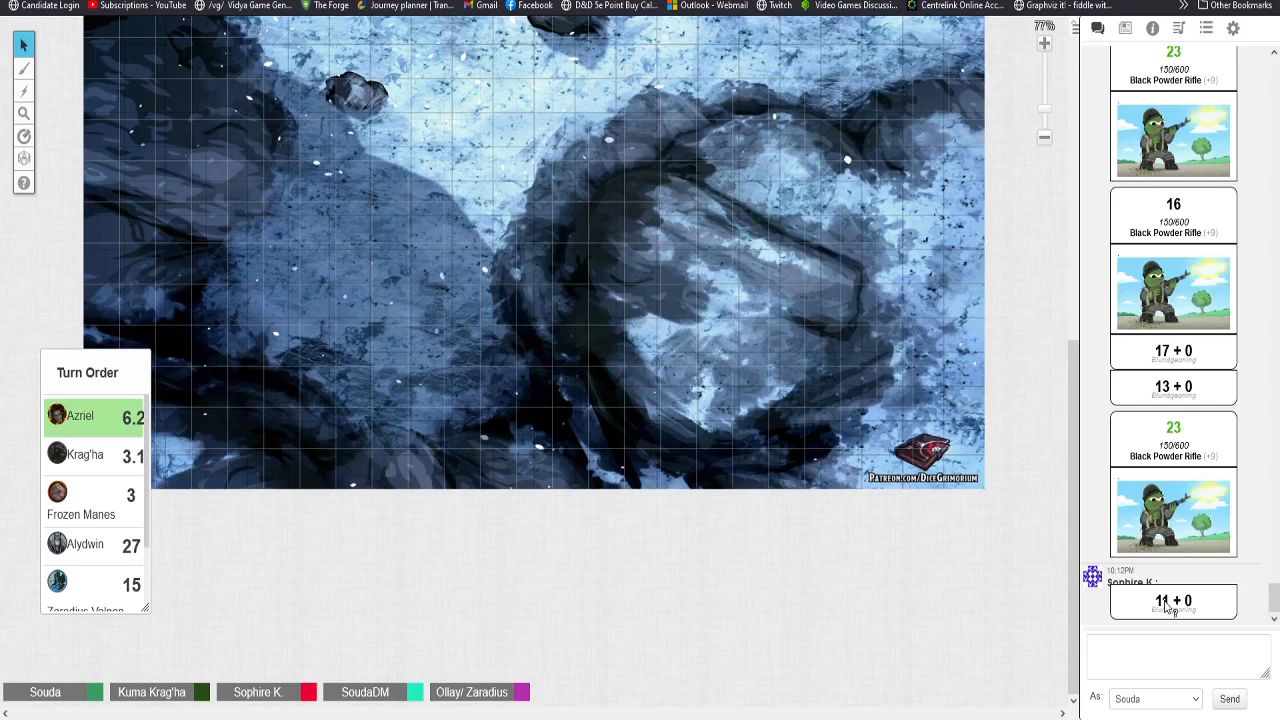
Step: Follow chat through rifle attacks of 28 and 13, damage 3 and 9, and a GM 4d6kl2 roll
{"action": "scroll", "scroll_direction": "down", "scroll_amount": 3}
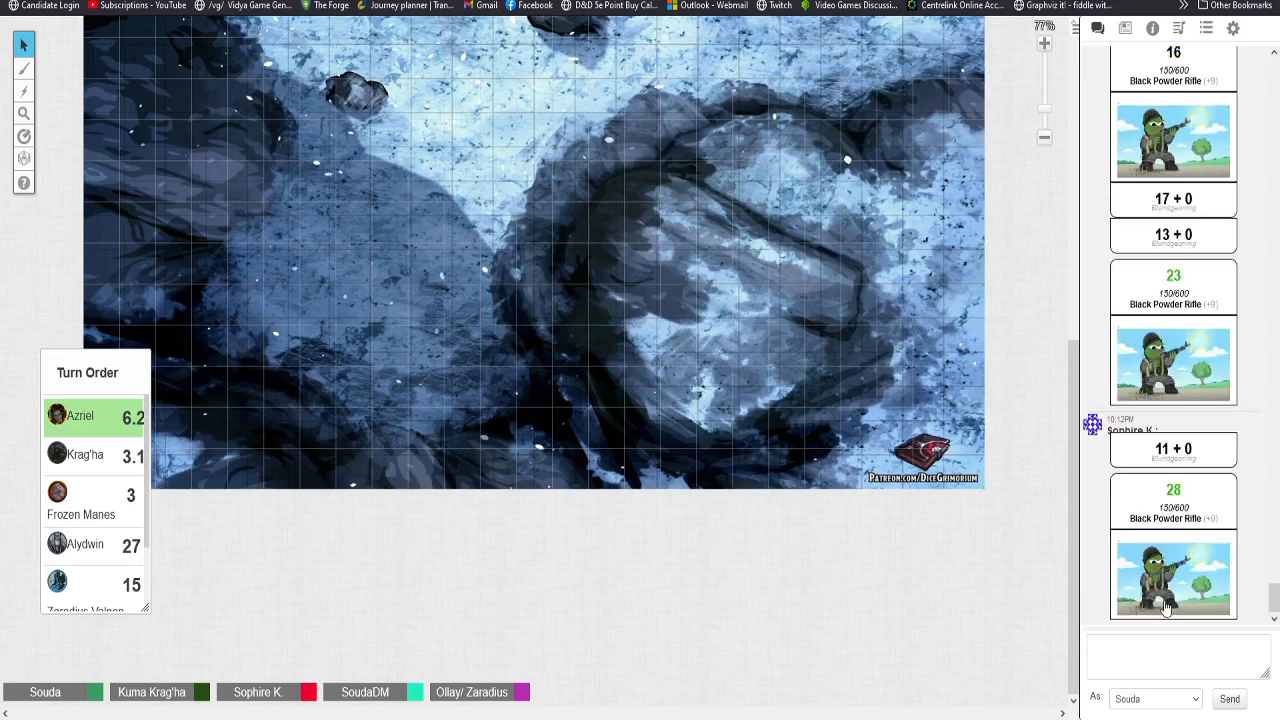
{"action": "scroll", "scroll_direction": "down", "scroll_amount": 3}
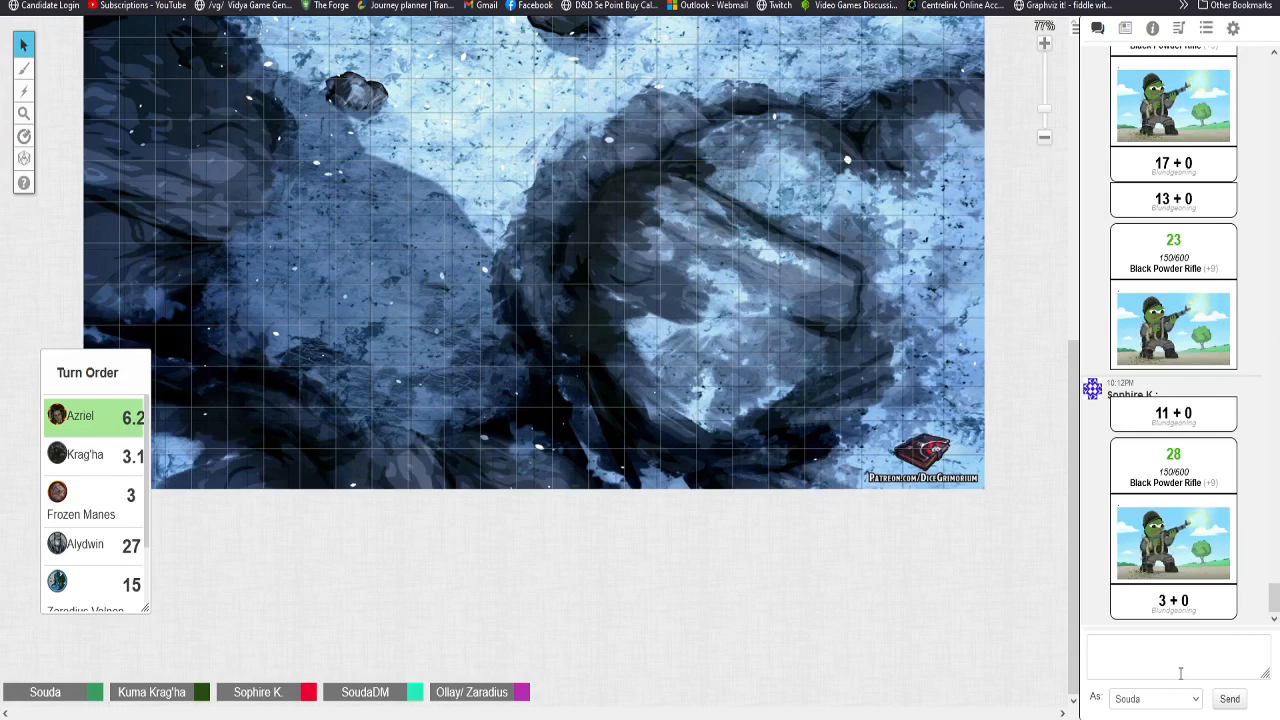
{"action": "scroll", "scroll_direction": "down", "scroll_amount": 3}
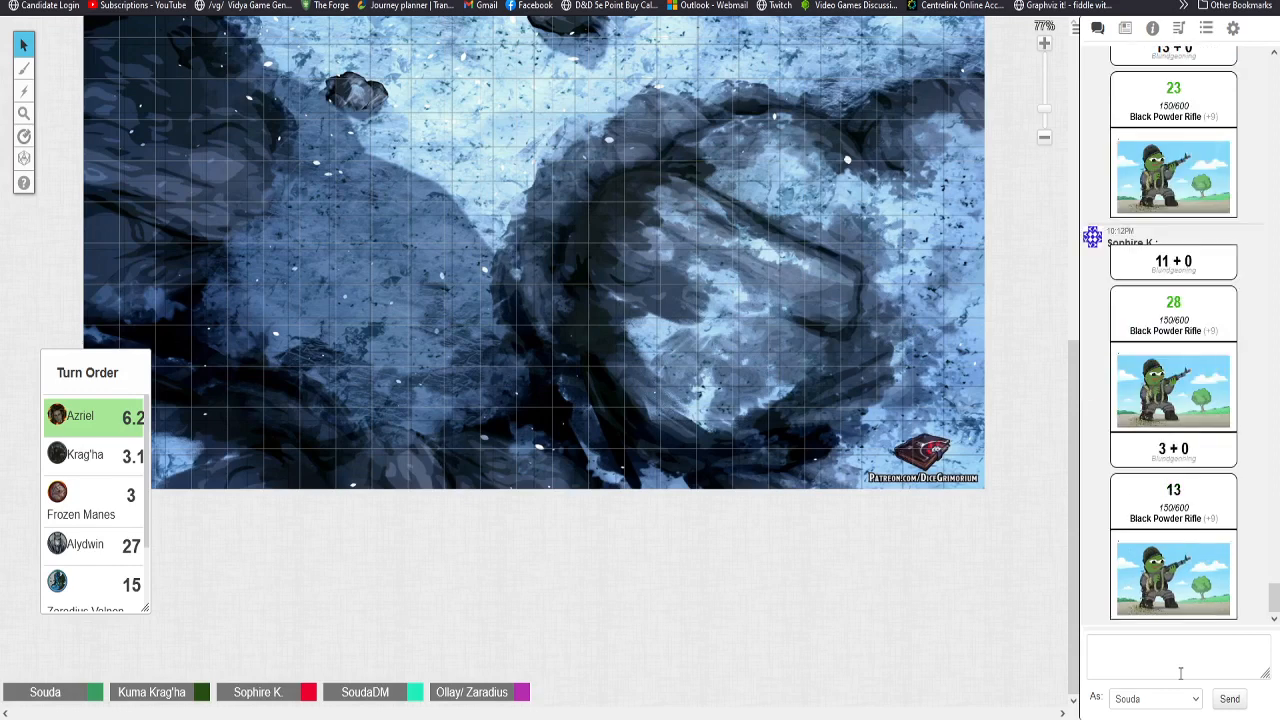
{"action": "scroll", "scroll_direction": "down", "scroll_amount": 3}
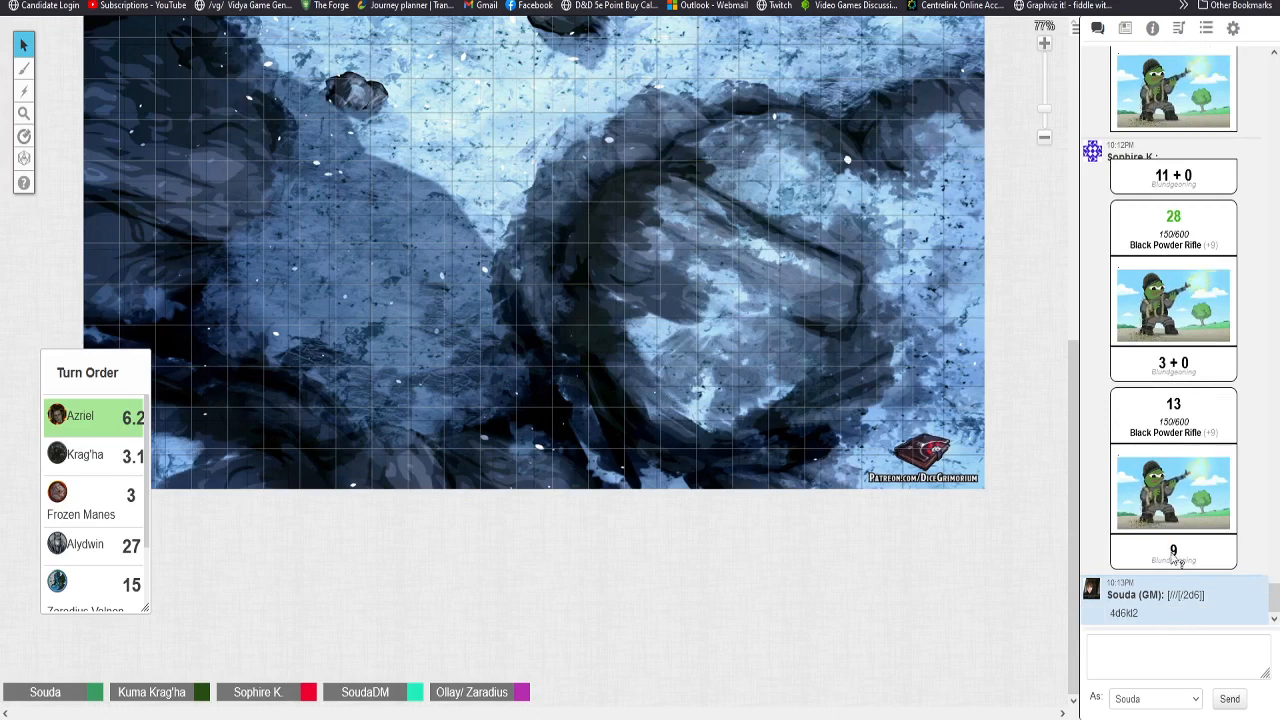
Step: Scroll chat to Sophire K.'s 27 rifle attack with 10 bludgeoning damage
{"action": "scroll", "scroll_direction": "down", "scroll_amount": 3}
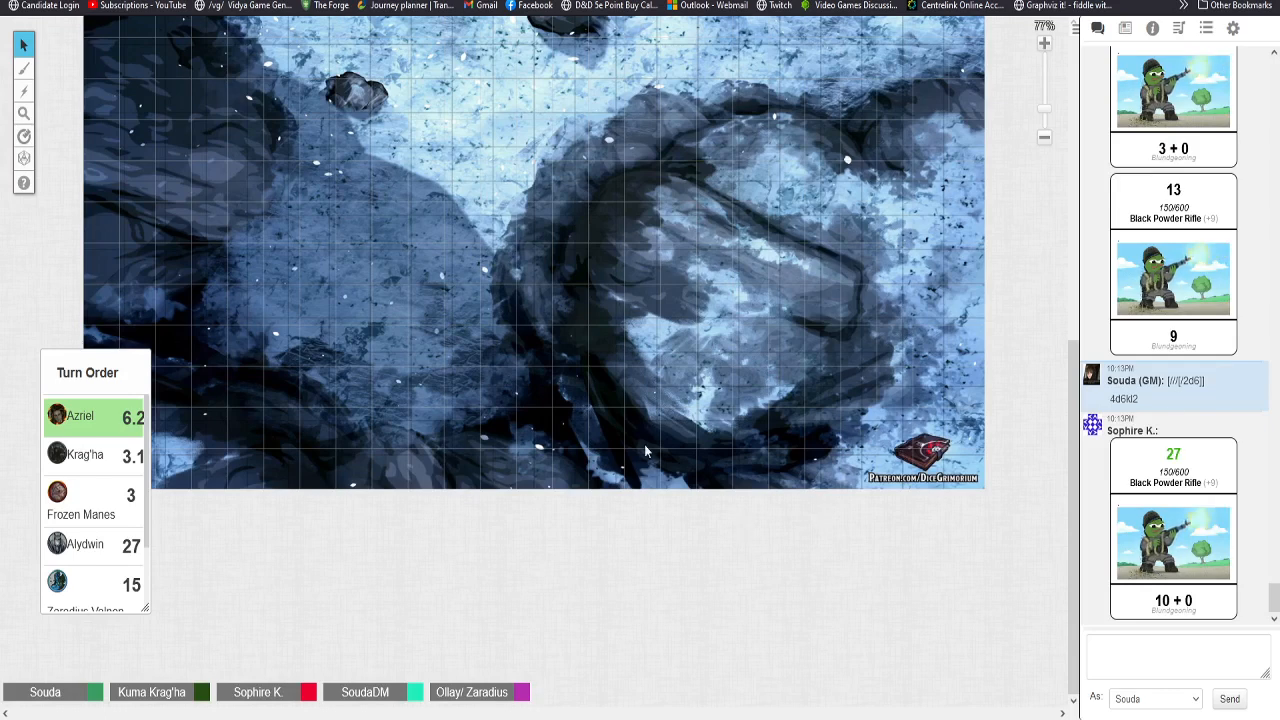
{"action": "mouse_move", "coordinate": [890, 508]}
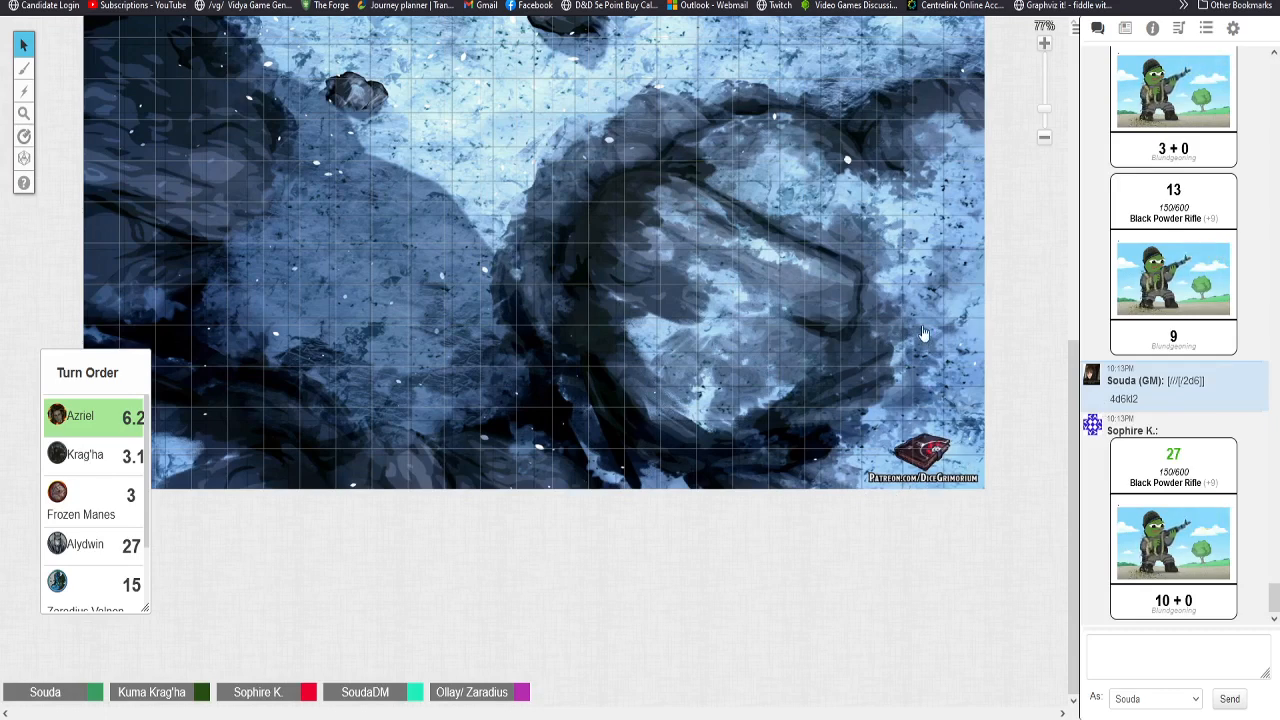
{"action": "mouse_move", "coordinate": [893, 268]}
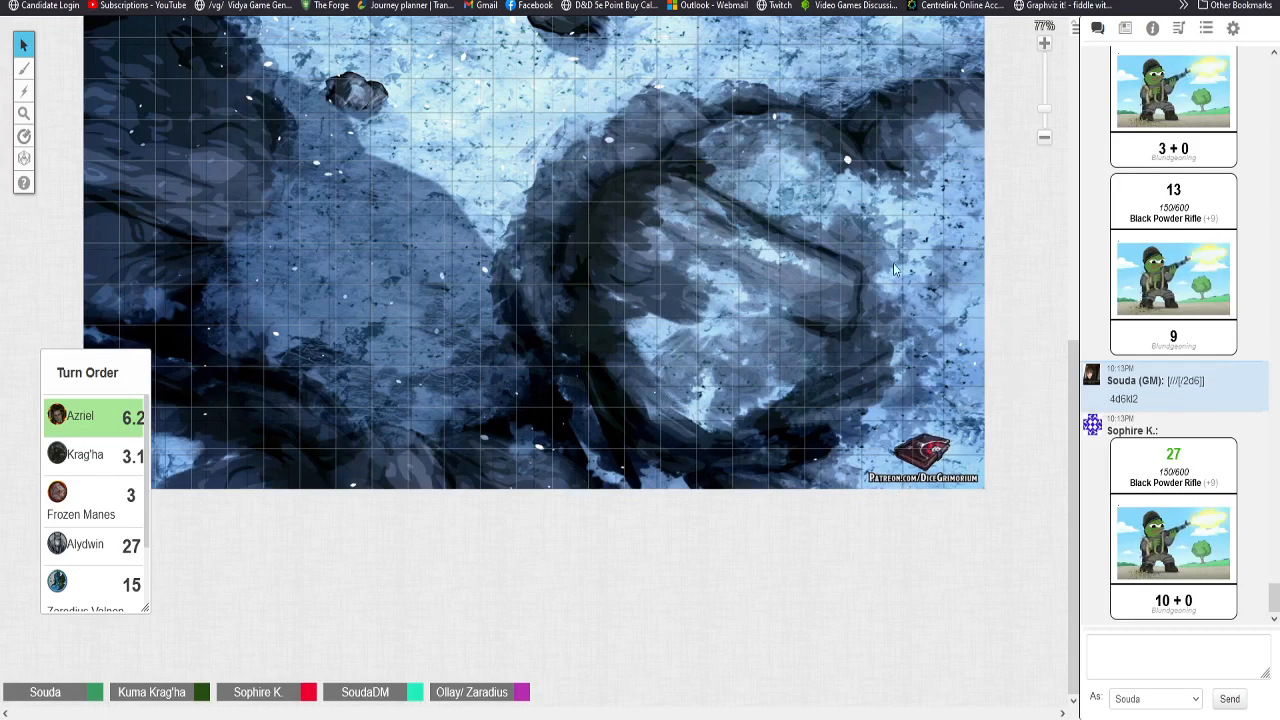
{"action": "mouse_move", "coordinate": [815, 235]}
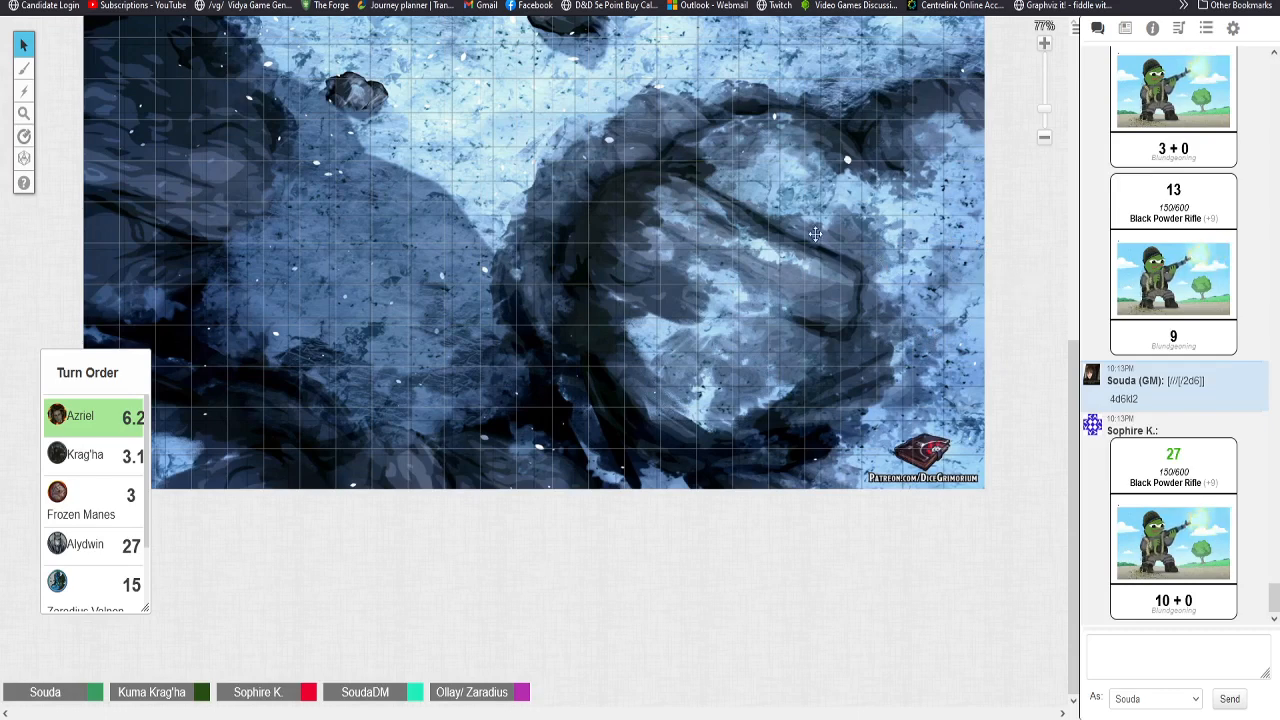
{"action": "mouse_move", "coordinate": [537, 366]}
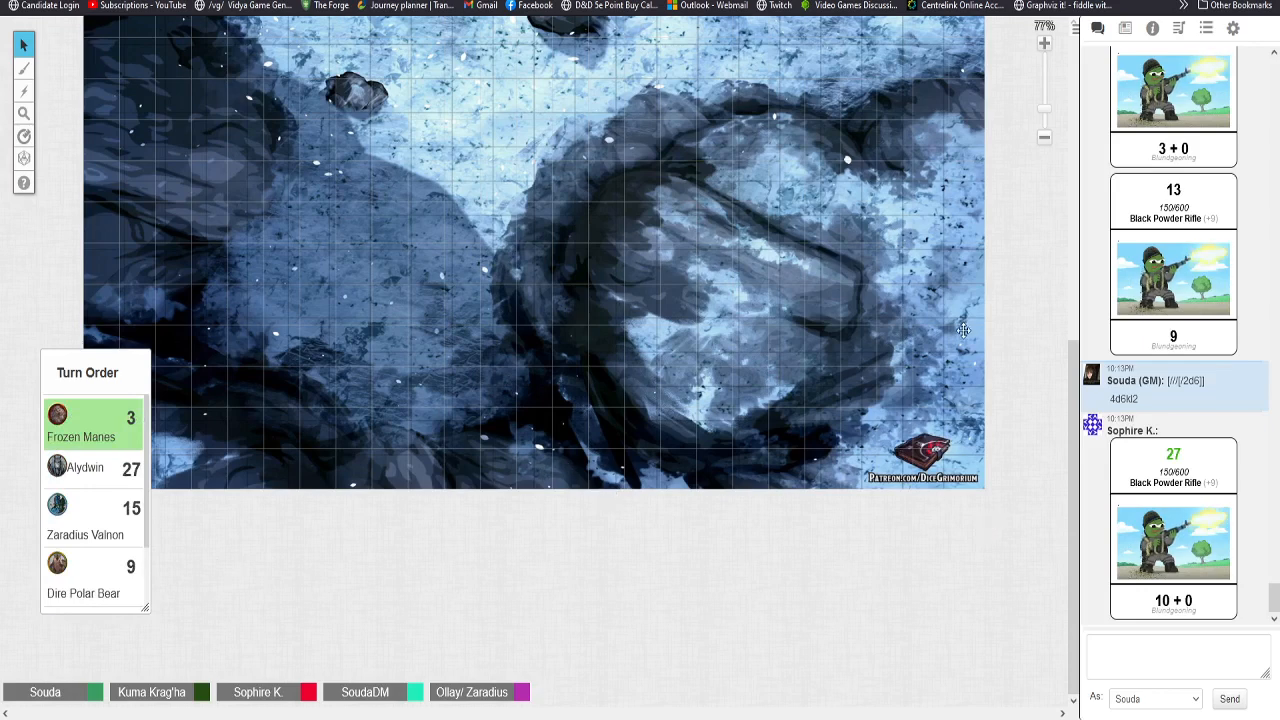
{"action": "mouse_move", "coordinate": [265, 543]}
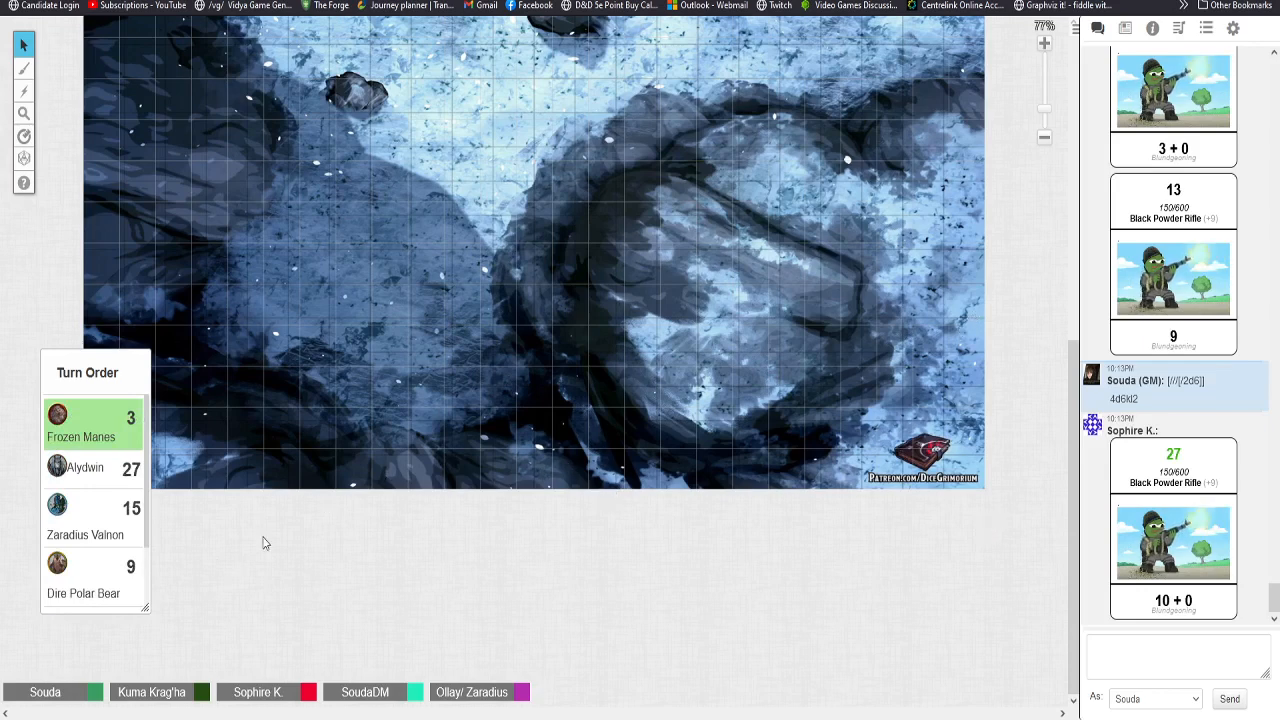
{"action": "mouse_move", "coordinate": [309, 561]}
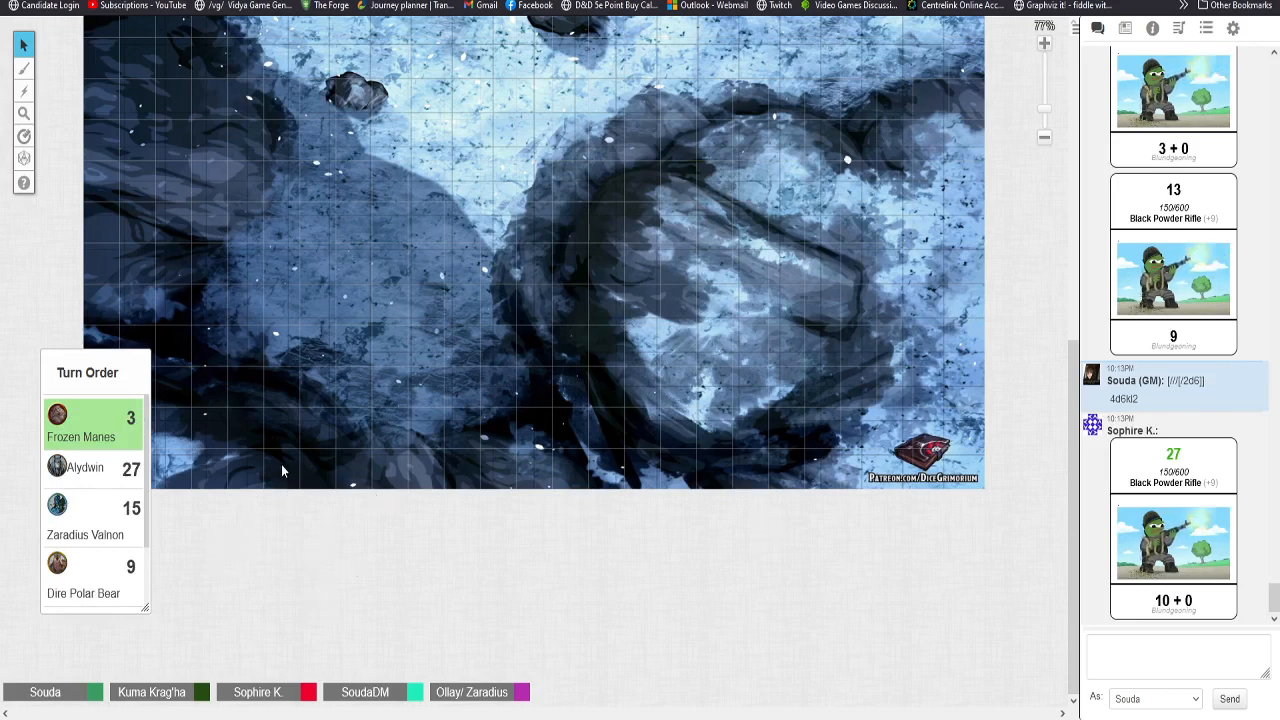
{"action": "mouse_move", "coordinate": [303, 182]}
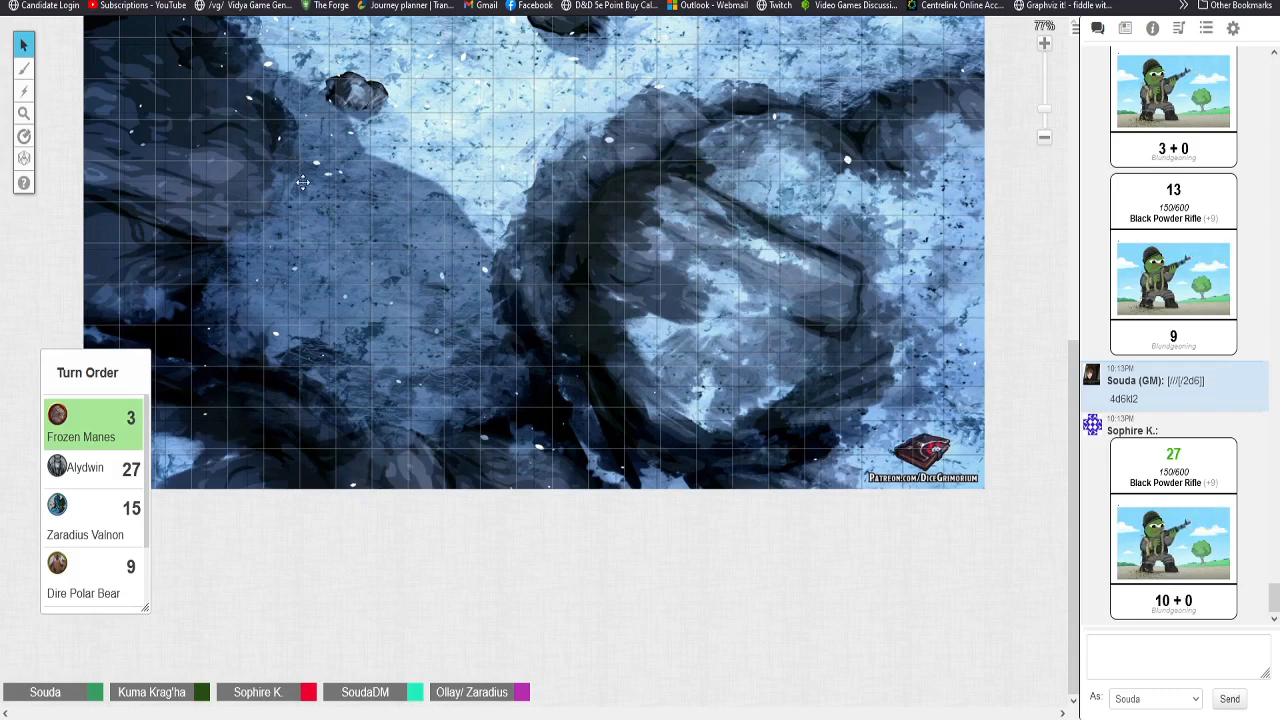
{"action": "mouse_move", "coordinate": [295, 139]}
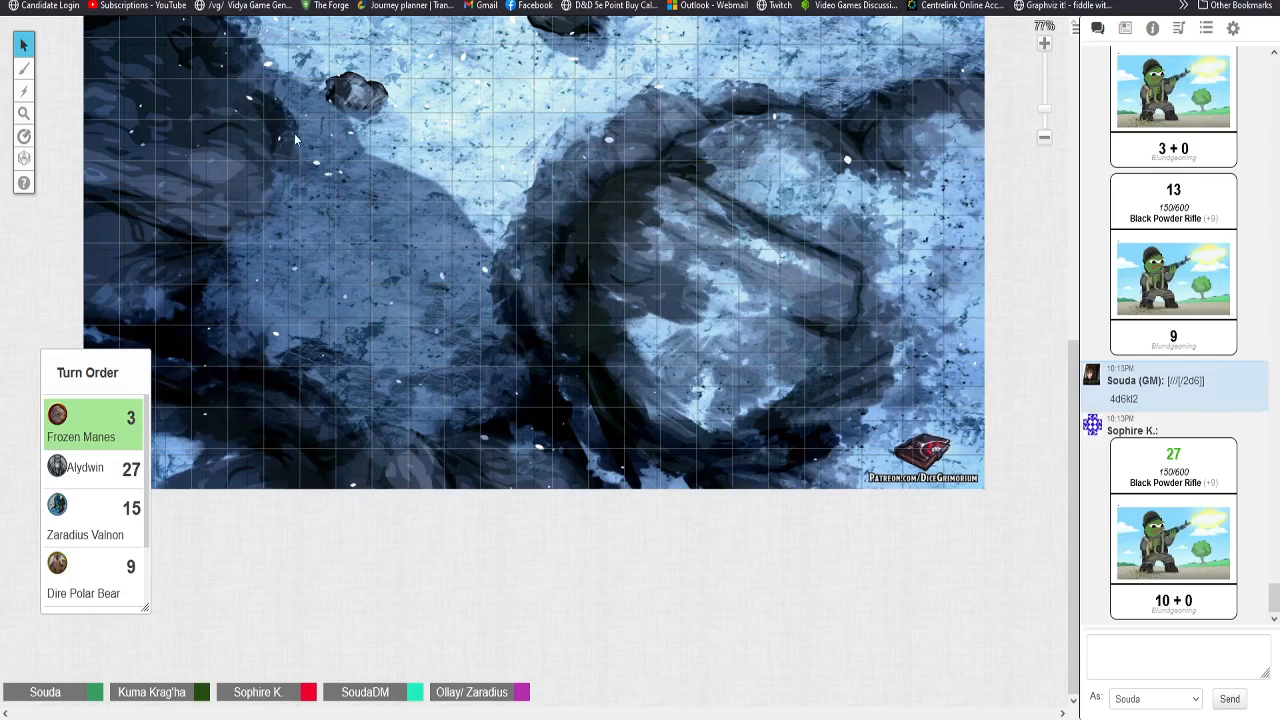
{"action": "mouse_move", "coordinate": [311, 157]}
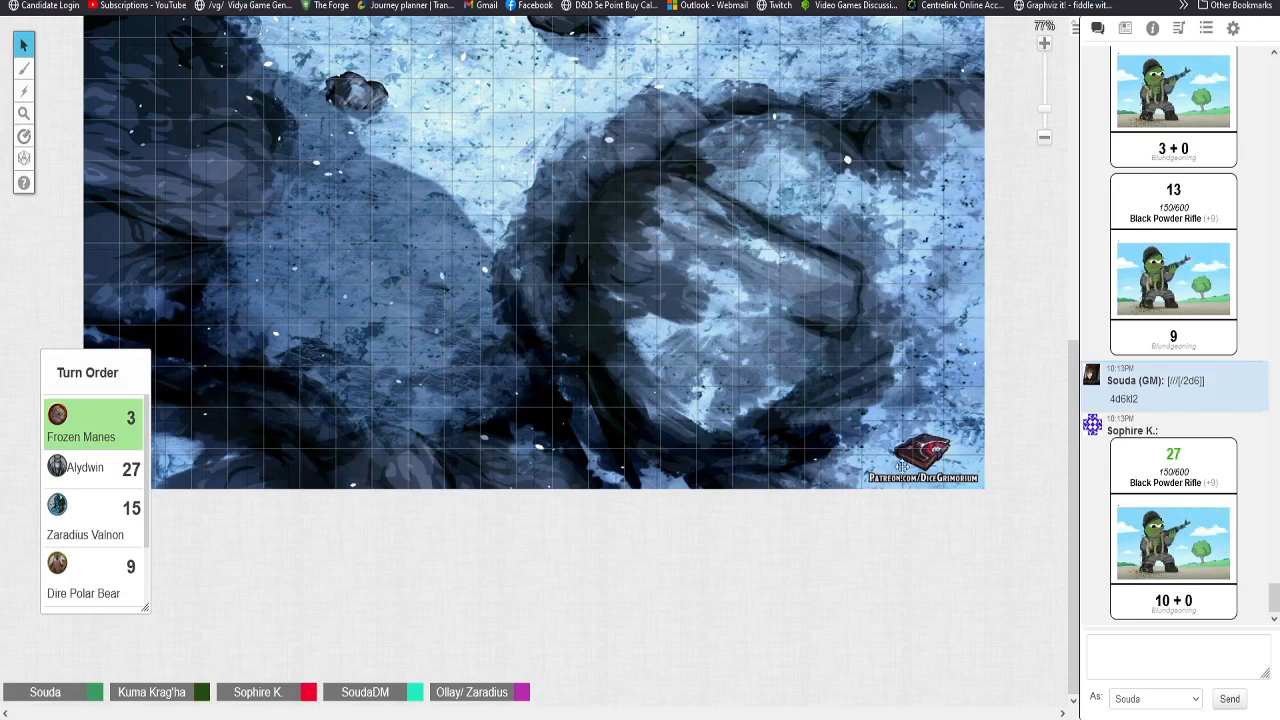
{"action": "mouse_move", "coordinate": [690, 287]}
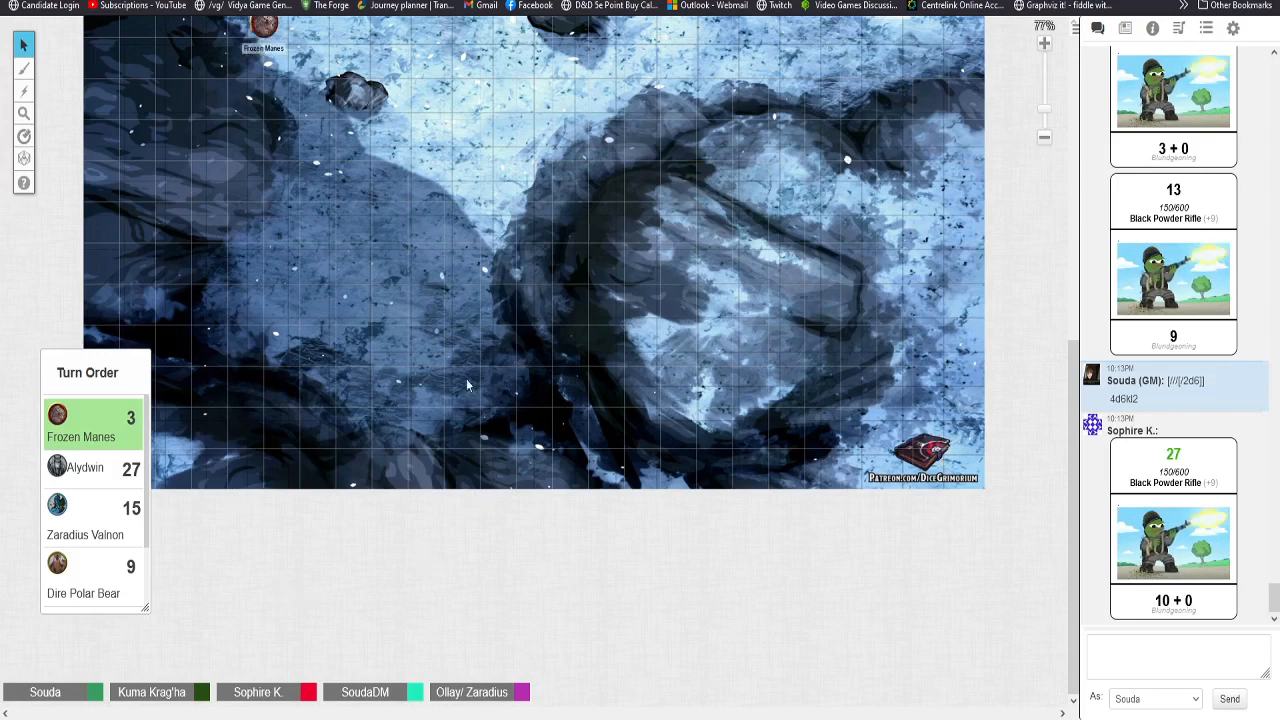
{"action": "mouse_move", "coordinate": [462, 327]}
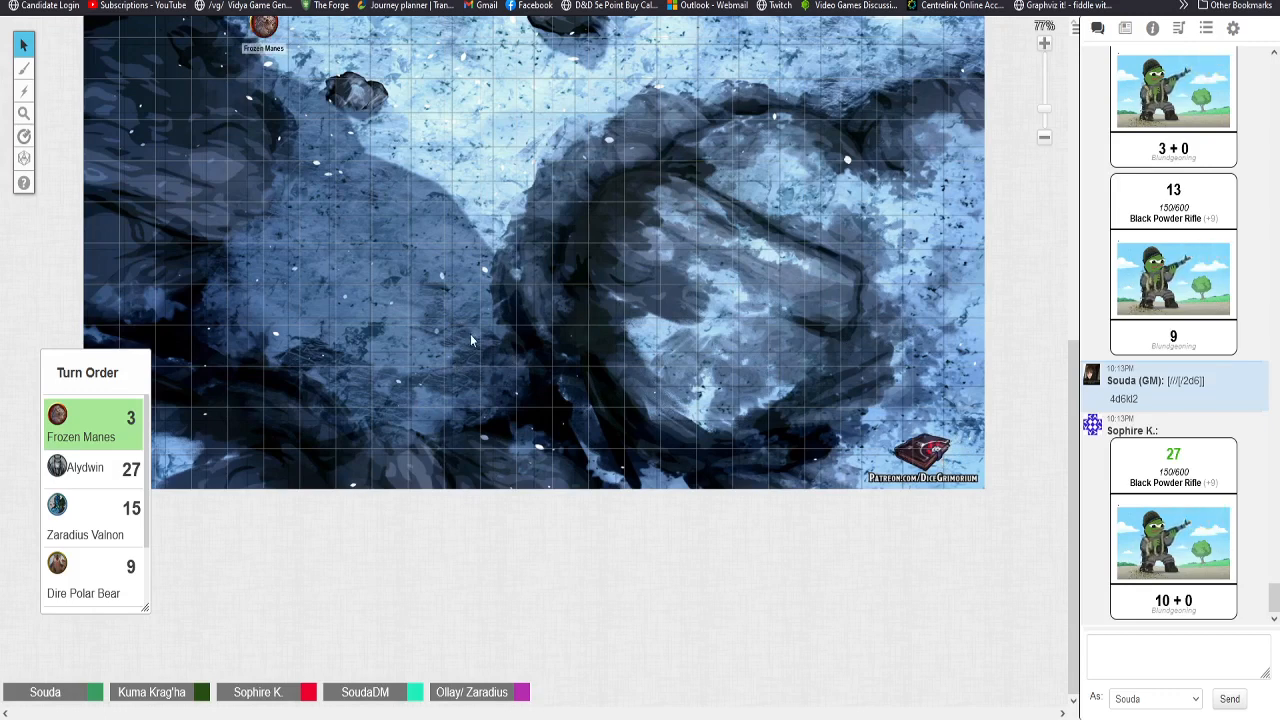
{"action": "mouse_move", "coordinate": [490, 365]}
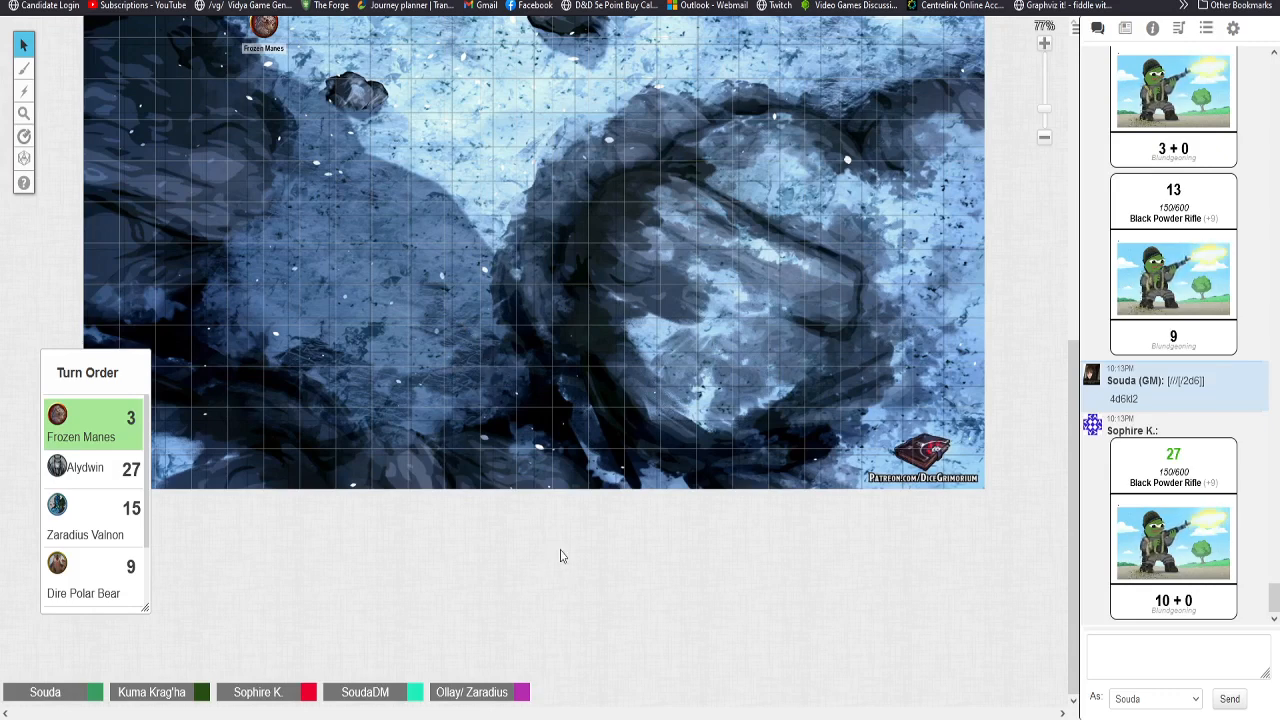
{"action": "mouse_move", "coordinate": [576, 531]}
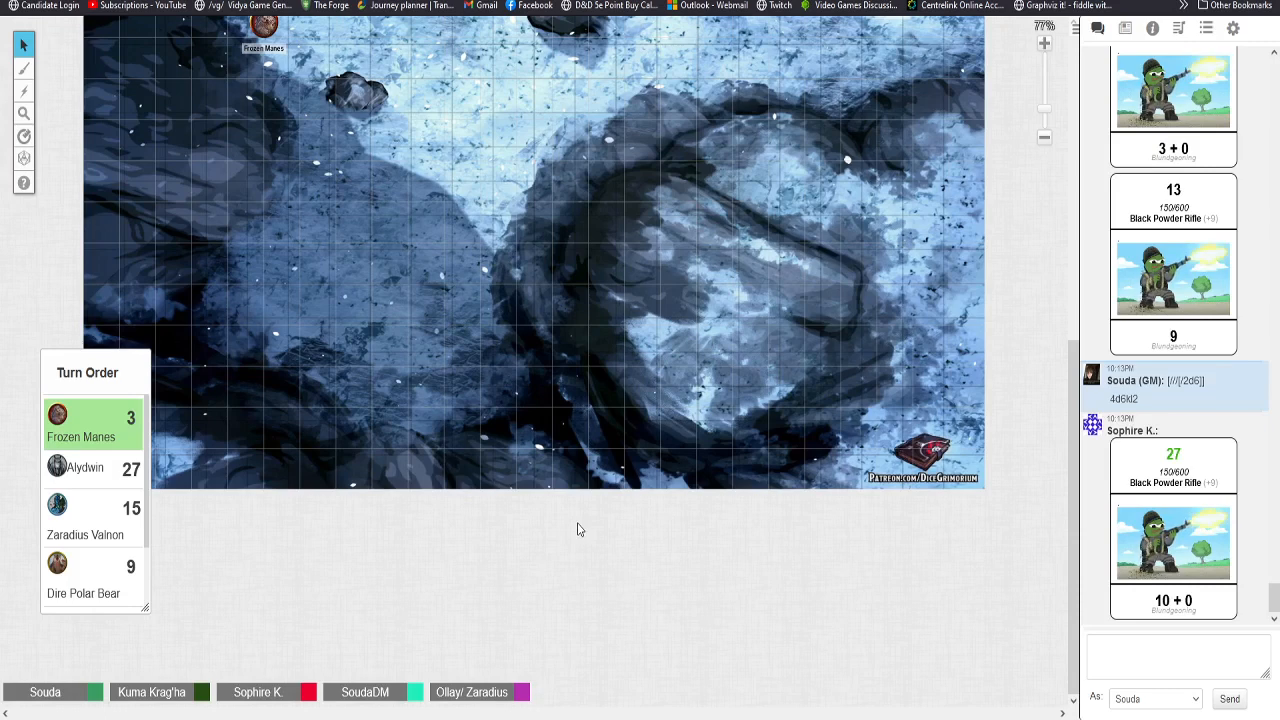
{"action": "mouse_move", "coordinate": [589, 497]}
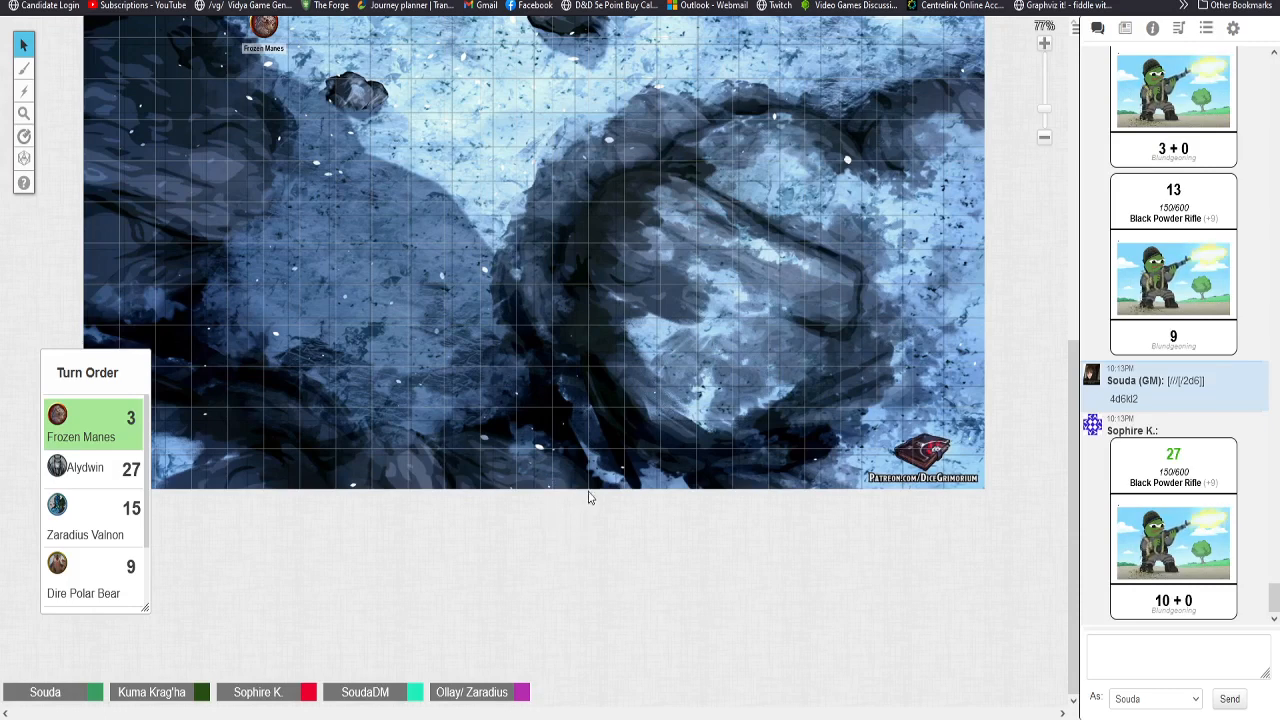
{"action": "mouse_move", "coordinate": [566, 466]}
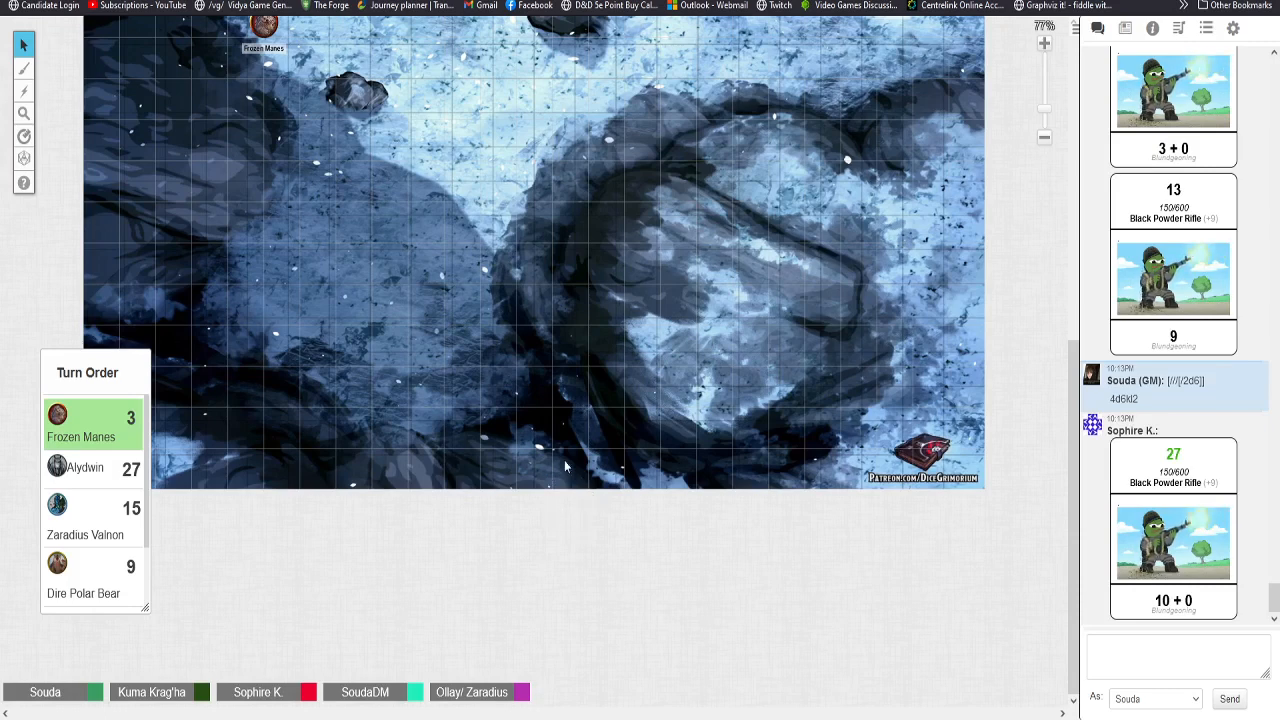